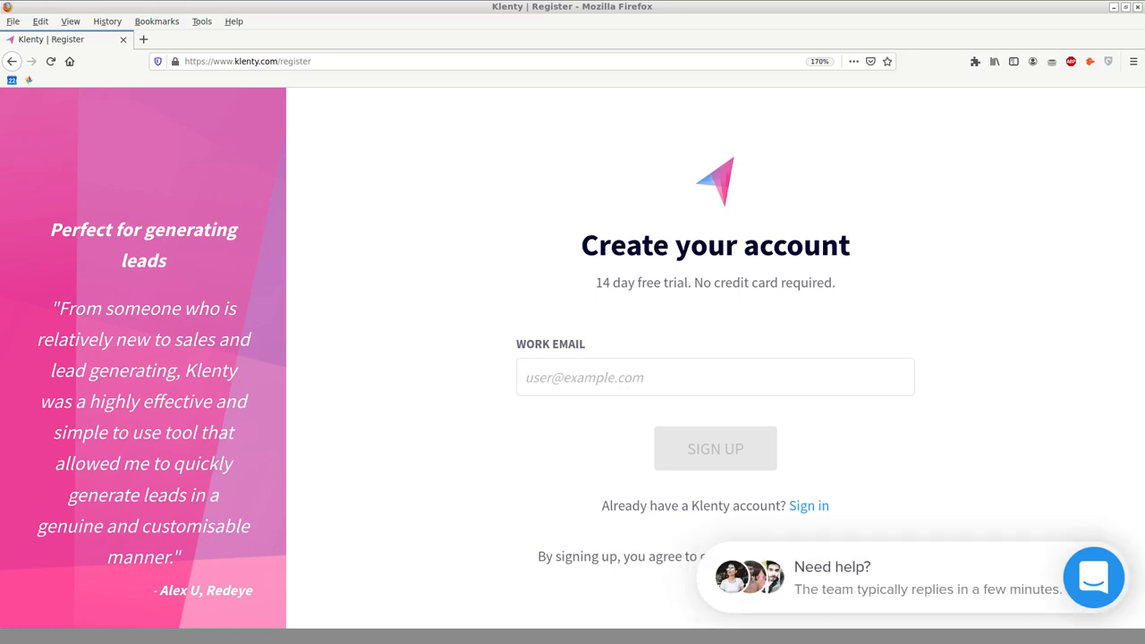
pyautogui.click(1095, 576)
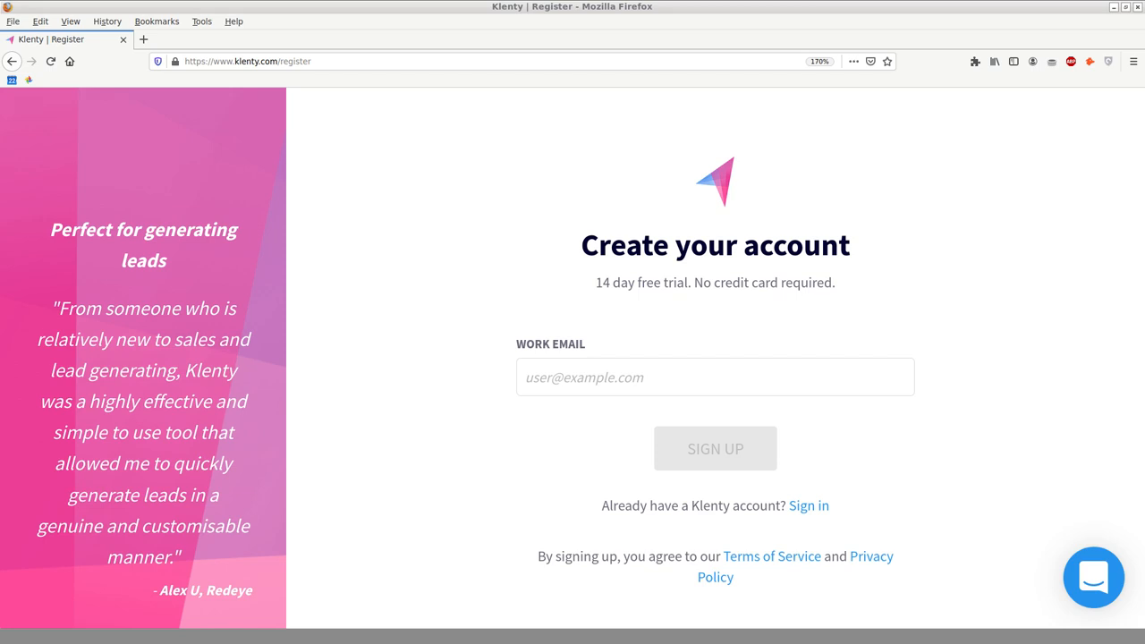
pyautogui.moveTo(849, 440)
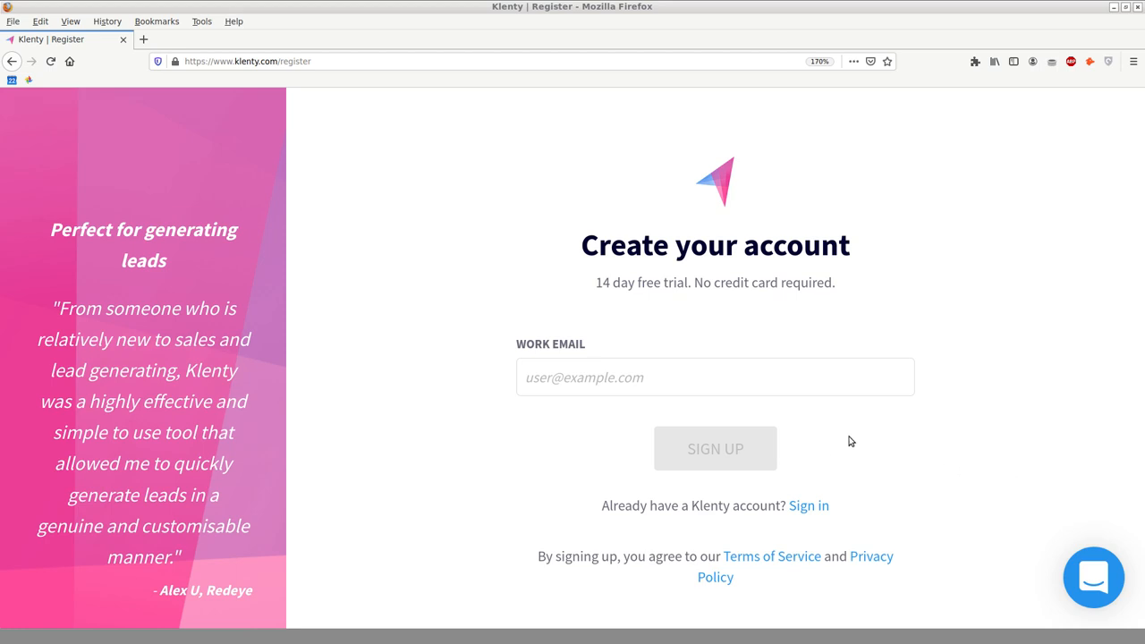
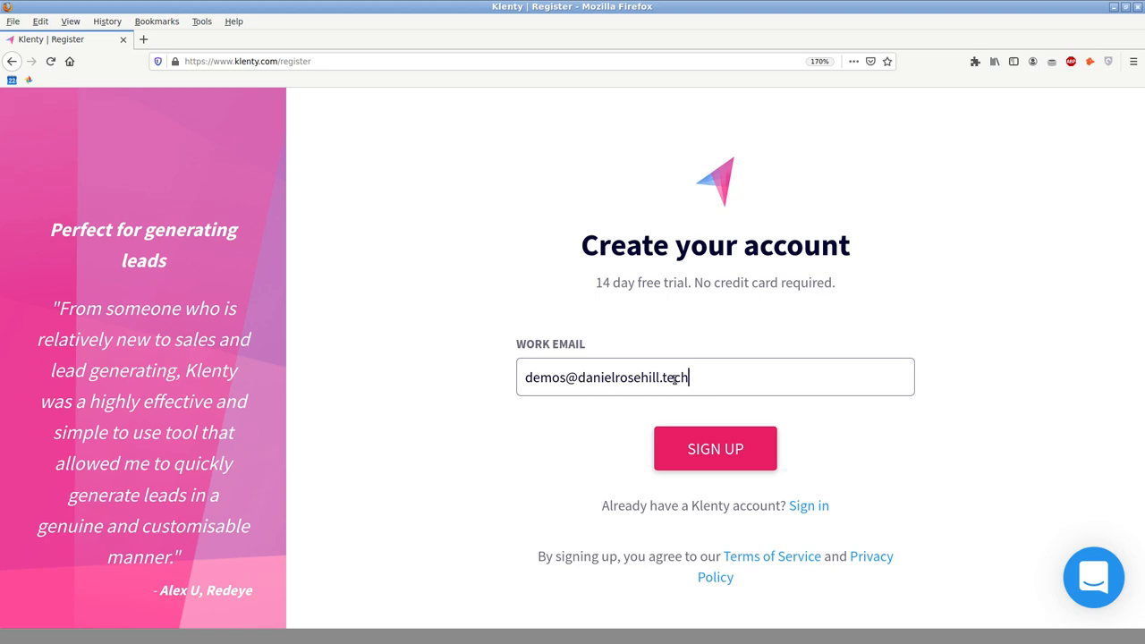
pyautogui.click(715, 447)
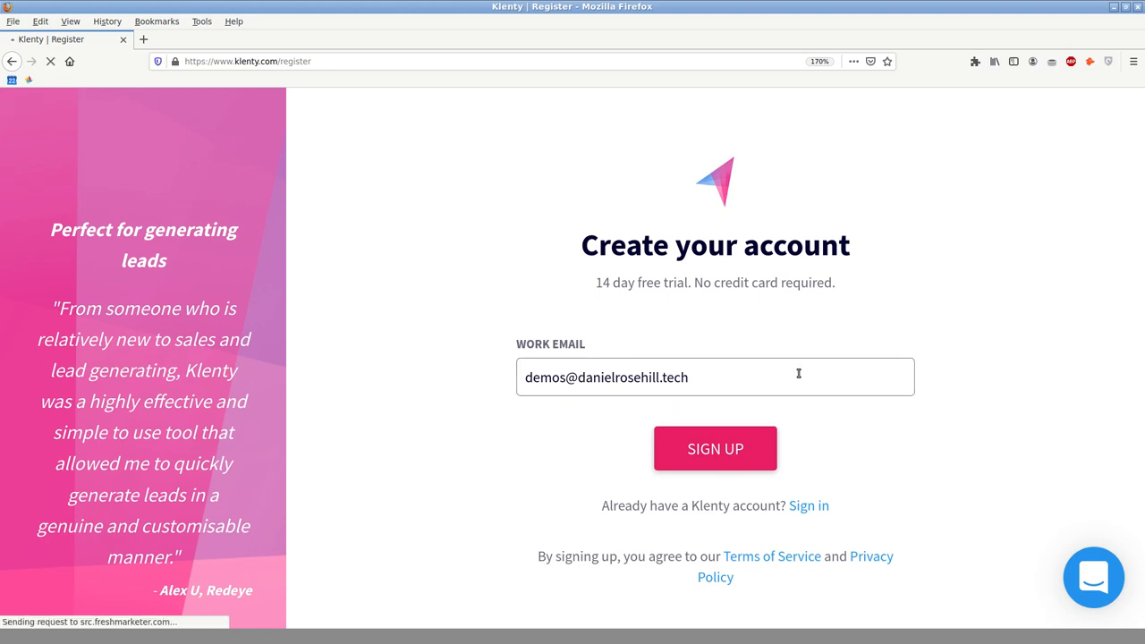
pyautogui.click(716, 447)
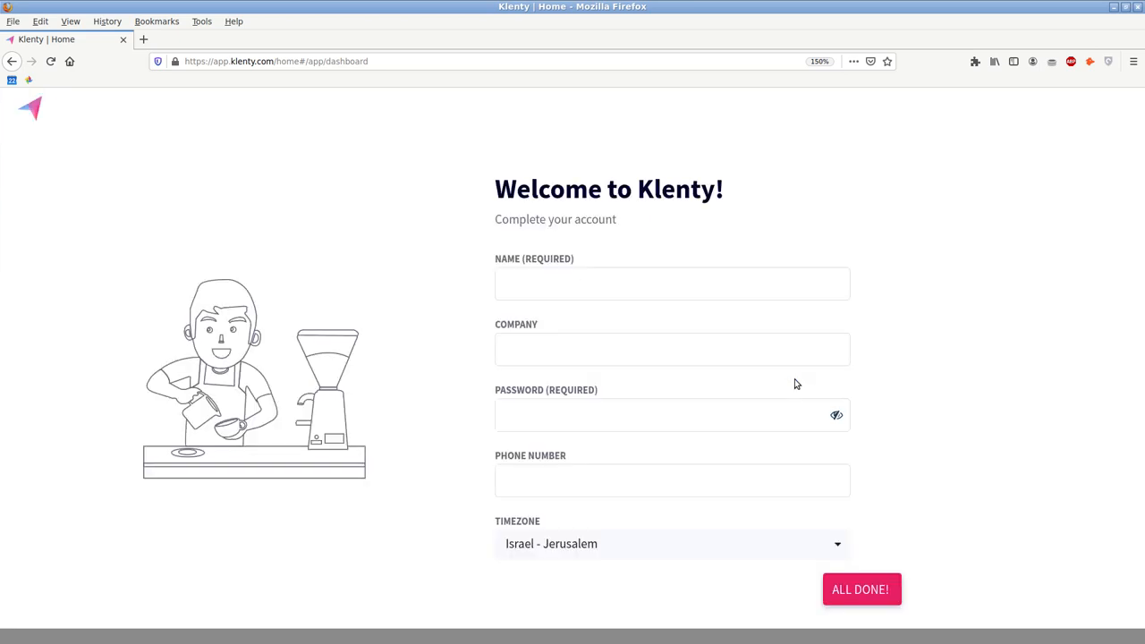
# Fill the Welcome form with name Daniel Rosehill, company, password and phone, then submit with ALL DONE!
pyautogui.click(673, 283)
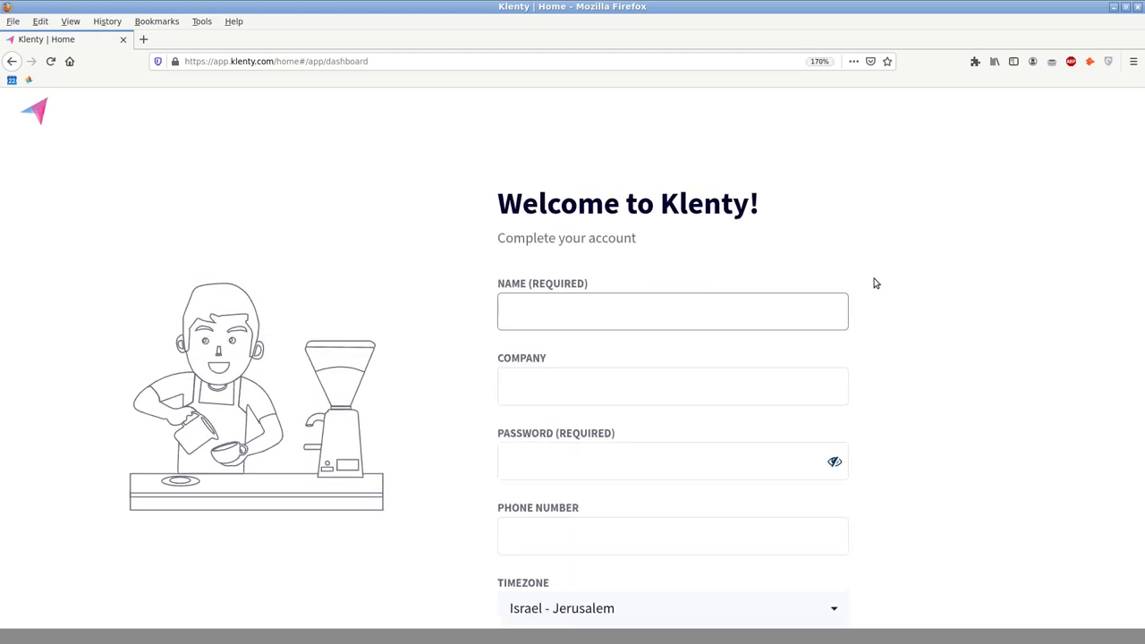
pyautogui.write('Daniel Rosehill')
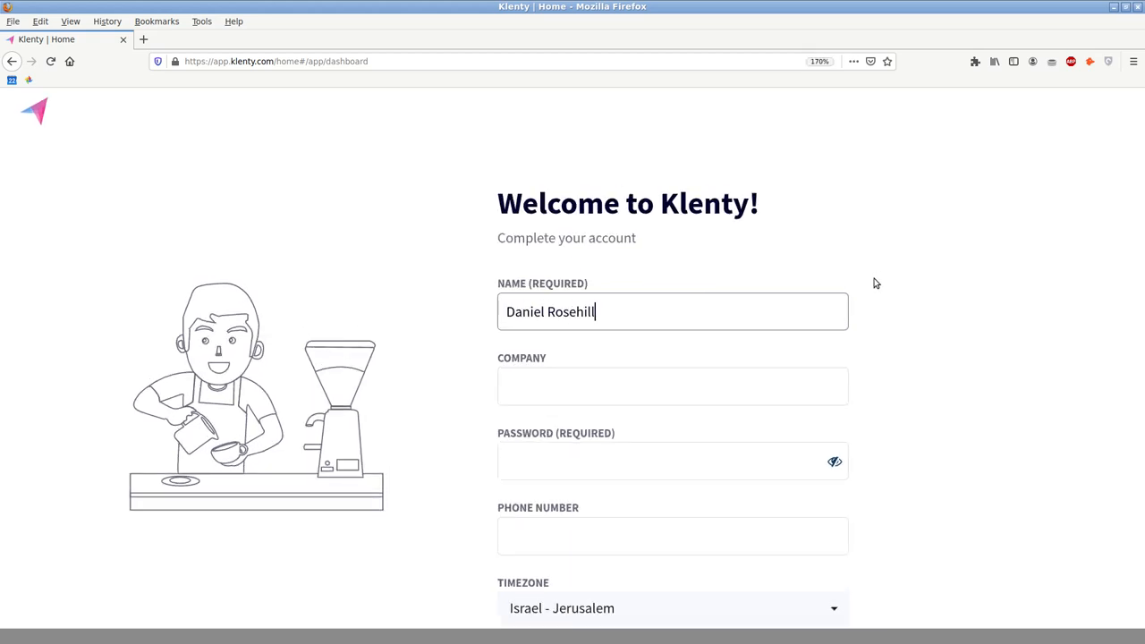
pyautogui.write('Daniel Rosehill Events')
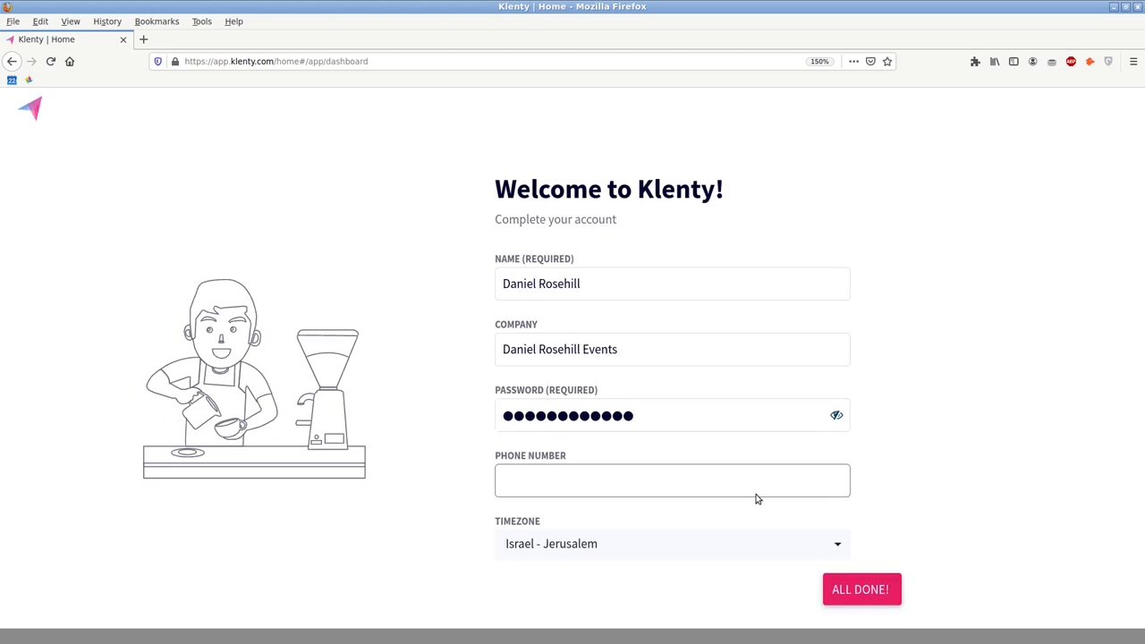
pyautogui.write('00972581111111')
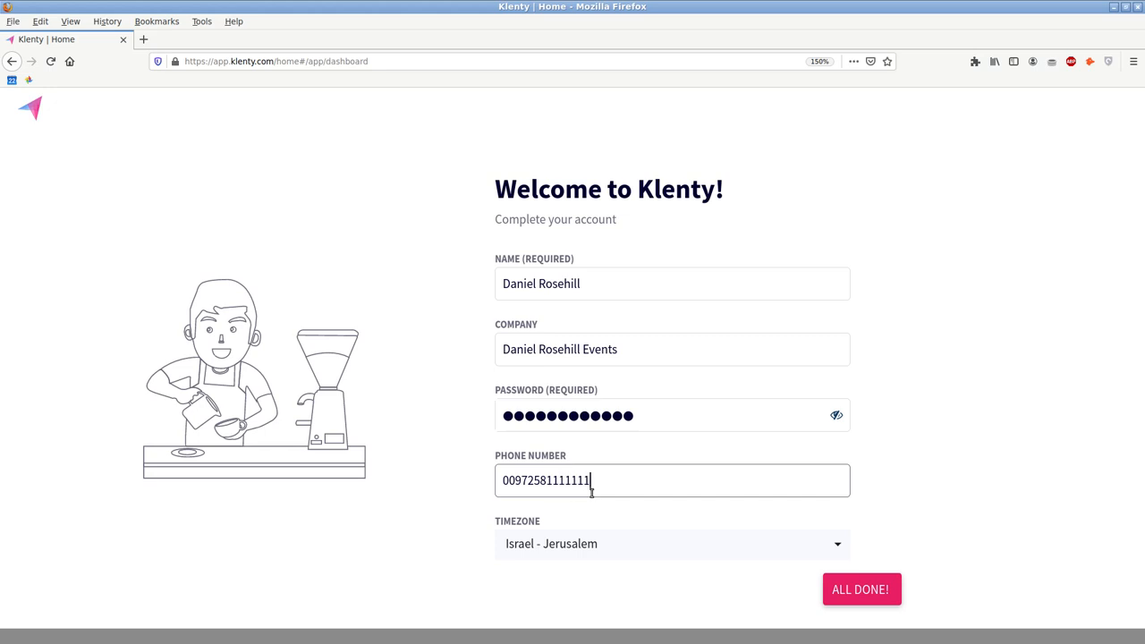
pyautogui.click(858, 589)
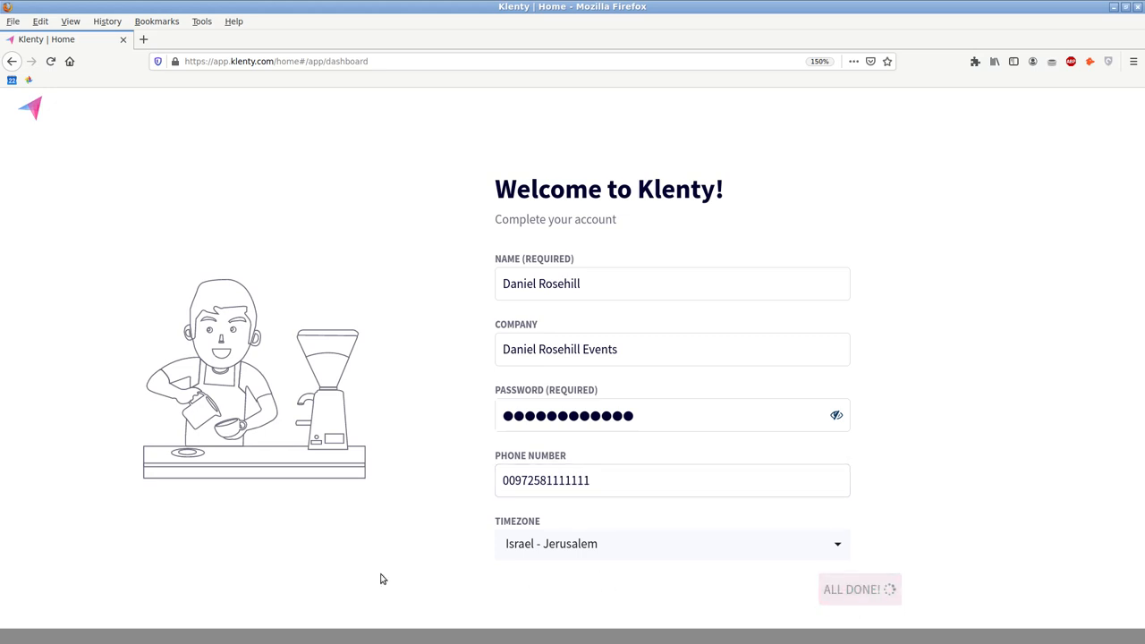
pyautogui.click(858, 589)
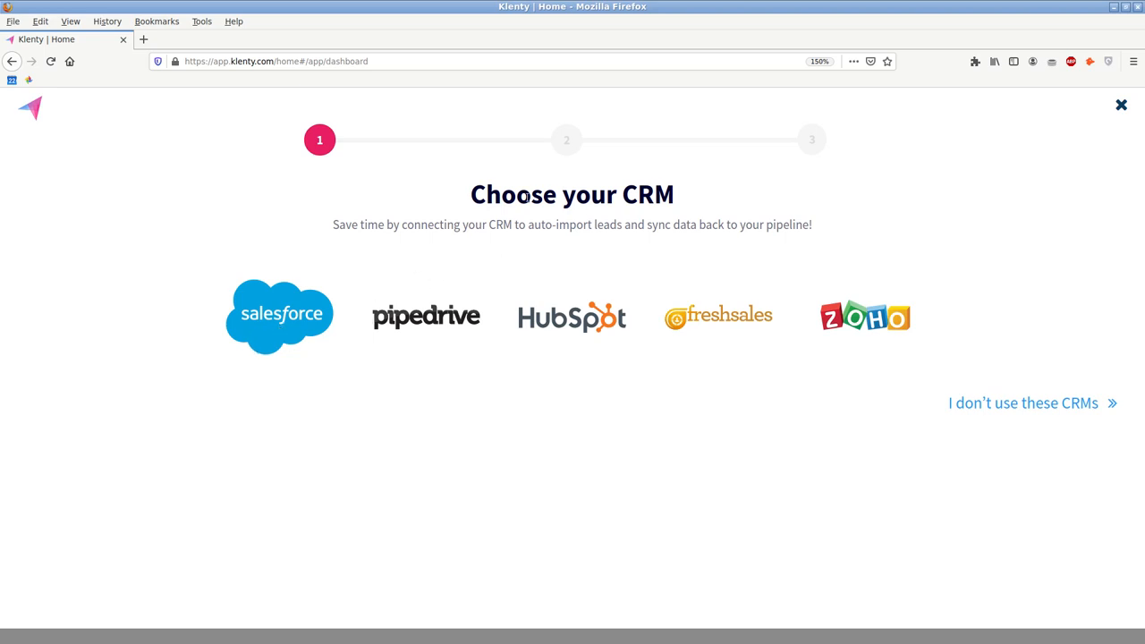
pyautogui.moveTo(719, 317)
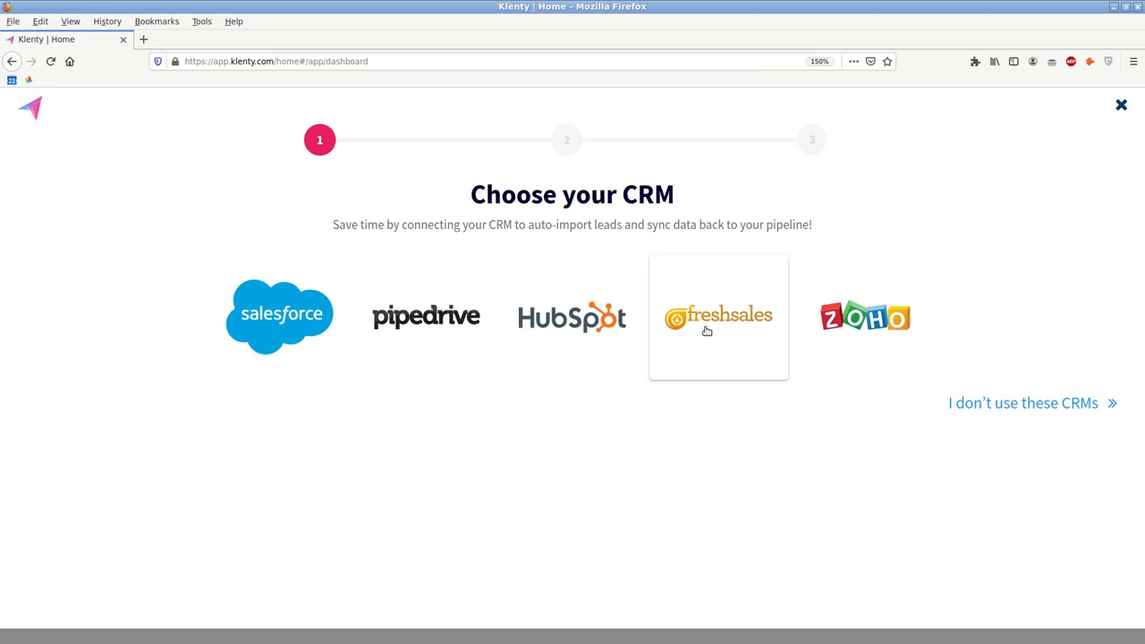
pyautogui.moveTo(189, 286)
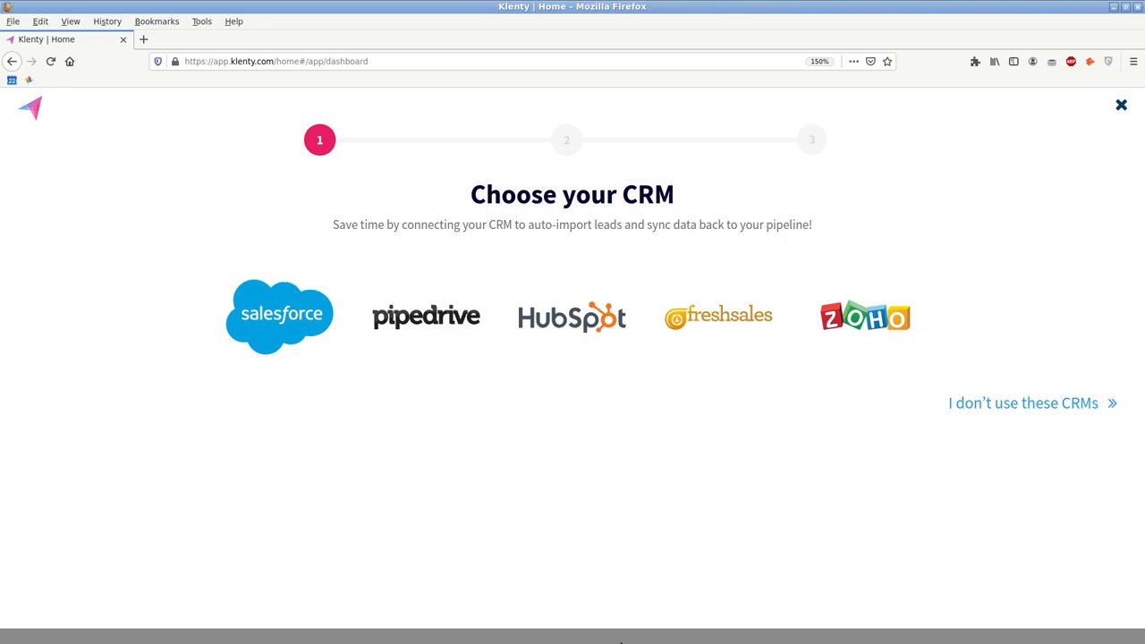
pyautogui.moveTo(609, 594)
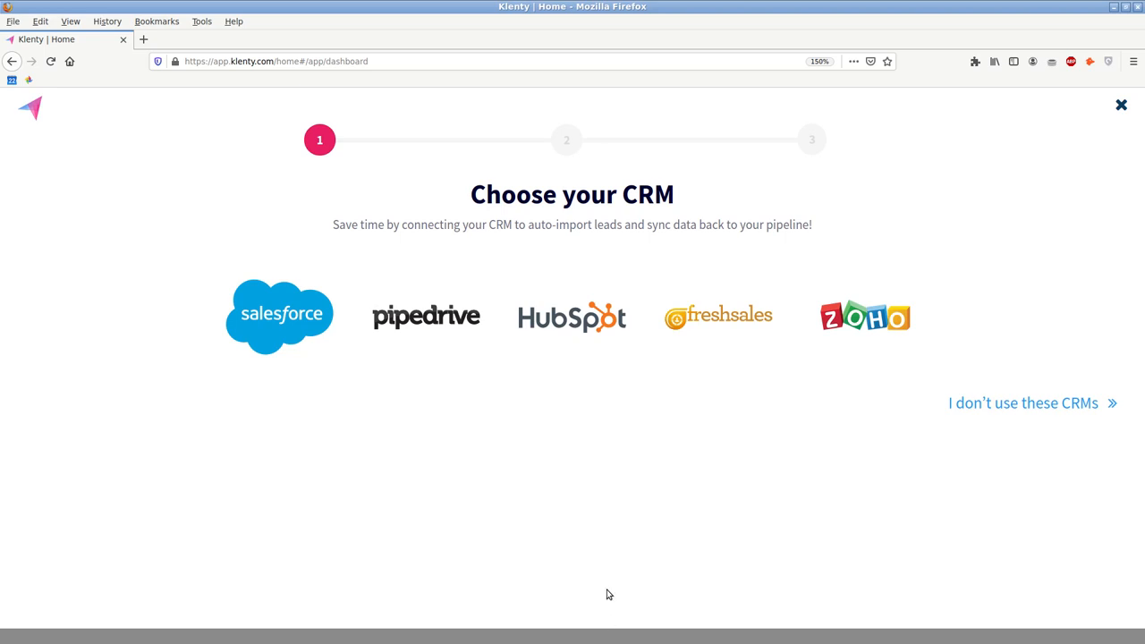
# Skip the CRM choice with 'I don't use these CRMs'.
pyautogui.click(1023, 402)
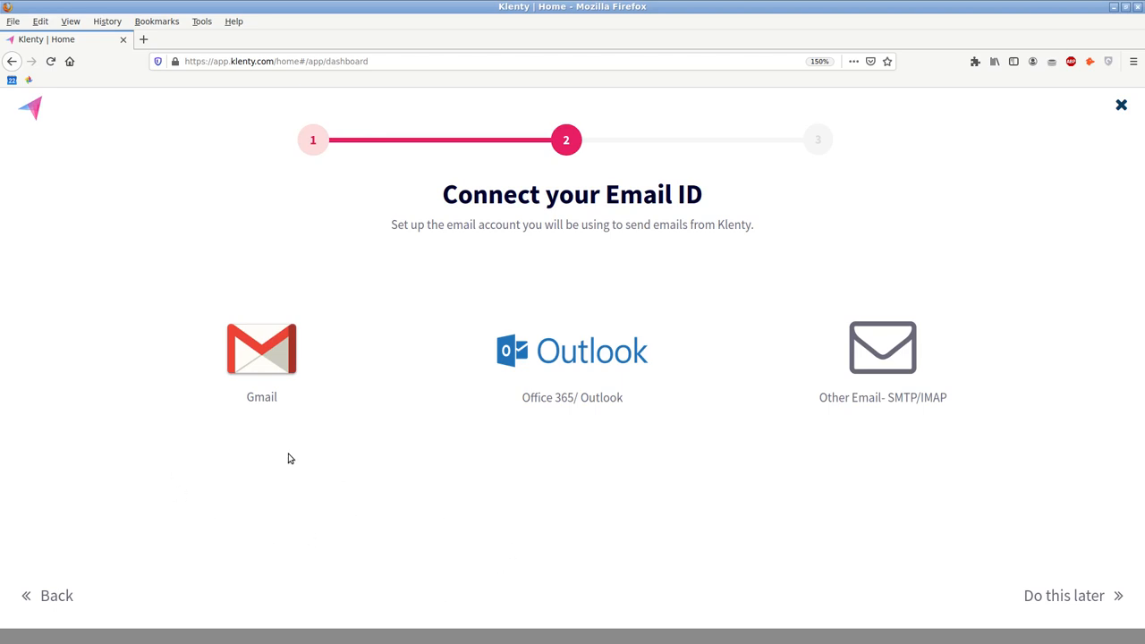
pyautogui.moveTo(561, 580)
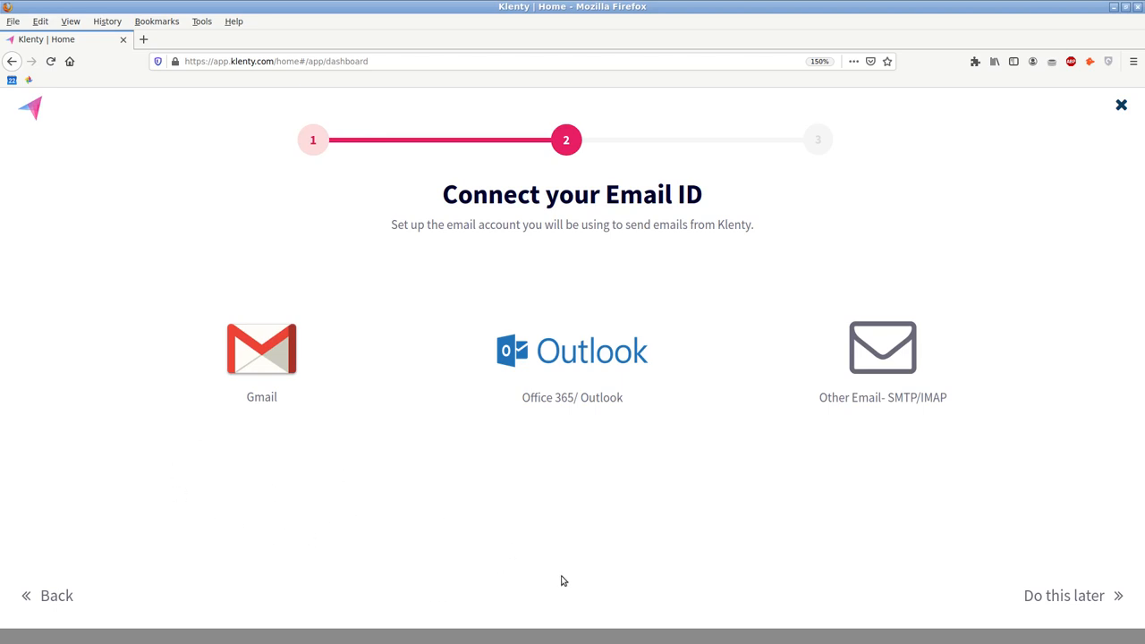
pyautogui.moveTo(272, 378)
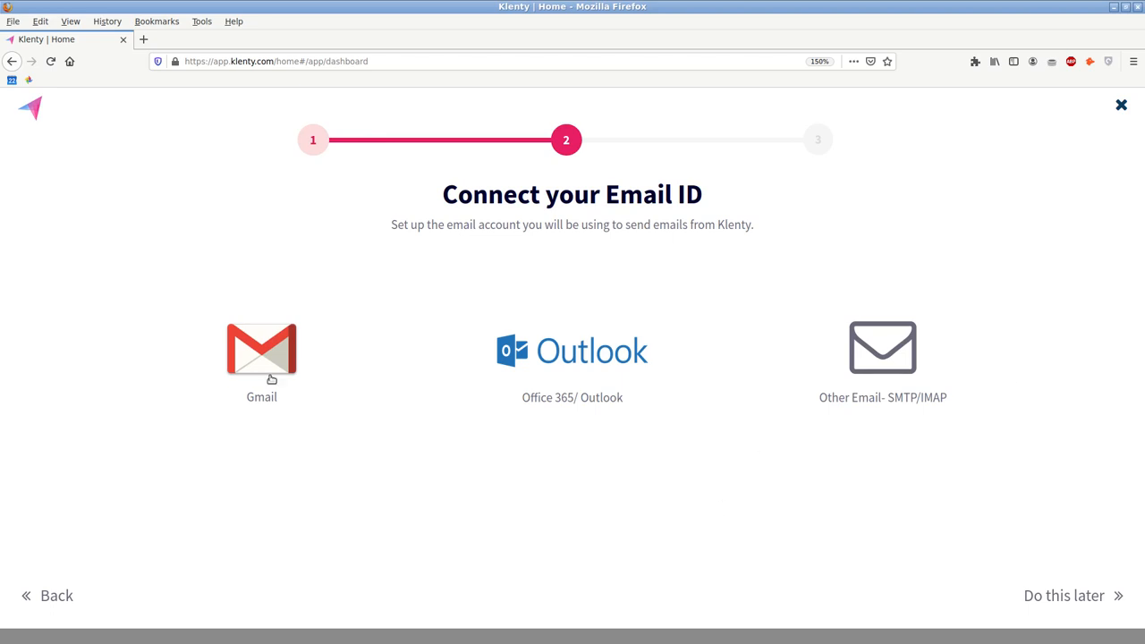
pyautogui.moveTo(258, 367)
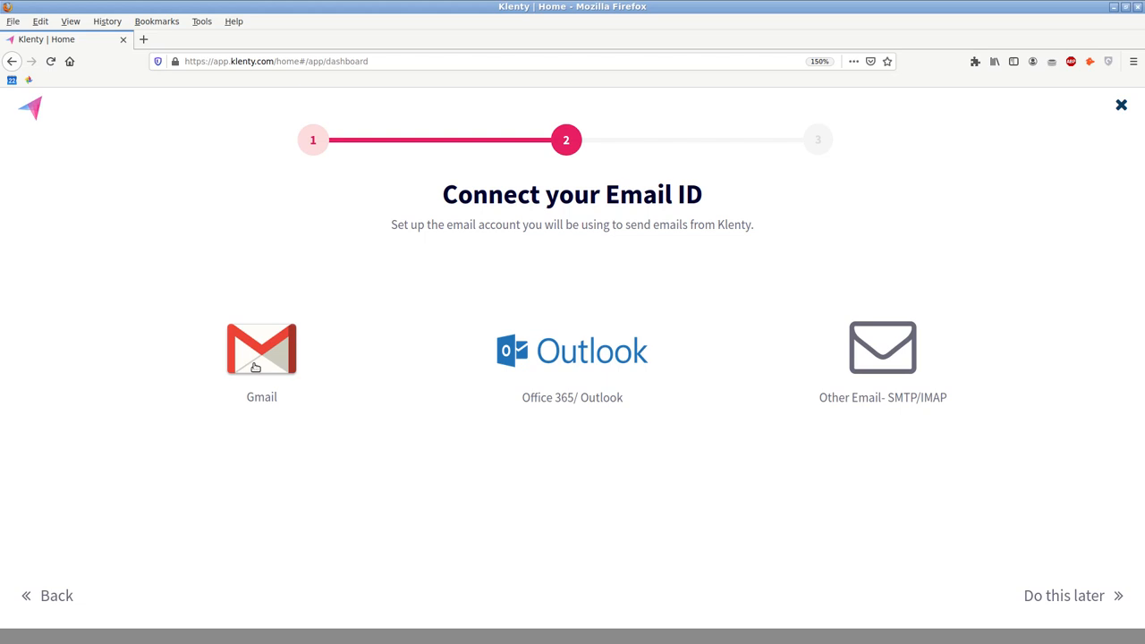
pyautogui.moveTo(182, 340)
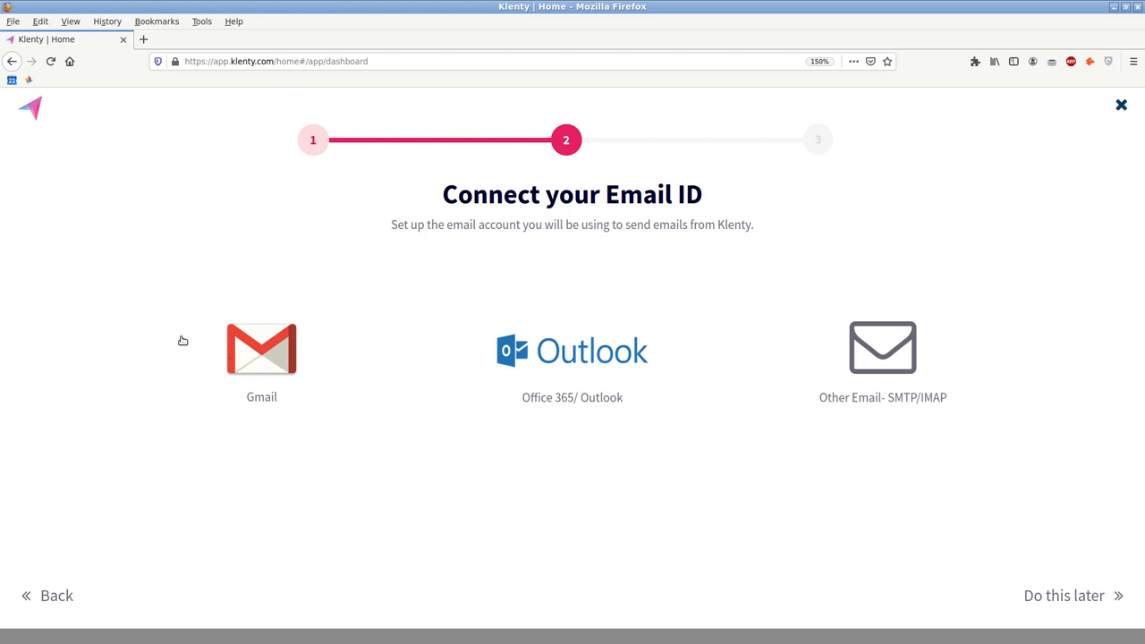
pyautogui.moveTo(875, 358)
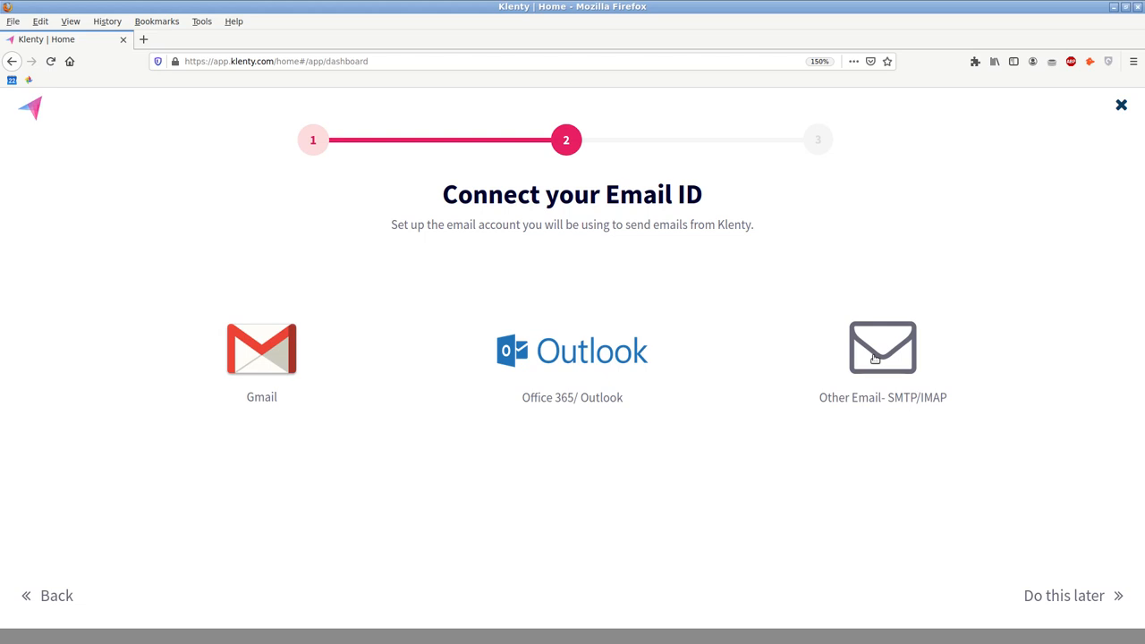
# Connect a custom SMTP/IMAP mailbox with port, SSL and outgoing host set, then submit.
pyautogui.click(881, 347)
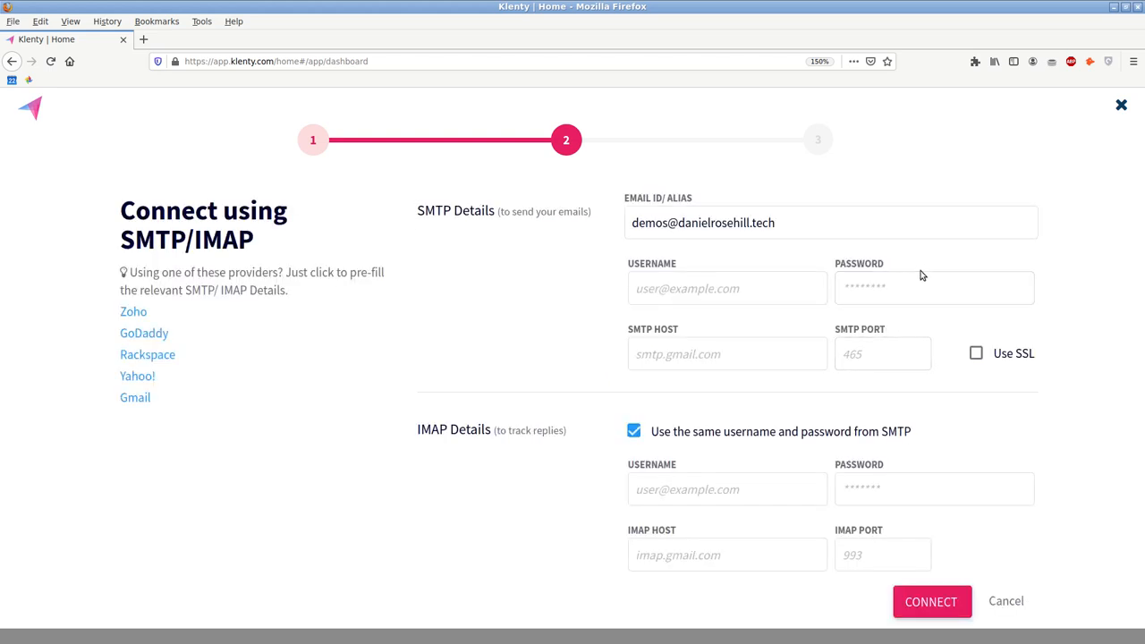
pyautogui.moveTo(775, 250)
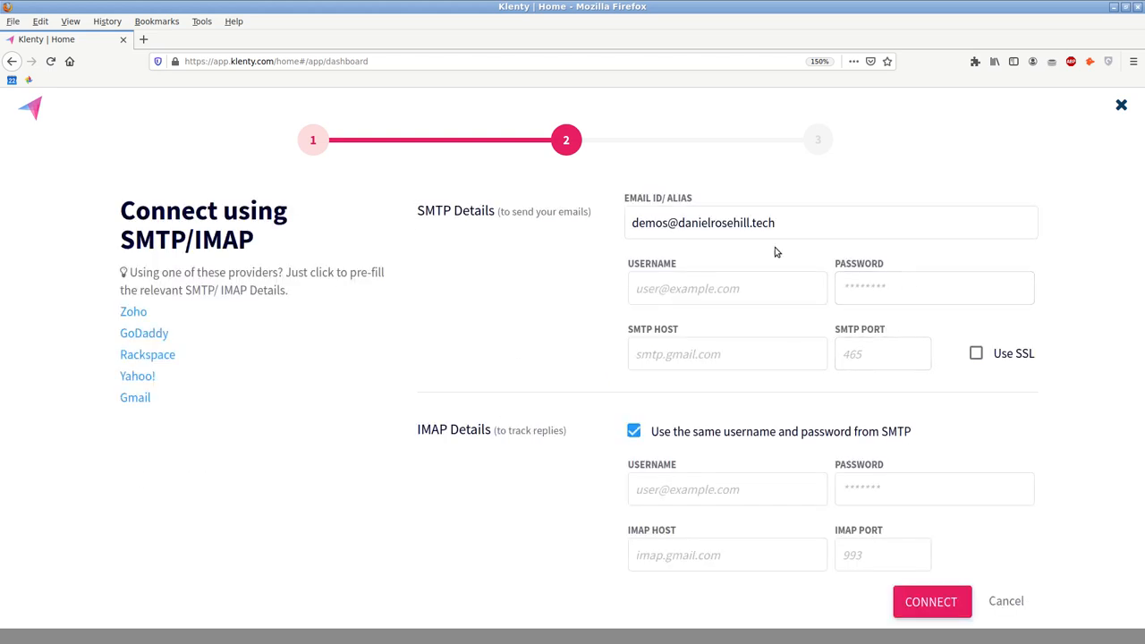
pyautogui.moveTo(576, 462)
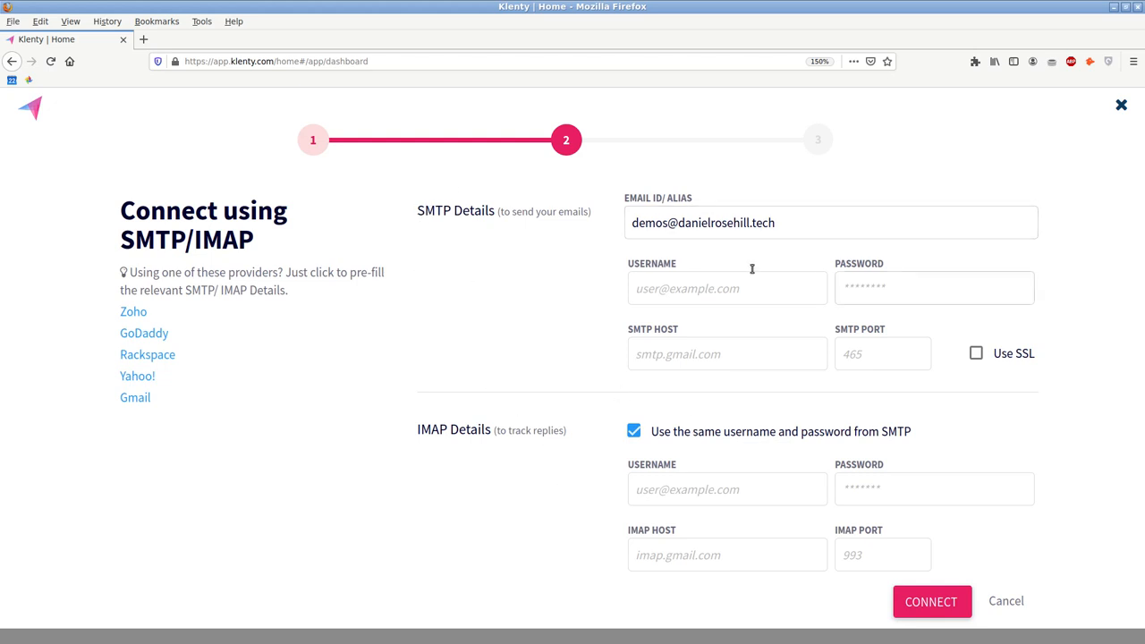
pyautogui.click(933, 286)
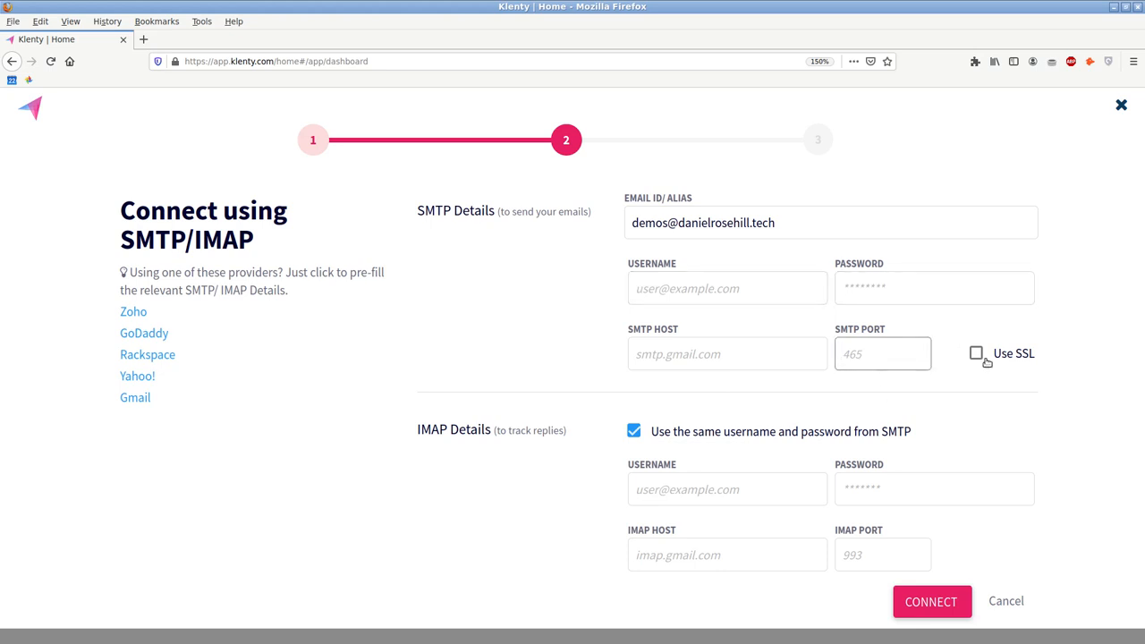
pyautogui.click(977, 355)
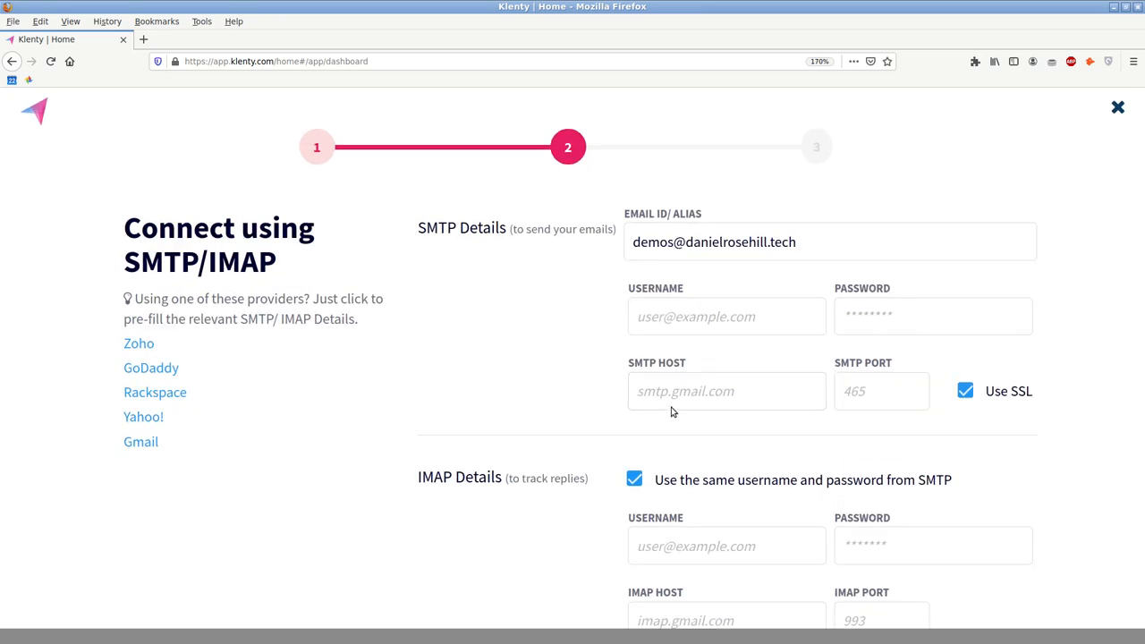
pyautogui.click(726, 390)
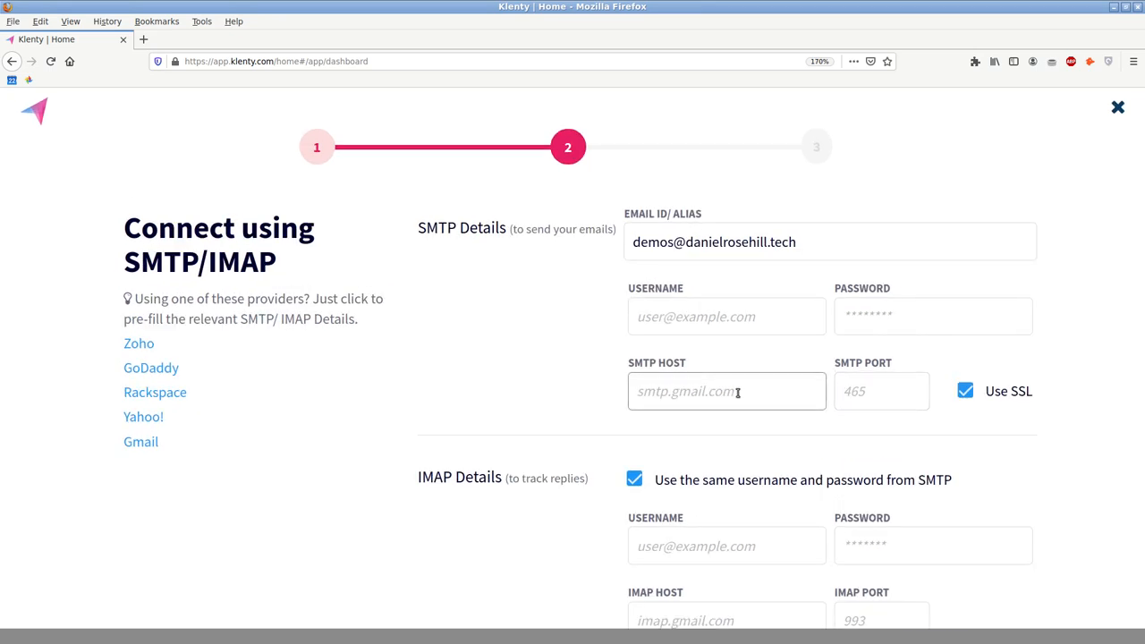
pyautogui.moveTo(835, 429)
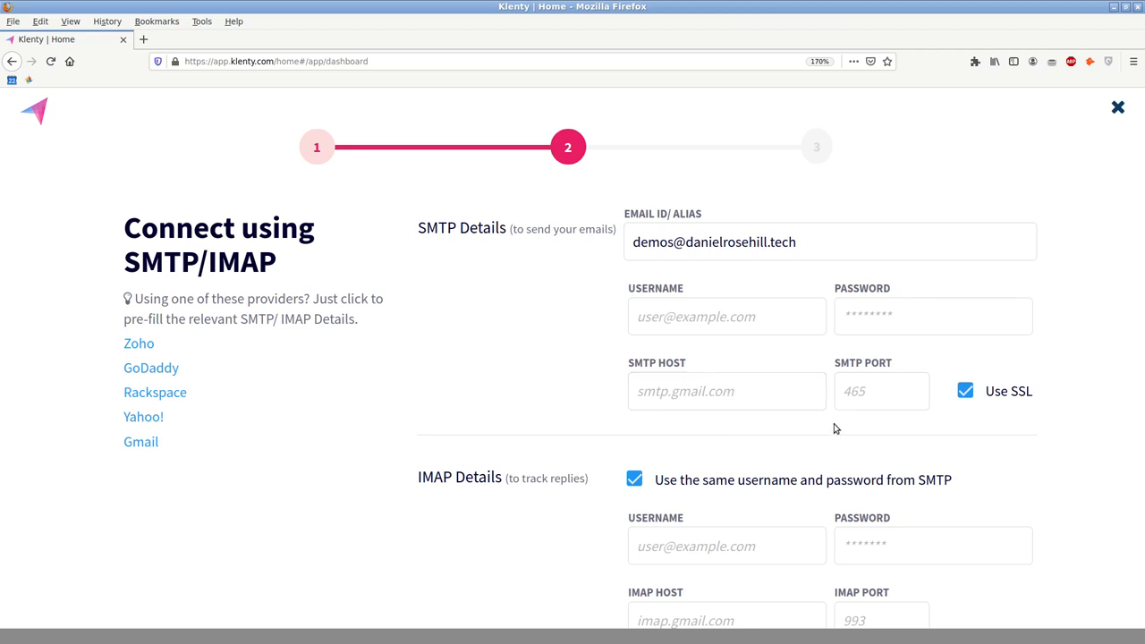
pyautogui.moveTo(515, 426)
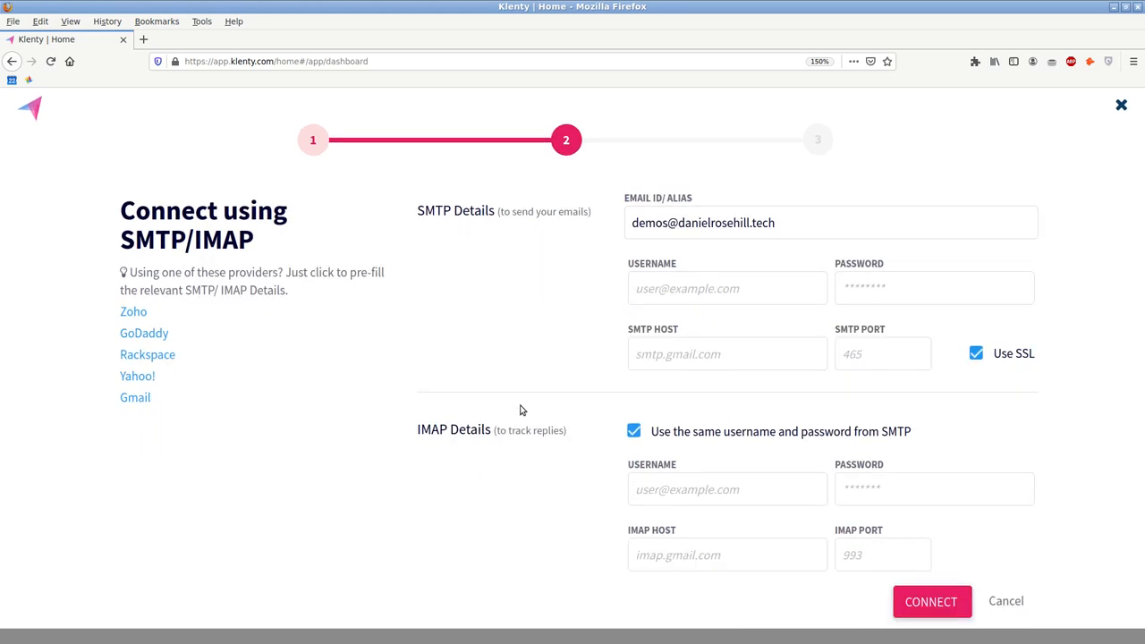
pyautogui.moveTo(523, 435)
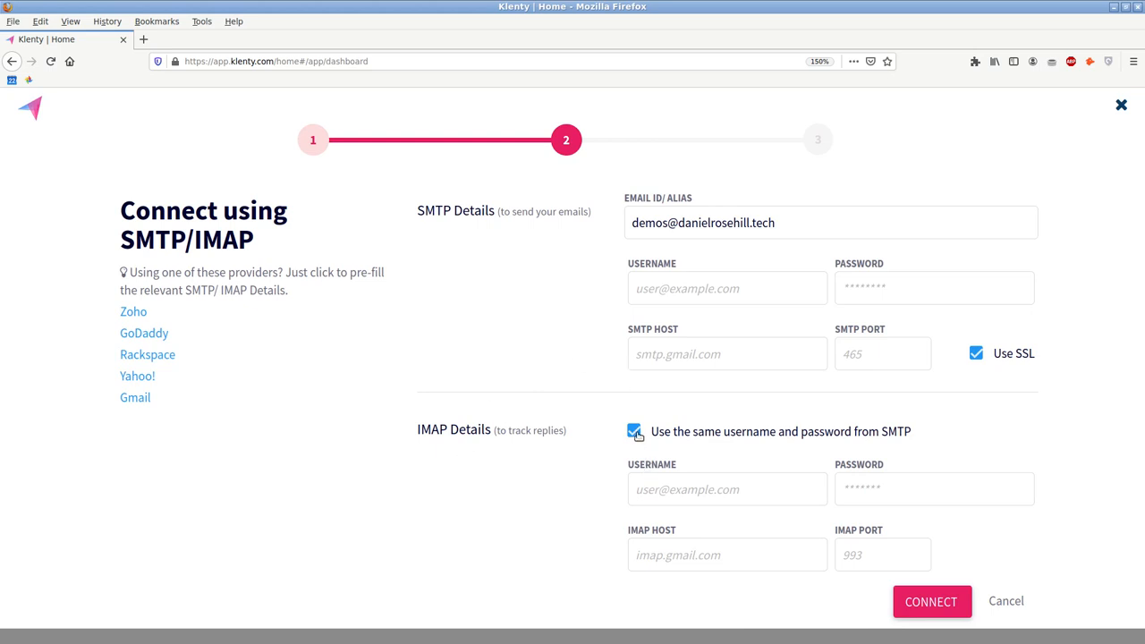
pyautogui.click(633, 431)
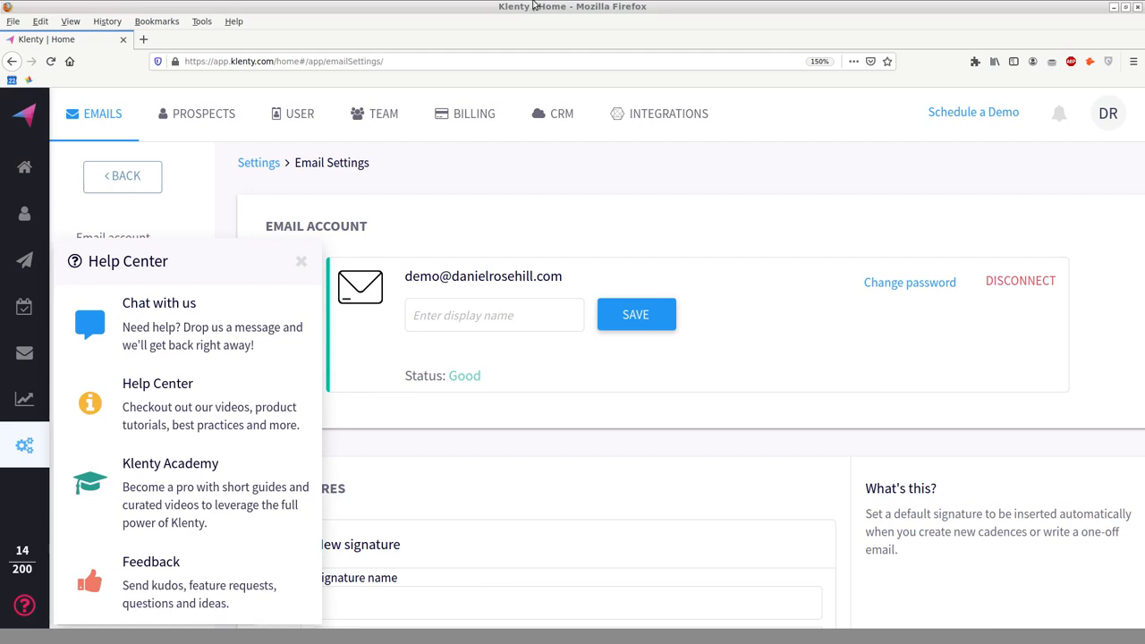
# Dismiss the Help Center and save Daniel Rosehill as the mailbox display name.
pyautogui.click(300, 262)
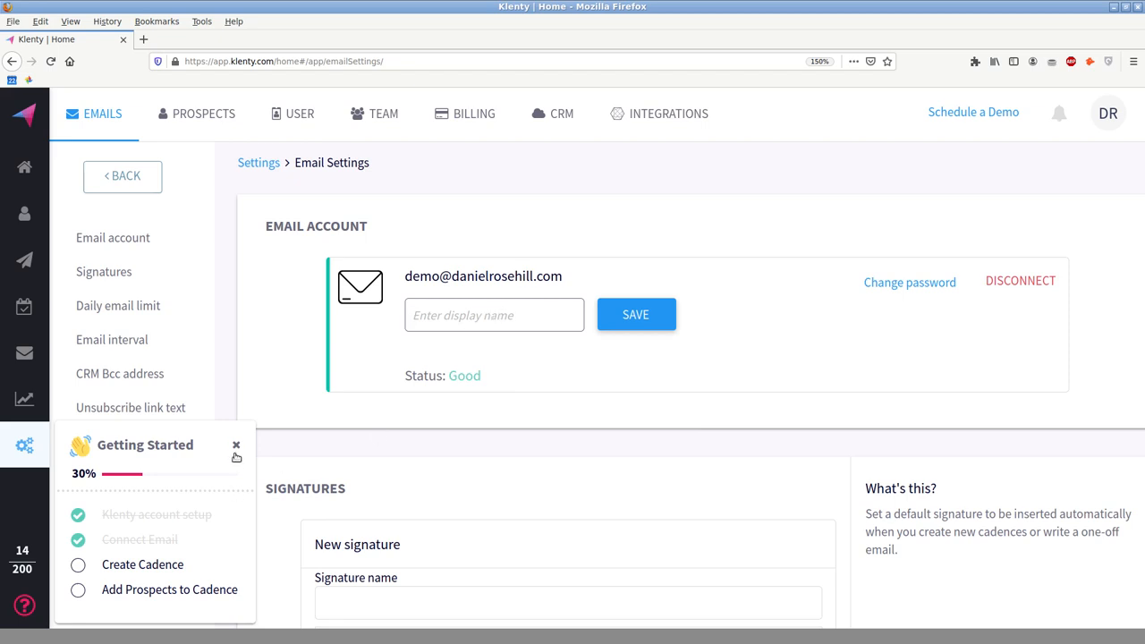
pyautogui.click(236, 444)
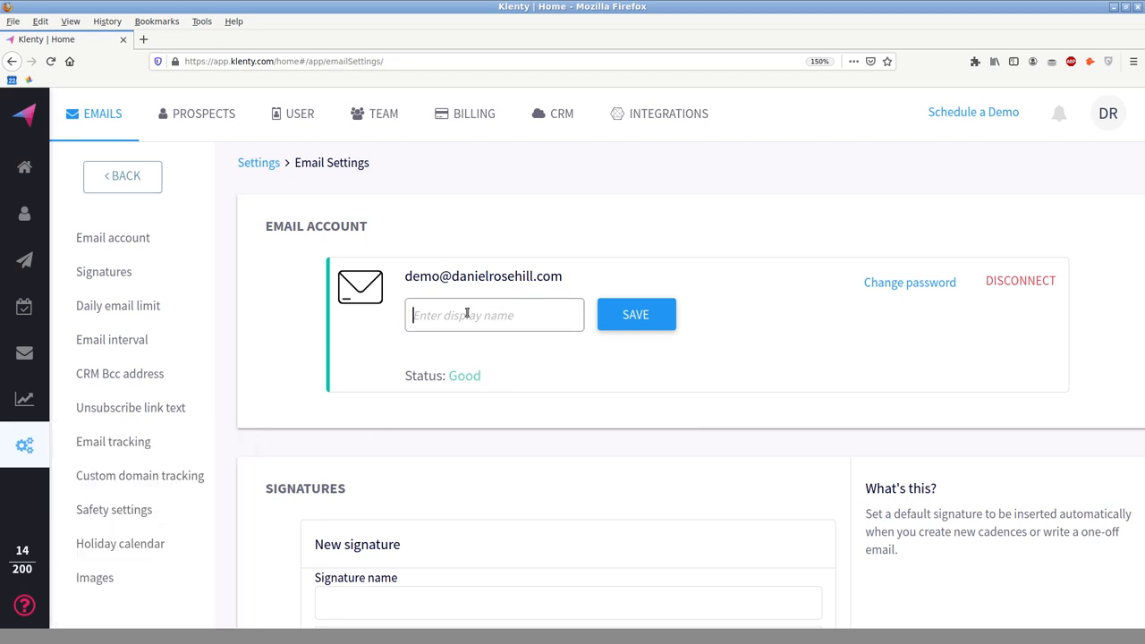
pyautogui.write('Daniel Rosehill')
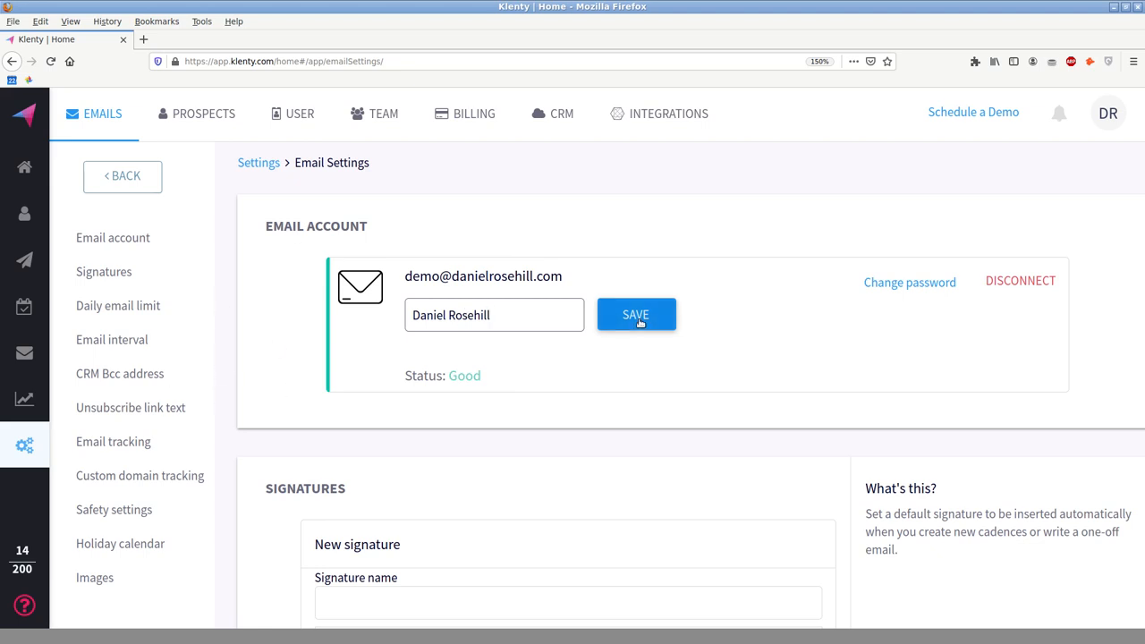
pyautogui.click(635, 315)
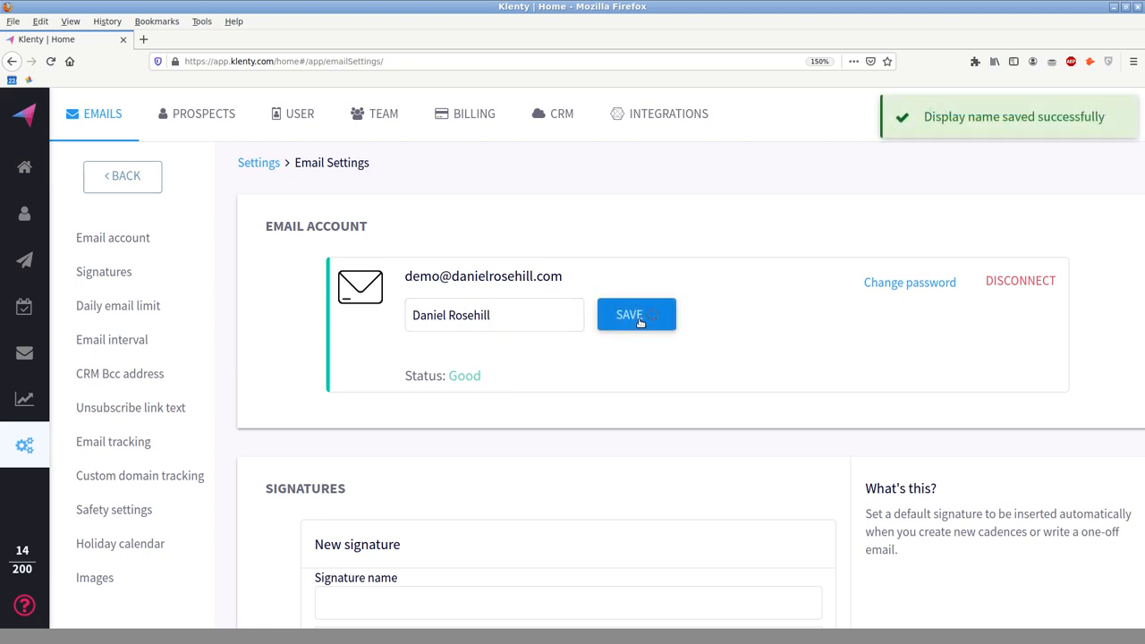
pyautogui.scroll(-3)
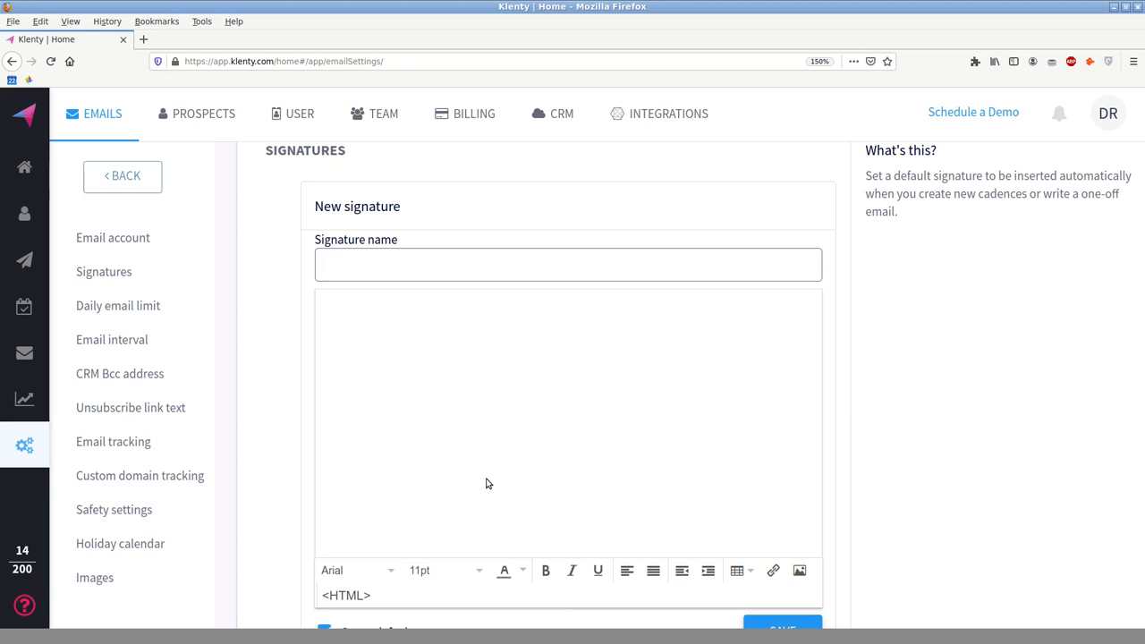
# Name the new signature 'Daniel Rosehill signature'.
pyautogui.write('Daniel Rosehill s')
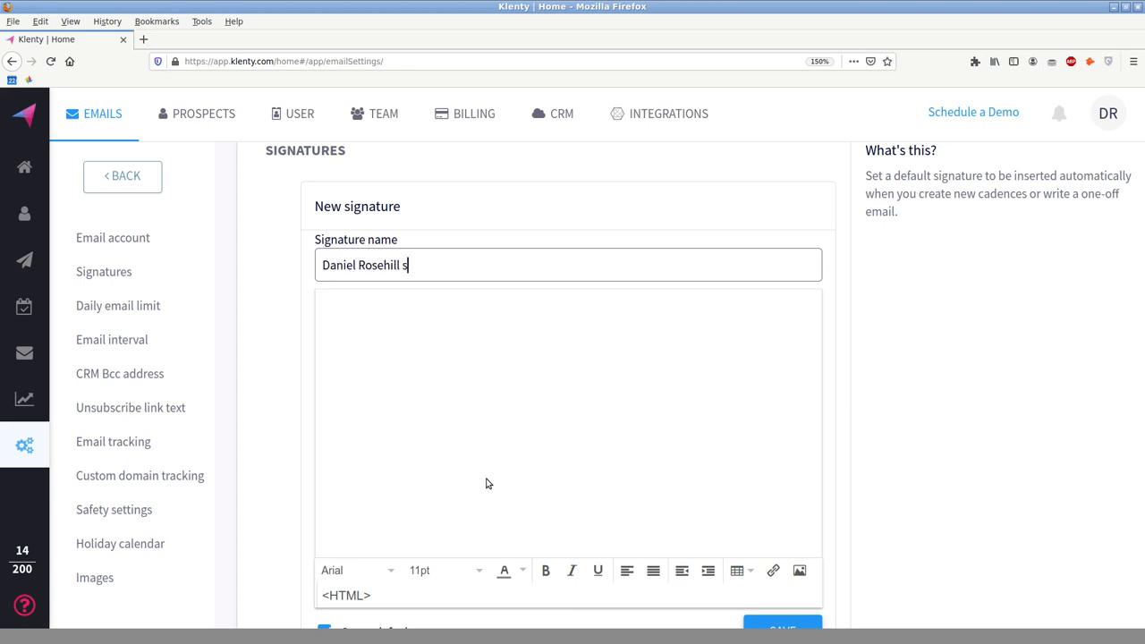
pyautogui.write('ignature')
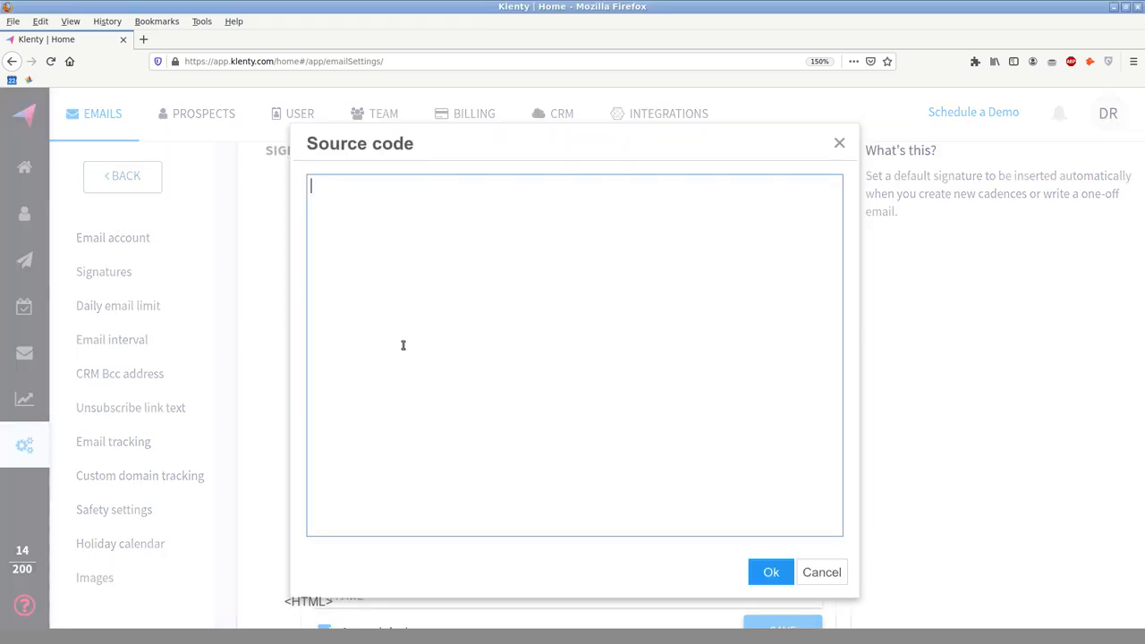
pyautogui.click(771, 572)
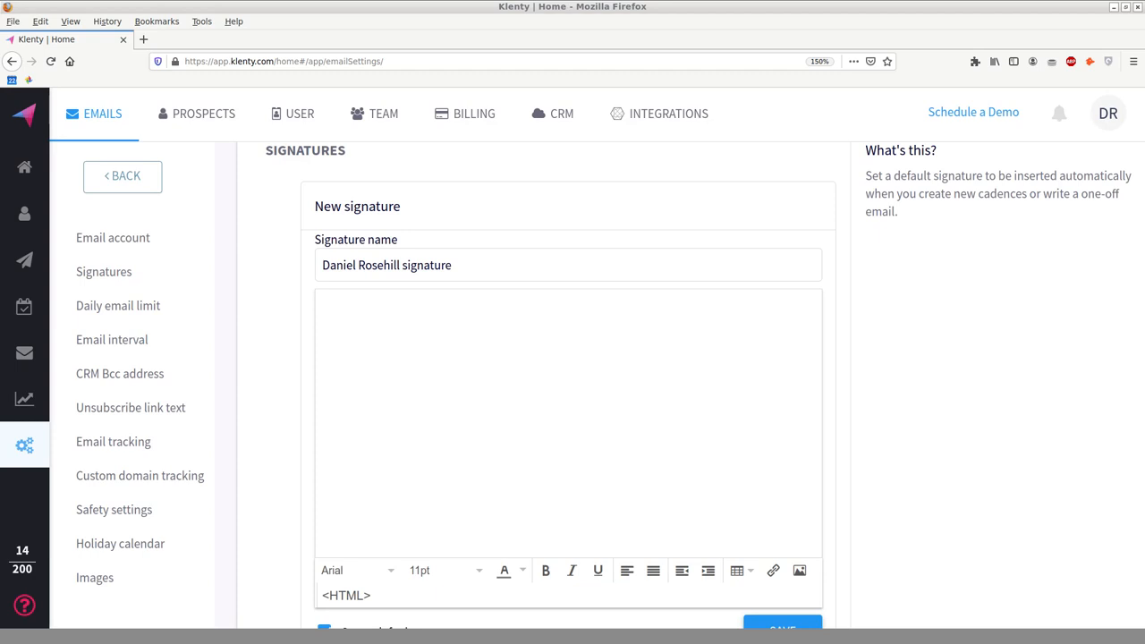
# Enter Daniel Rosehill as the signature body text.
pyautogui.write('Danei lRosehill')
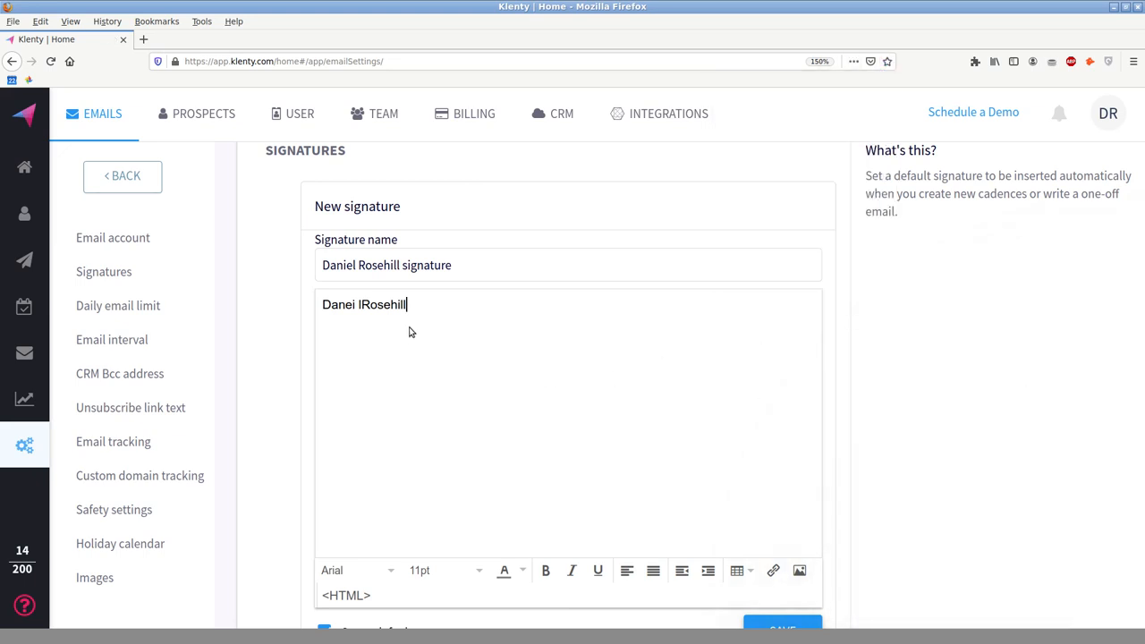
pyautogui.write('Daniel Rose')
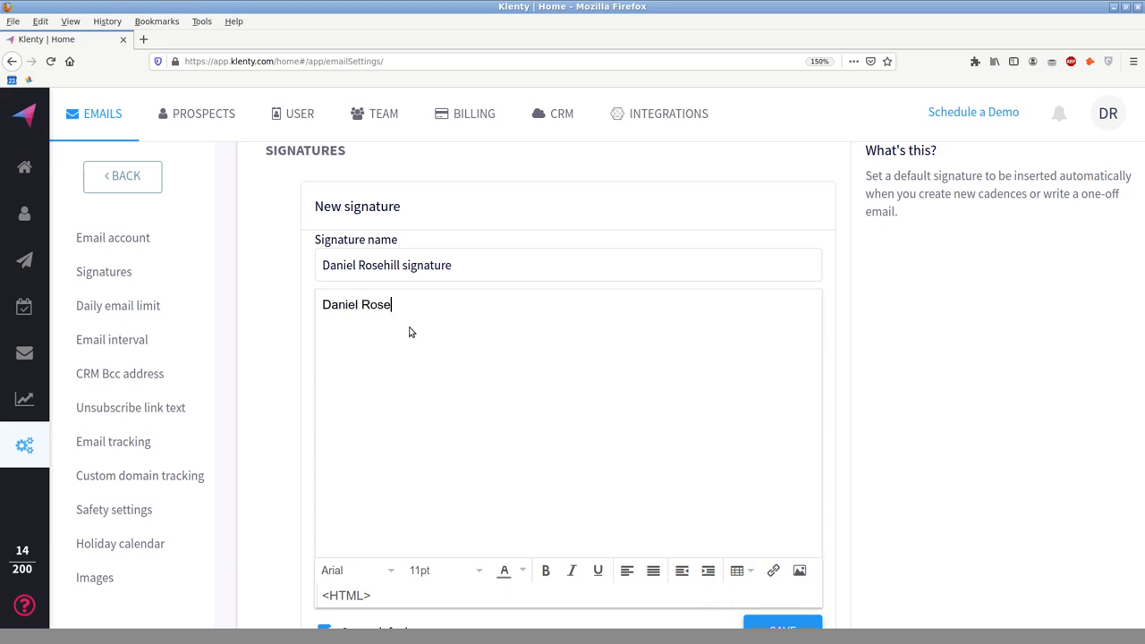
pyautogui.write('hill')
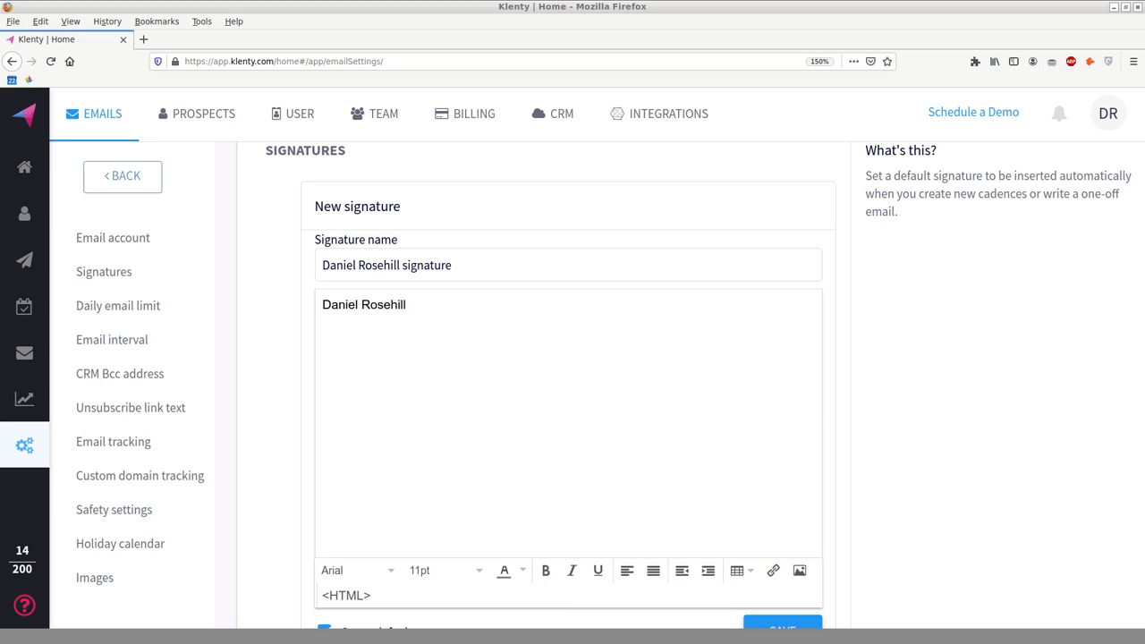
pyautogui.moveTo(343, 586)
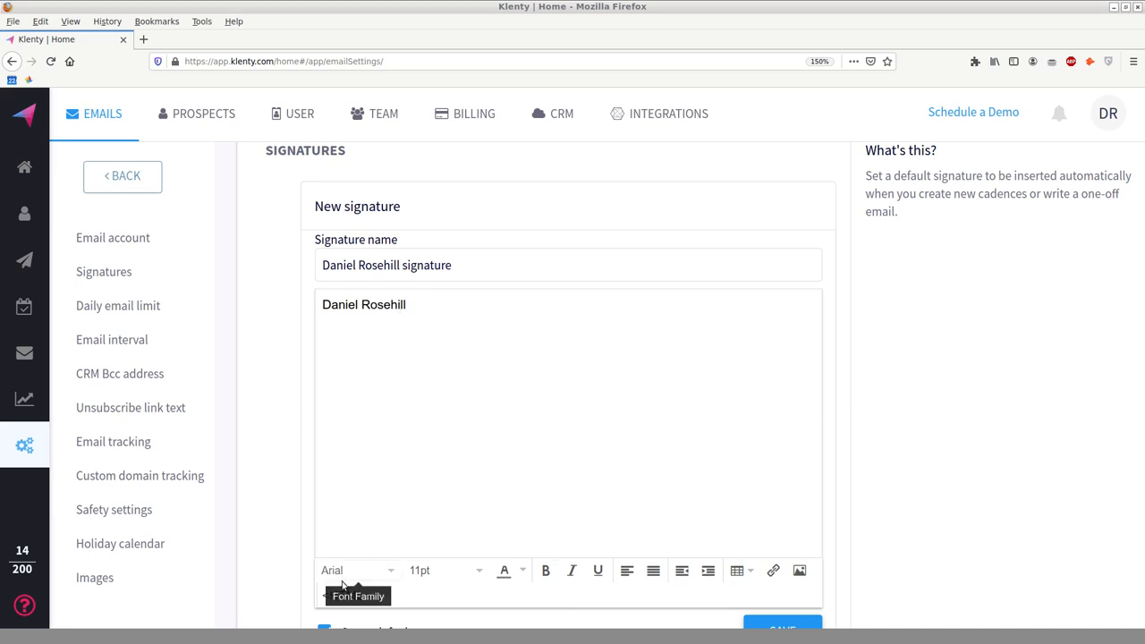
# Edit the signature HTML to add an <hr> divider, a <br/> and a headshot <img> tag, then apply it.
pyautogui.click(771, 570)
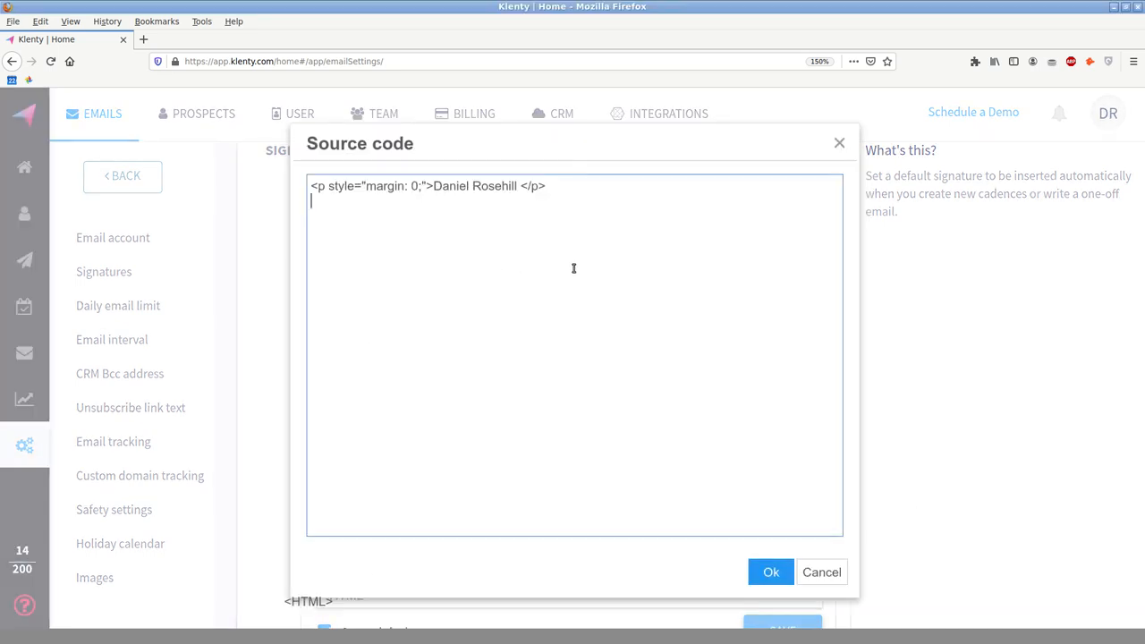
pyautogui.write('<img sr')
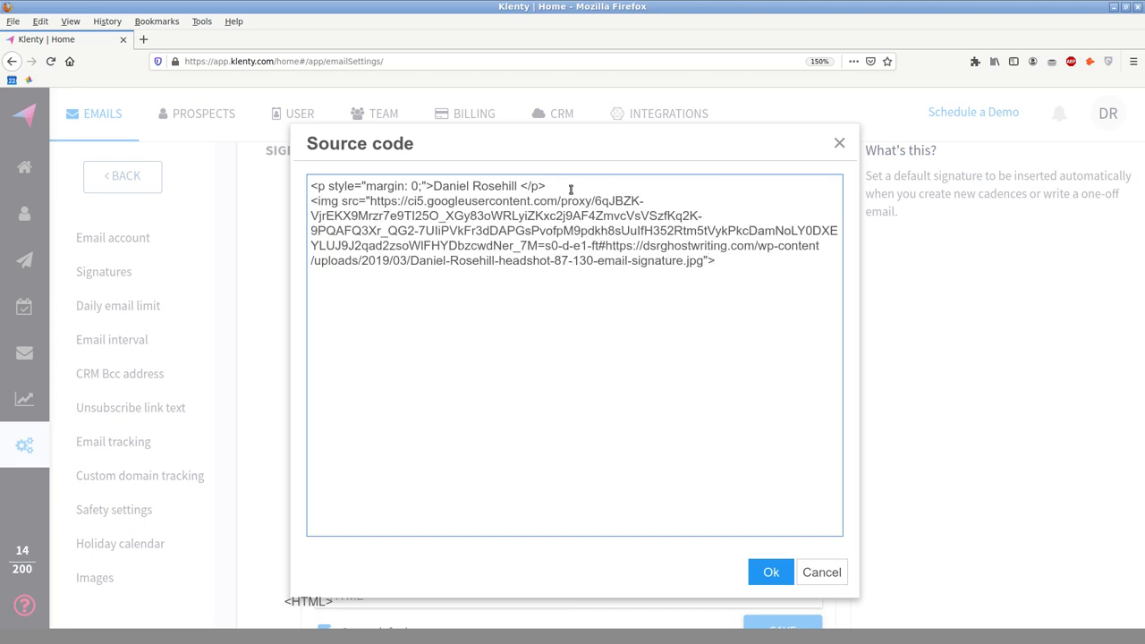
pyautogui.write('<br/>')
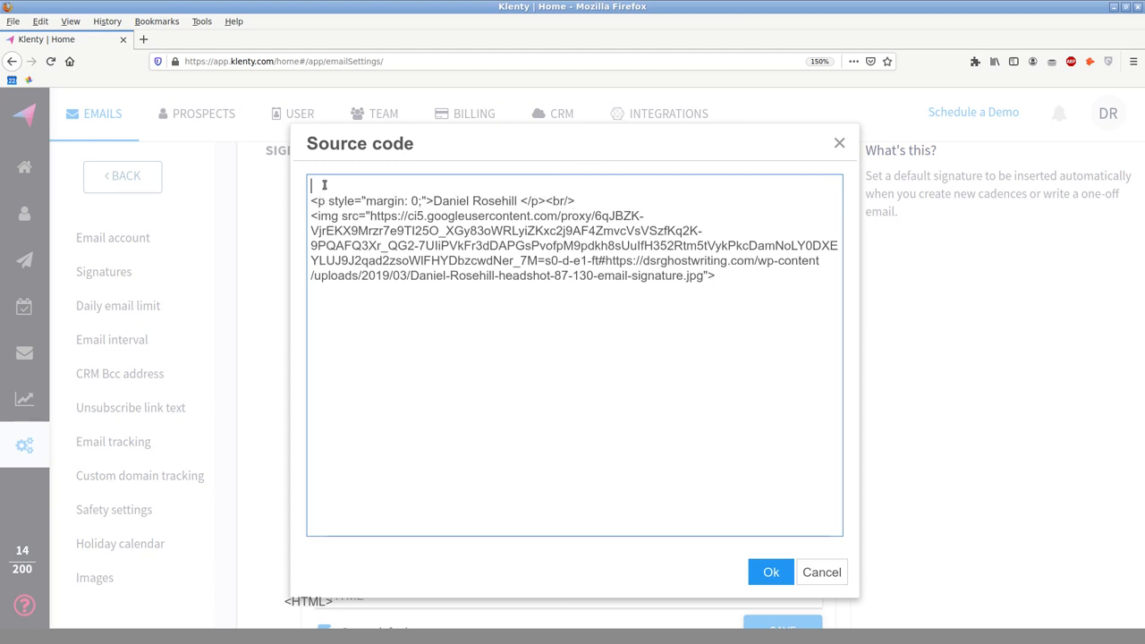
pyautogui.write('<hr>')
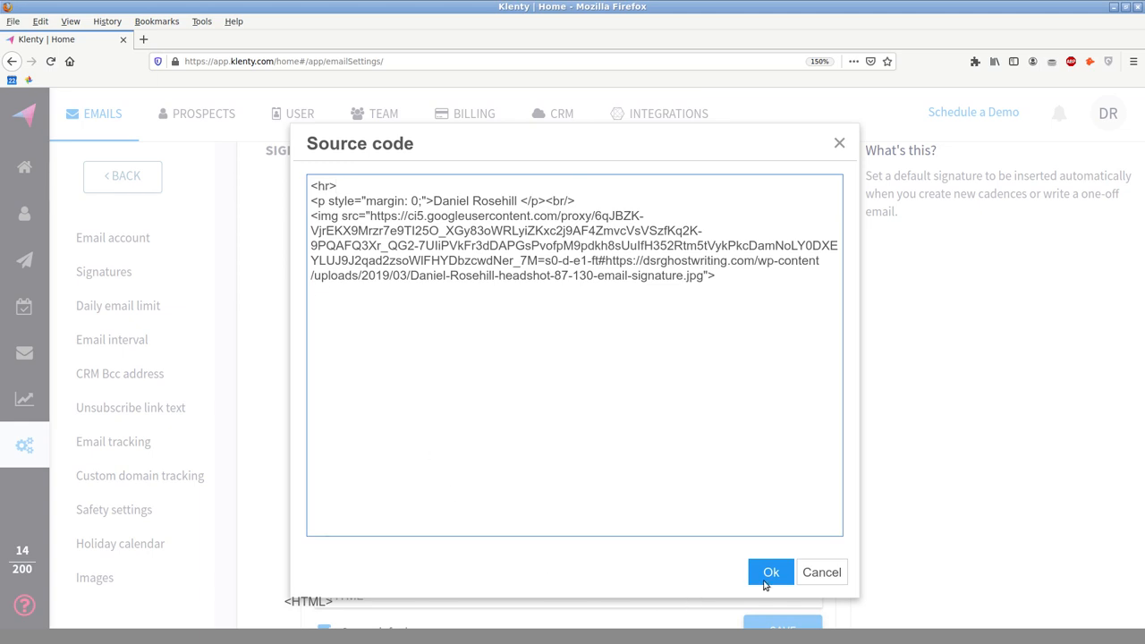
pyautogui.click(769, 572)
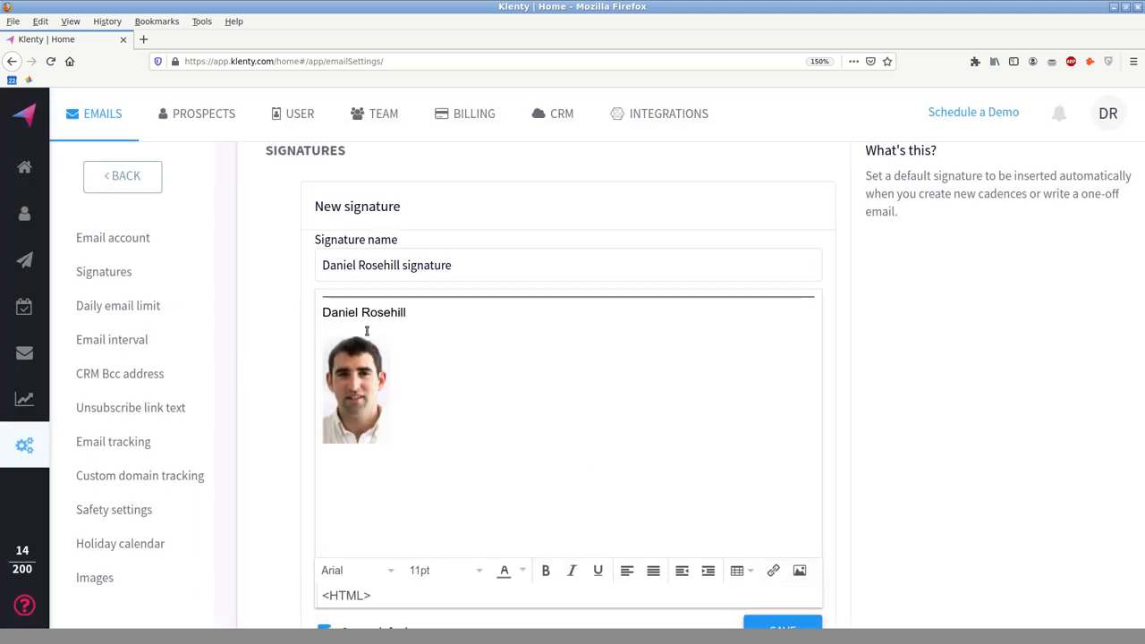
pyautogui.scroll(-3)
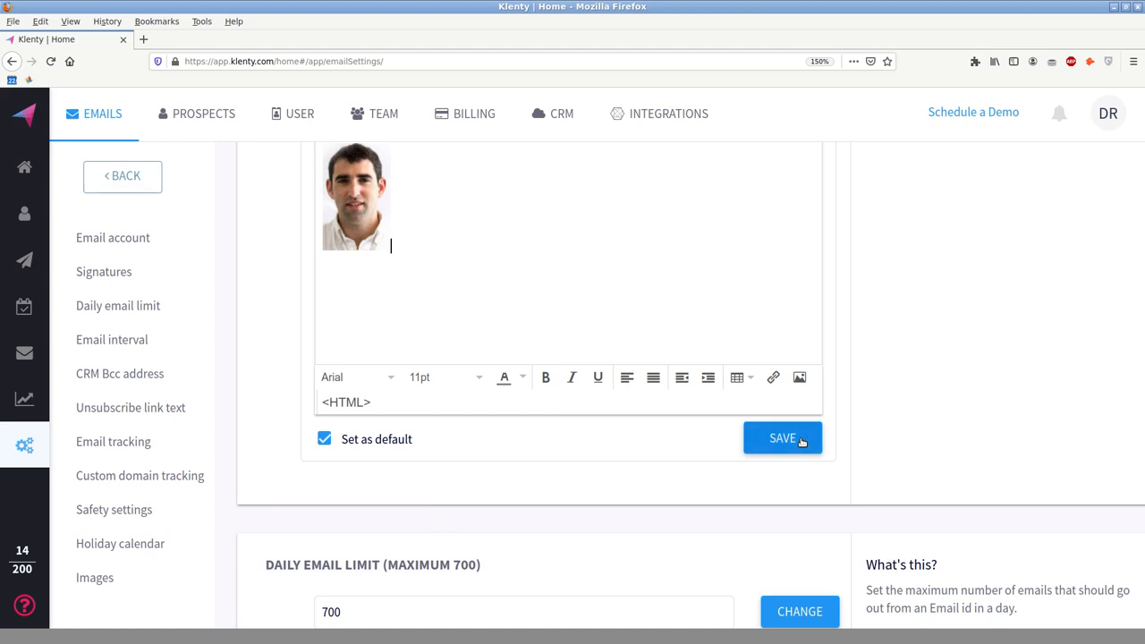
# Save the signature as default and set the email interval to 30 seconds.
pyautogui.click(782, 438)
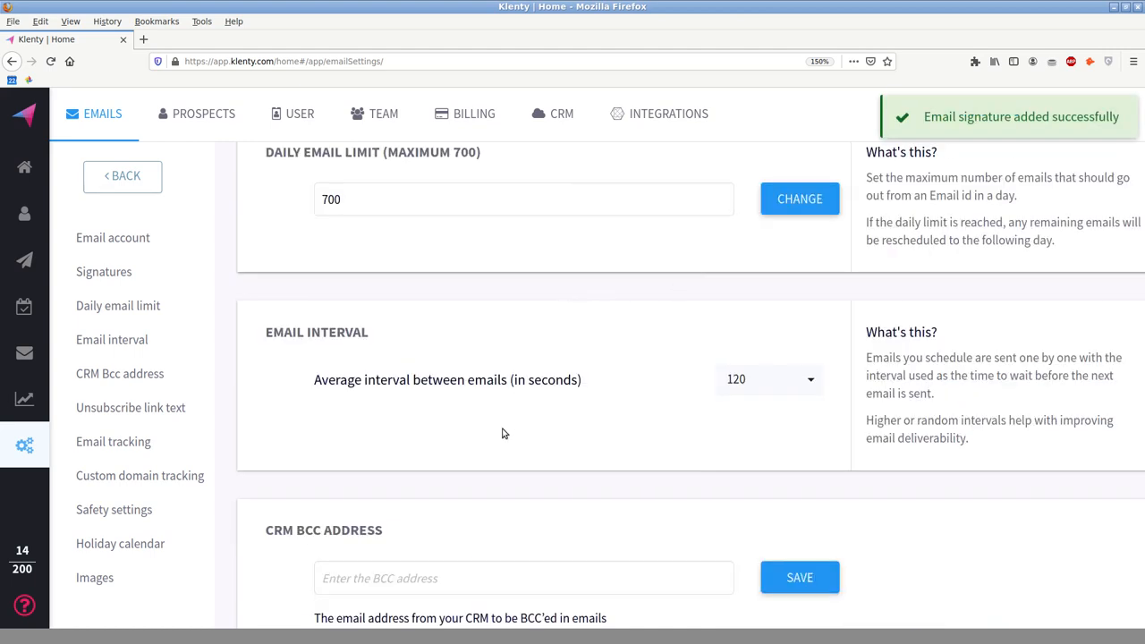
pyautogui.moveTo(926, 151)
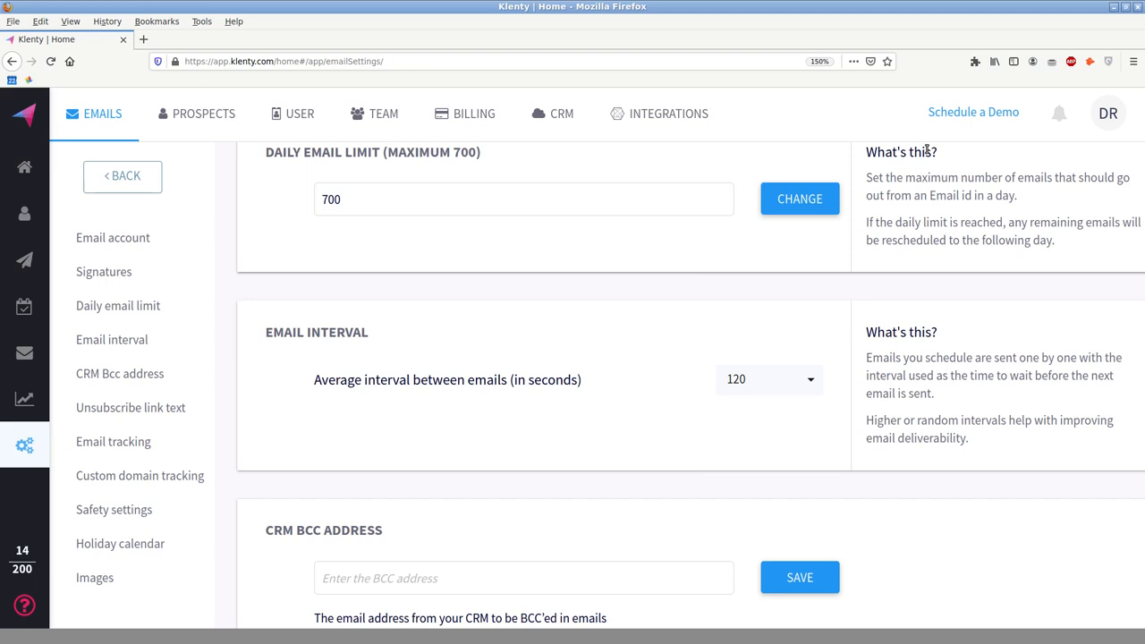
pyautogui.moveTo(755, 386)
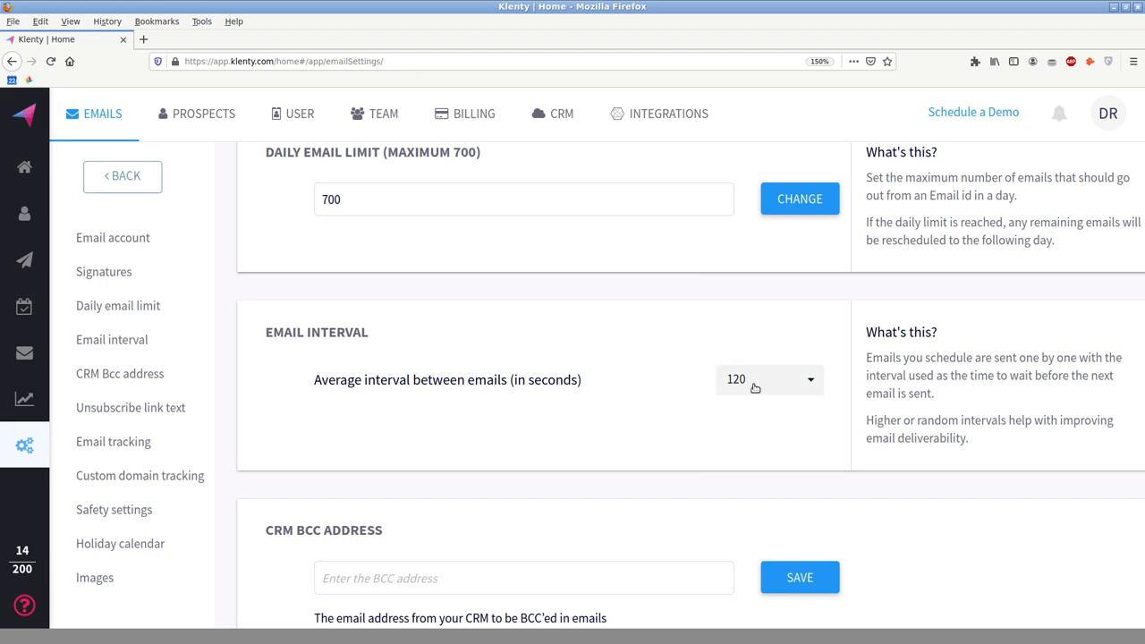
pyautogui.click(769, 379)
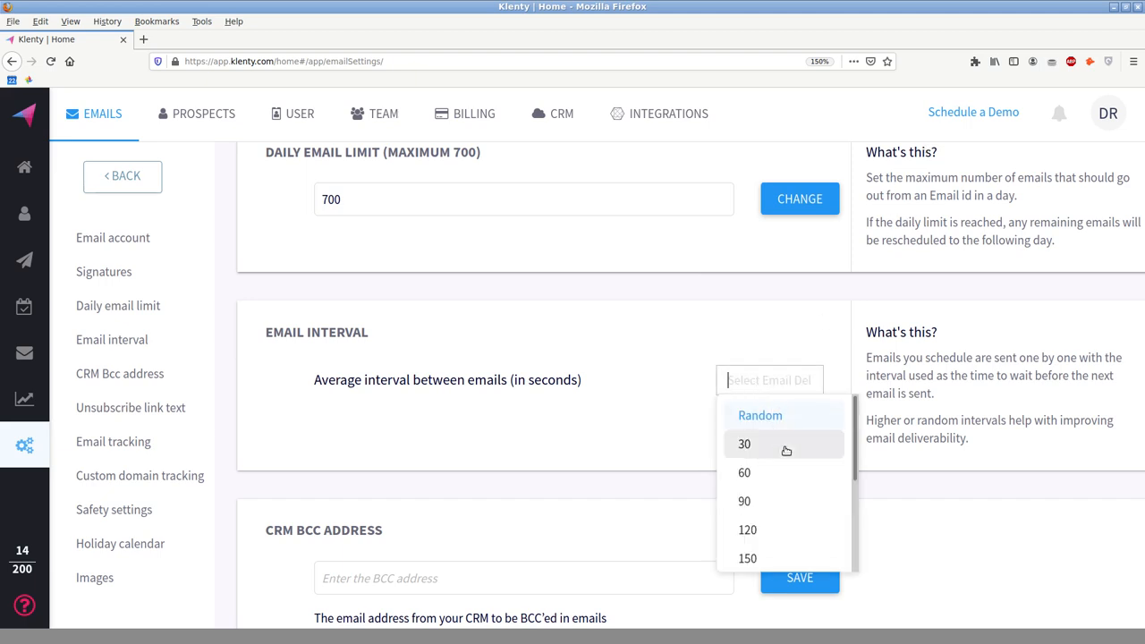
pyautogui.moveTo(802, 493)
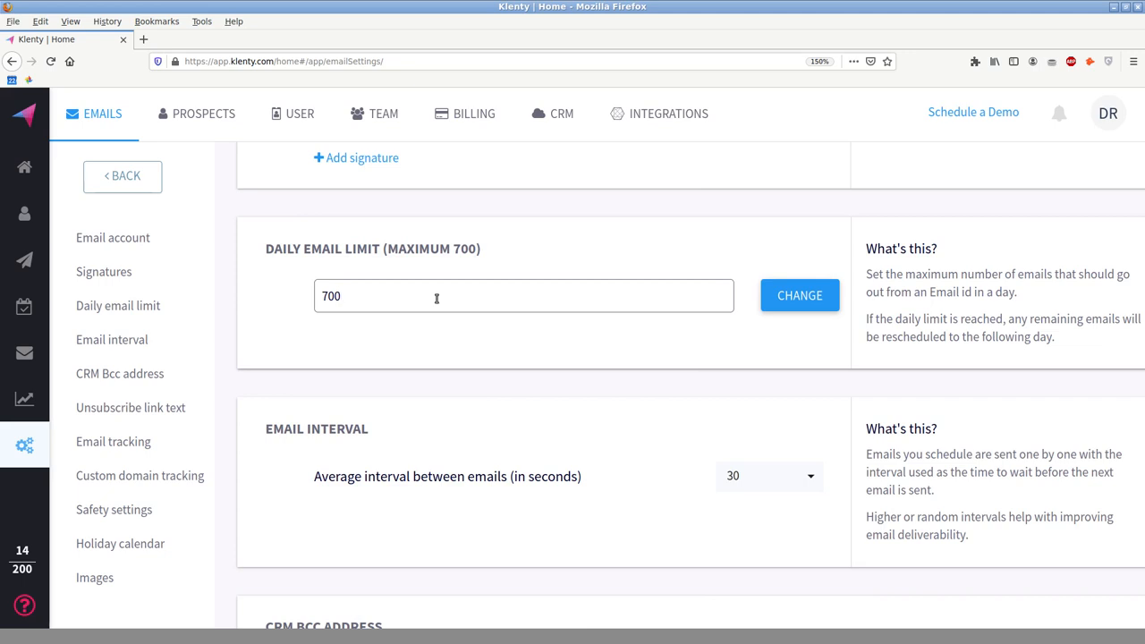
pyautogui.write('800')
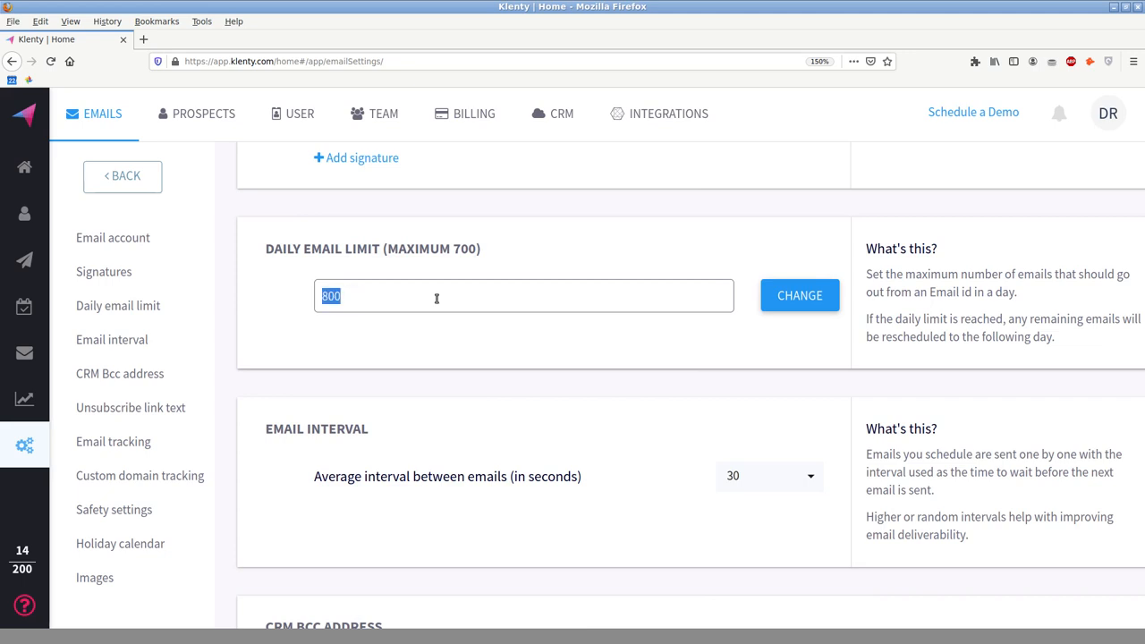
pyautogui.write('70')
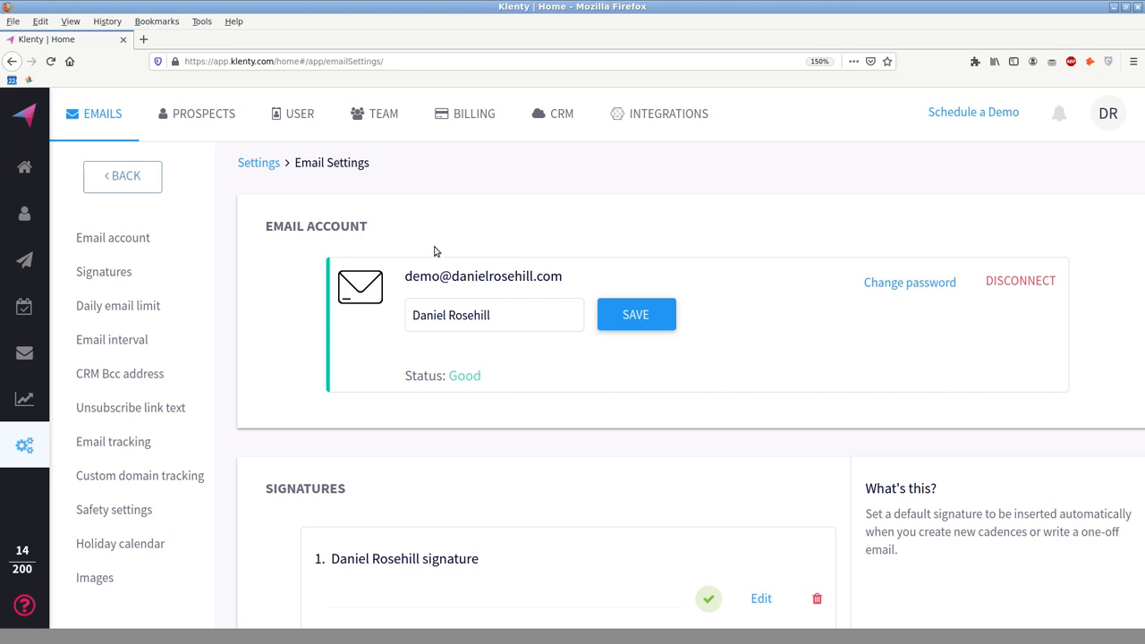
pyautogui.scroll(-3)
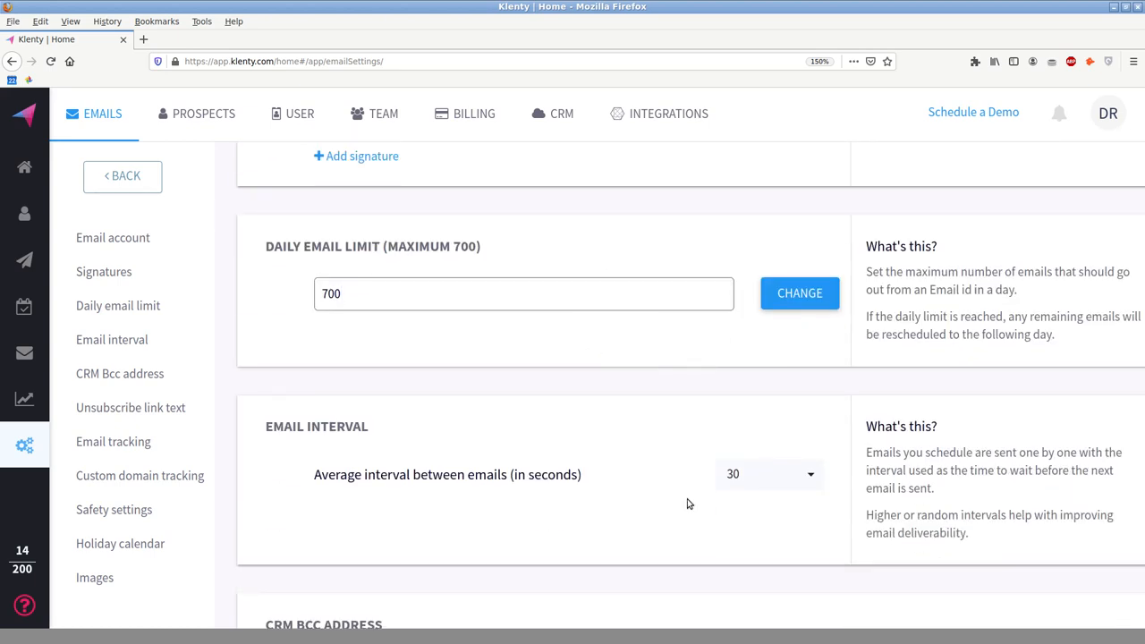
pyautogui.scroll(-3)
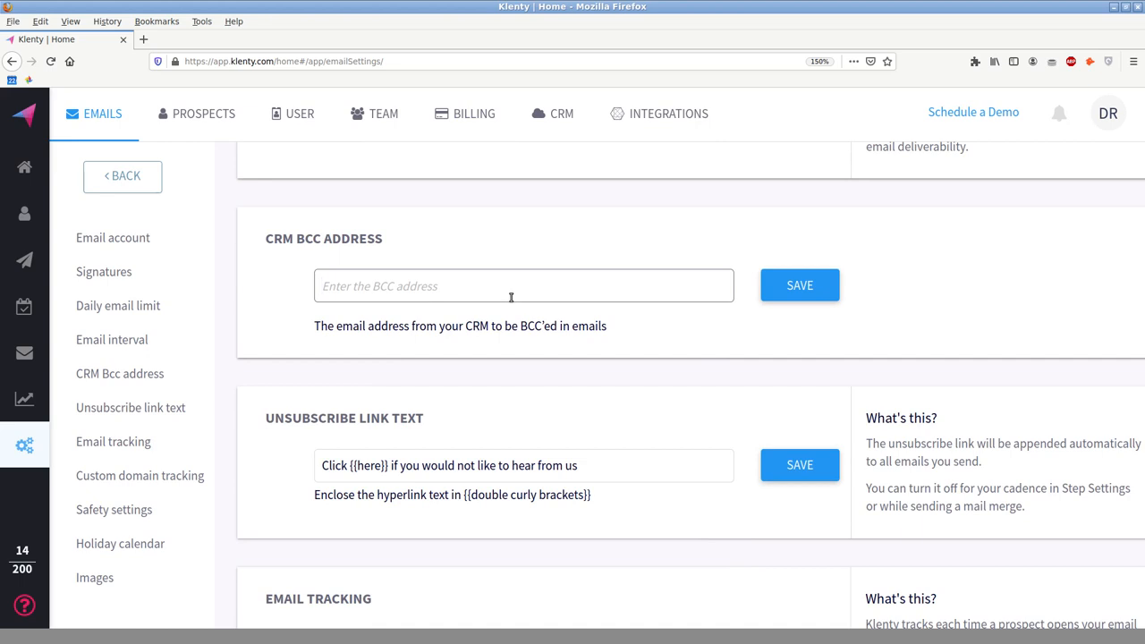
pyautogui.click(524, 287)
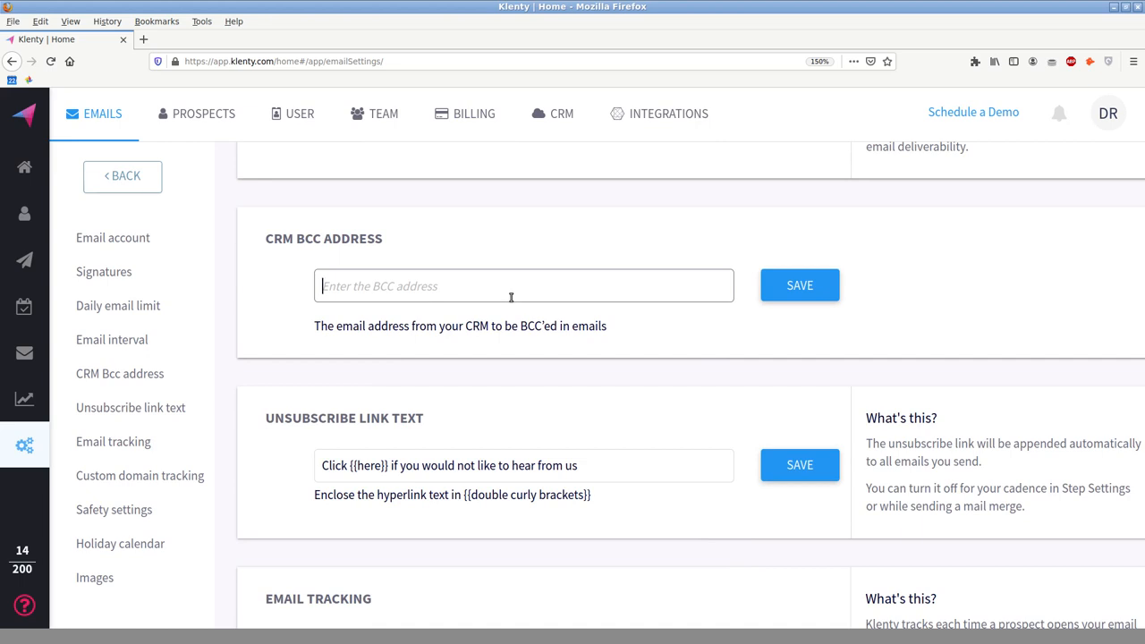
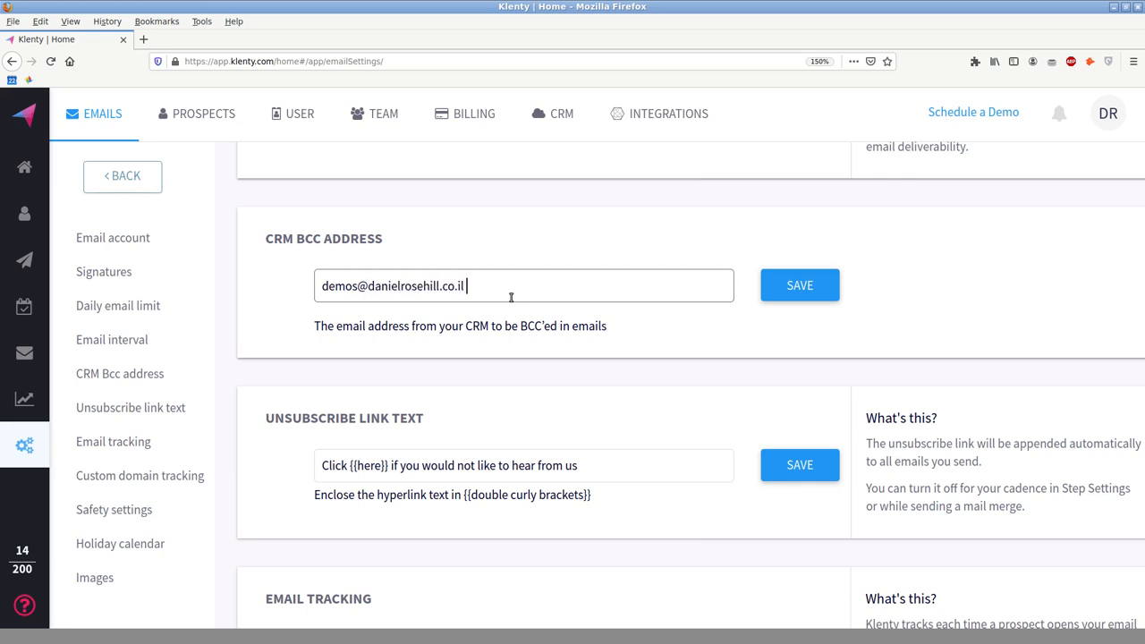
pyautogui.click(798, 286)
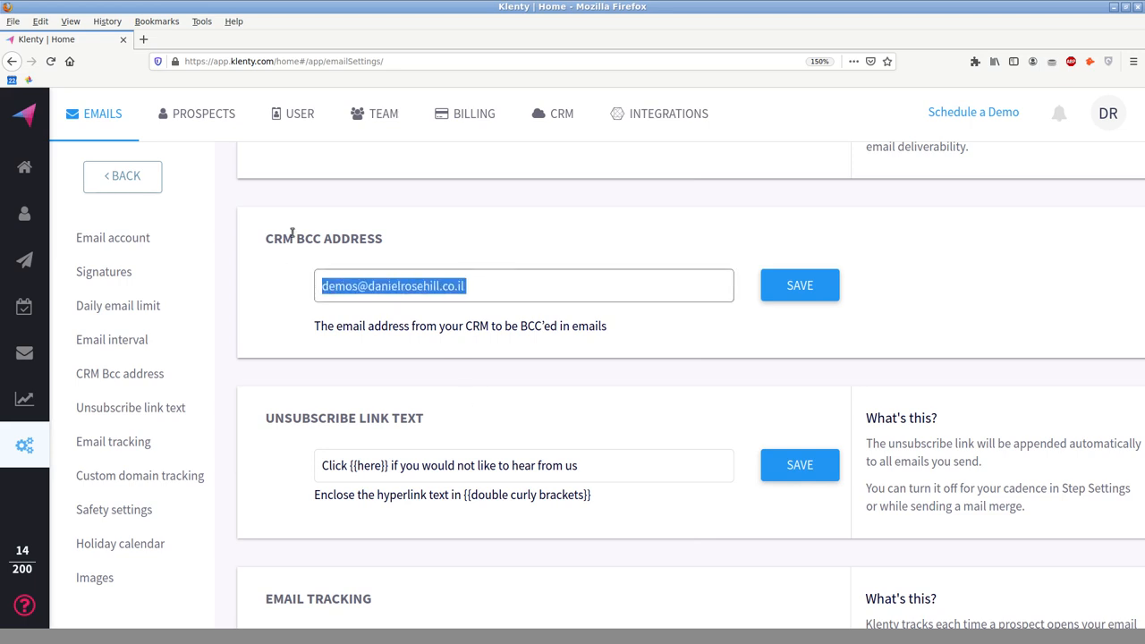
pyautogui.scroll(-3)
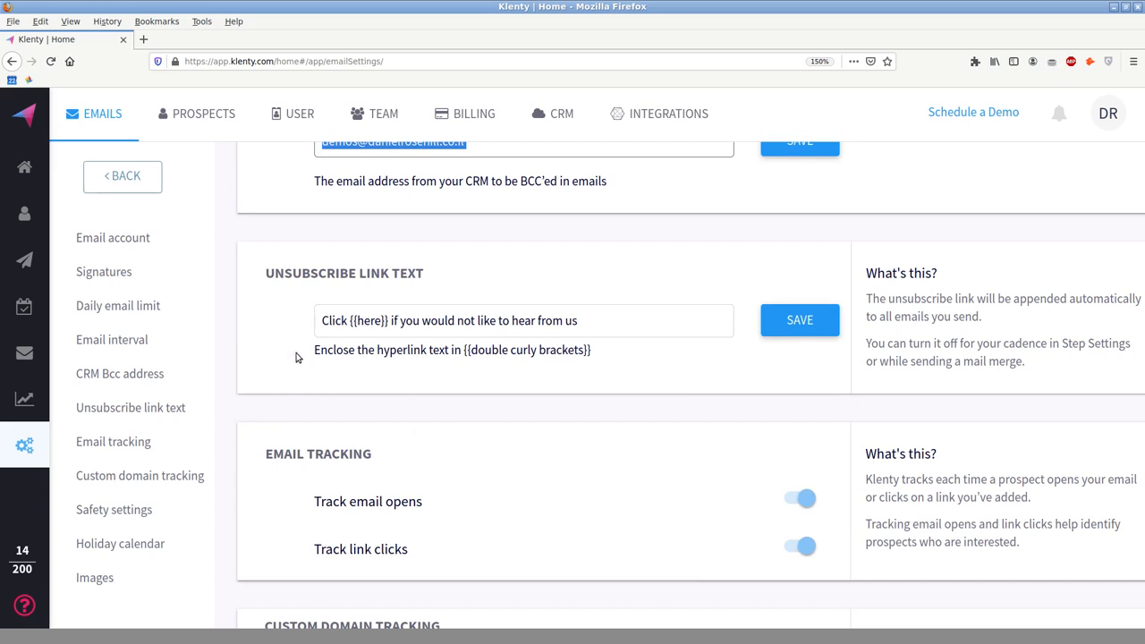
pyautogui.scroll(-3)
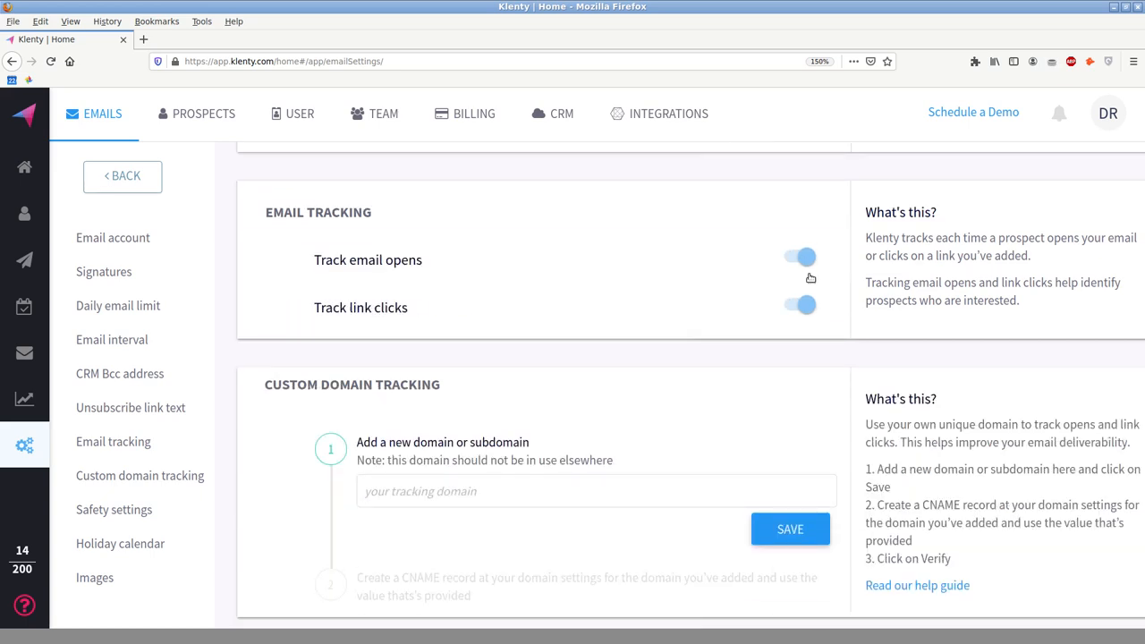
pyautogui.scroll(-3)
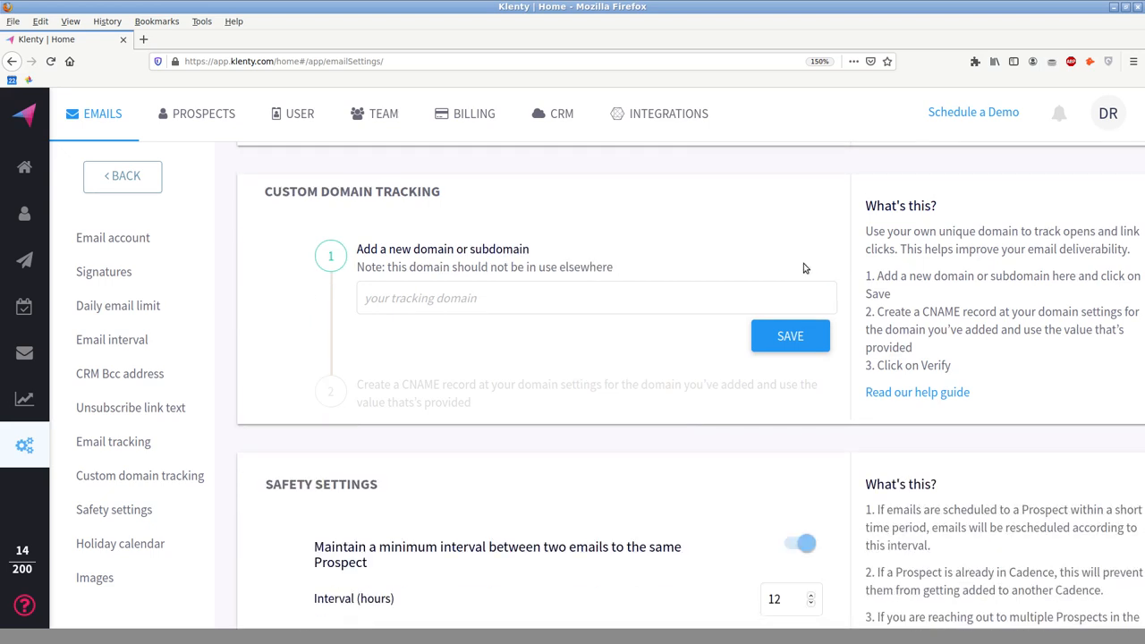
pyautogui.click(598, 297)
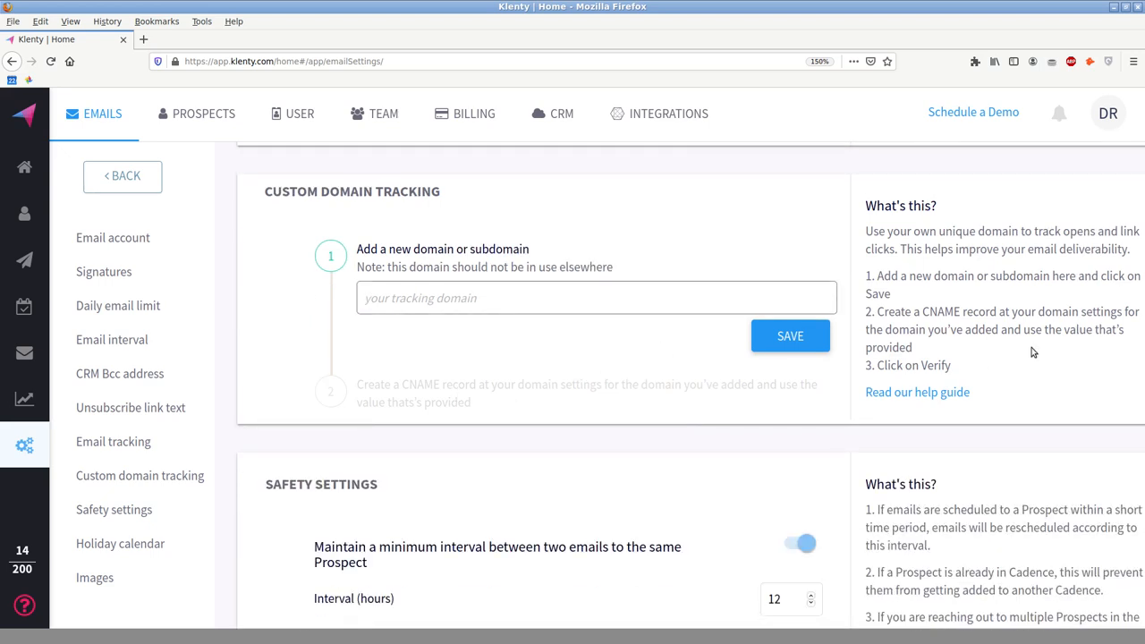
pyautogui.doubleClick(959, 311)
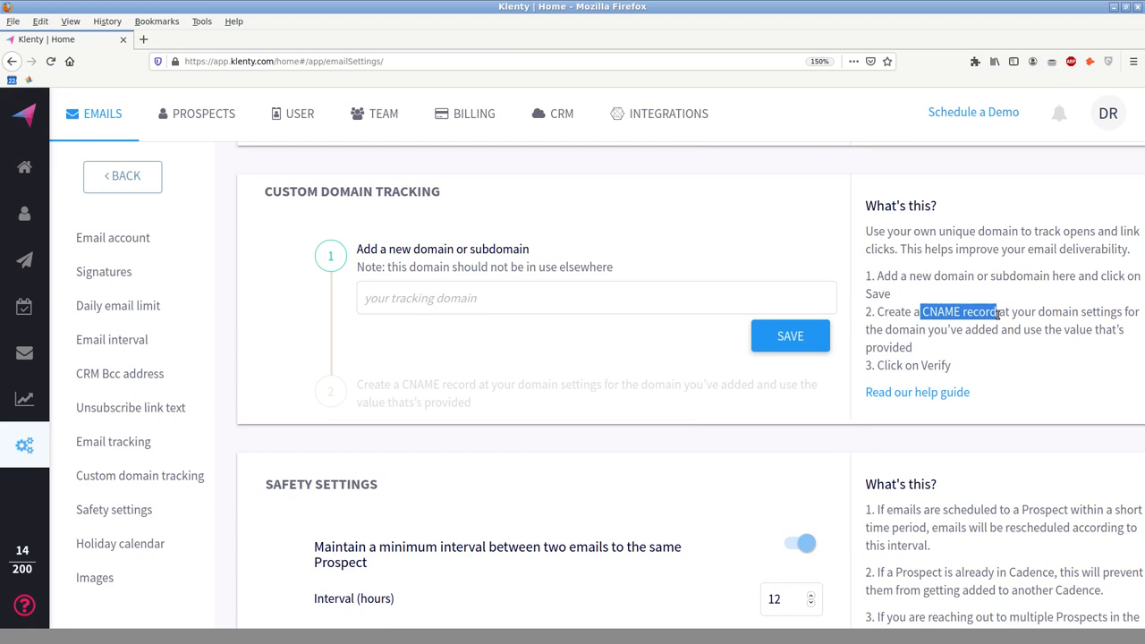
pyautogui.moveTo(983, 330)
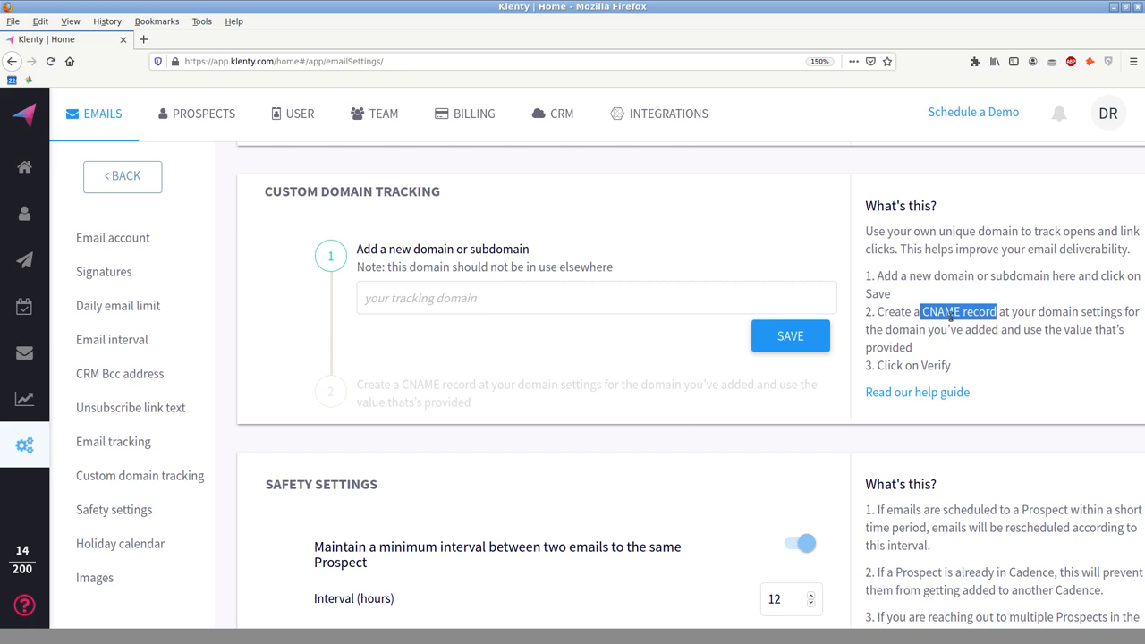
pyautogui.moveTo(937, 294)
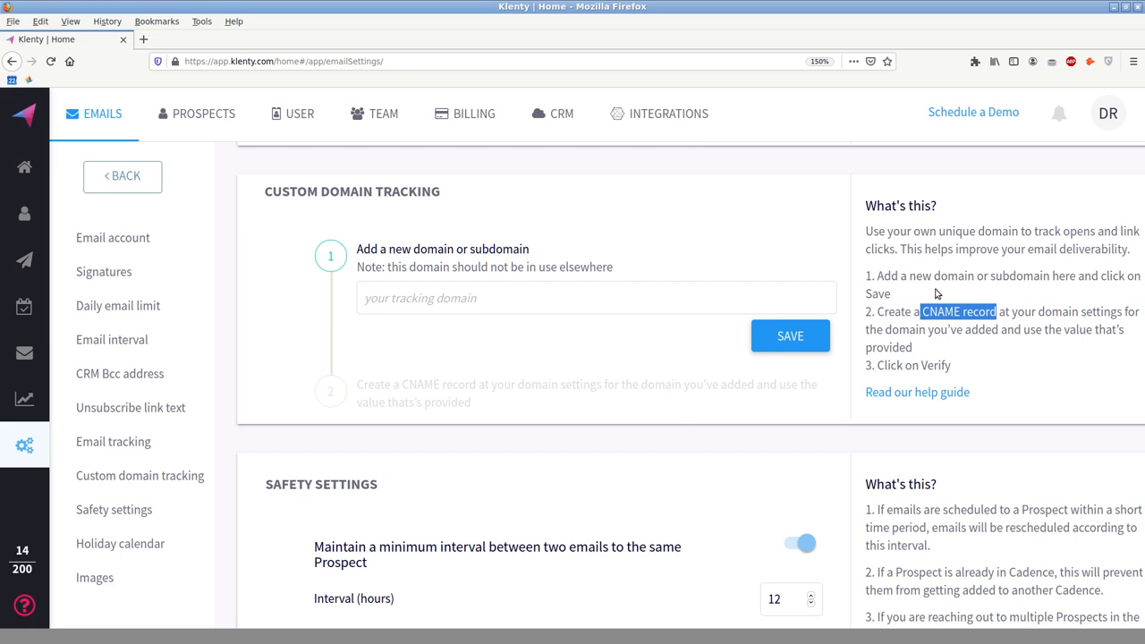
pyautogui.moveTo(937, 293)
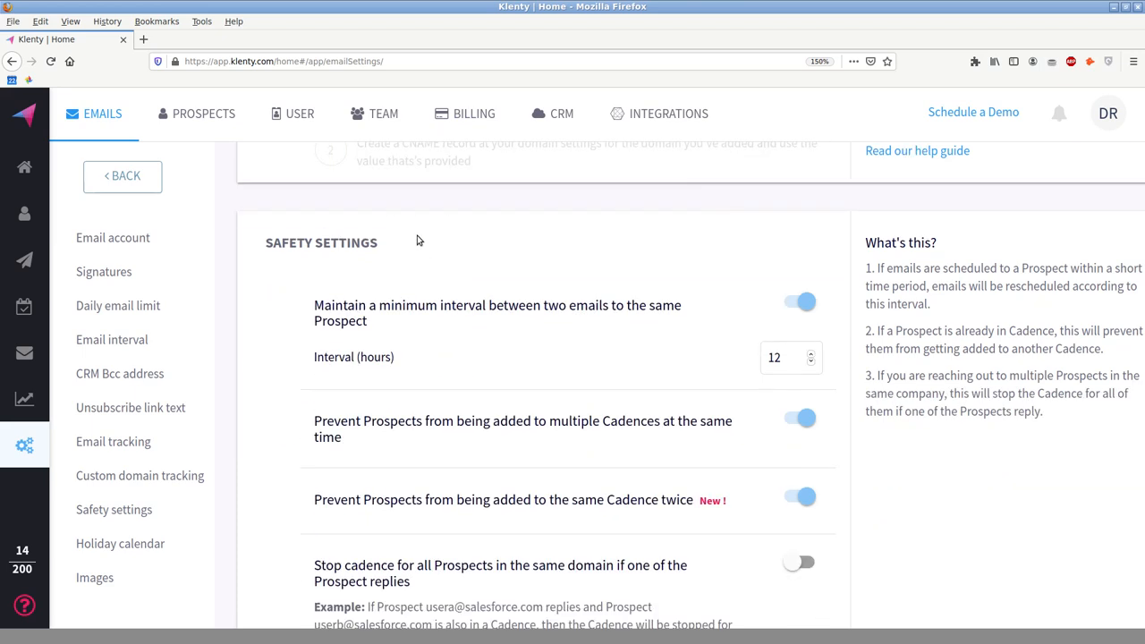
pyautogui.moveTo(428, 279)
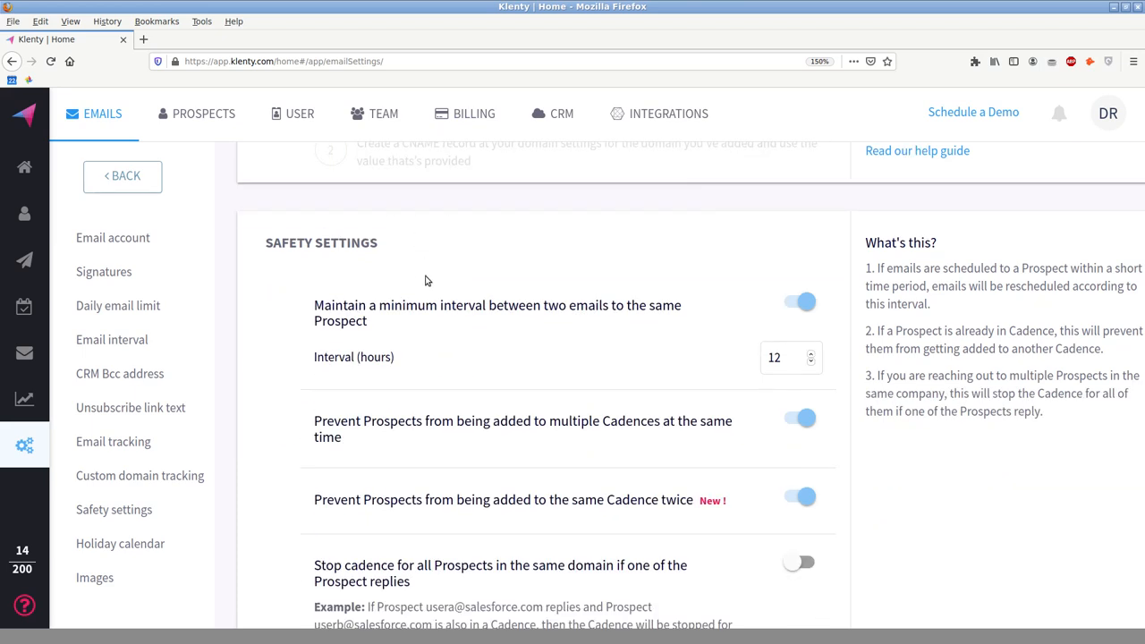
pyautogui.moveTo(390, 232)
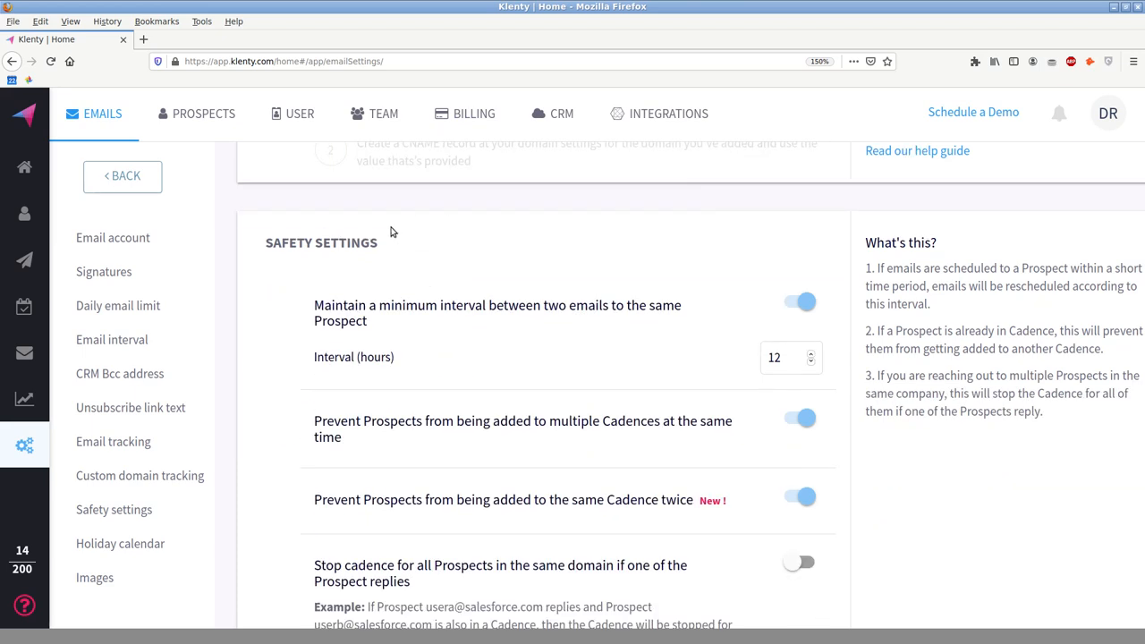
pyautogui.scroll(-3)
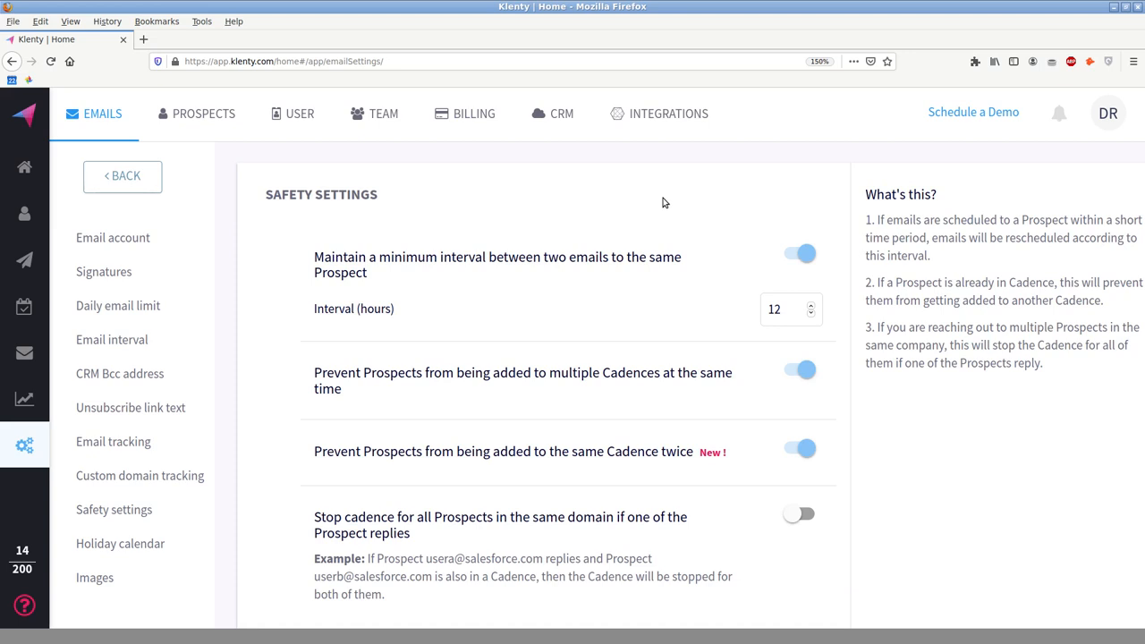
pyautogui.moveTo(322, 247)
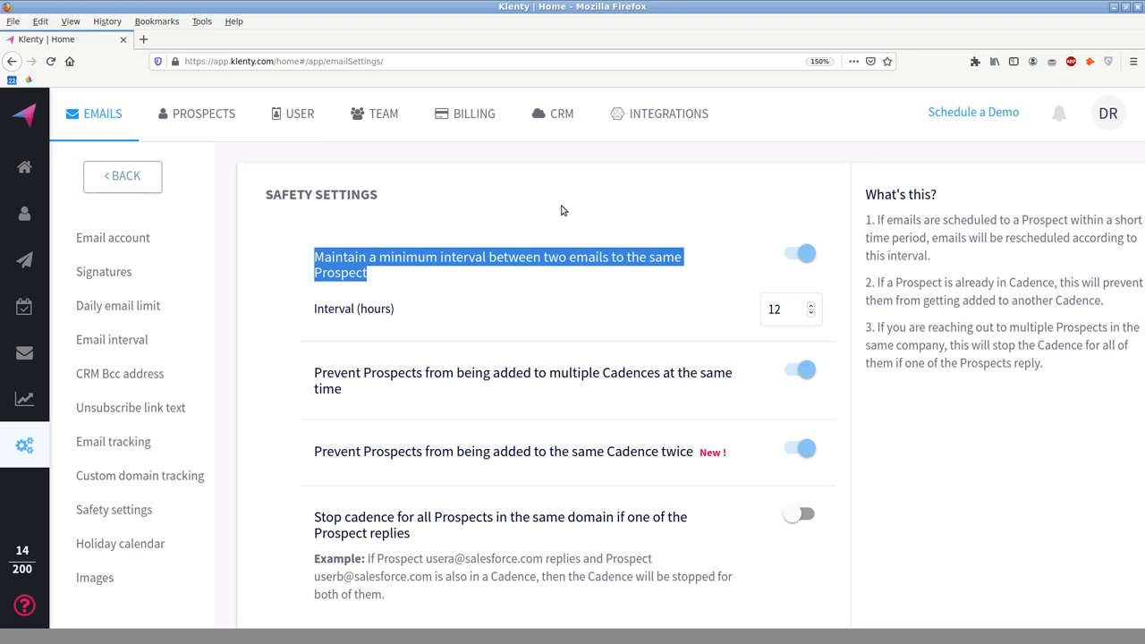
pyautogui.moveTo(508, 186)
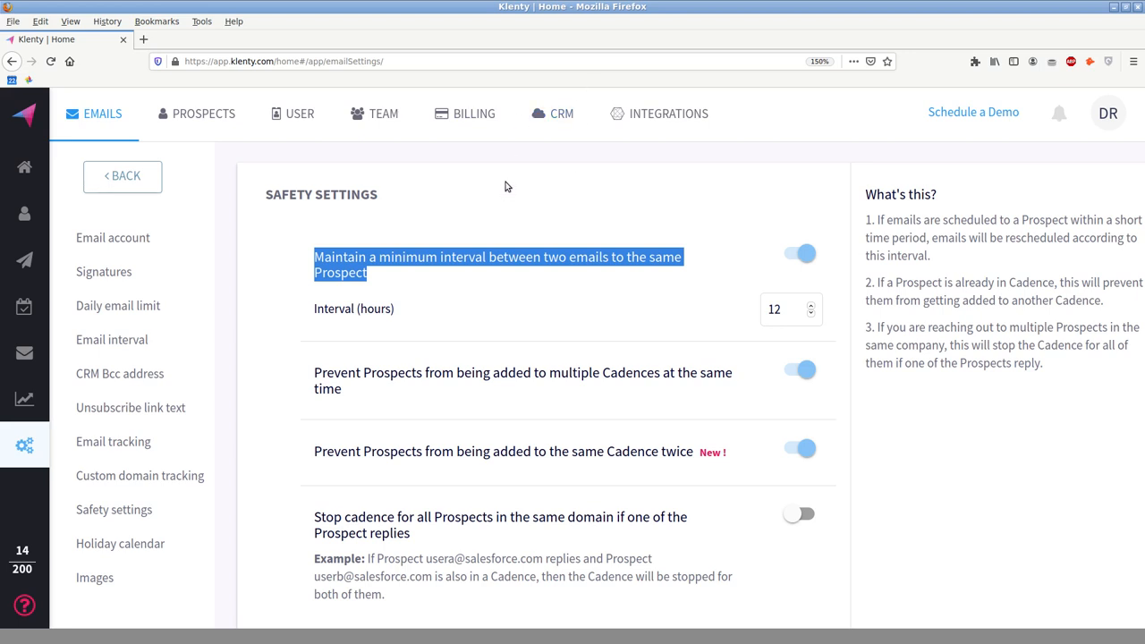
pyautogui.scroll(-3)
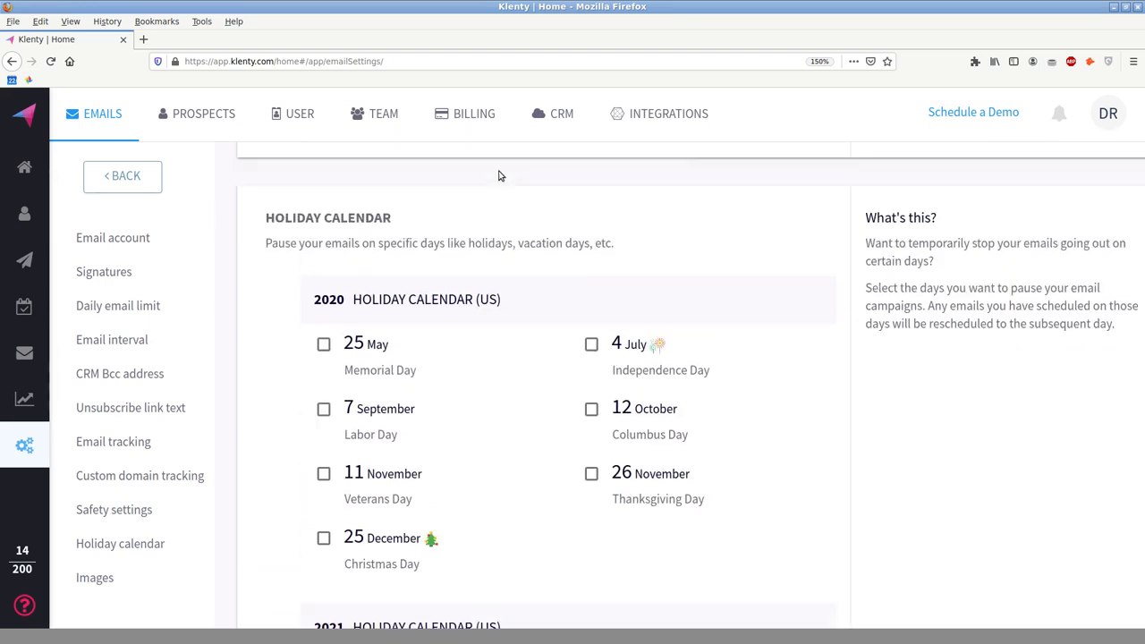
# Tick 25 May Memorial Day as a pause day, trying and unticking 7 September Labor Day.
pyautogui.click(322, 344)
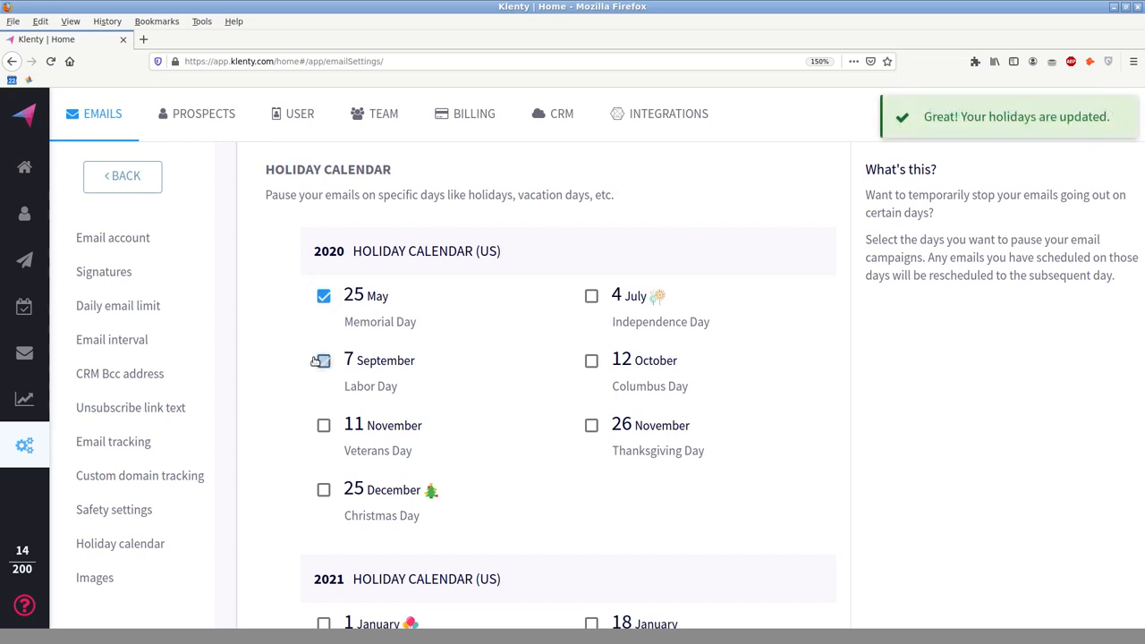
pyautogui.click(322, 359)
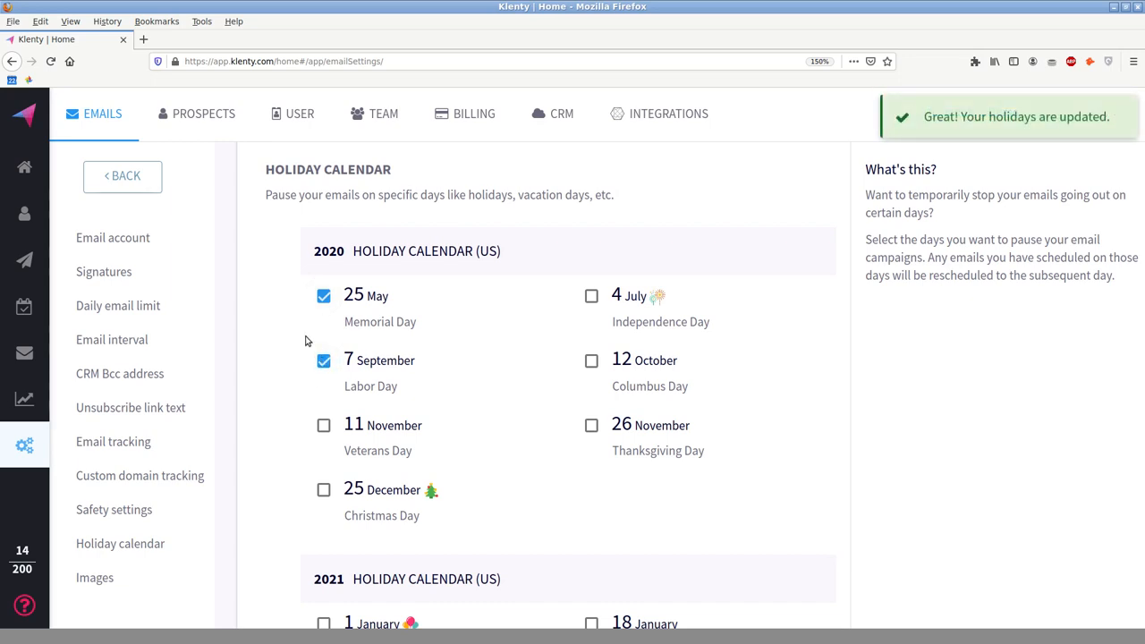
pyautogui.click(322, 360)
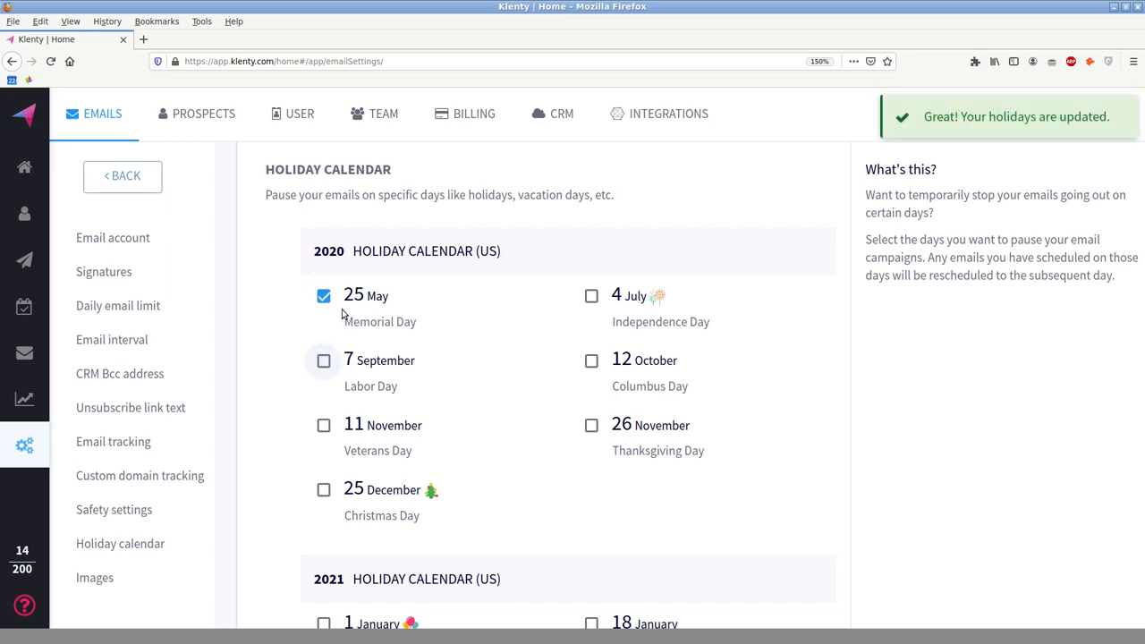
pyautogui.scroll(-3)
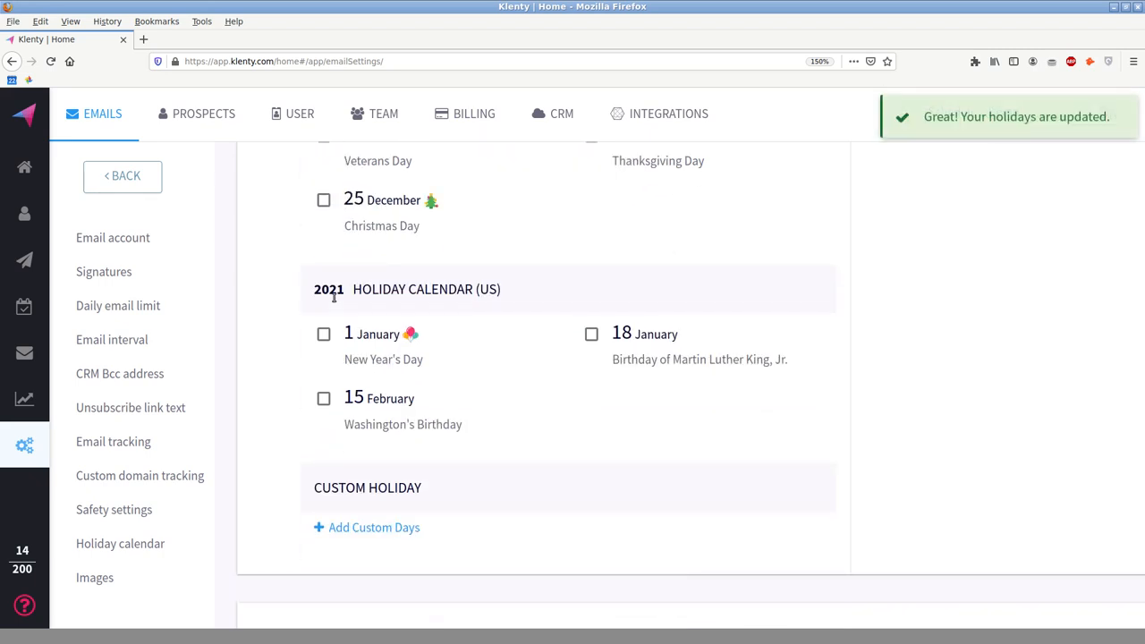
pyautogui.scroll(-3)
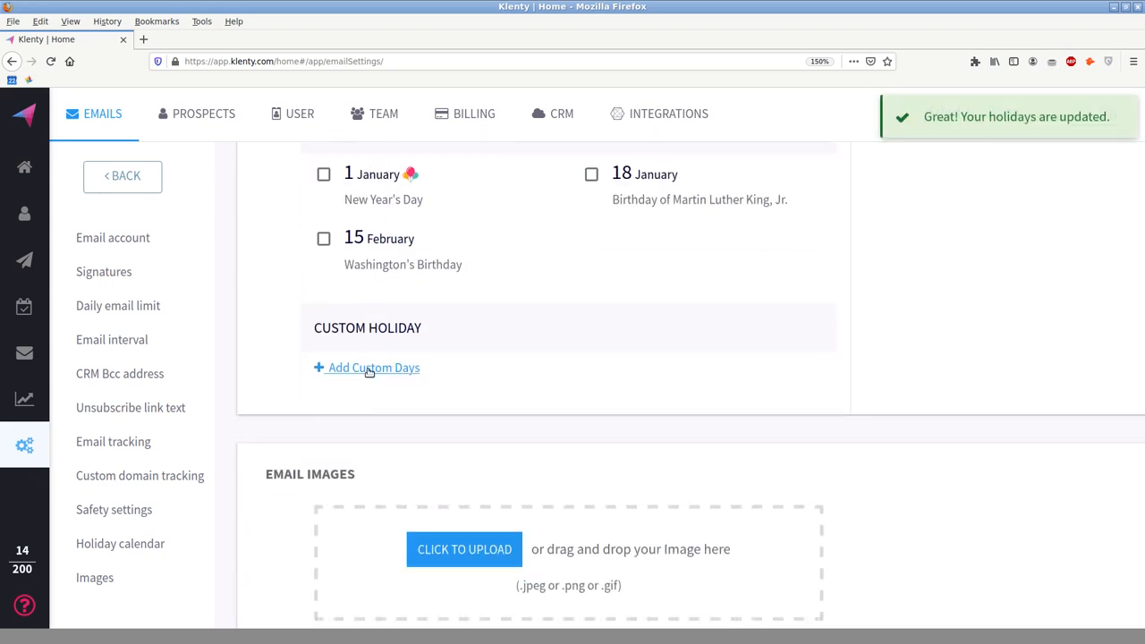
pyautogui.click(372, 367)
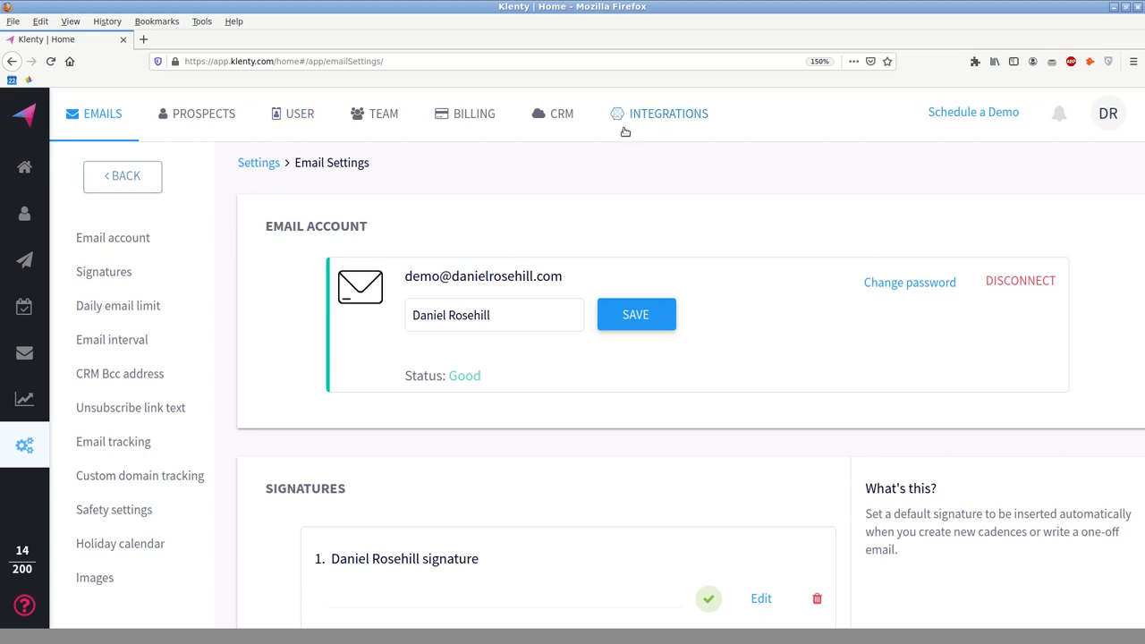
# Look through the Slack, Calendly, API, Webhooks and Zapier integrations, then go to CRM settings.
pyautogui.click(669, 114)
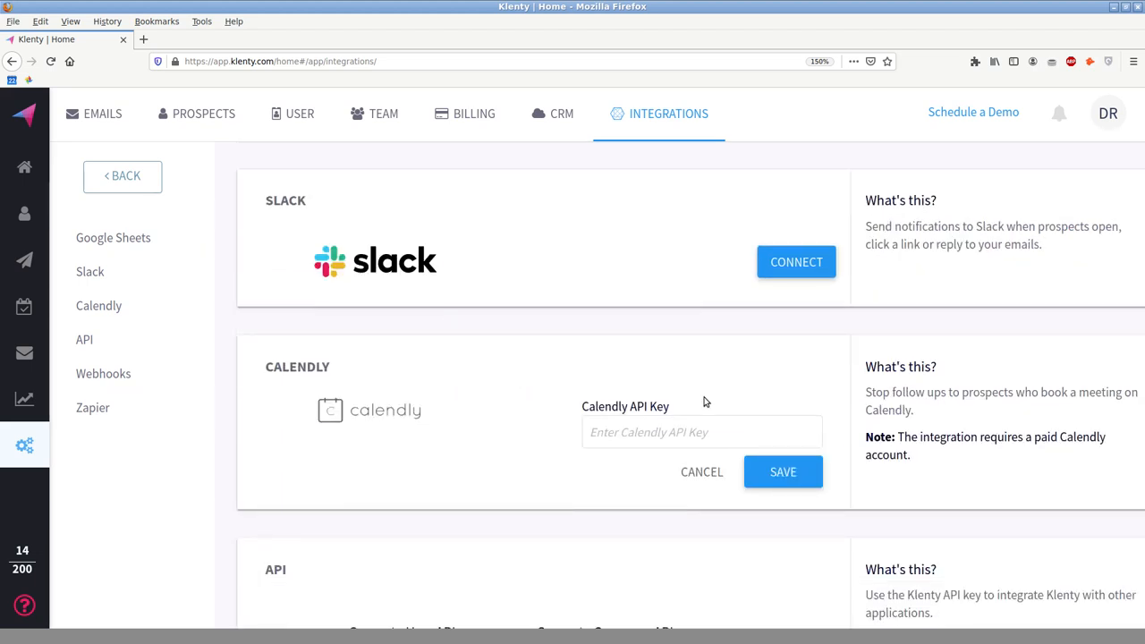
pyautogui.scroll(-3)
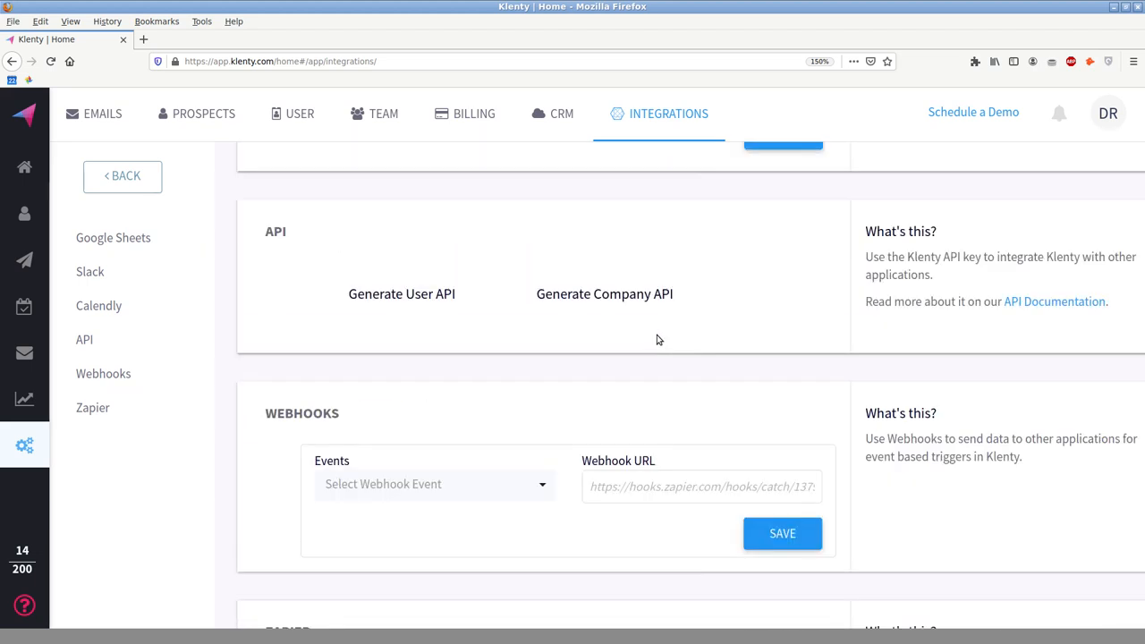
pyautogui.scroll(-3)
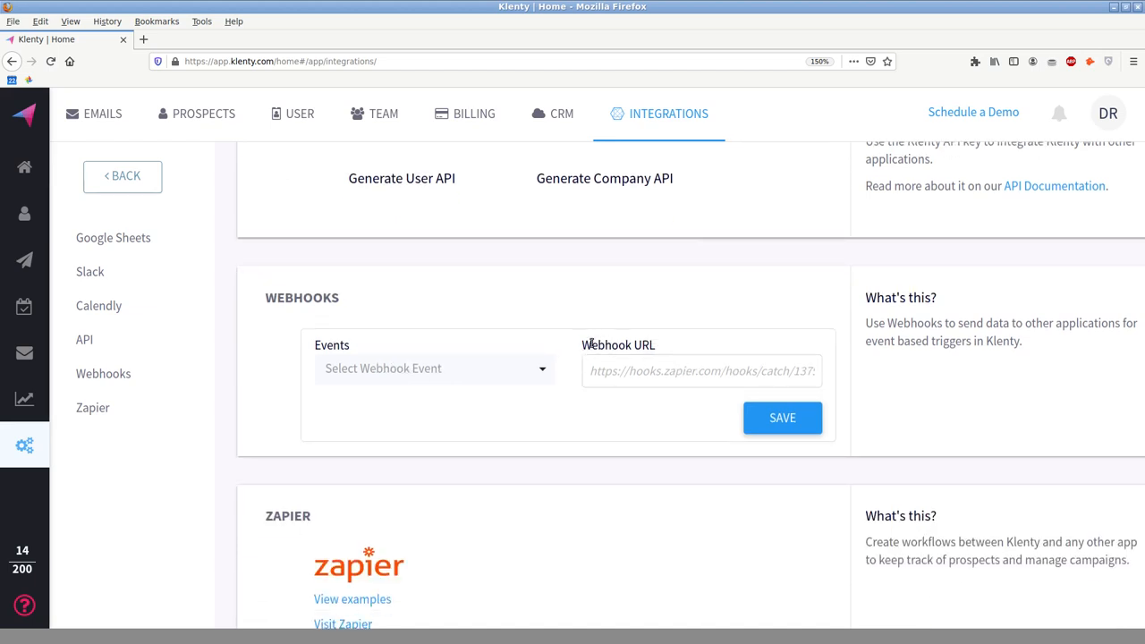
pyautogui.moveTo(400, 540)
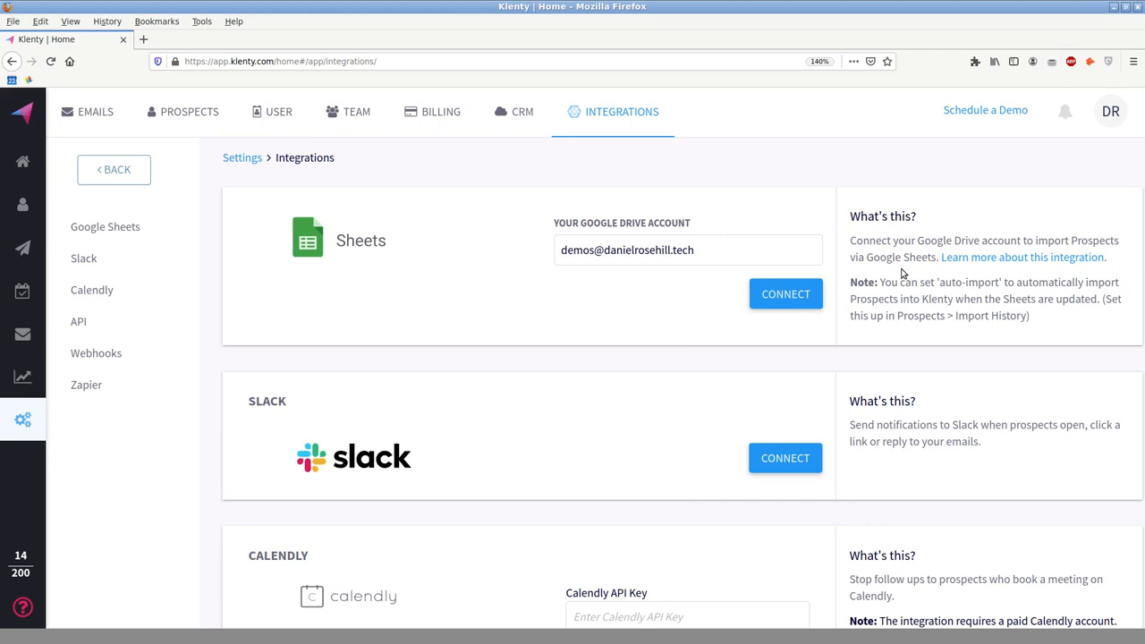
pyautogui.moveTo(285, 254)
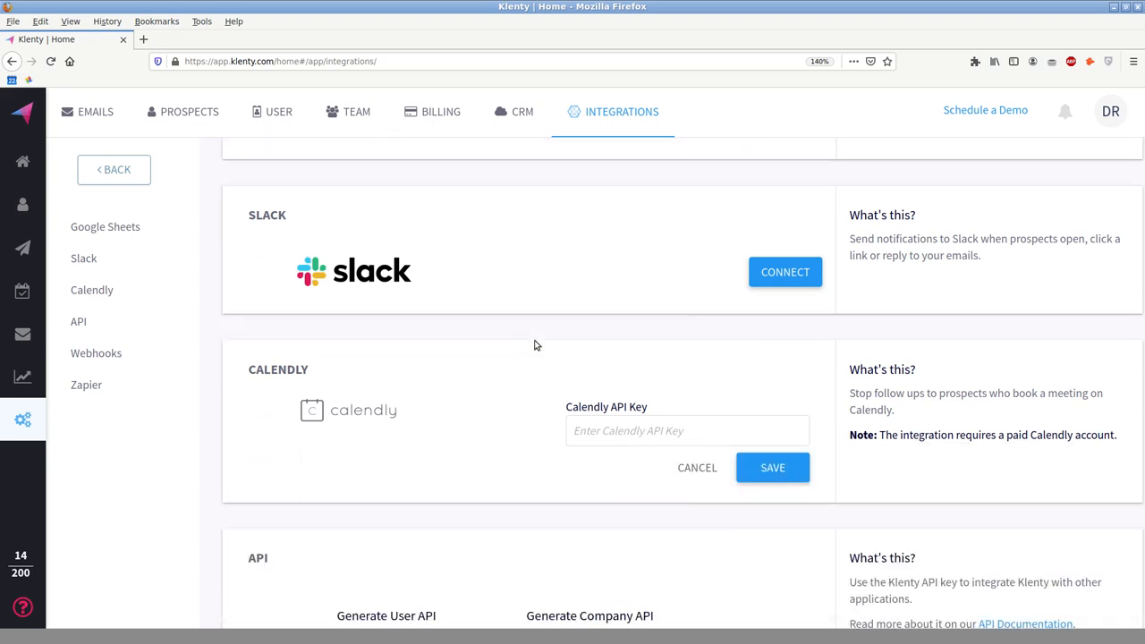
pyautogui.scroll(-3)
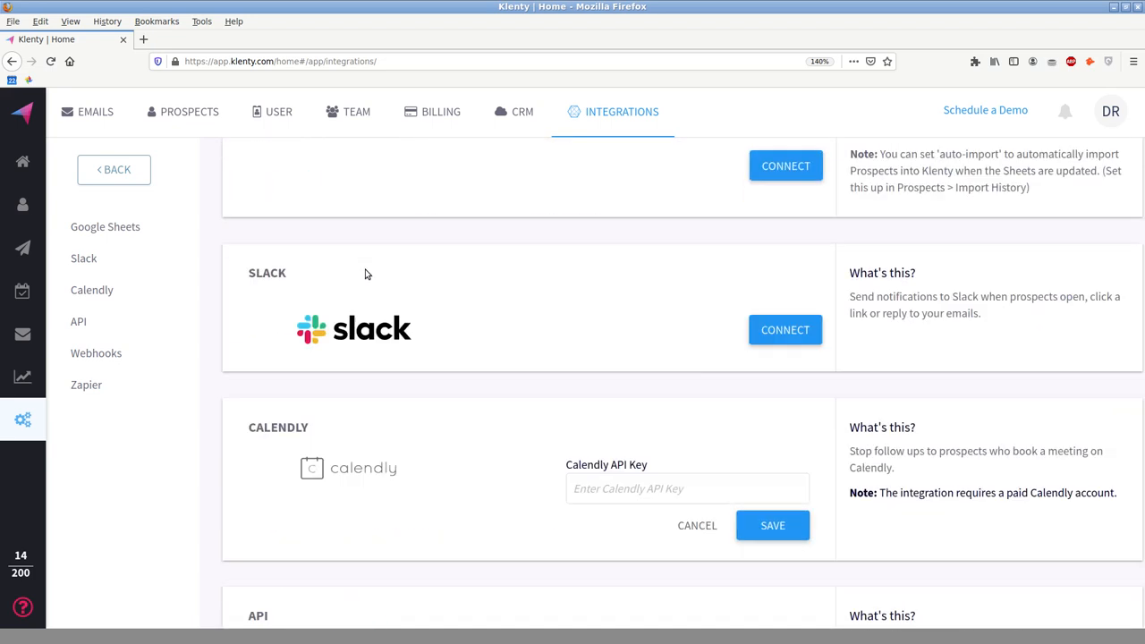
pyautogui.click(513, 111)
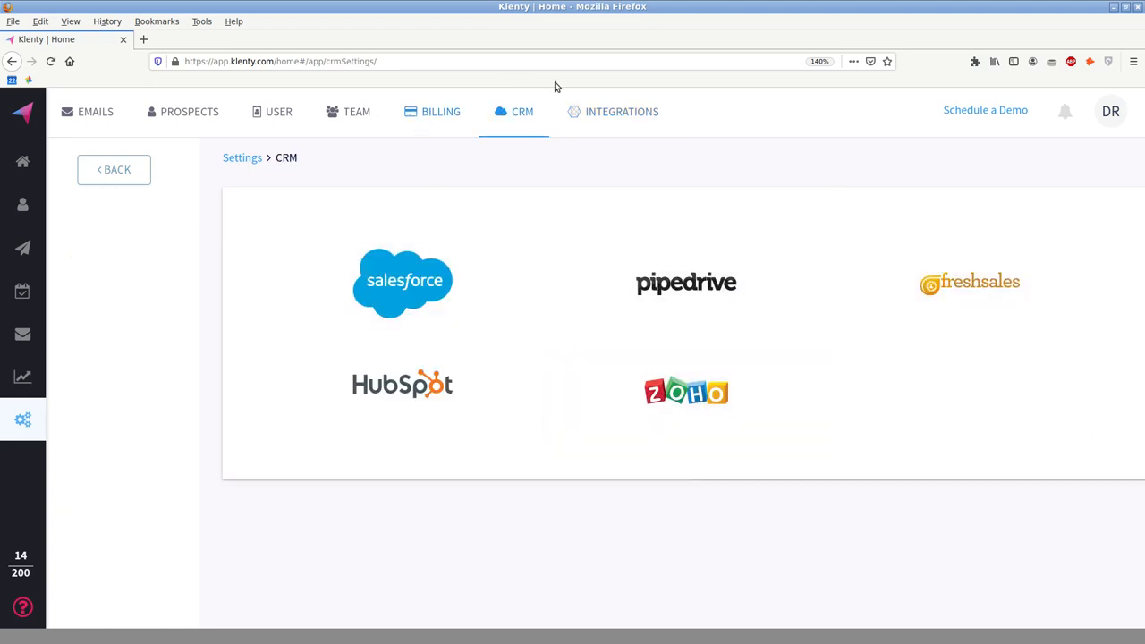
# Show the Choose a Plan list in Billing with the Tall, Grande and Venti options.
pyautogui.click(440, 111)
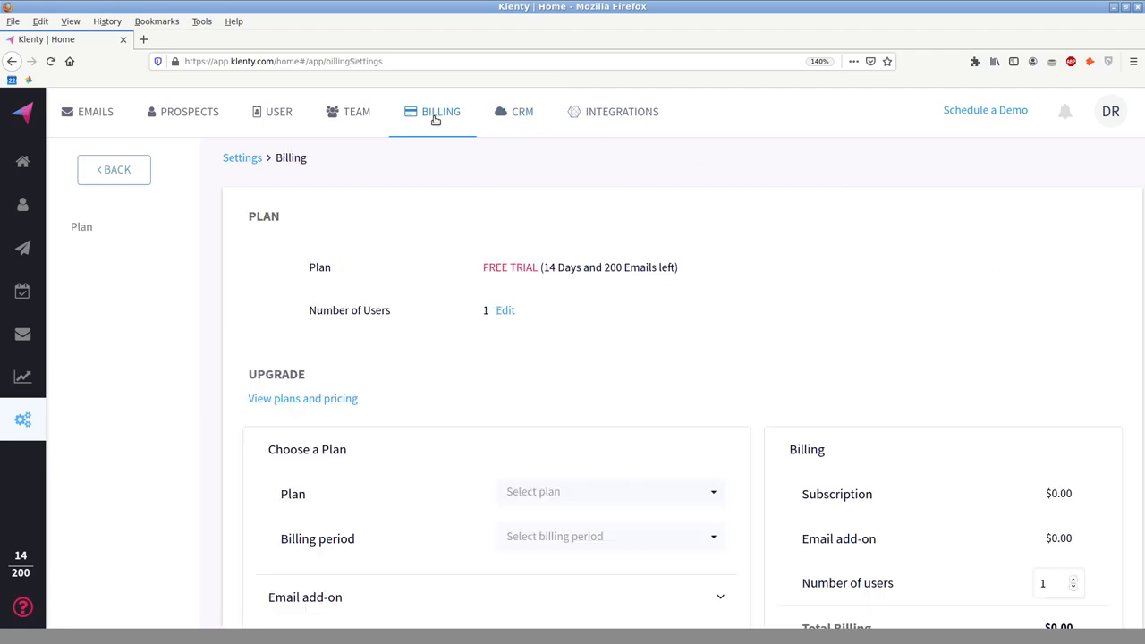
pyautogui.moveTo(521, 265)
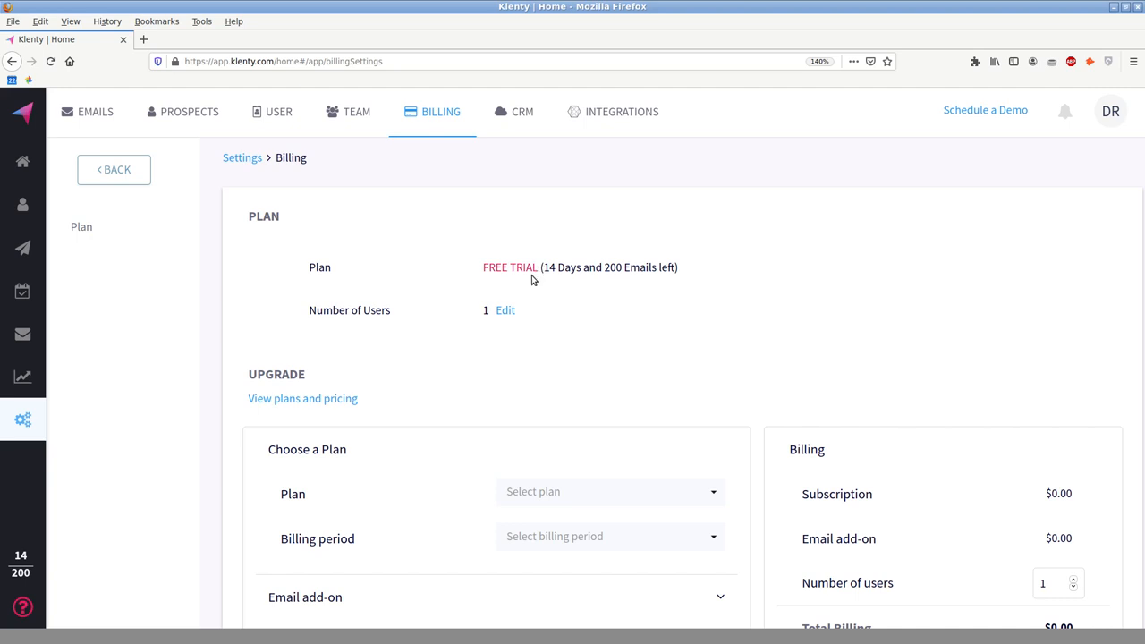
pyautogui.scroll(-3)
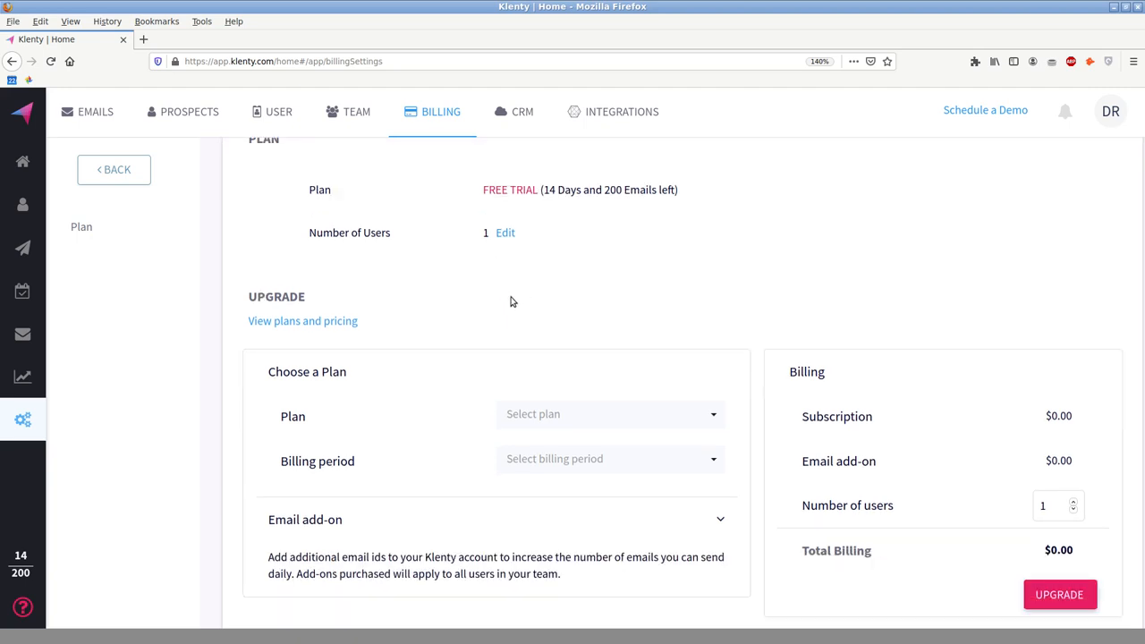
pyautogui.click(611, 414)
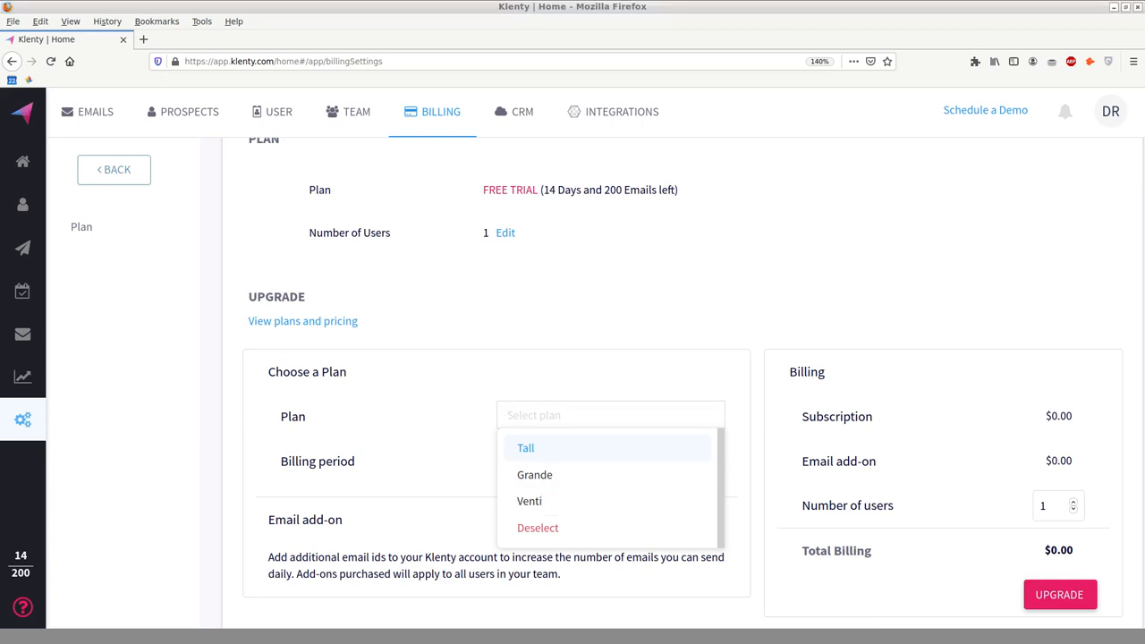
pyautogui.moveTo(98, 526)
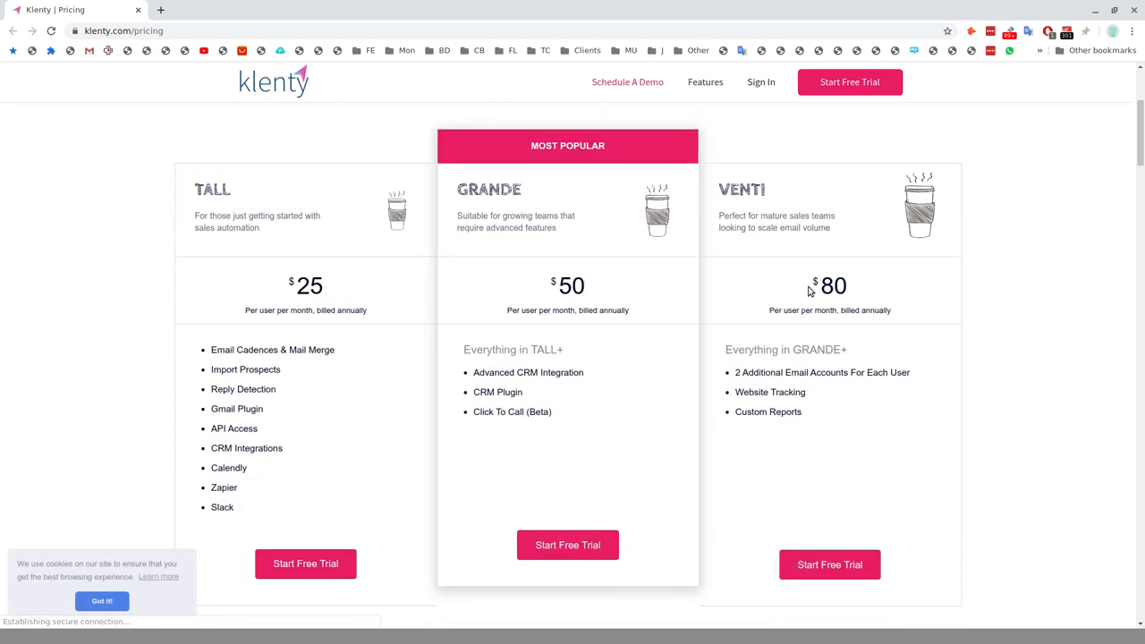
# Scroll the klenty.com pricing page from the plan cards through the comparison table to the FAQ.
pyautogui.scroll(-3)
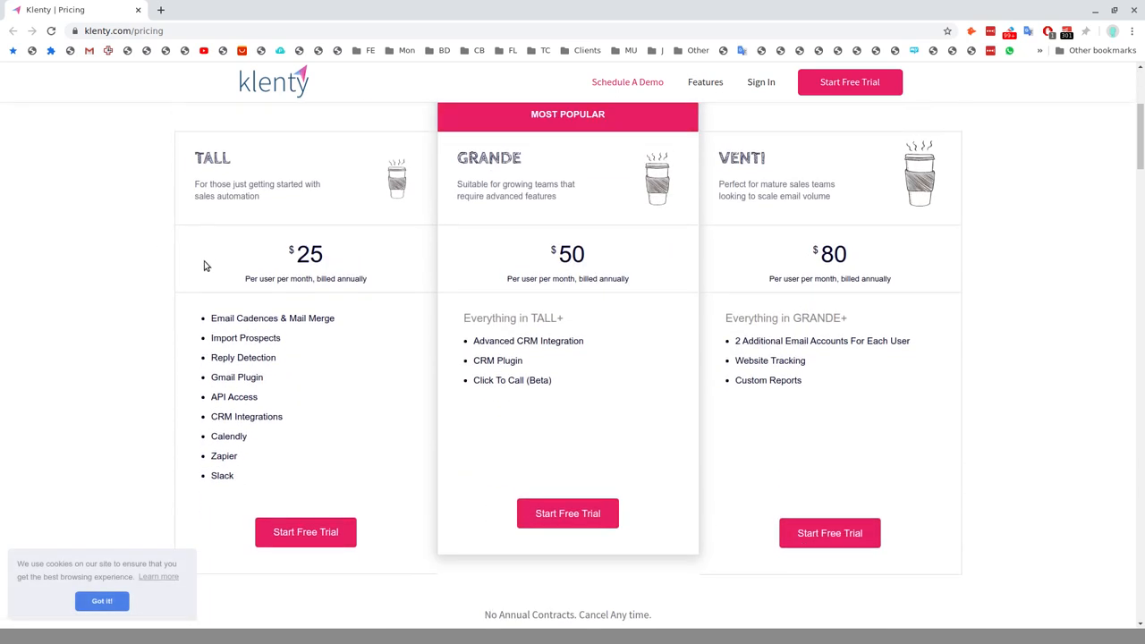
pyautogui.moveTo(563, 268)
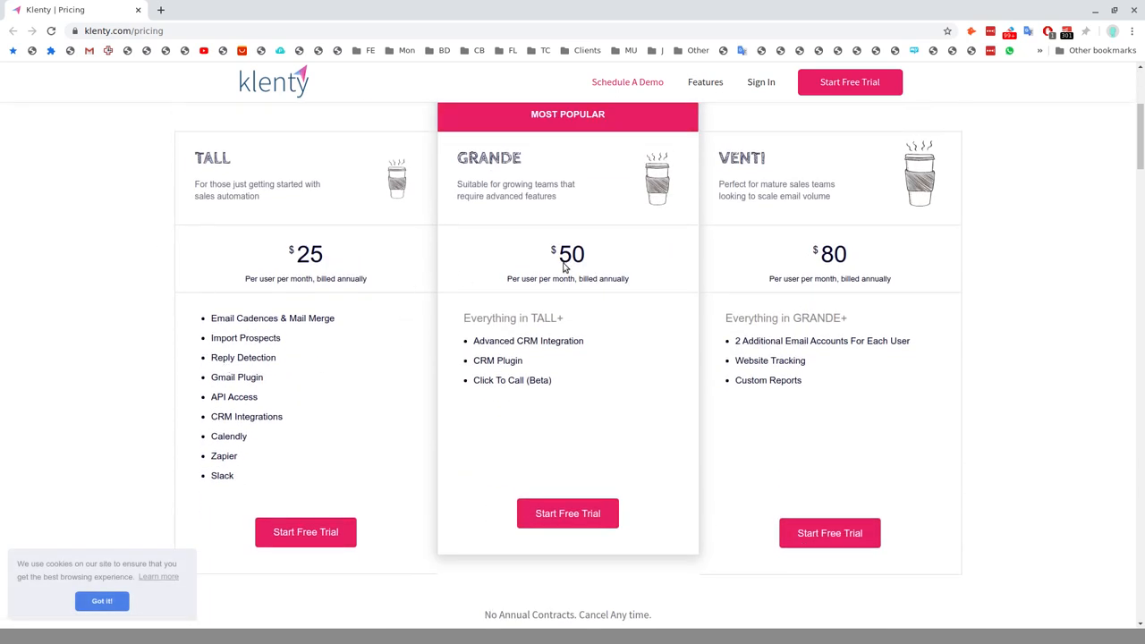
pyautogui.moveTo(483, 223)
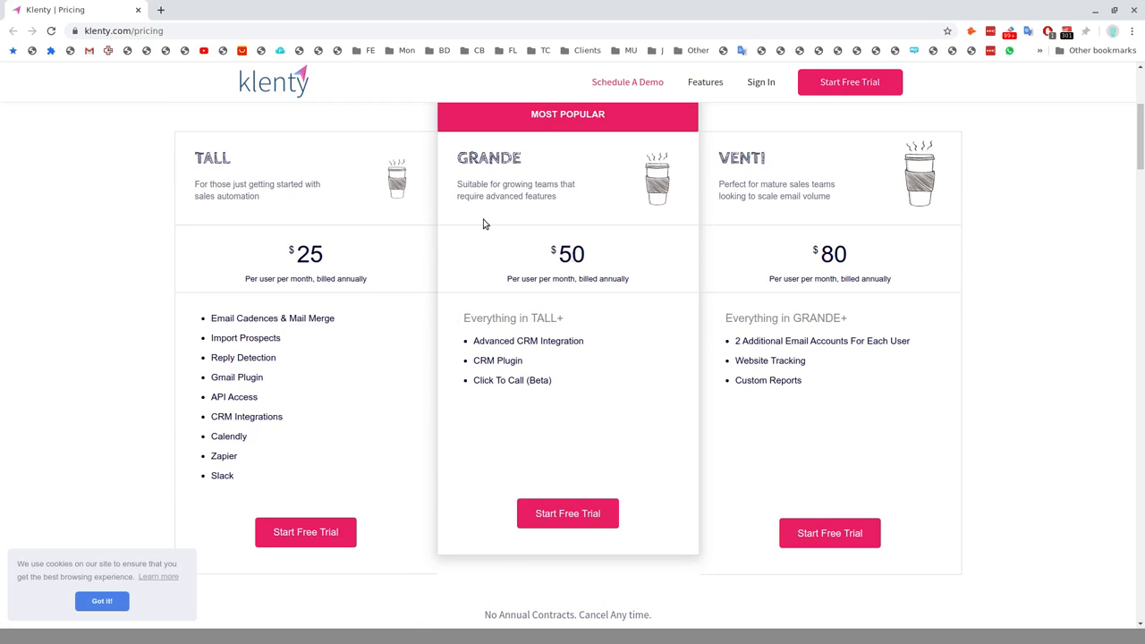
pyautogui.doubleClick(497, 361)
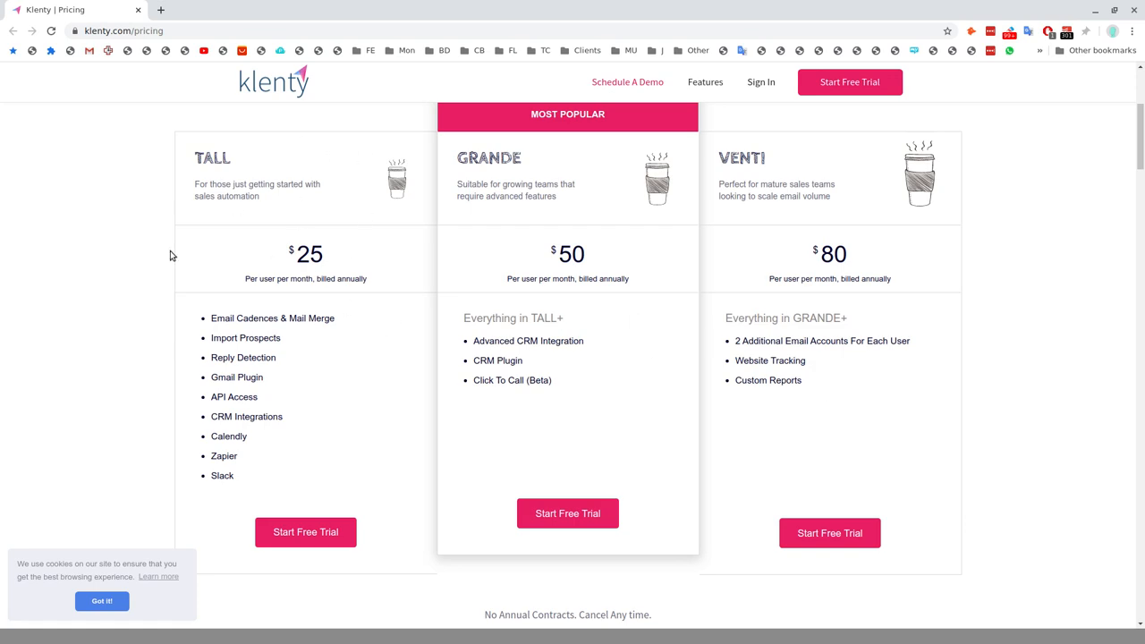
pyautogui.scroll(-3)
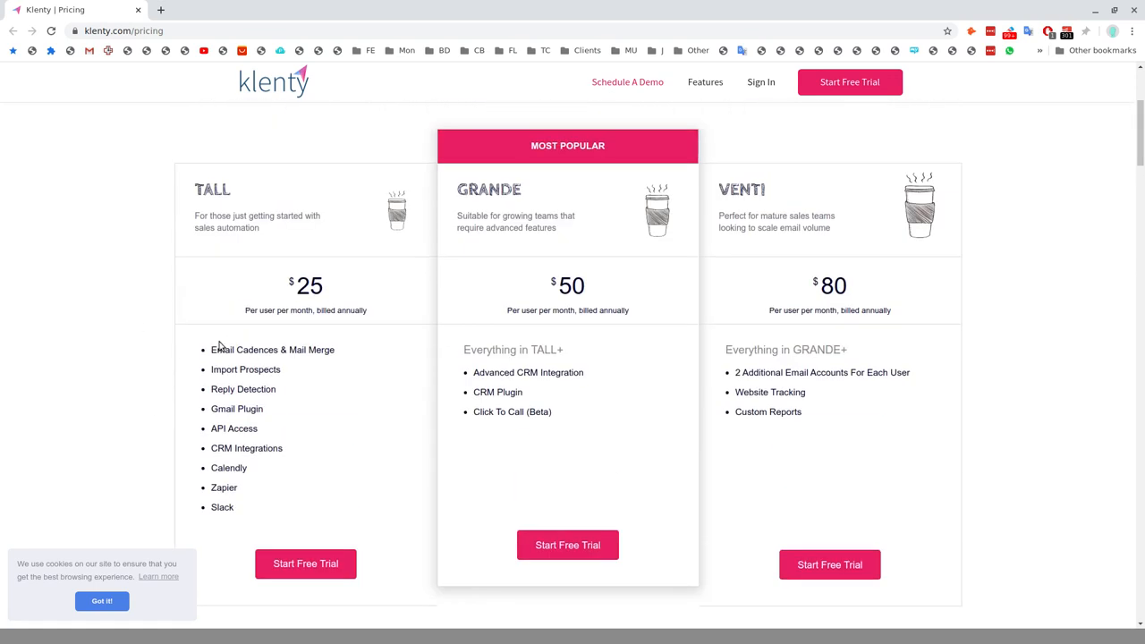
pyautogui.moveTo(347, 431)
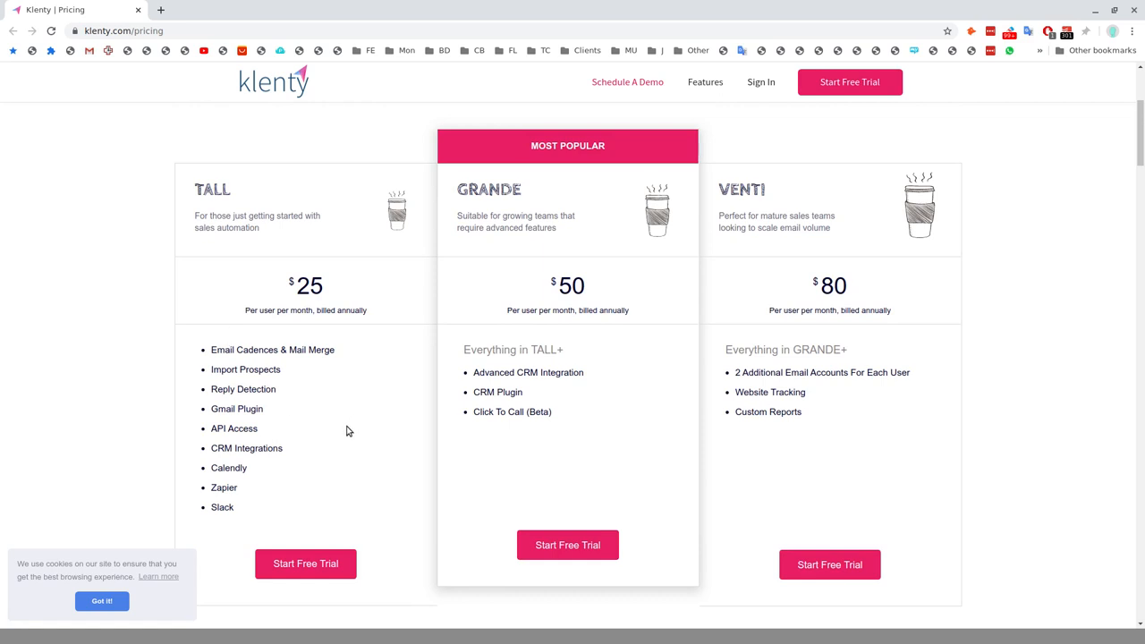
pyautogui.moveTo(902, 353)
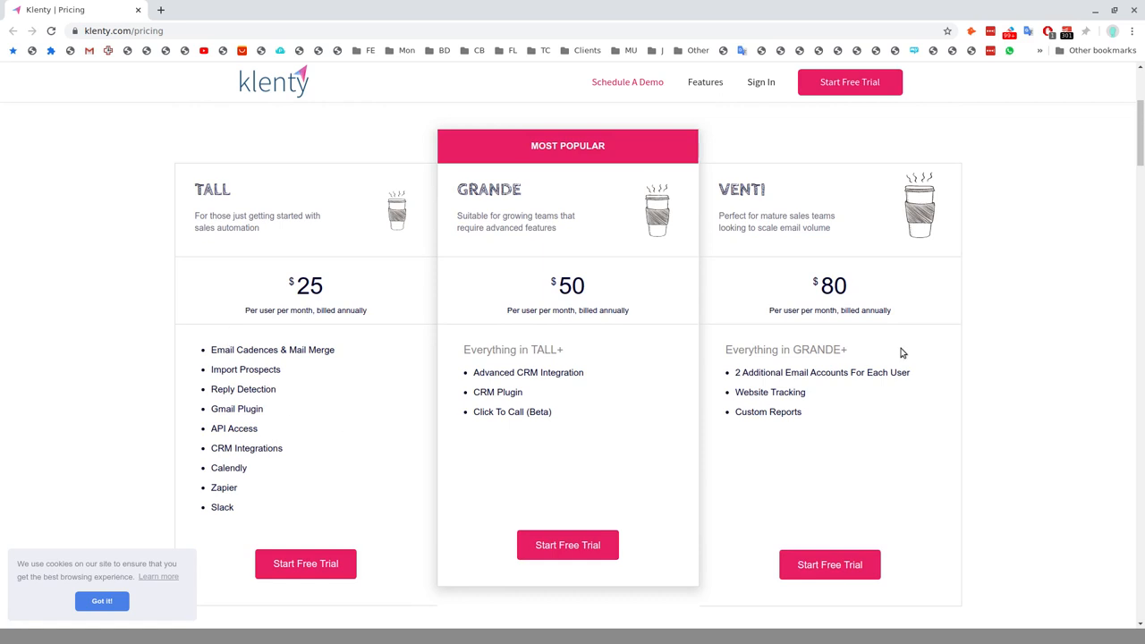
pyautogui.moveTo(751, 427)
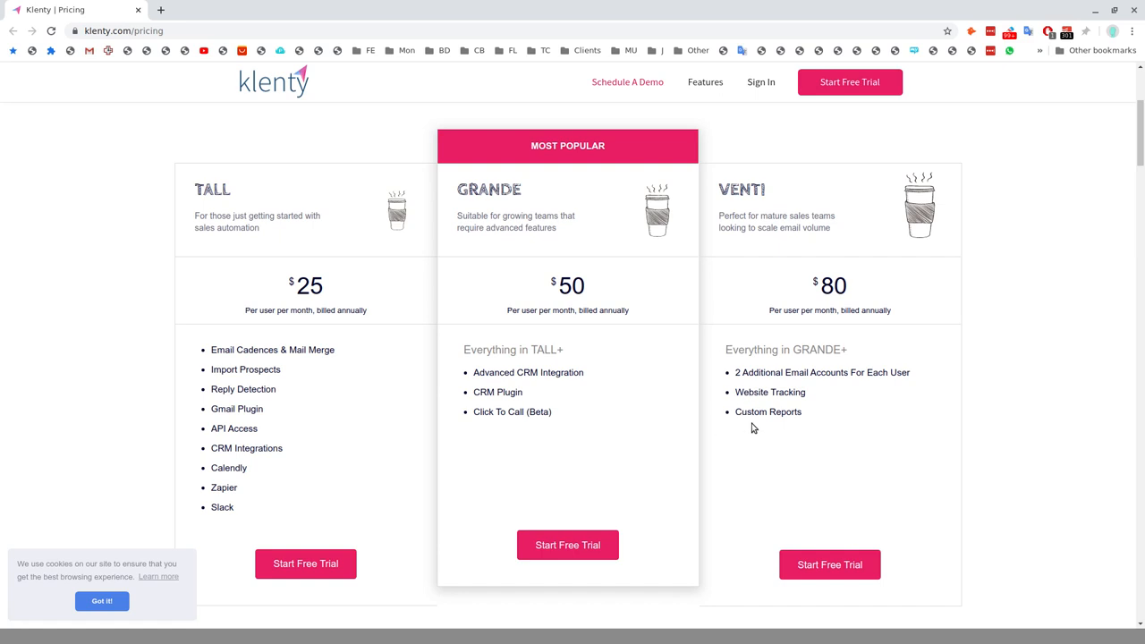
pyautogui.moveTo(475, 422)
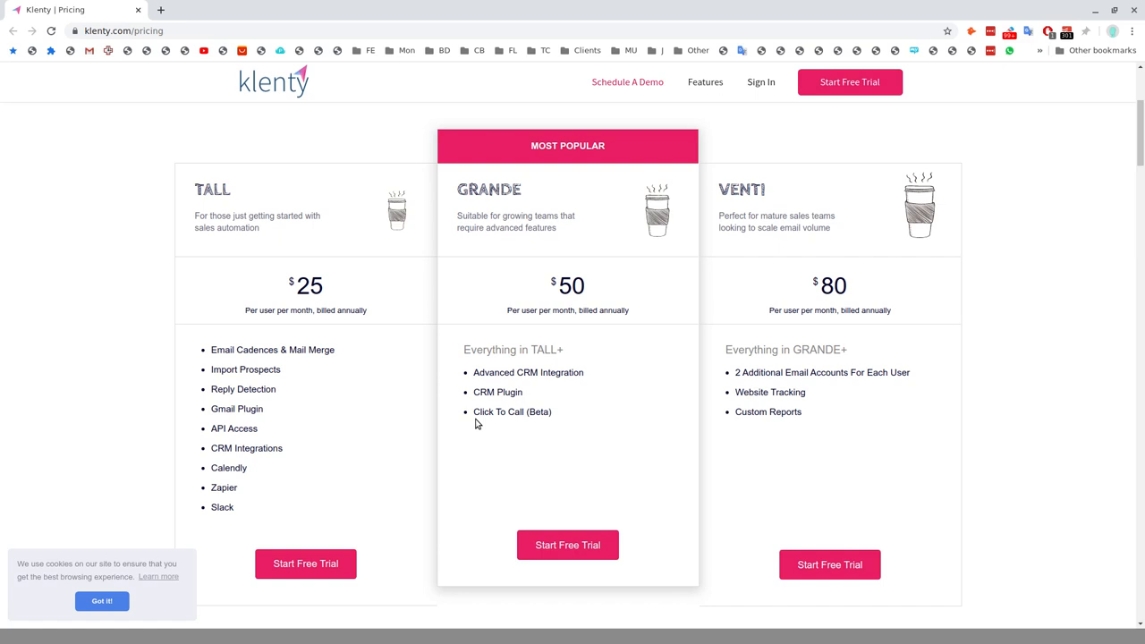
pyautogui.scroll(-3)
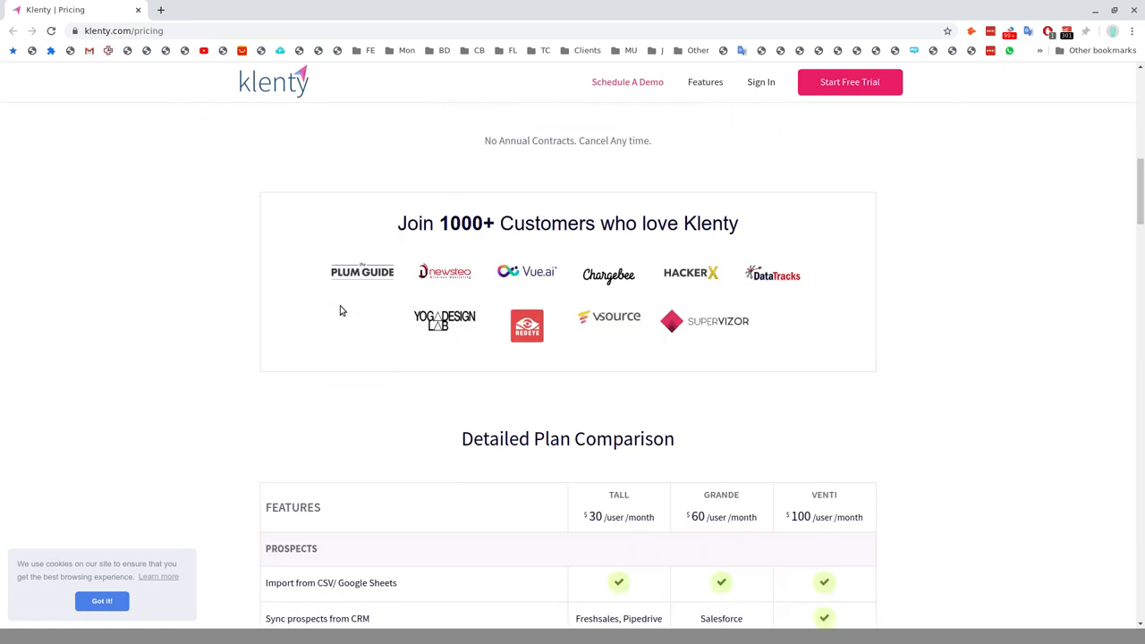
pyautogui.scroll(-3)
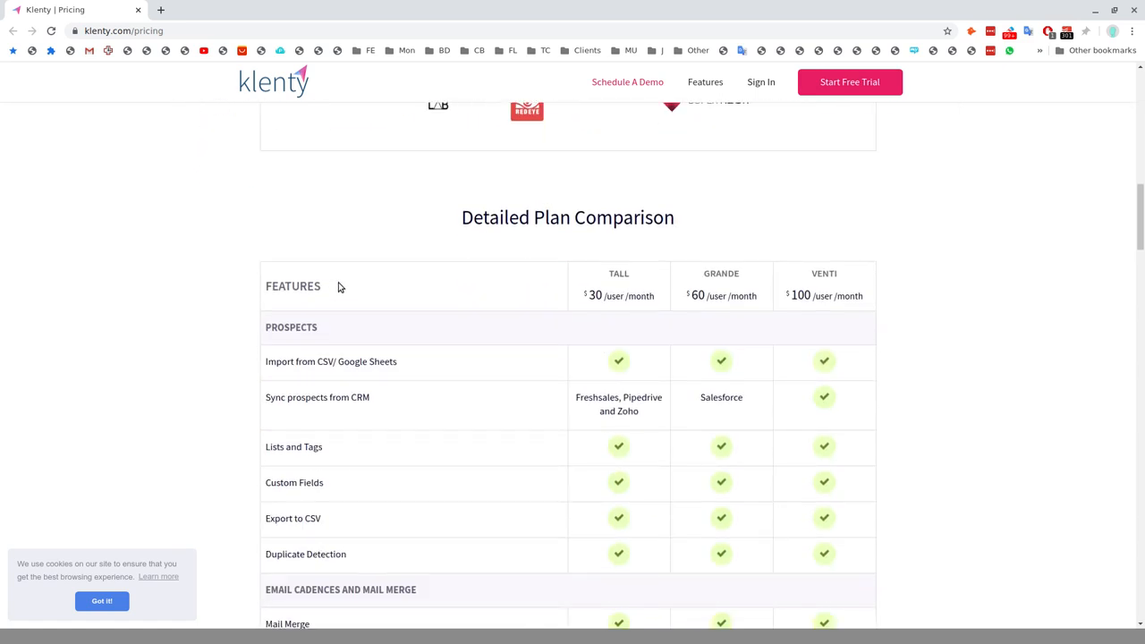
pyautogui.scroll(-3)
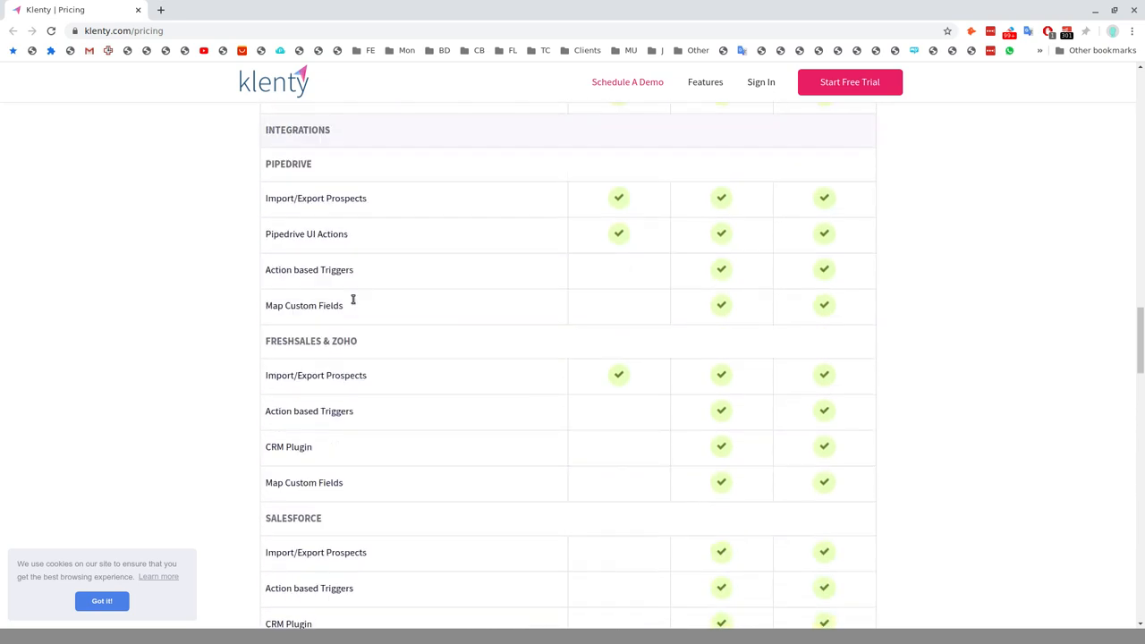
pyautogui.scroll(-3)
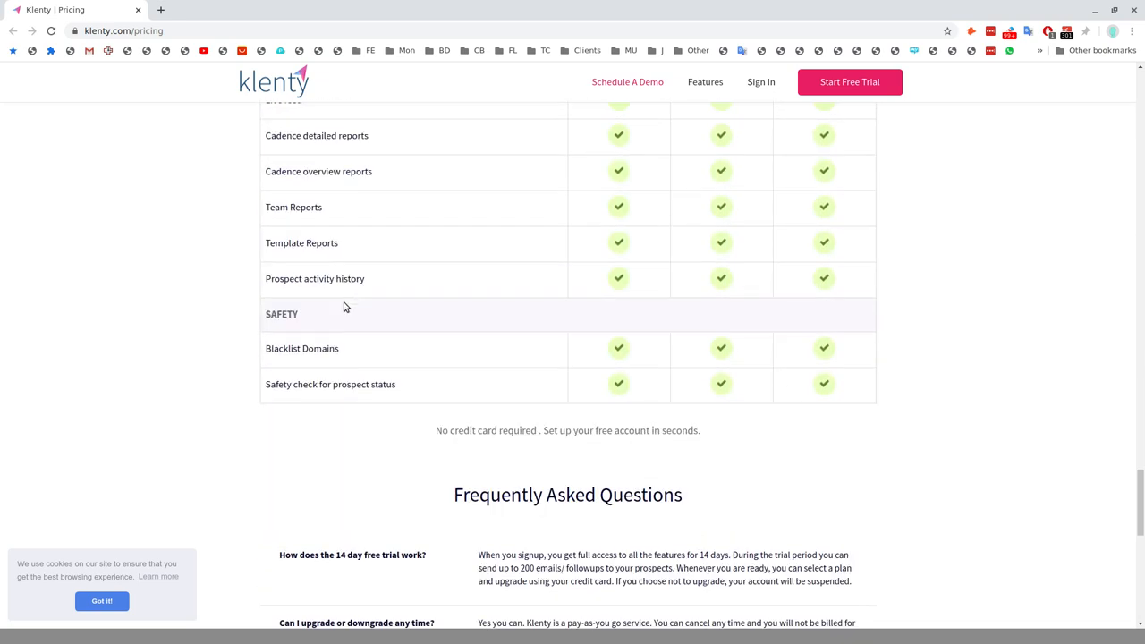
pyautogui.scroll(-3)
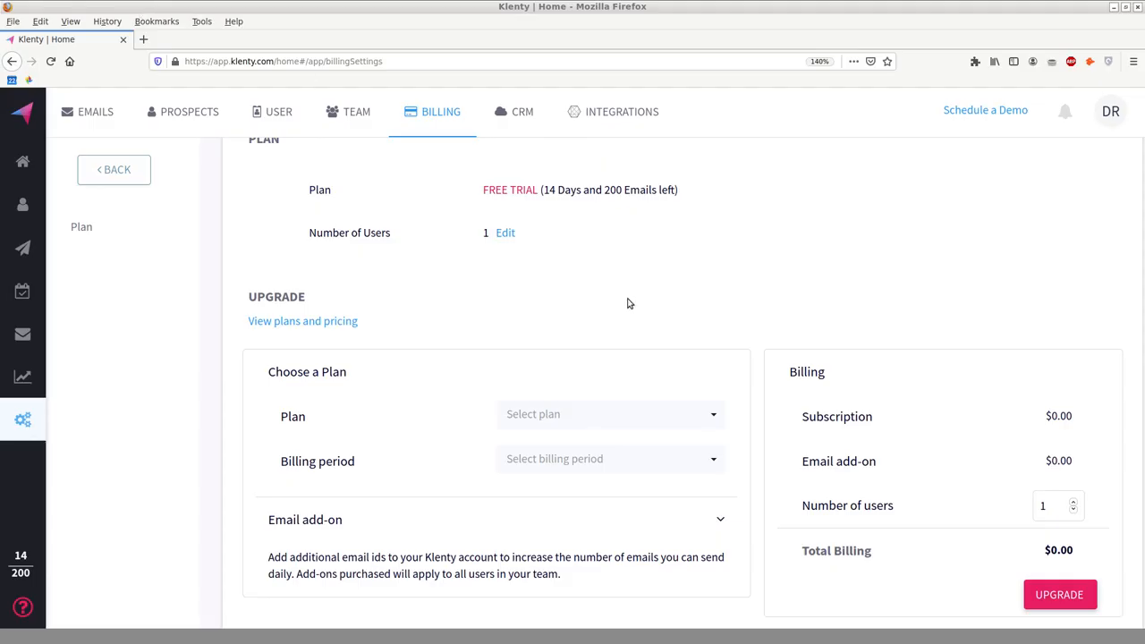
pyautogui.moveTo(338, 222)
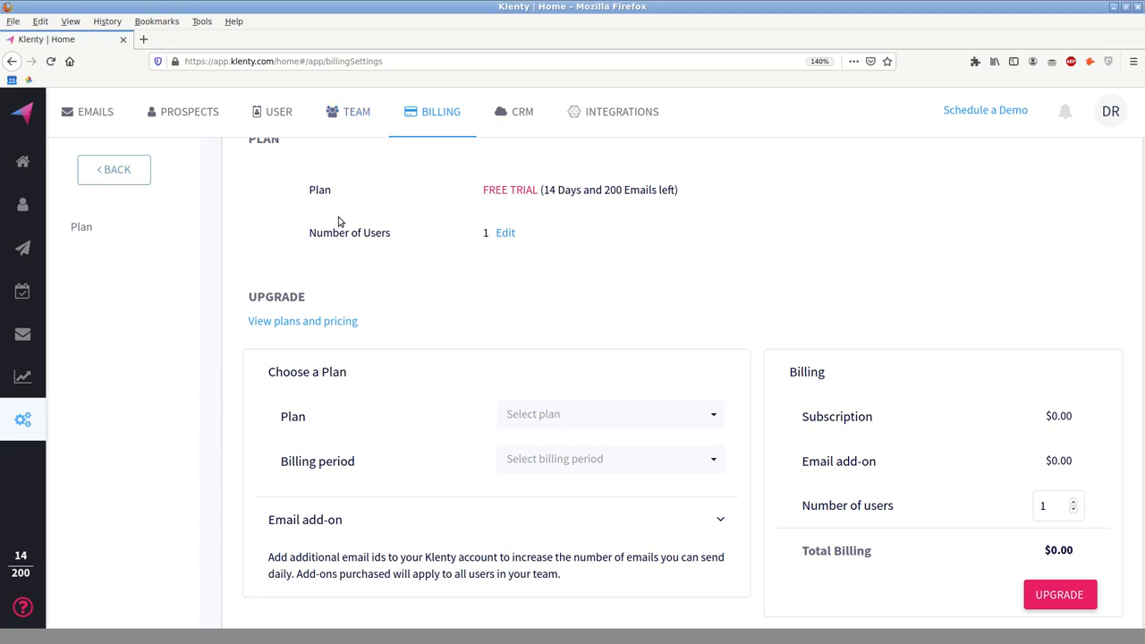
# Review the Create Team form with its team name and invite-member email fields.
pyautogui.click(356, 111)
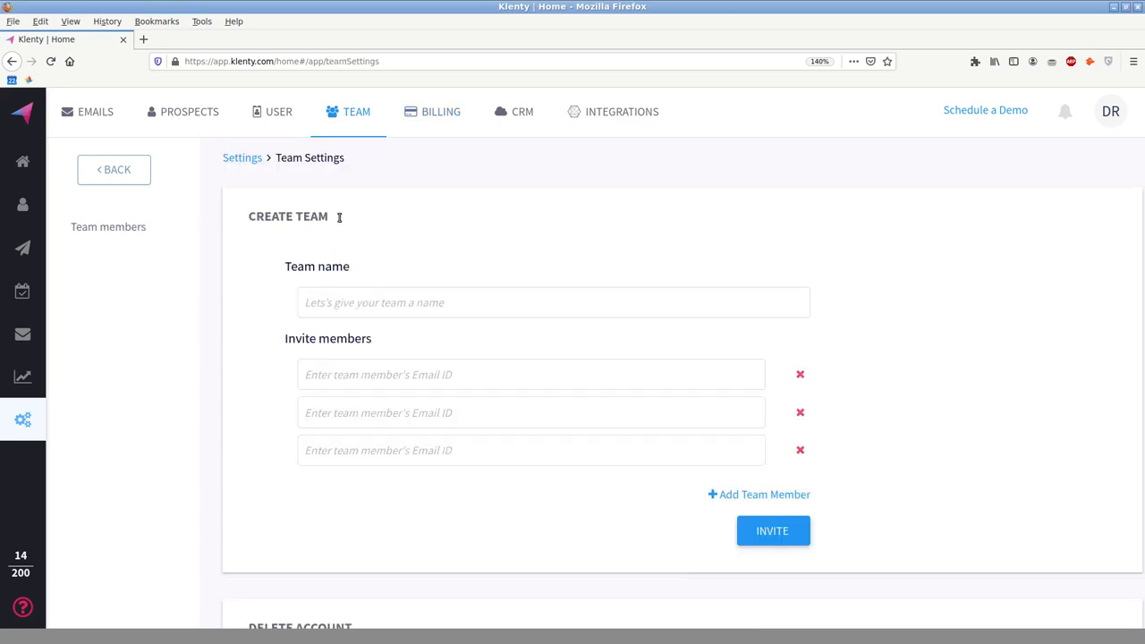
pyautogui.moveTo(690, 283)
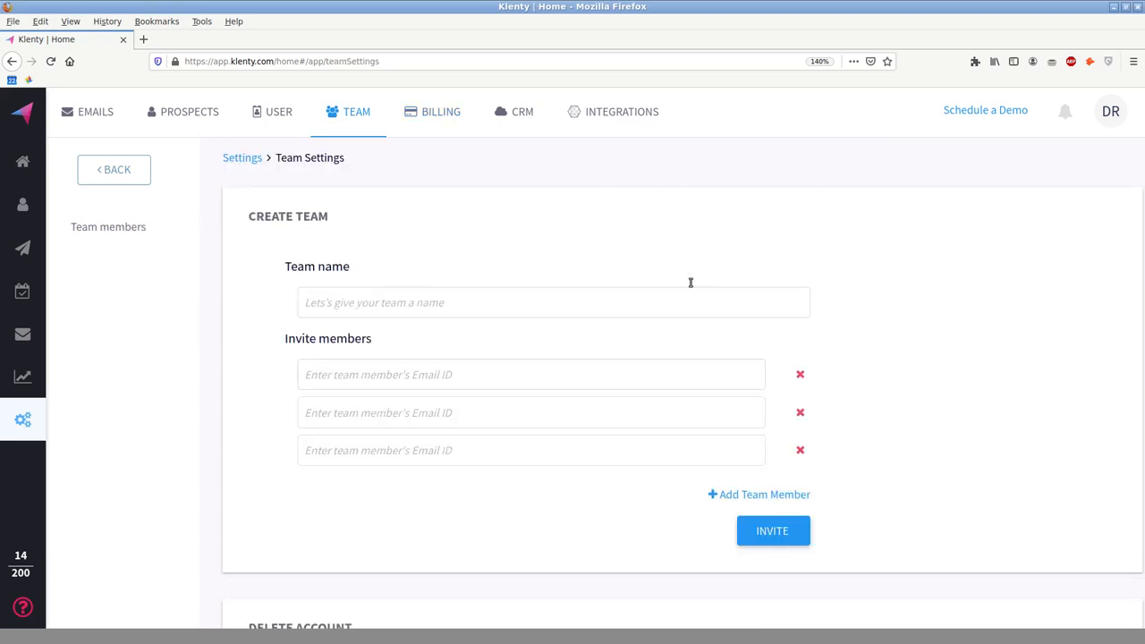
pyautogui.scroll(-3)
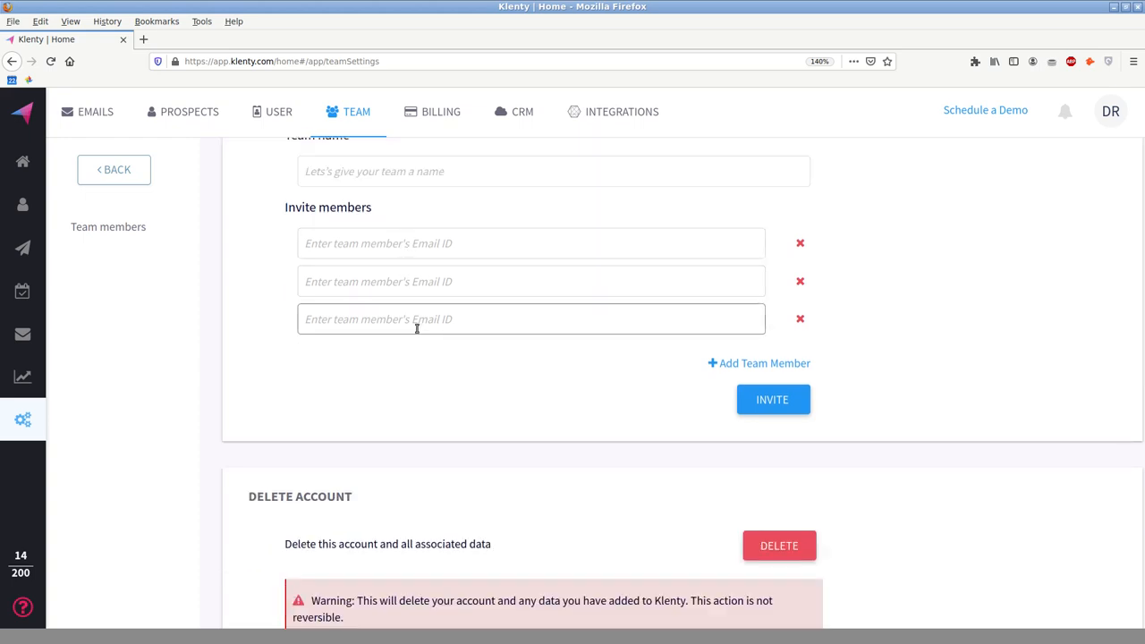
pyautogui.scroll(3)
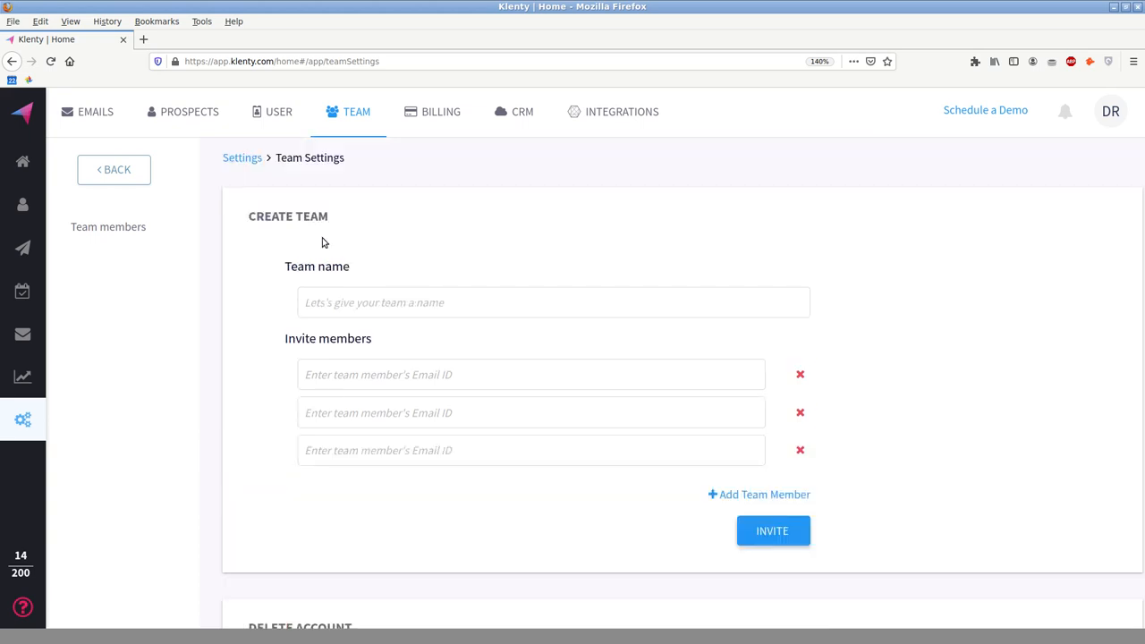
# Review User Custom Fields, Time Zone, Profile and Email notifications, then move to prospect settings.
pyautogui.click(279, 111)
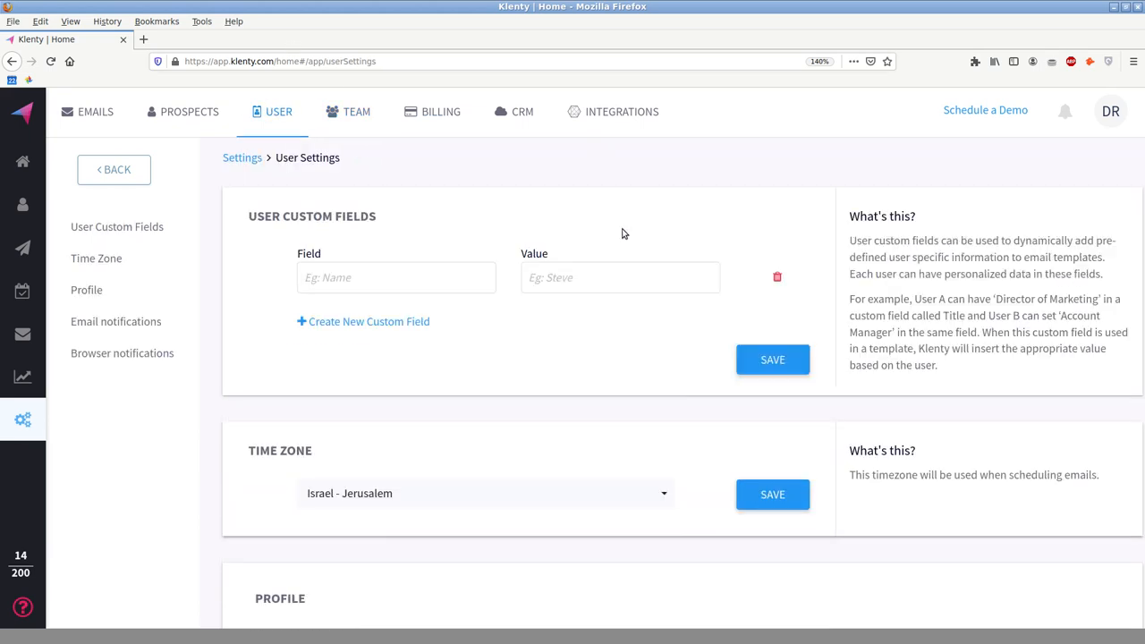
pyautogui.scroll(-3)
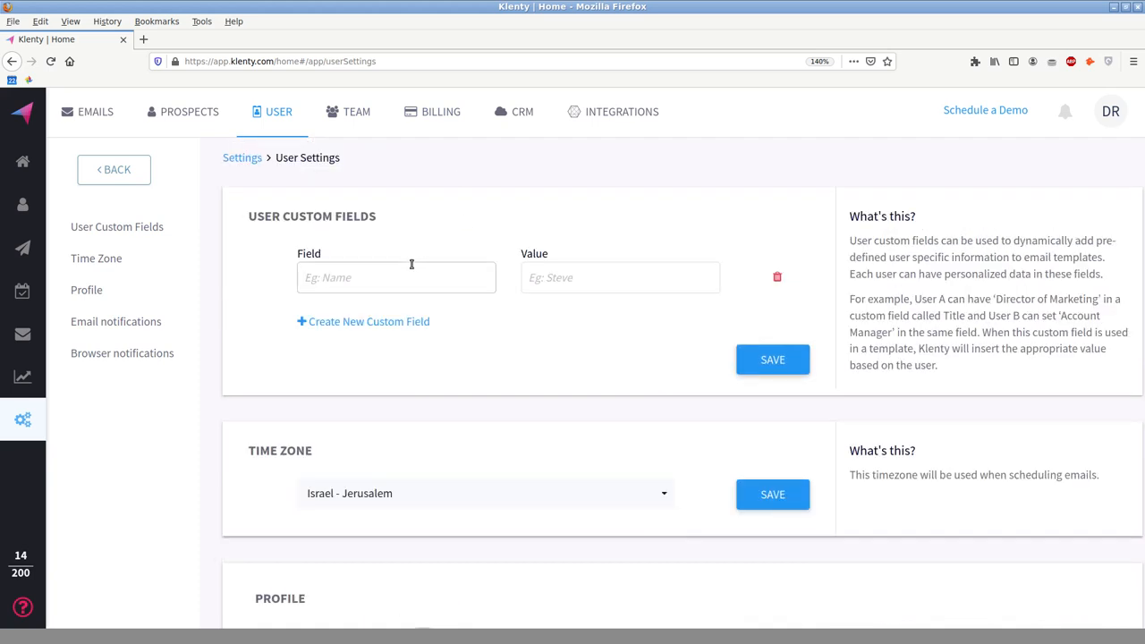
pyautogui.scroll(-3)
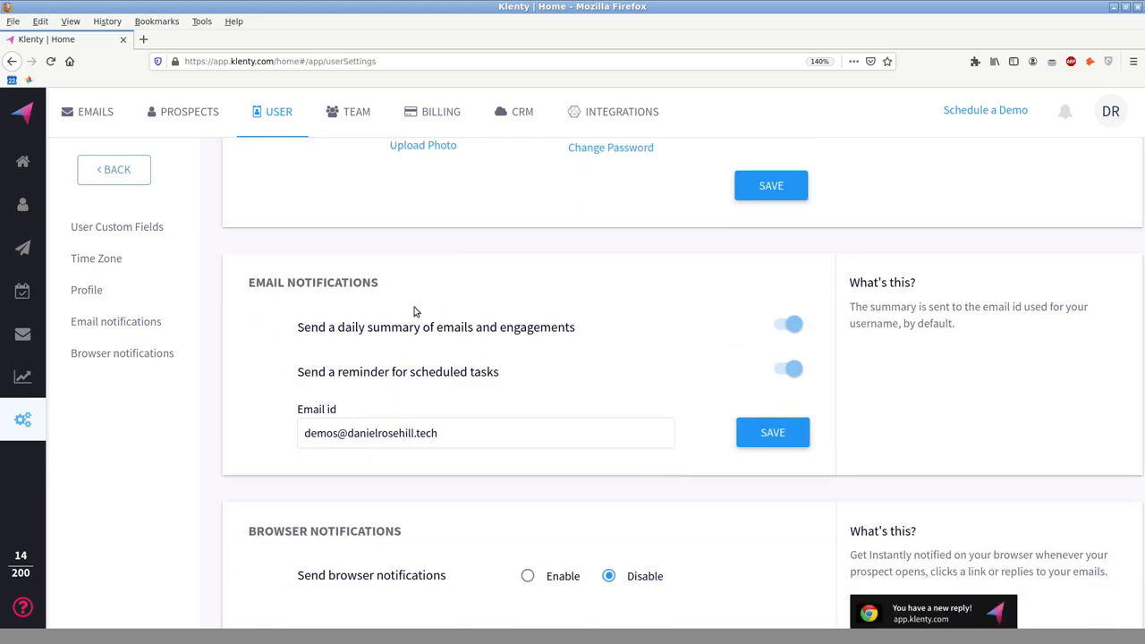
pyautogui.scroll(3)
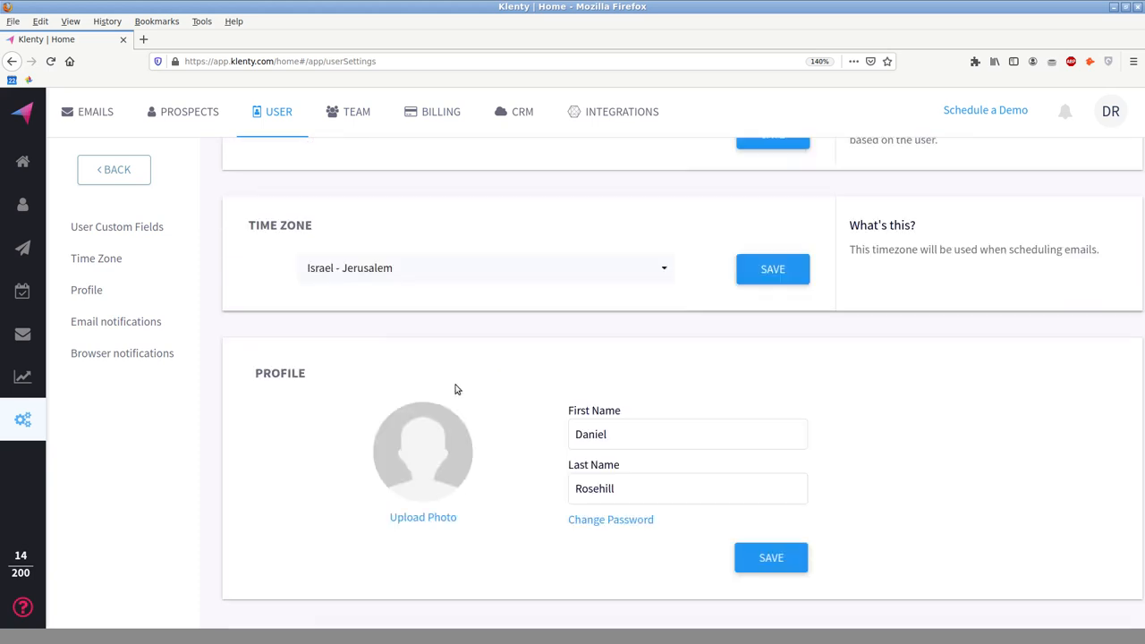
pyautogui.scroll(3)
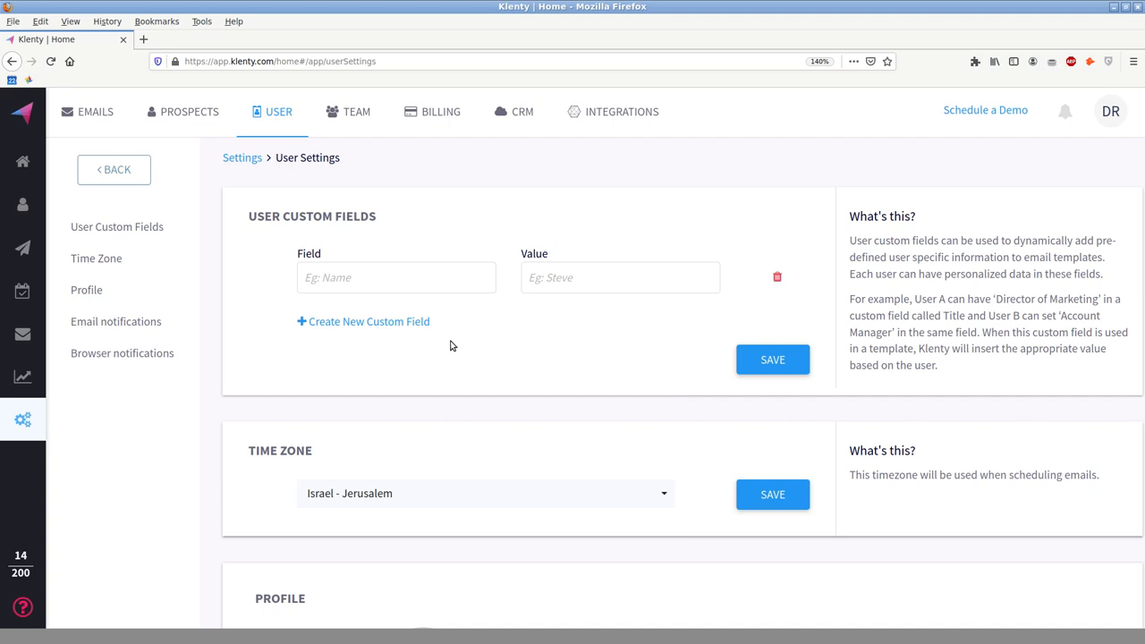
pyautogui.moveTo(397, 358)
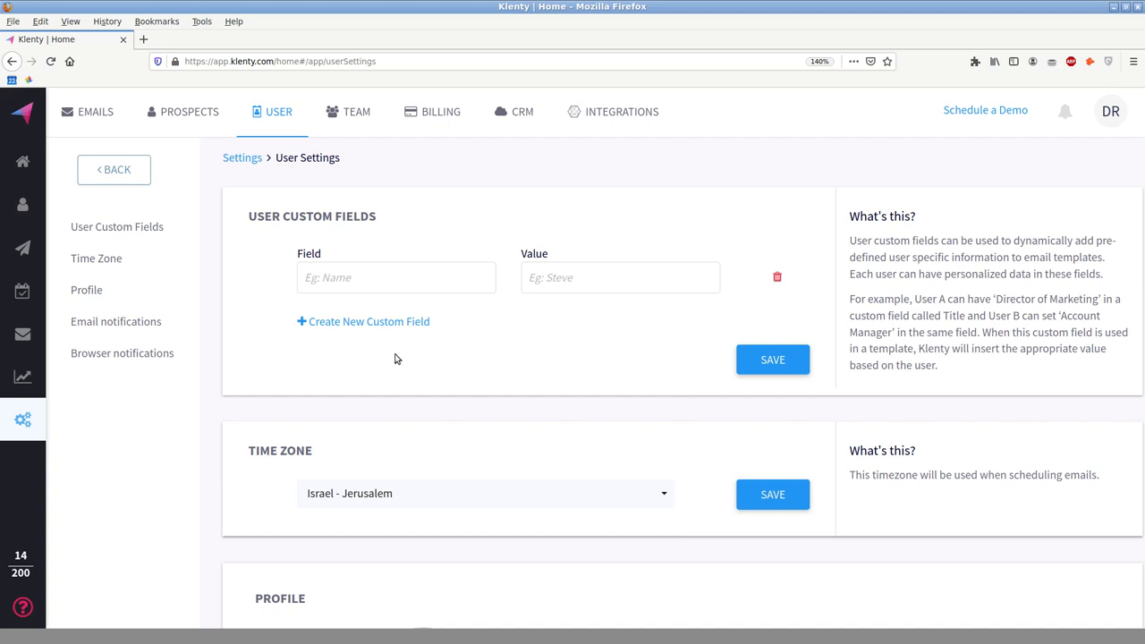
pyautogui.moveTo(444, 297)
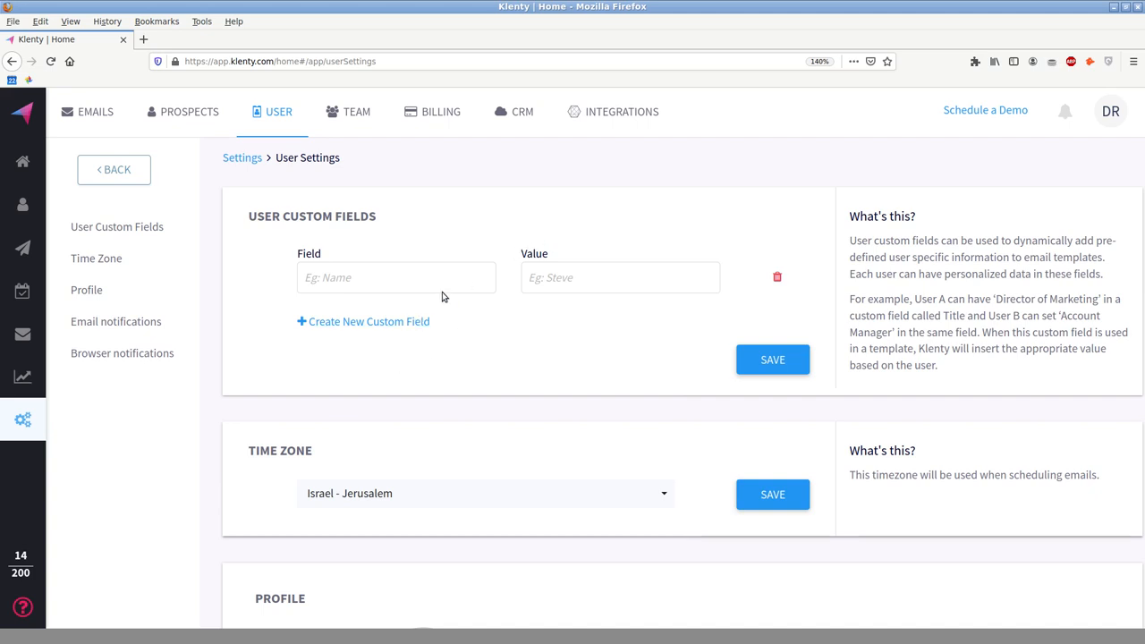
pyautogui.click(619, 276)
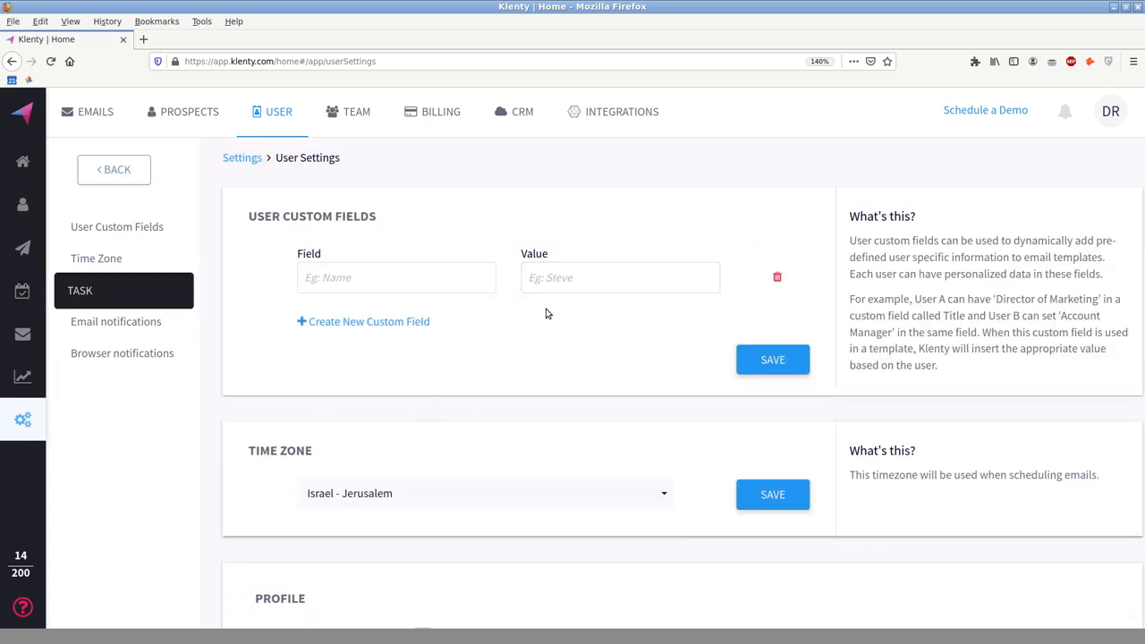
pyautogui.scroll(-3)
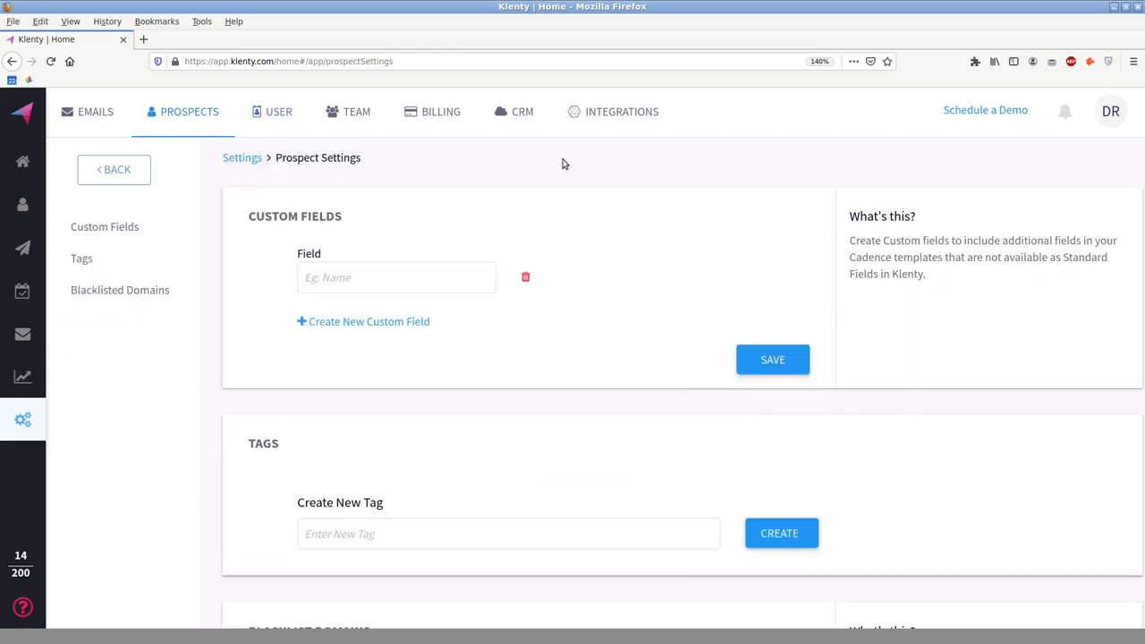
# Enter google.com under Blacklist Domains and validate and save it.
pyautogui.scroll(-3)
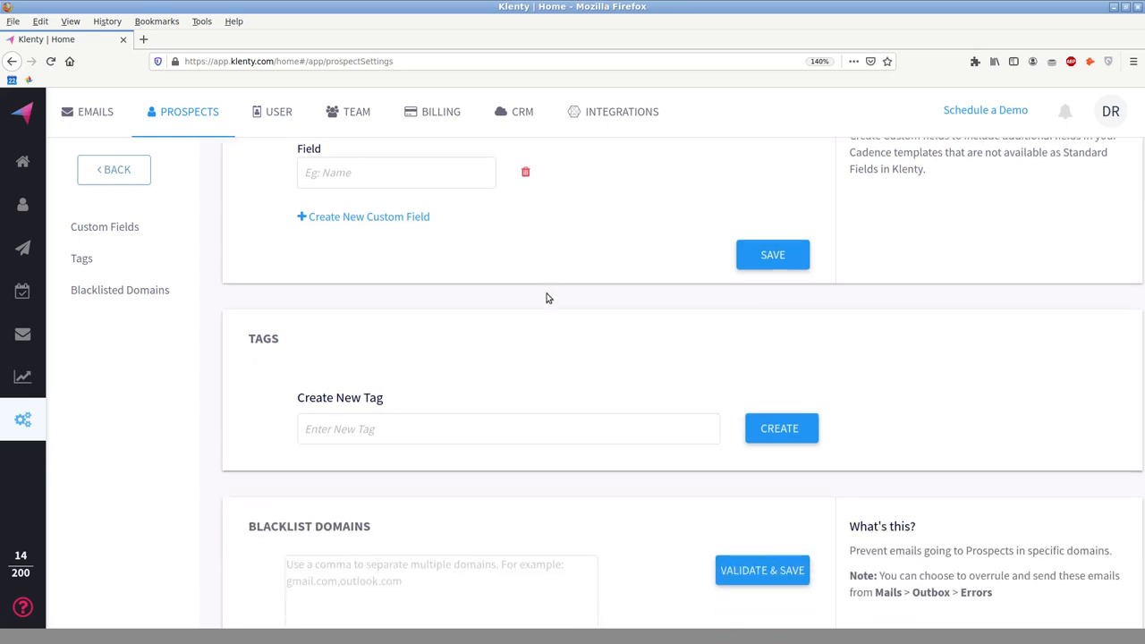
pyautogui.click(508, 429)
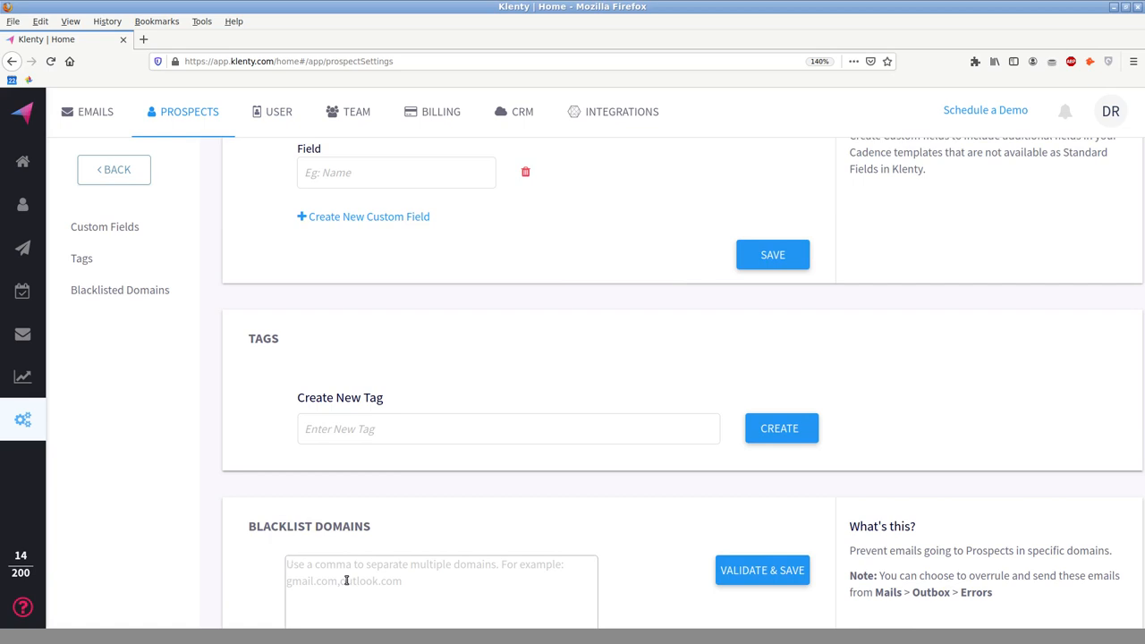
pyautogui.click(288, 565)
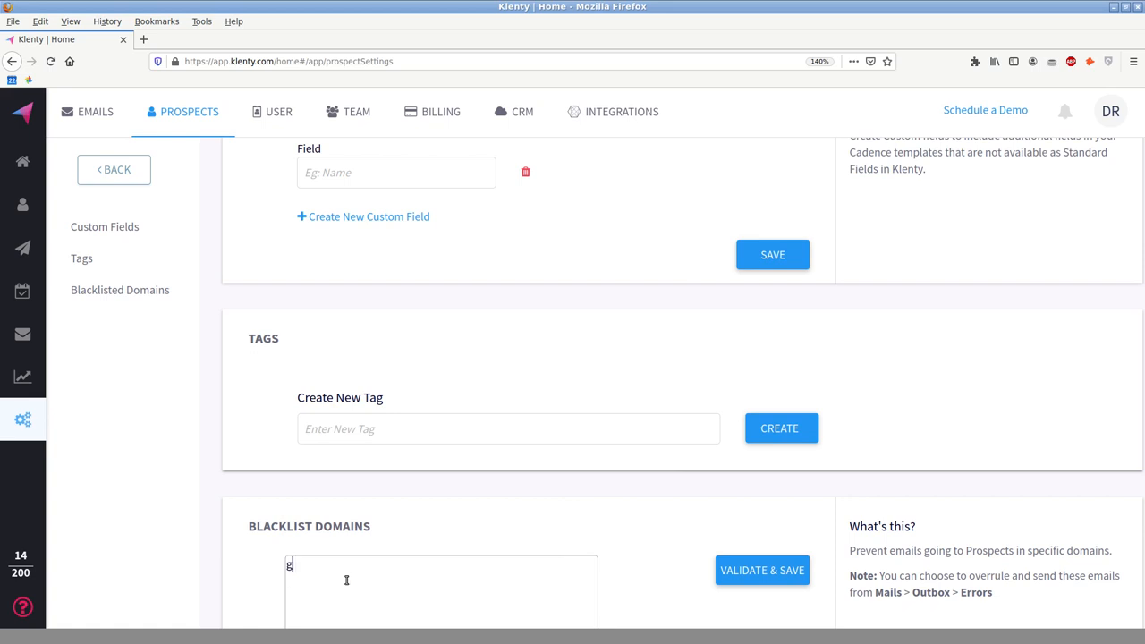
pyautogui.write('google.com')
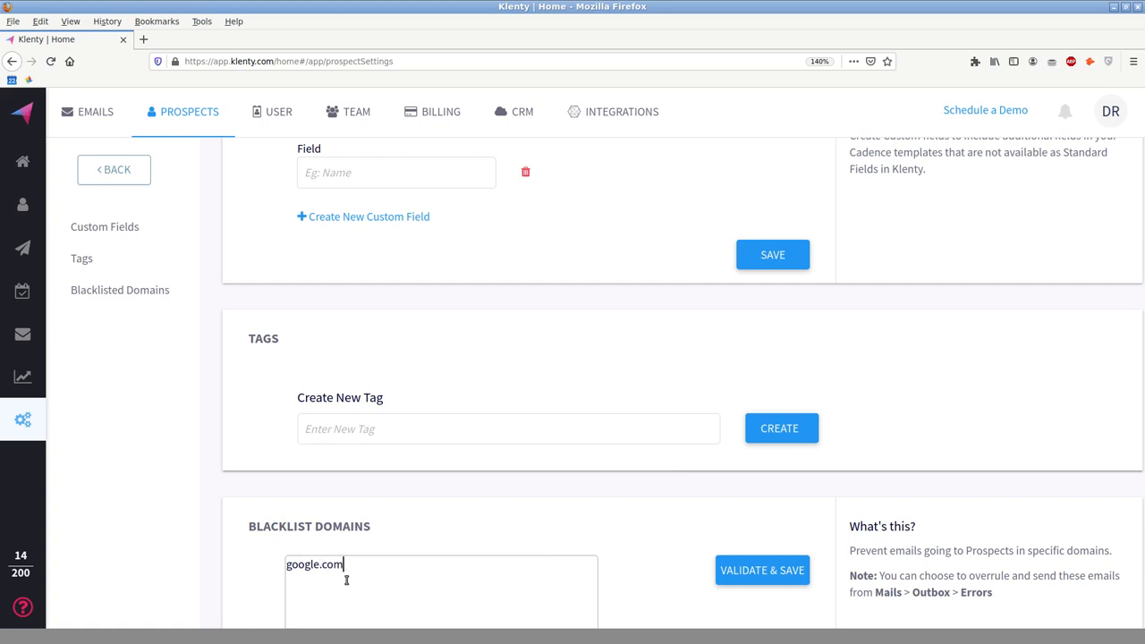
pyautogui.click(762, 569)
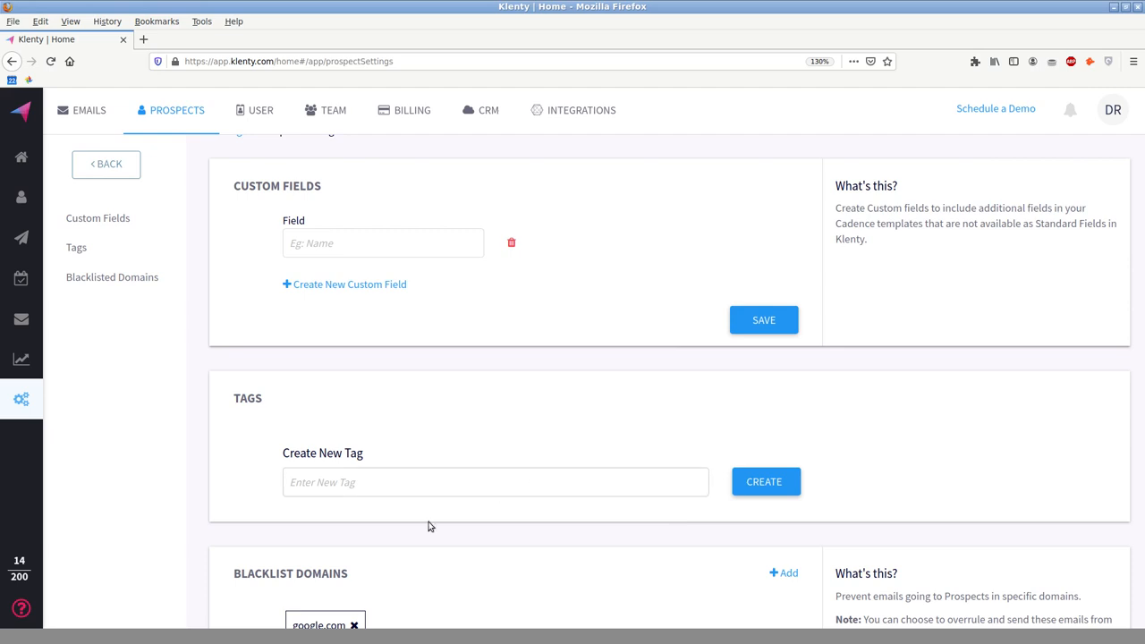
pyautogui.moveTo(381, 603)
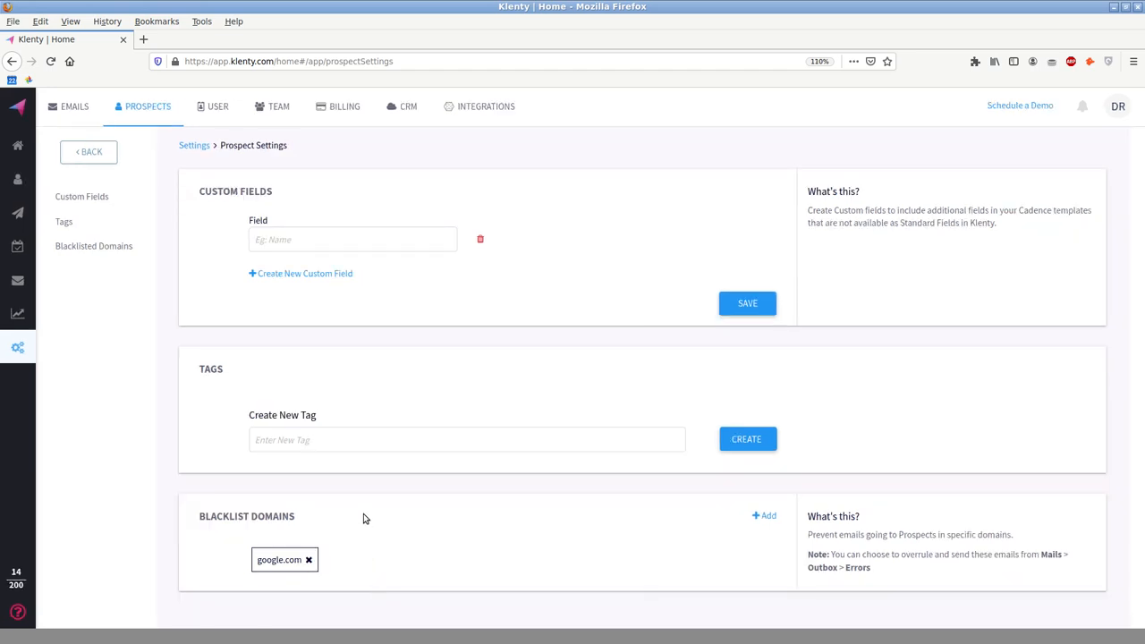
pyautogui.moveTo(363, 523)
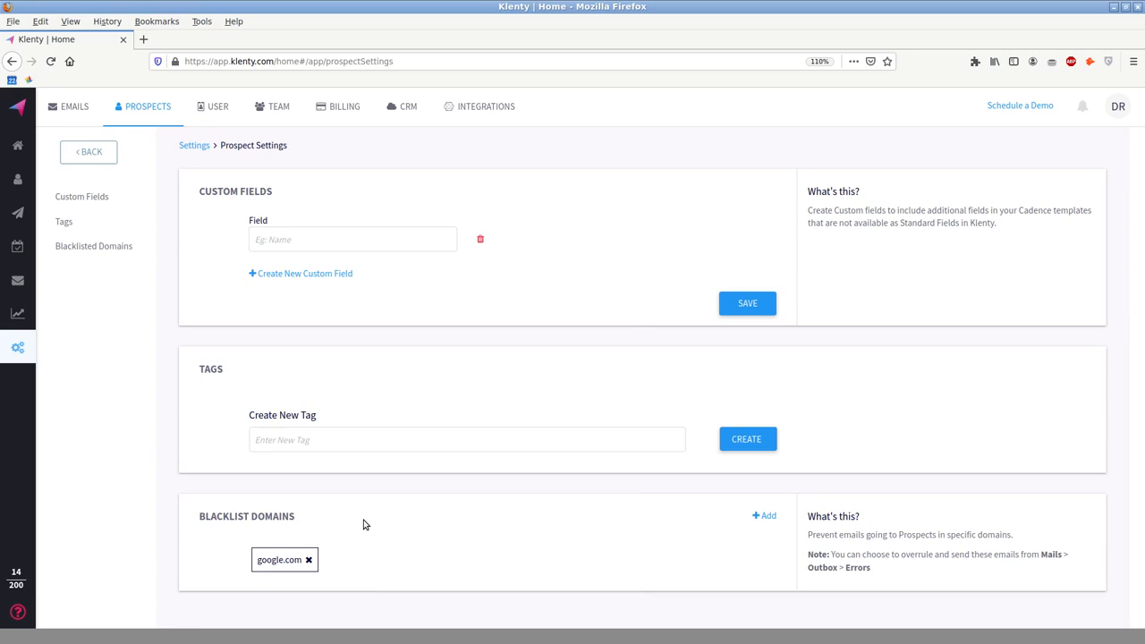
pyautogui.moveTo(333, 501)
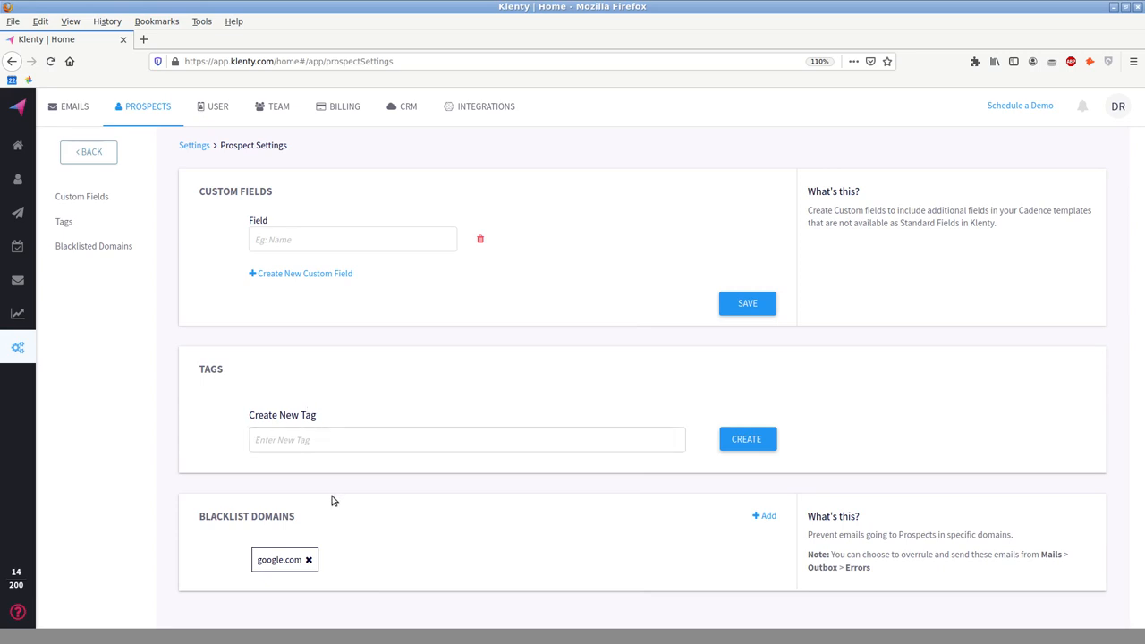
pyautogui.click(766, 515)
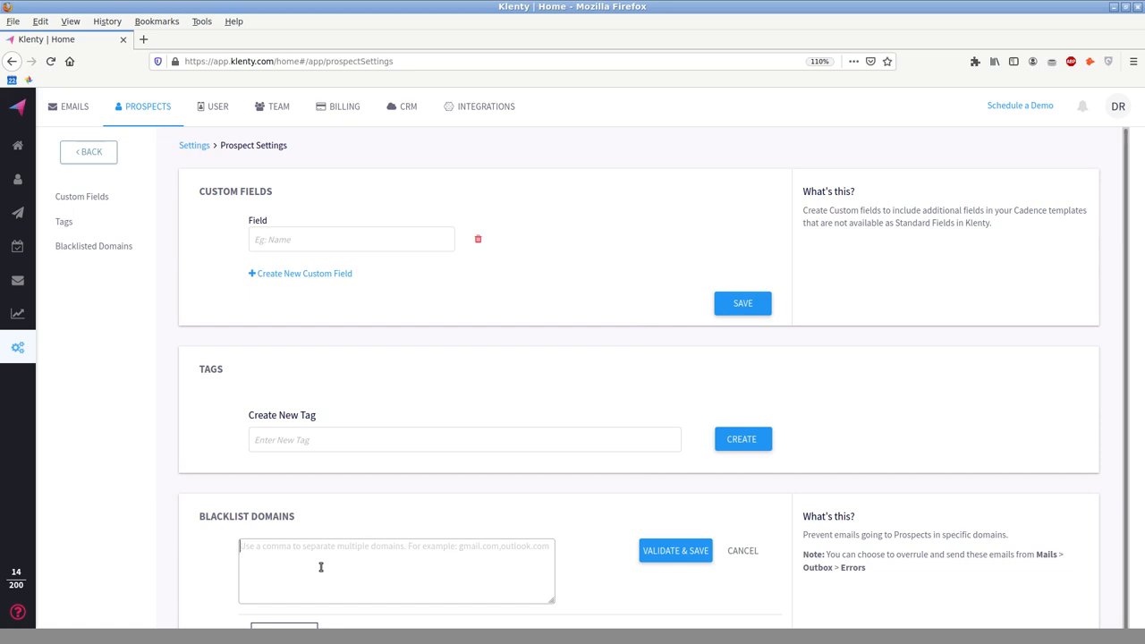
pyautogui.moveTo(347, 184)
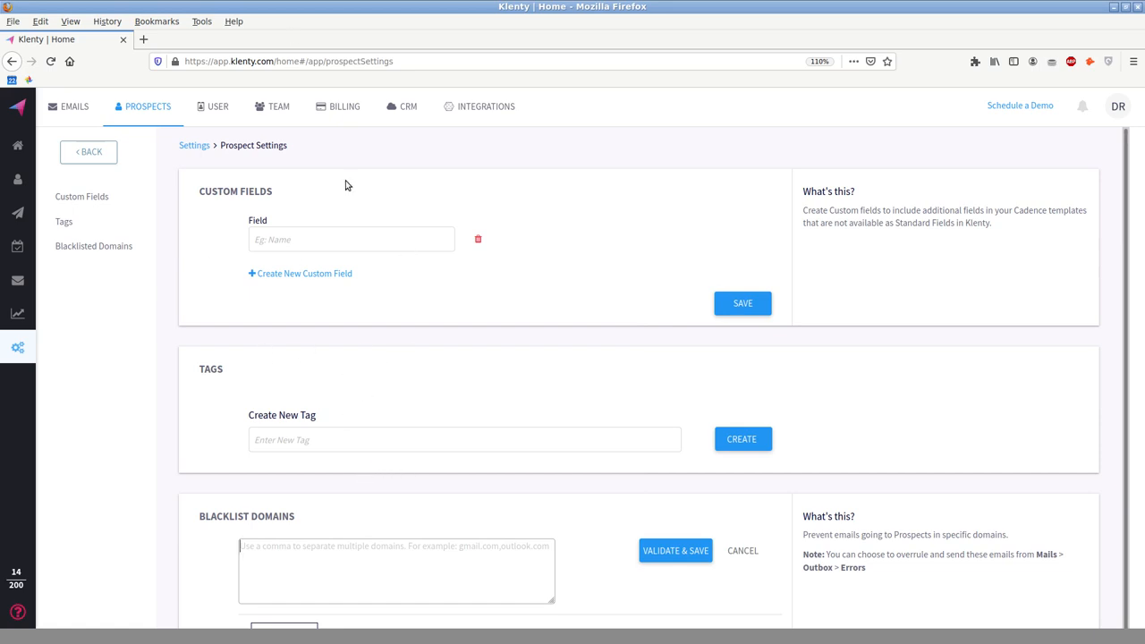
# Return to the cadences list and bring up the options for Sample Cadence.
pyautogui.click(75, 107)
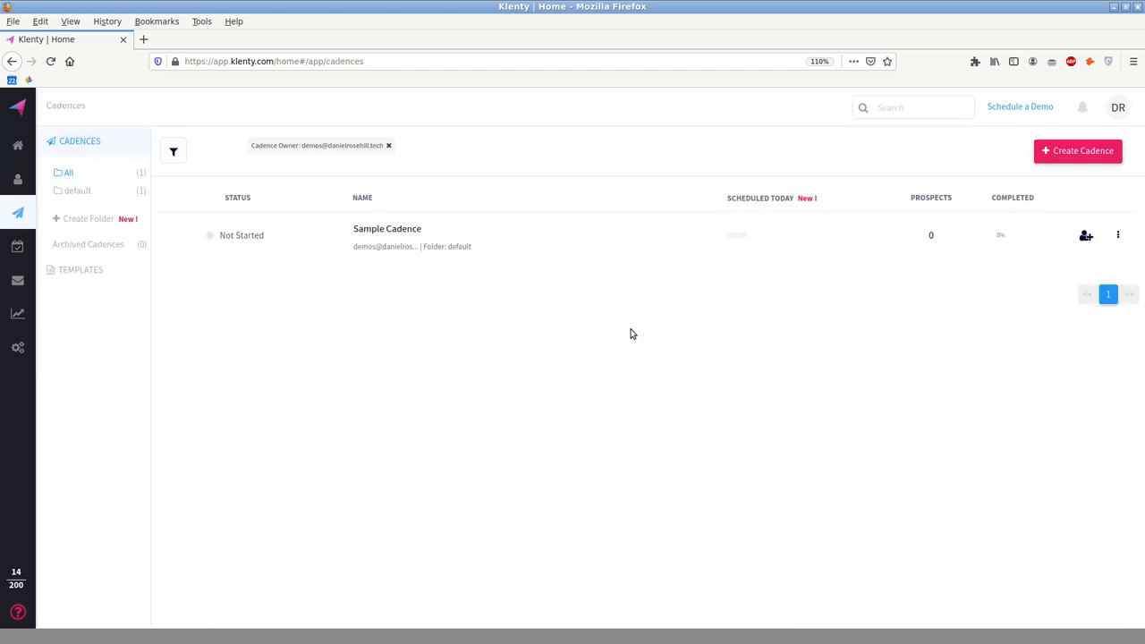
pyautogui.click(1116, 235)
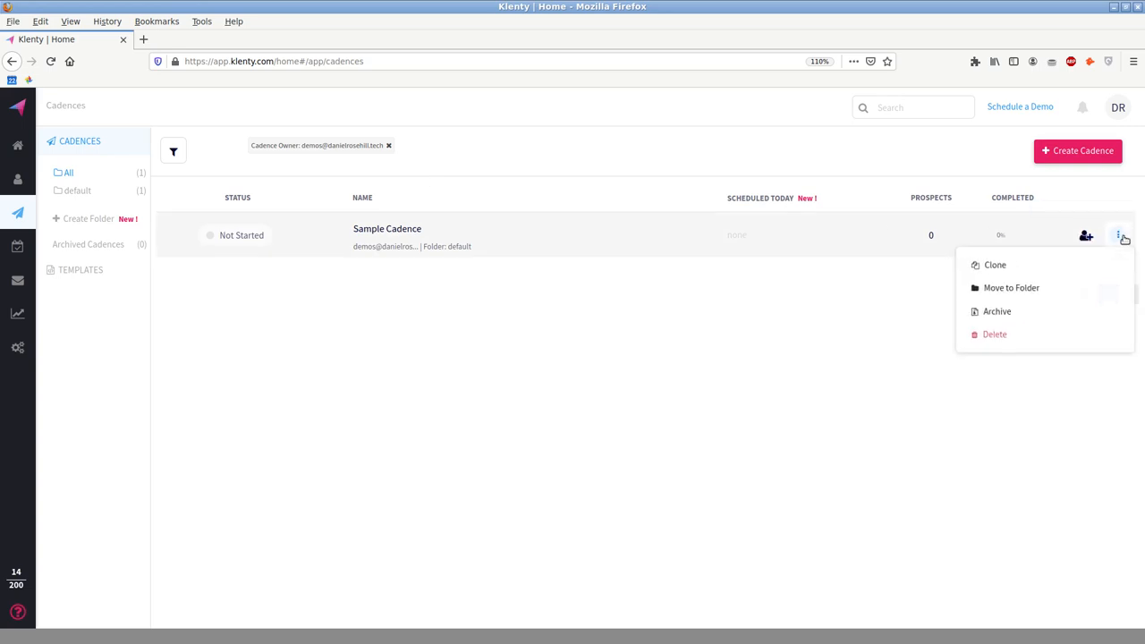
# Delete Sample Cadence, start a new cadence and dismiss the tutorial banner.
pyautogui.click(995, 334)
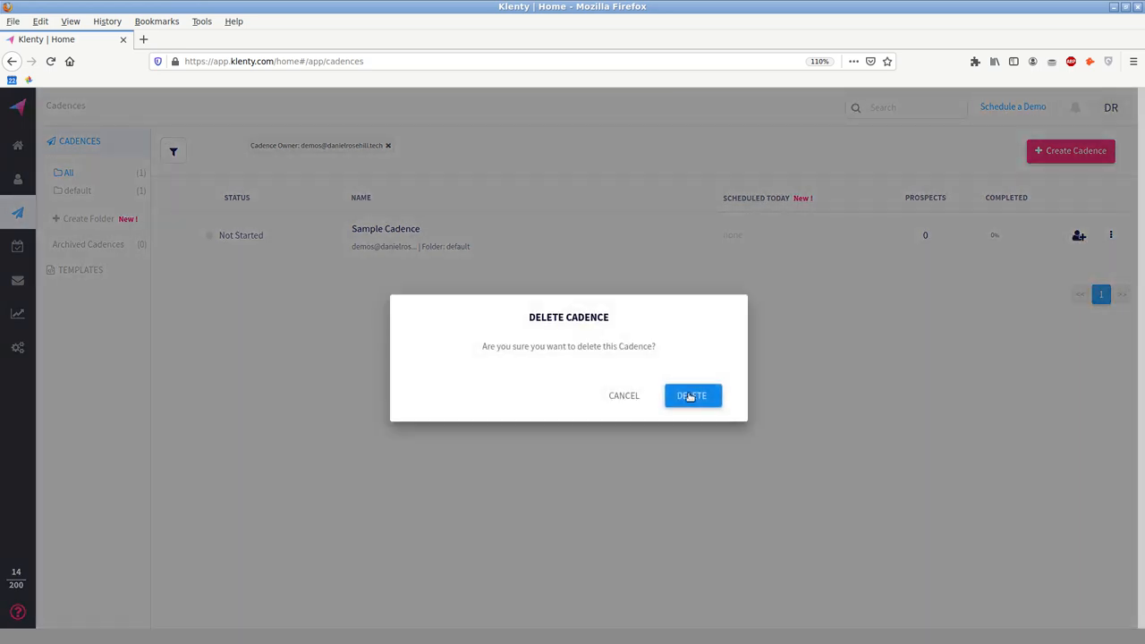
pyautogui.click(690, 395)
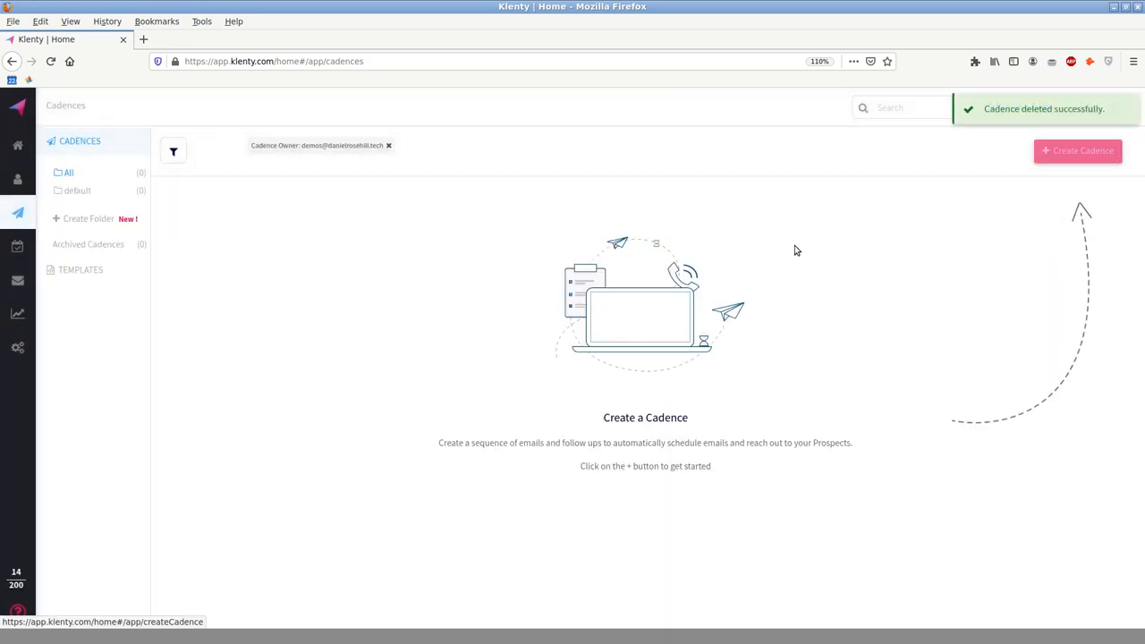
pyautogui.moveTo(651, 188)
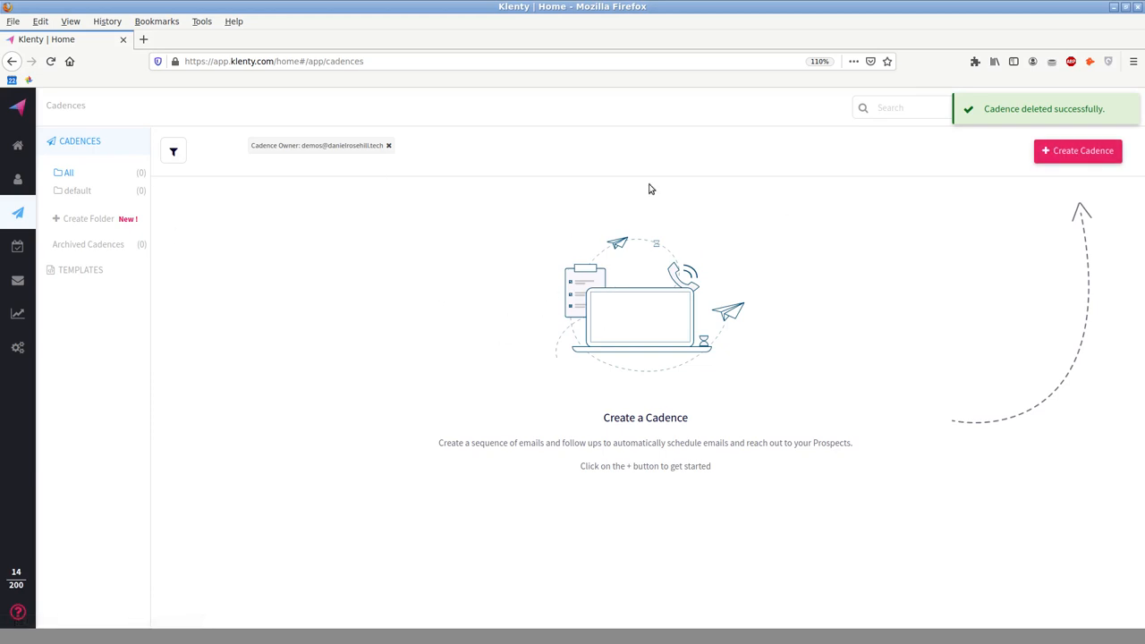
pyautogui.click(1076, 150)
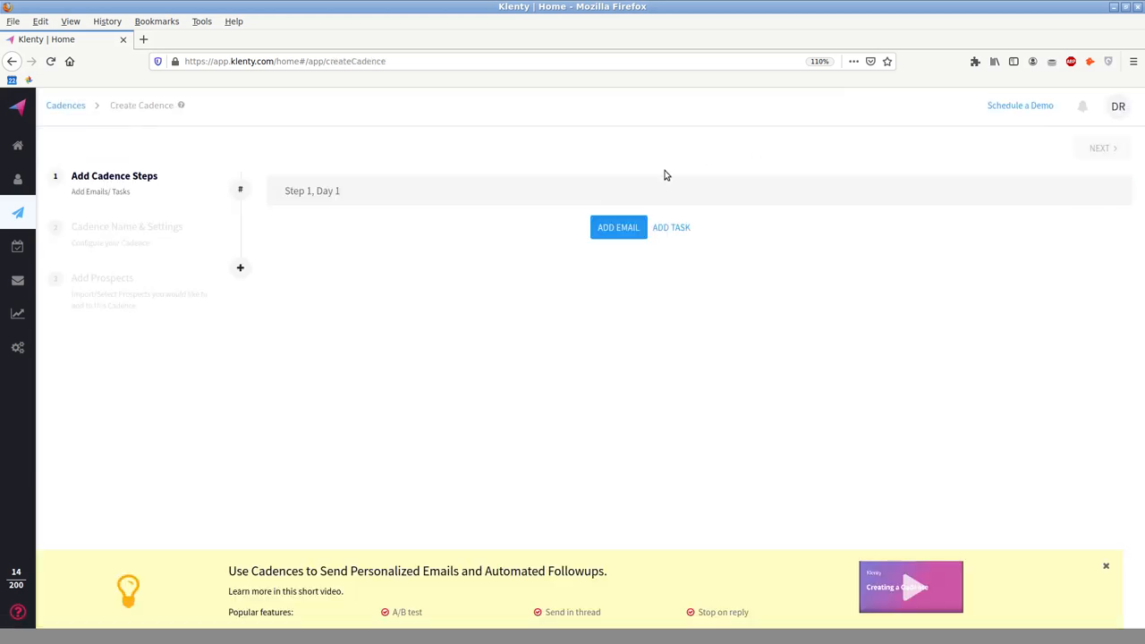
pyautogui.click(1105, 565)
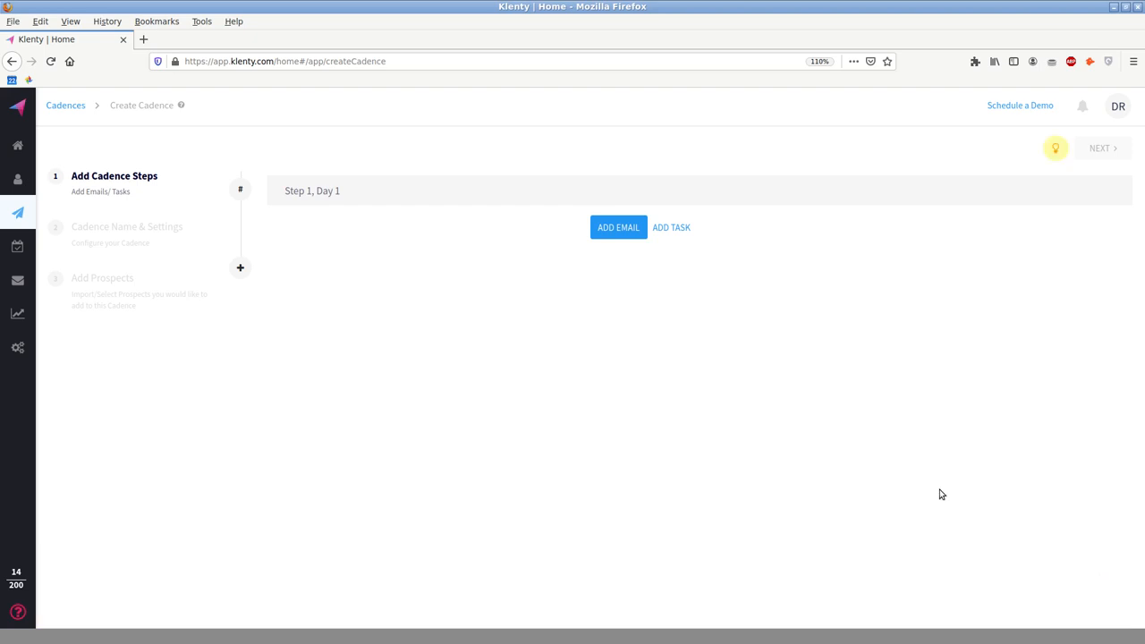
# Add an email to Step 1 with the subject 'Looking for curry this weekend,'.
pyautogui.click(619, 225)
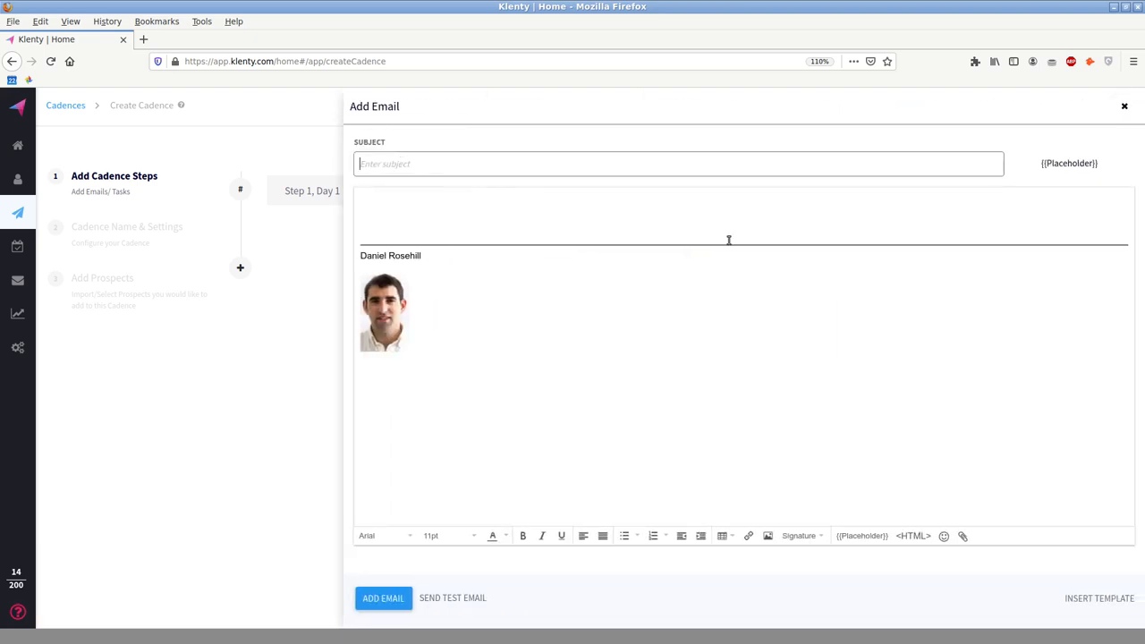
pyautogui.moveTo(733, 318)
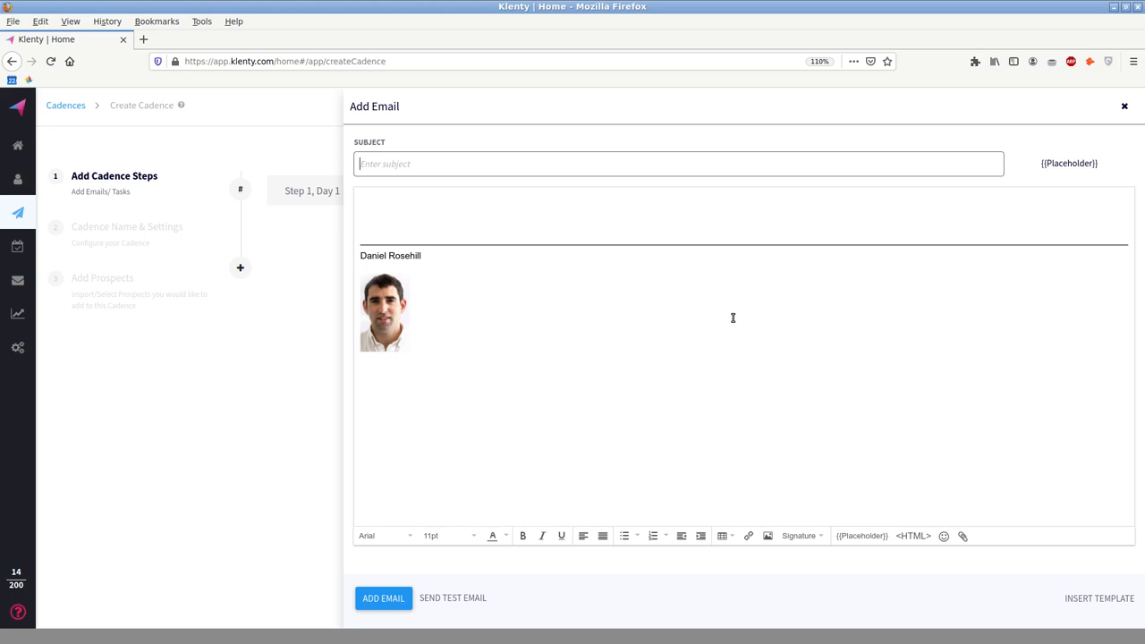
pyautogui.write('L')
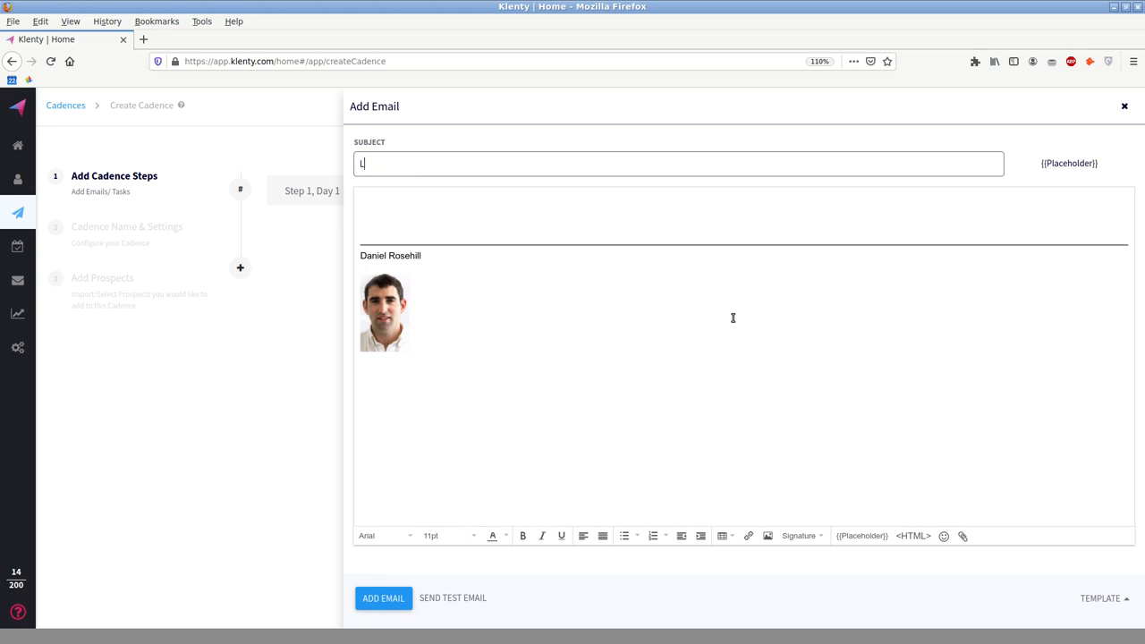
pyautogui.write('ooking for curry this we')
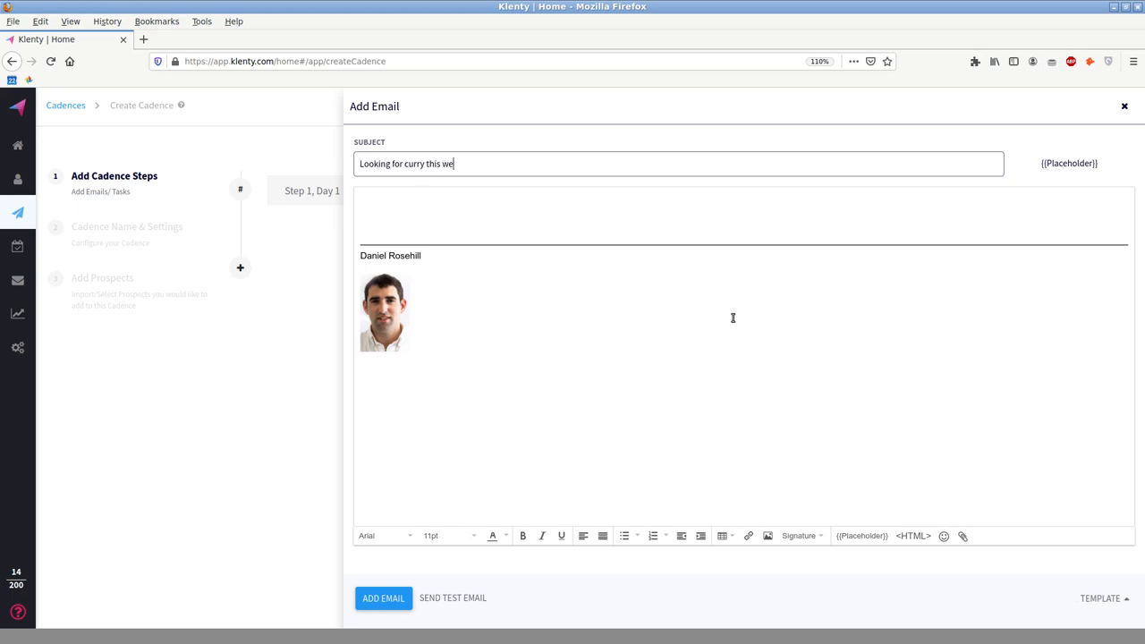
pyautogui.write('ekend,')
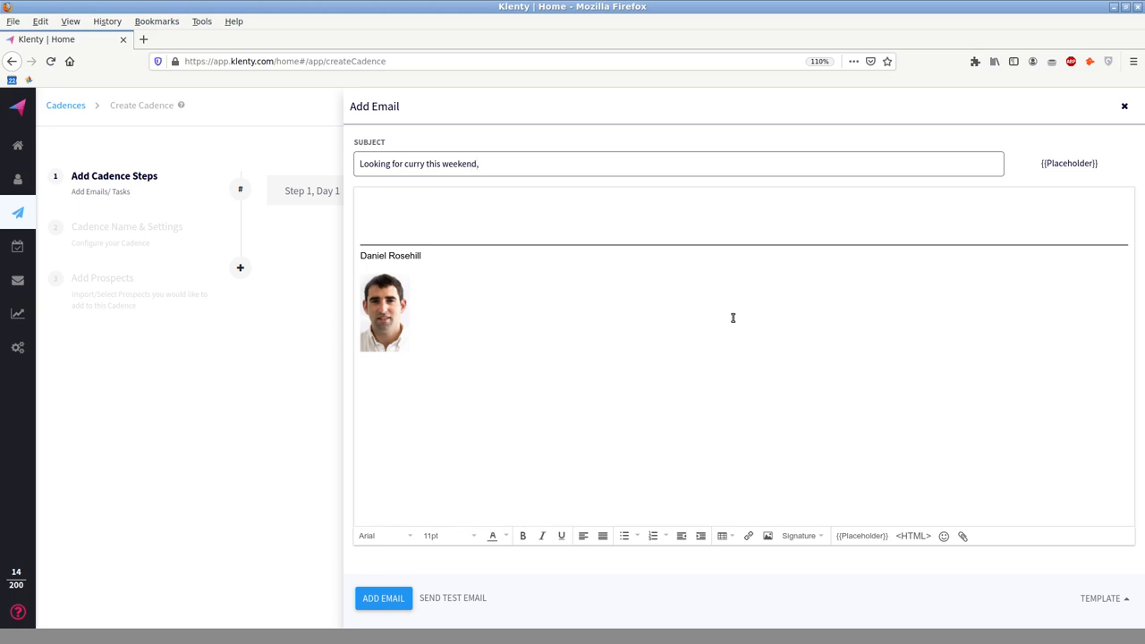
# Append the {{FirstName}} placeholder to the subject, dismissing the Insert Fields dialog.
pyautogui.write('{{')
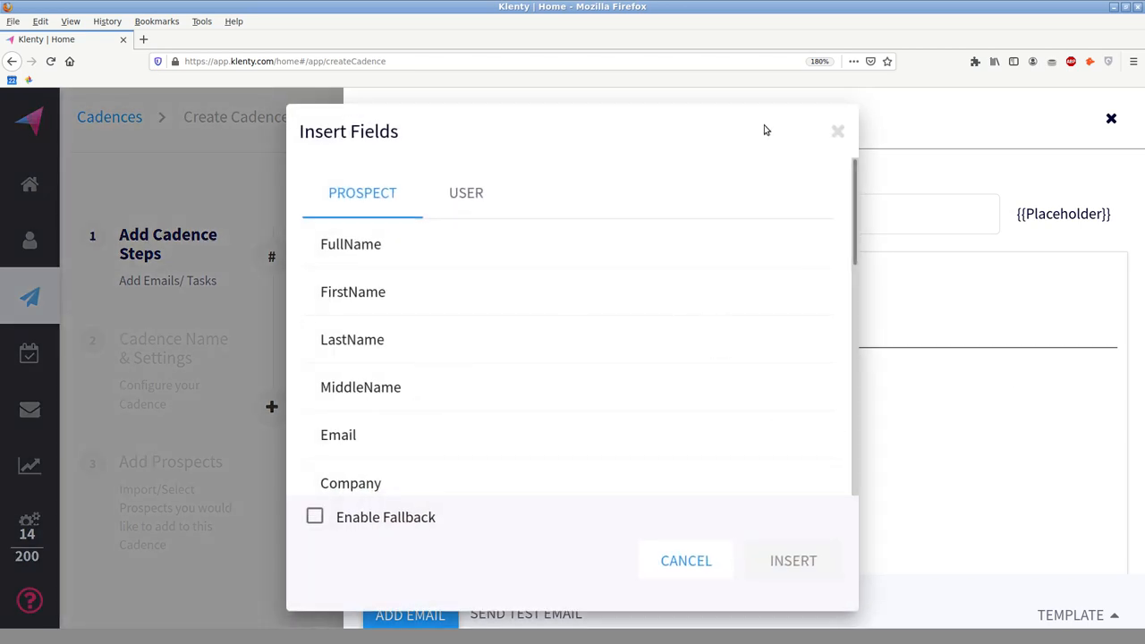
pyautogui.click(465, 193)
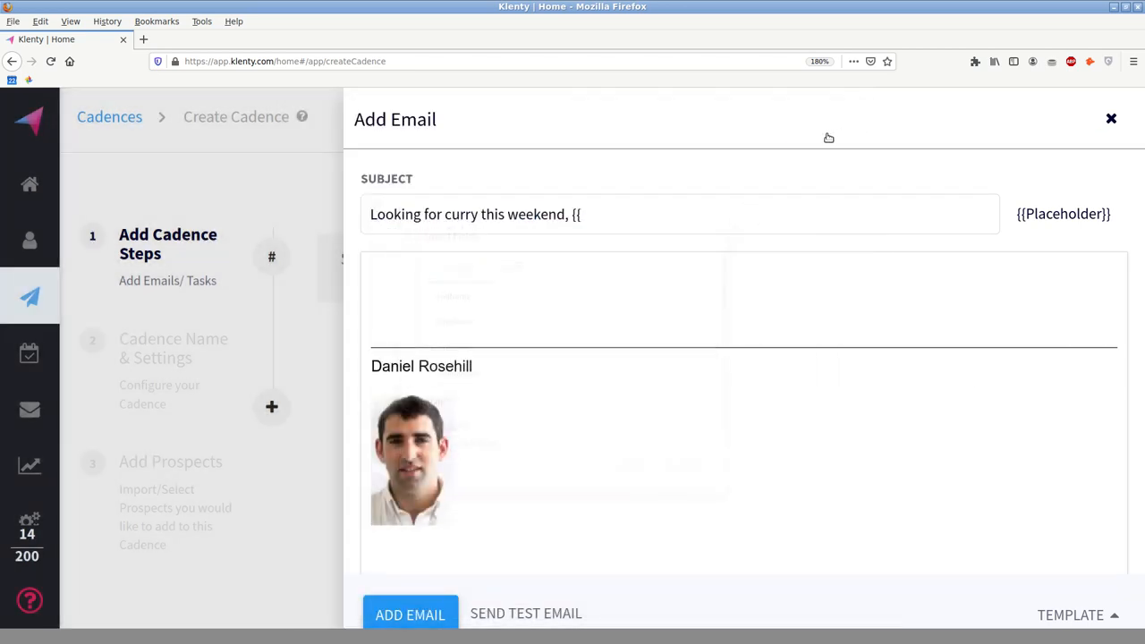
pyautogui.click(1063, 215)
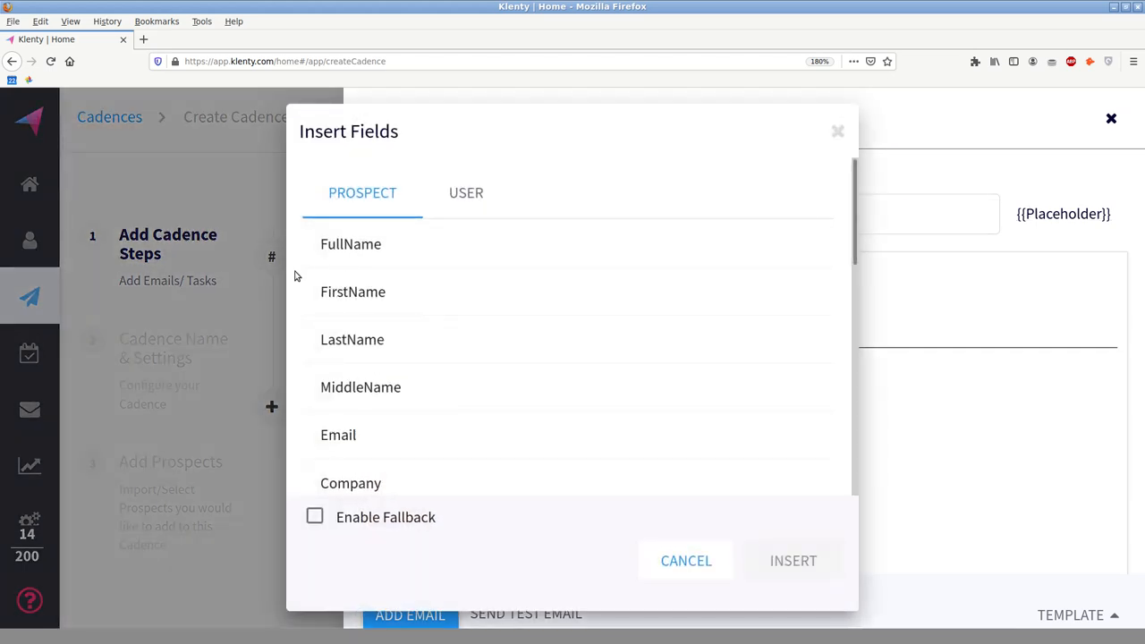
pyautogui.moveTo(379, 302)
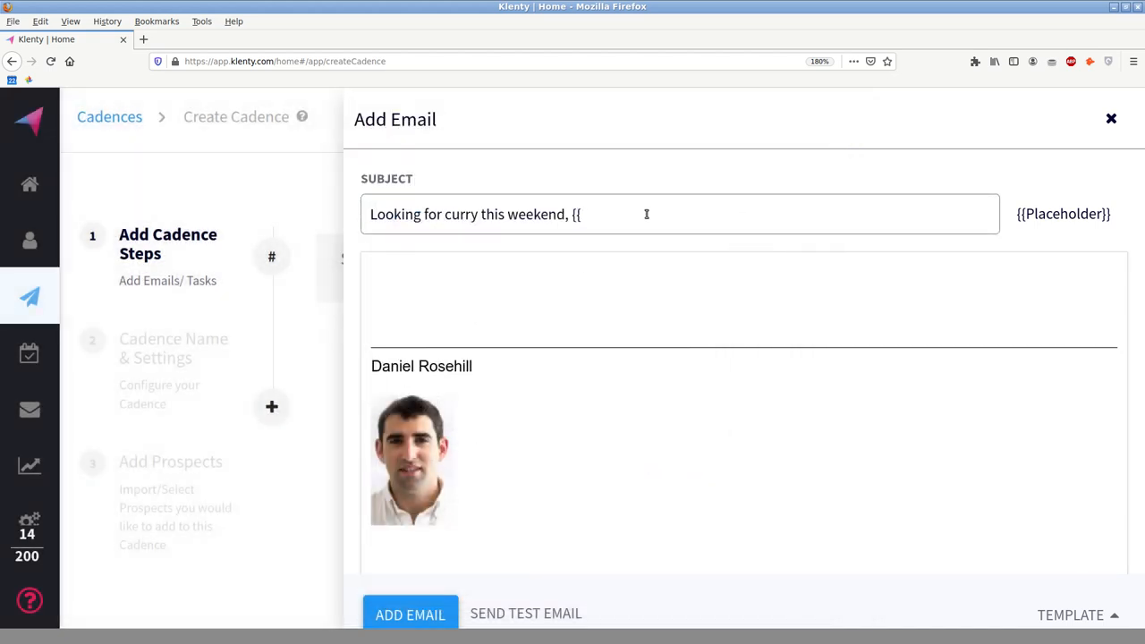
pyautogui.write('Fi')
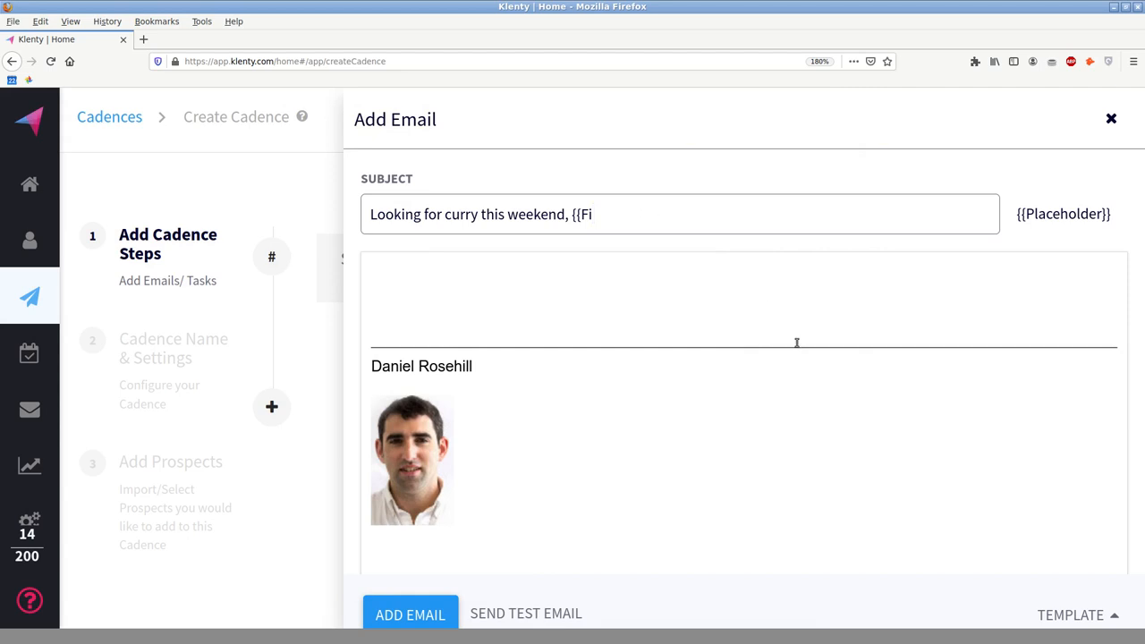
pyautogui.click(1063, 214)
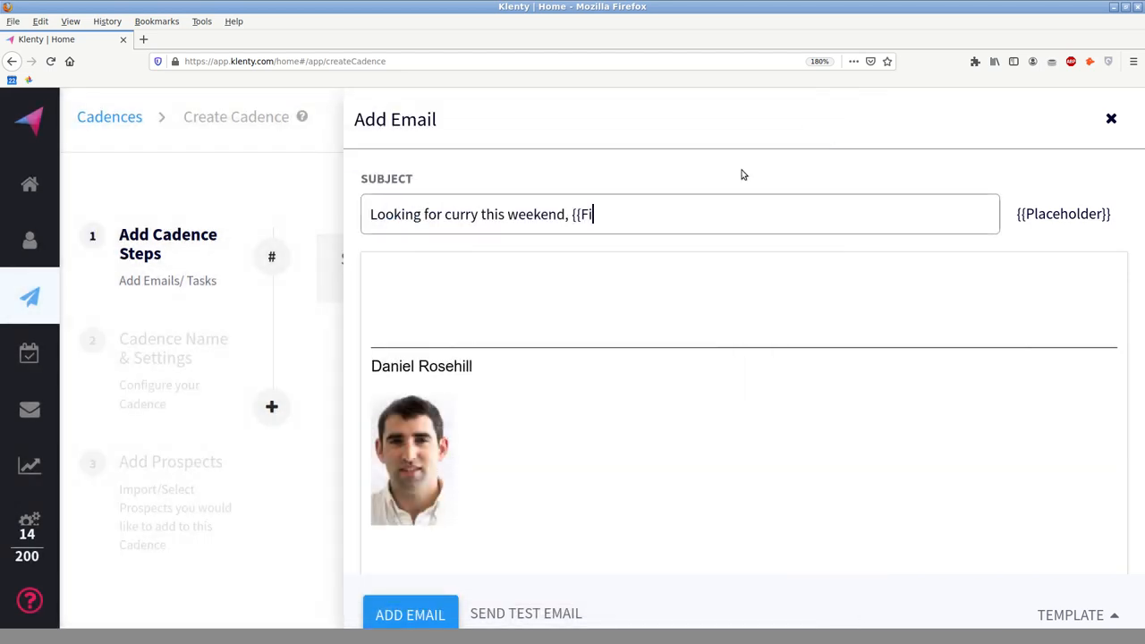
pyautogui.write('rstName}}')
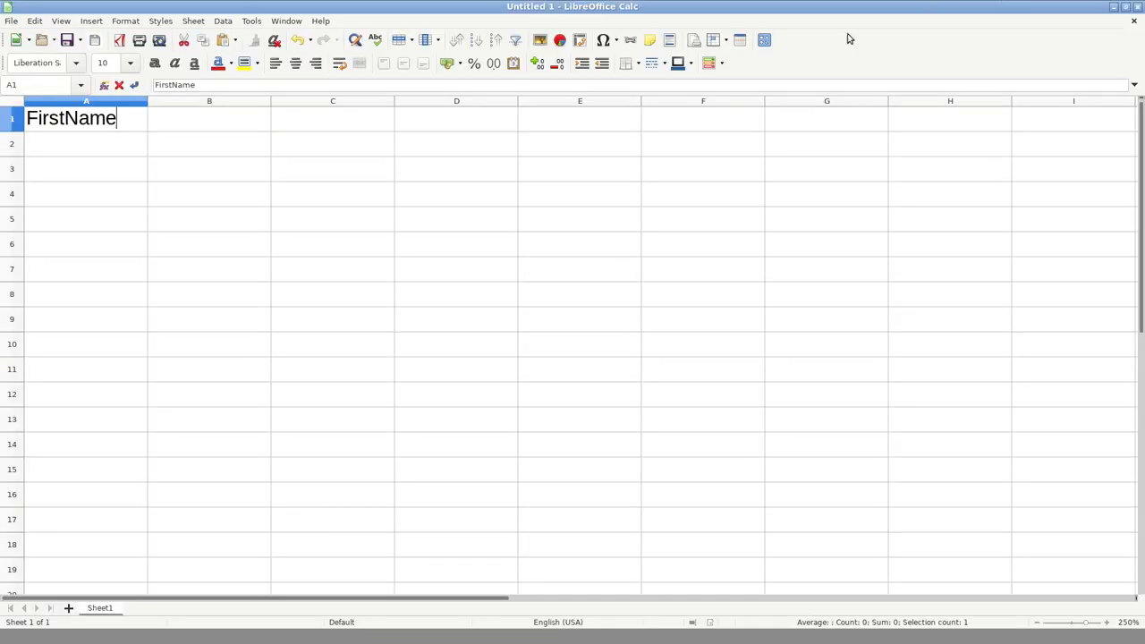
# Enter Email and City headings with Daniel's row: danielrosehilldemo email and Jeruslaem.
pyautogui.click(209, 118)
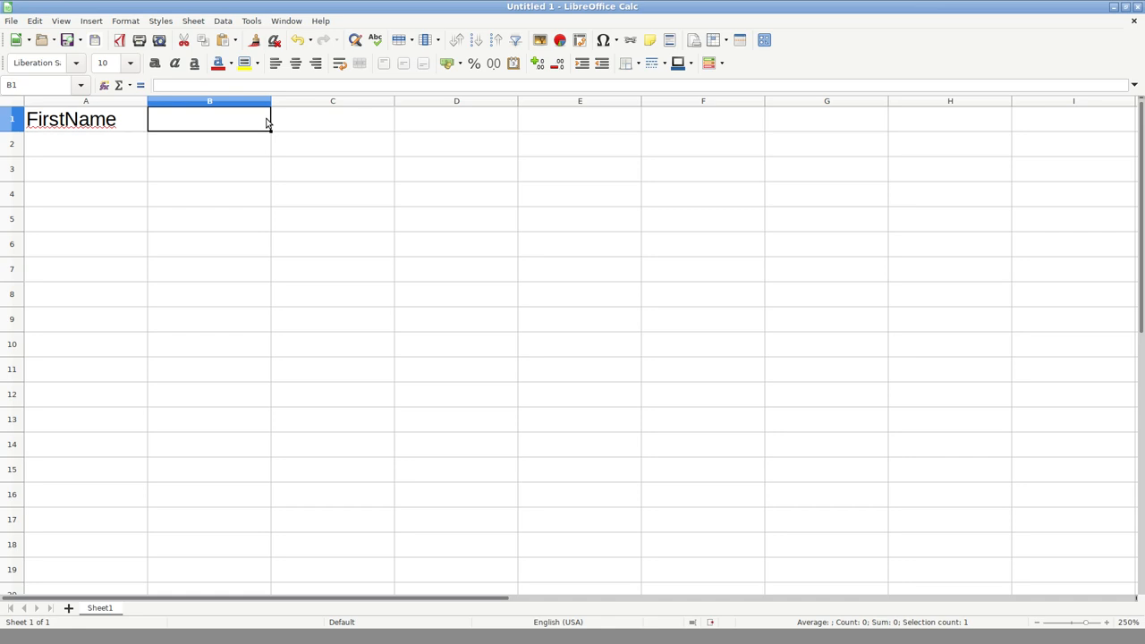
pyautogui.write('Email')
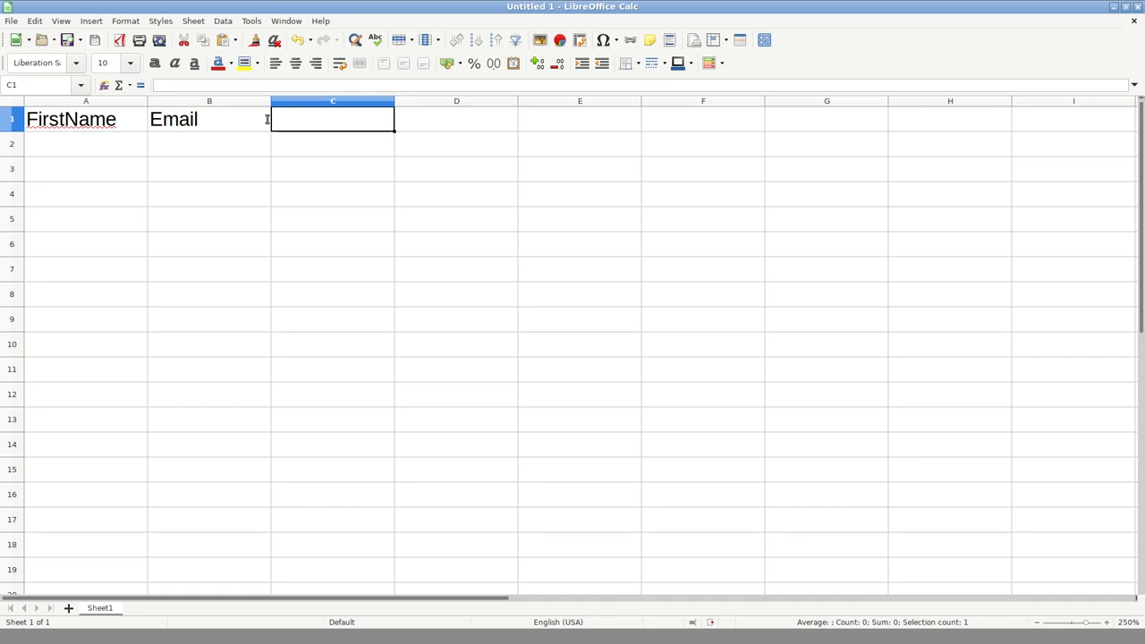
pyautogui.write('City')
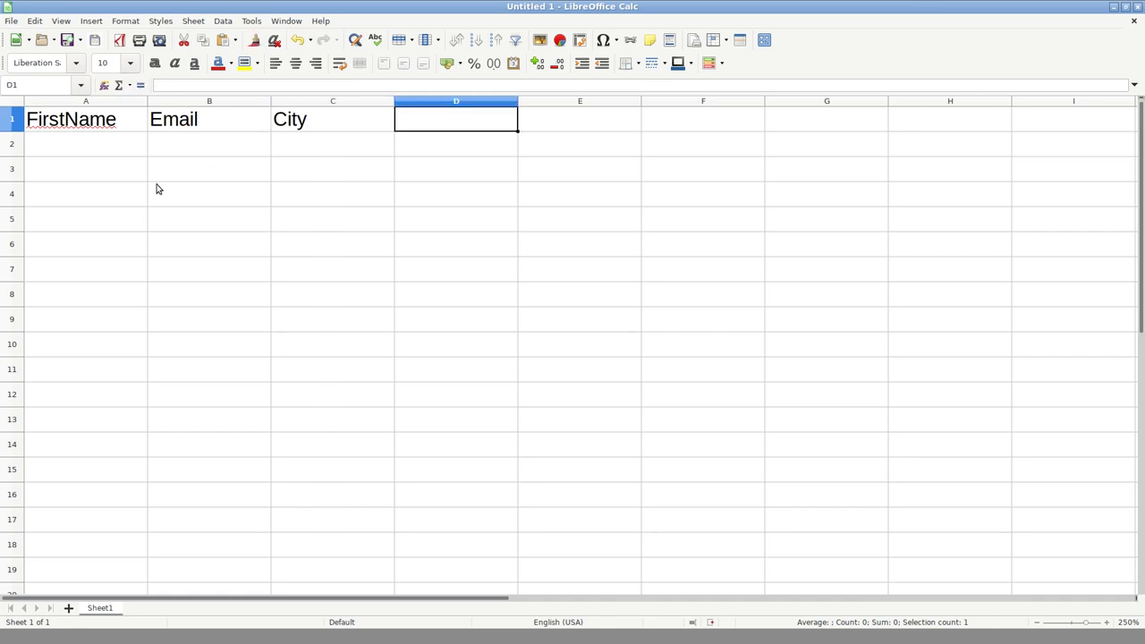
pyautogui.write('Daniel')
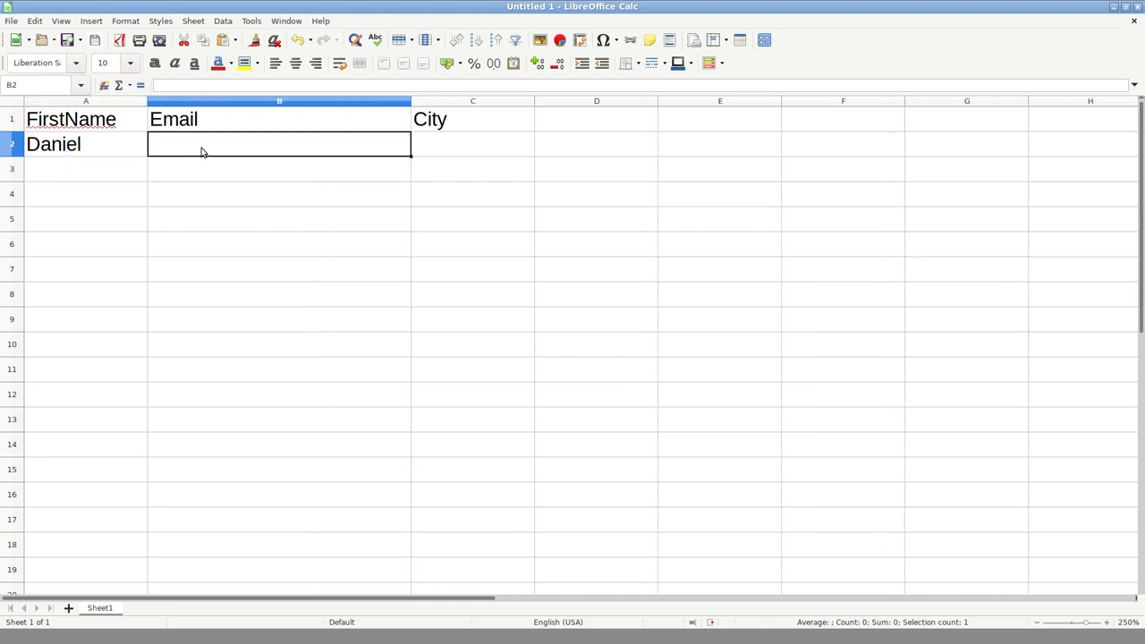
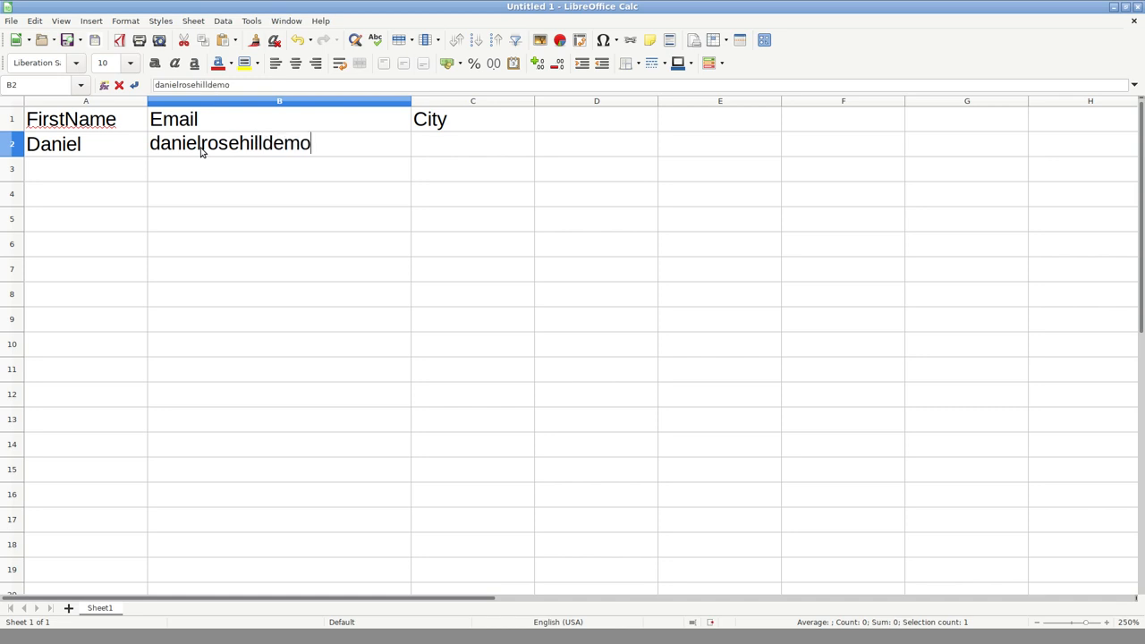
pyautogui.write('Jerus')
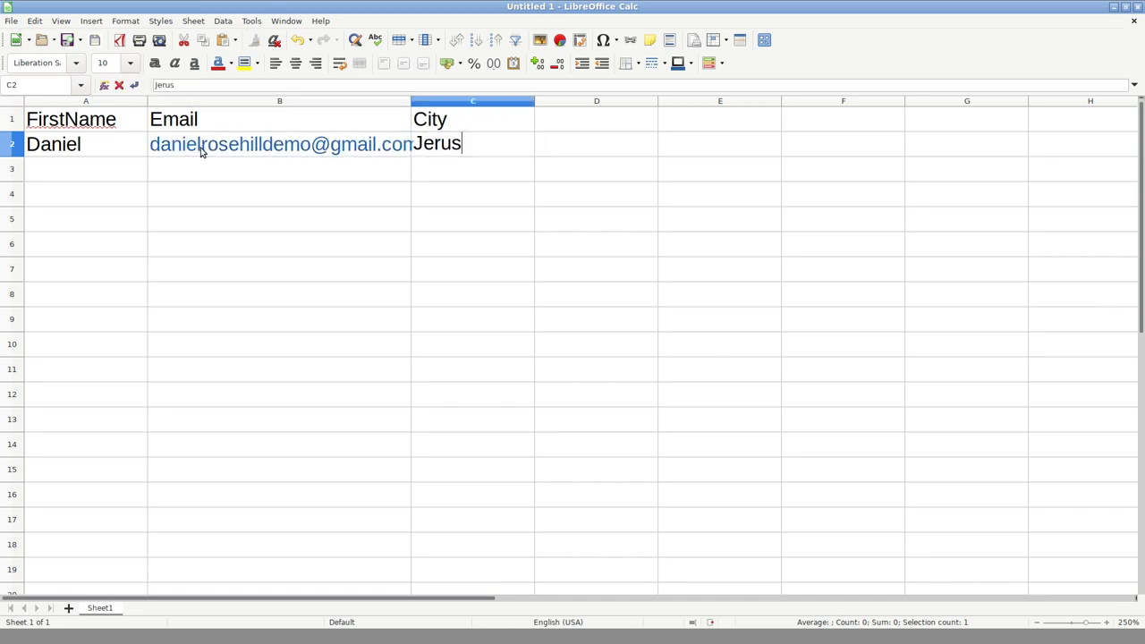
pyautogui.write('laem')
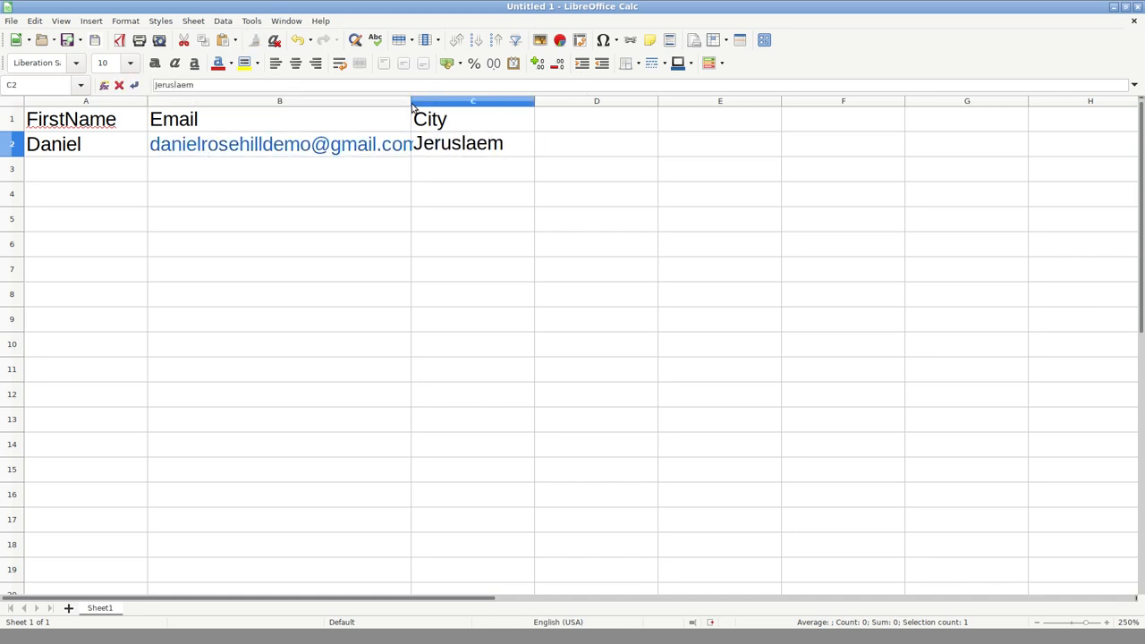
# Widen column B and add a CurryType heading with chicken for Daniel.
pyautogui.click(296, 100)
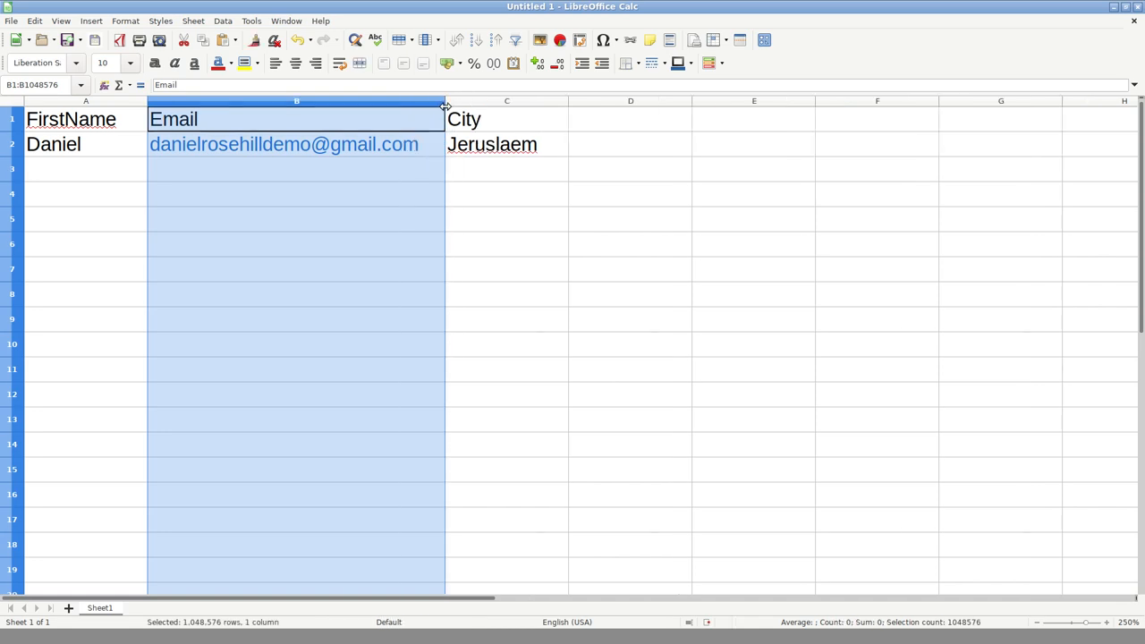
pyautogui.write('Curry')
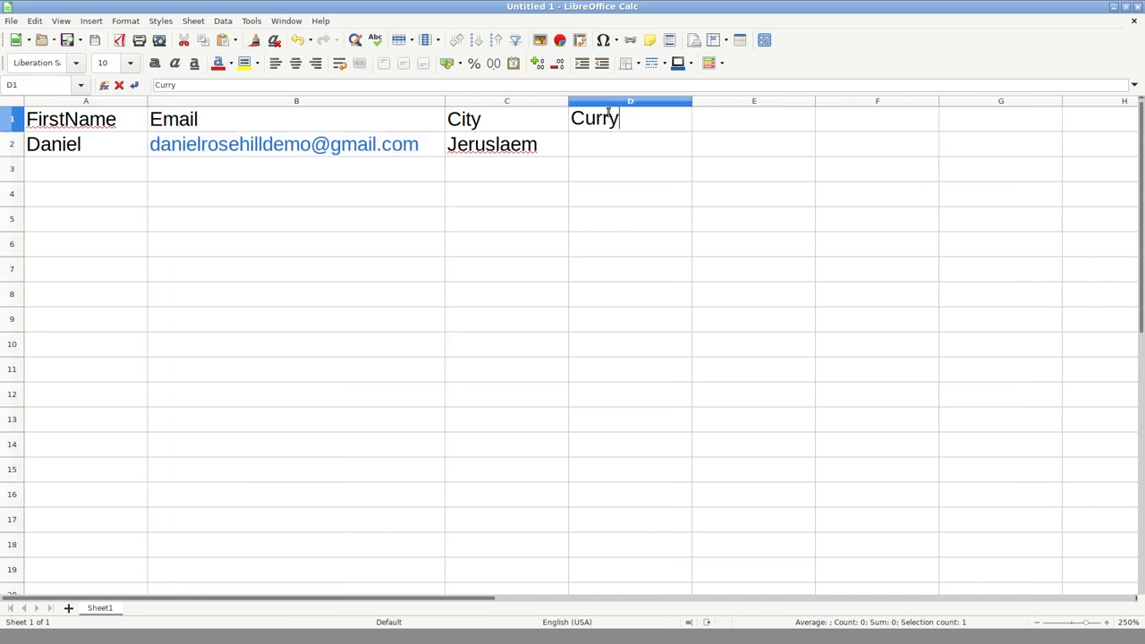
pyautogui.write('Type')
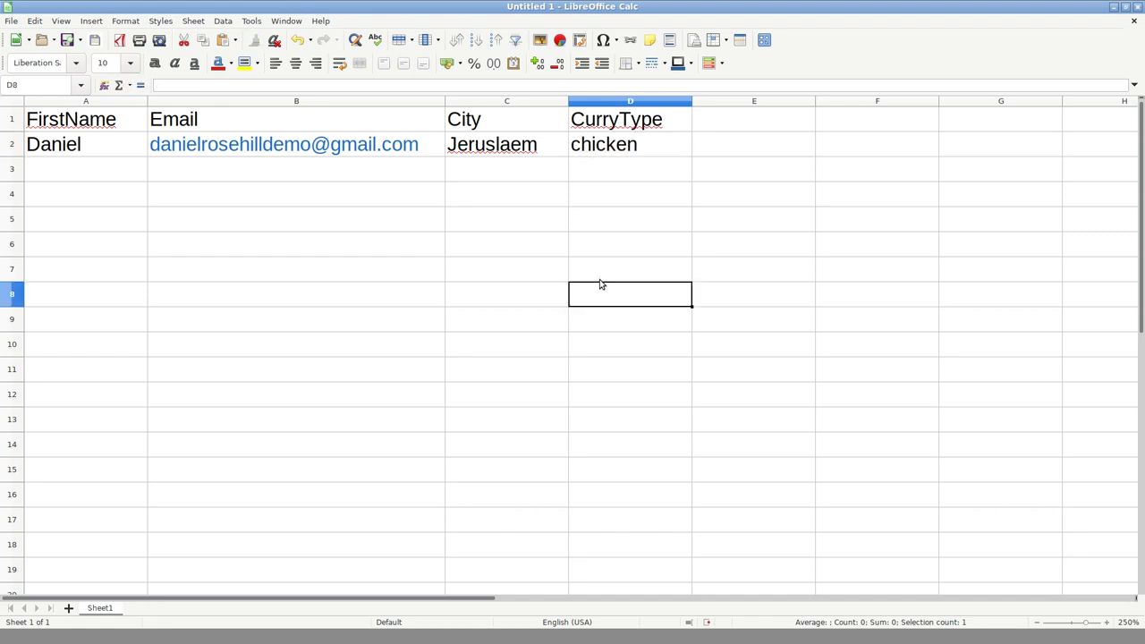
pyautogui.click(71, 118)
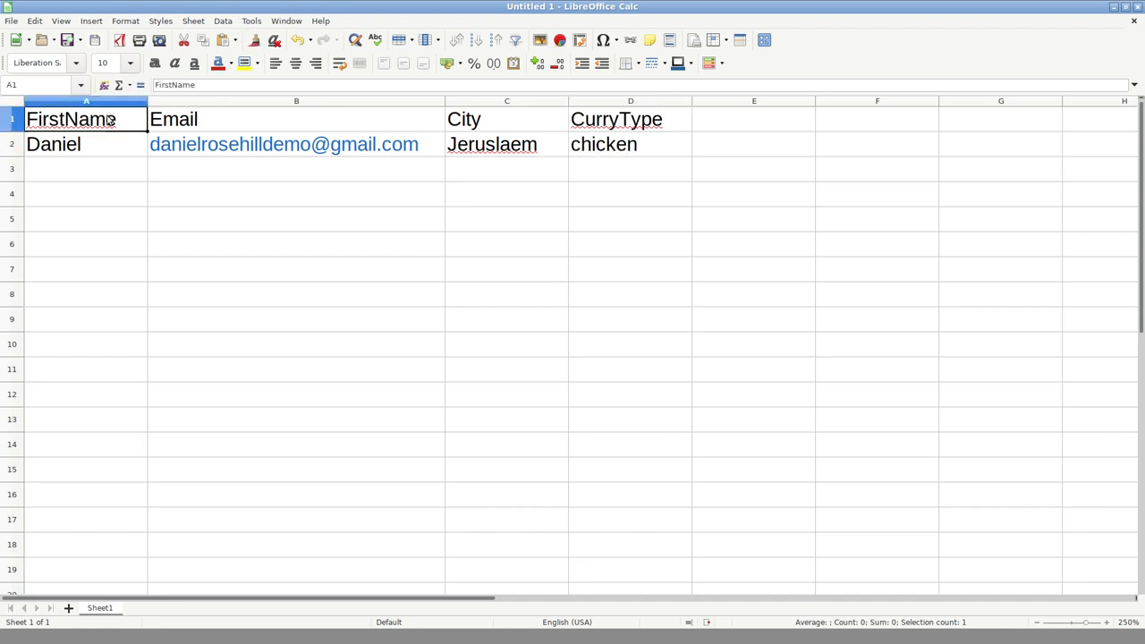
pyautogui.click(507, 194)
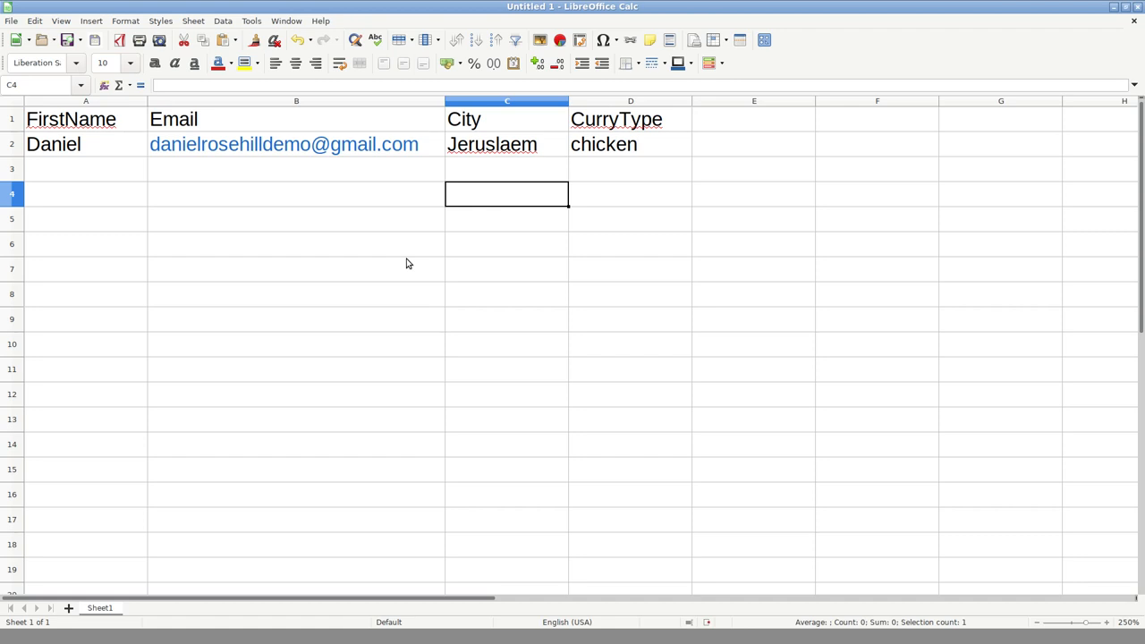
pyautogui.moveTo(382, 5)
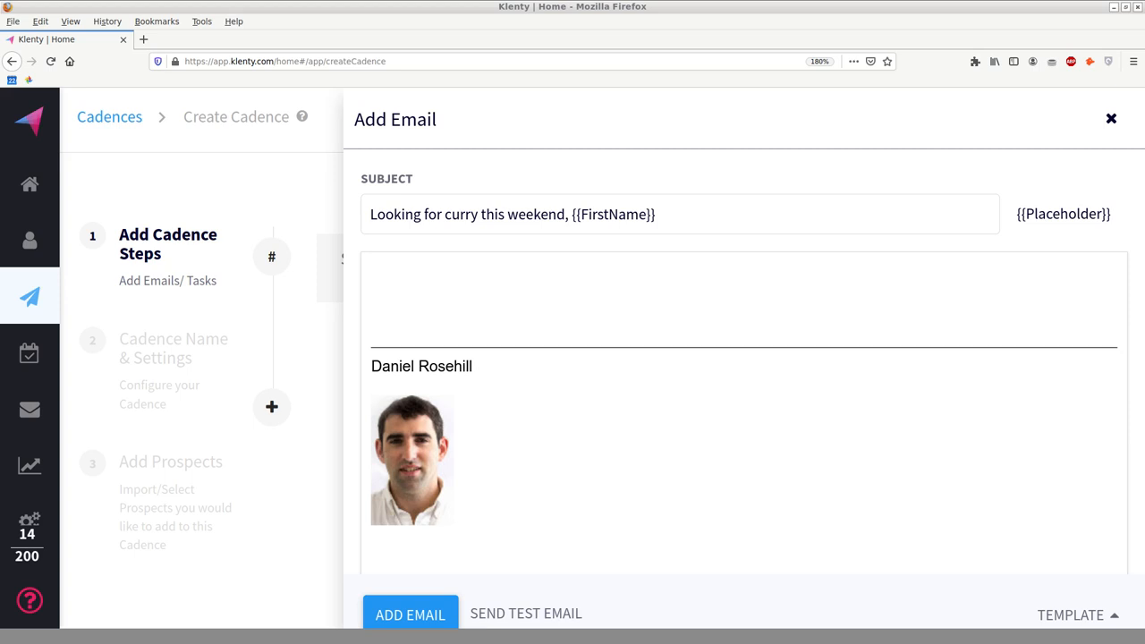
pyautogui.moveTo(362, 315)
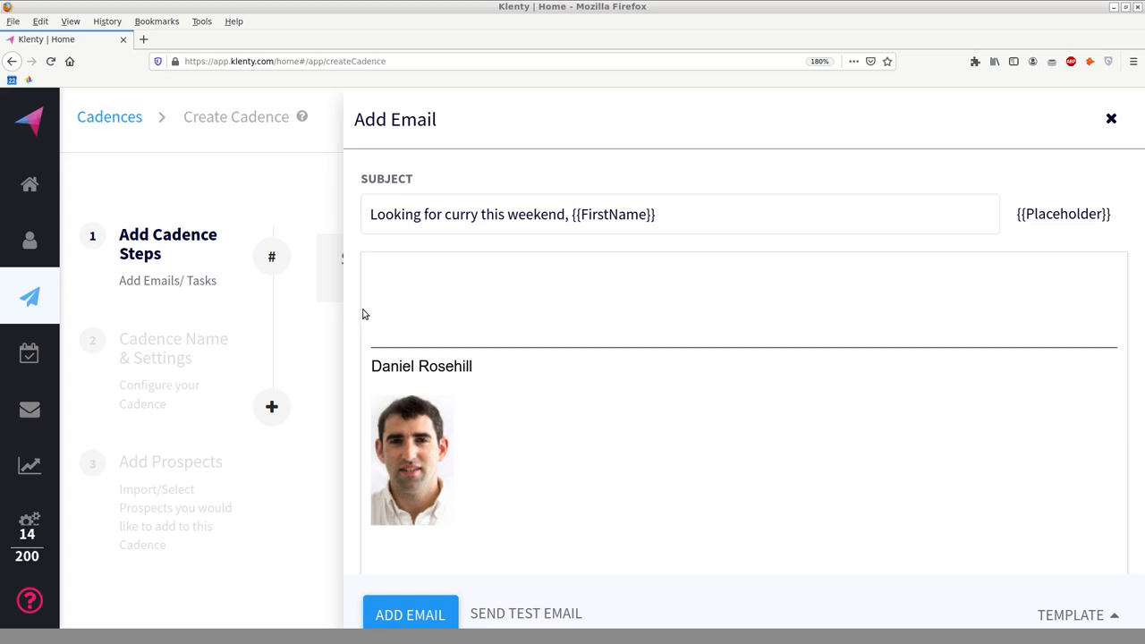
# Write the greeting 'Hi {{FirstName}},' and the weekend curry delivery offer mentioning {{CurryType}}.
pyautogui.write('Hi')
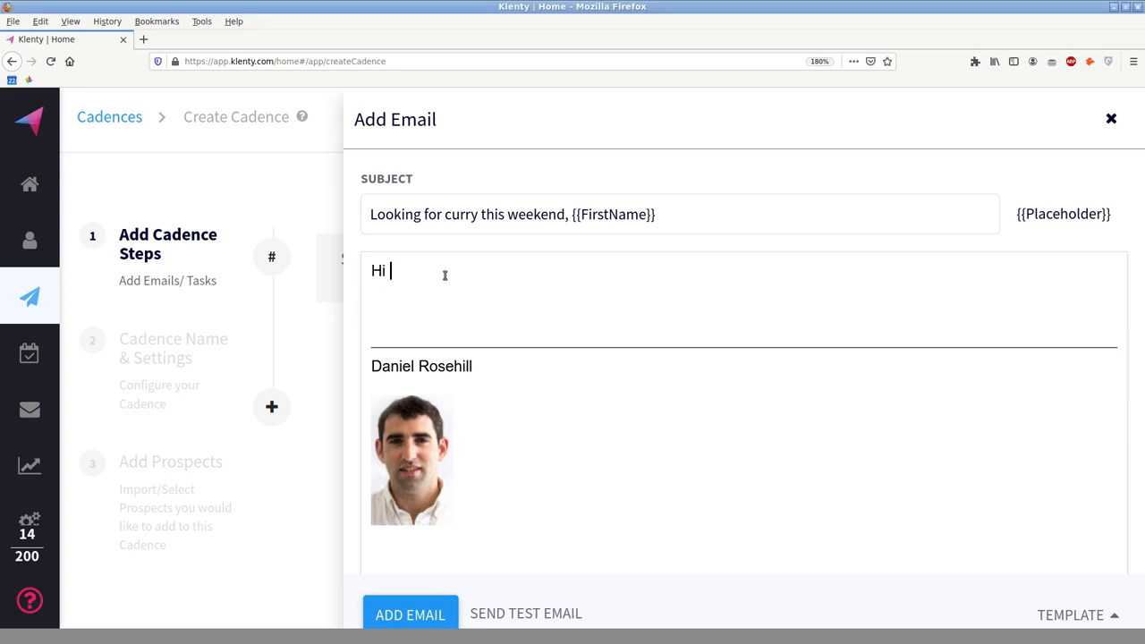
pyautogui.write('{{Firs')
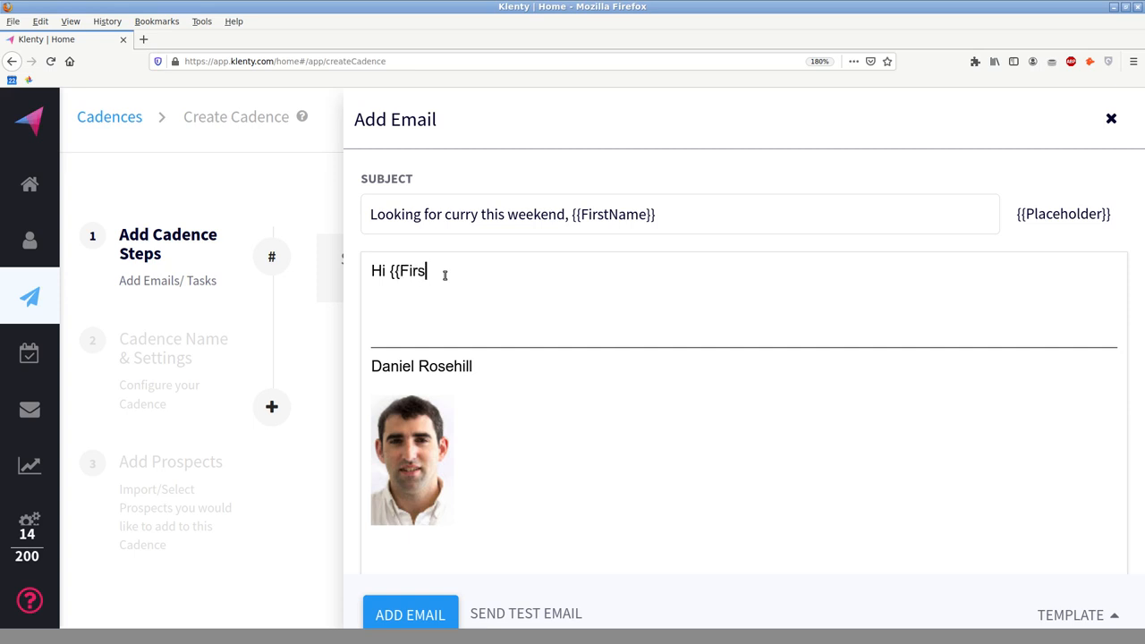
pyautogui.write('tName}},')
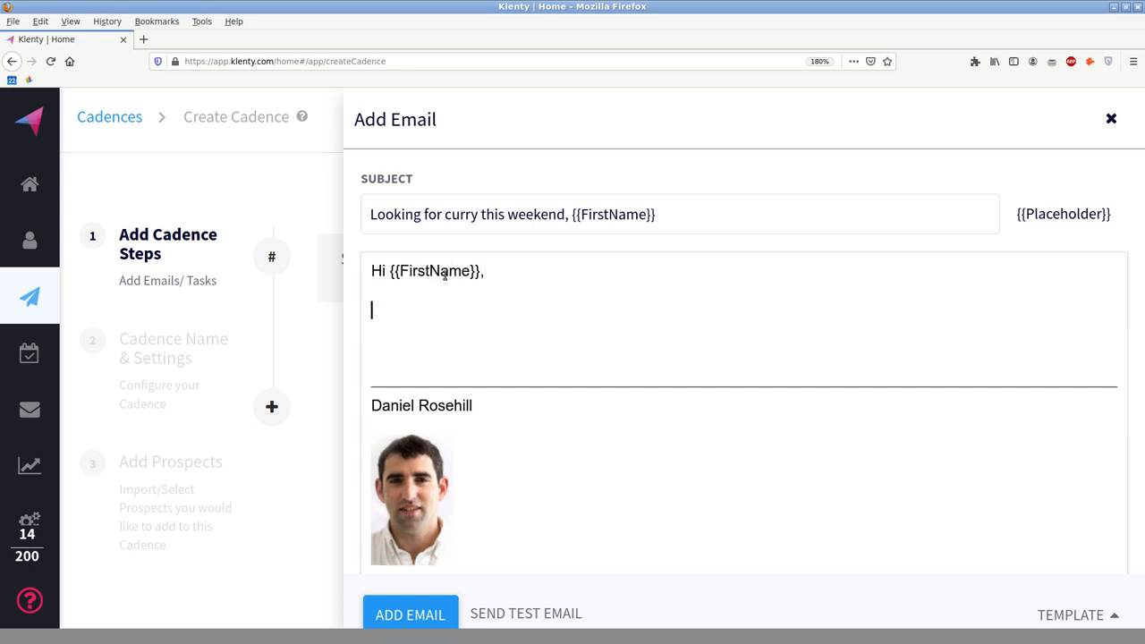
pyautogui.write('Hope you are we')
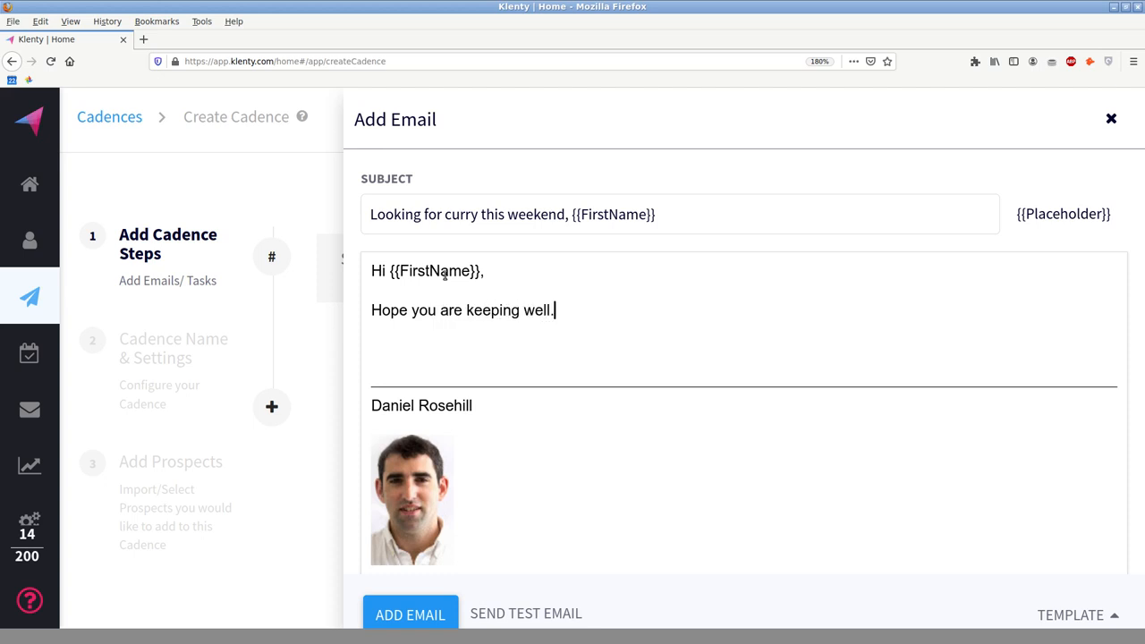
pyautogui.write("I'm doing my")
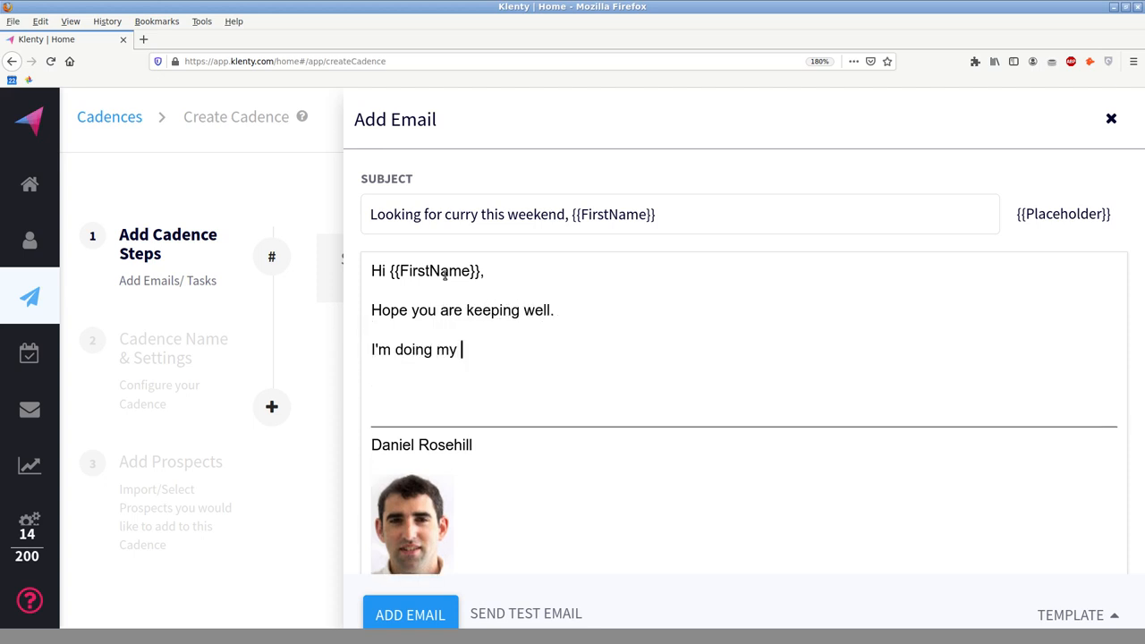
pyautogui.write('acclaimed curry delivery')
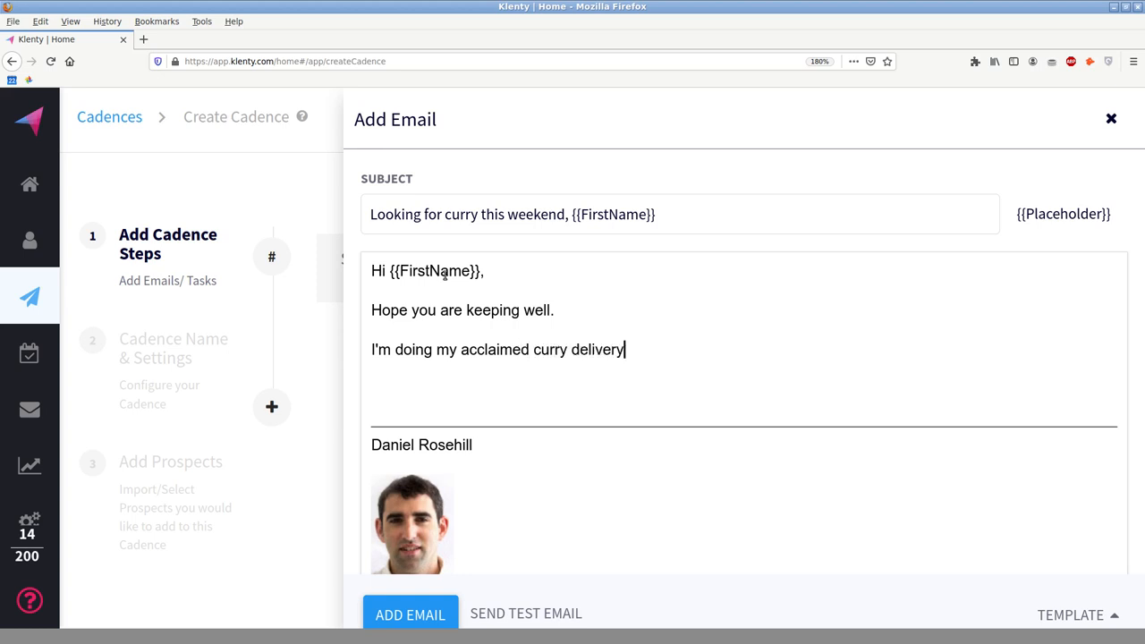
pyautogui.write('service again this wee')
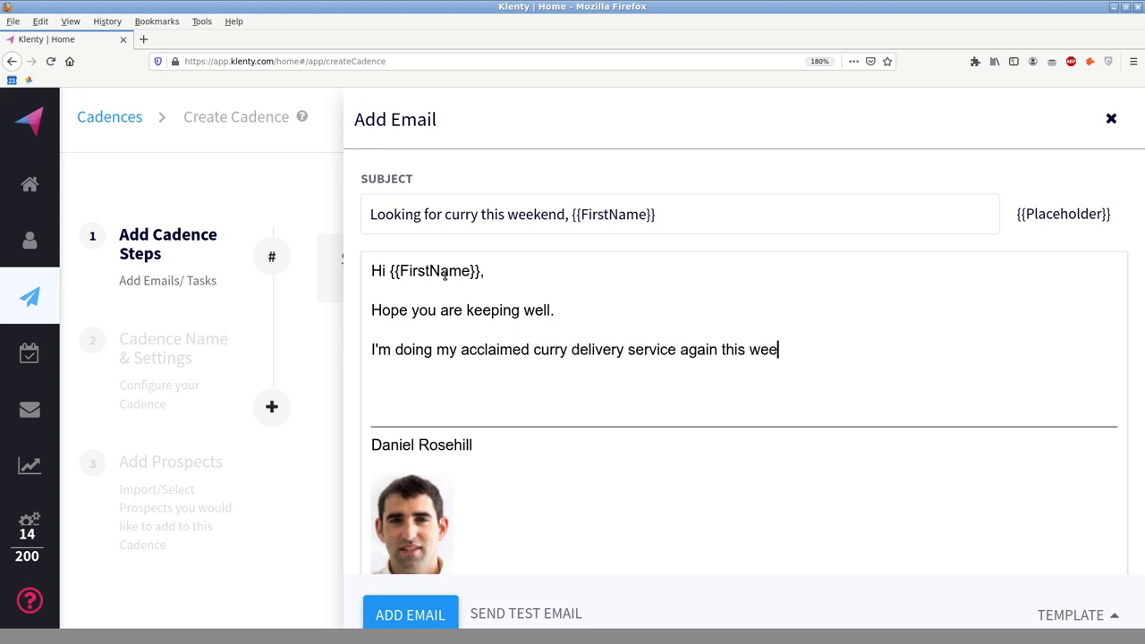
pyautogui.write('kend.')
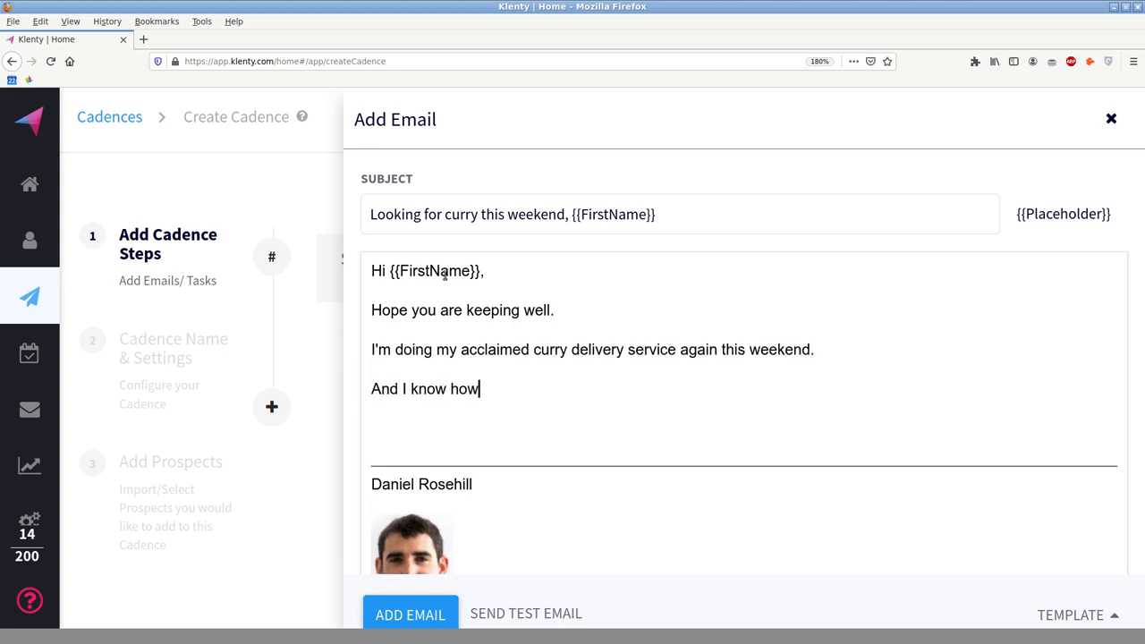
pyautogui.write('much you love')
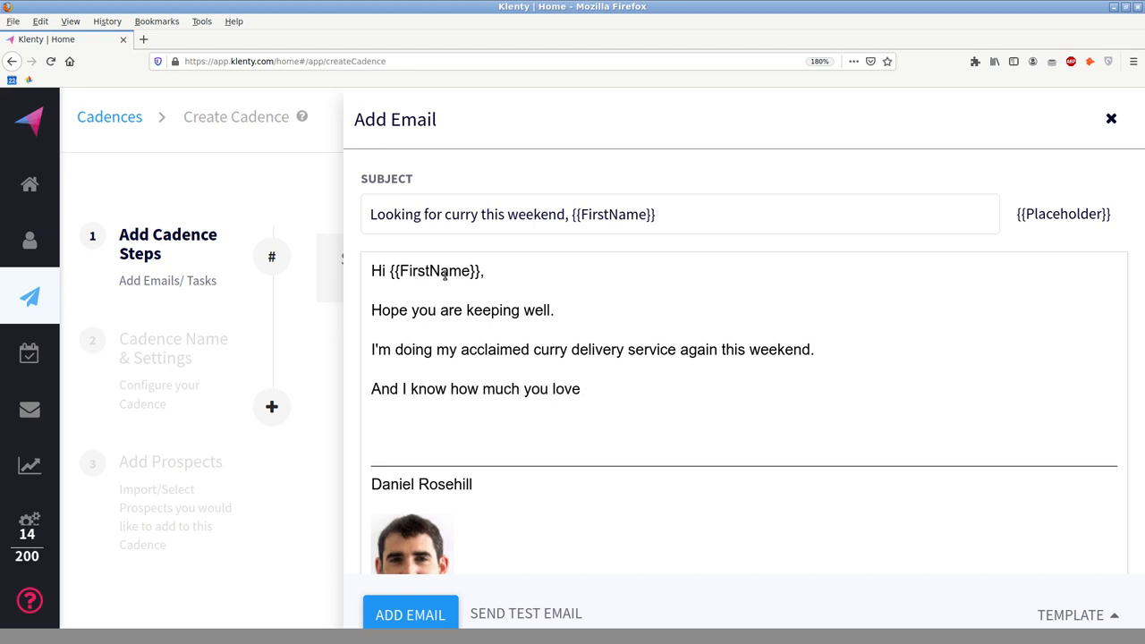
pyautogui.write('{{')
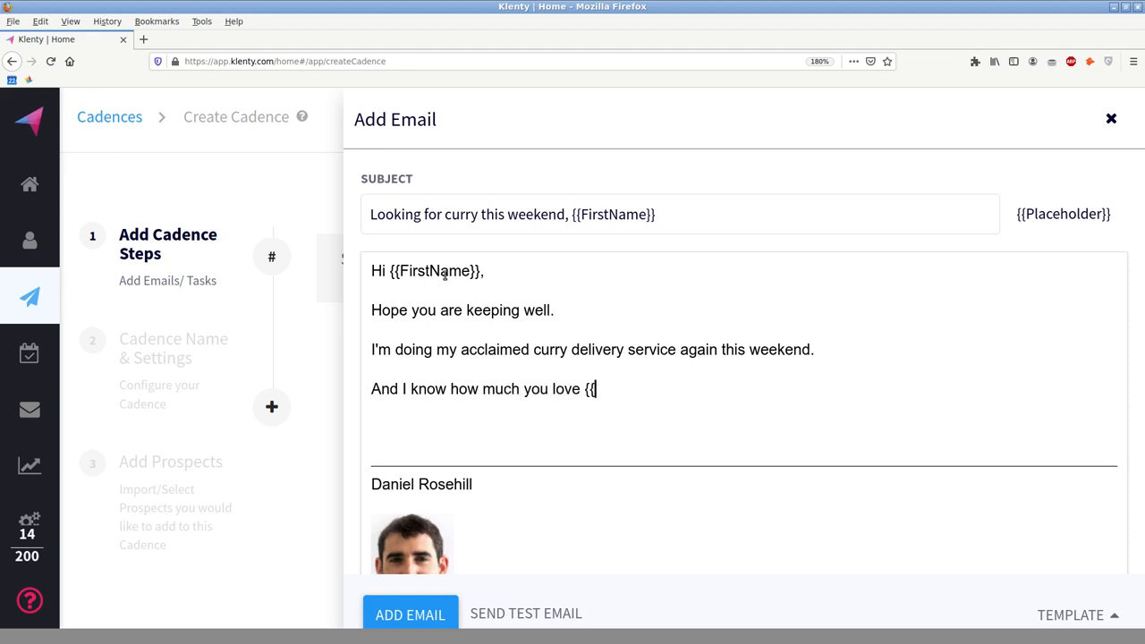
pyautogui.write('CurryType}} cury, {{FirstNa')
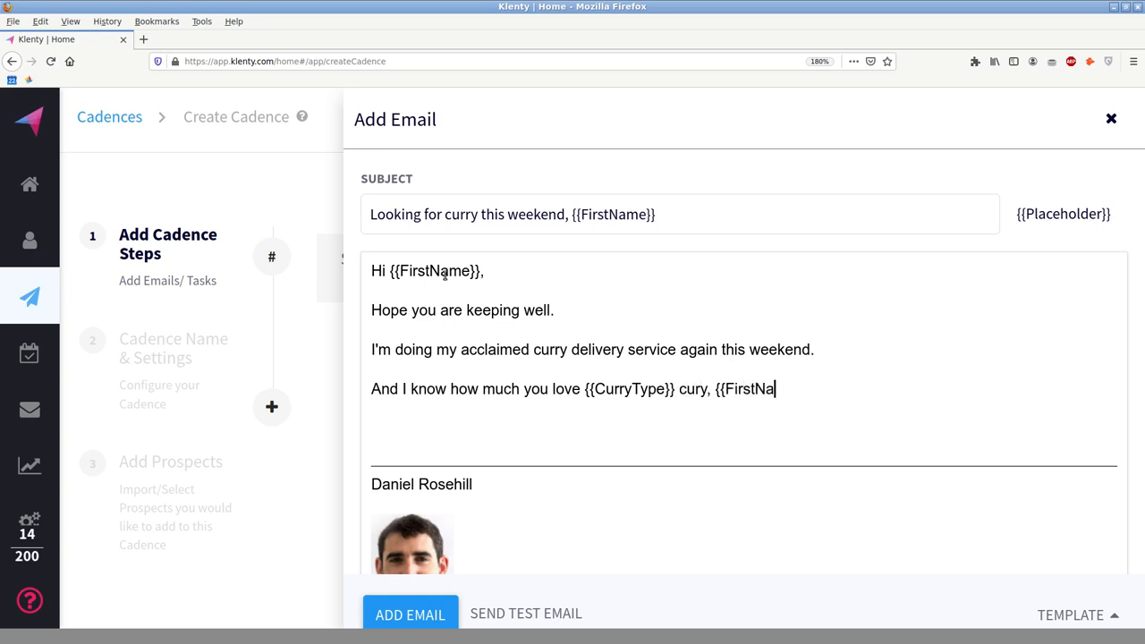
pyautogui.write('me}}.')
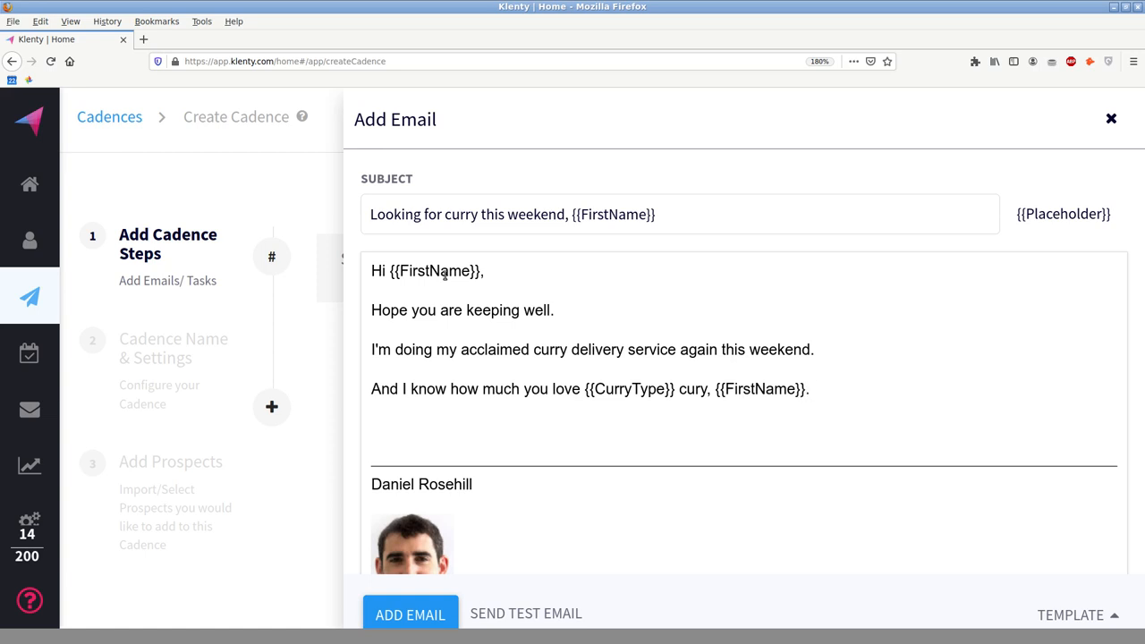
# Add the special-offers question and 'please click on this link' line, insert {{City}}, and reword the second line.
pyautogui.write('Would you be intere')
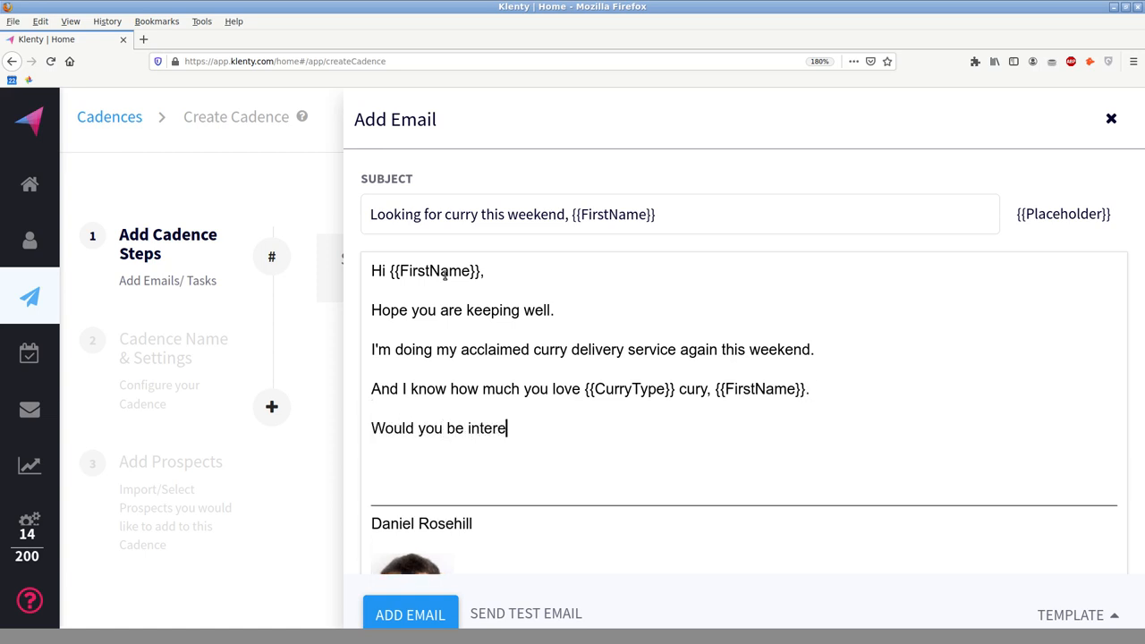
pyautogui.write('sted in learning about our late')
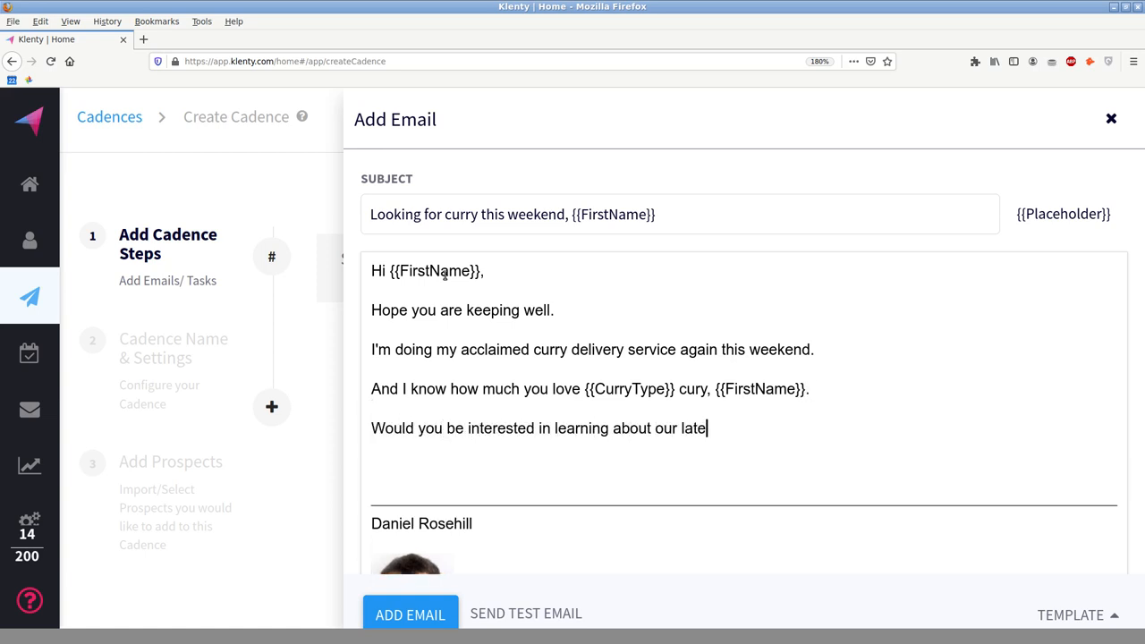
pyautogui.write('st special o')
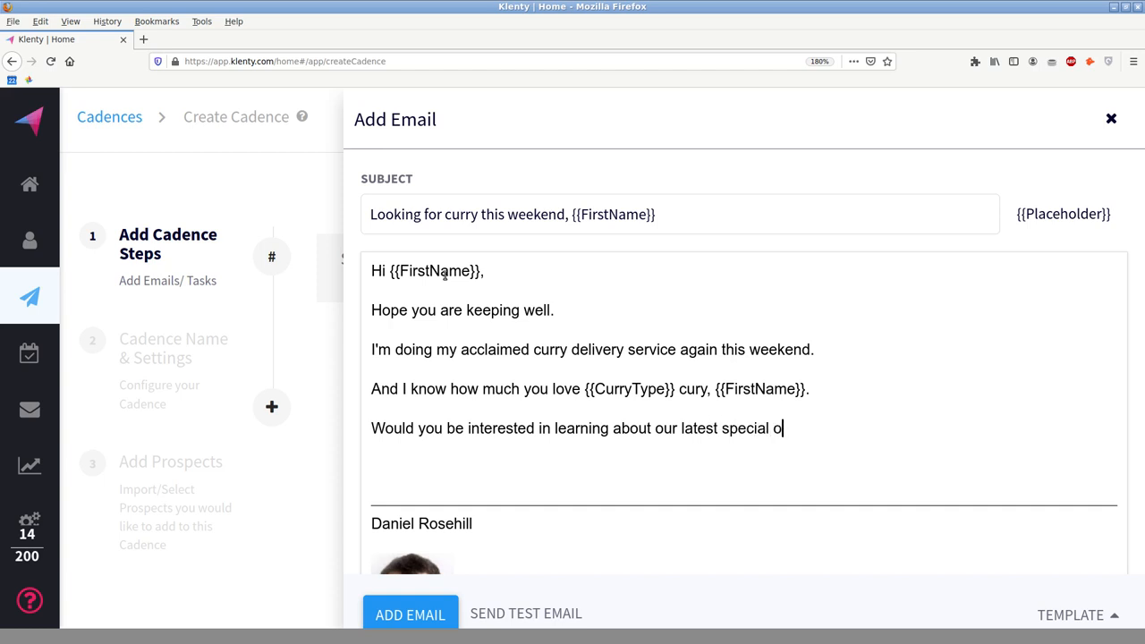
pyautogui.write('ffers.')
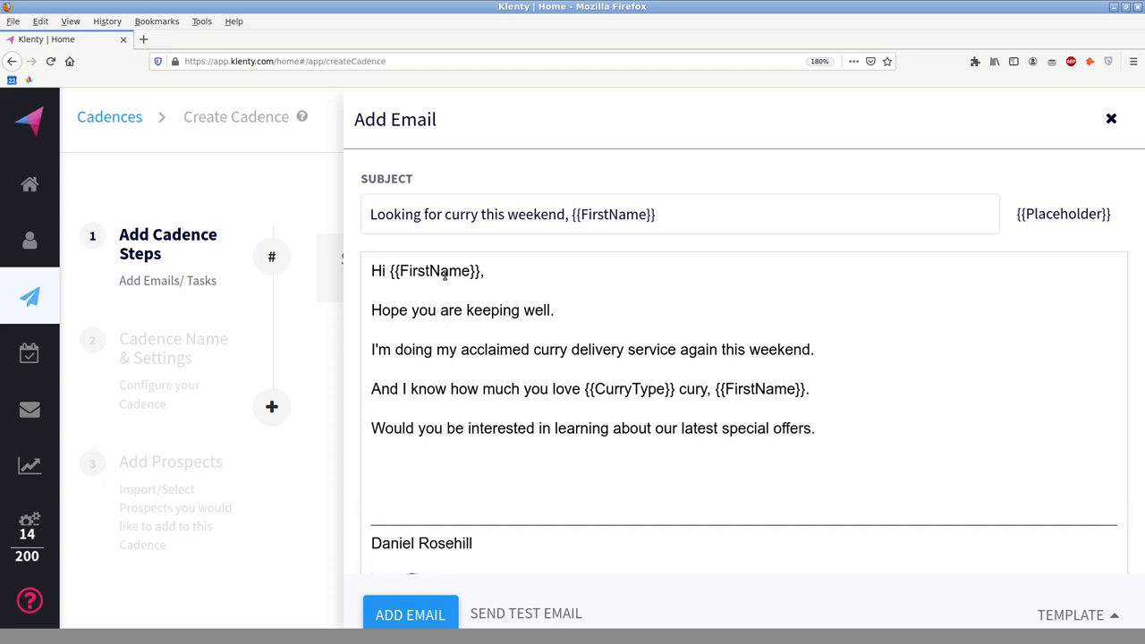
pyautogui.write('If so,')
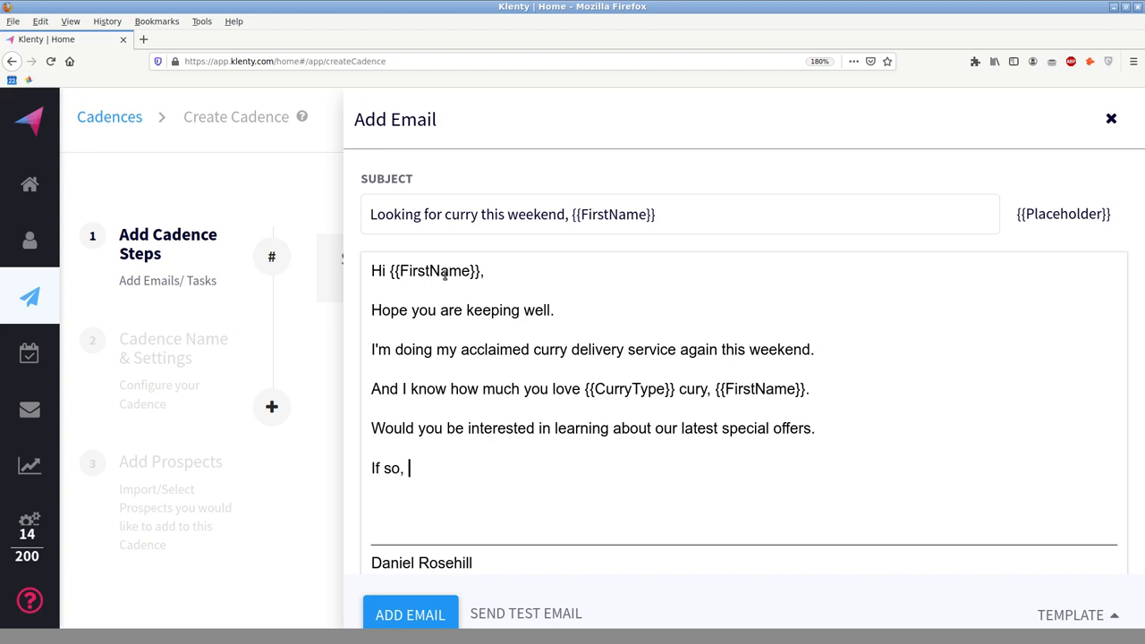
pyautogui.write('please click on this link.')
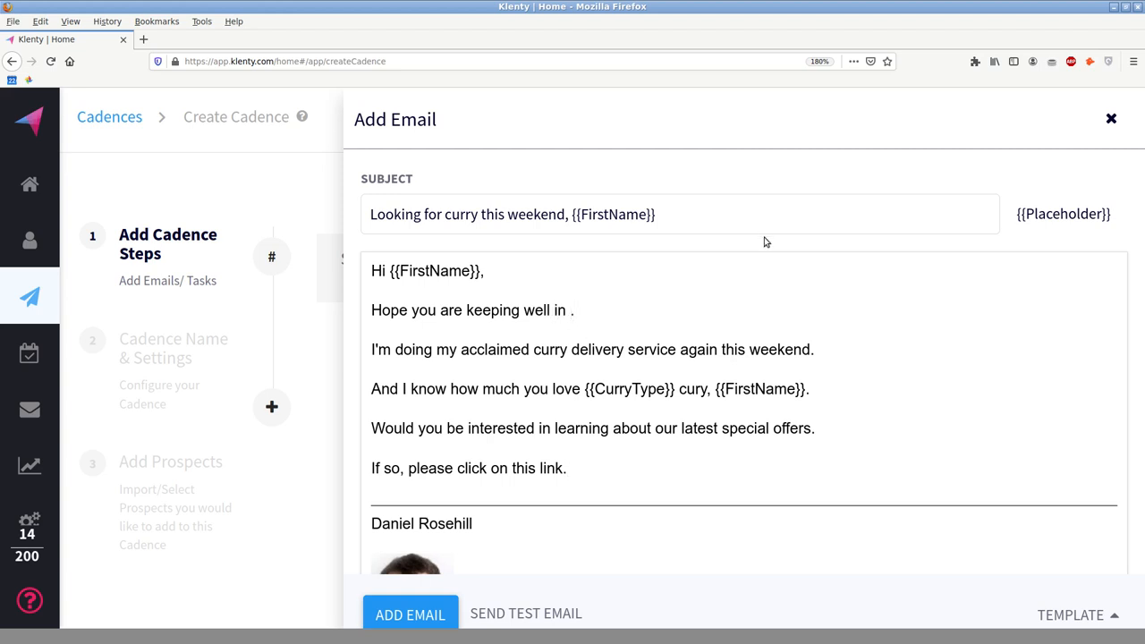
pyautogui.write('{{City}}')
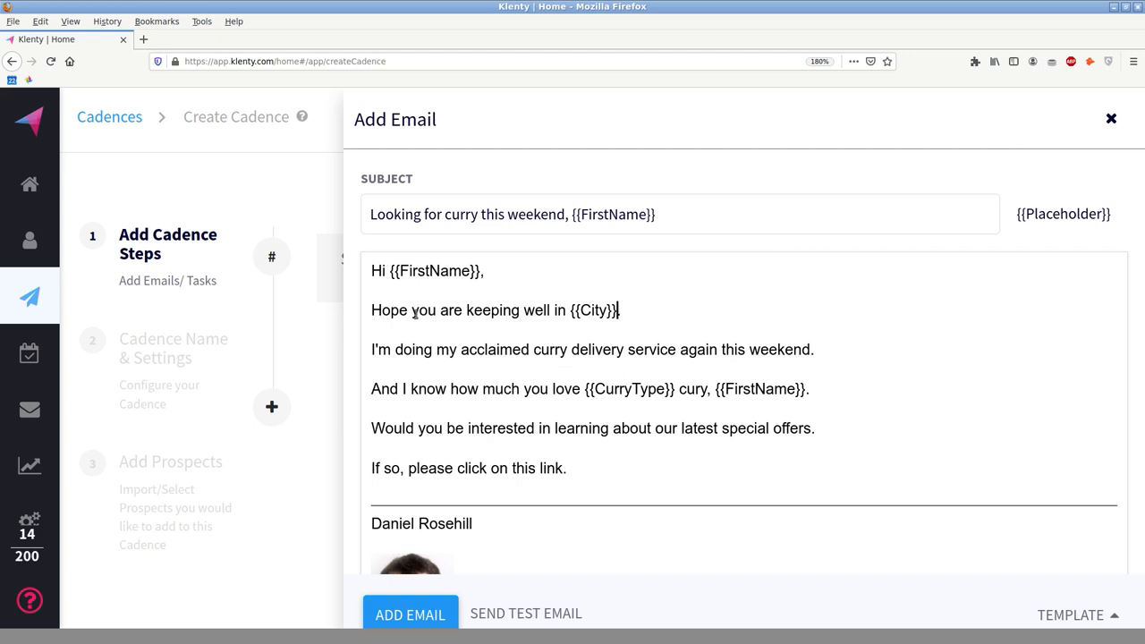
pyautogui.moveTo(411, 310); pyautogui.dragTo(566, 310)
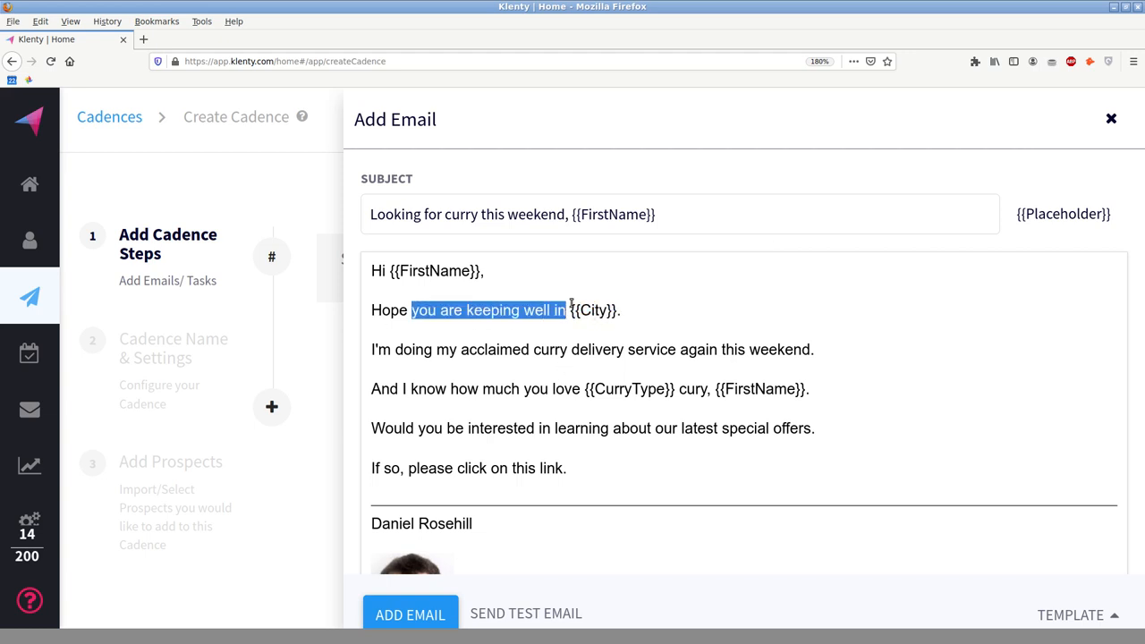
pyautogui.write('everything is g')
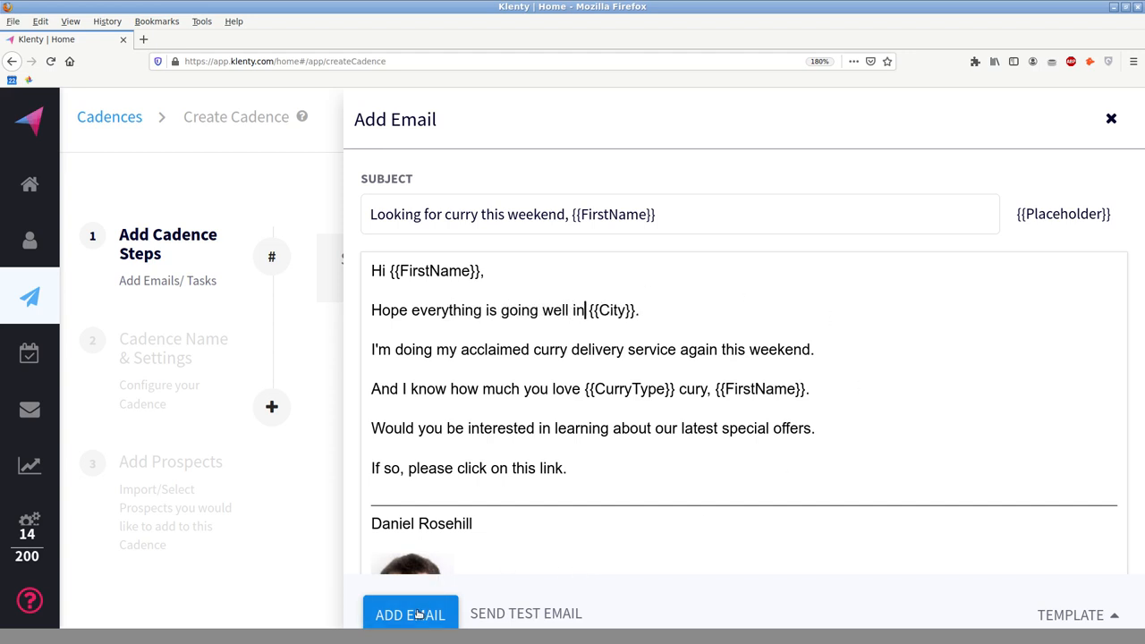
pyautogui.click(409, 614)
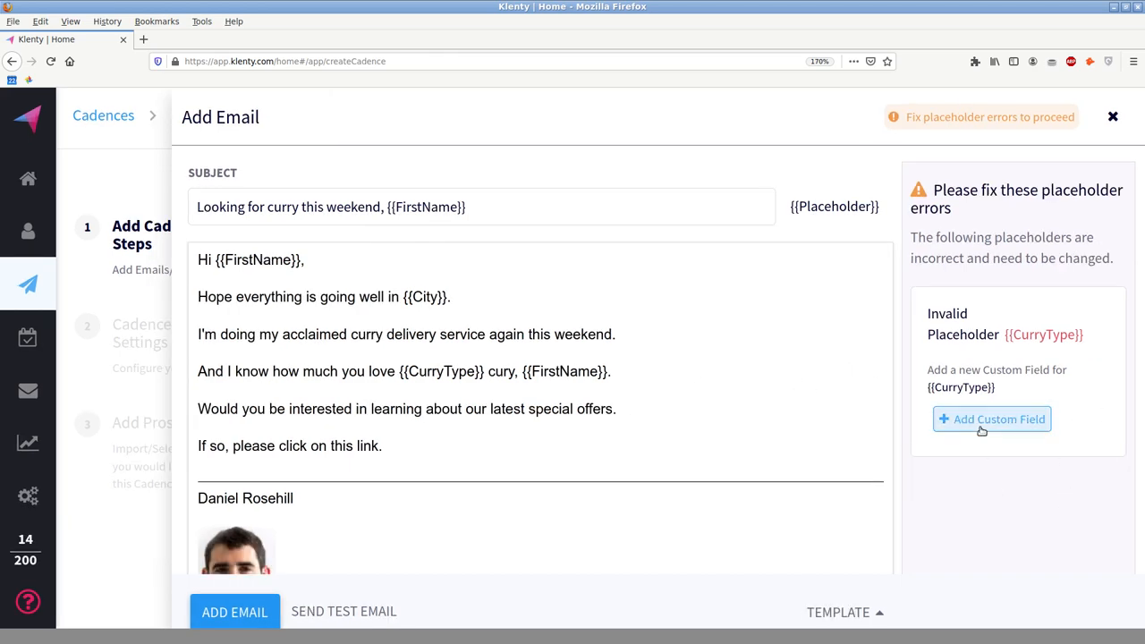
pyautogui.click(991, 419)
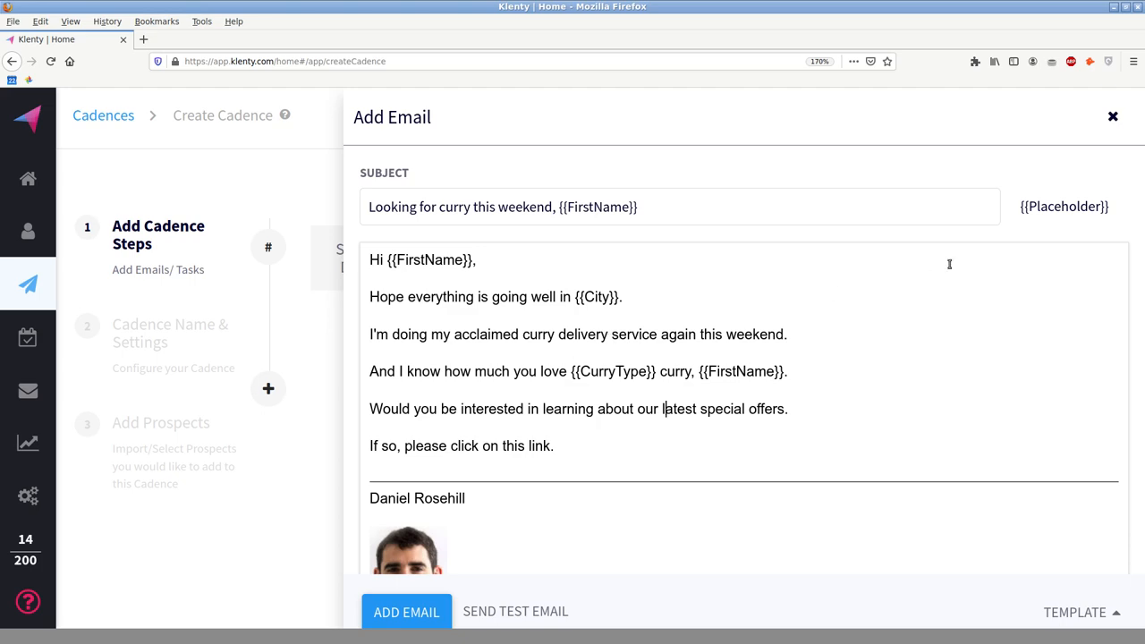
pyautogui.click(1063, 205)
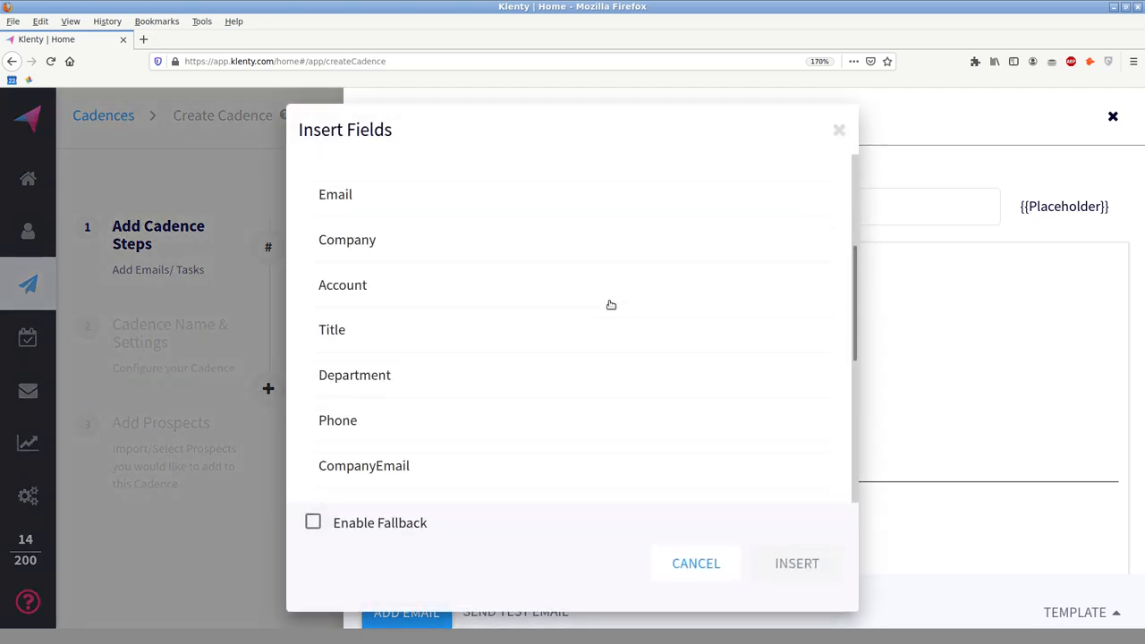
pyautogui.scroll(-3)
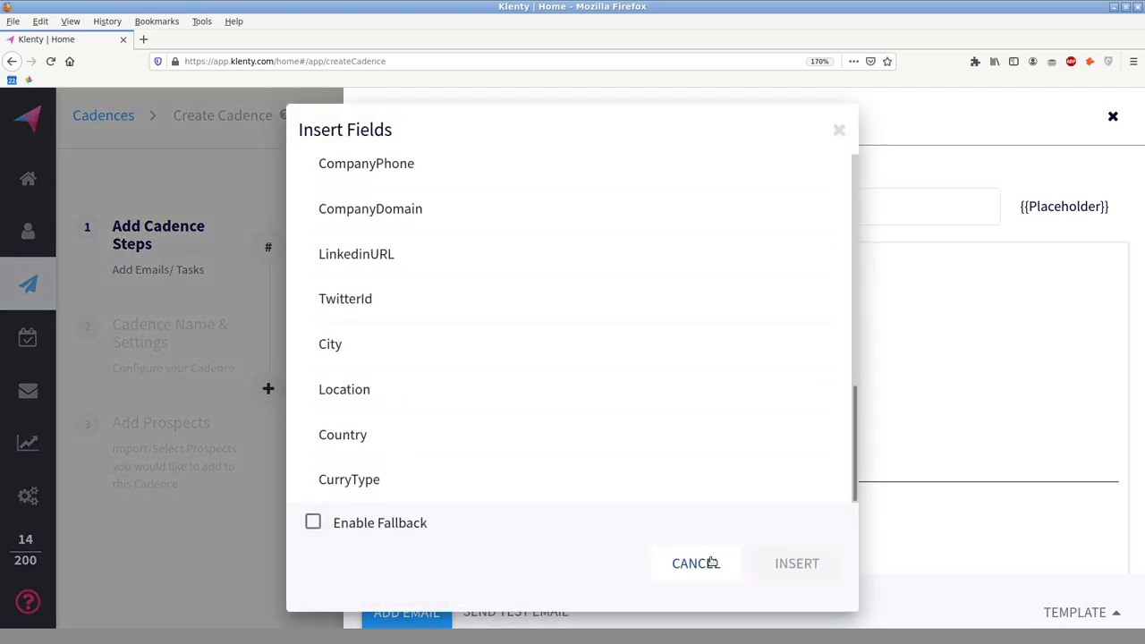
pyautogui.click(694, 562)
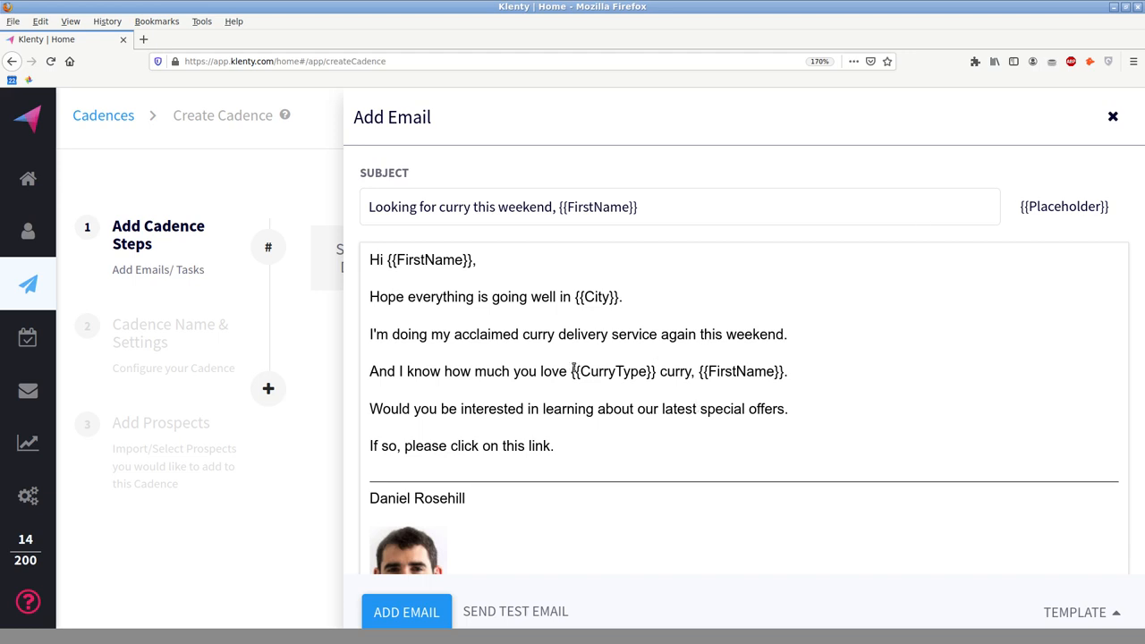
pyautogui.doubleClick(612, 371)
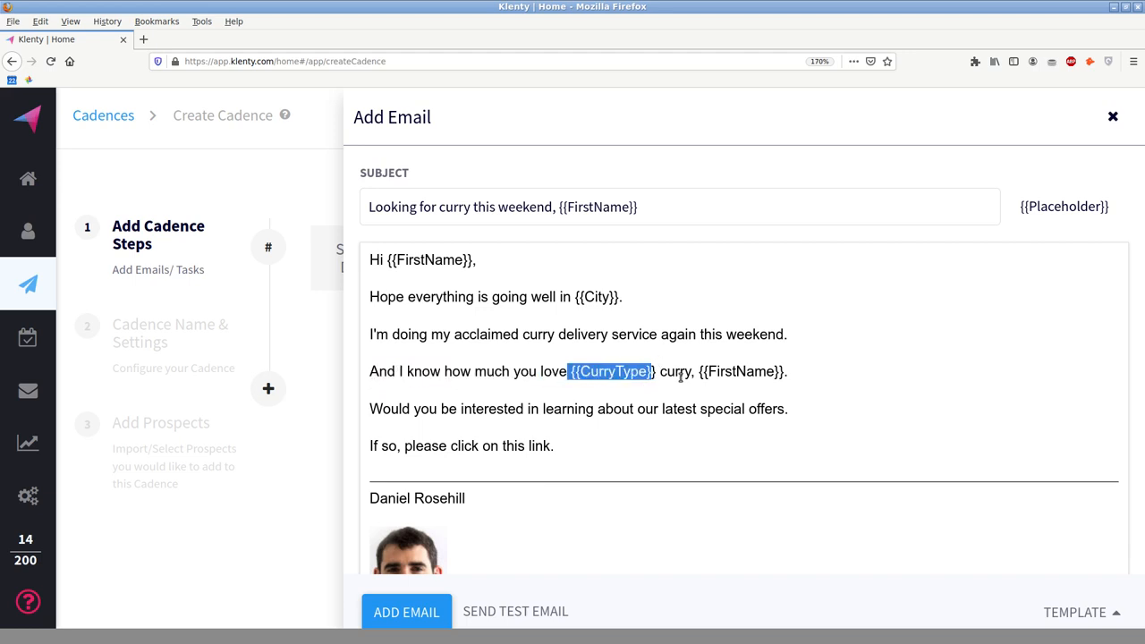
pyautogui.moveTo(622, 600)
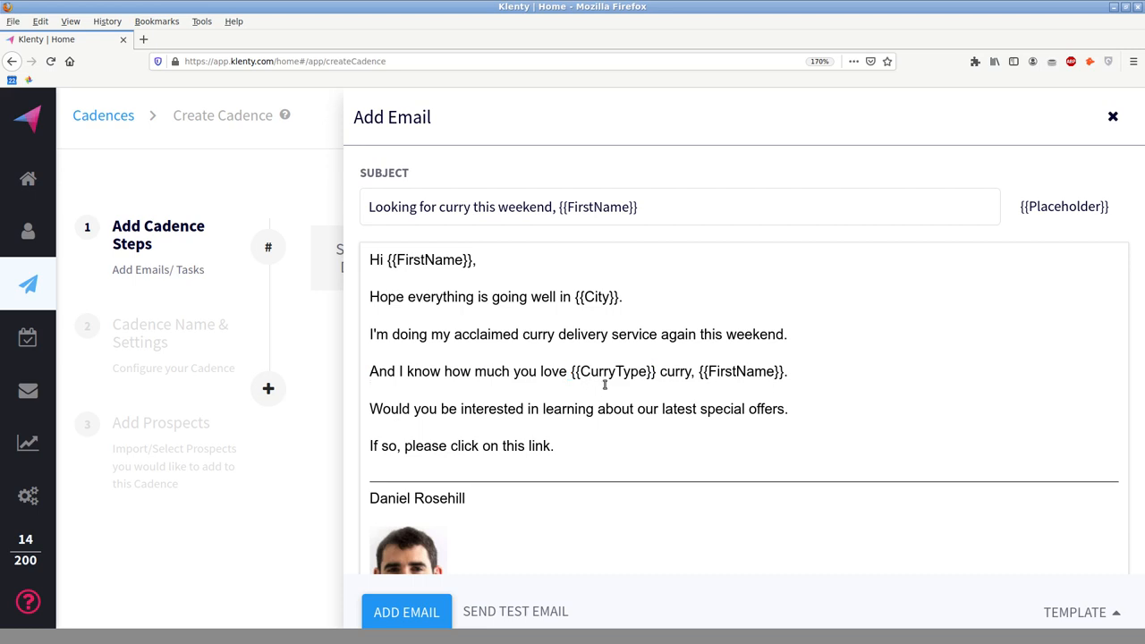
pyautogui.moveTo(572, 370); pyautogui.dragTo(787, 370)
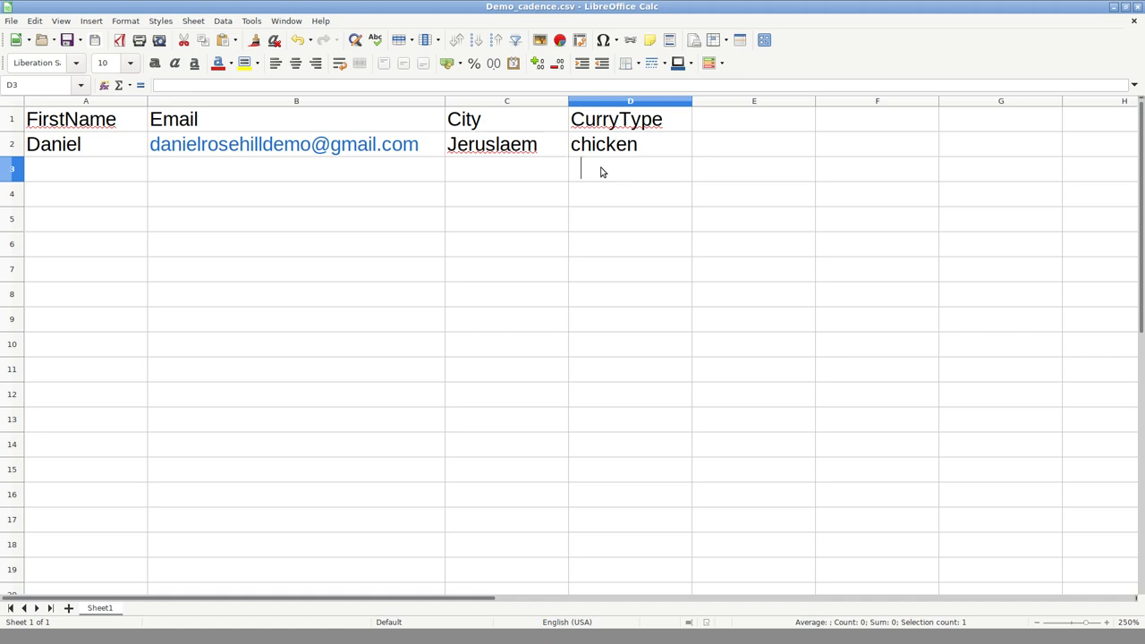
pyautogui.write('c')
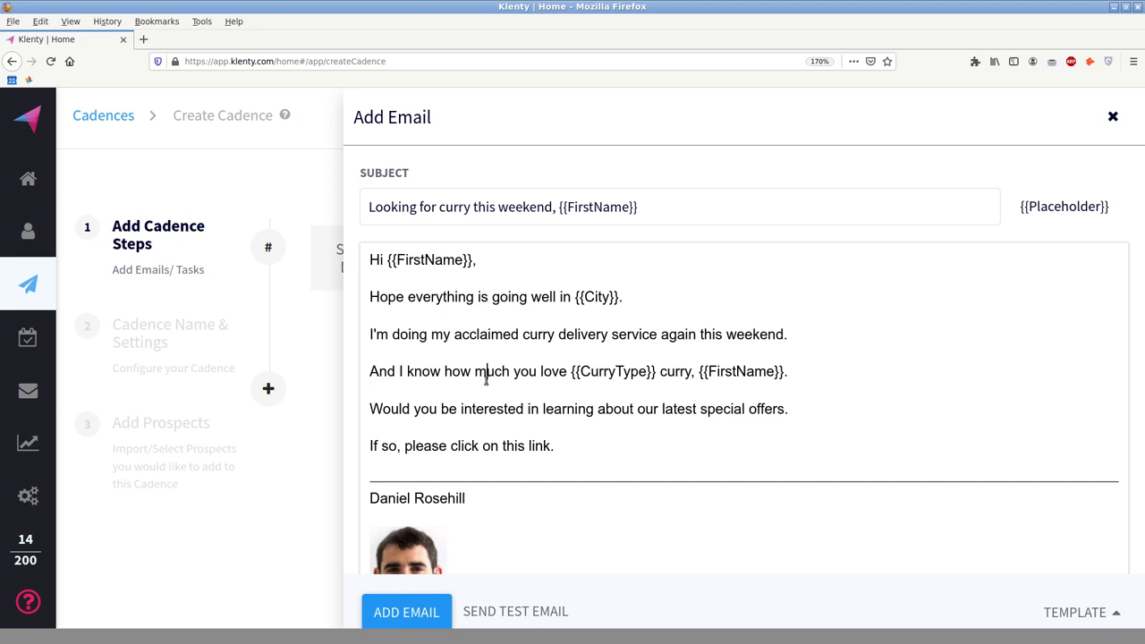
# Save the curry email as Step 1 and scroll to the no-reply wait before Step 2.
pyautogui.click(406, 611)
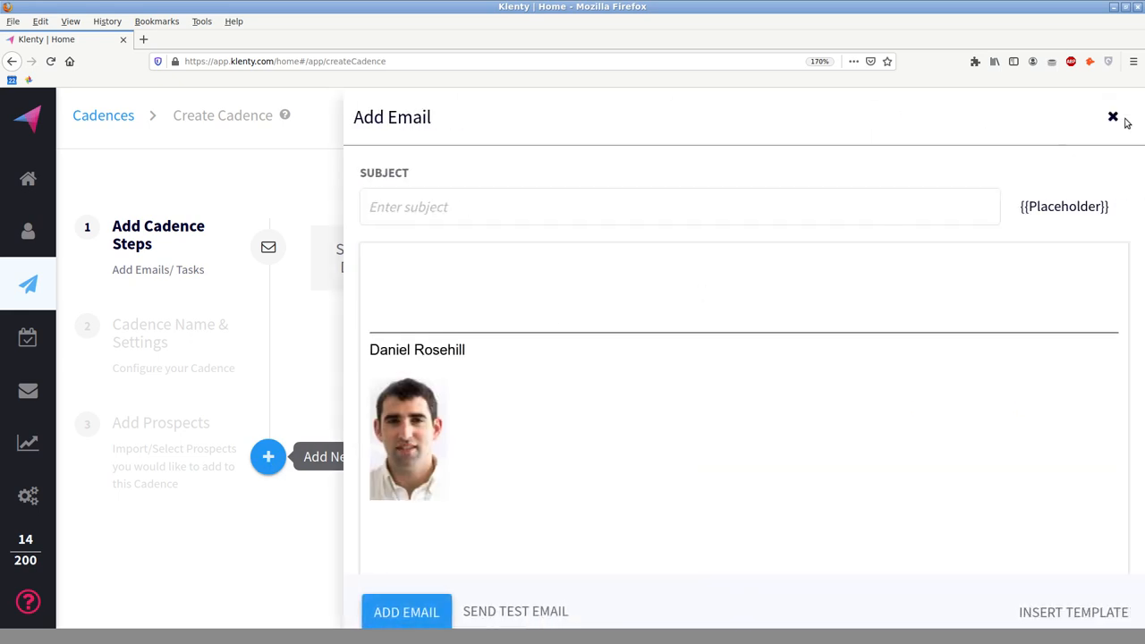
pyautogui.moveTo(433, 247)
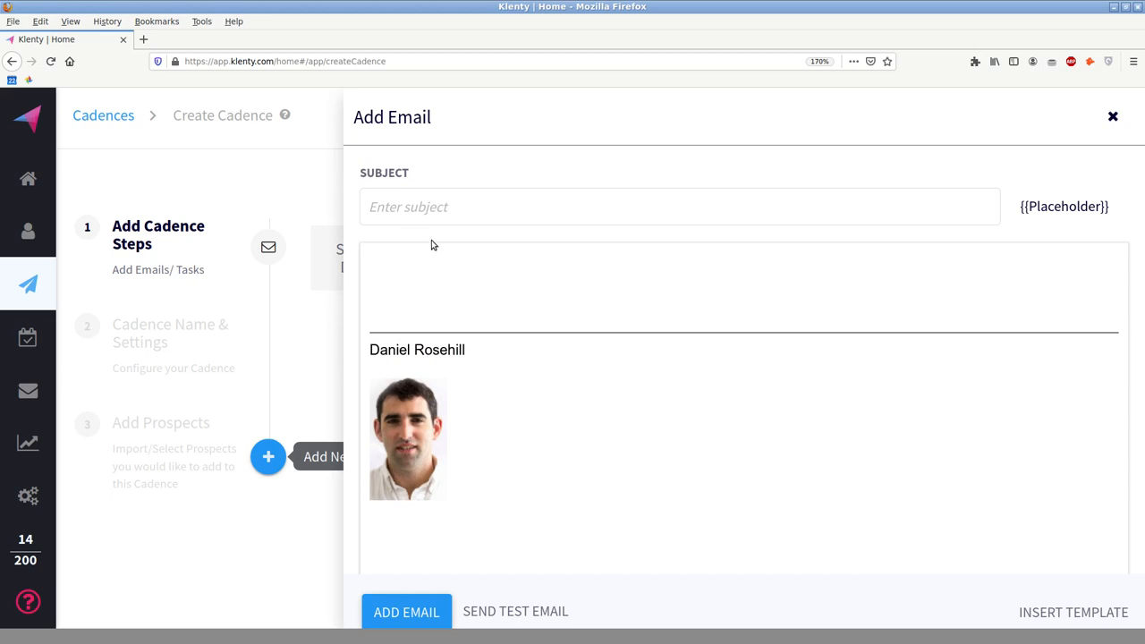
pyautogui.moveTo(430, 253)
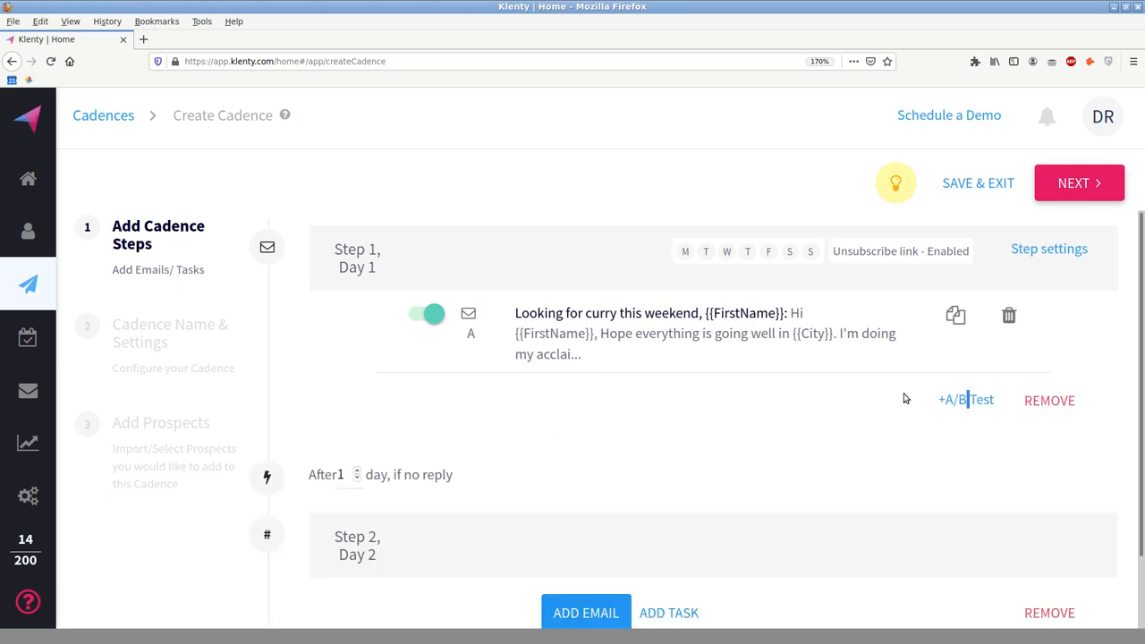
pyautogui.scroll(-3)
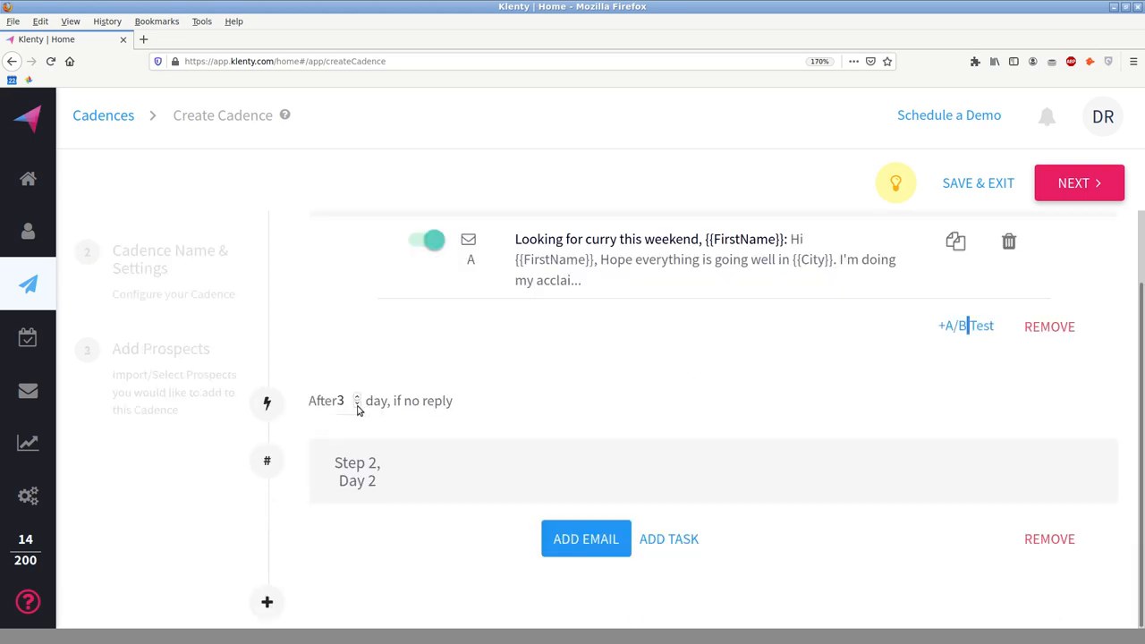
# Start the Step 2 email with subject 'Did you get my curry email, {{FirstName}}?'.
pyautogui.click(587, 538)
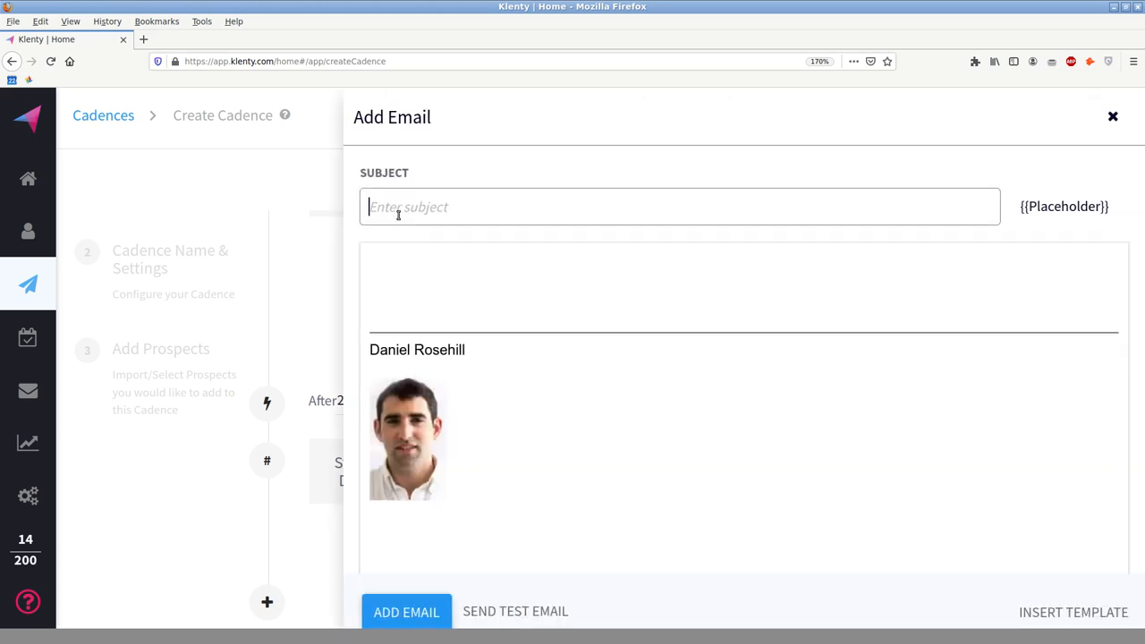
pyautogui.write('Did you get')
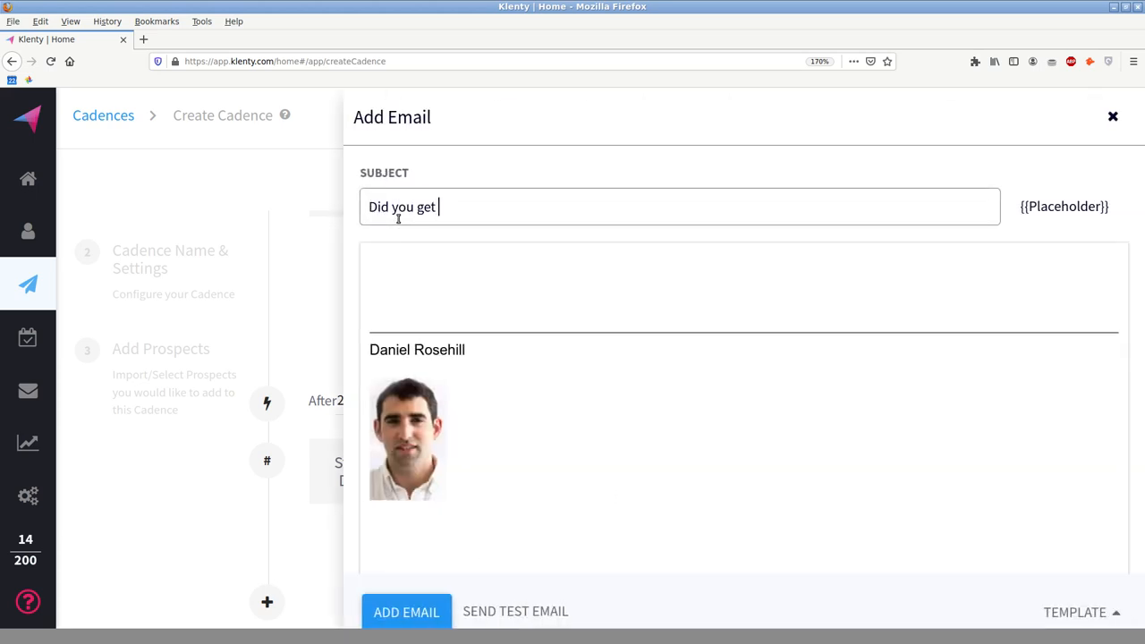
pyautogui.write('my curry email')
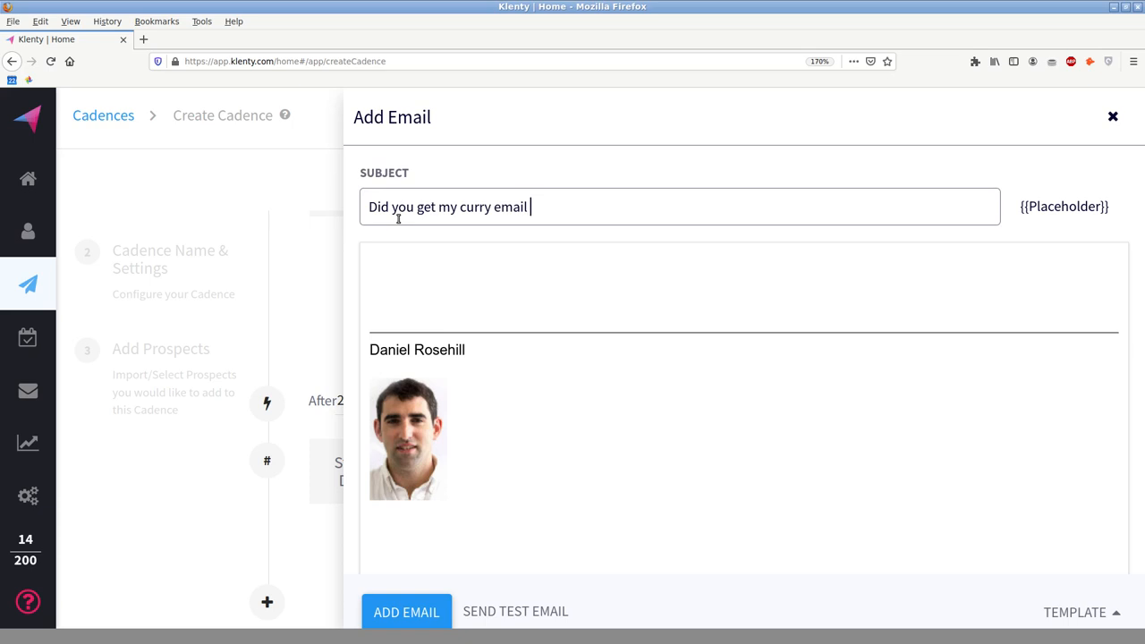
pyautogui.write(',')
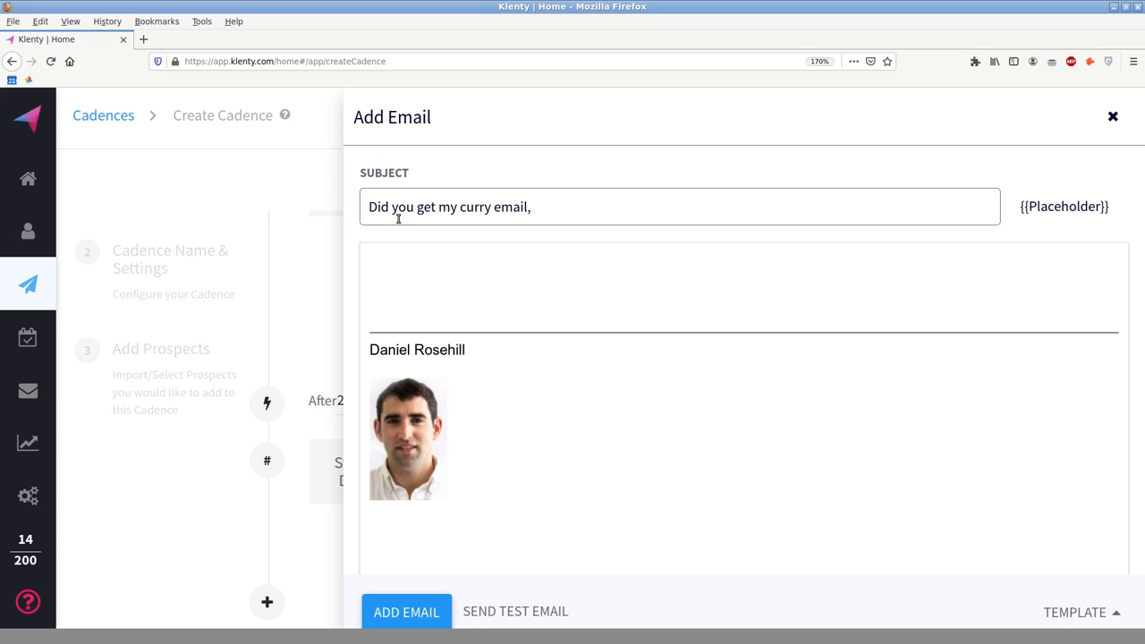
pyautogui.write('{{FirstNa')
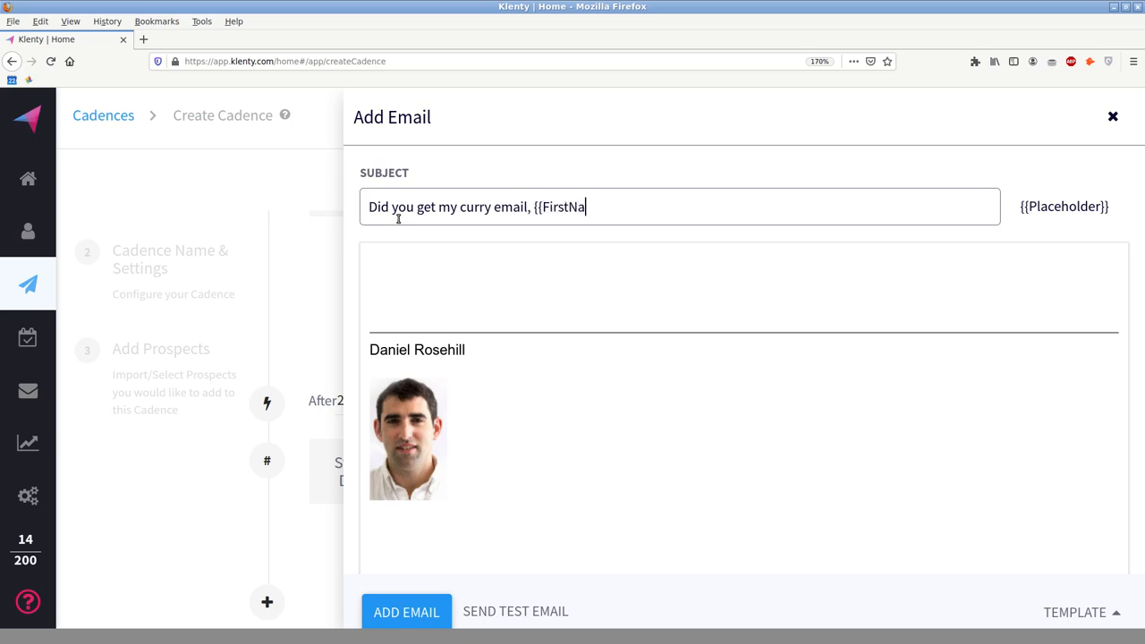
pyautogui.write('me}}?')
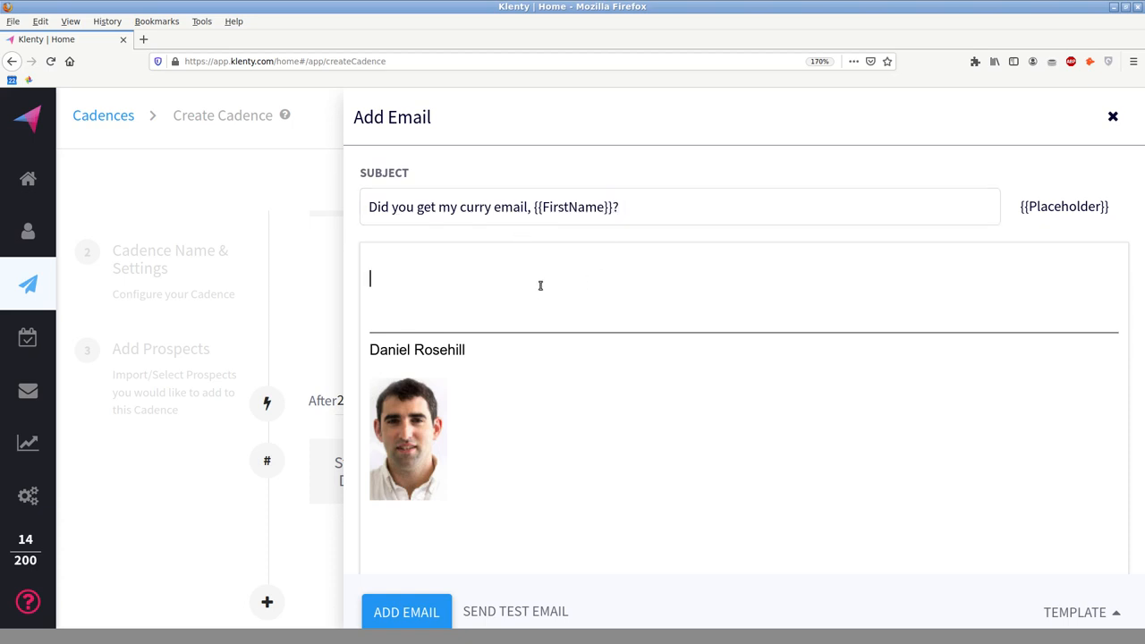
# Write the body opening 'Dear {{FirstName}},' recalling the weekend curry delivery outreach and apology.
pyautogui.write('Dear')
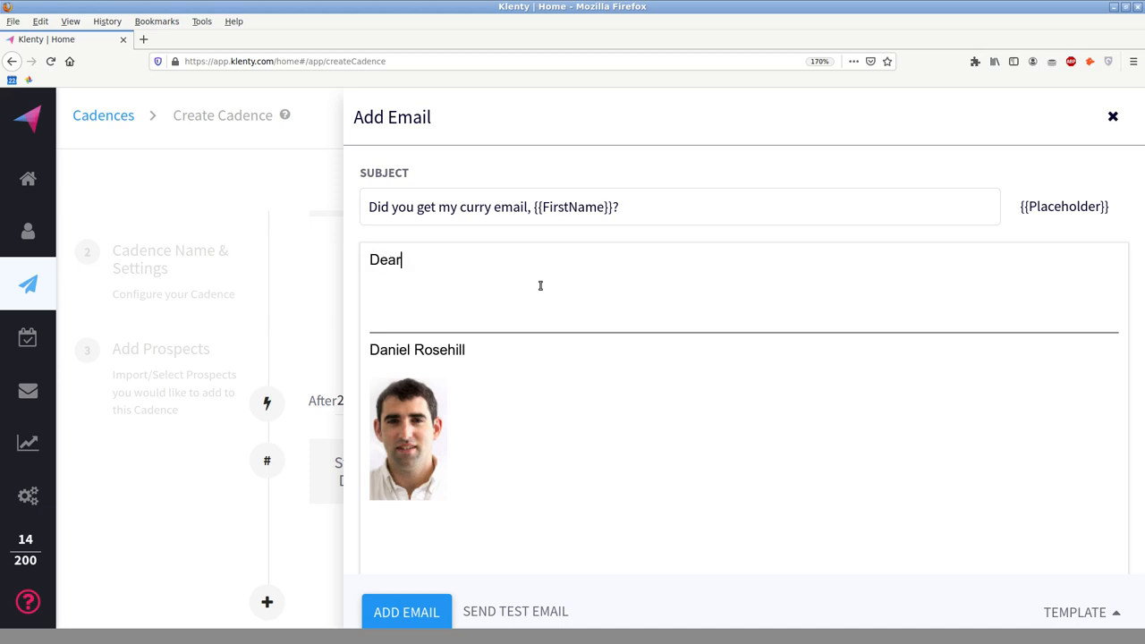
pyautogui.write('{{FirstName')
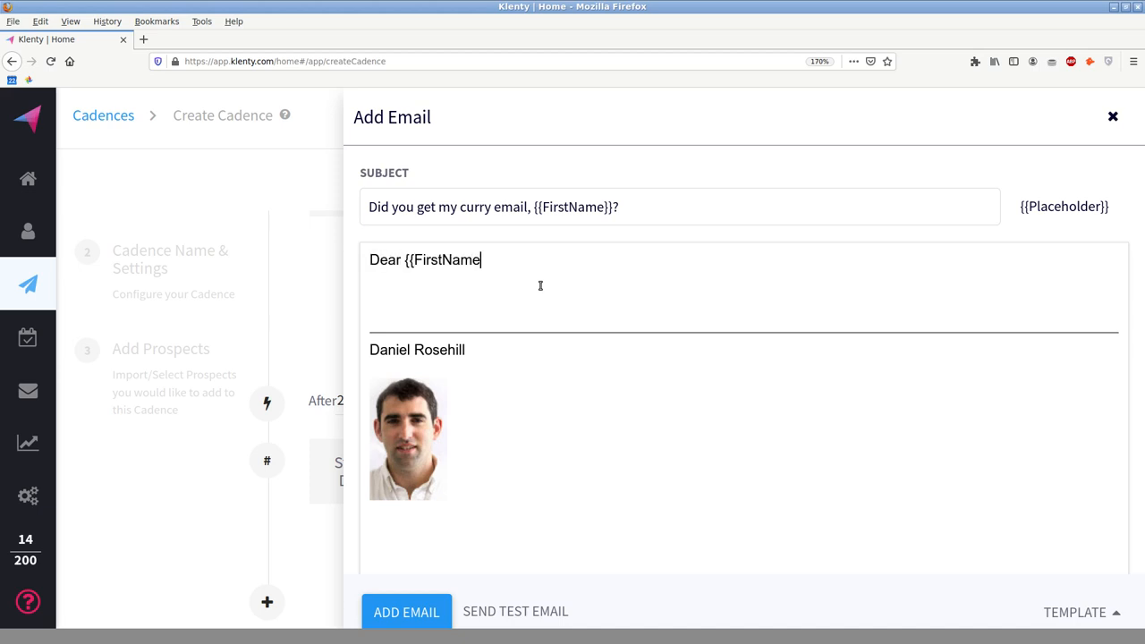
pyautogui.write('}},')
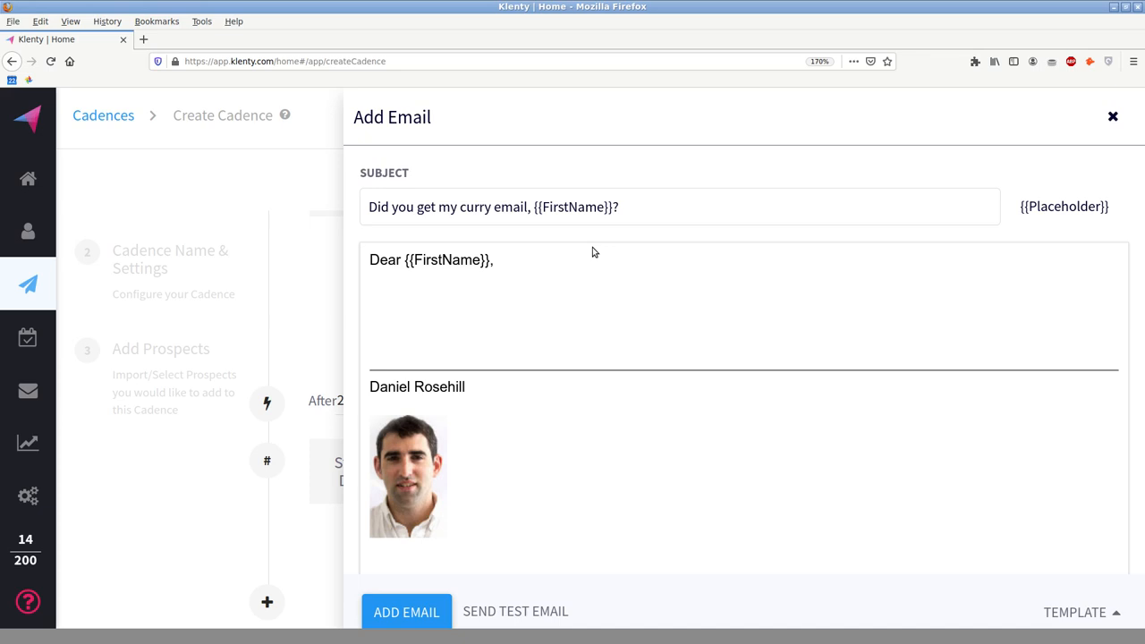
pyautogui.write('I reached out to you a few days')
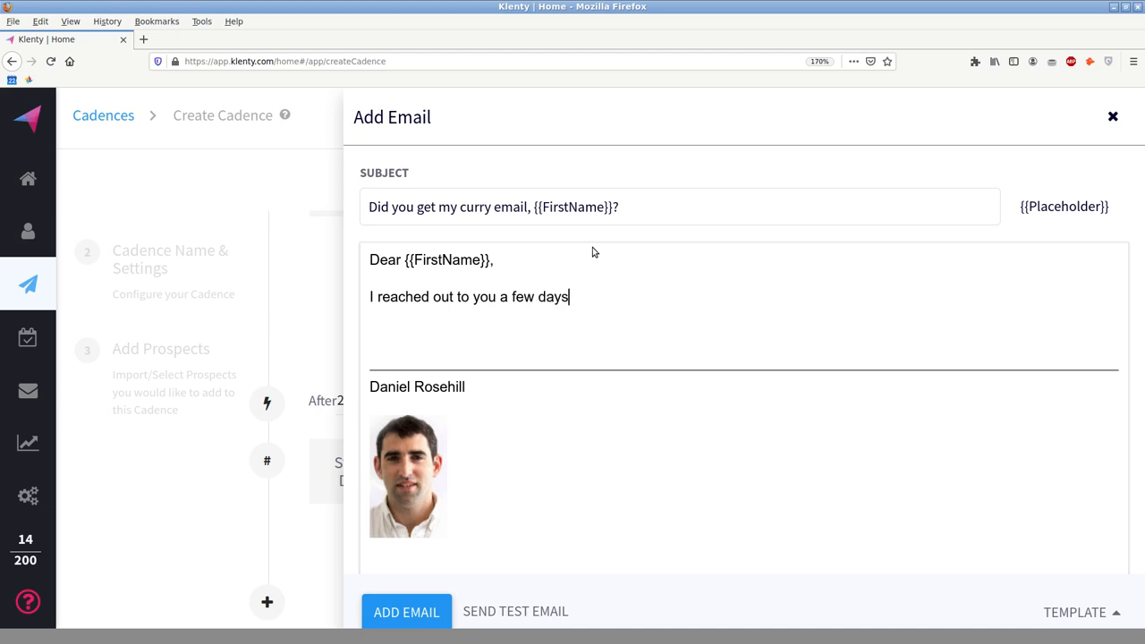
pyautogui.write('about my weekend c')
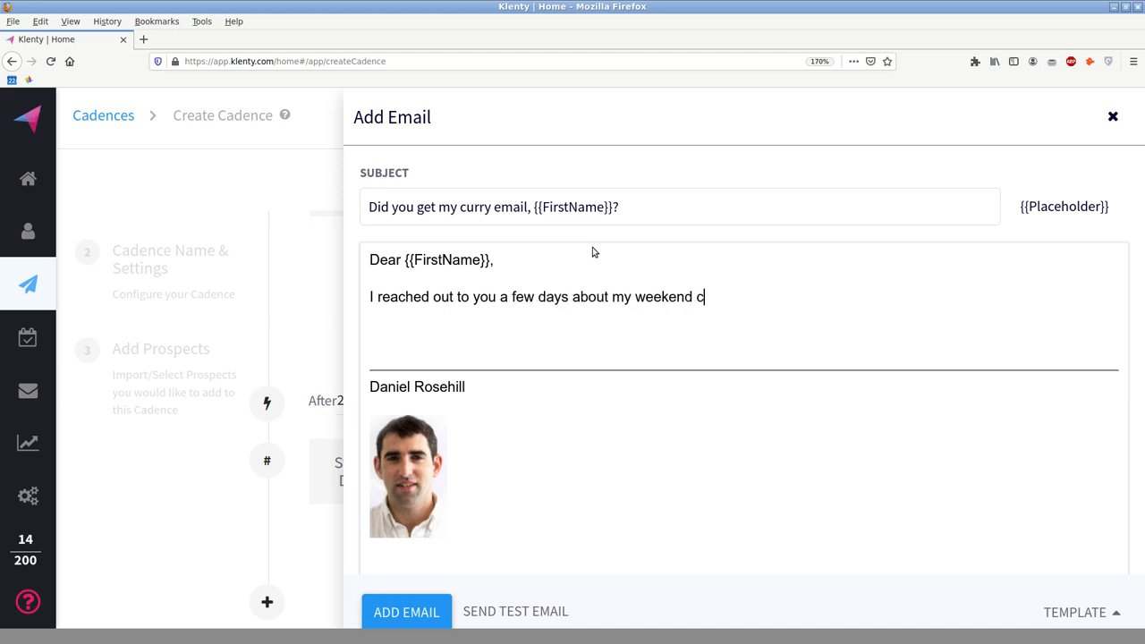
pyautogui.write('urry delivery service.')
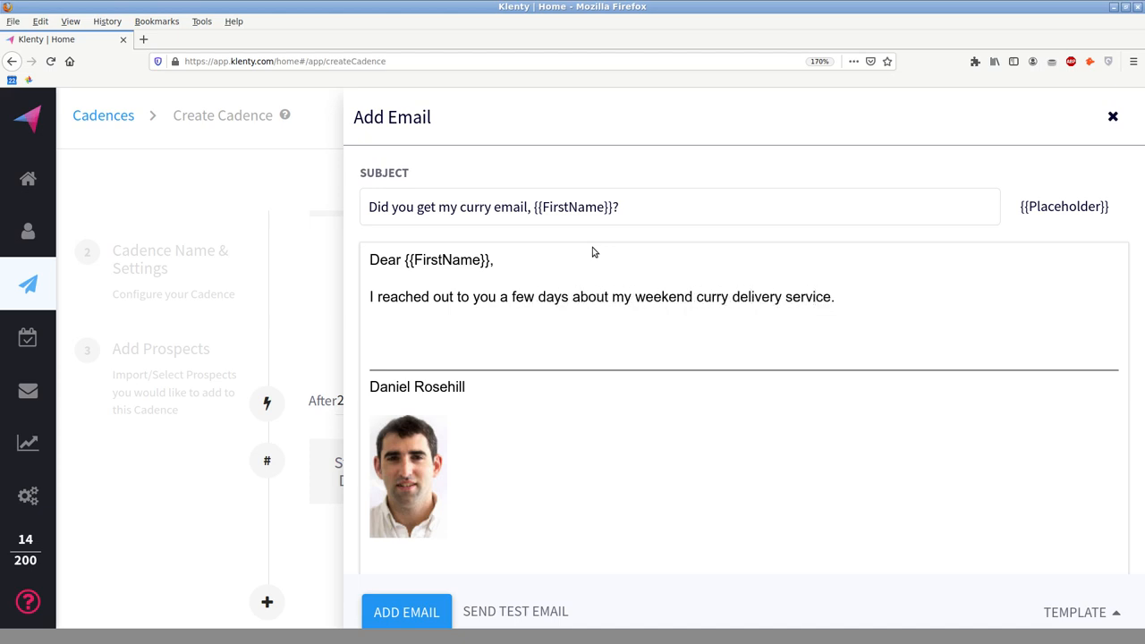
pyautogui.write("Sorry that we weren't able to connect.")
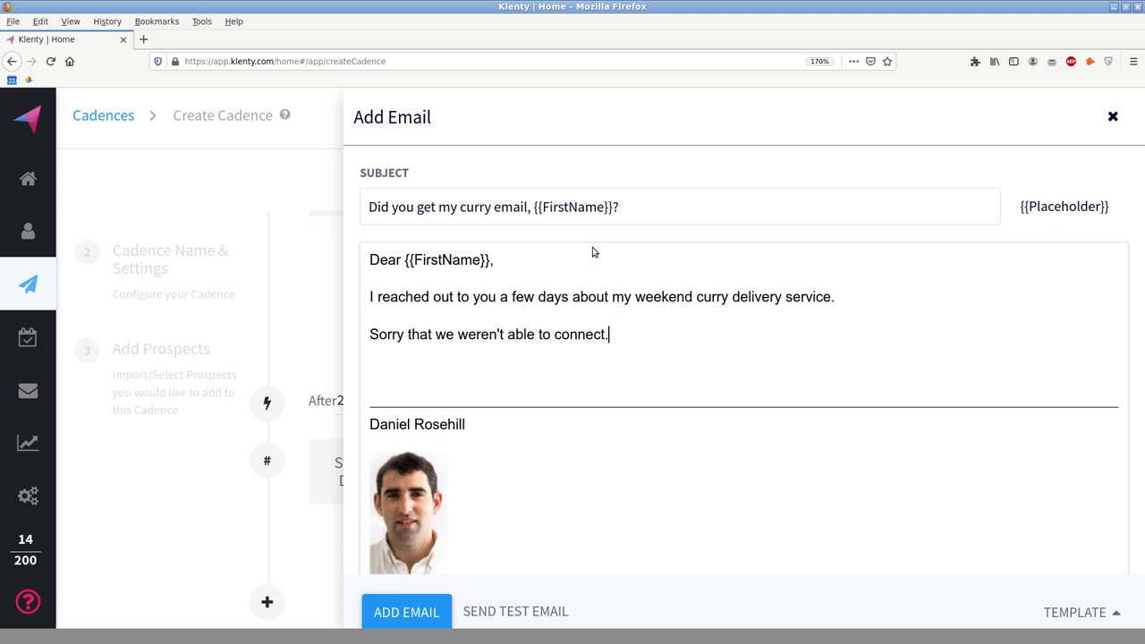
# Add the line inviting them to check out the new website currybydaniel.com if still interested.
pyautogui.write("If you'")
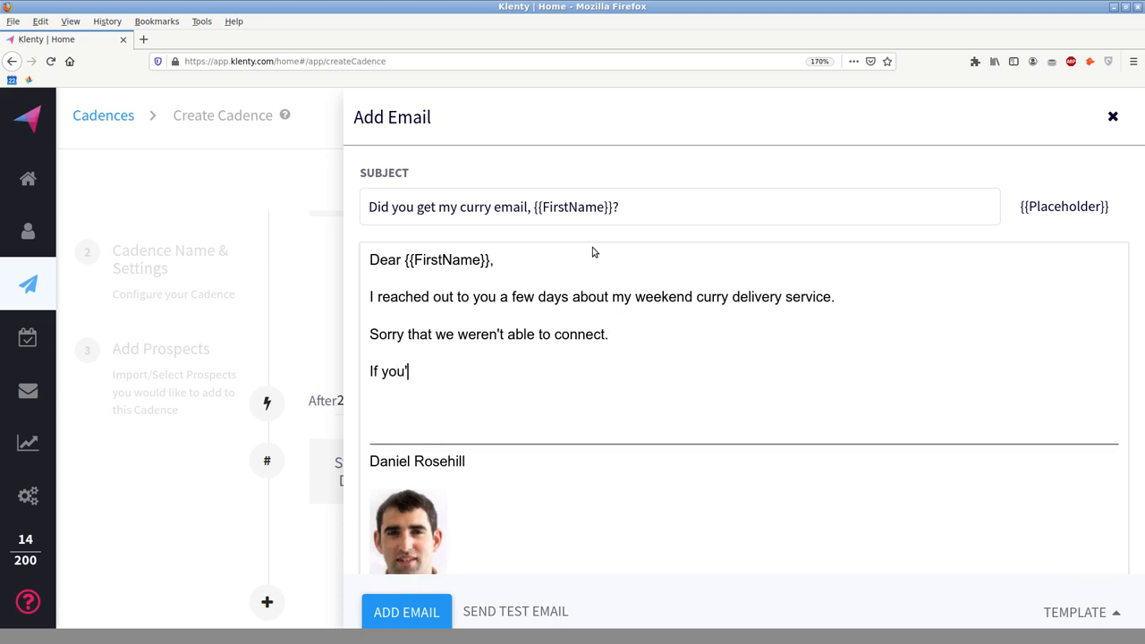
pyautogui.write('re still interested')
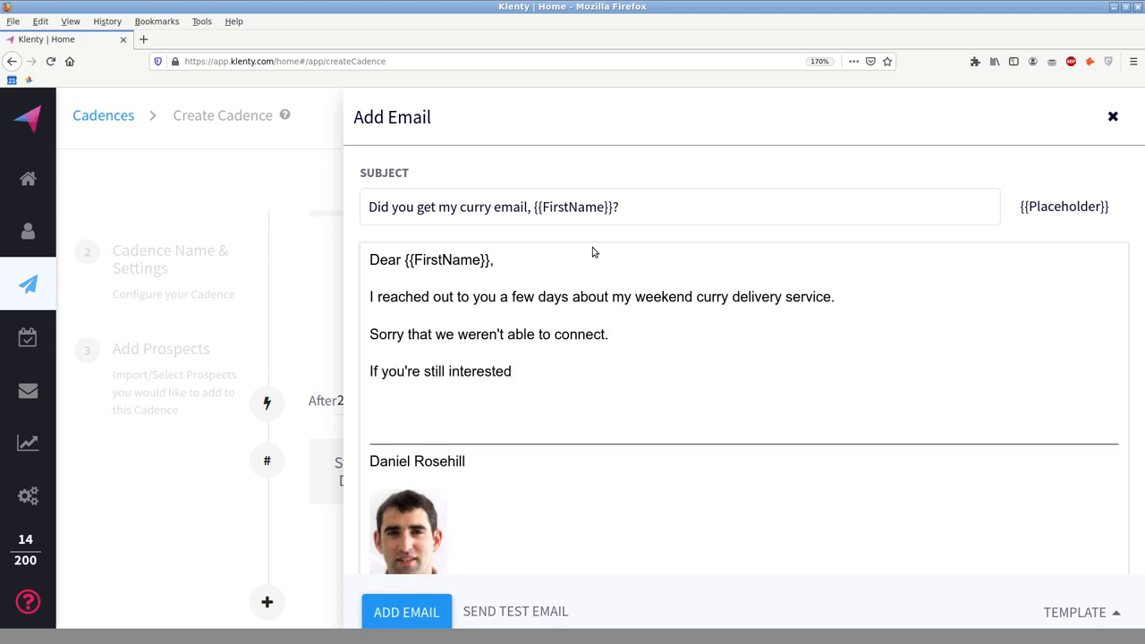
pyautogui.write(', please check out my n')
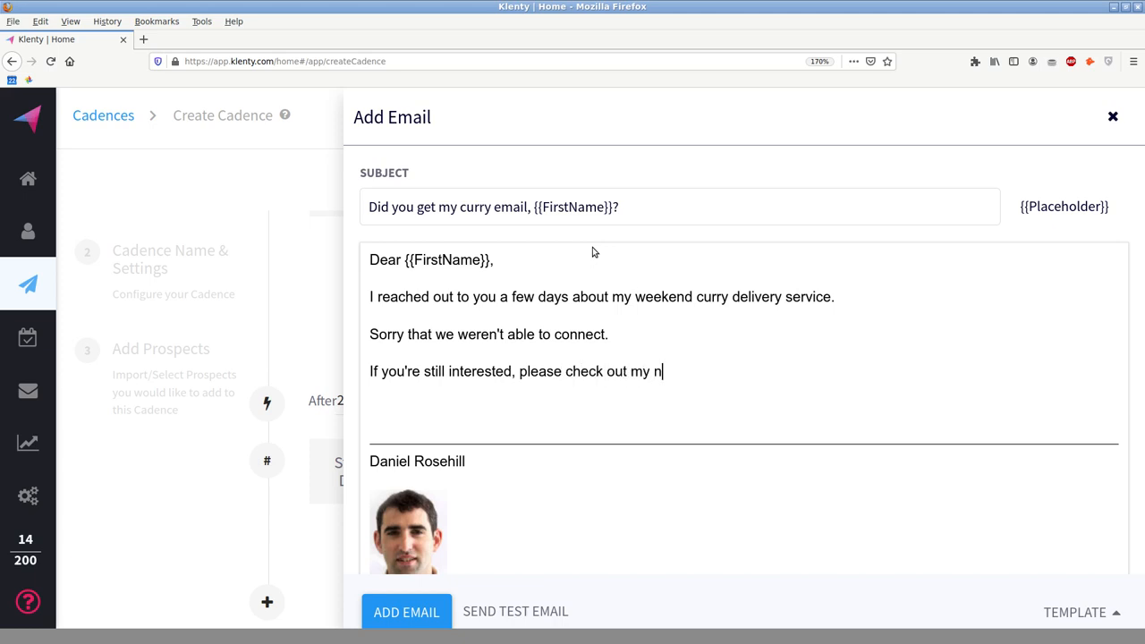
pyautogui.write('ew website: curryby')
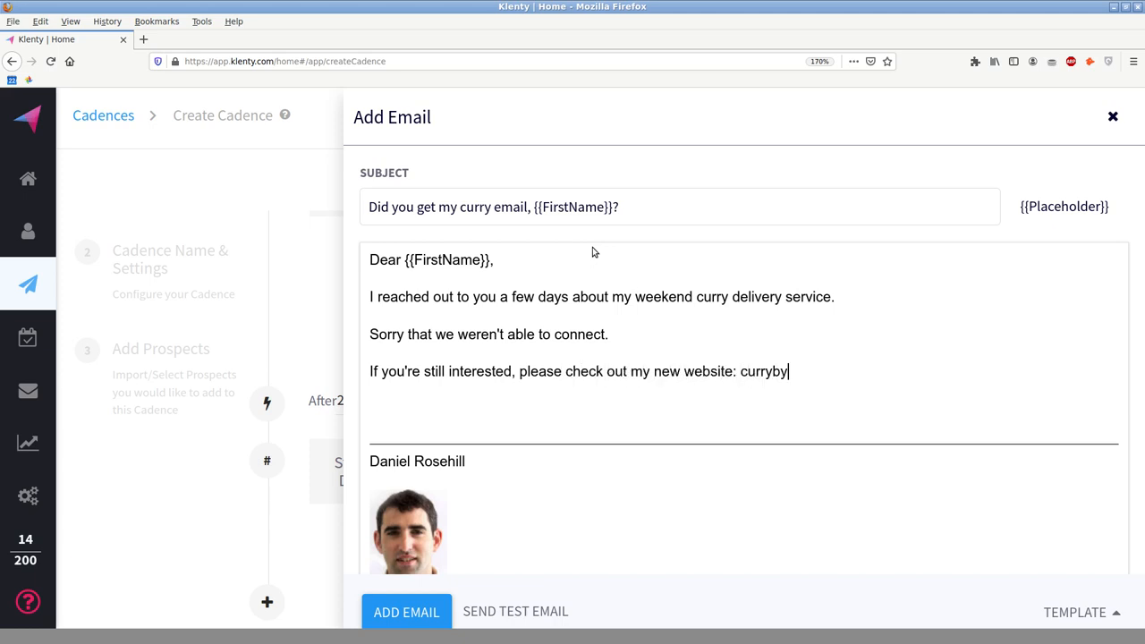
pyautogui.write('daniel')
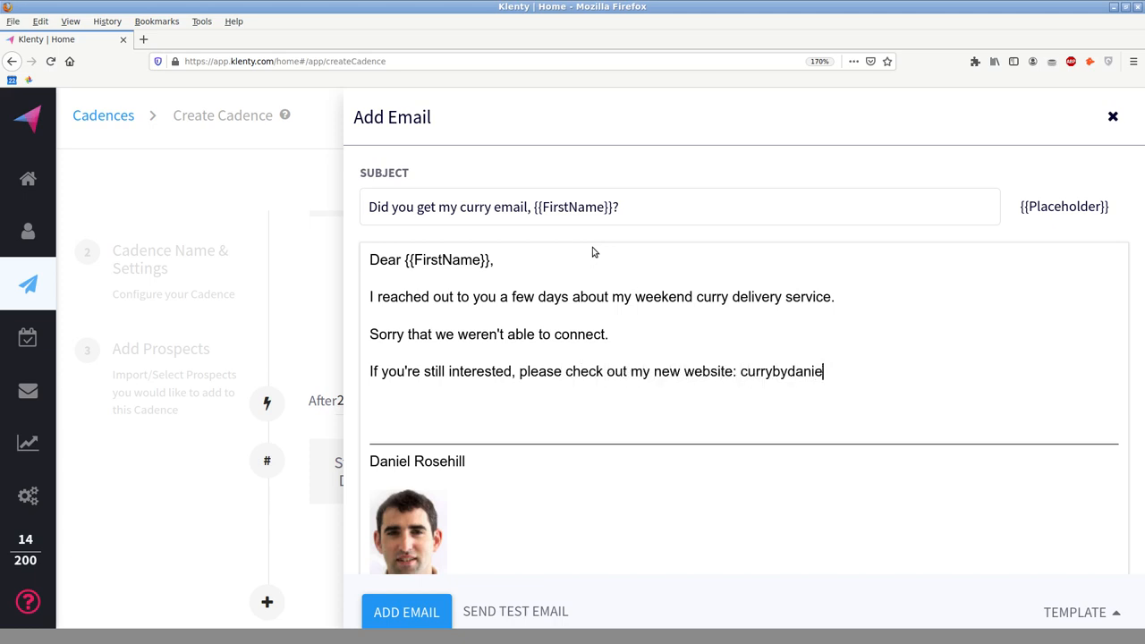
pyautogui.write('l.com')
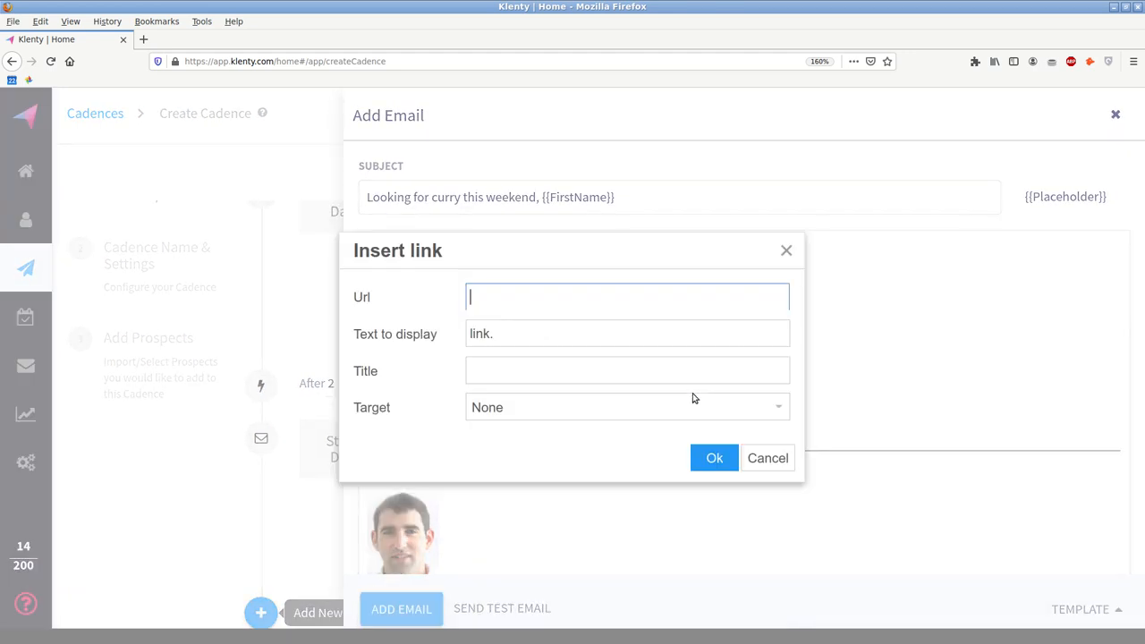
pyautogui.write('http://www.cu')
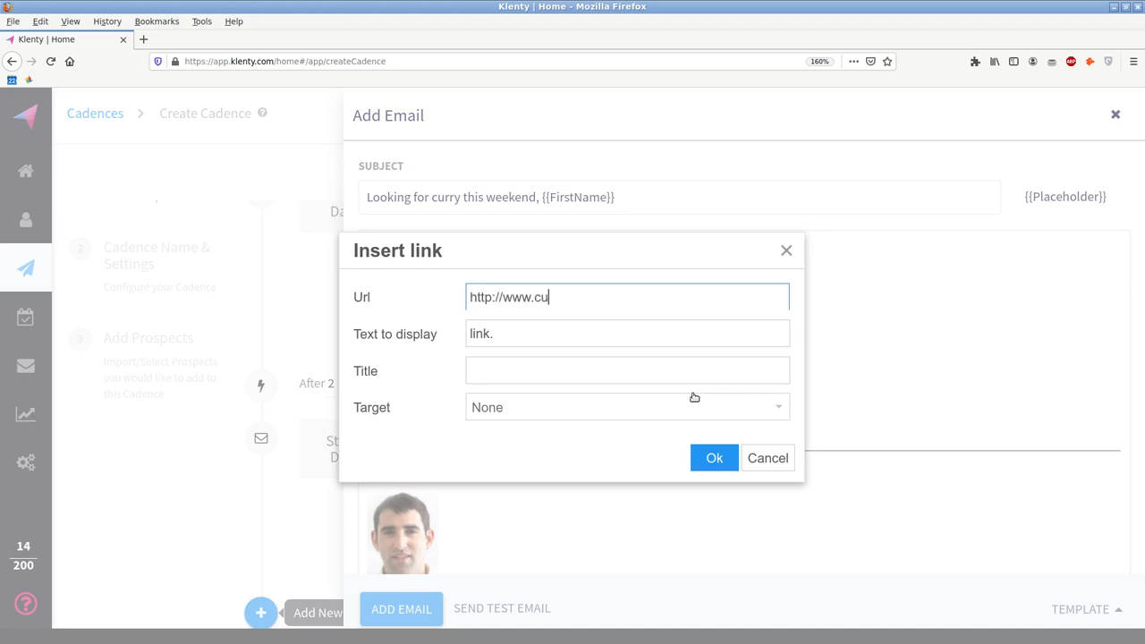
pyautogui.write('rrybydaniel.com')
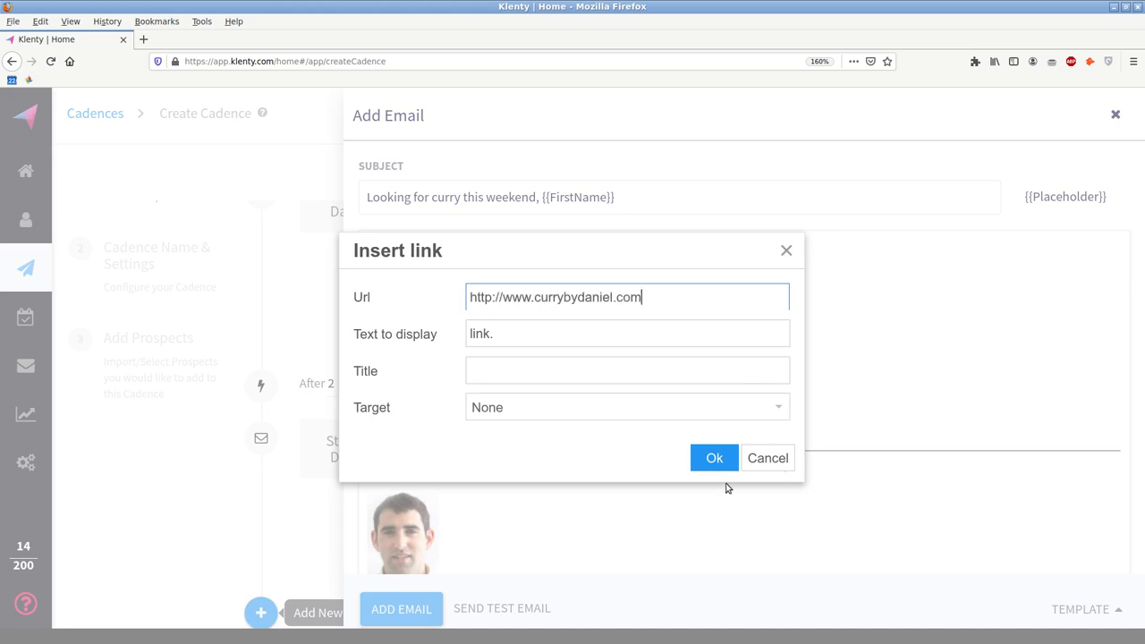
pyautogui.click(714, 458)
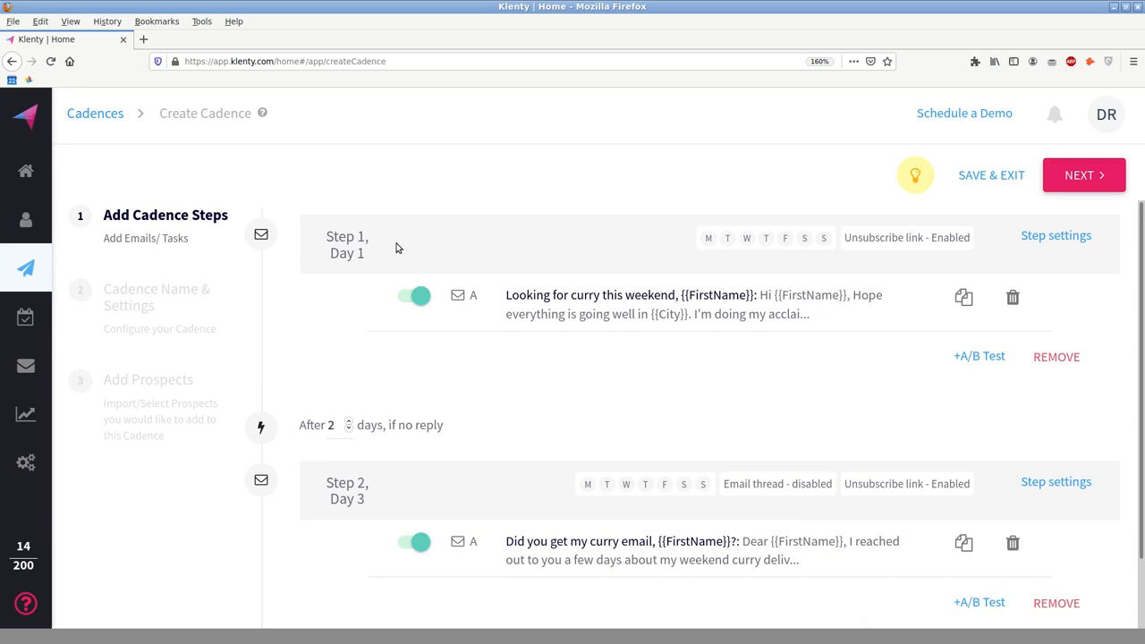
pyautogui.moveTo(966, 254)
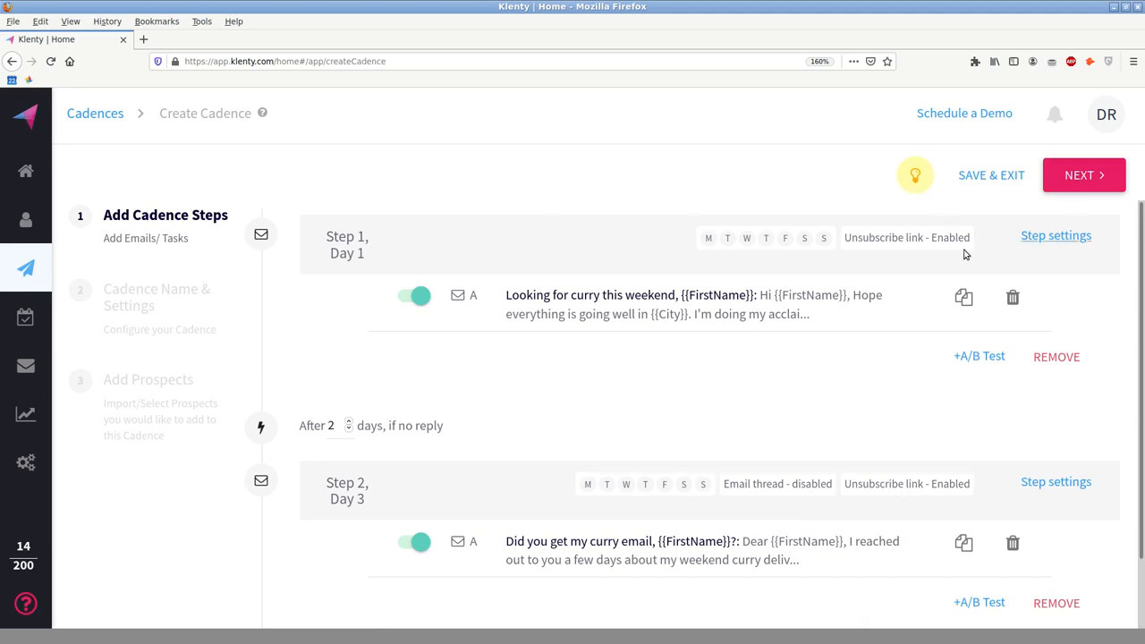
pyautogui.moveTo(1054, 236)
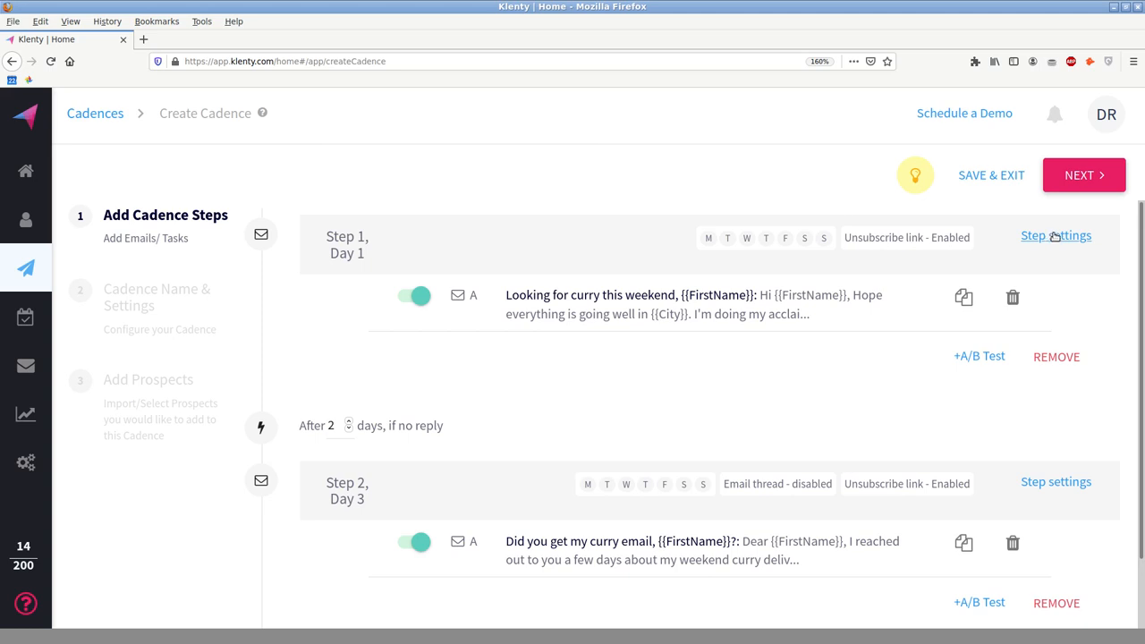
# In Step 1 settings, preview the 09–17 restricted delivery window, then keep sending at any time.
pyautogui.click(1056, 236)
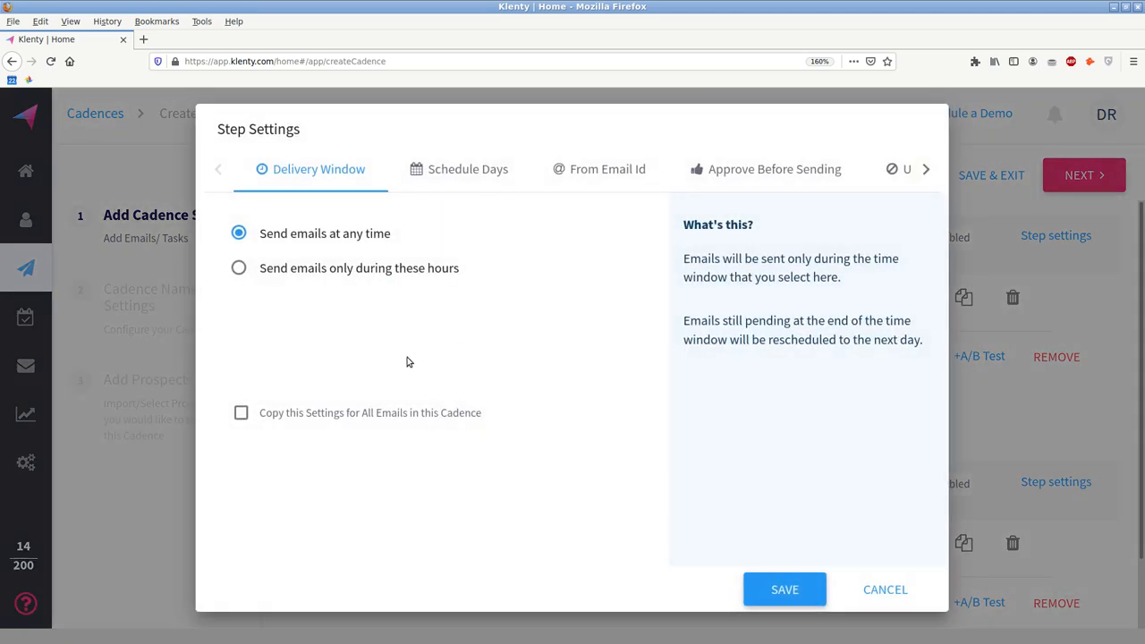
pyautogui.moveTo(544, 344)
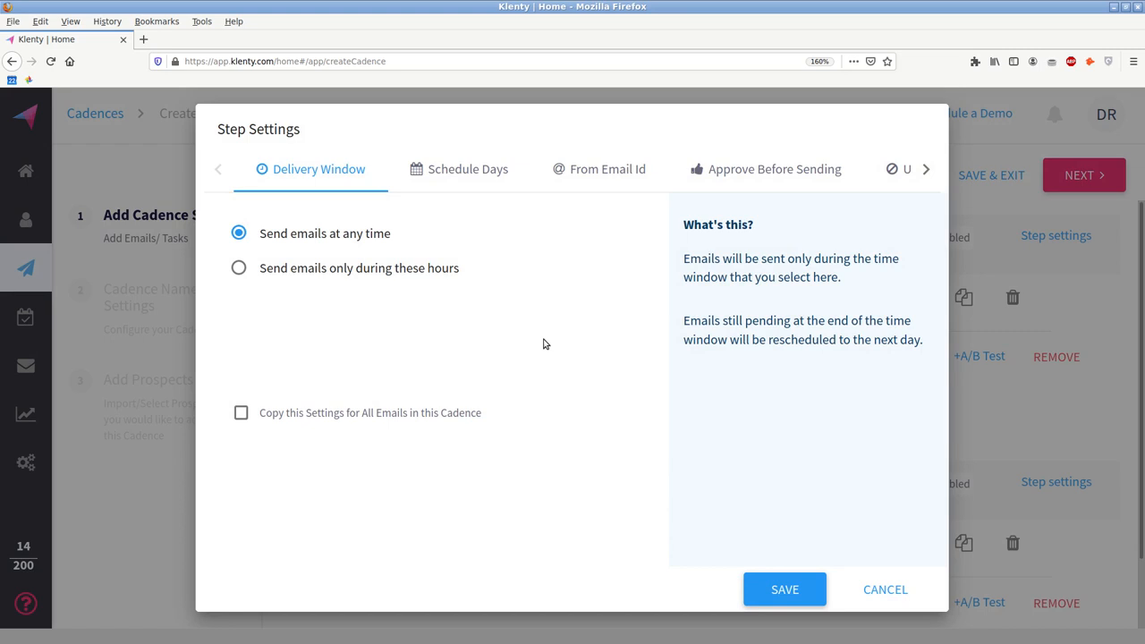
pyautogui.click(239, 268)
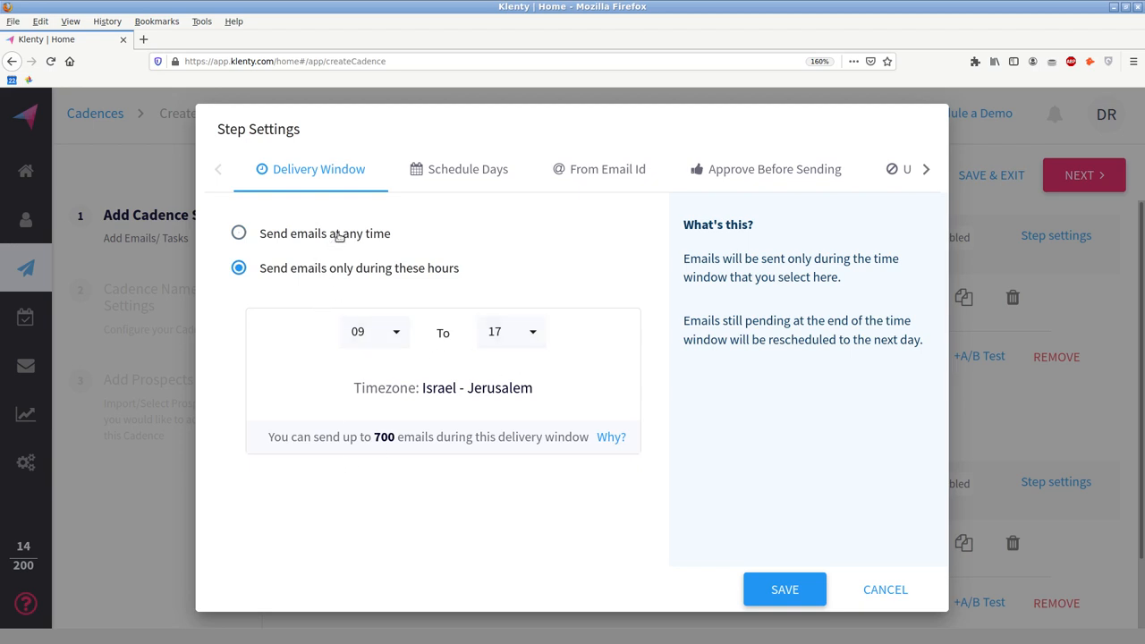
pyautogui.click(238, 232)
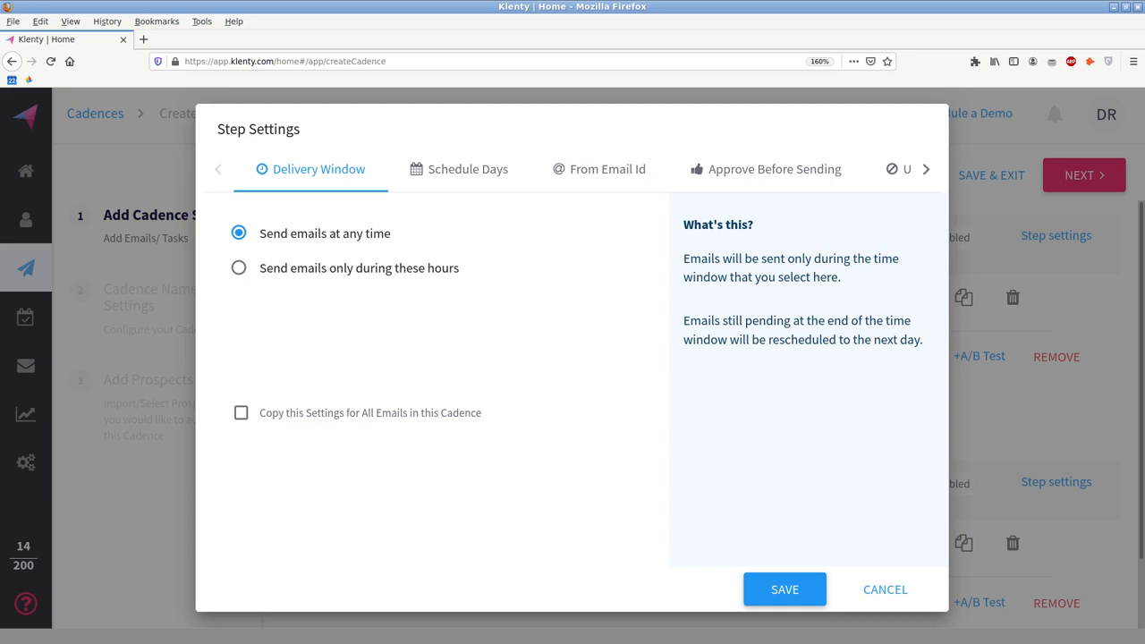
# In a private window, search 700/30, then 30*700, then 21000 seconds in hours.
pyautogui.press('ctrl+shift+p')
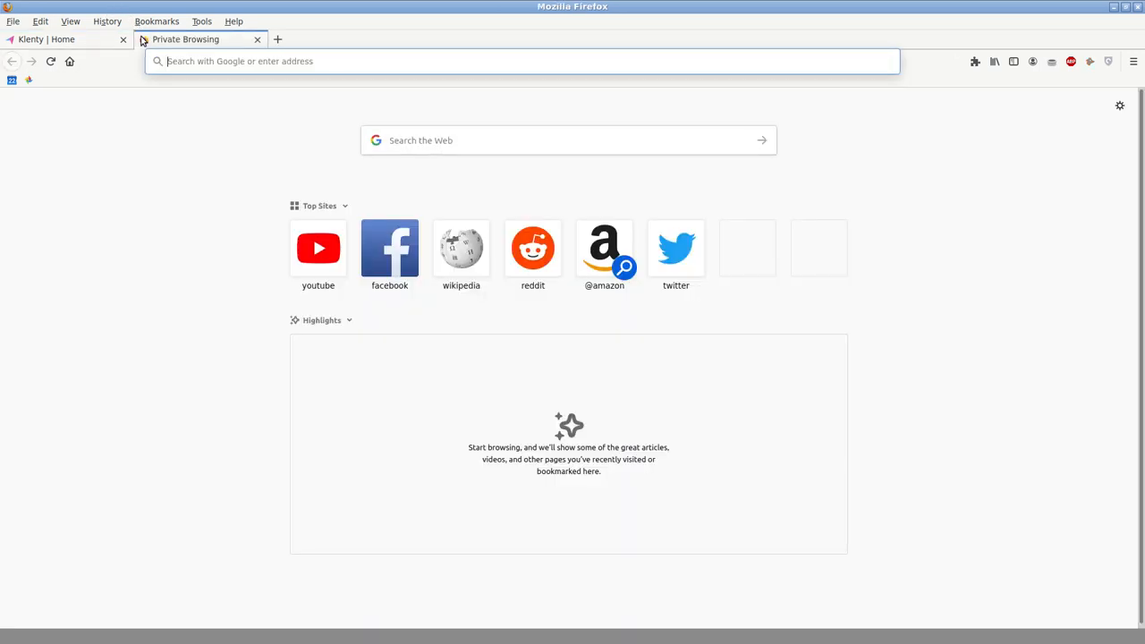
pyautogui.write('700/30')
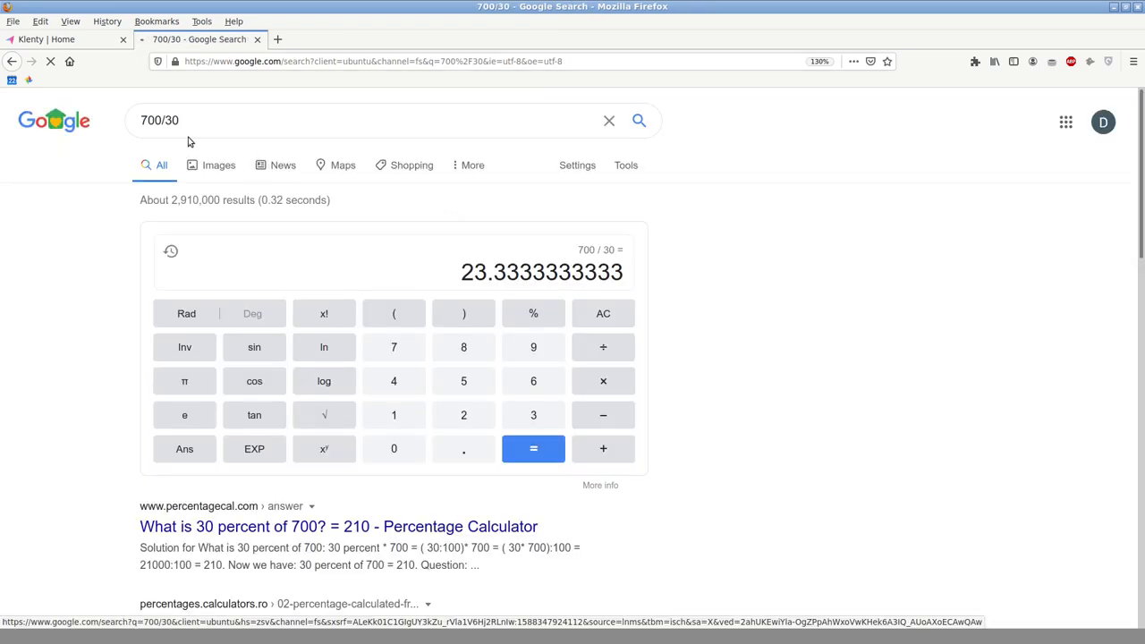
pyautogui.click(358, 120)
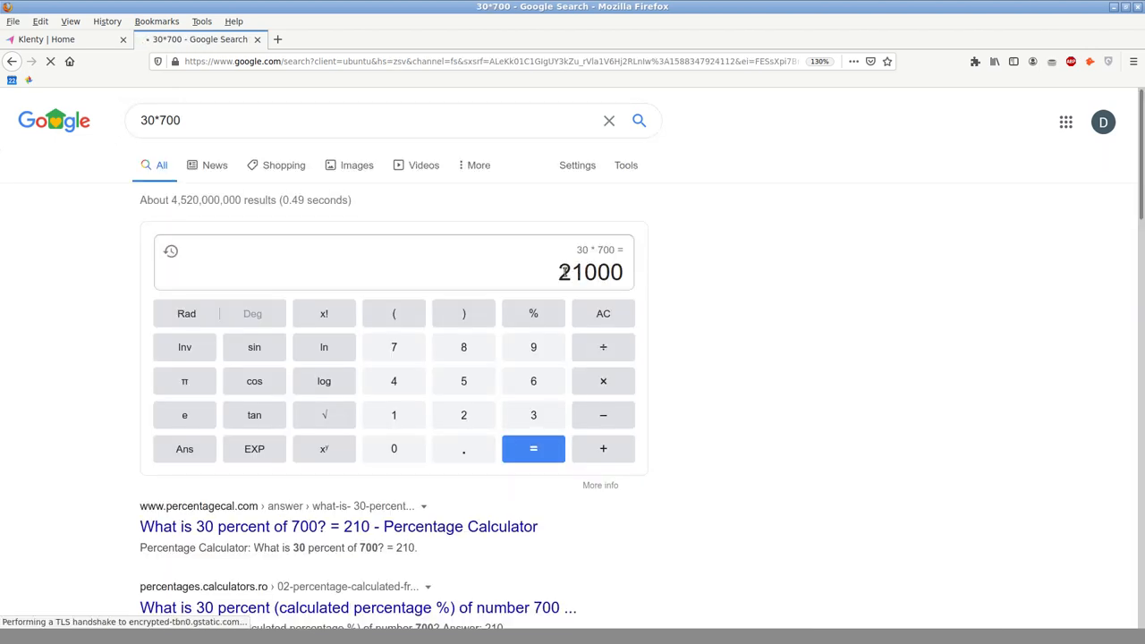
pyautogui.write('210')
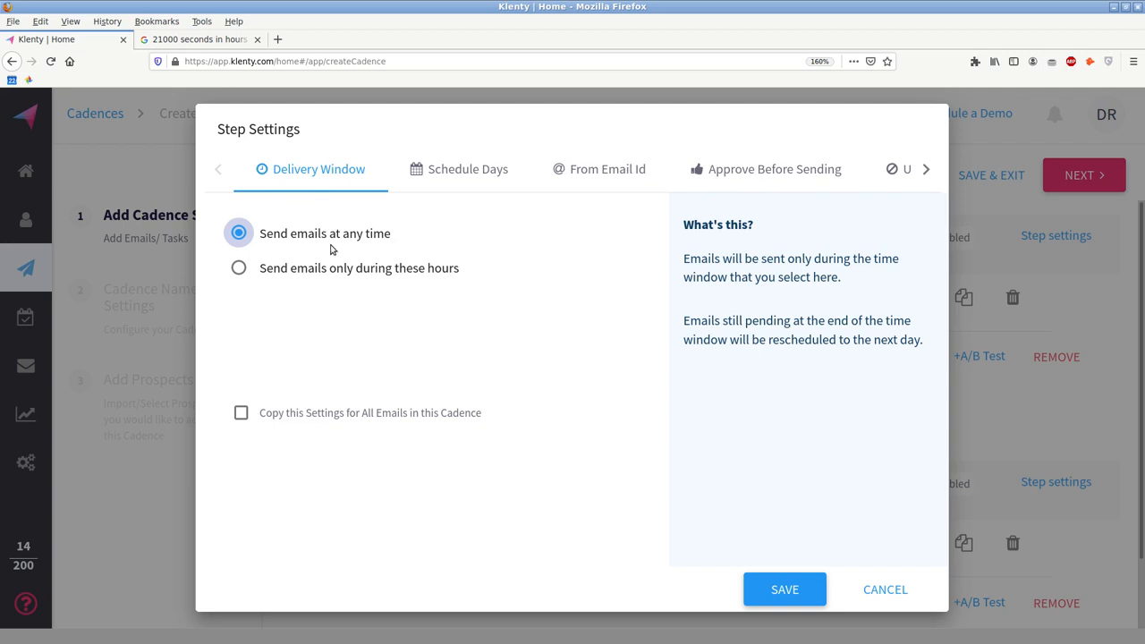
# Keep any-time delivery and review the days this step sends on.
pyautogui.click(239, 268)
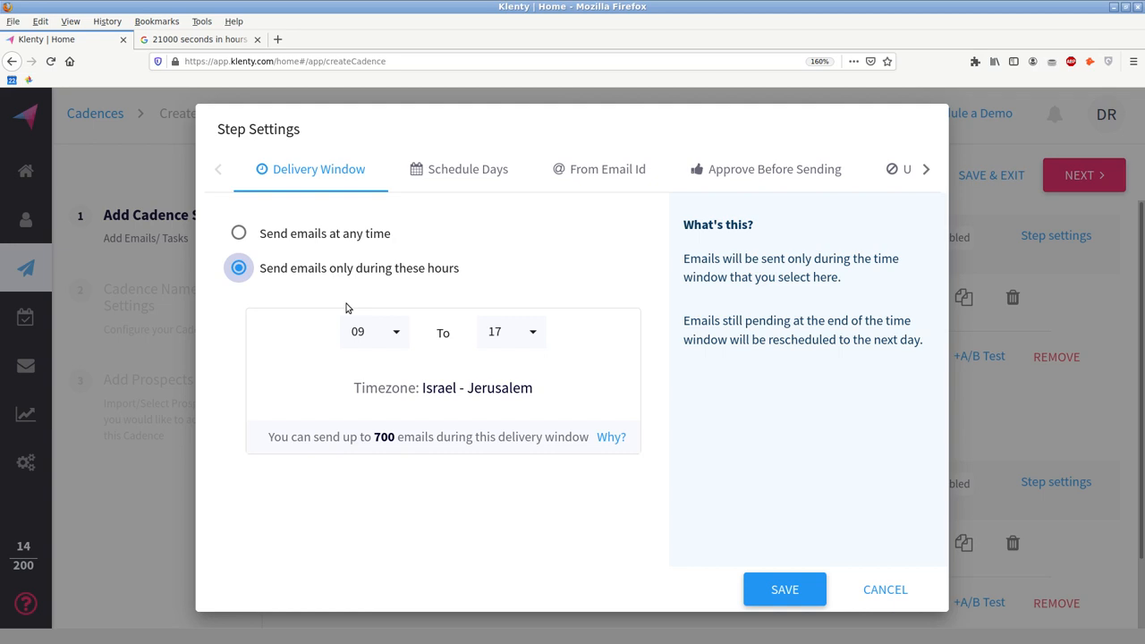
pyautogui.click(240, 233)
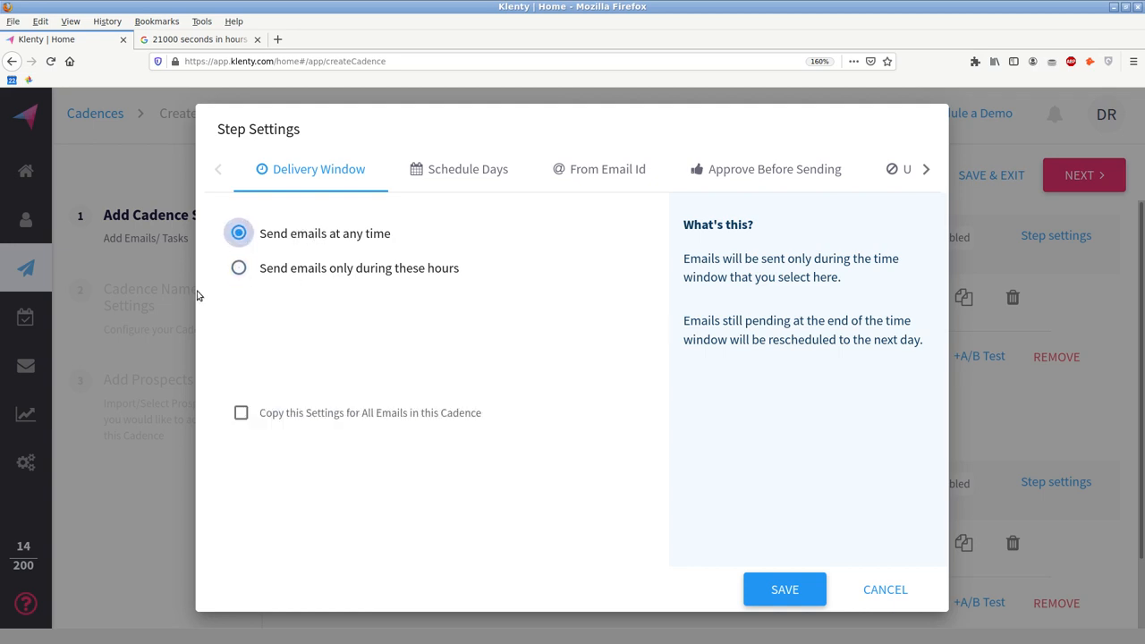
pyautogui.moveTo(86, 386)
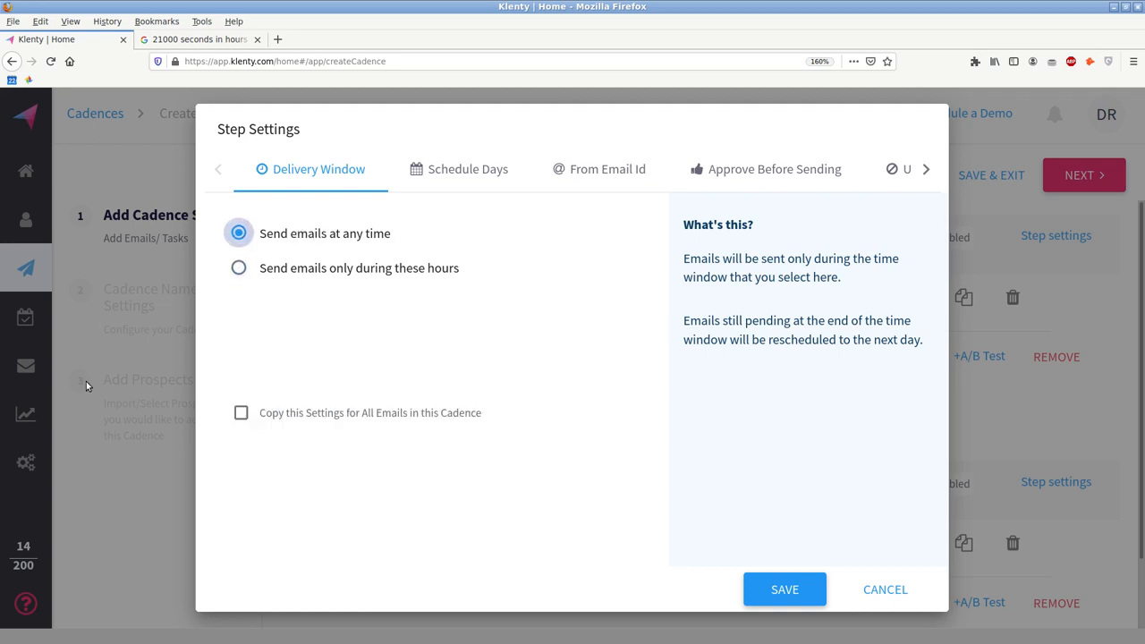
pyautogui.click(467, 169)
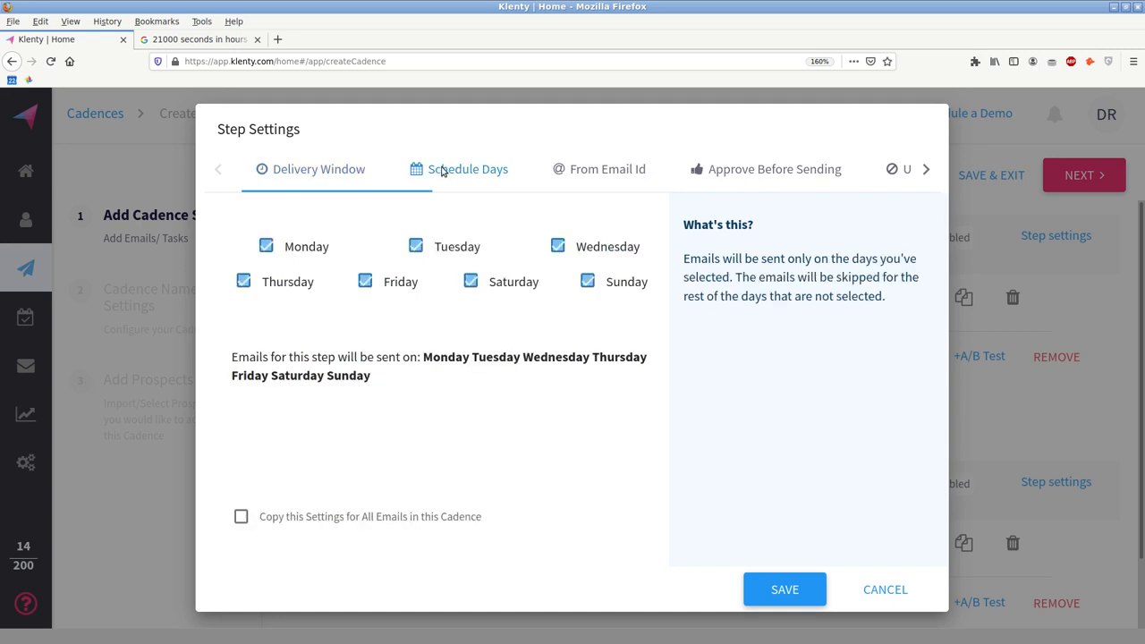
pyautogui.click(467, 168)
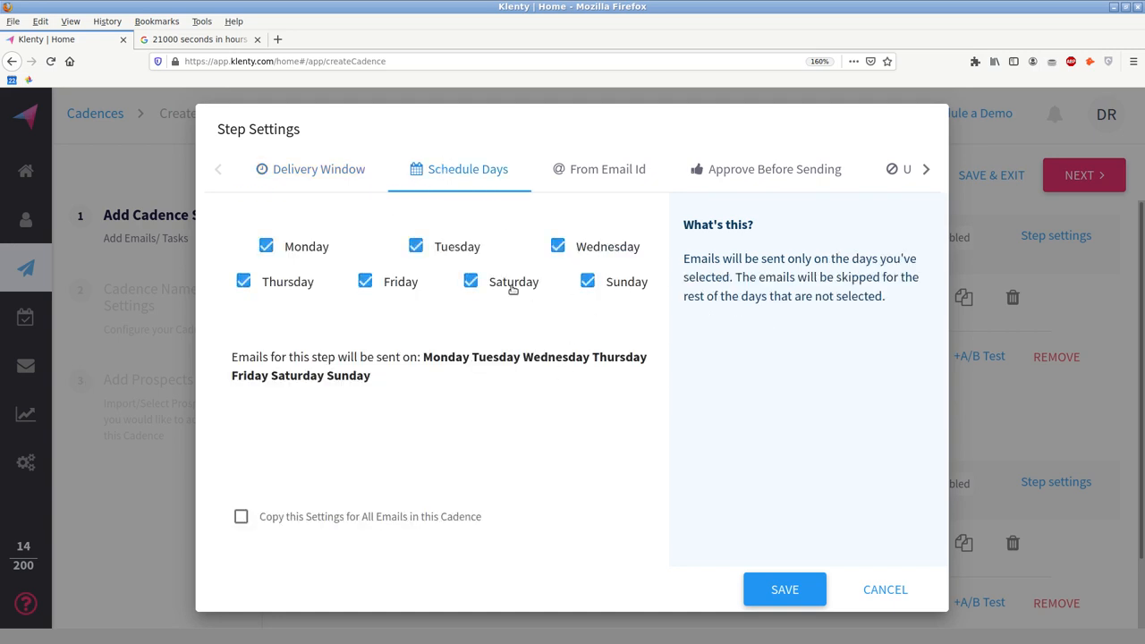
pyautogui.click(470, 281)
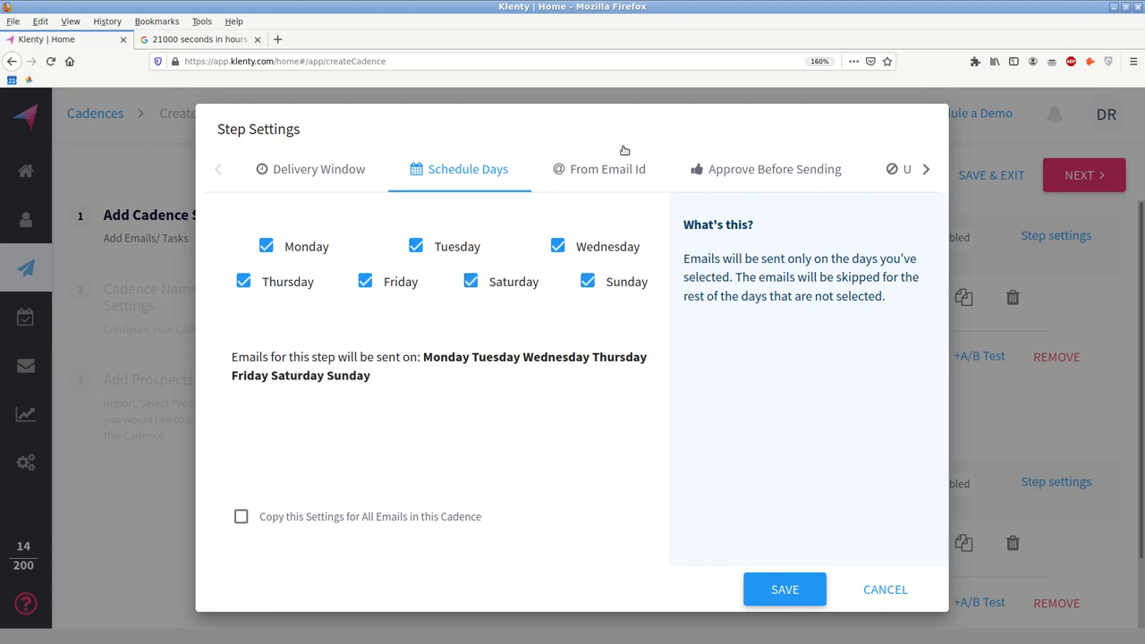
# Set the From Email Id to the account's own address and leave approval-before-sending off.
pyautogui.click(609, 168)
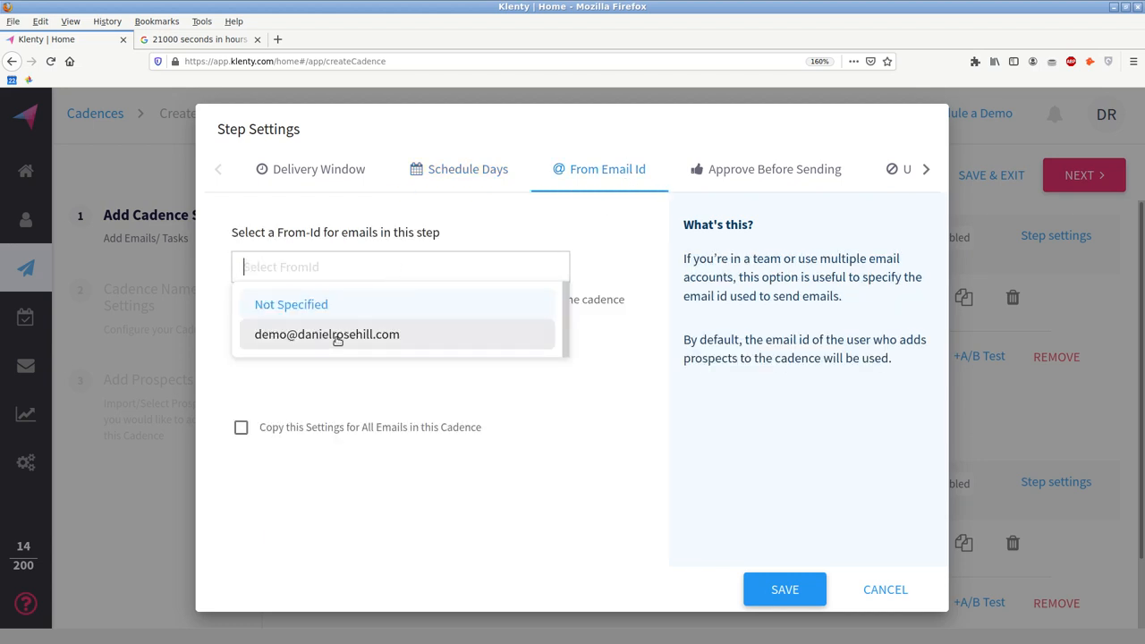
pyautogui.click(326, 334)
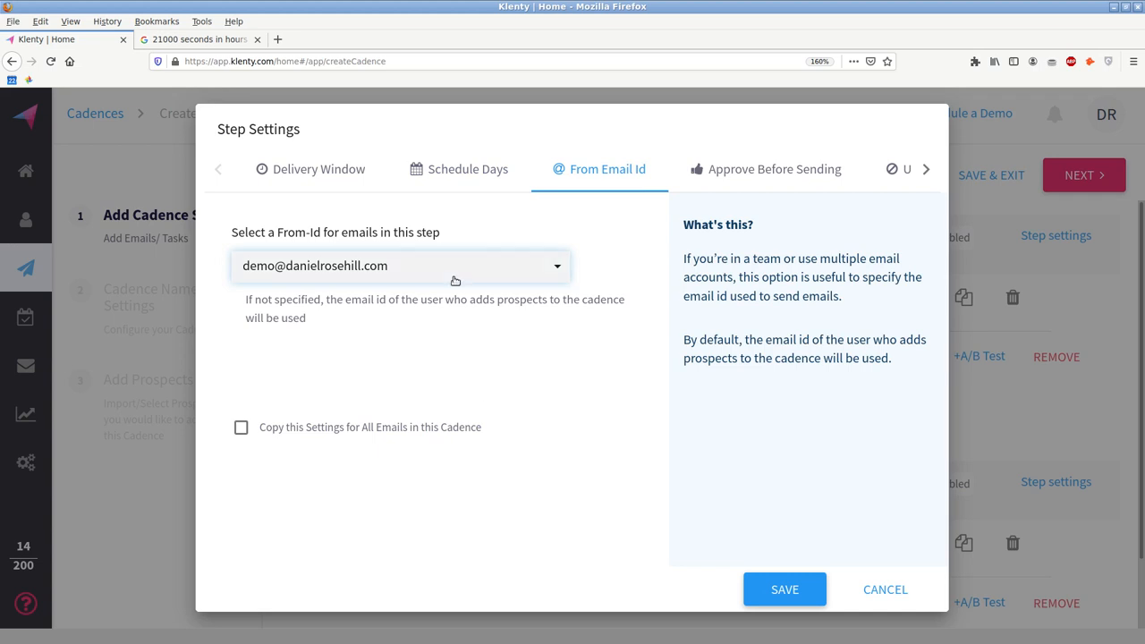
pyautogui.click(775, 169)
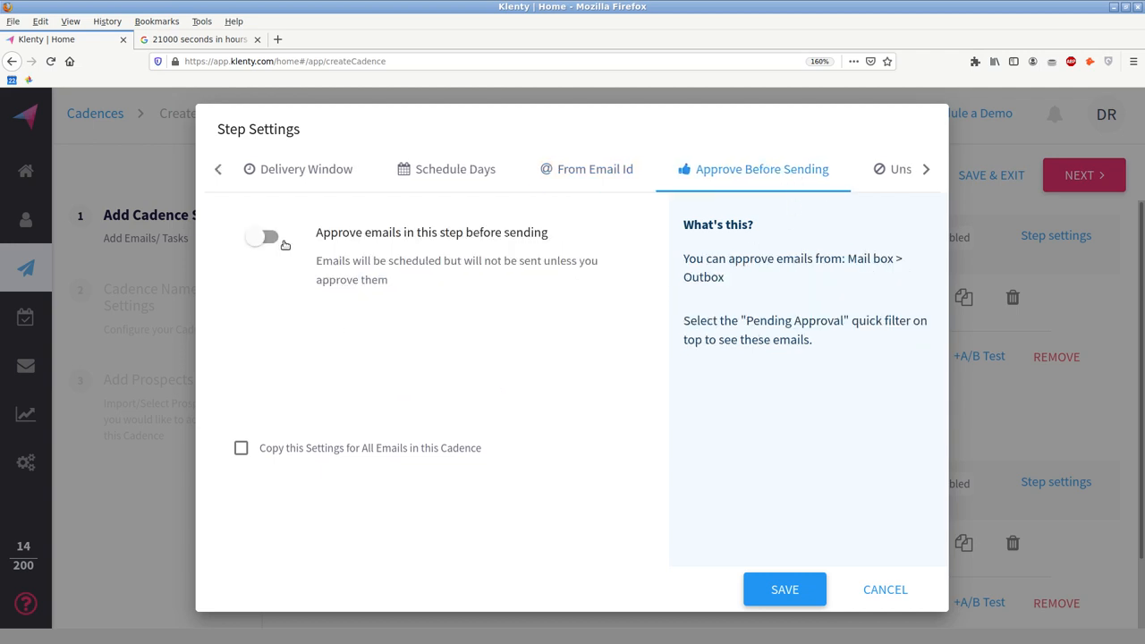
pyautogui.click(263, 236)
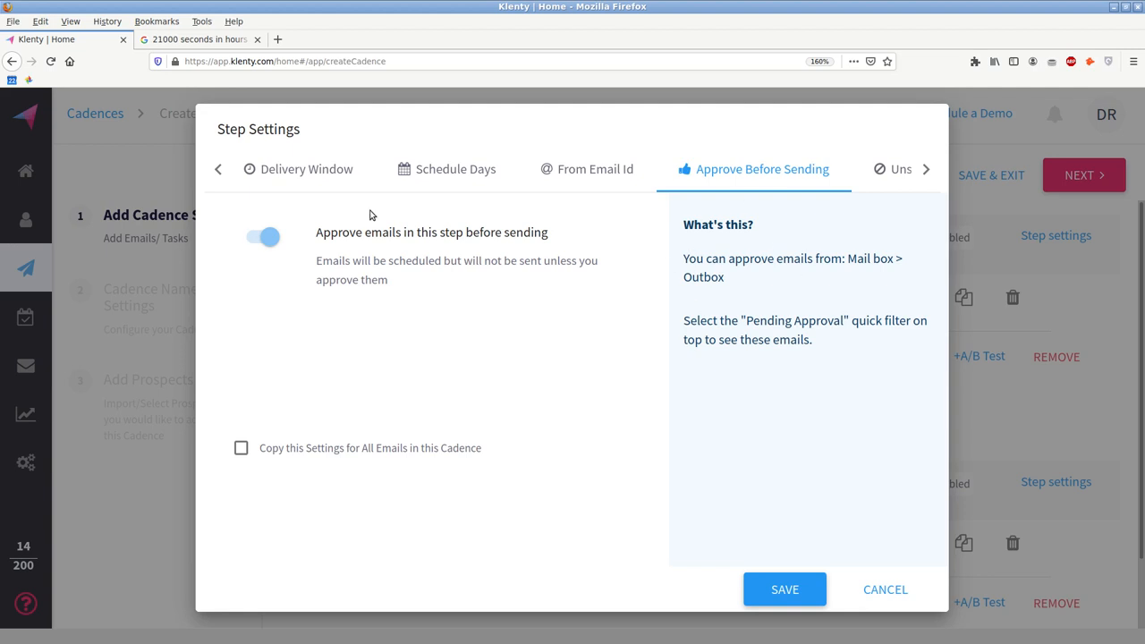
pyautogui.click(261, 237)
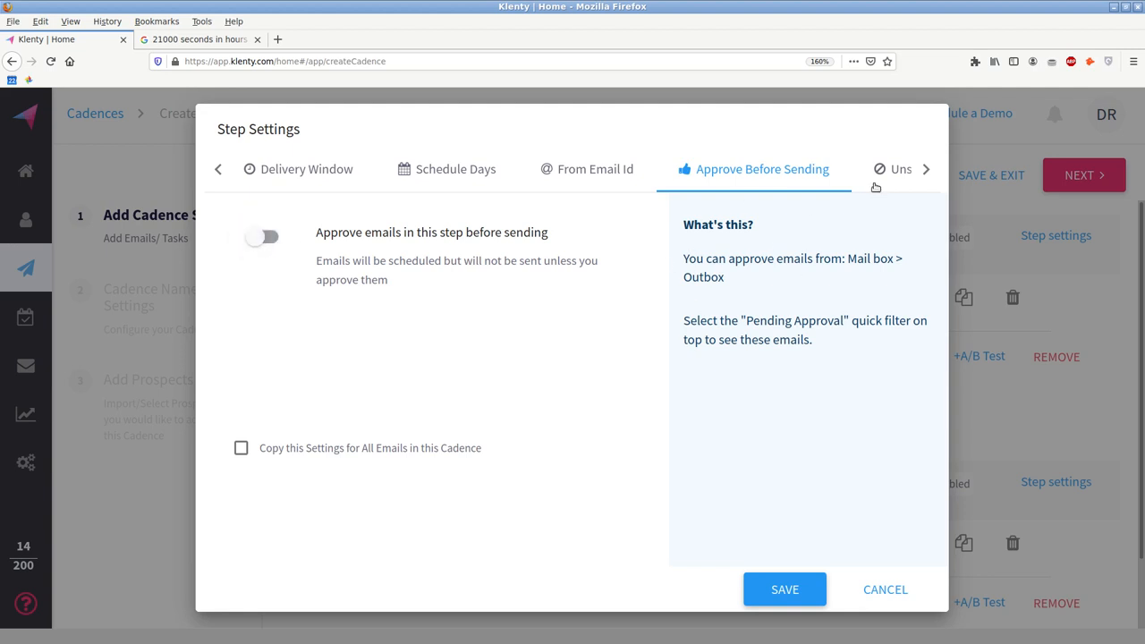
# Review the unsubscribe link option, leave apply-to-all-emails off, and save the step settings.
pyautogui.click(927, 168)
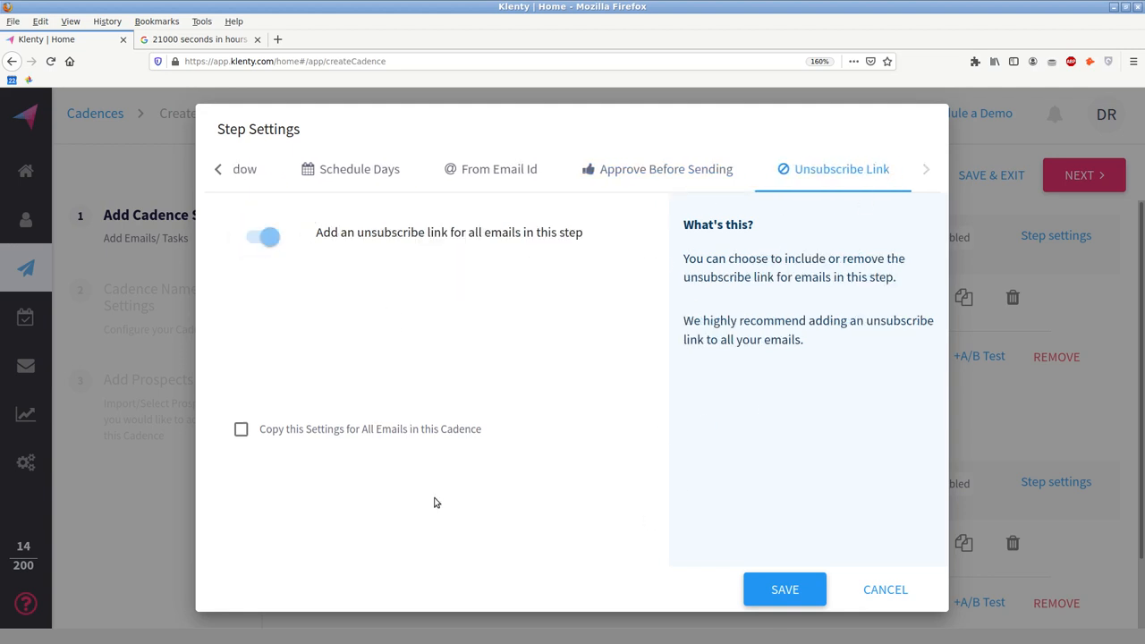
pyautogui.click(241, 430)
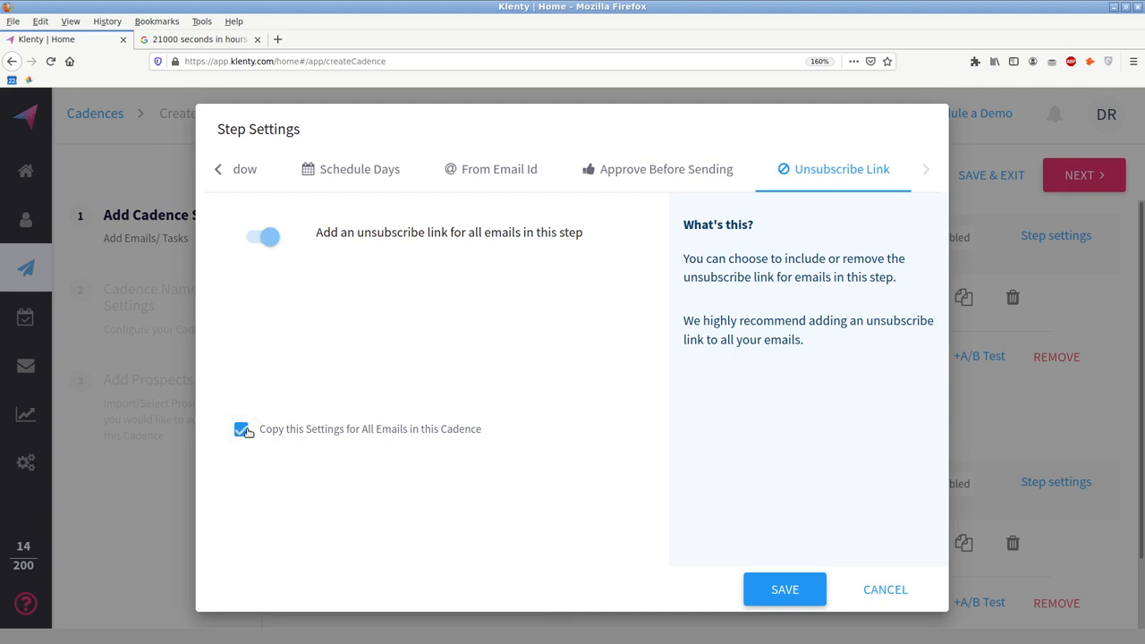
pyautogui.rightClick(497, 168)
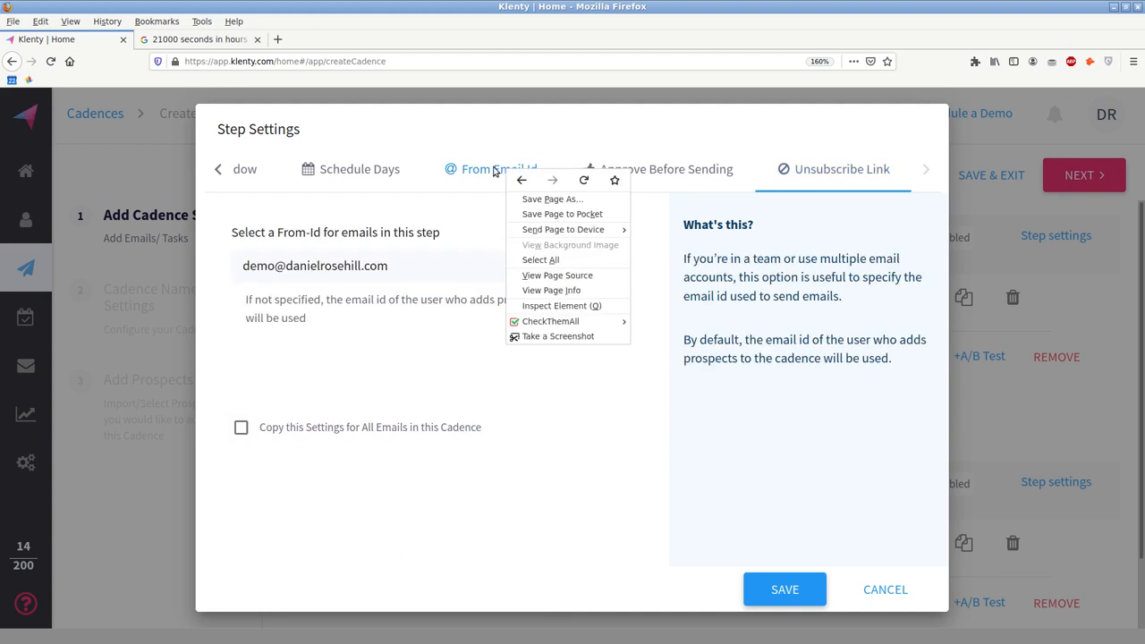
pyautogui.click(371, 168)
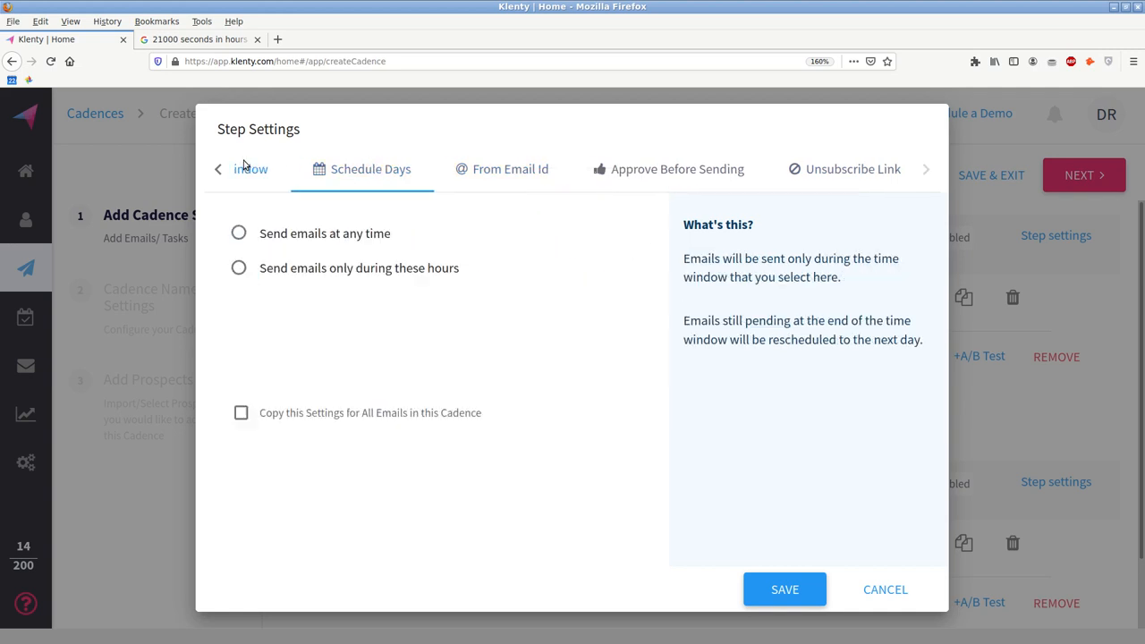
pyautogui.click(840, 169)
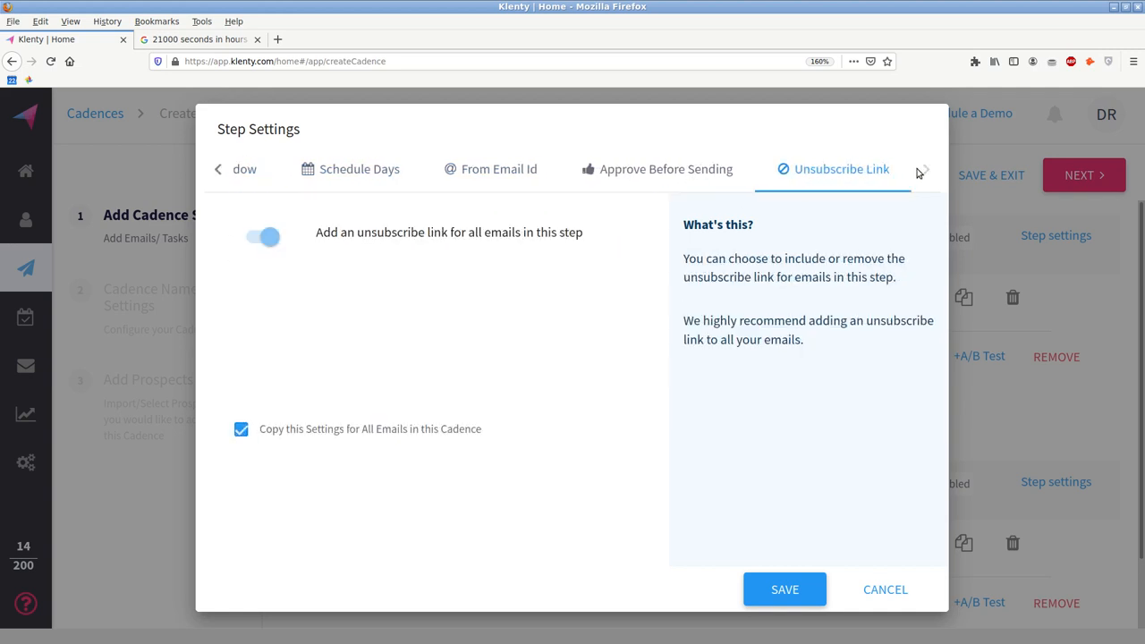
pyautogui.click(239, 429)
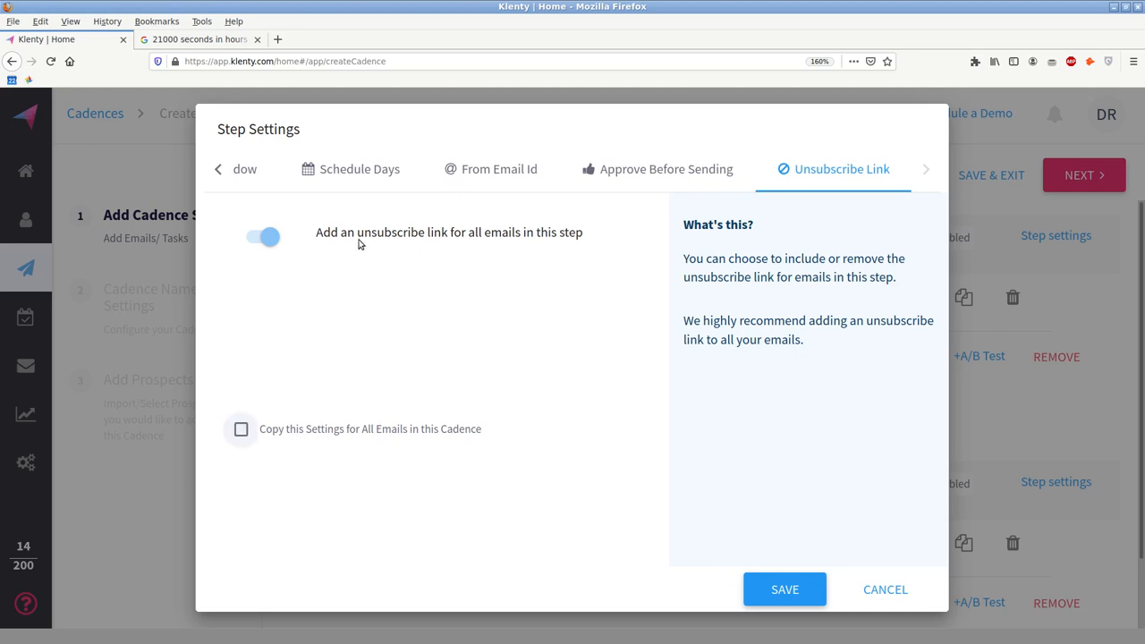
pyautogui.click(783, 589)
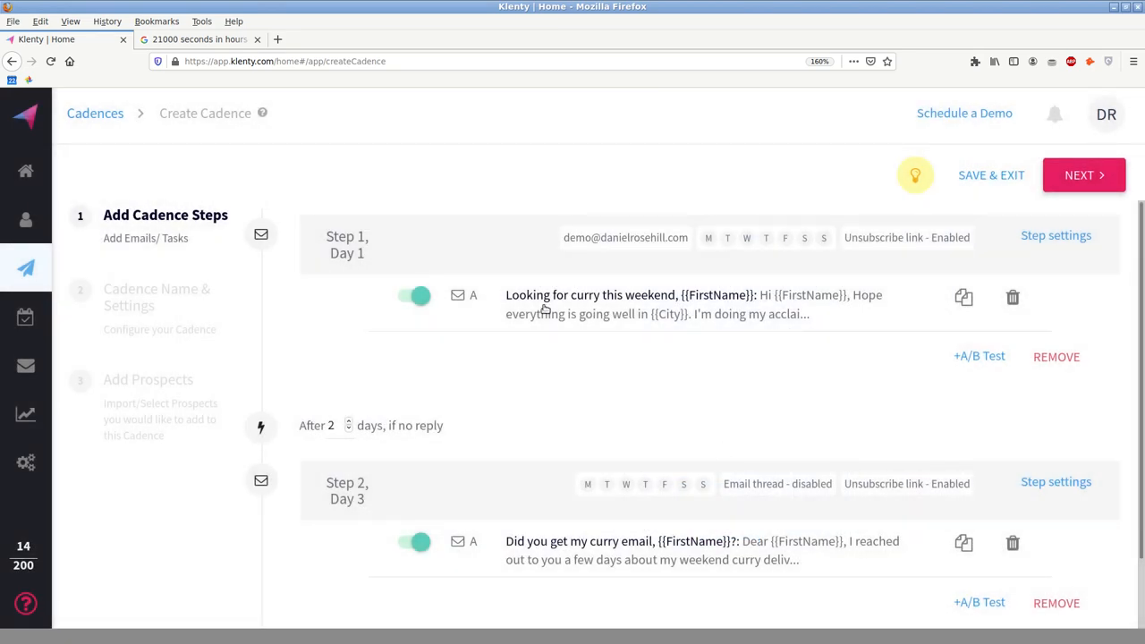
# Name the cadence 'Curry prospecting emails'.
pyautogui.click(1084, 176)
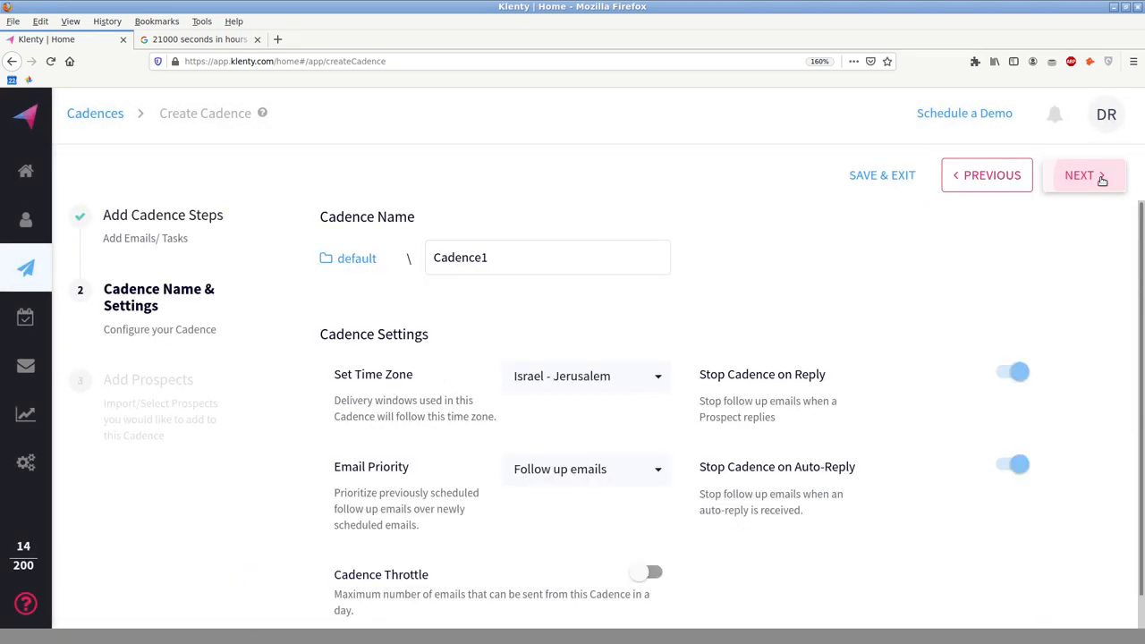
pyautogui.click(547, 258)
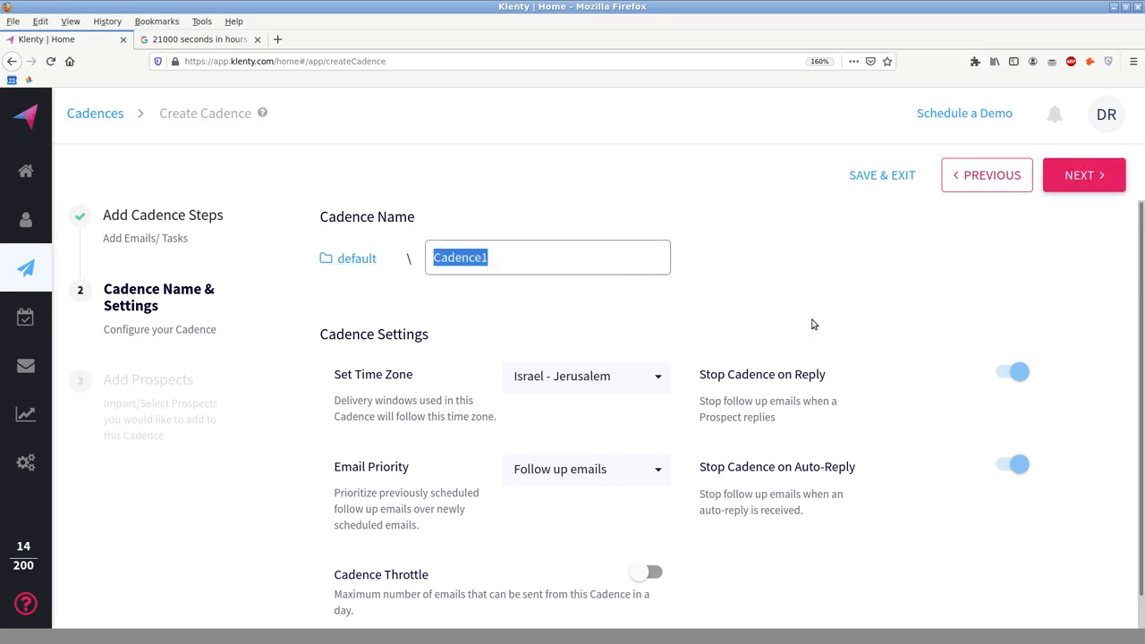
pyautogui.write('Curry prospecting emails')
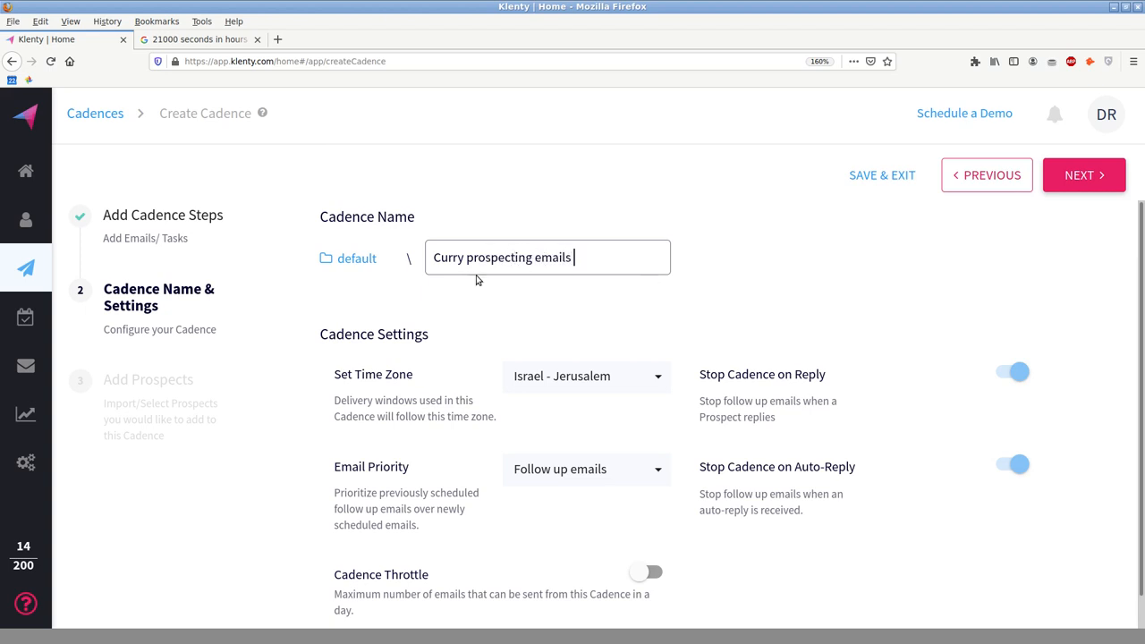
pyautogui.scroll(-3)
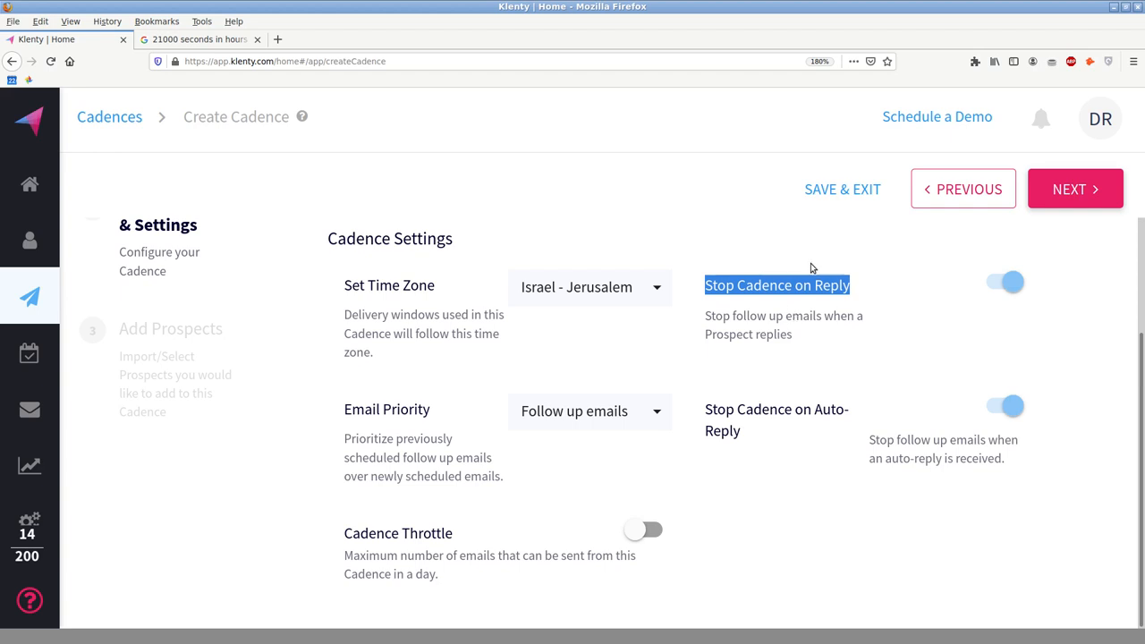
pyautogui.moveTo(638, 572)
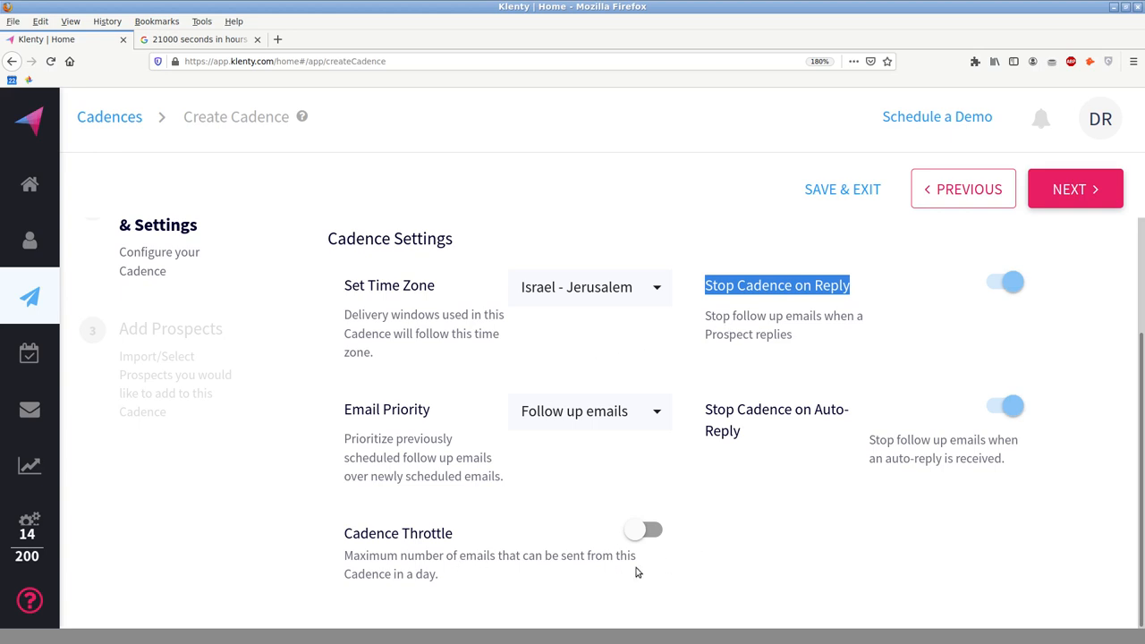
# Toggle Cadence Throttle on and back off, then advance to Add Prospects.
pyautogui.click(642, 529)
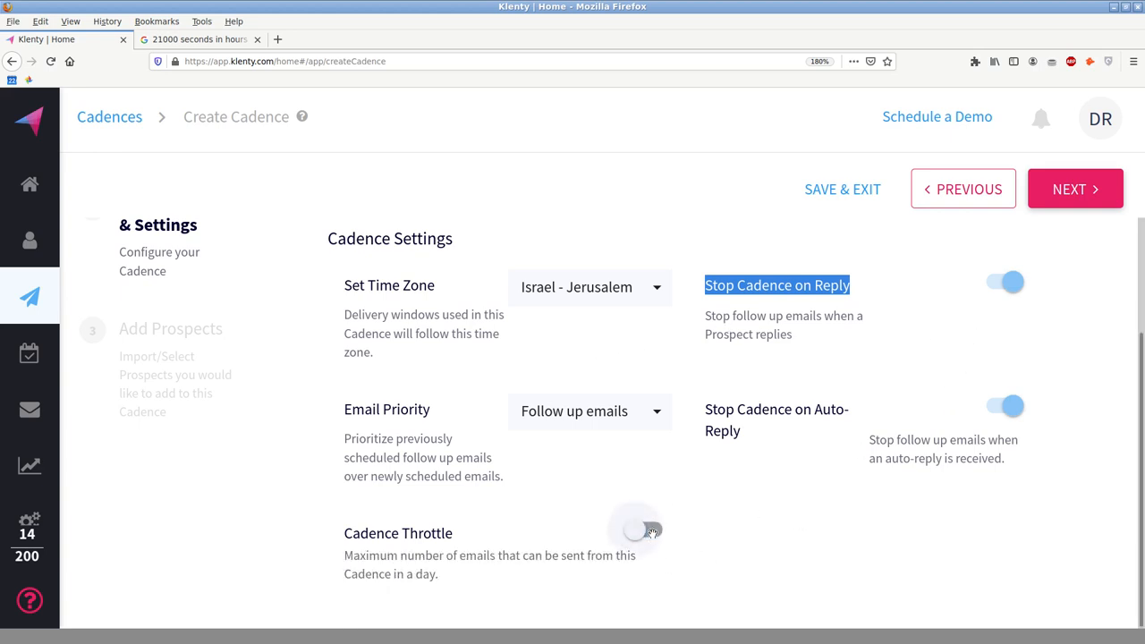
pyautogui.click(641, 529)
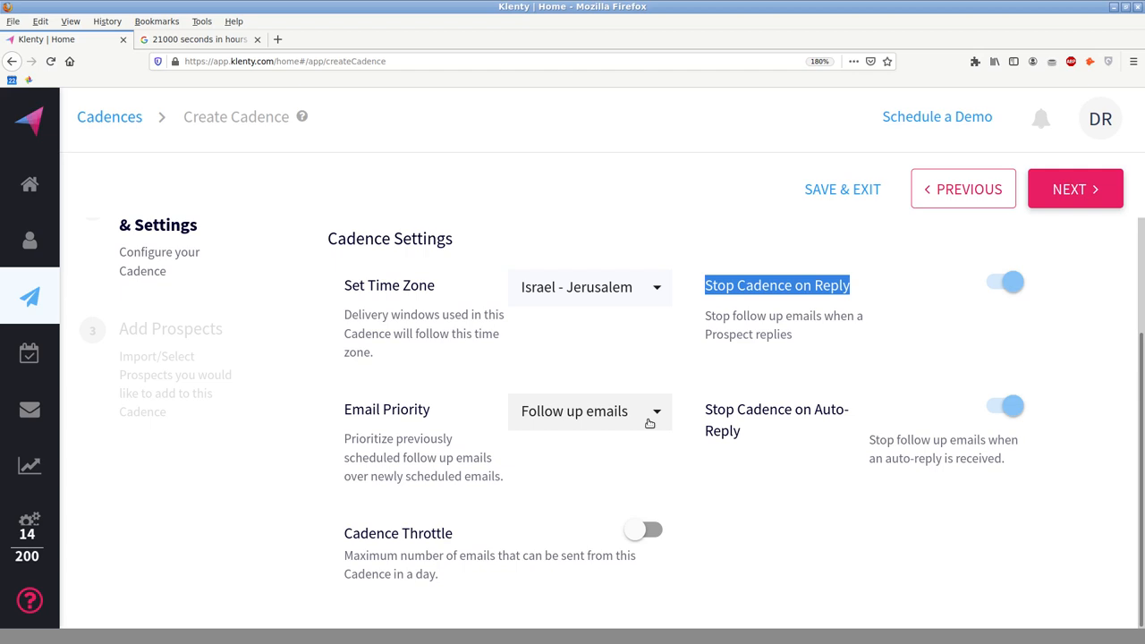
pyautogui.click(1073, 190)
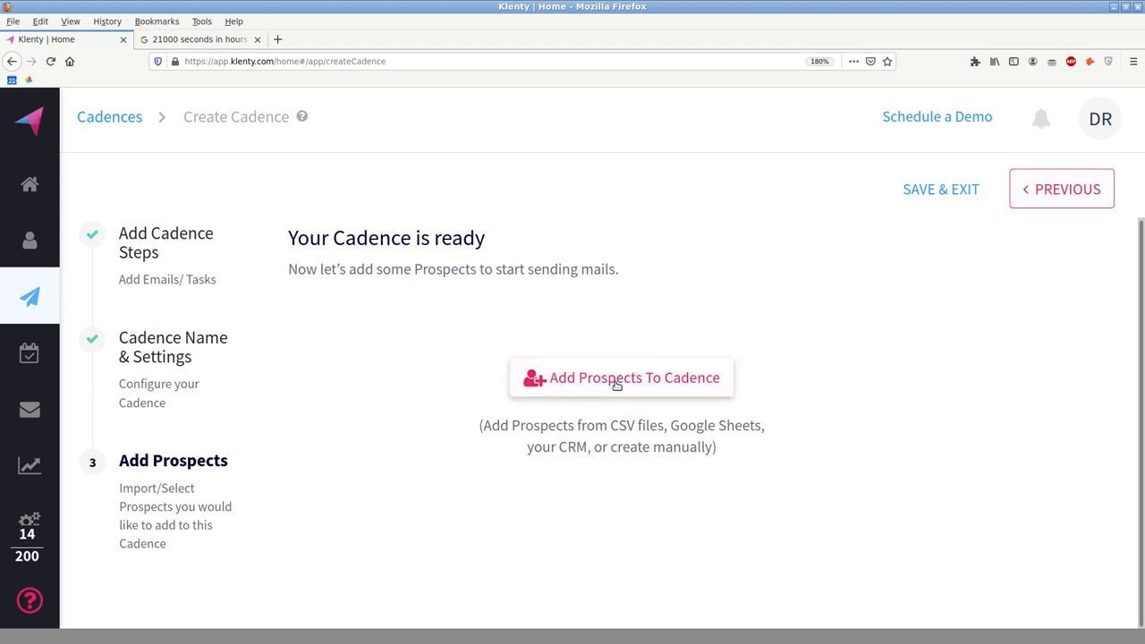
# Choose to create a new prospect manually from Add Prospects To Cadence.
pyautogui.click(620, 376)
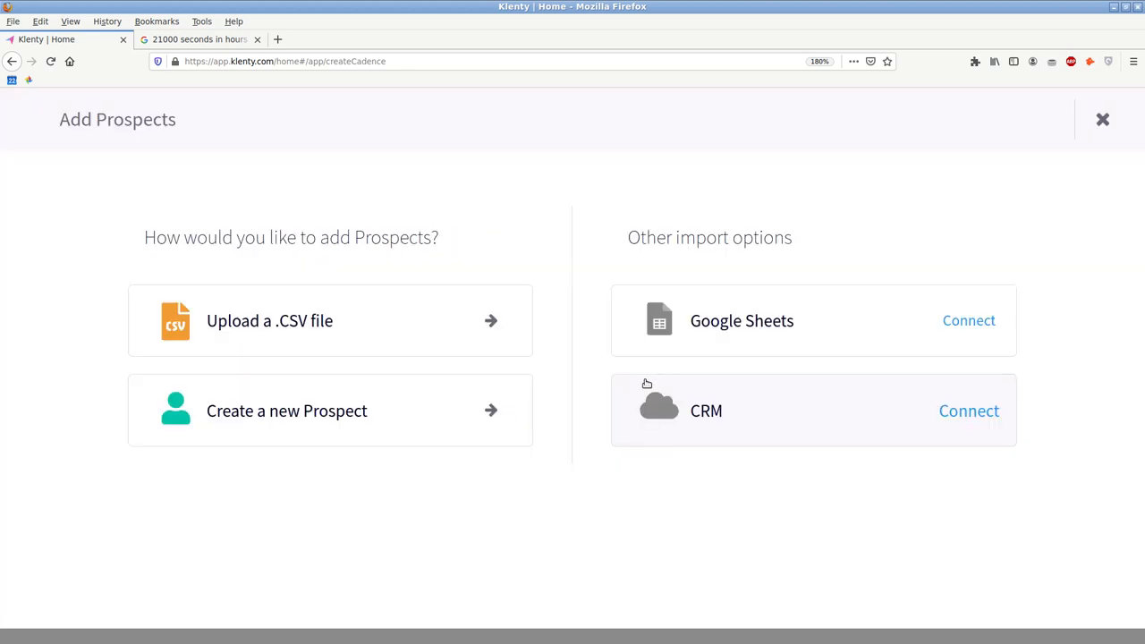
pyautogui.moveTo(778, 351)
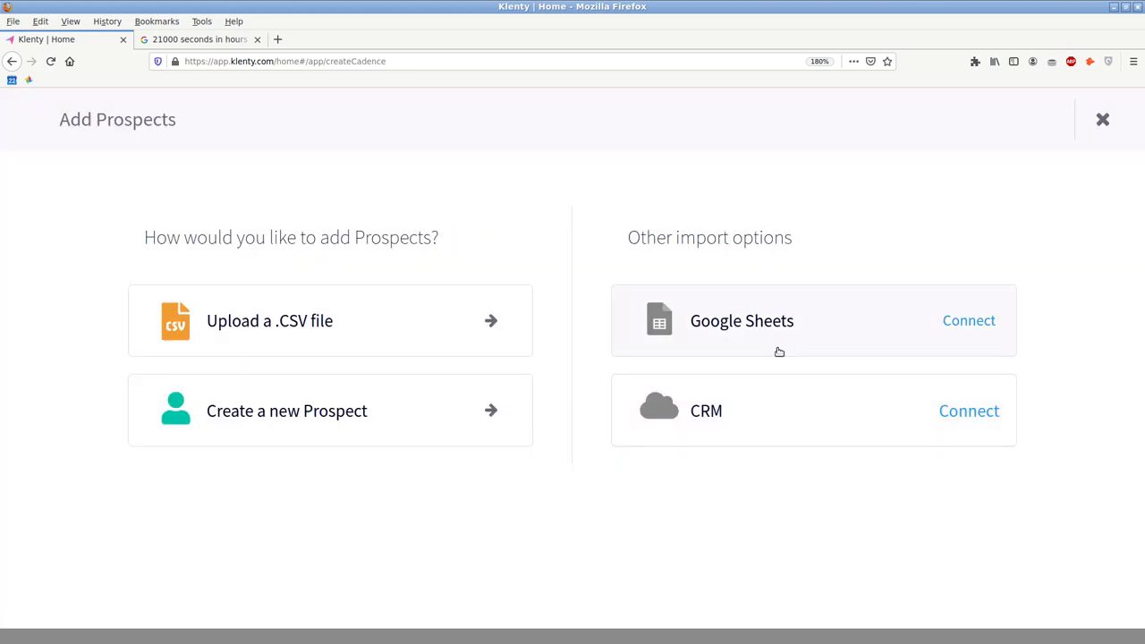
pyautogui.moveTo(853, 422)
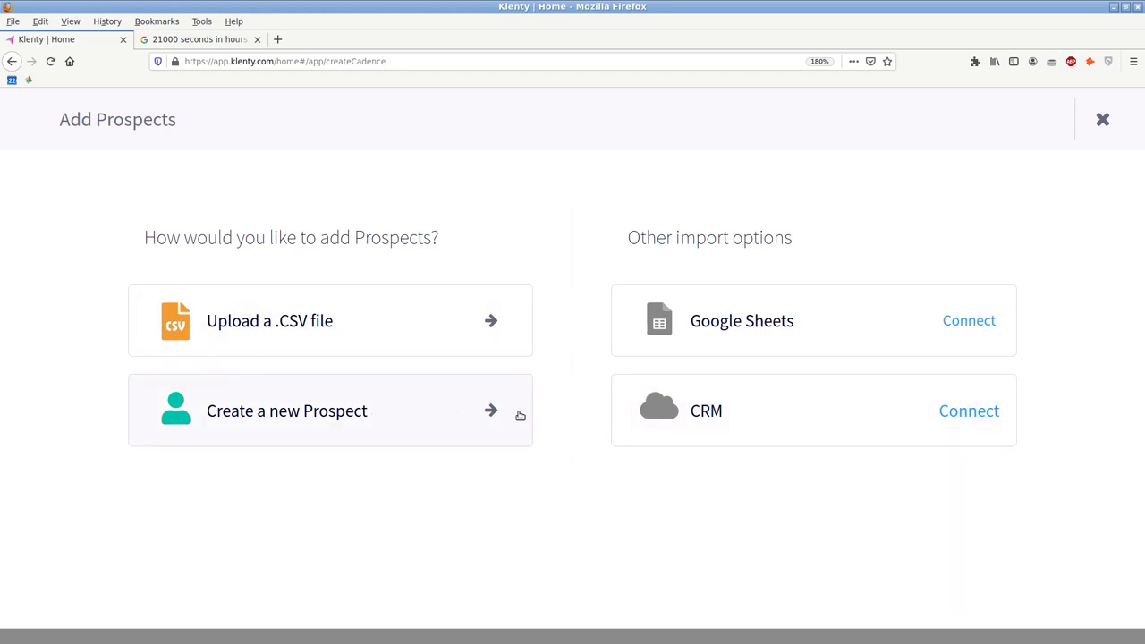
pyautogui.click(286, 409)
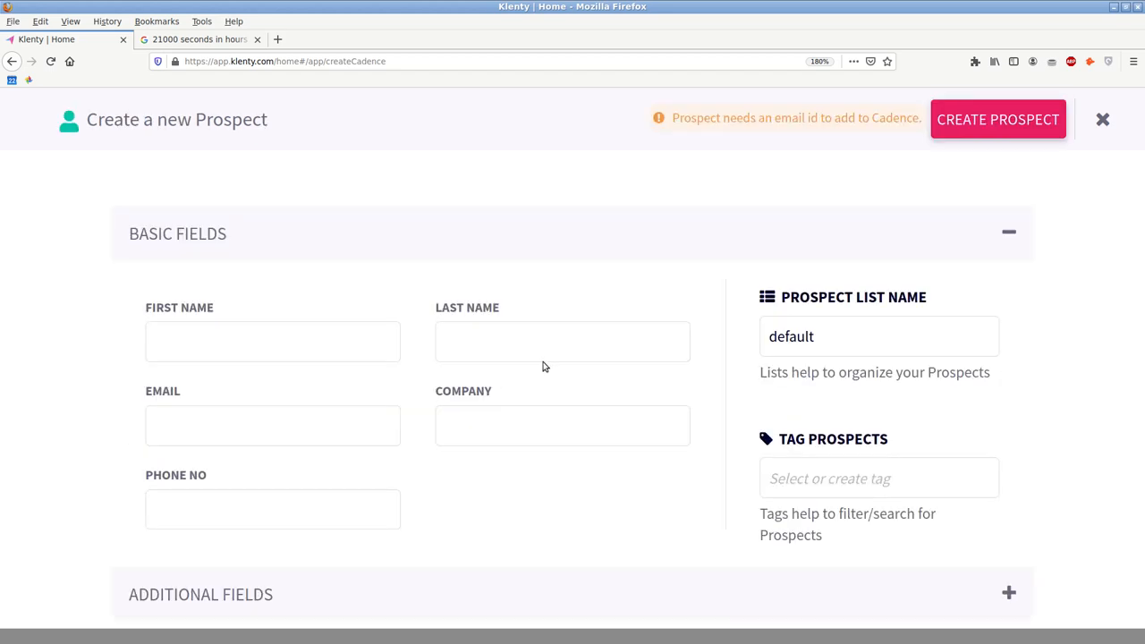
# Enter Daniel Rosehill's name and the danielrosehilldemo email, then scroll to Custom Fields.
pyautogui.click(272, 339)
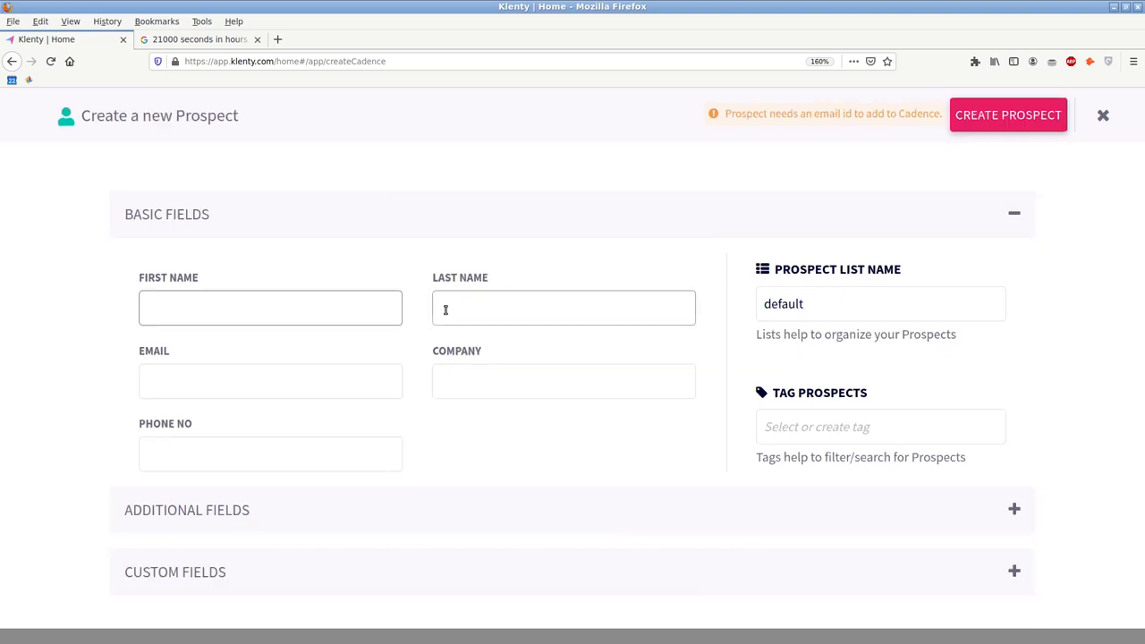
pyautogui.write('Ros')
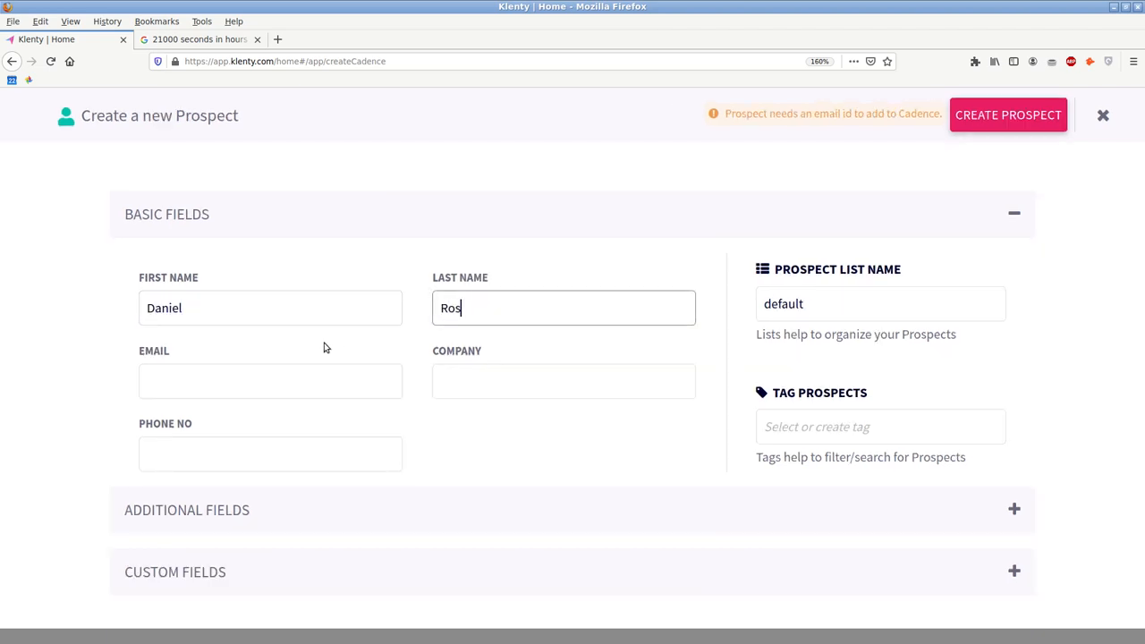
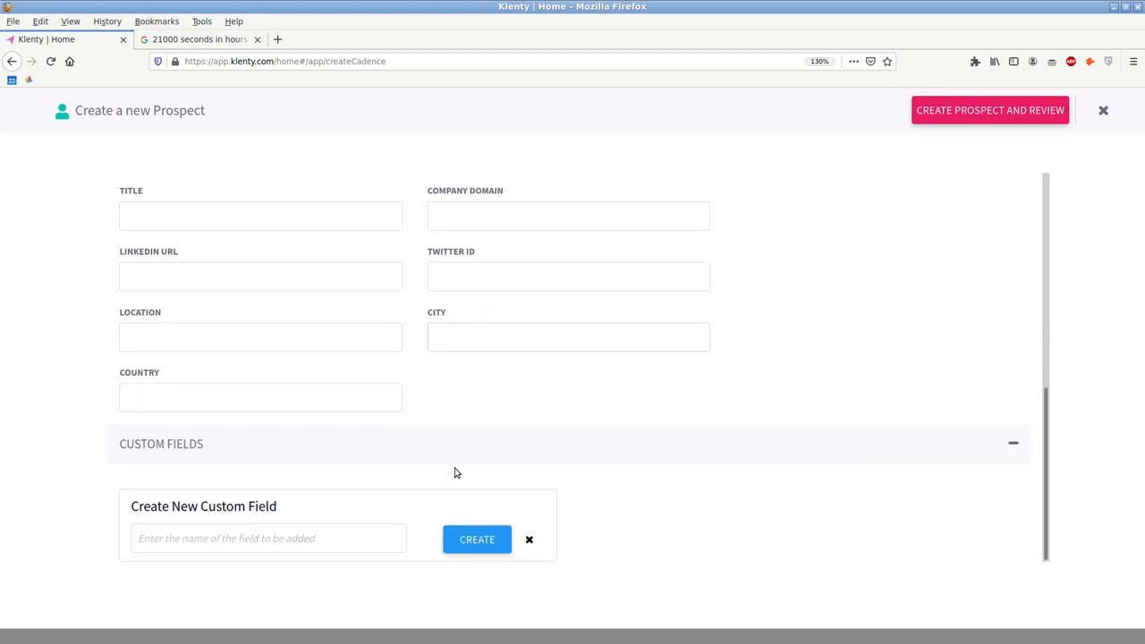
pyautogui.scroll(3)
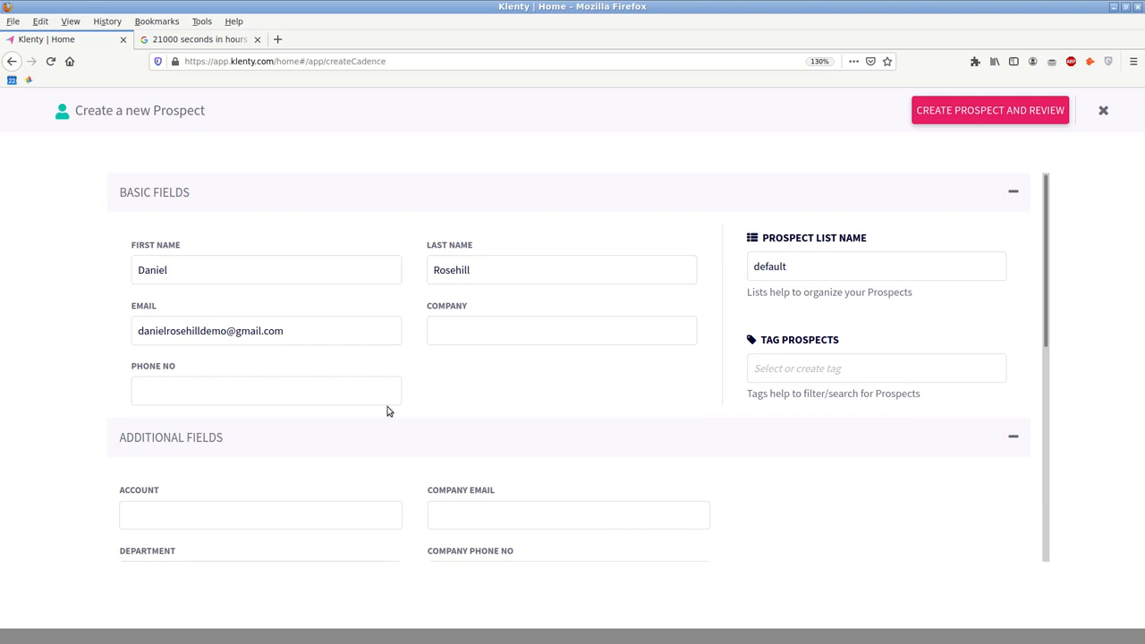
pyautogui.scroll(-3)
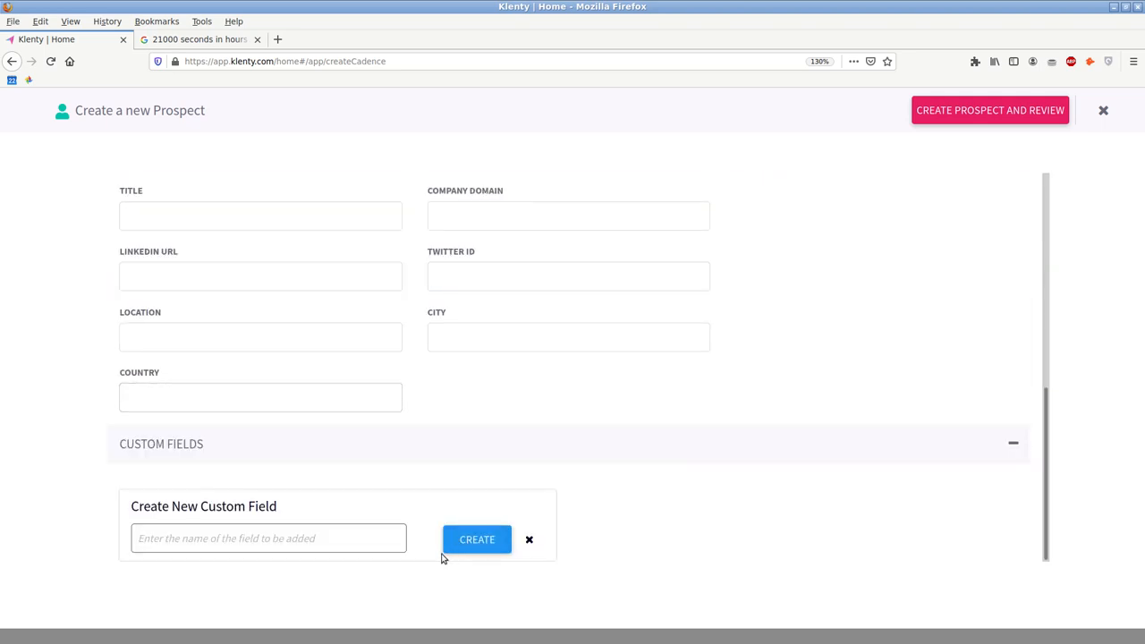
pyautogui.moveTo(445, 459)
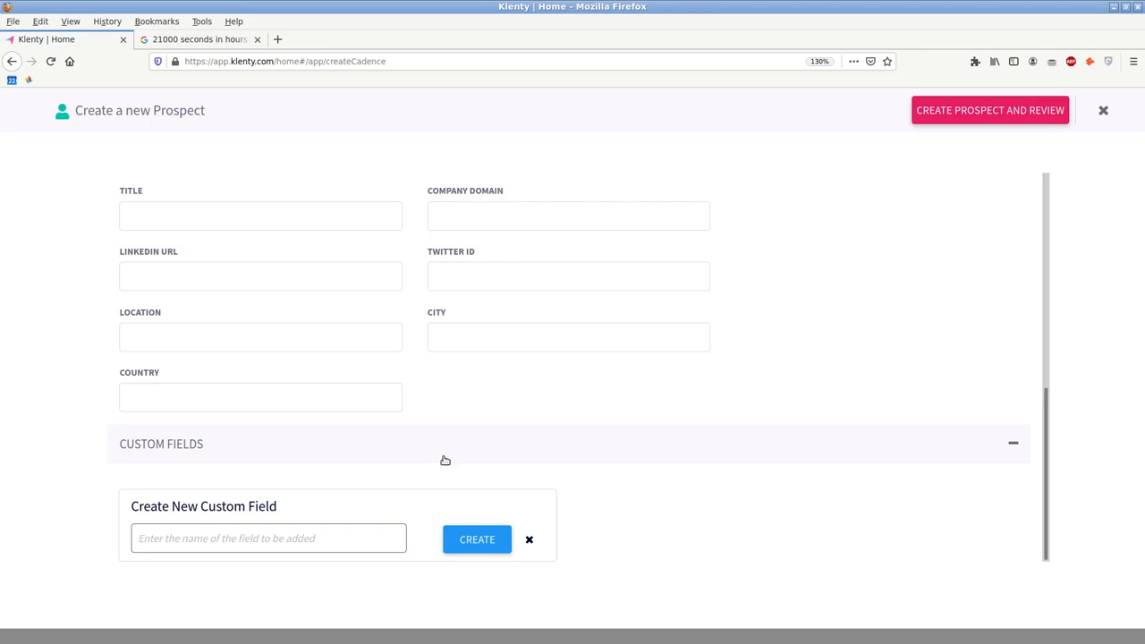
# Create the CurryType custom prospect field.
pyautogui.write('City')
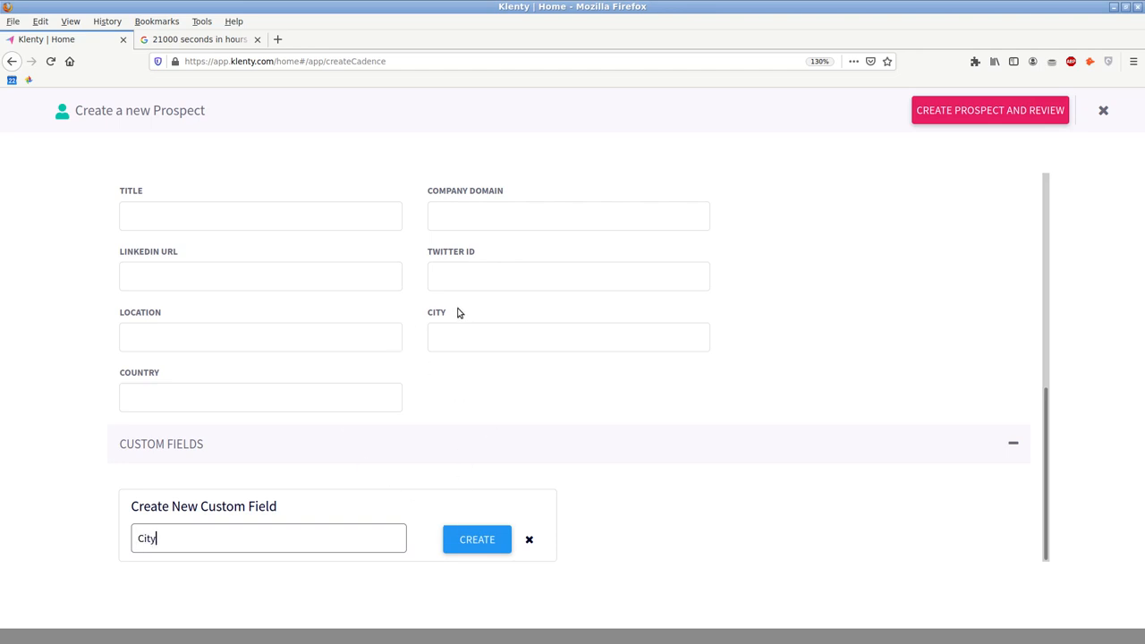
pyautogui.write('CurryType')
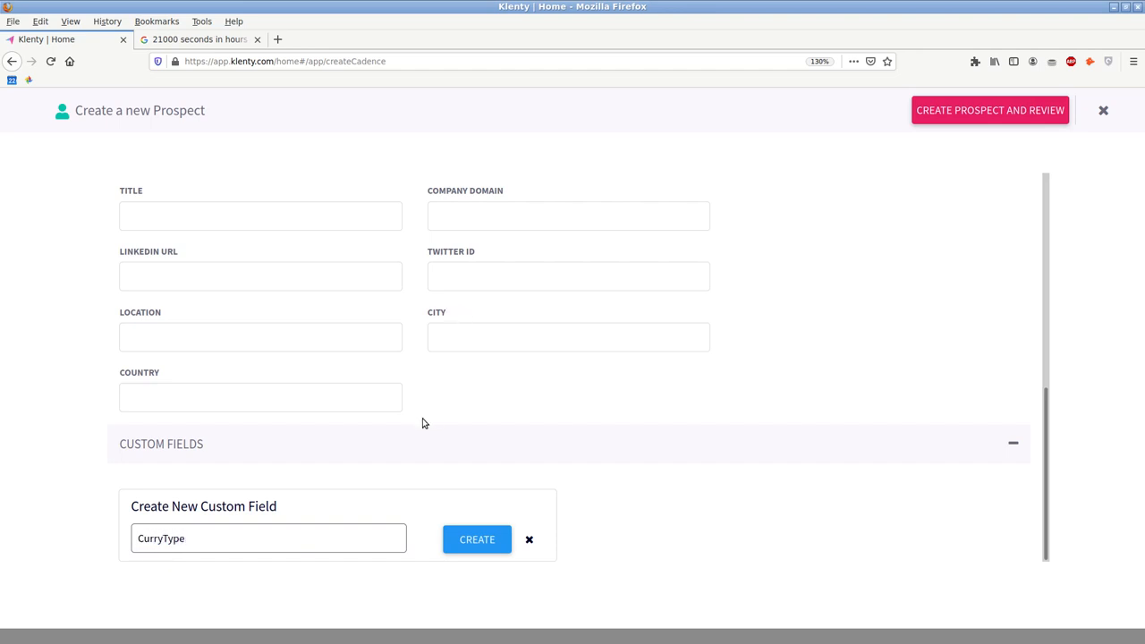
pyautogui.click(476, 540)
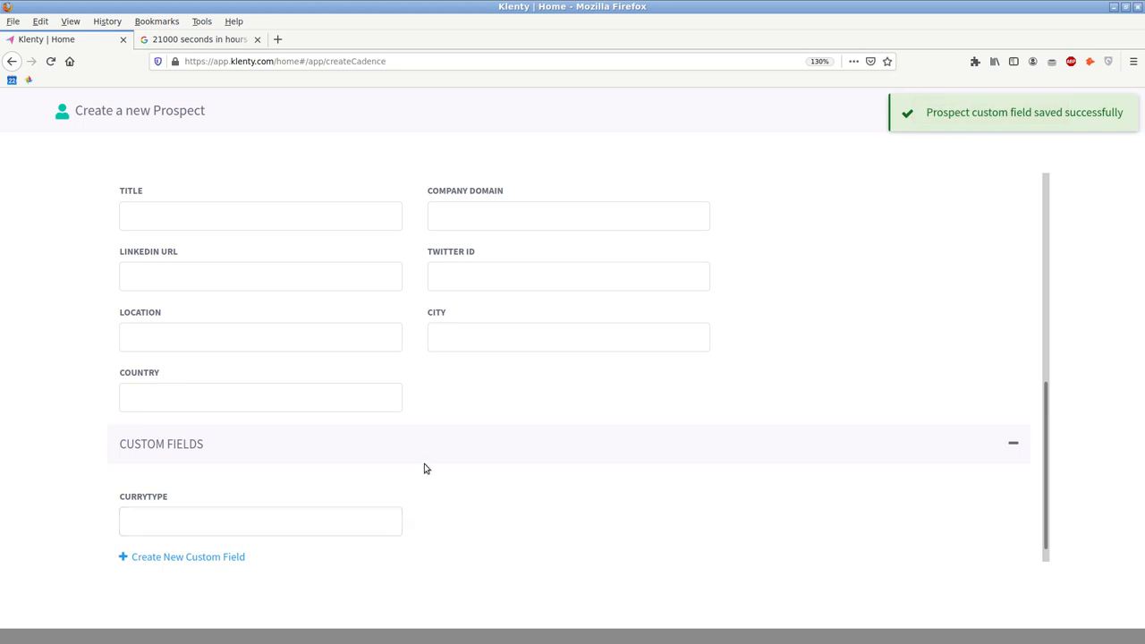
pyautogui.scroll(-3)
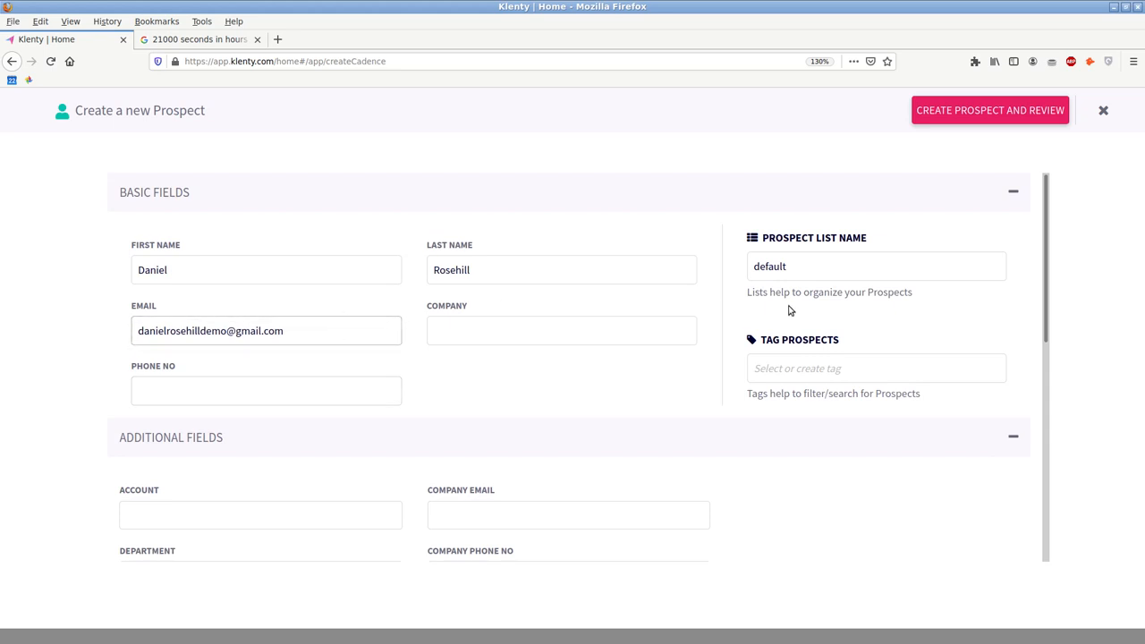
# Check the default prospect list and close the form without creating the prospect.
pyautogui.click(877, 264)
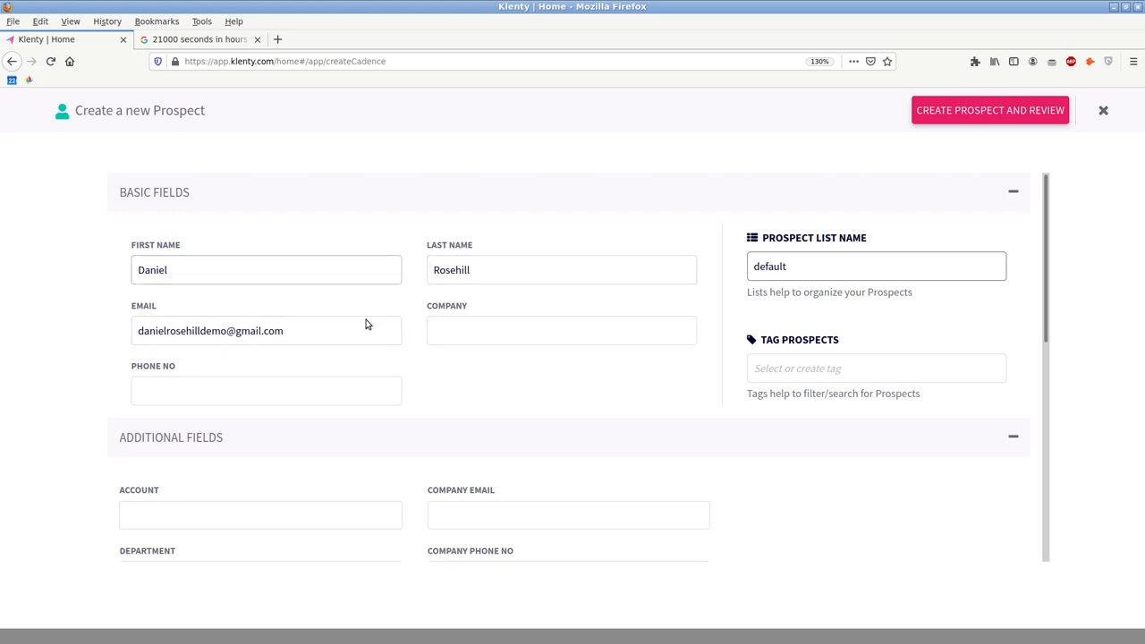
pyautogui.scroll(-3)
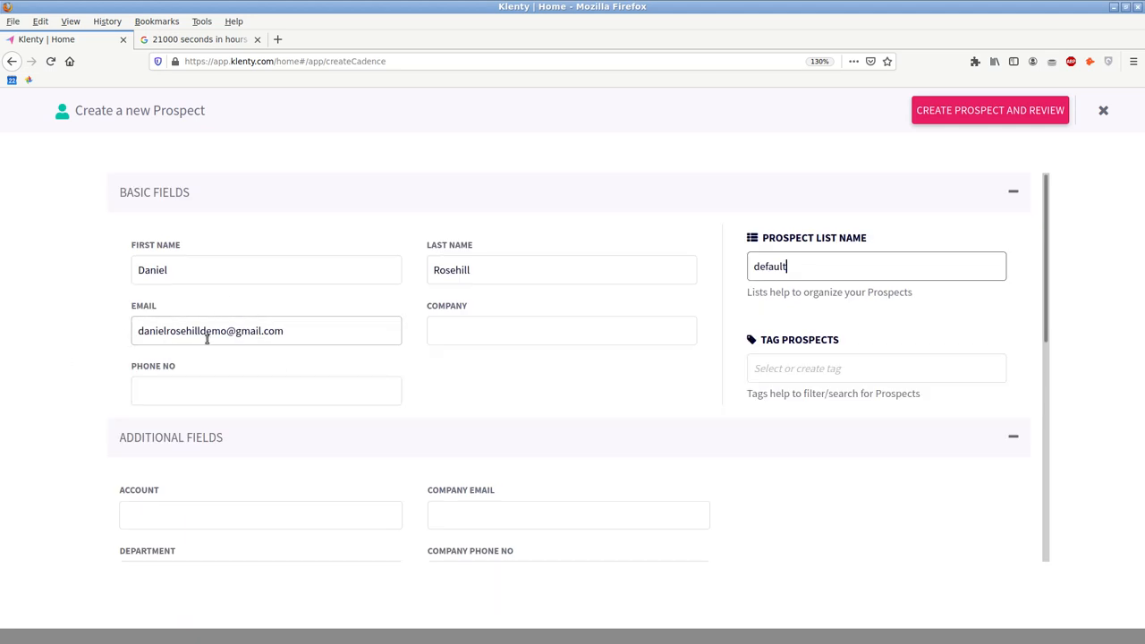
pyautogui.scroll(-3)
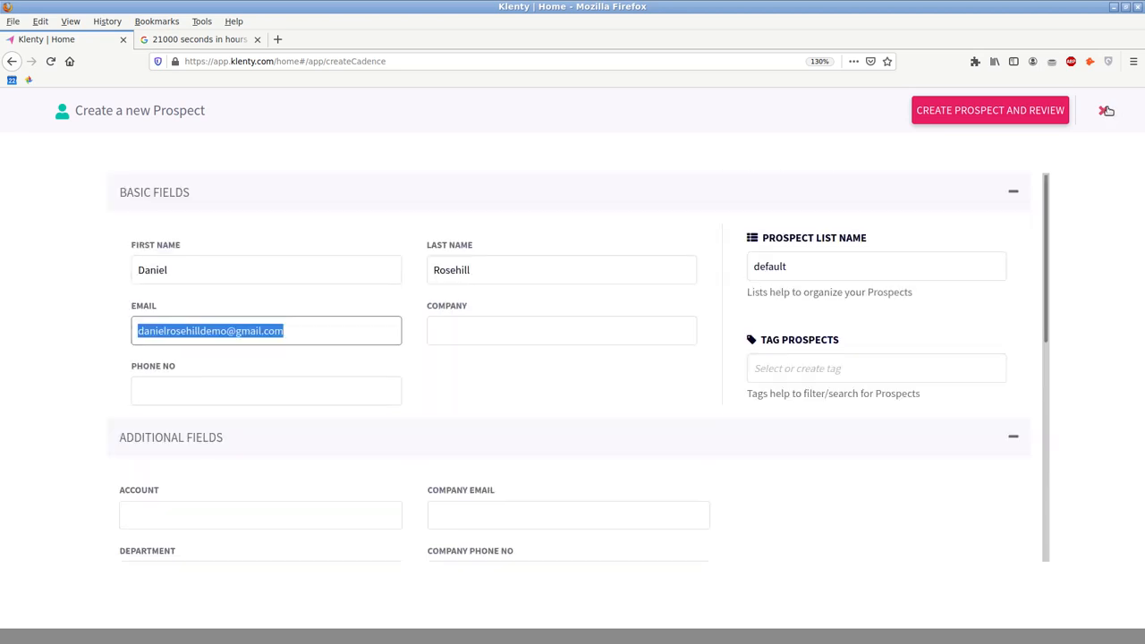
pyautogui.click(989, 111)
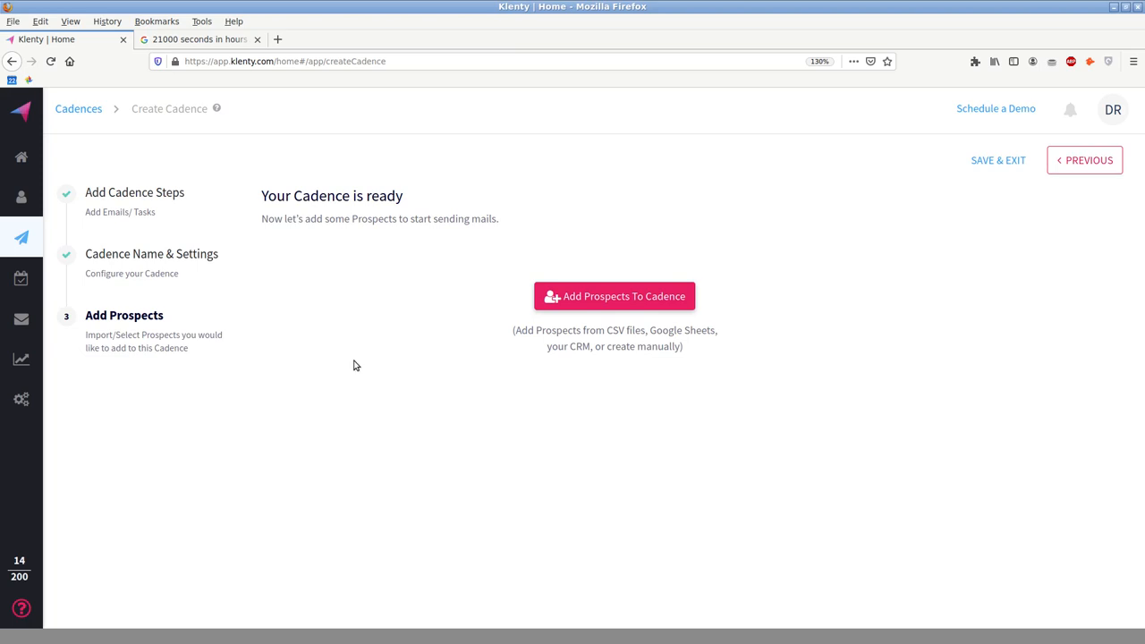
pyautogui.moveTo(265, 304)
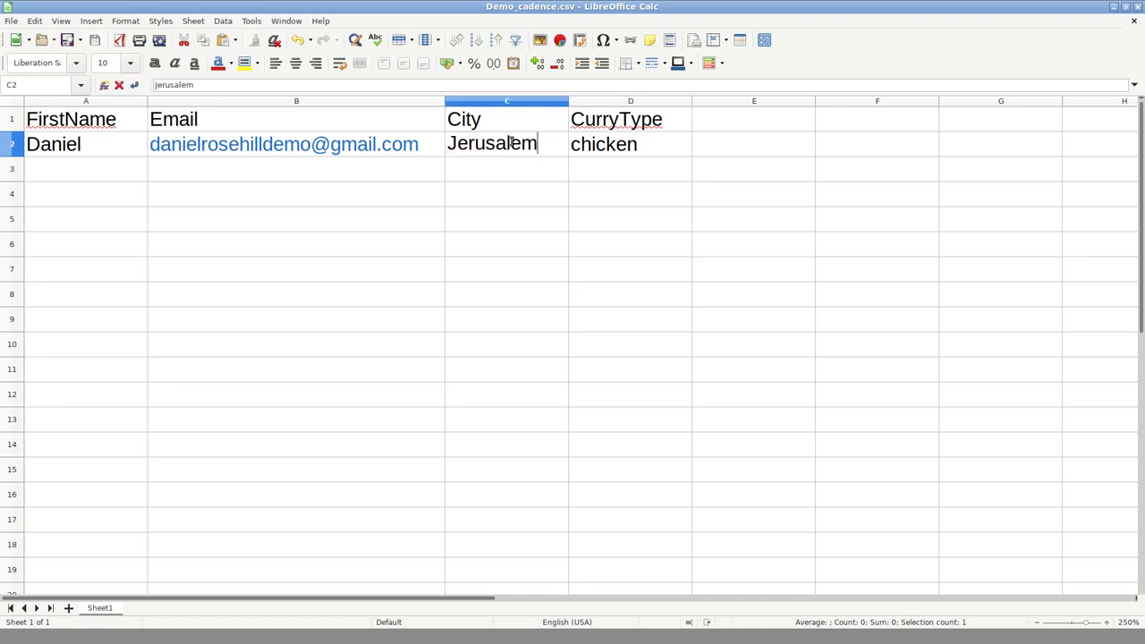
pyautogui.write('Daniel 2')
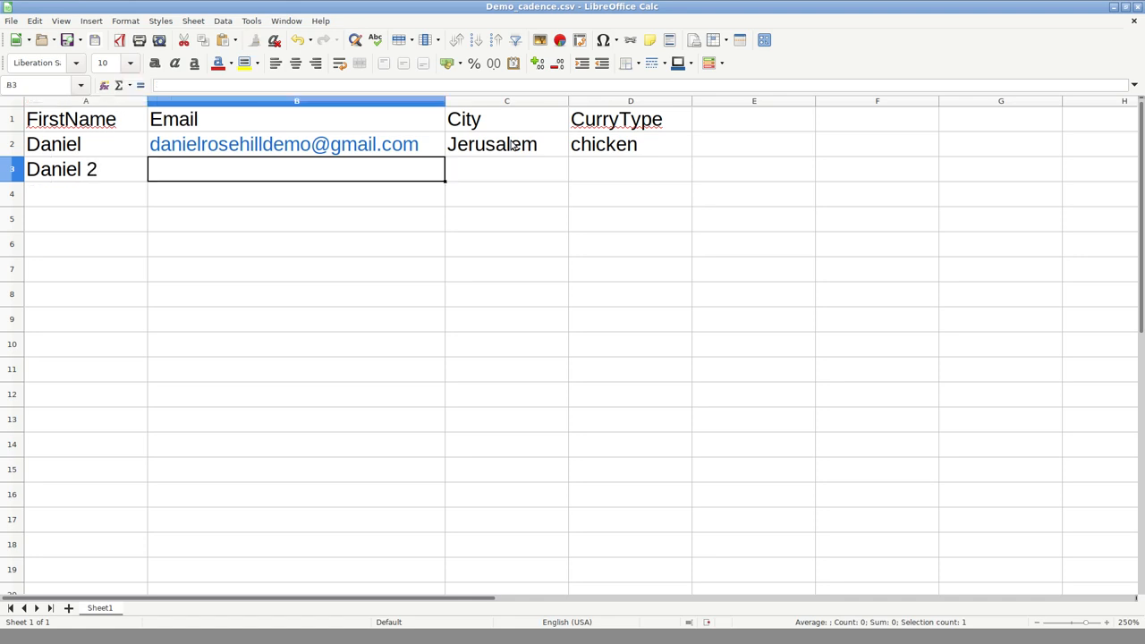
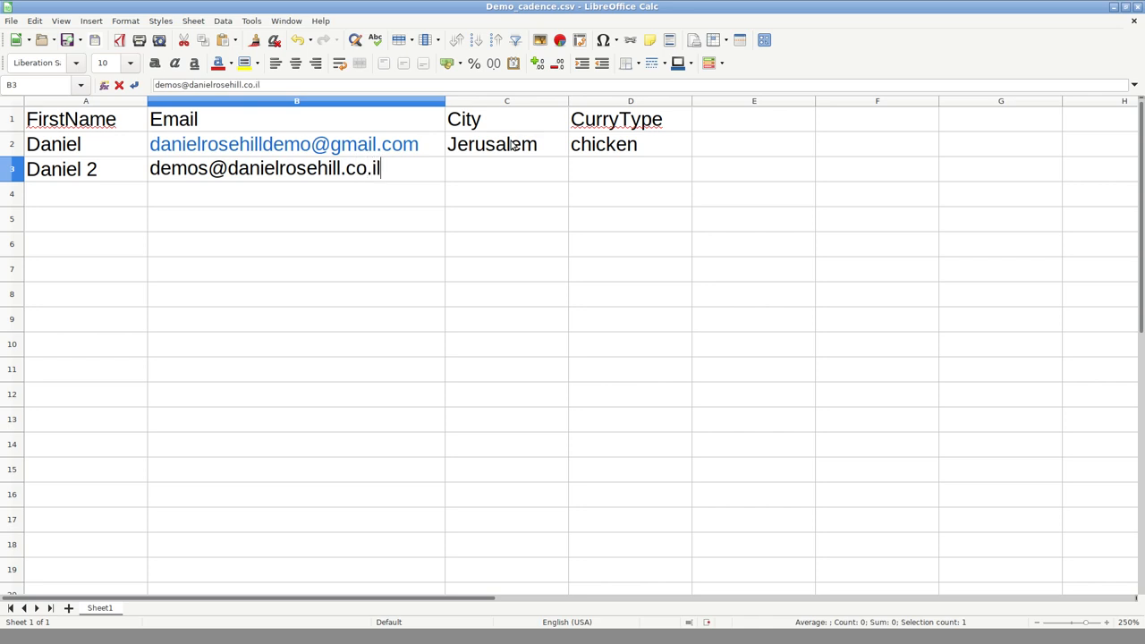
pyautogui.write('Tel Avi')
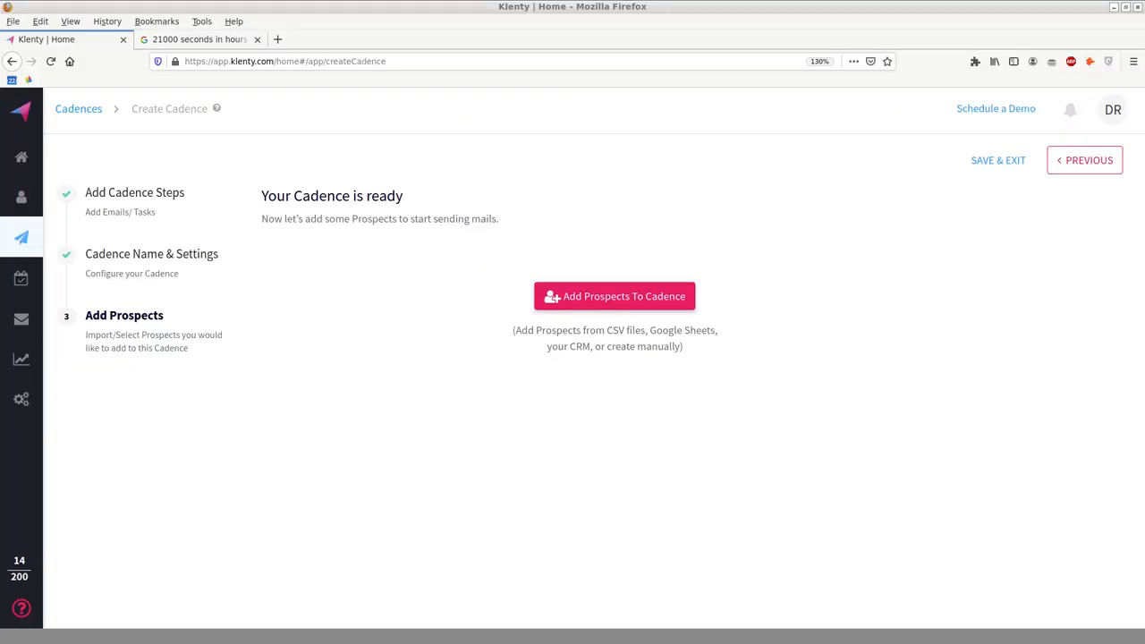
# Add prospects to the cadence by uploading the CSV and reach the field-mapping screen.
pyautogui.click(616, 297)
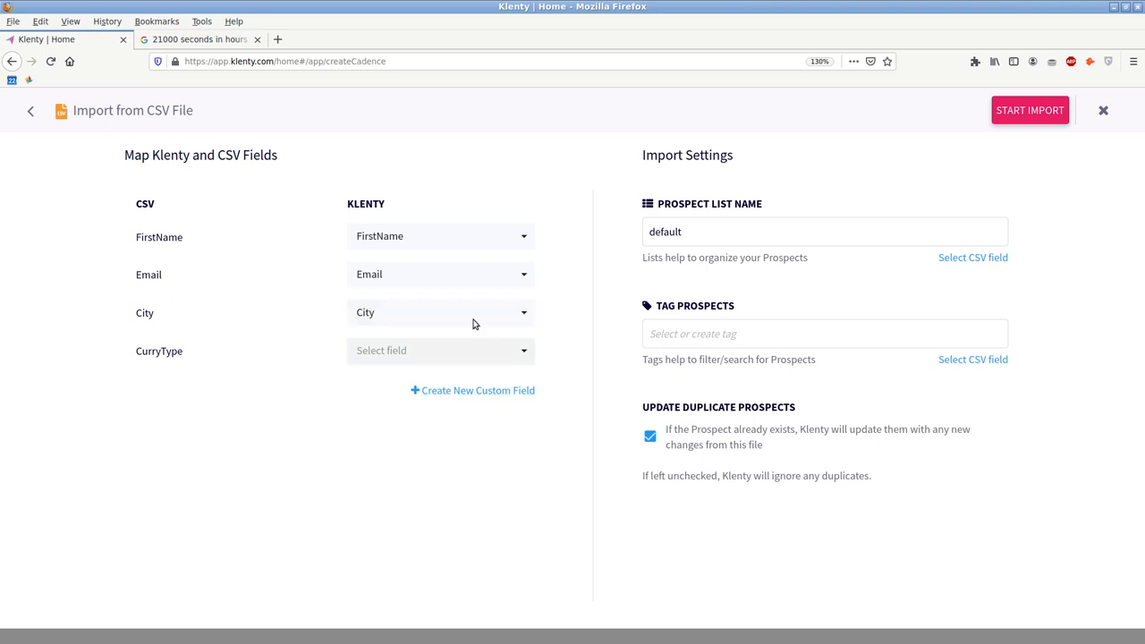
pyautogui.moveTo(887, 590)
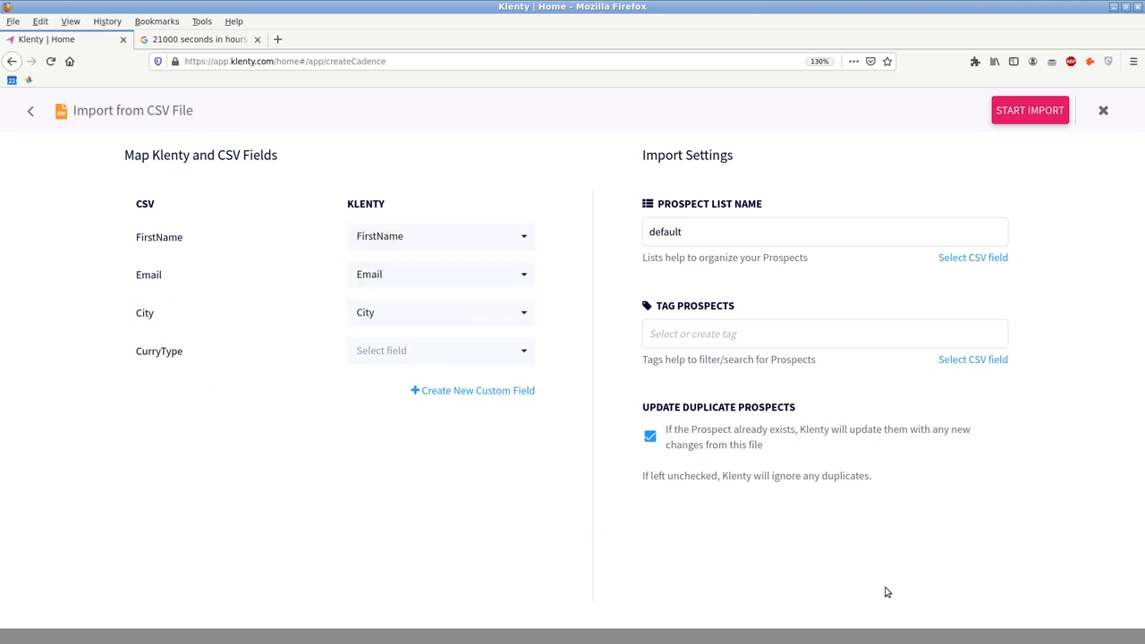
pyautogui.moveTo(136, 177)
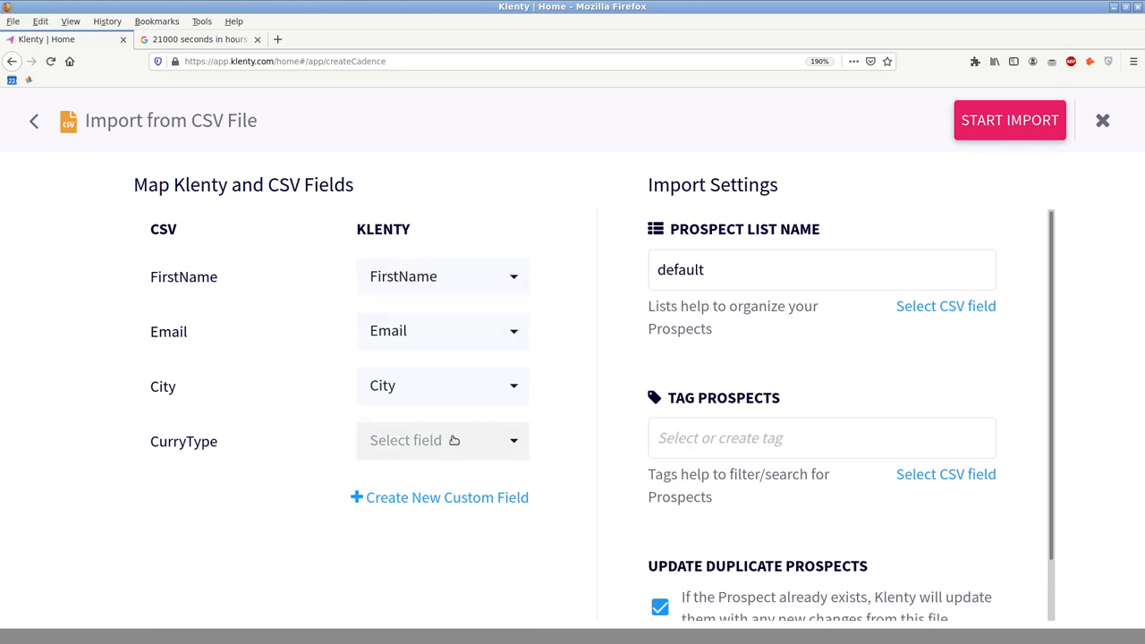
# Keep CurryType mapped, name the list Jerusalem_Curry_Outreach and tag prospects 010520.
pyautogui.click(440, 440)
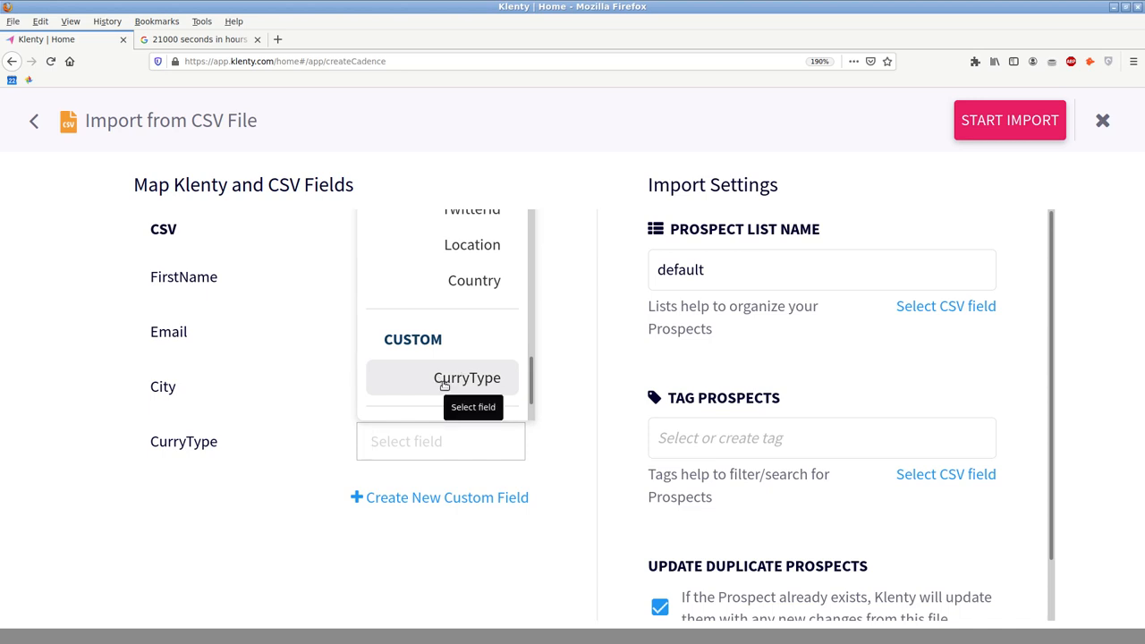
pyautogui.click(465, 375)
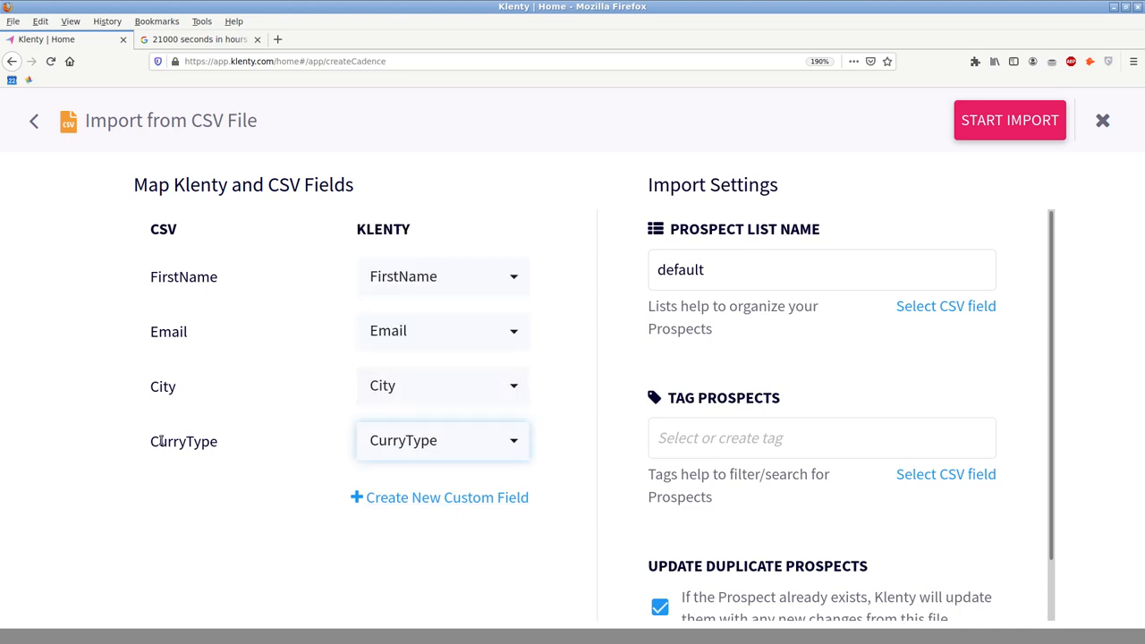
pyautogui.moveTo(163, 440)
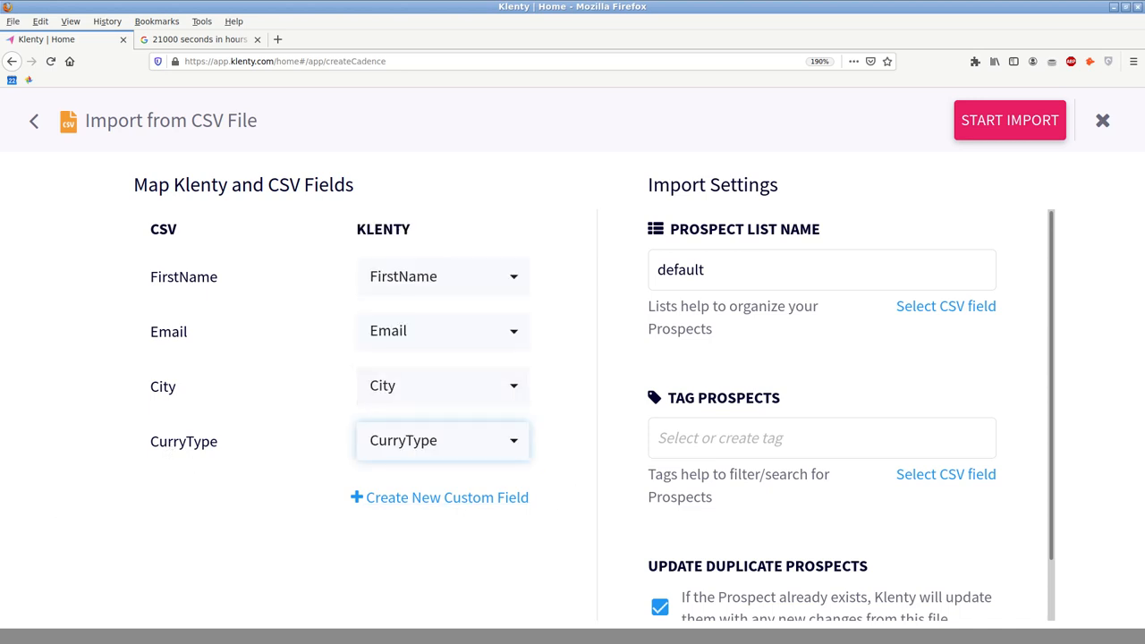
pyautogui.click(805, 268)
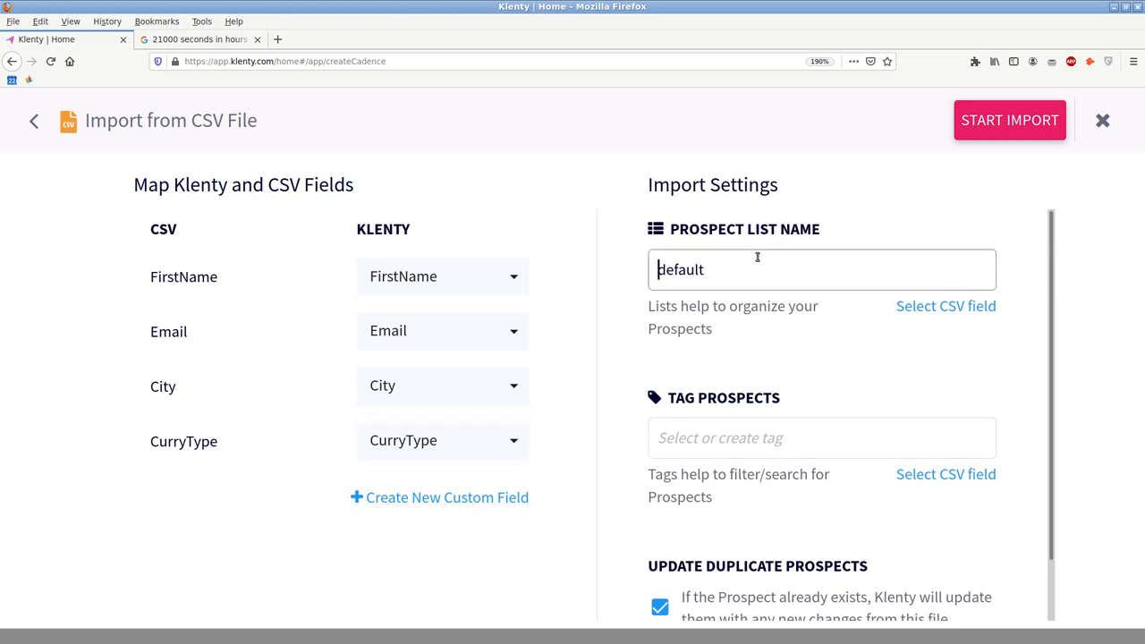
pyautogui.doubleClick(680, 269)
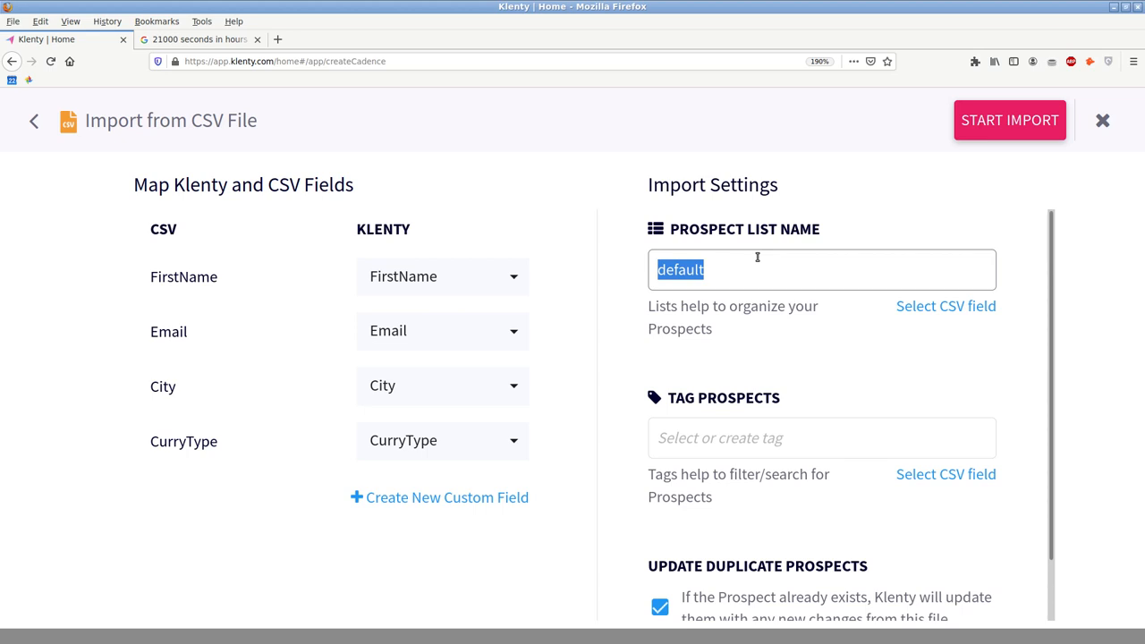
pyautogui.write('Jerusalem_Curry_Outreach_')
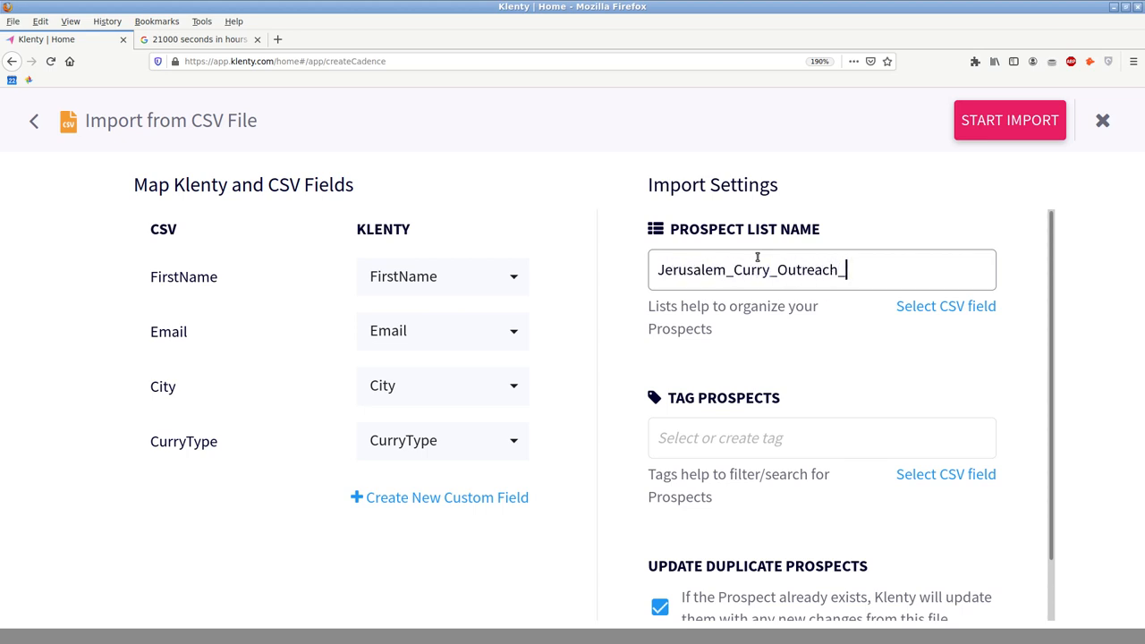
pyautogui.write('0105')
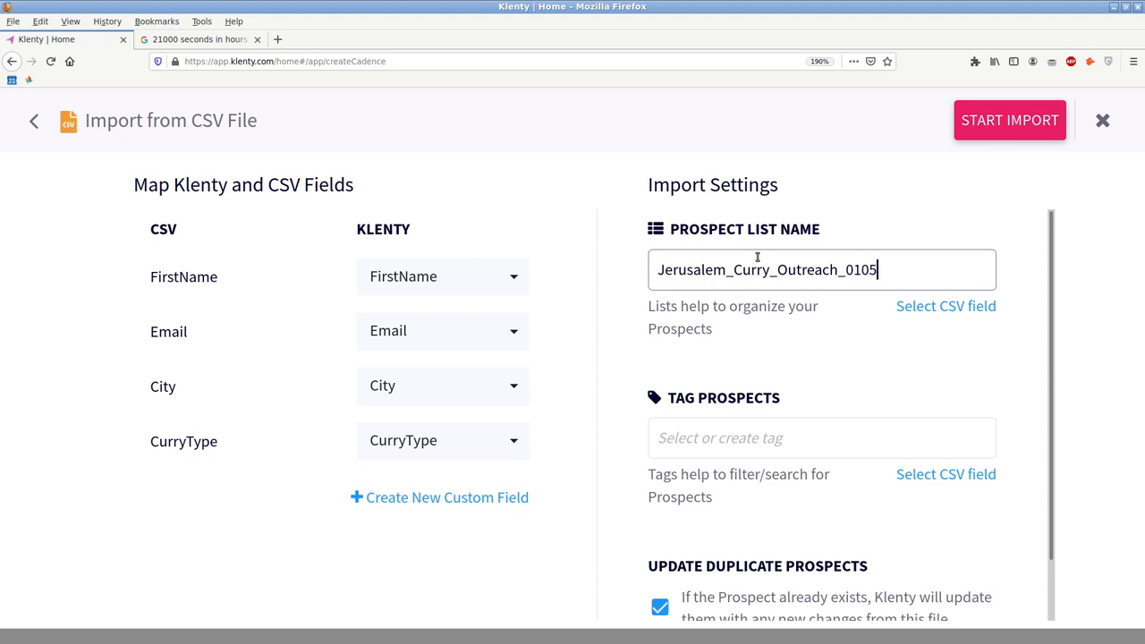
# Review the remaining import settings and start importing the 2 prospects.
pyautogui.scroll(-3)
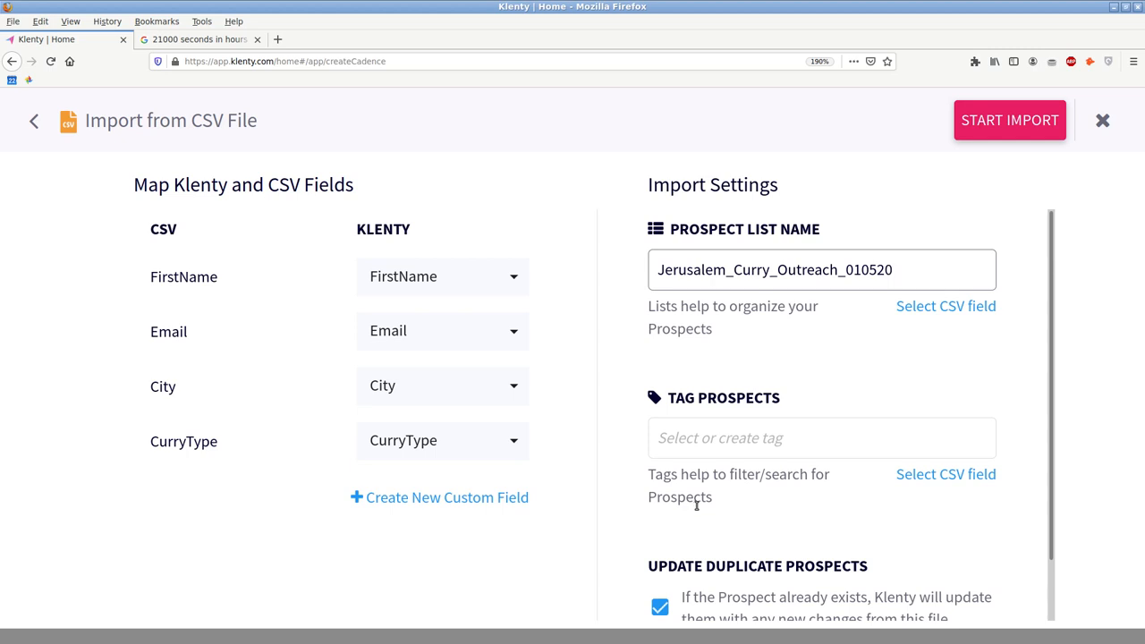
pyautogui.scroll(-3)
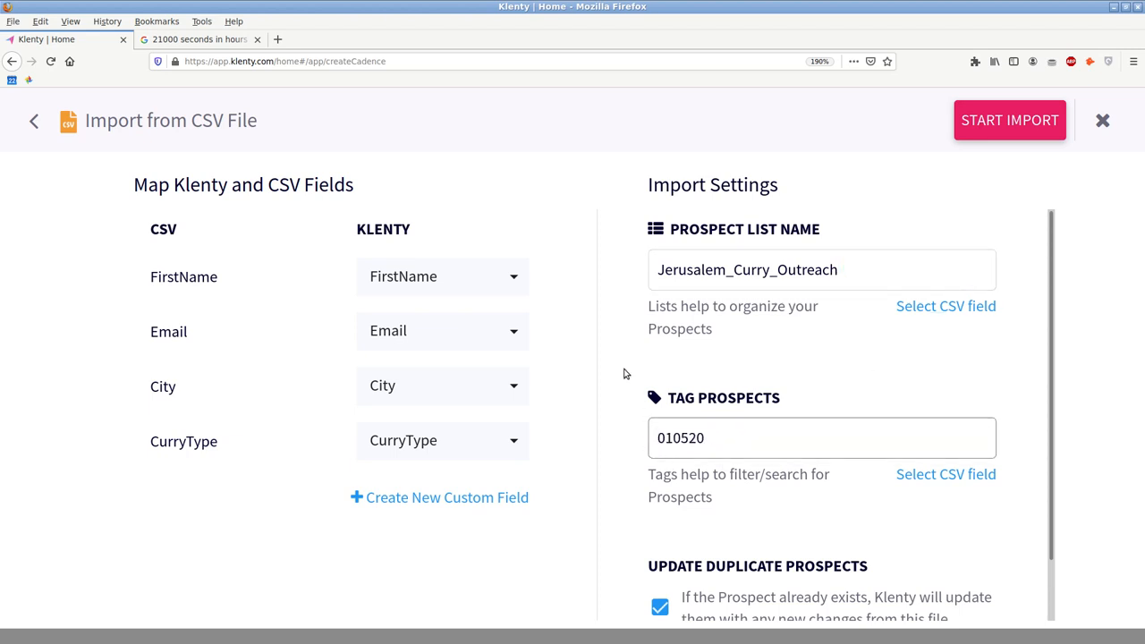
pyautogui.click(1009, 120)
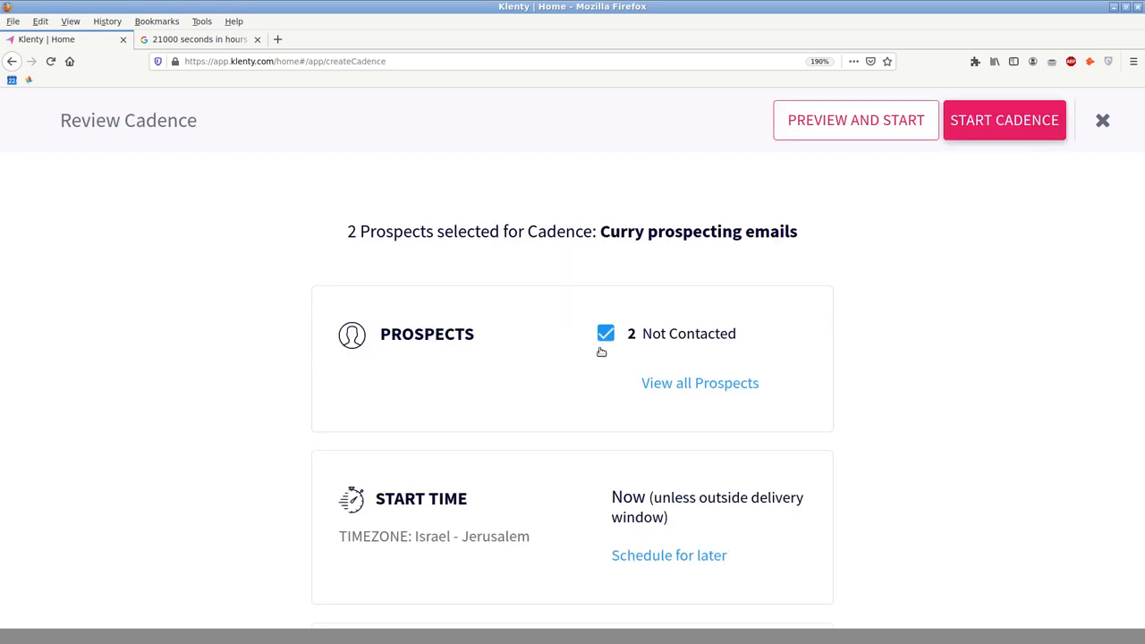
pyautogui.moveTo(558, 361)
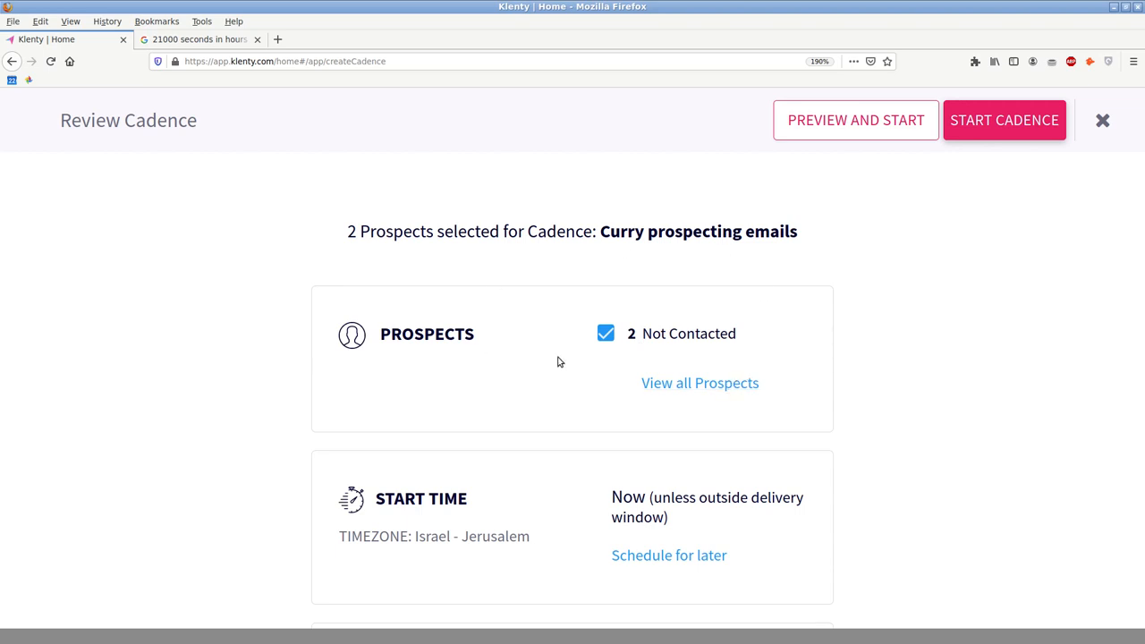
pyautogui.moveTo(812, 246)
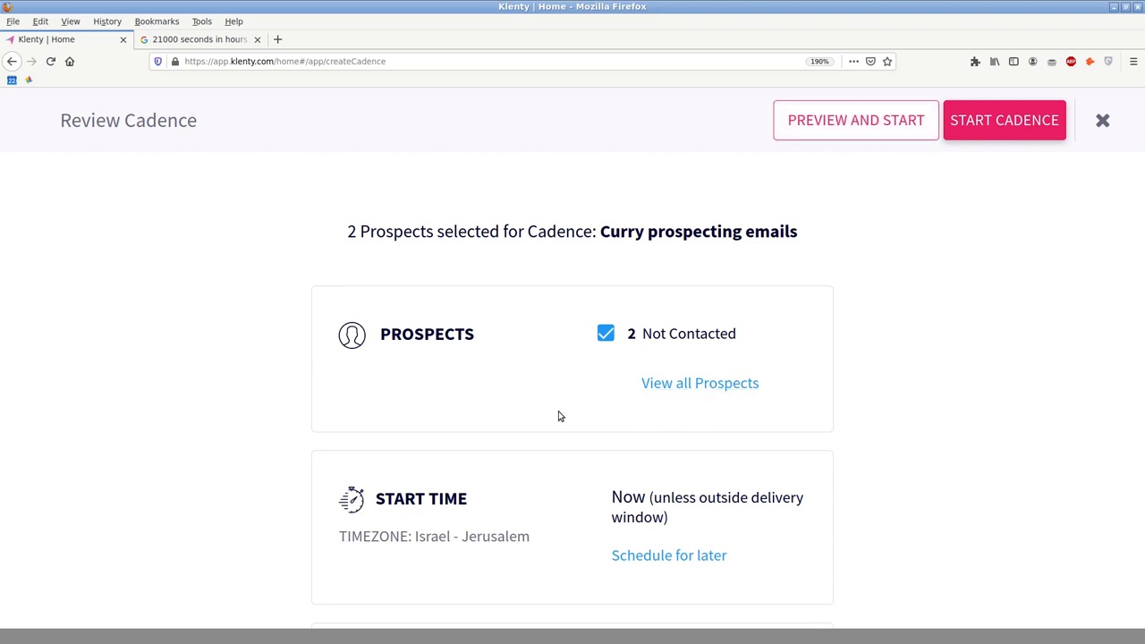
pyautogui.moveTo(855, 120)
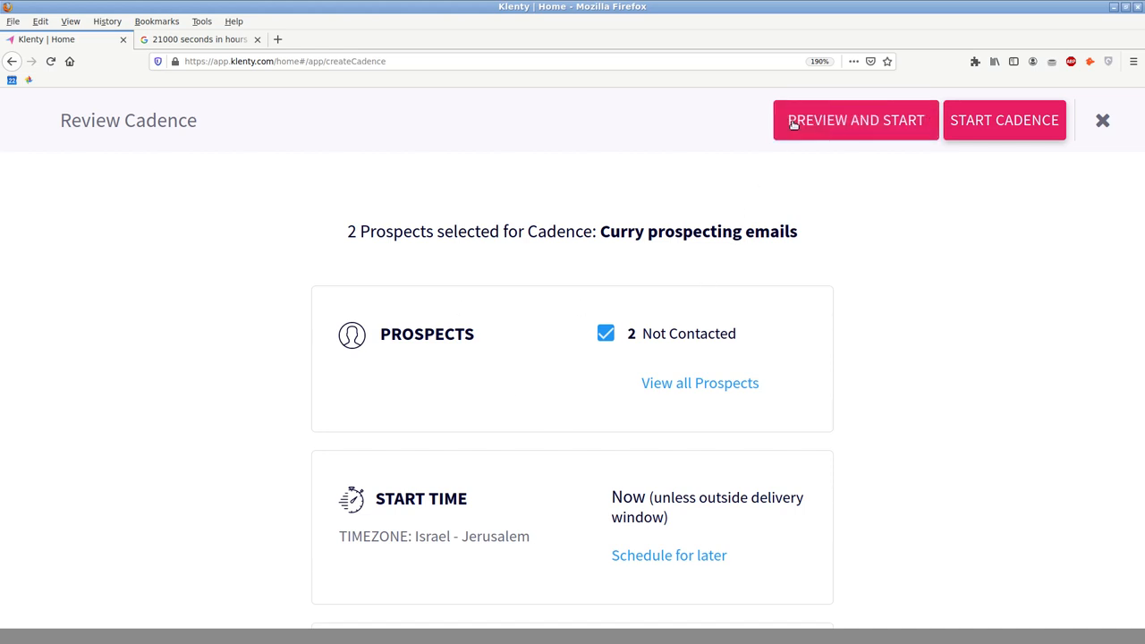
# Preview the Step 1 curry offer email, checking the personalised word chicken.
pyautogui.click(855, 120)
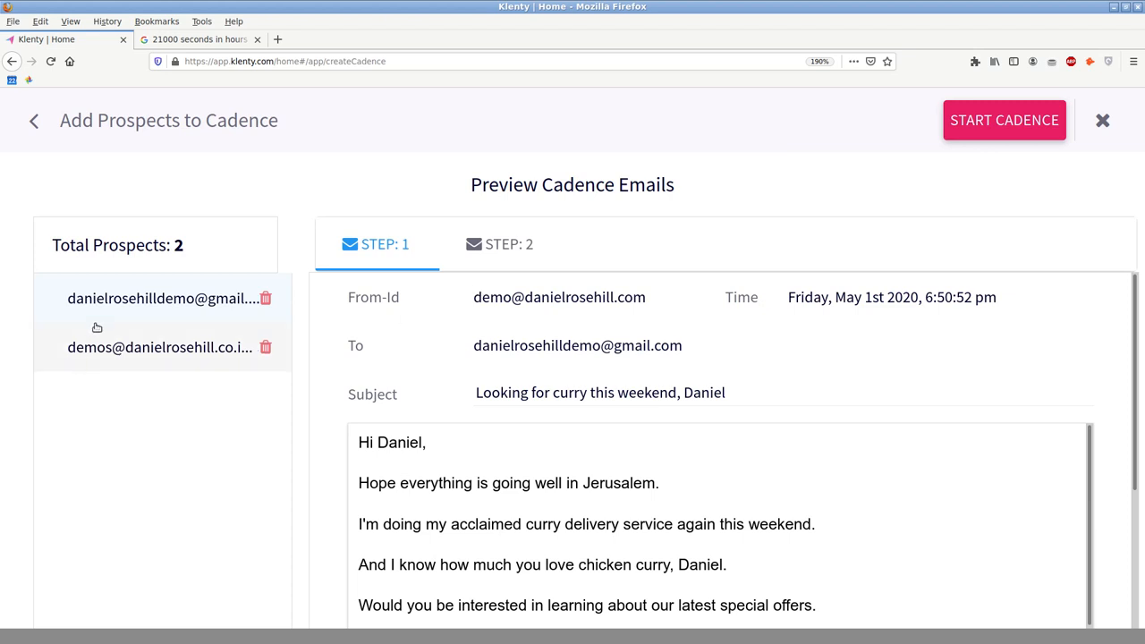
pyautogui.moveTo(152, 308)
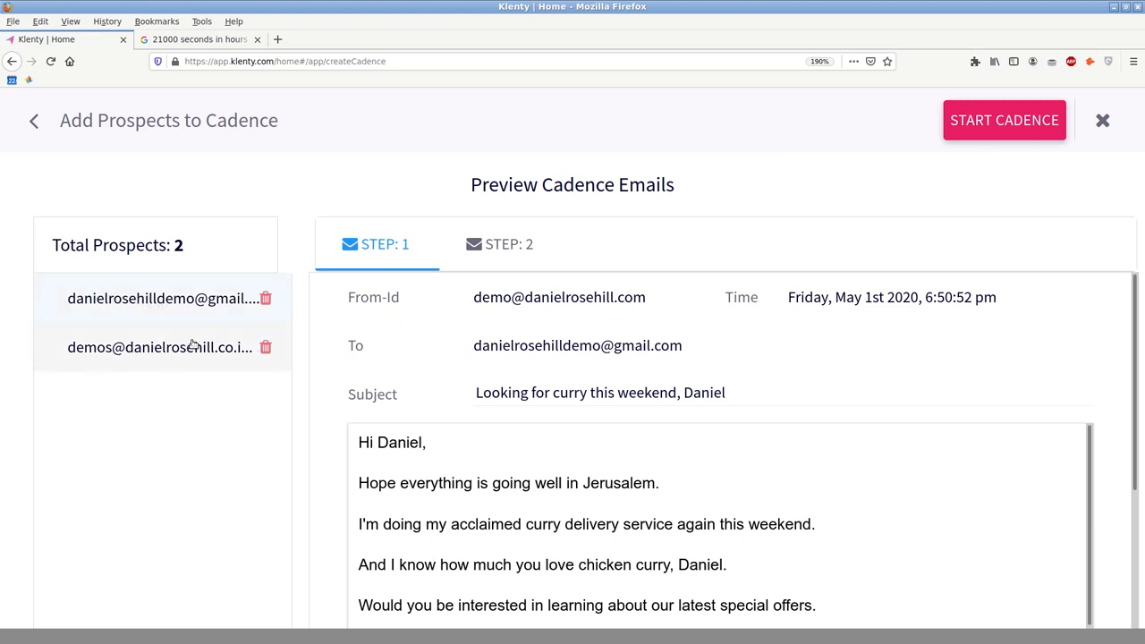
pyautogui.click(508, 244)
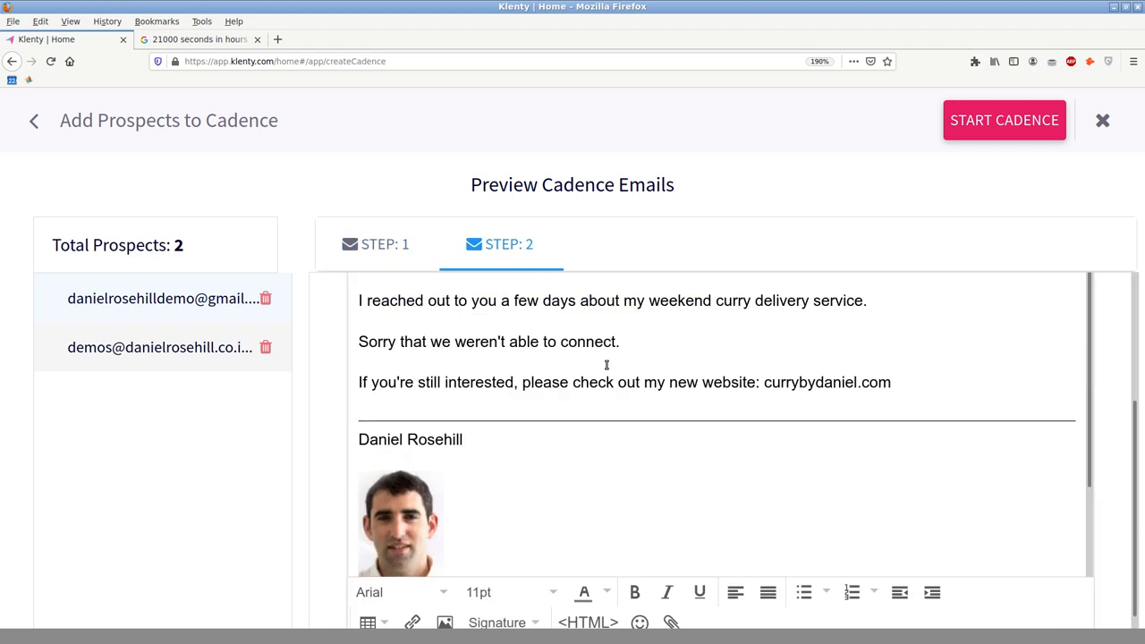
pyautogui.click(384, 243)
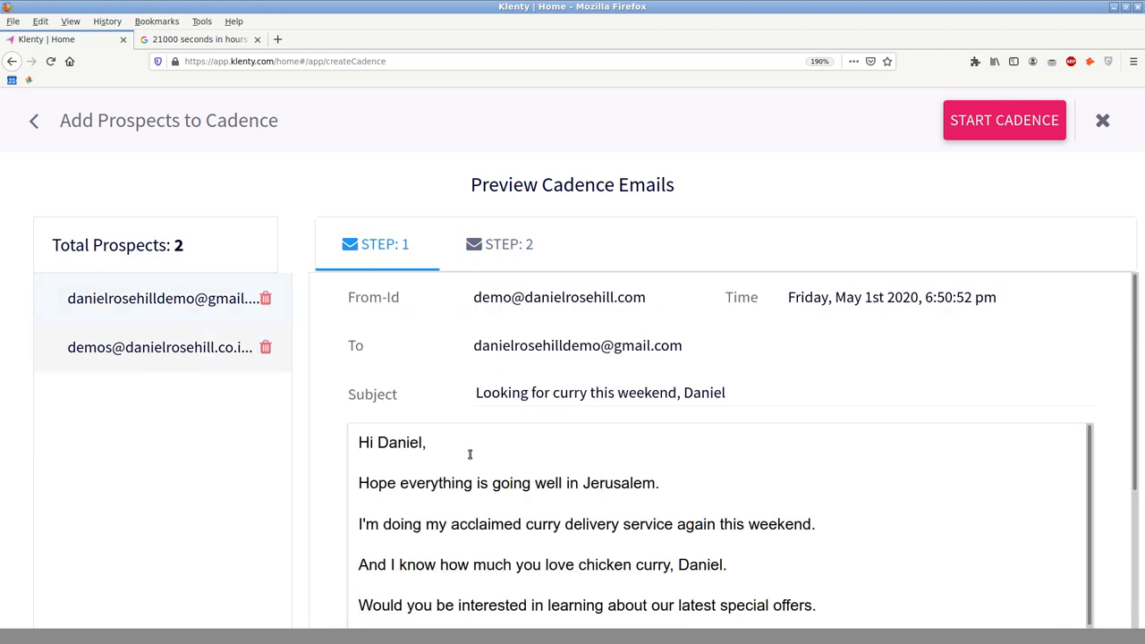
pyautogui.scroll(-3)
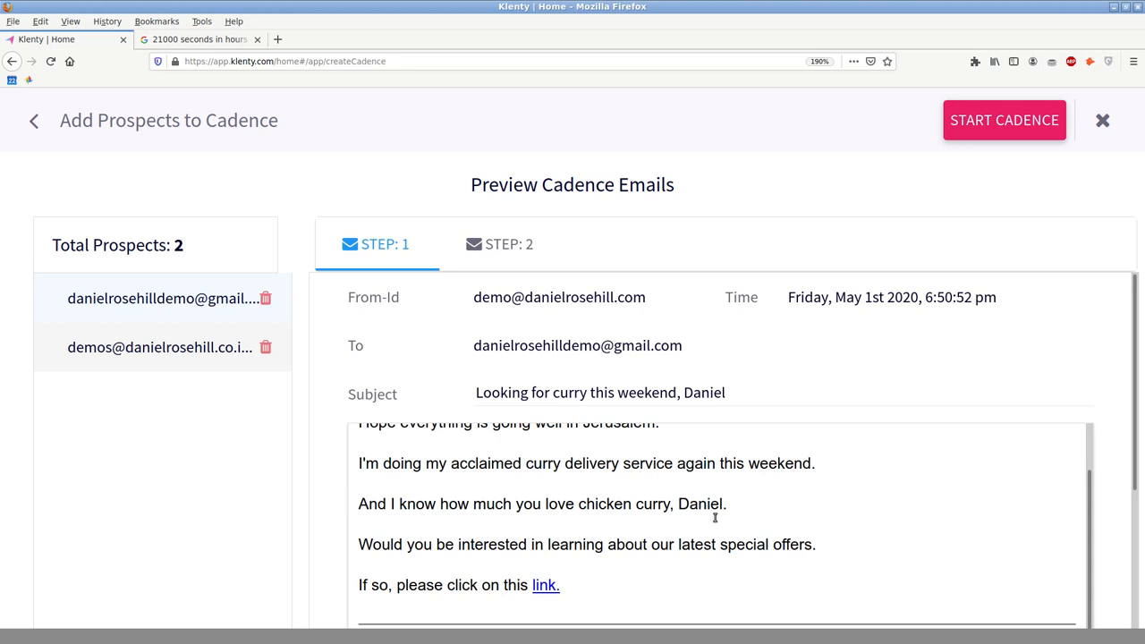
pyautogui.doubleClick(606, 504)
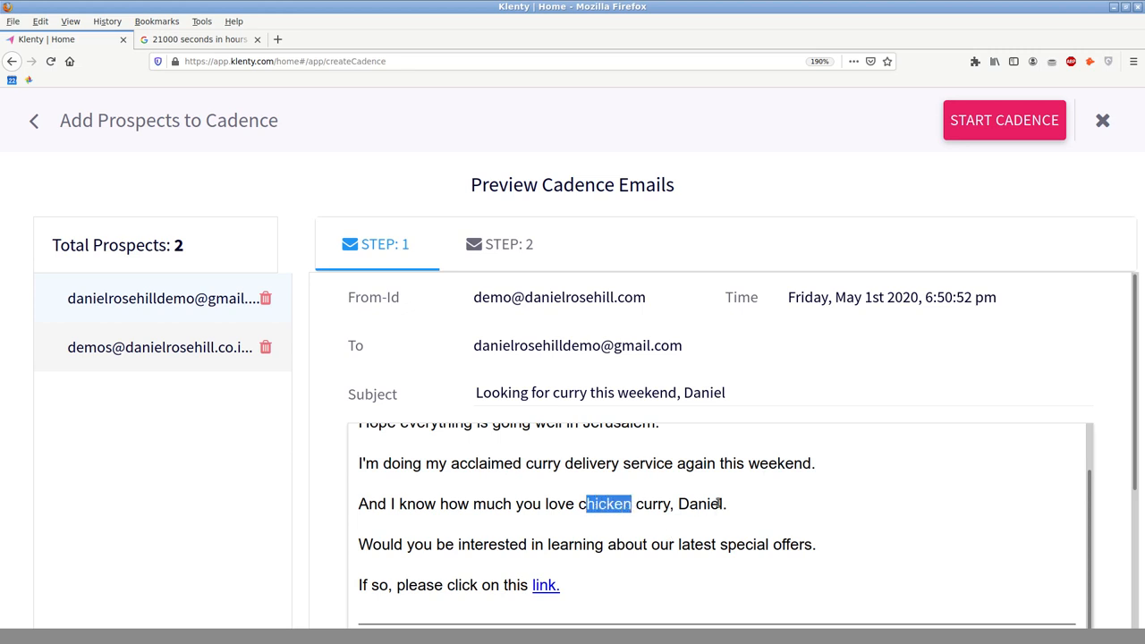
pyautogui.scroll(-3)
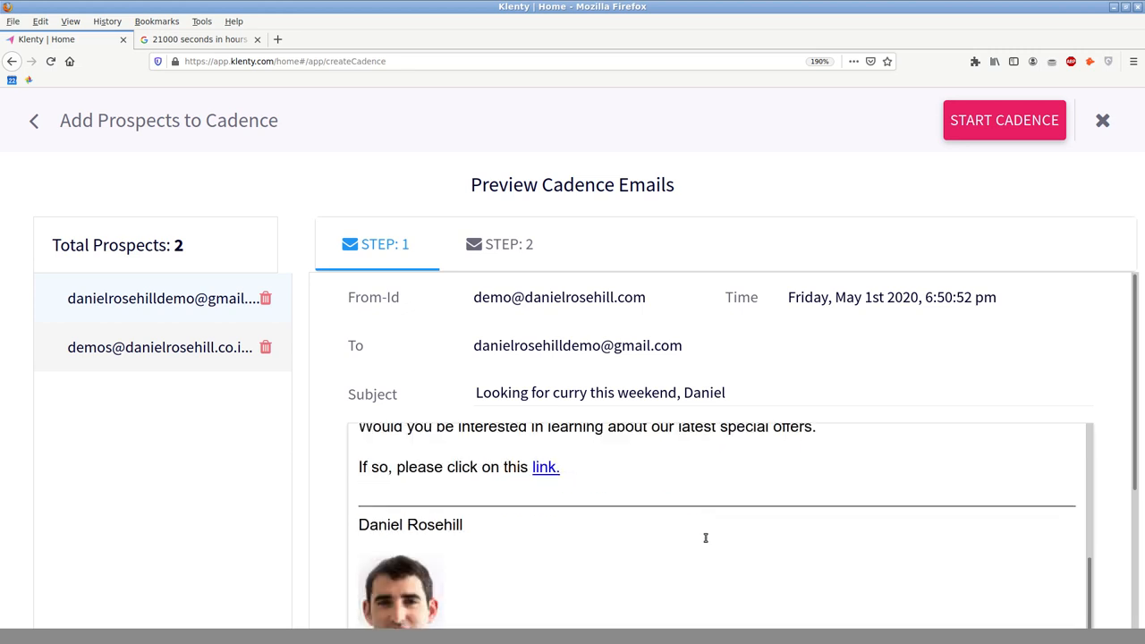
pyautogui.scroll(-3)
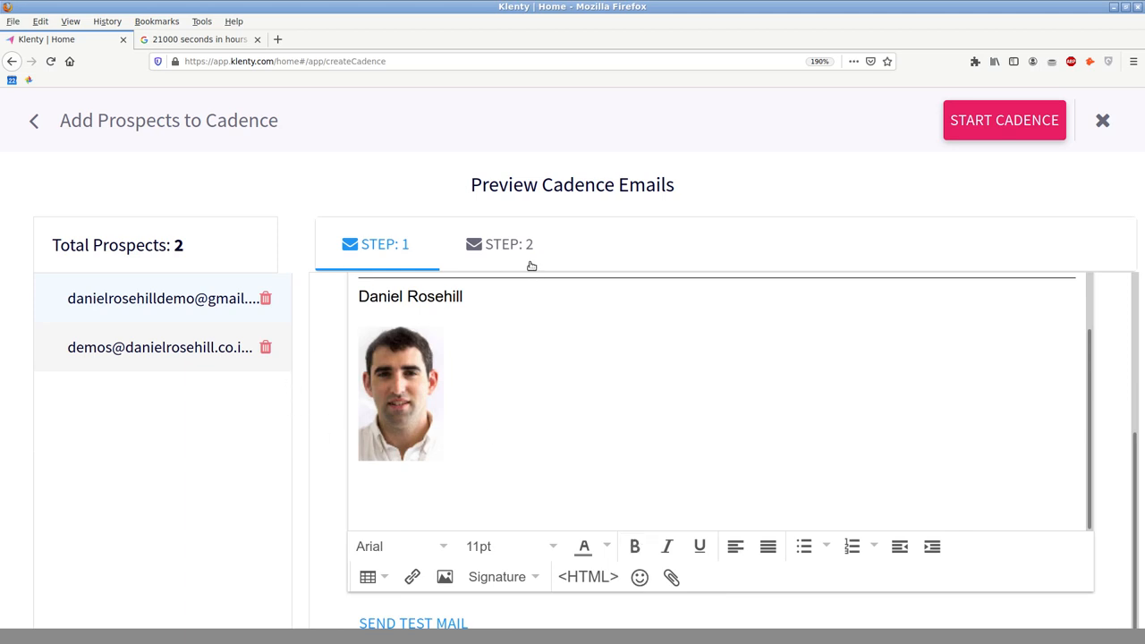
# Preview the Step 2 follow-up email 'Did you get my curry email, Daniel?' and its greeting.
pyautogui.click(508, 243)
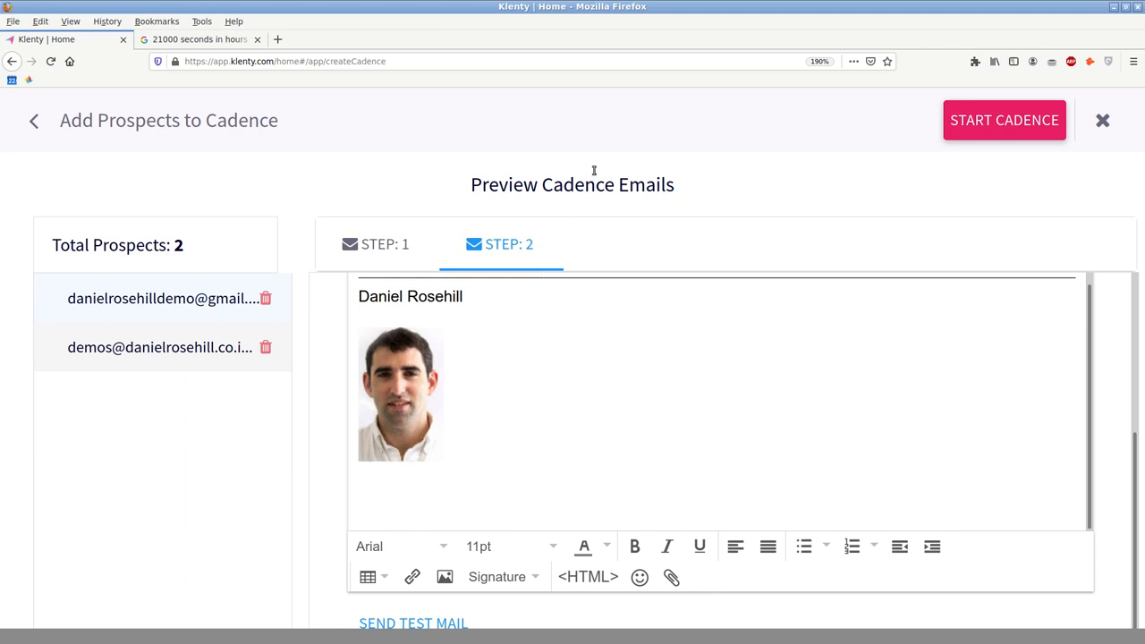
pyautogui.click(385, 244)
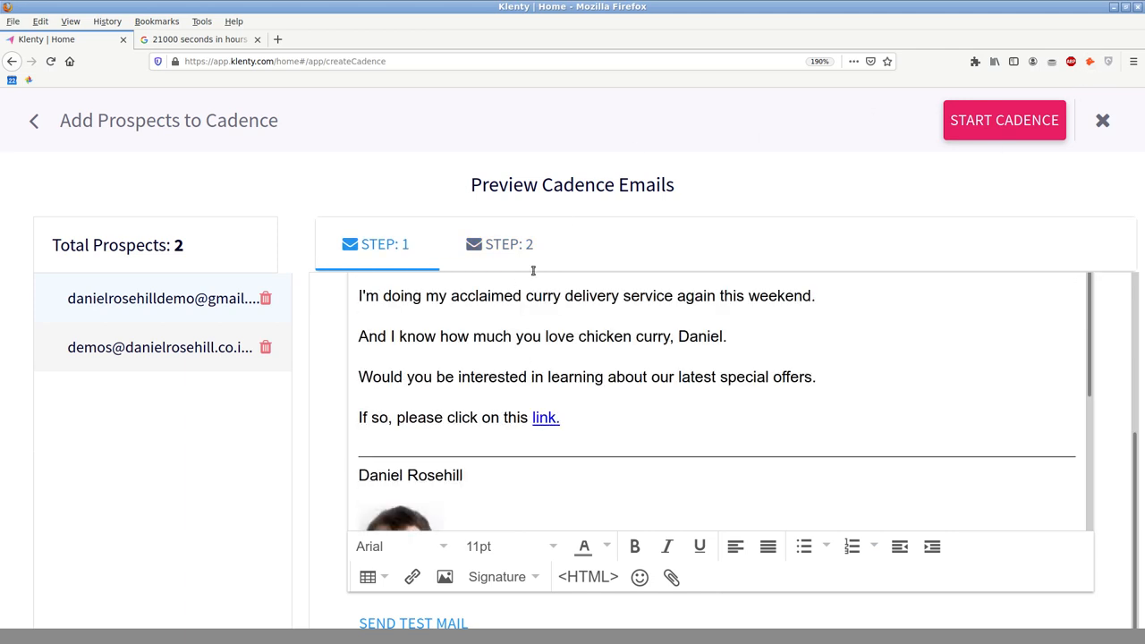
pyautogui.click(508, 244)
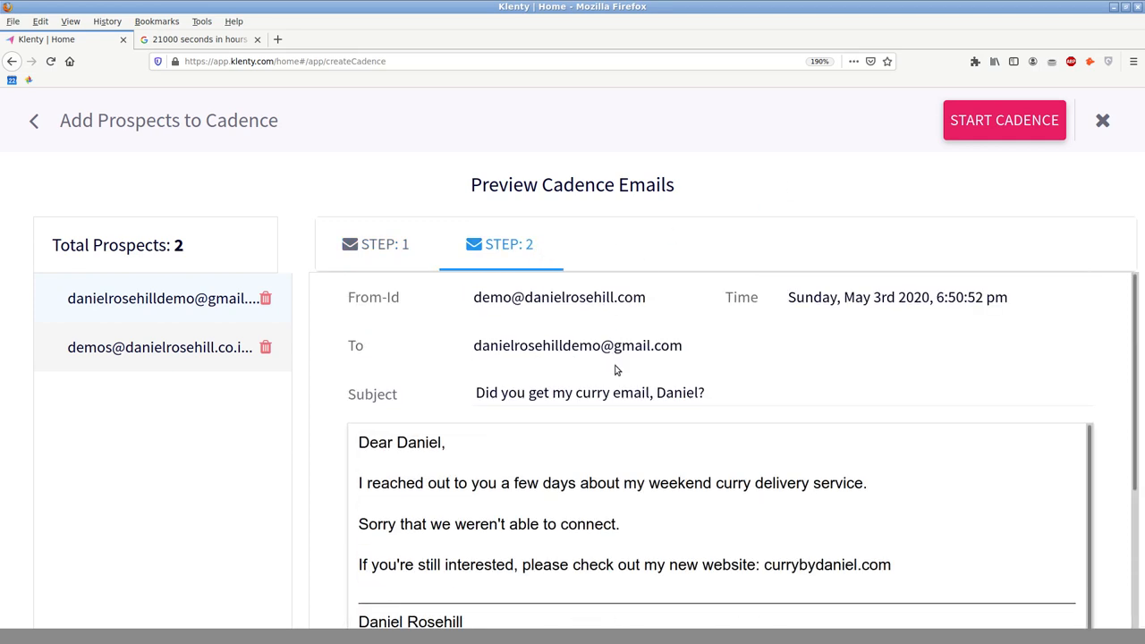
pyautogui.scroll(-3)
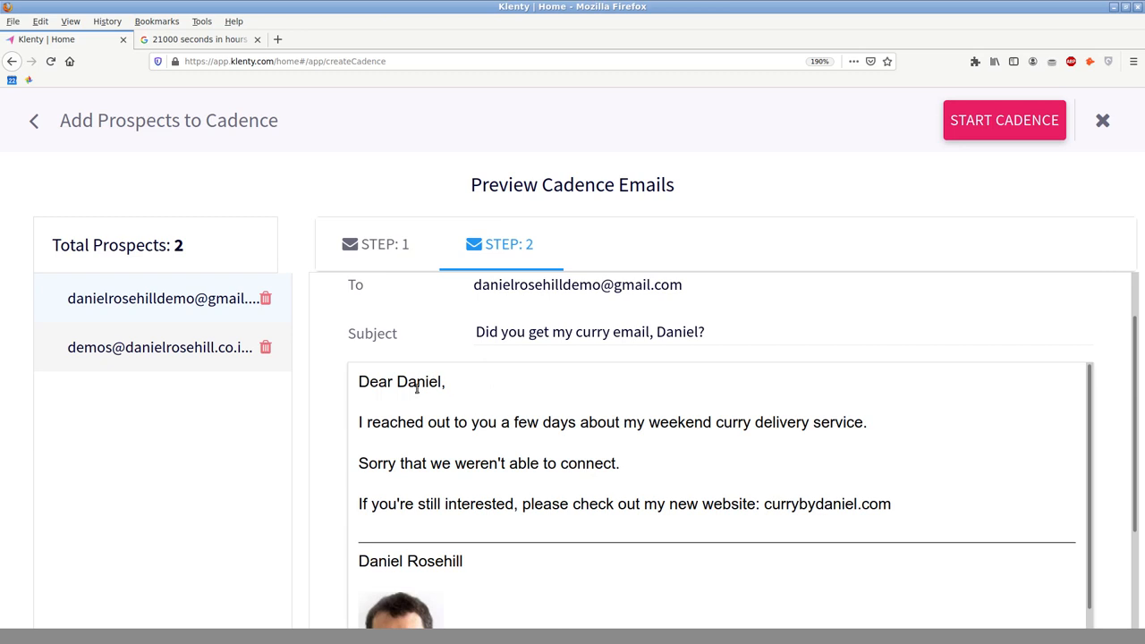
pyautogui.doubleClick(401, 381)
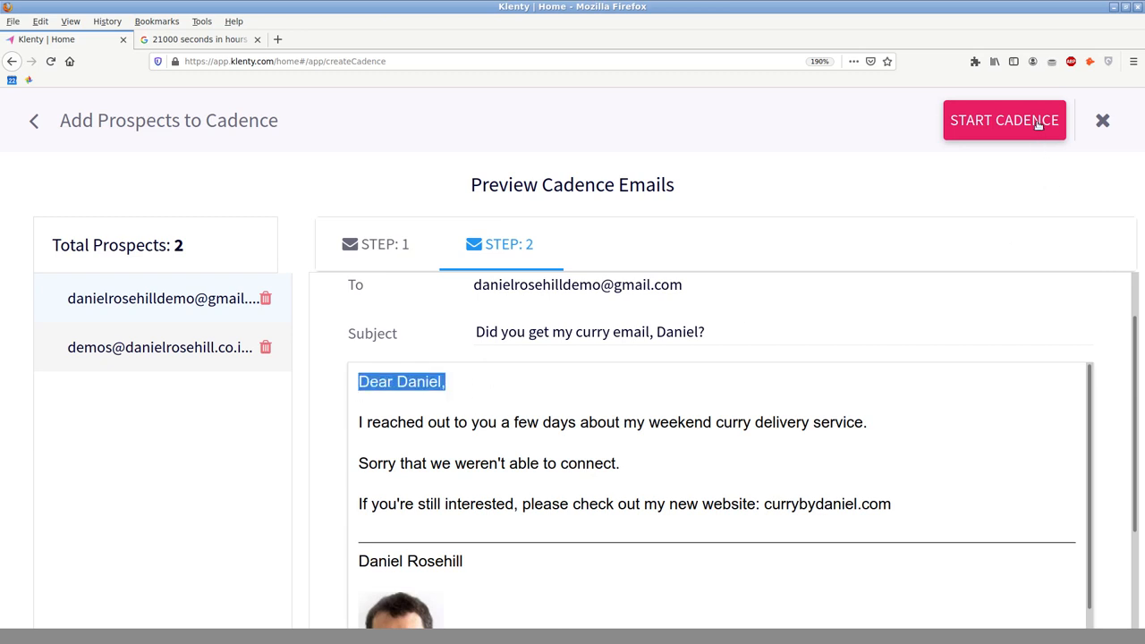
# Start the Curry prospecting emails cadence for both prospects and switch to Gmail.
pyautogui.click(1003, 120)
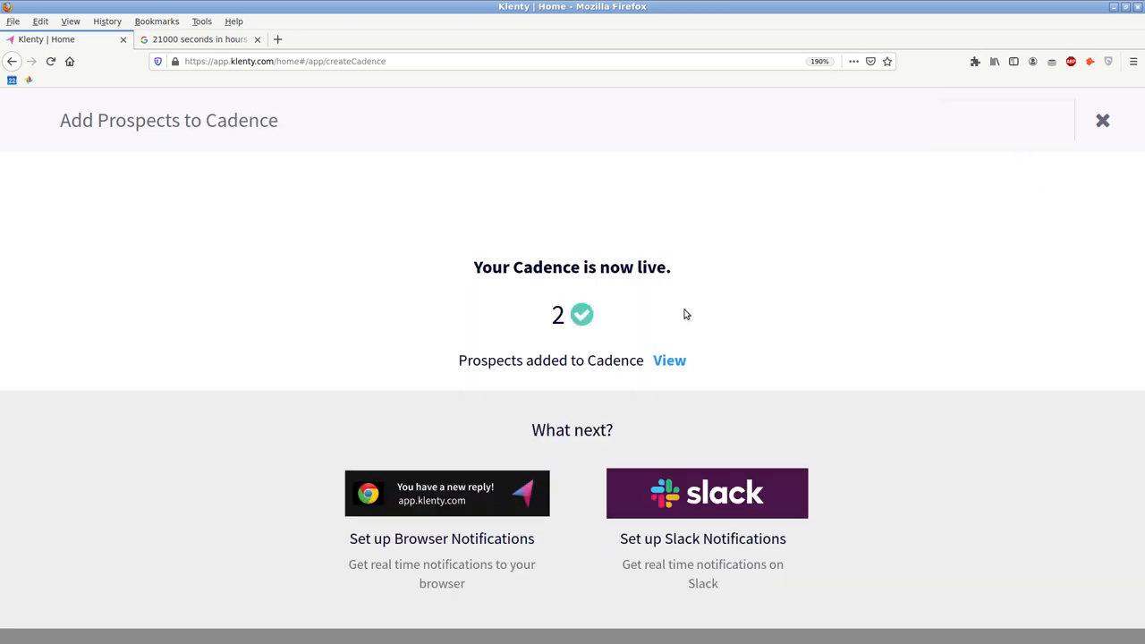
pyautogui.moveTo(1014, 208)
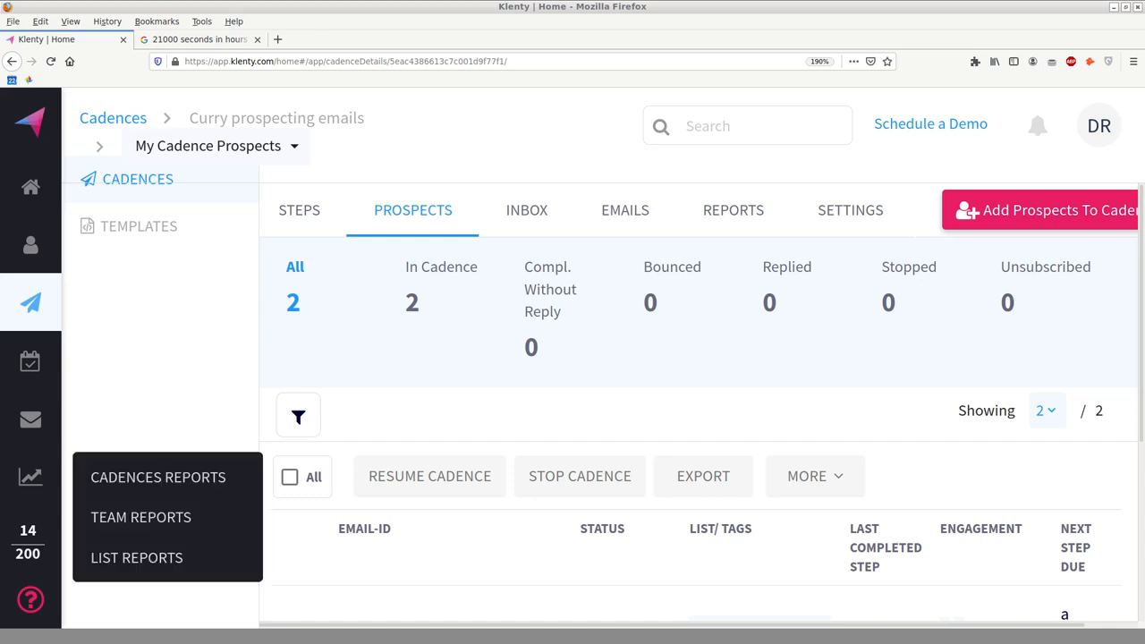
pyautogui.click(197, 40)
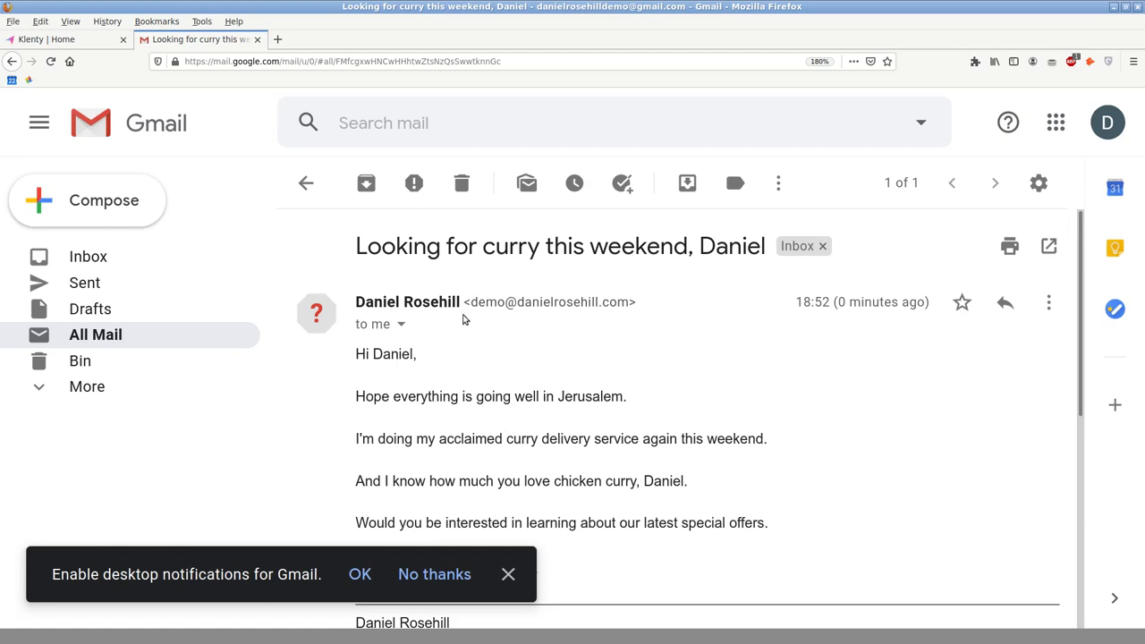
# Check the curry email's sender details, personalised chicken and Jerusalem, and the footer unsubscribe line.
pyautogui.doubleClick(547, 300)
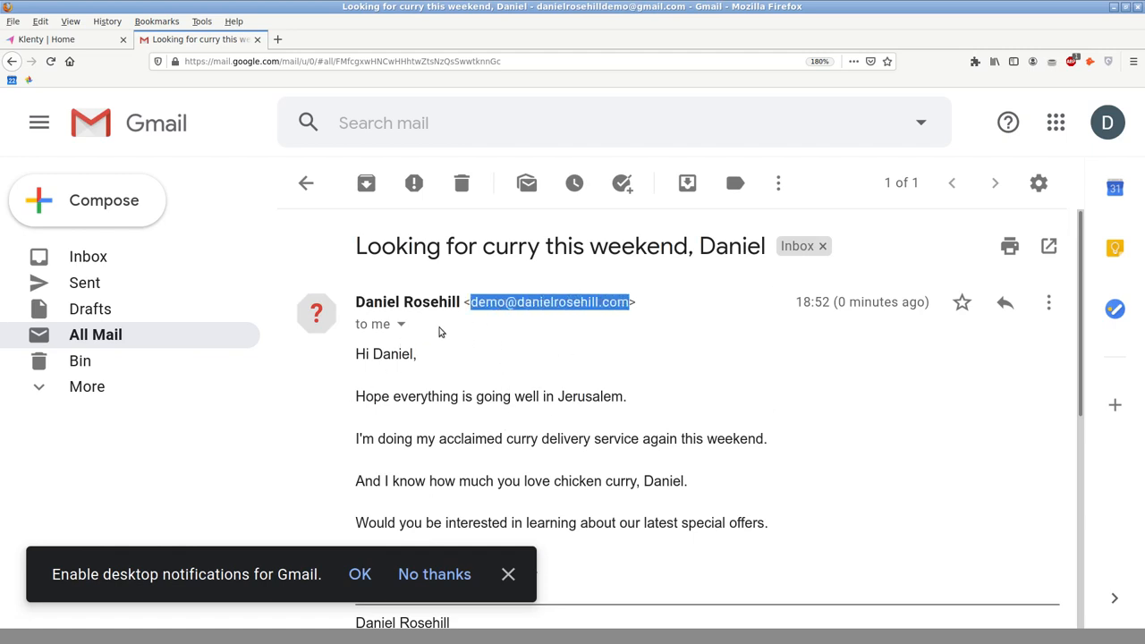
pyautogui.click(747, 336)
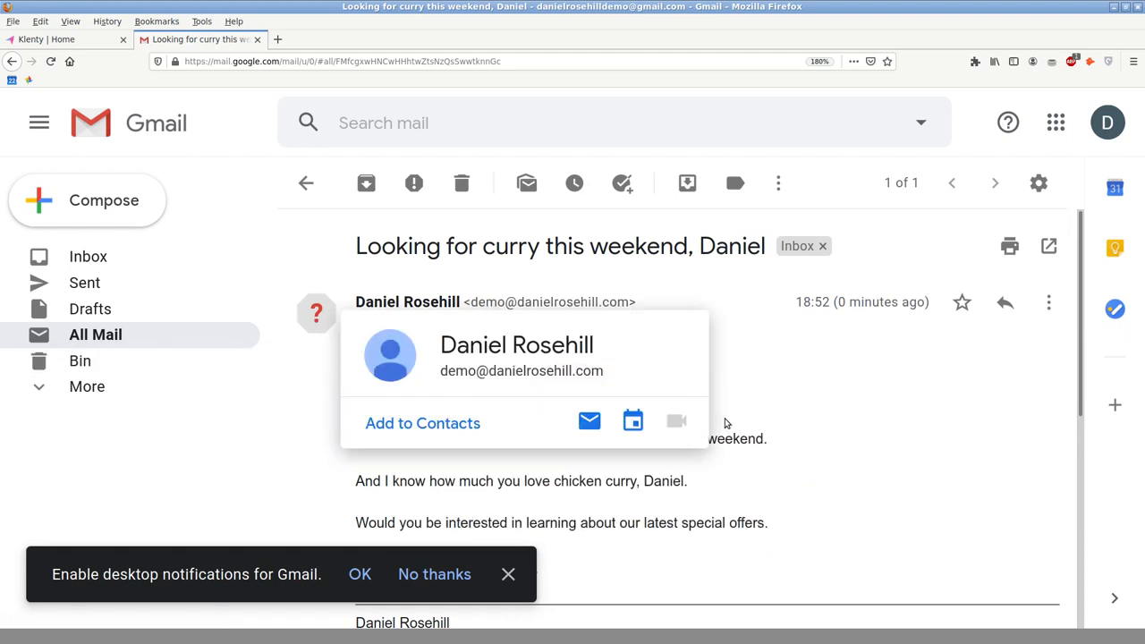
pyautogui.moveTo(839, 426)
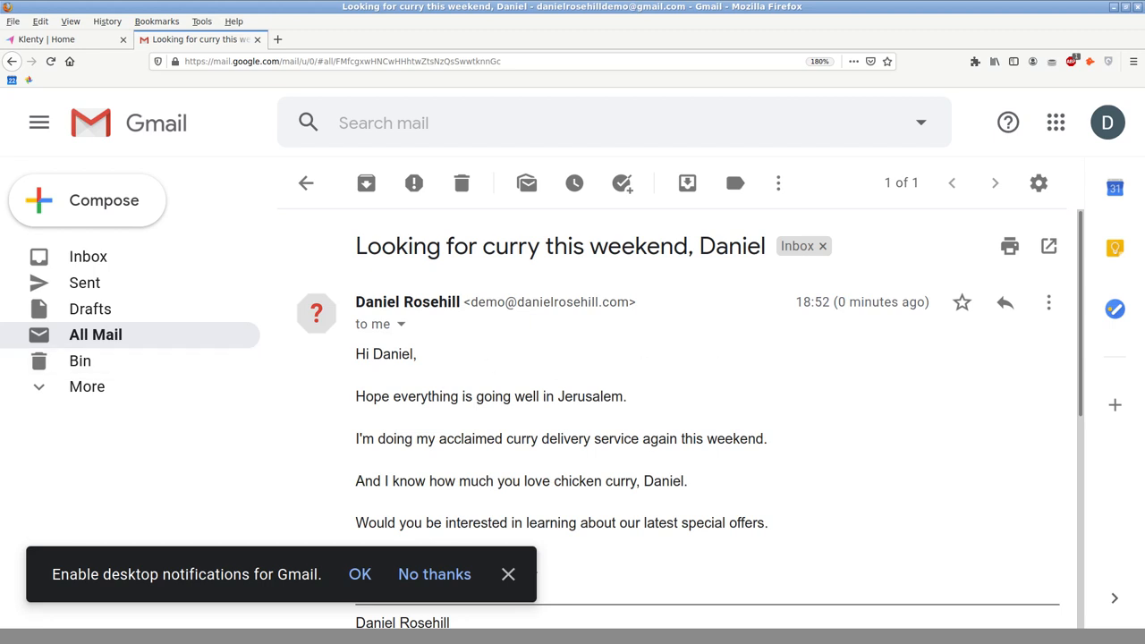
pyautogui.moveTo(197, 508)
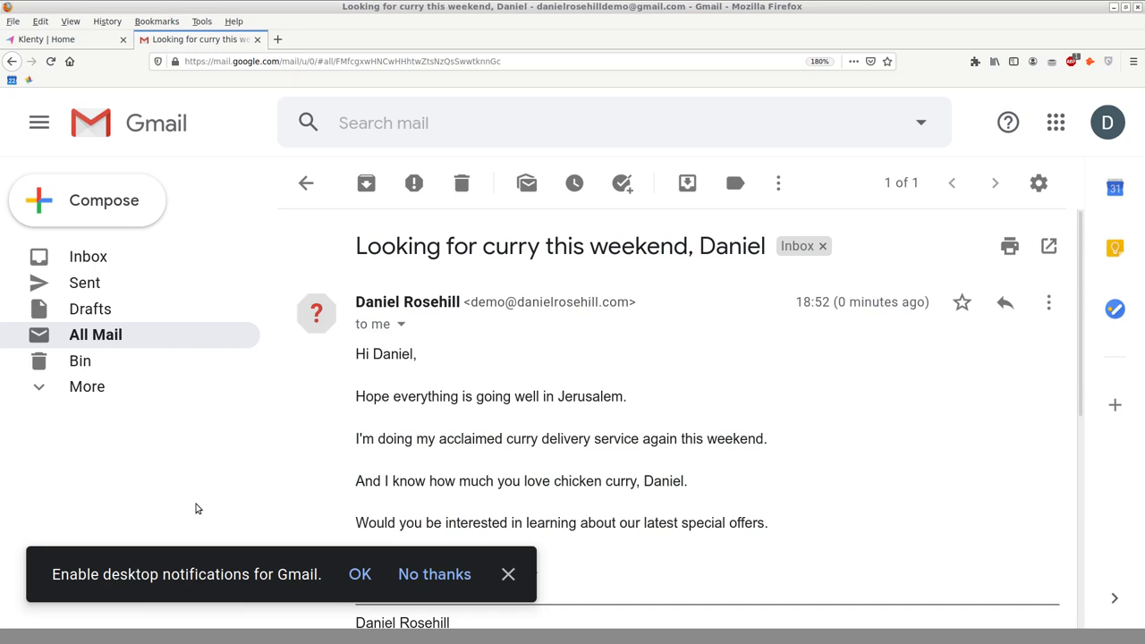
pyautogui.moveTo(315, 311)
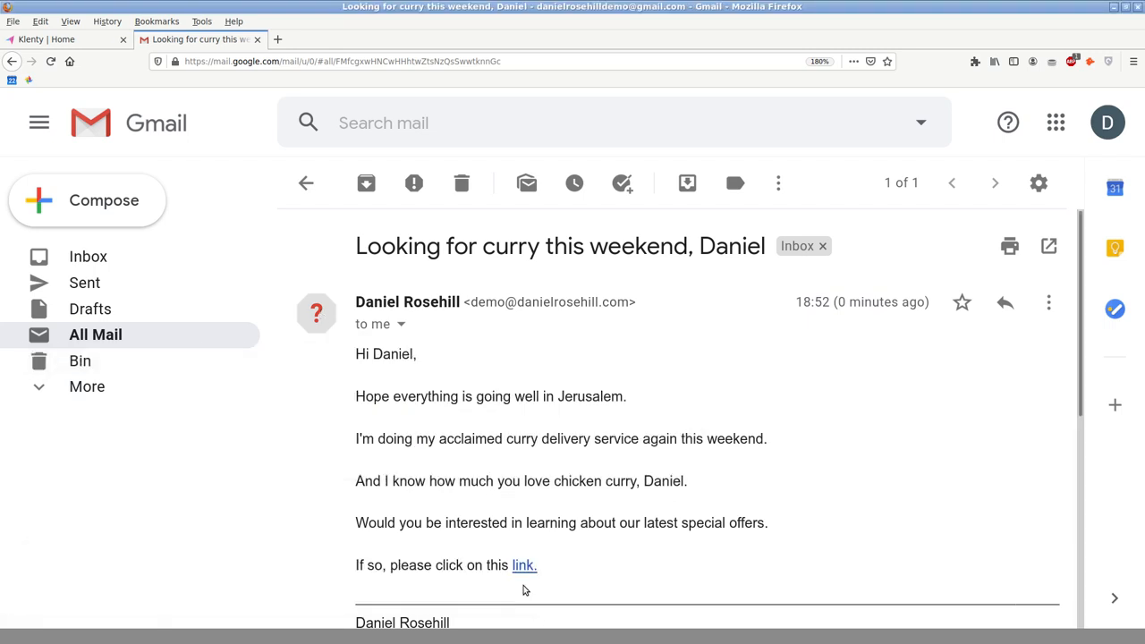
pyautogui.moveTo(562, 472)
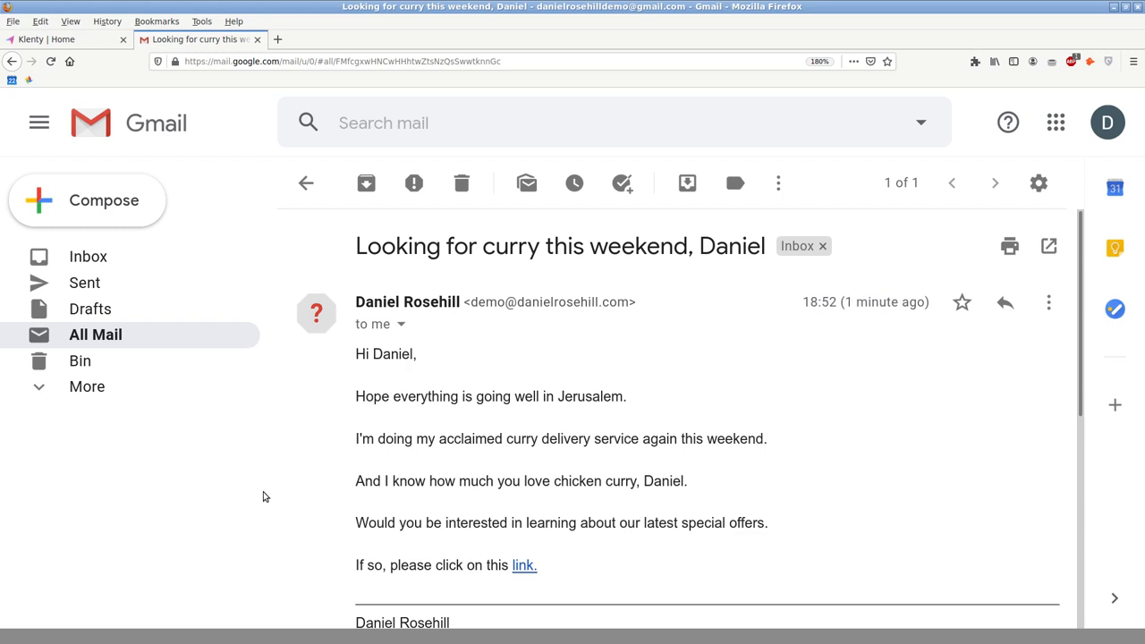
pyautogui.moveTo(634, 422)
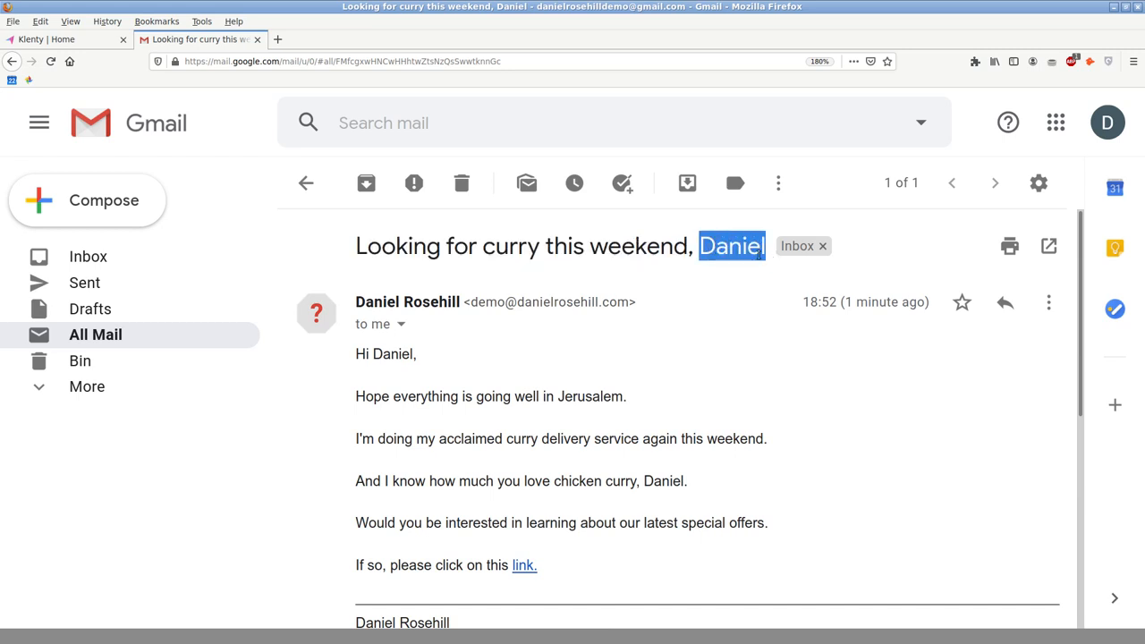
pyautogui.scroll(-3)
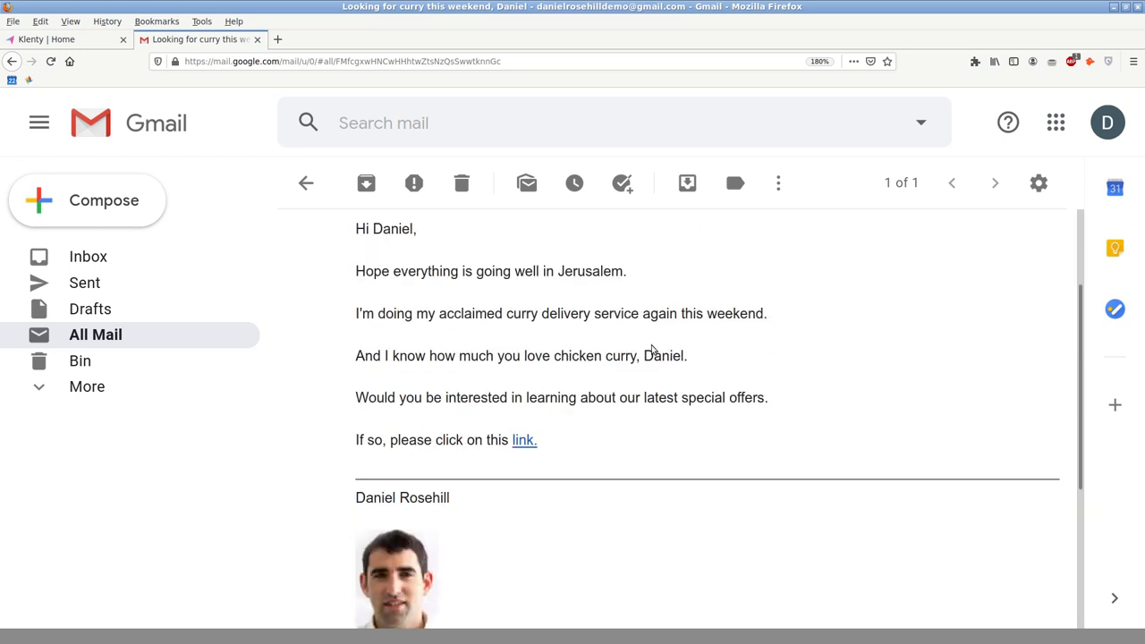
pyautogui.scroll(3)
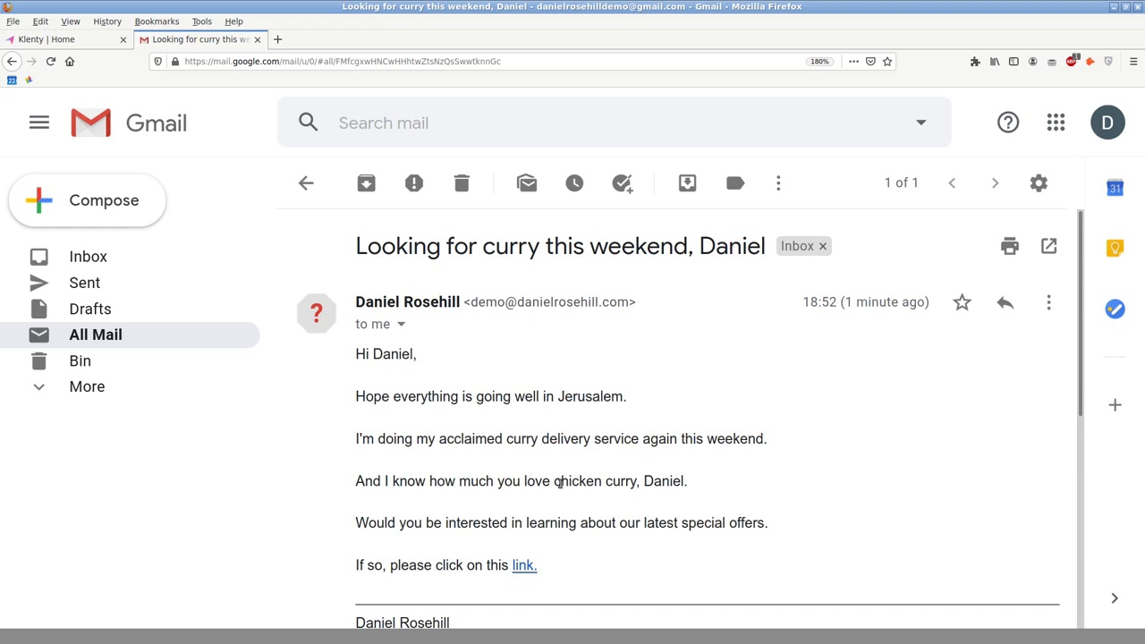
pyautogui.doubleClick(576, 480)
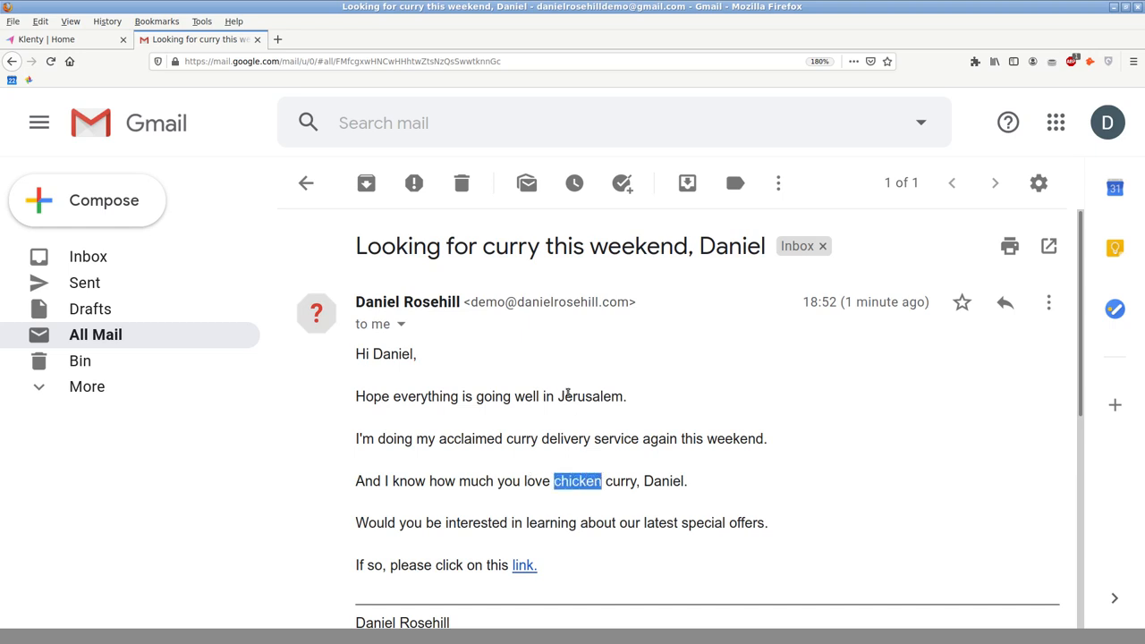
pyautogui.doubleClick(590, 397)
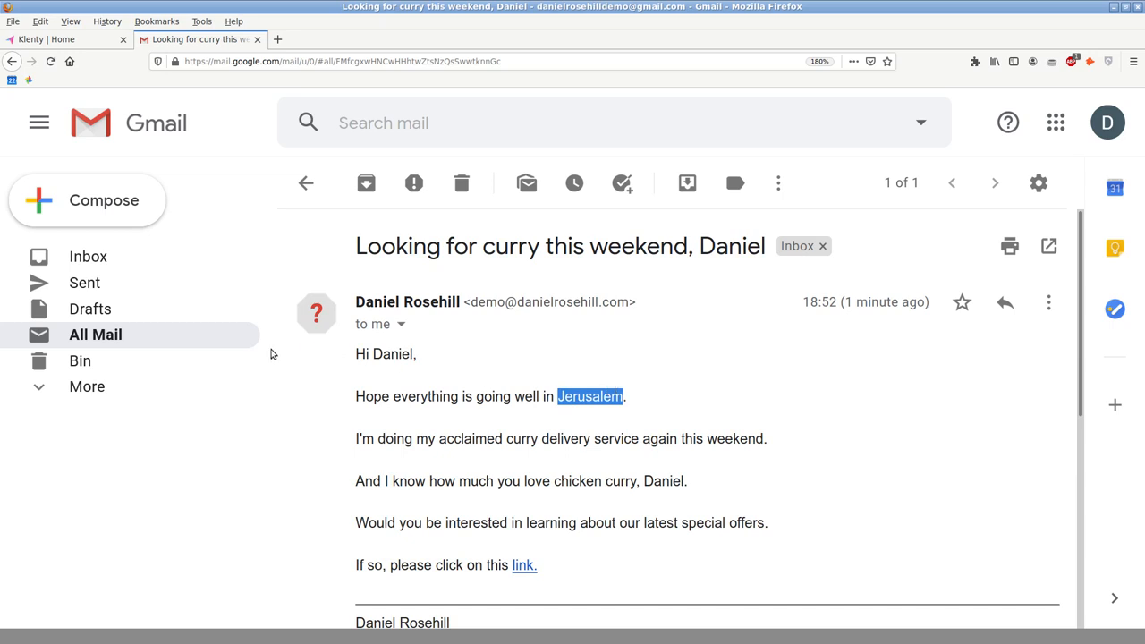
pyautogui.scroll(-3)
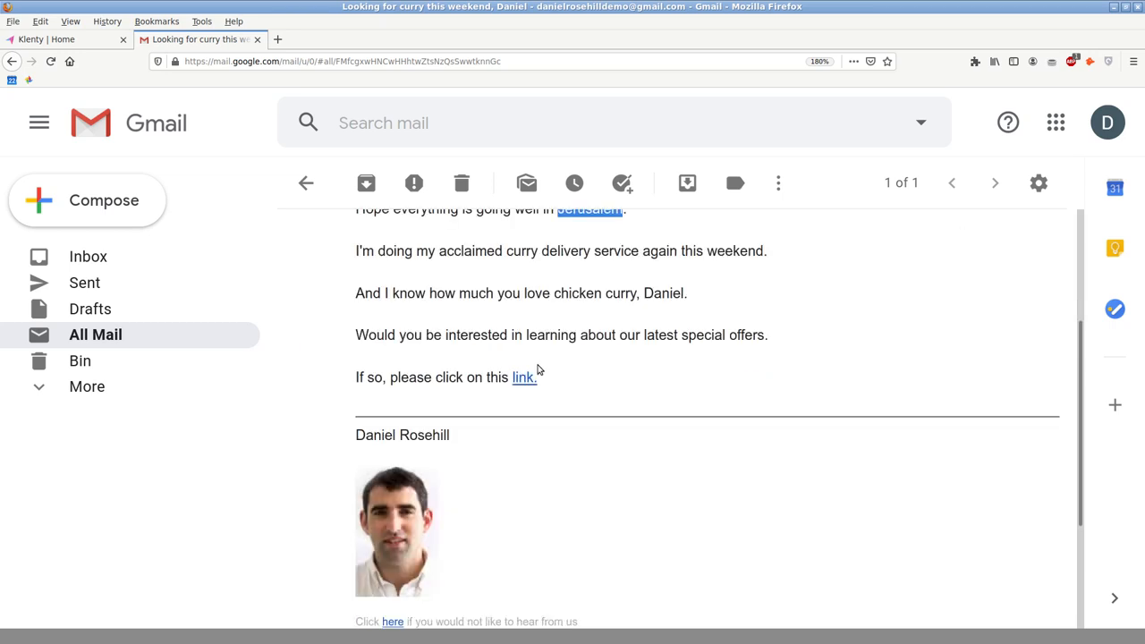
pyautogui.scroll(-3)
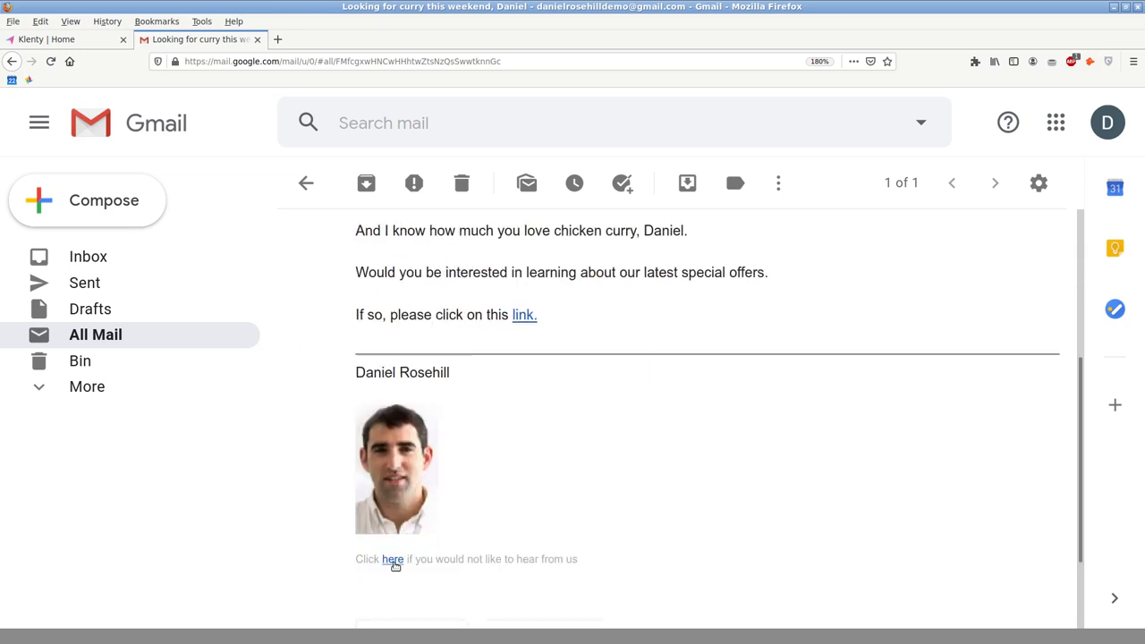
pyautogui.moveTo(393, 558)
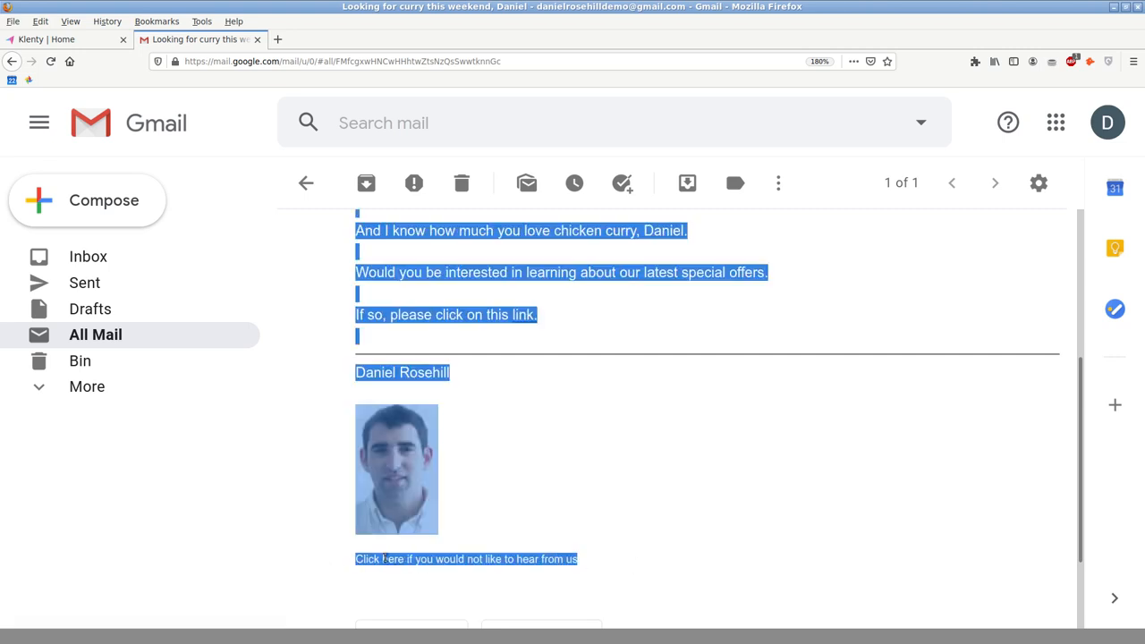
pyautogui.moveTo(392, 558)
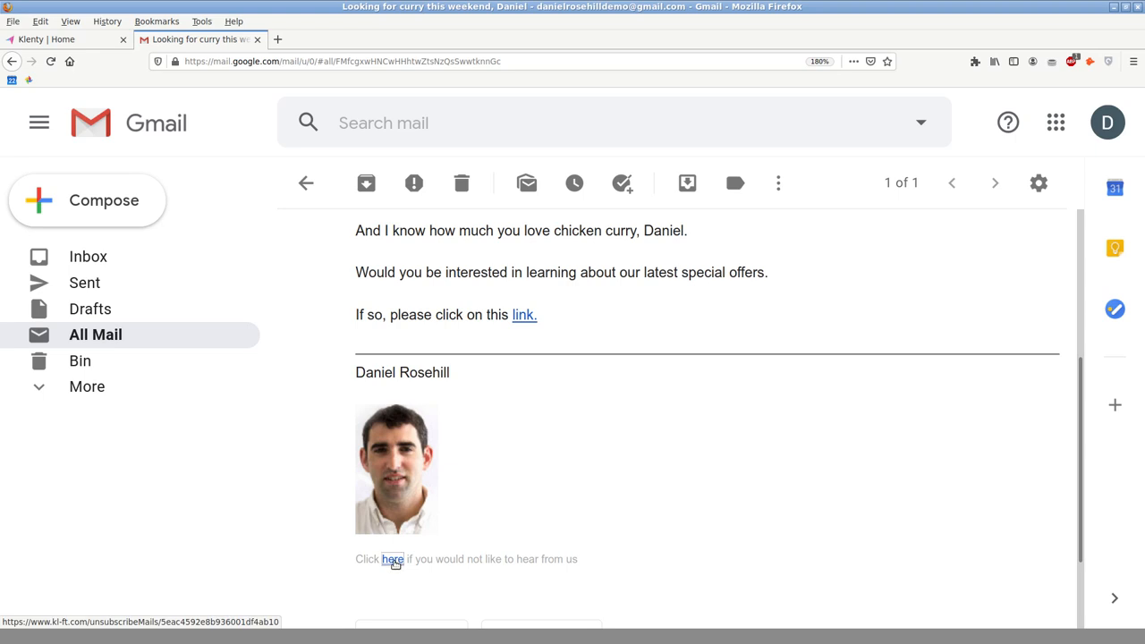
# Follow the email's unsubscribe link to Klenty's unsubscribe confirmation page.
pyautogui.click(391, 558)
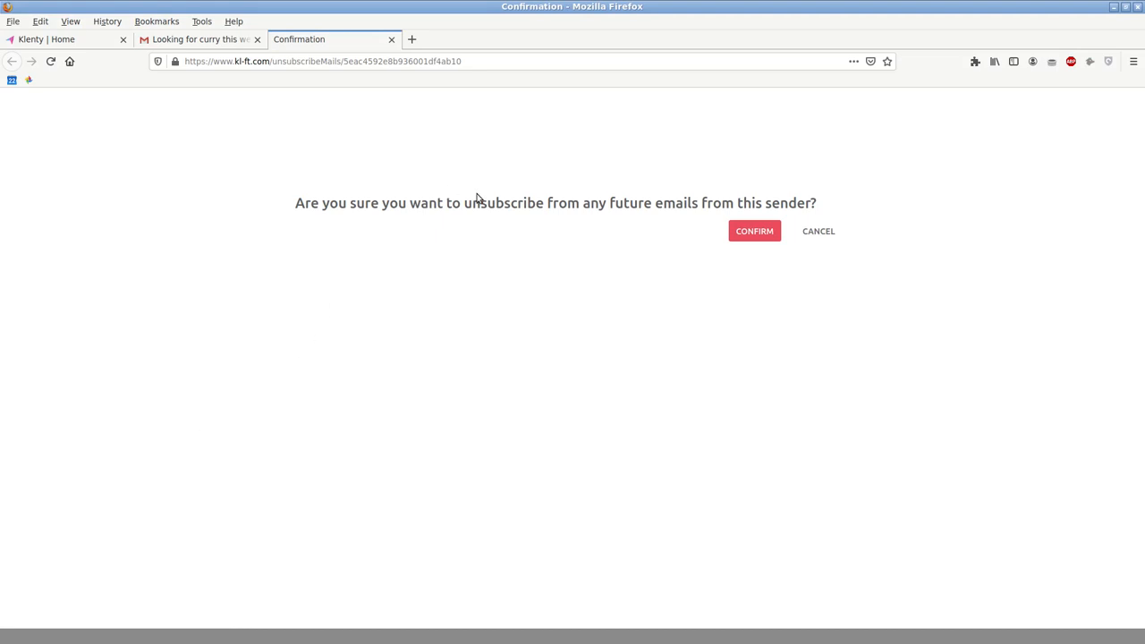
pyautogui.moveTo(289, 229)
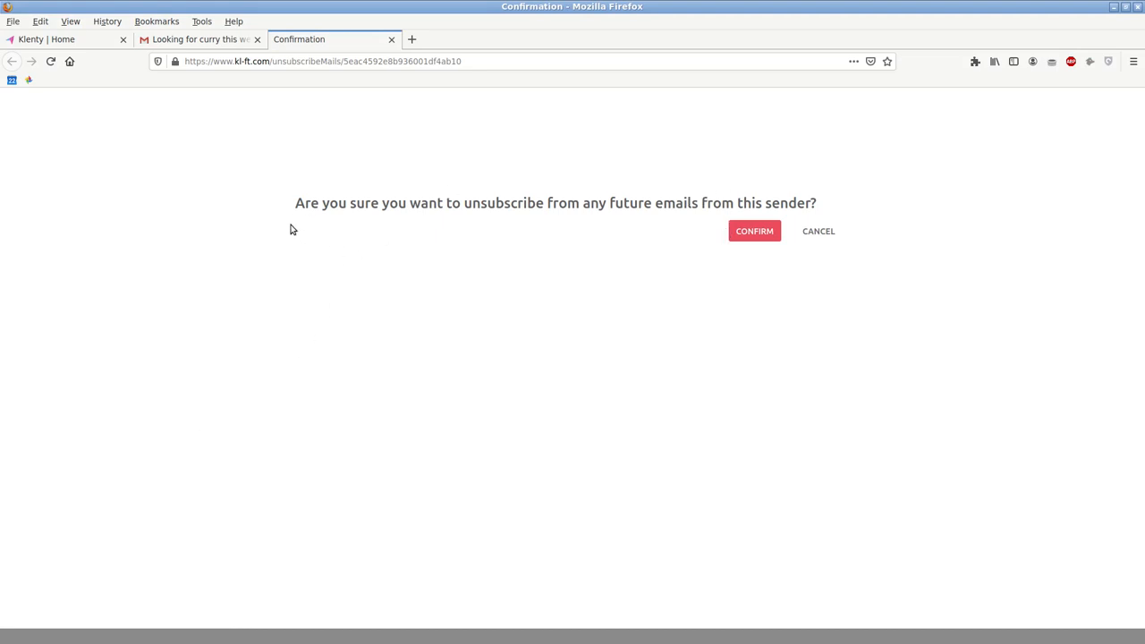
pyautogui.moveTo(739, 243)
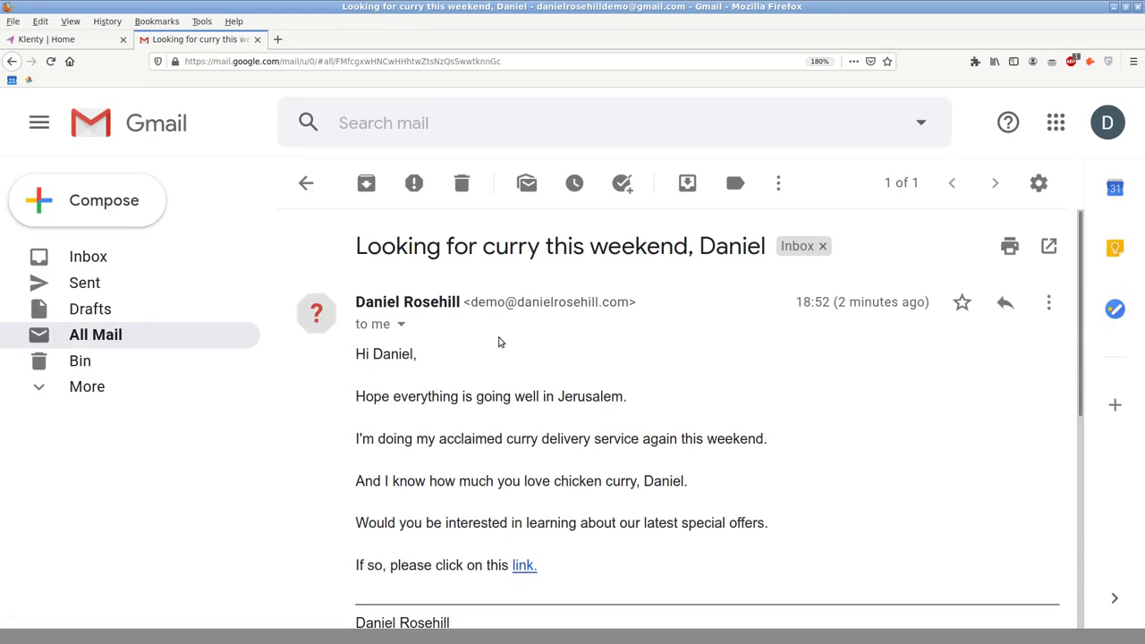
pyautogui.moveTo(480, 361)
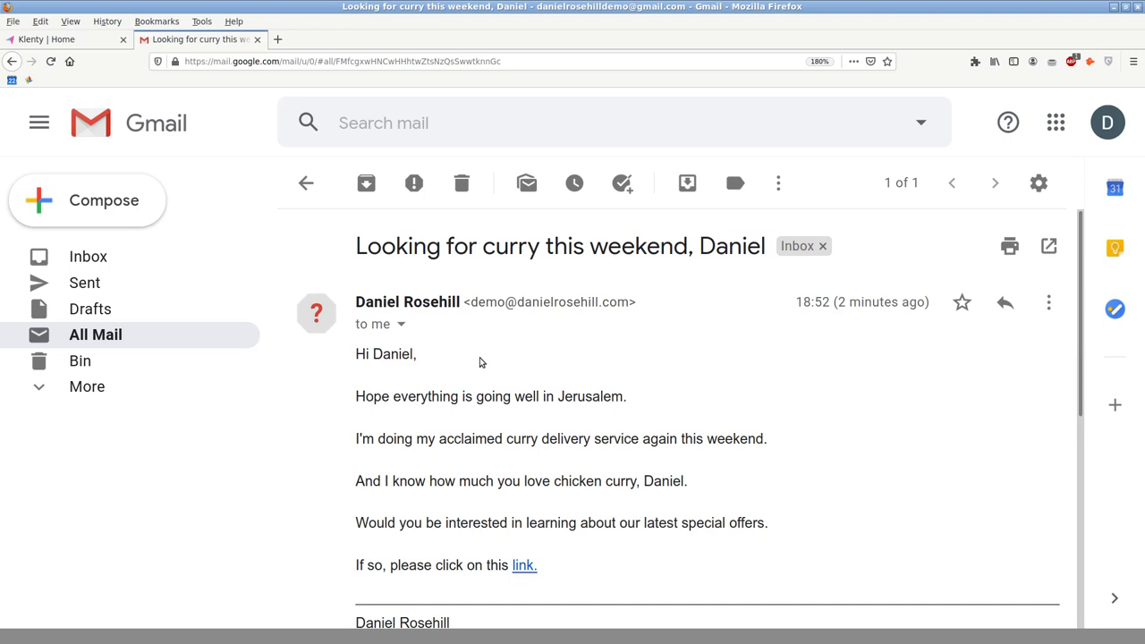
# Leave the unsubscribe unconfirmed and read the curry email down to Reply/Forward.
pyautogui.scroll(-3)
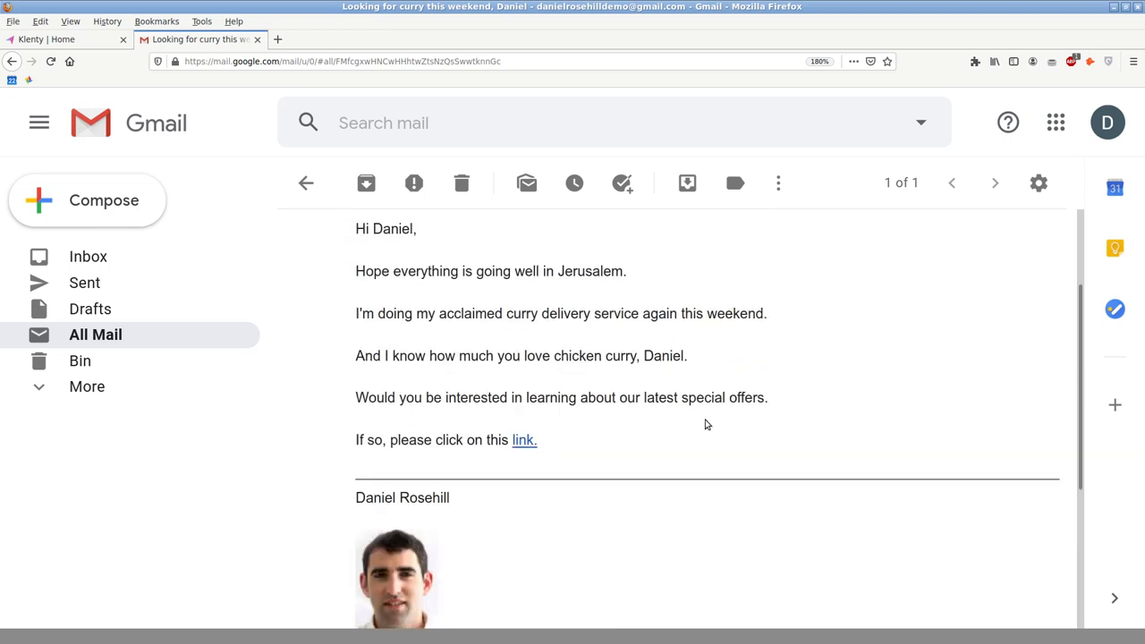
pyautogui.moveTo(748, 472)
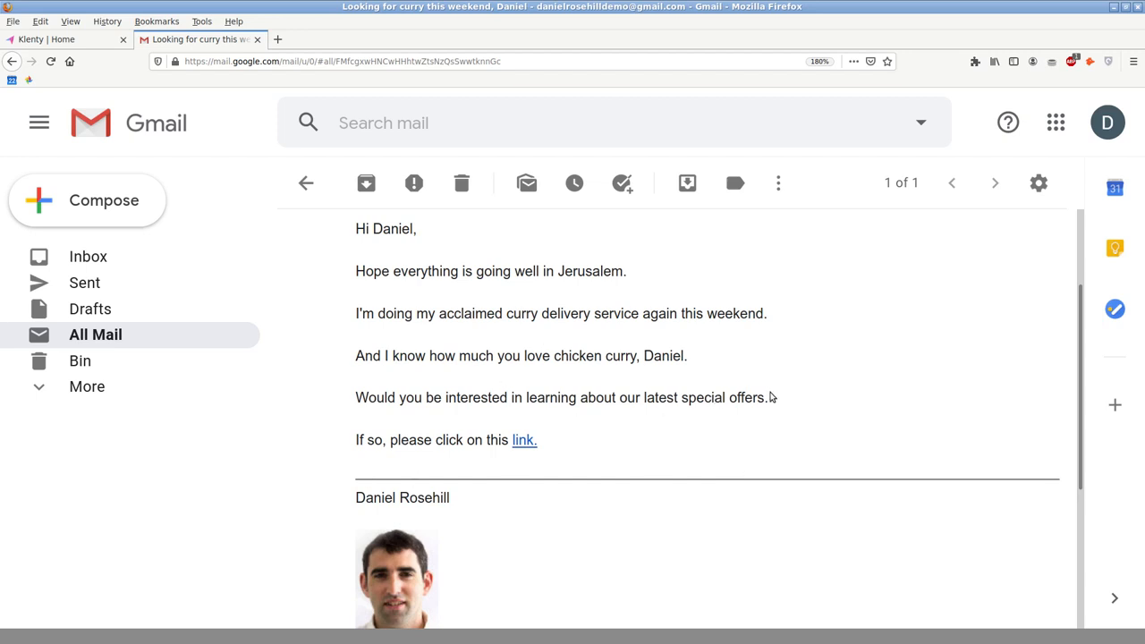
pyautogui.moveTo(675, 431)
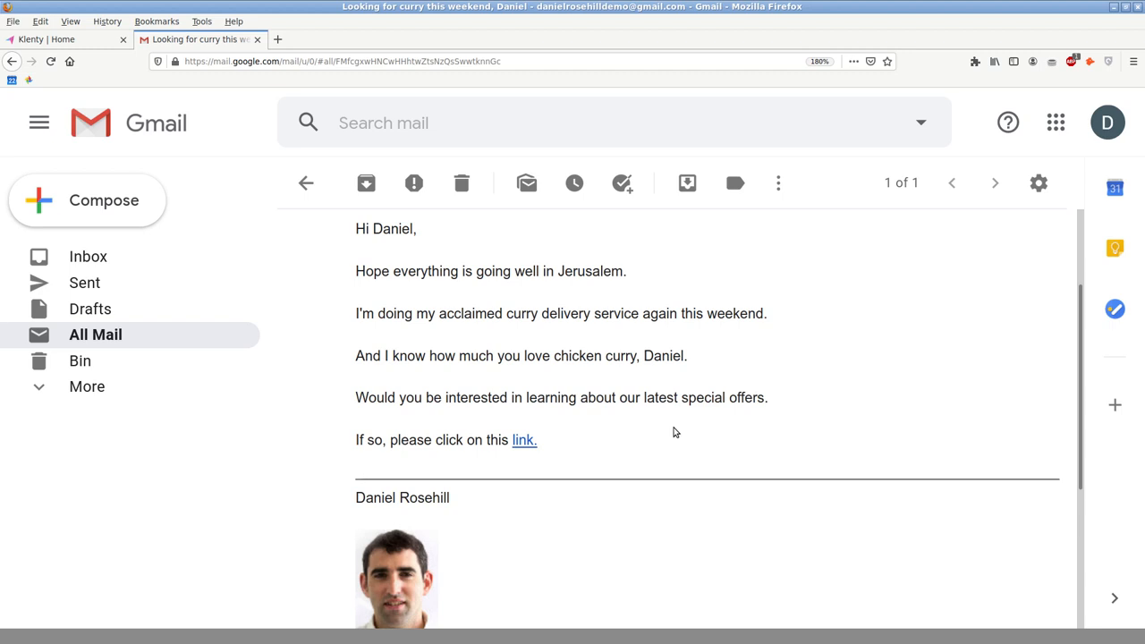
pyautogui.scroll(-3)
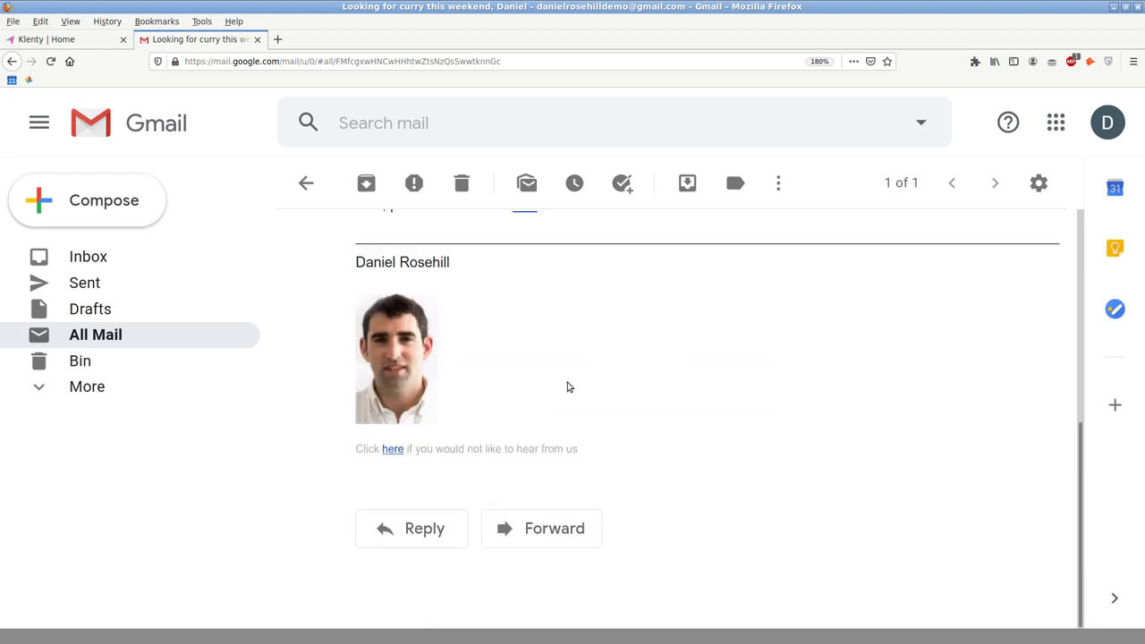
pyautogui.moveTo(370, 75)
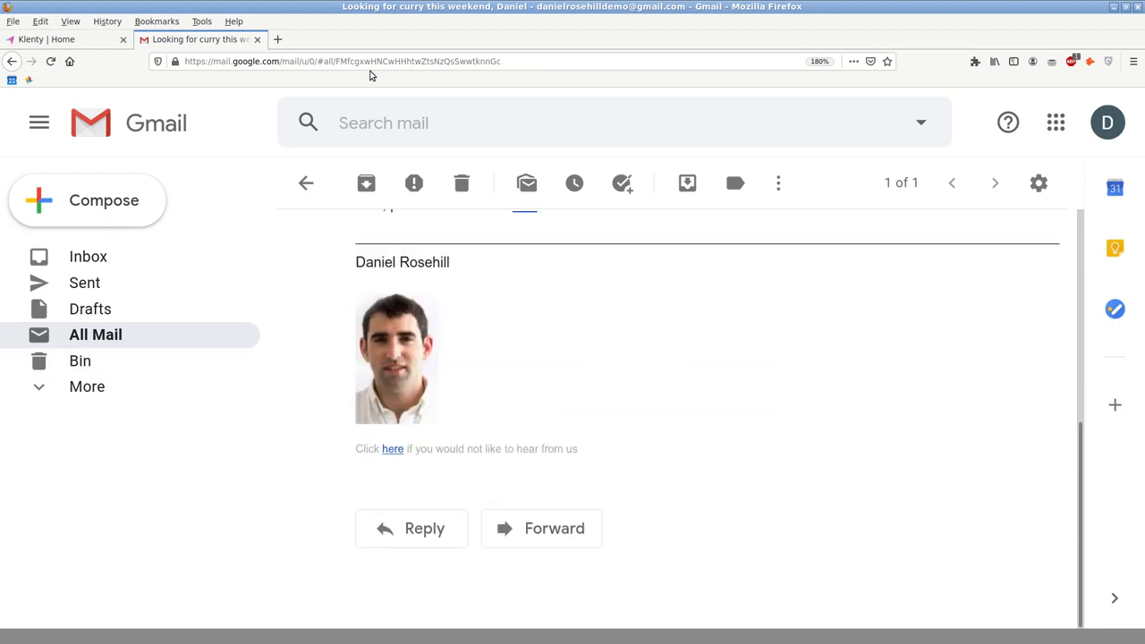
# Read the Woodpecker GDPR FAQ to Q3 and highlight the sentence about needing a strong reason.
pyautogui.click(358, 61)
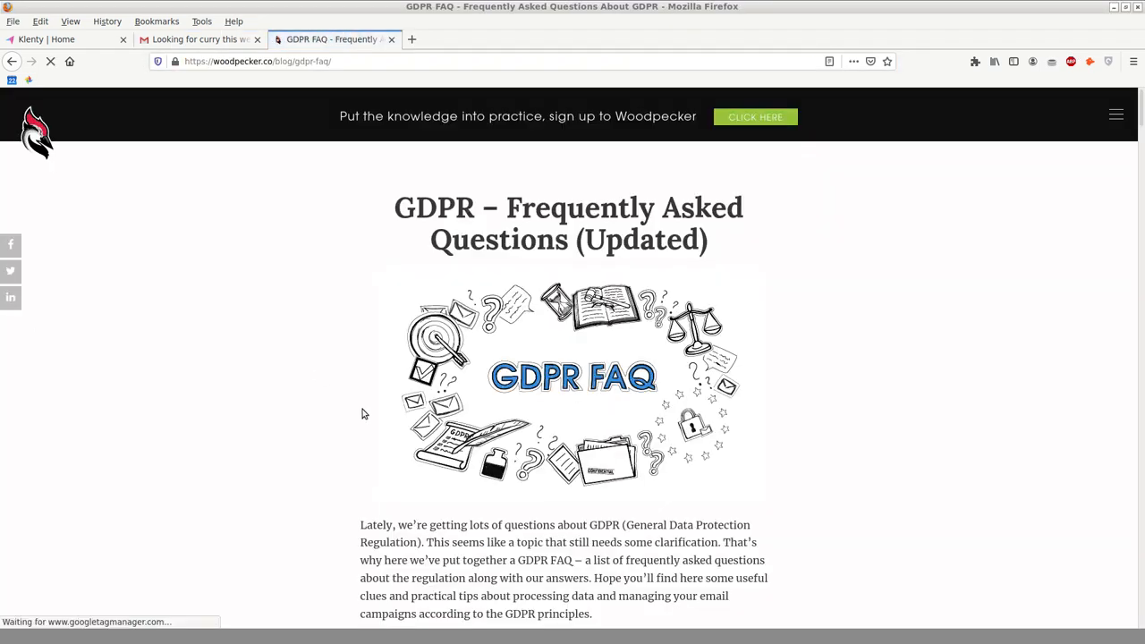
pyautogui.moveTo(315, 357)
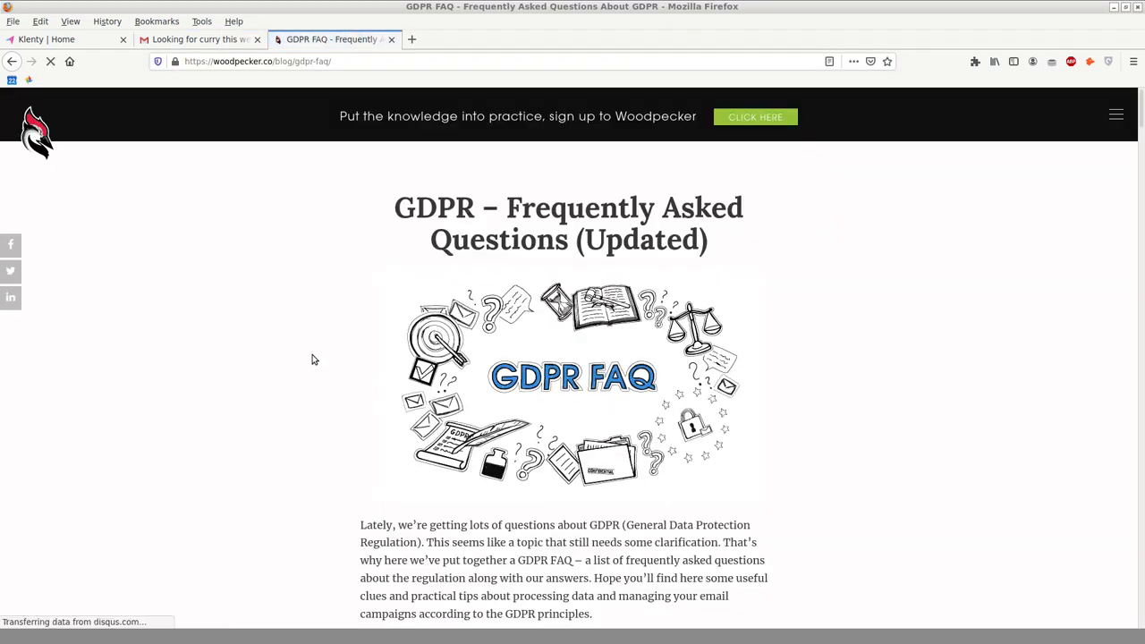
pyautogui.scroll(-3)
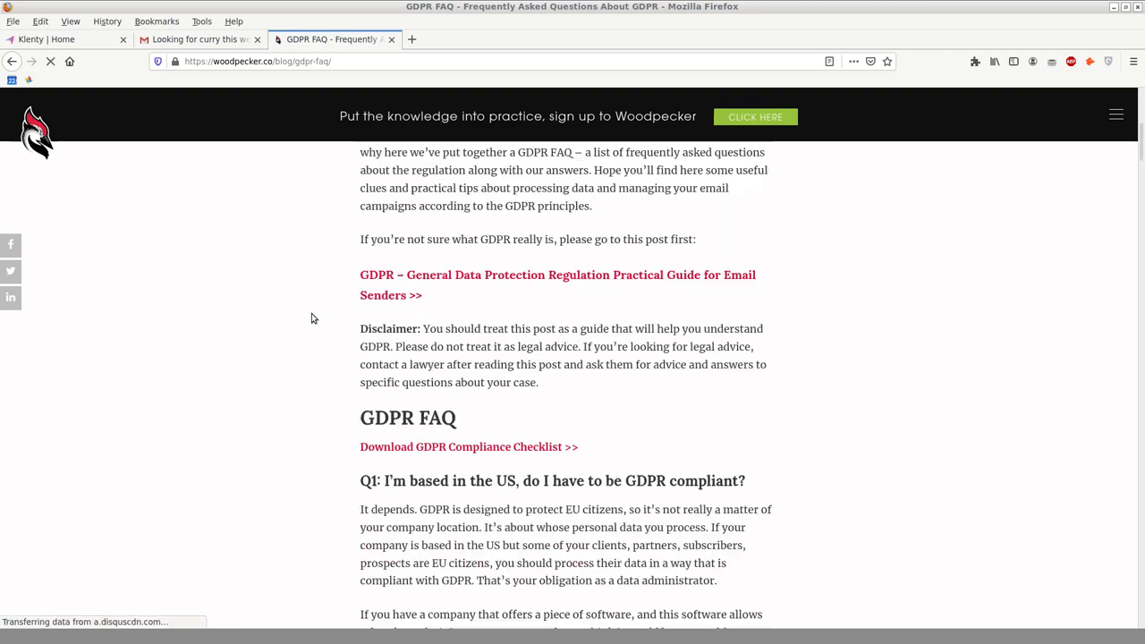
pyautogui.scroll(-3)
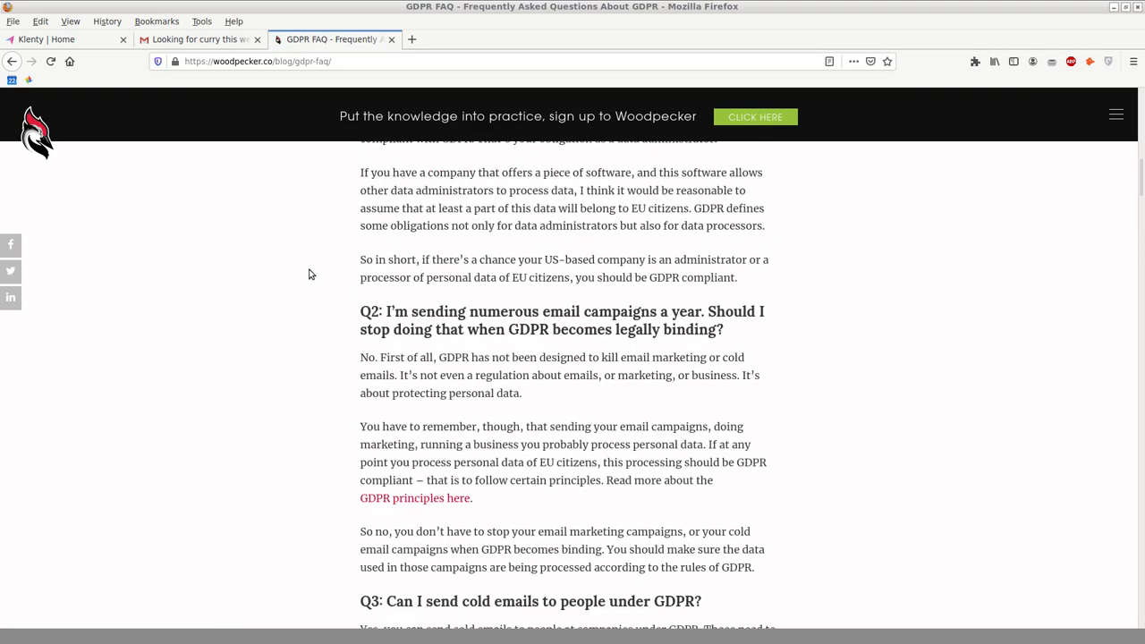
pyautogui.scroll(-3)
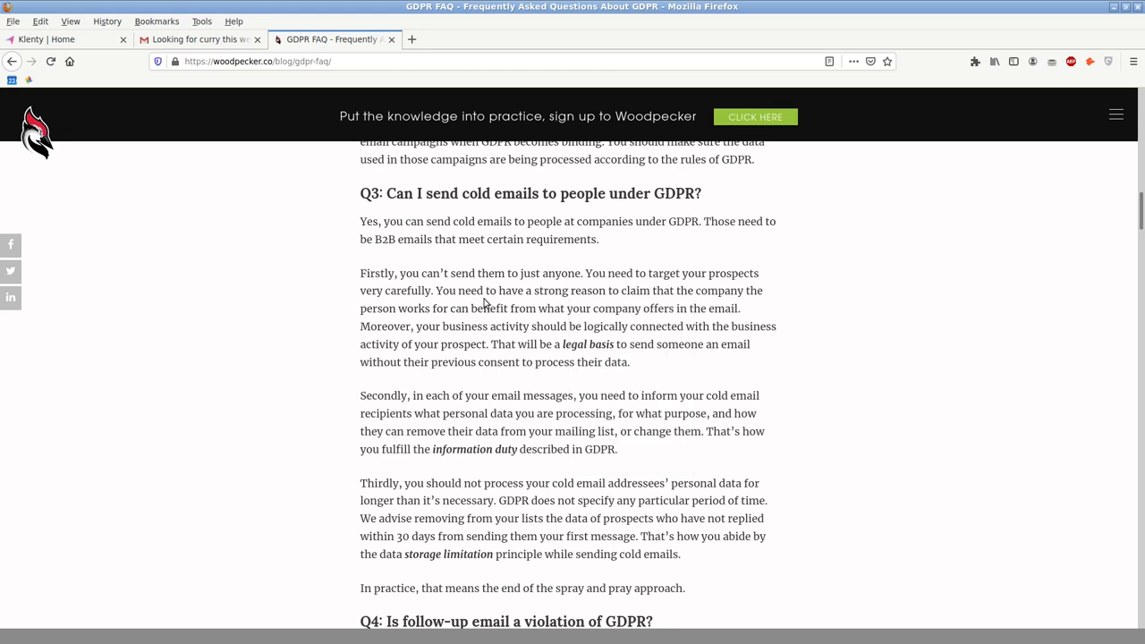
pyautogui.moveTo(360, 272)
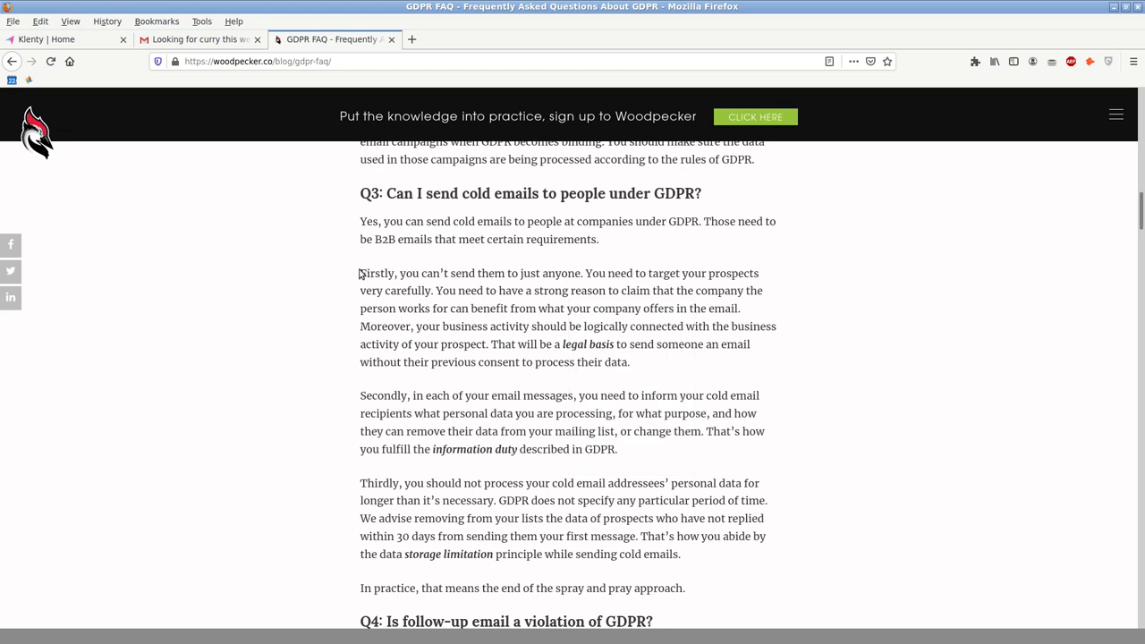
pyautogui.moveTo(659, 270)
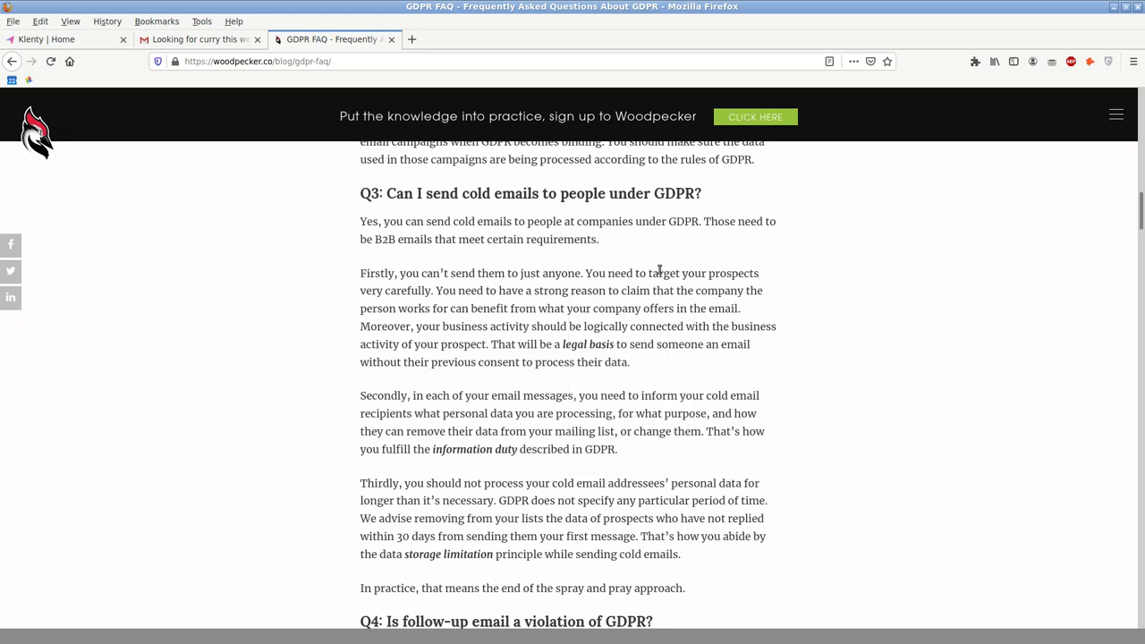
pyautogui.moveTo(583, 272); pyautogui.dragTo(760, 272)
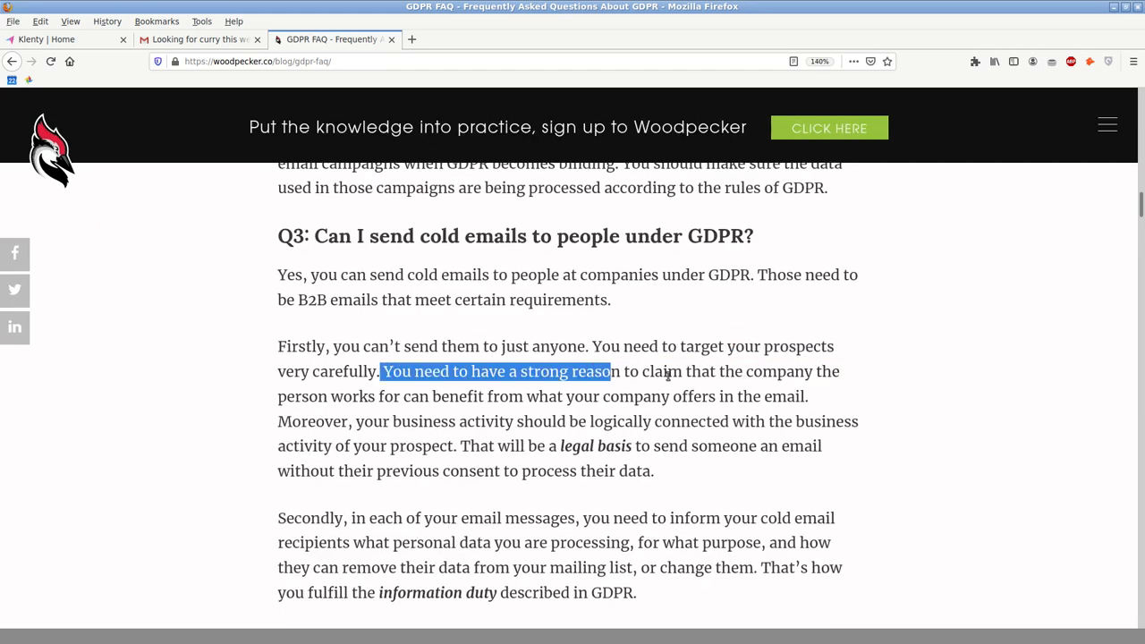
pyautogui.moveTo(608, 370); pyautogui.dragTo(501, 397)
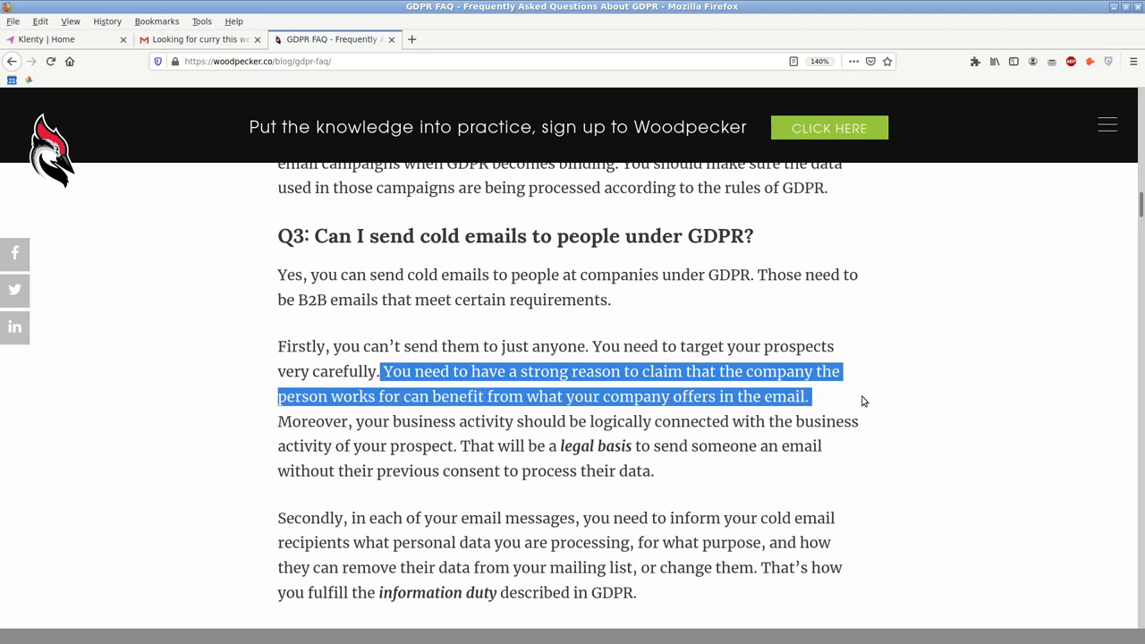
pyautogui.moveTo(482, 466)
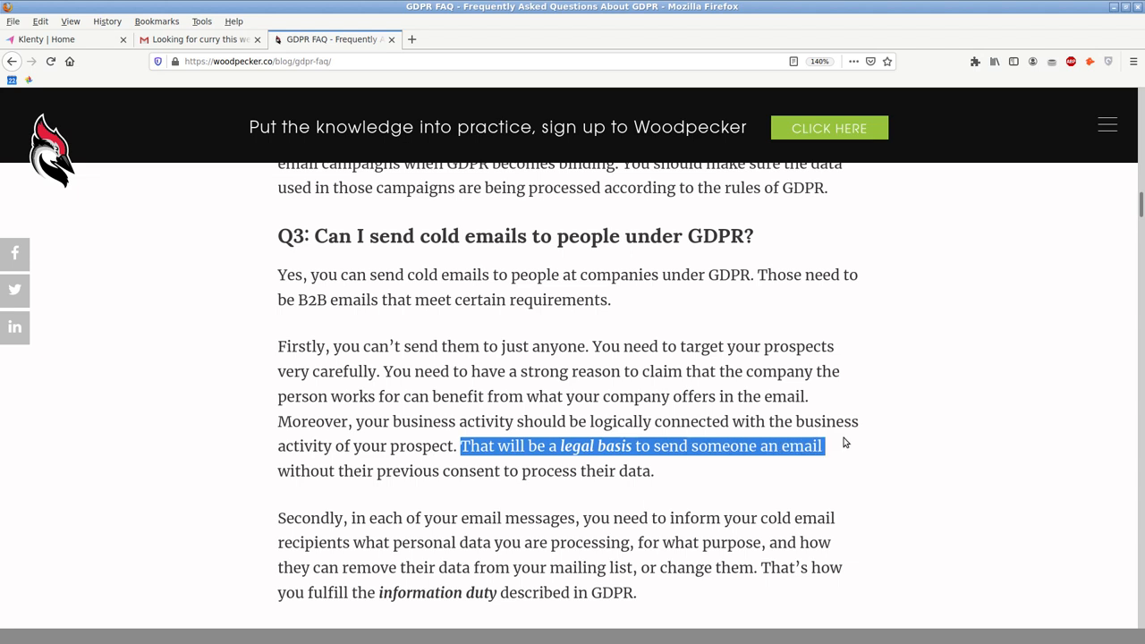
pyautogui.moveTo(433, 465)
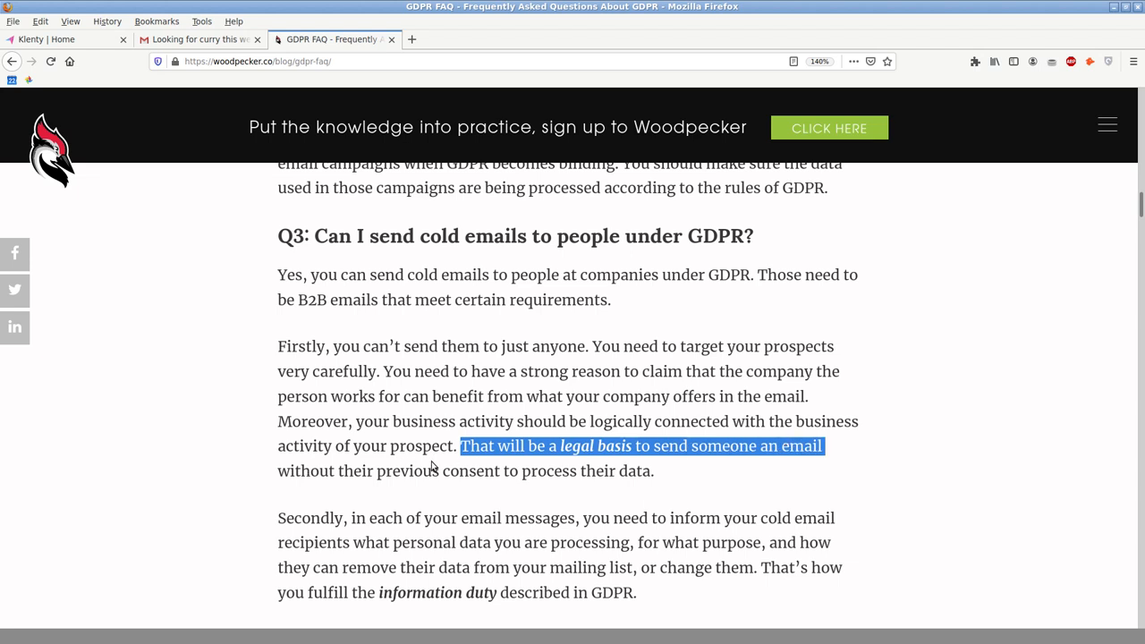
pyautogui.moveTo(438, 461)
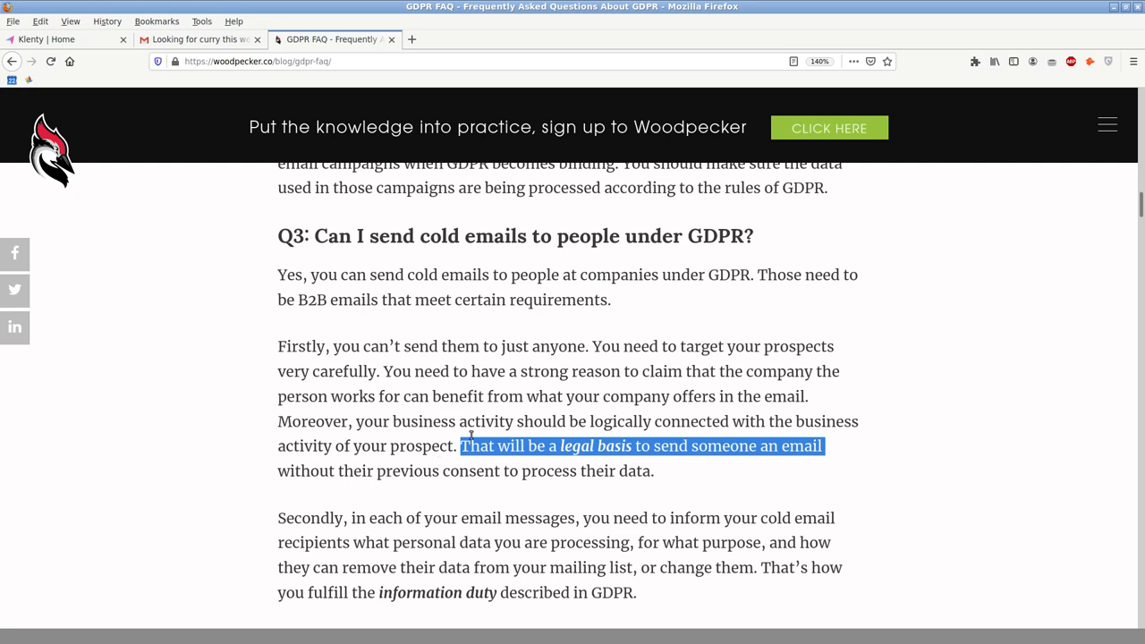
pyautogui.scroll(-3)
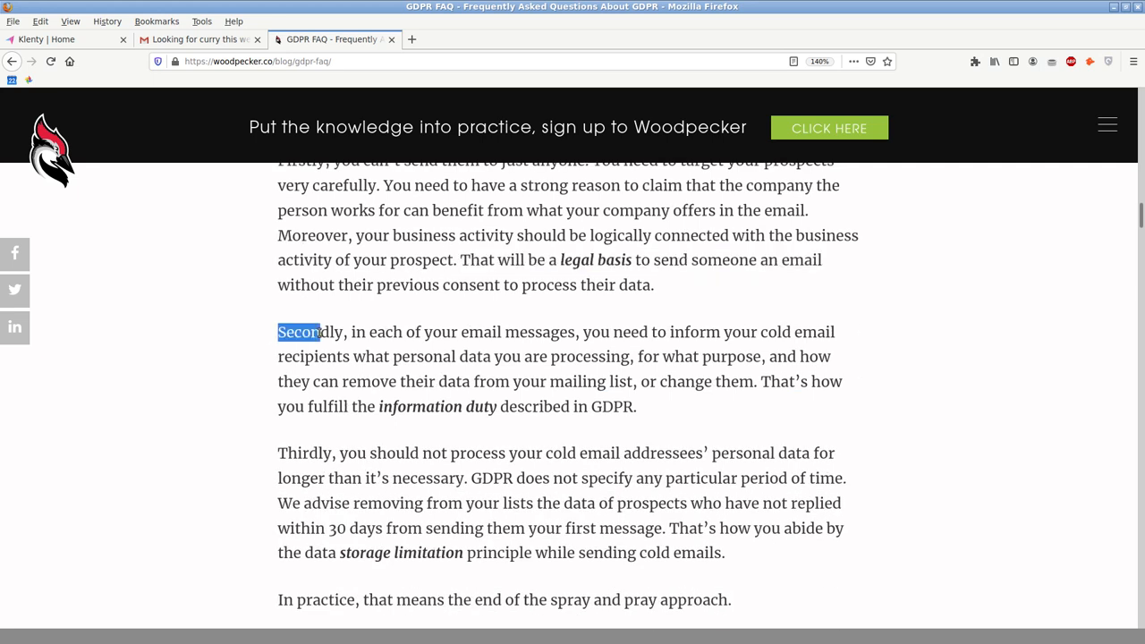
pyautogui.moveTo(300, 331); pyautogui.dragTo(780, 331)
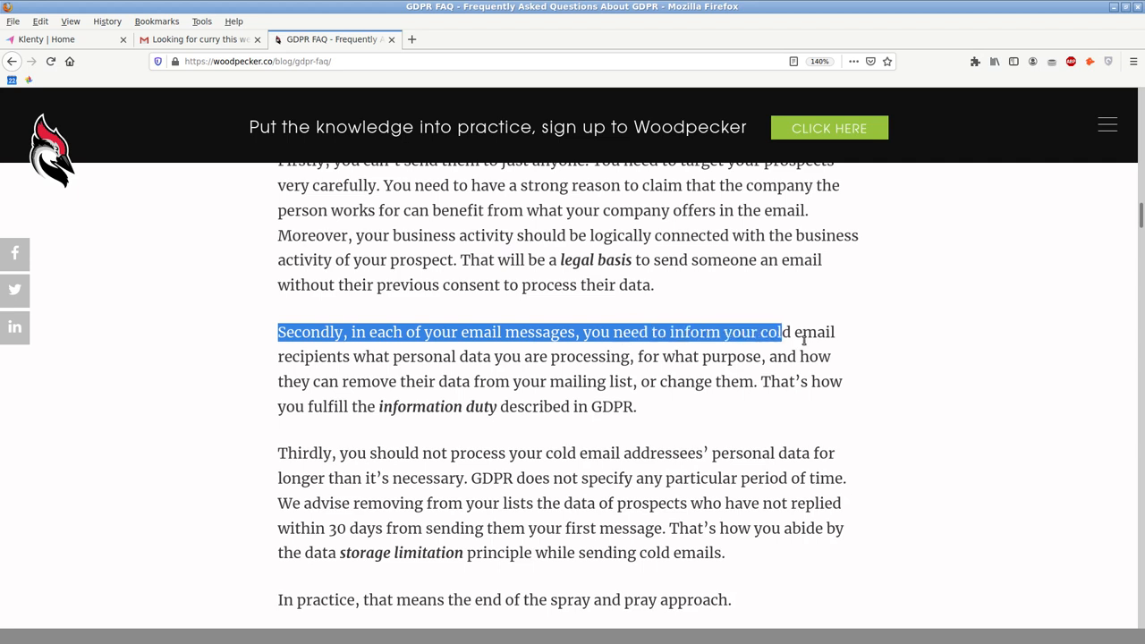
pyautogui.moveTo(778, 331); pyautogui.dragTo(730, 356)
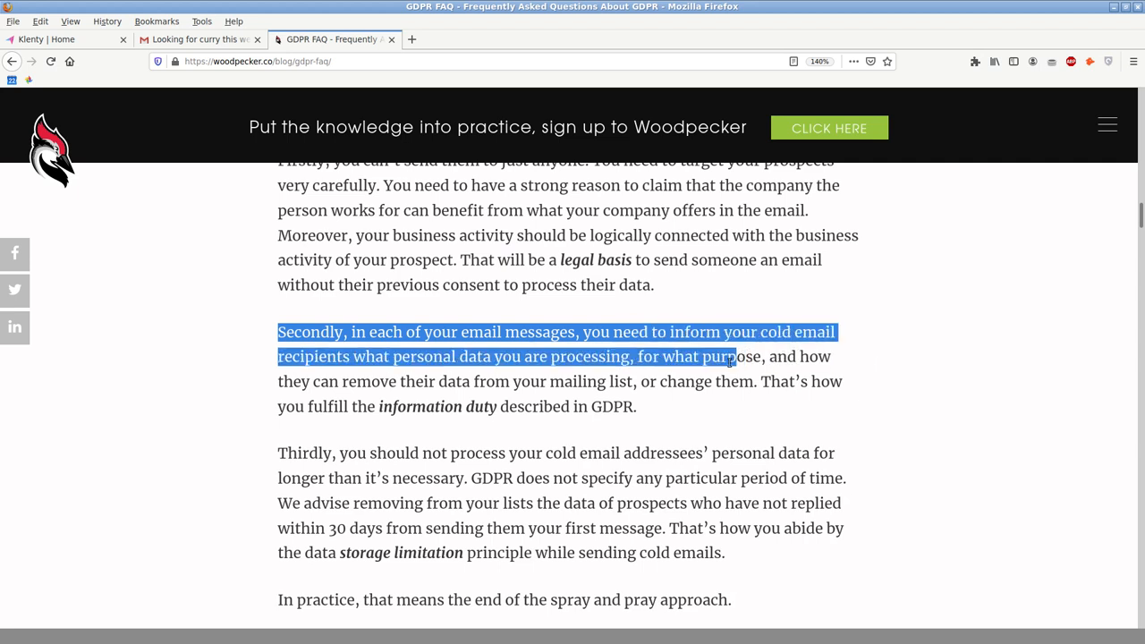
pyautogui.moveTo(731, 356); pyautogui.dragTo(771, 356)
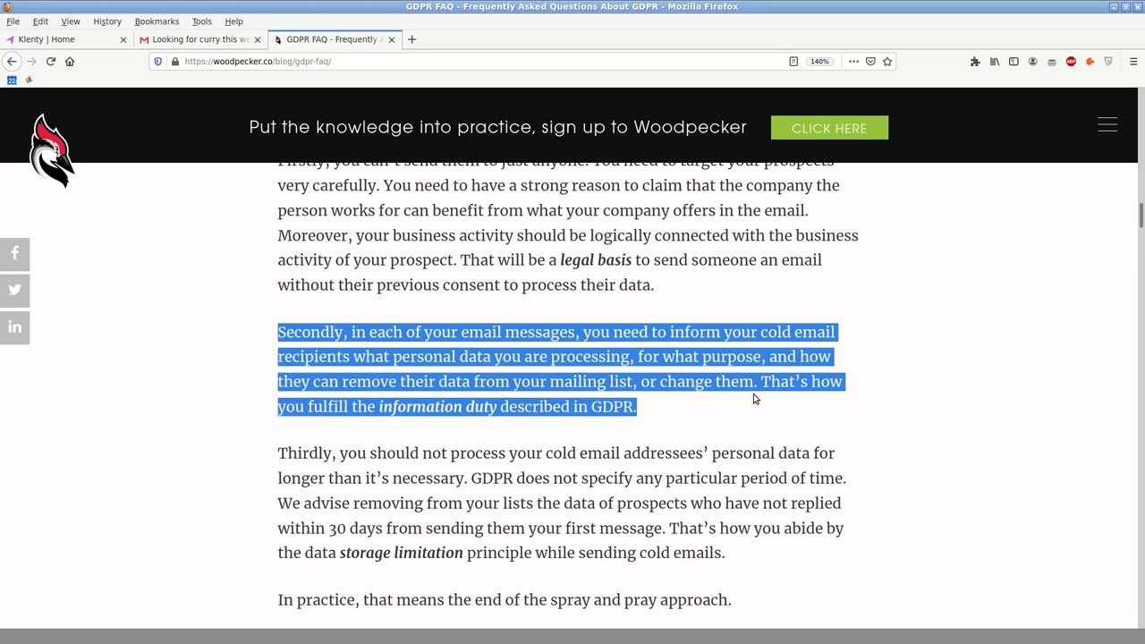
pyautogui.scroll(-3)
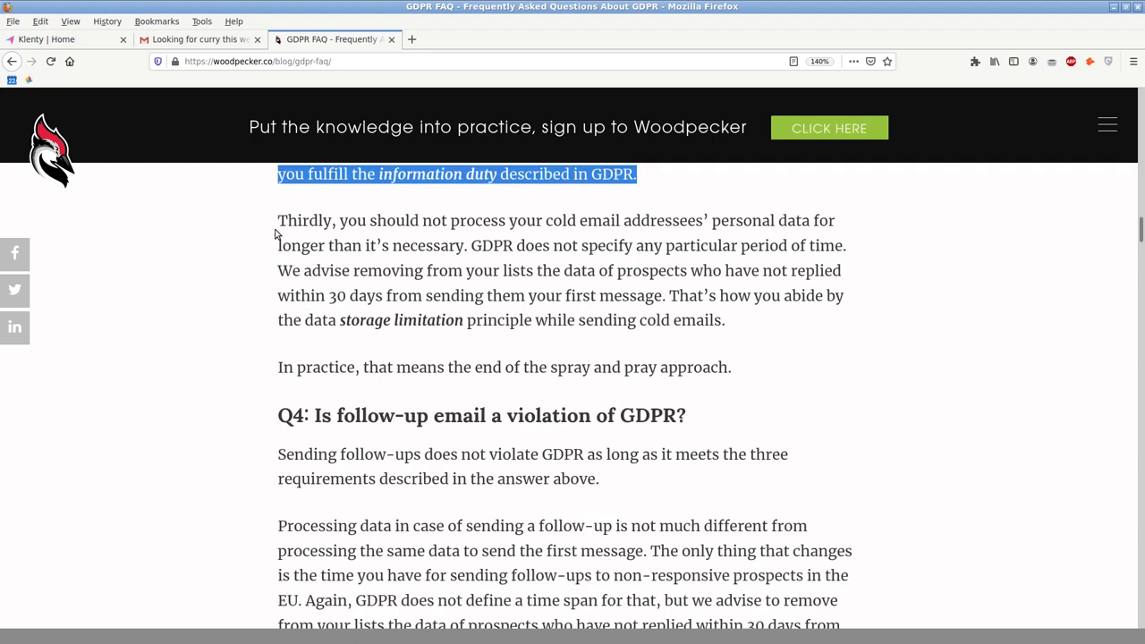
pyautogui.moveTo(279, 214)
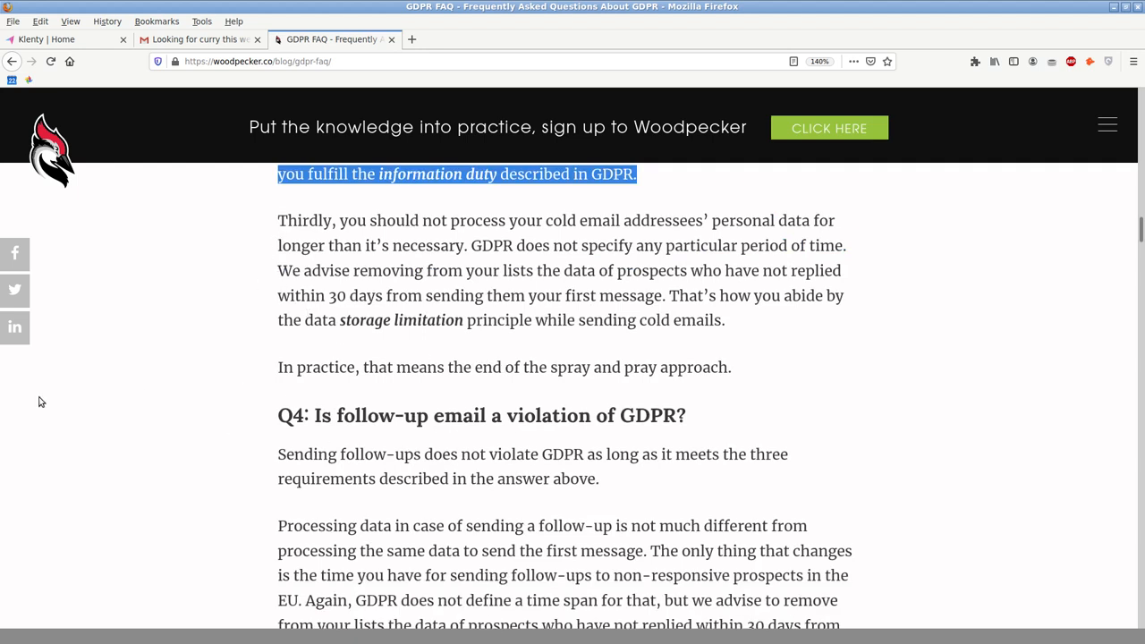
pyautogui.moveTo(322, 401)
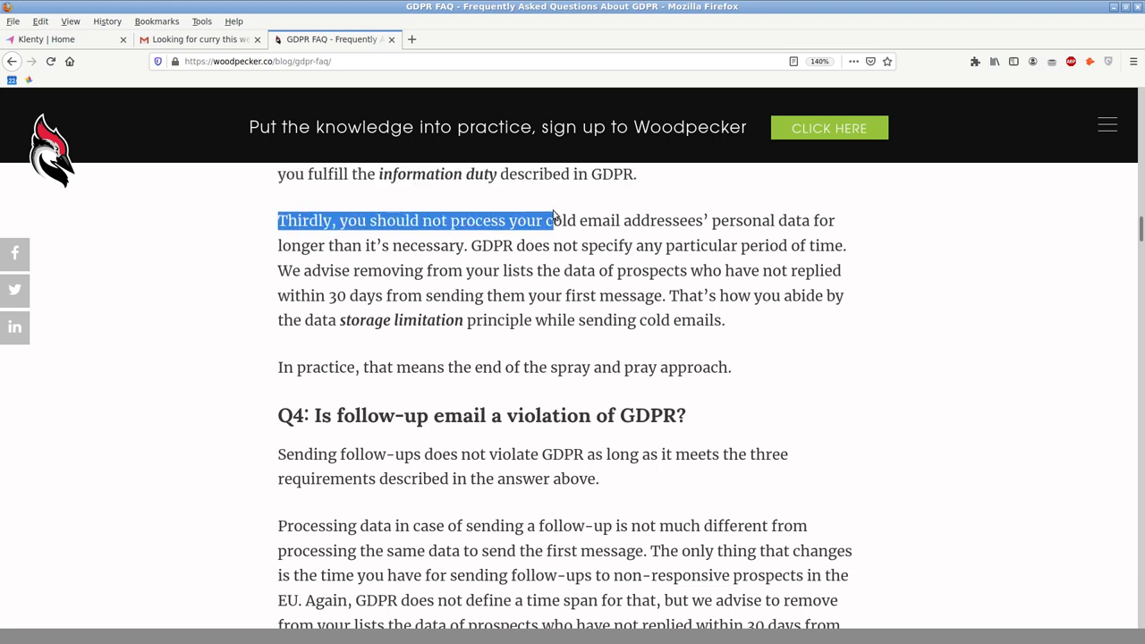
pyautogui.moveTo(555, 221); pyautogui.dragTo(730, 222)
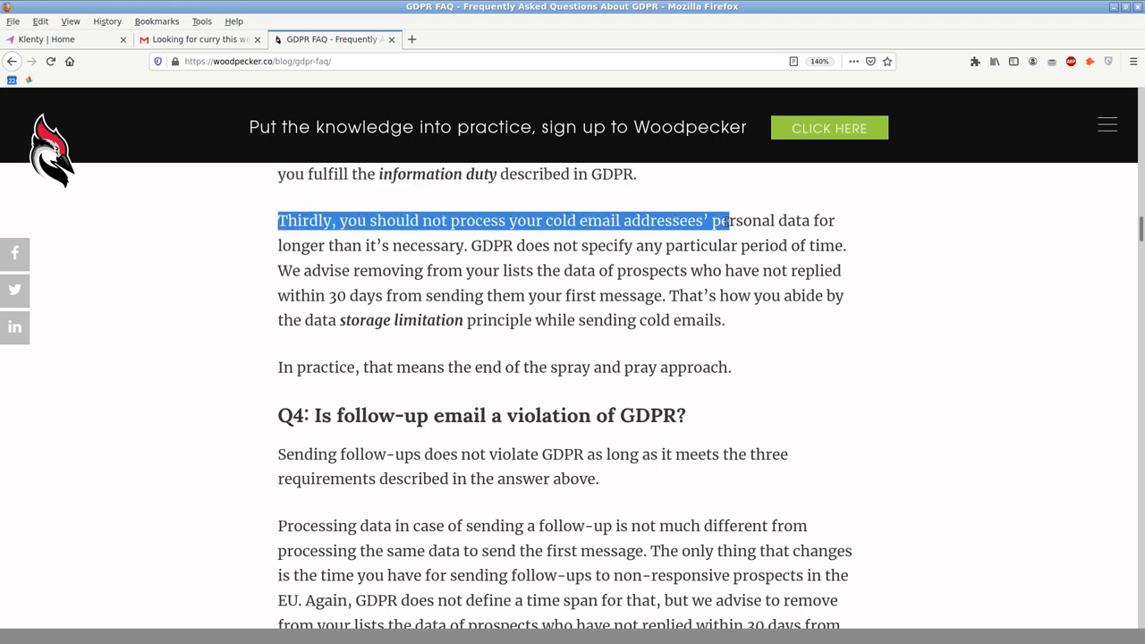
pyautogui.moveTo(725, 221); pyautogui.dragTo(483, 270)
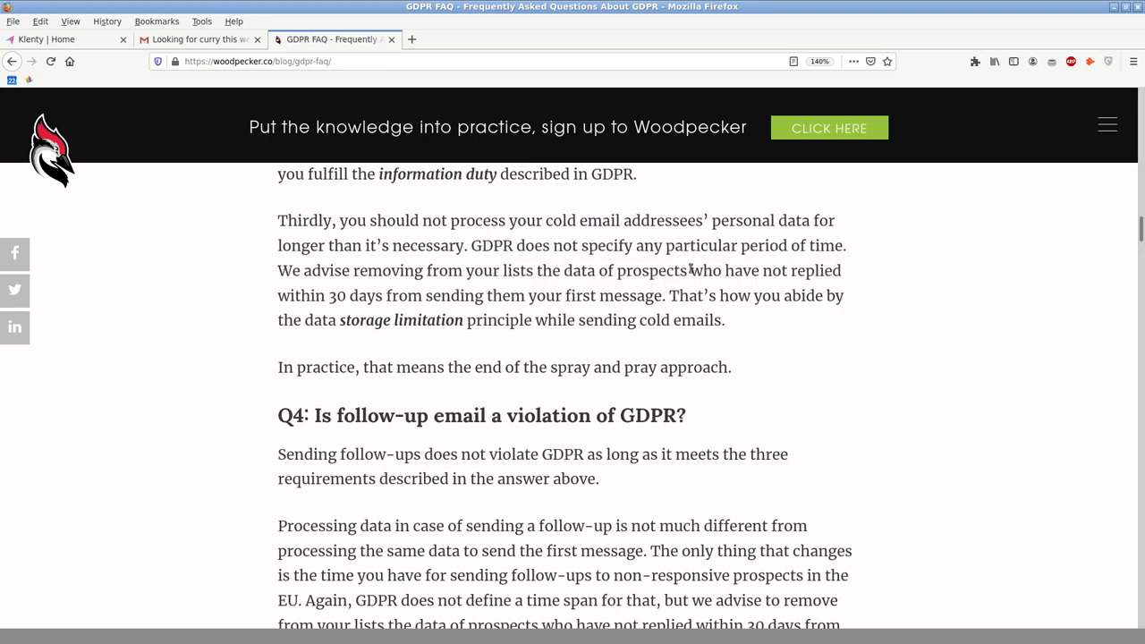
pyautogui.moveTo(690, 270); pyautogui.dragTo(454, 295)
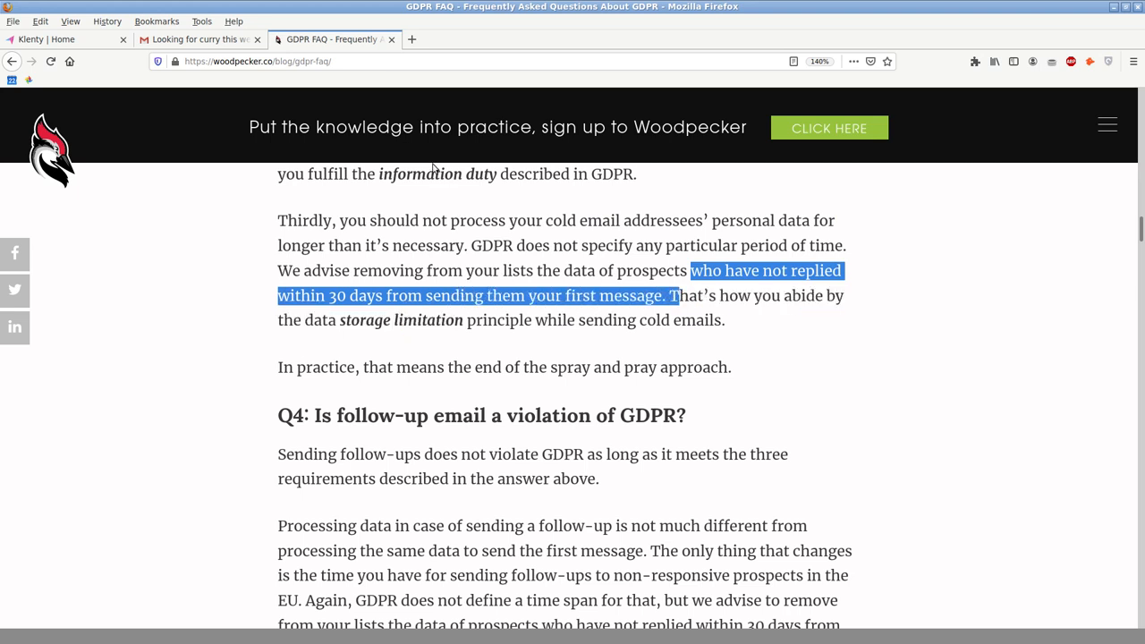
pyautogui.moveTo(225, 329)
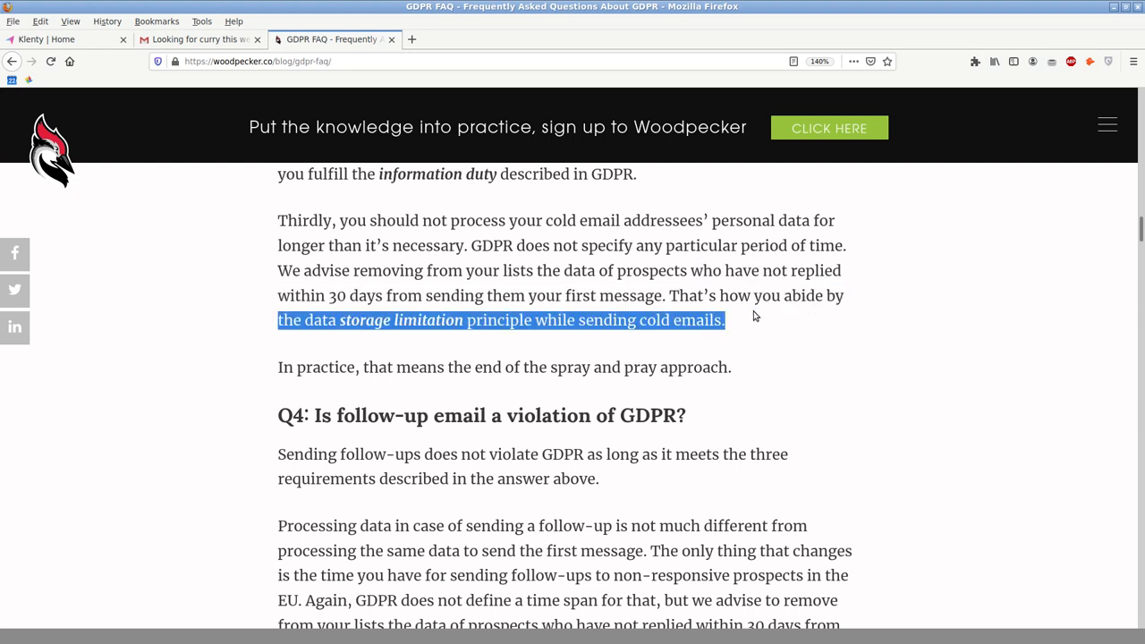
pyautogui.moveTo(256, 369)
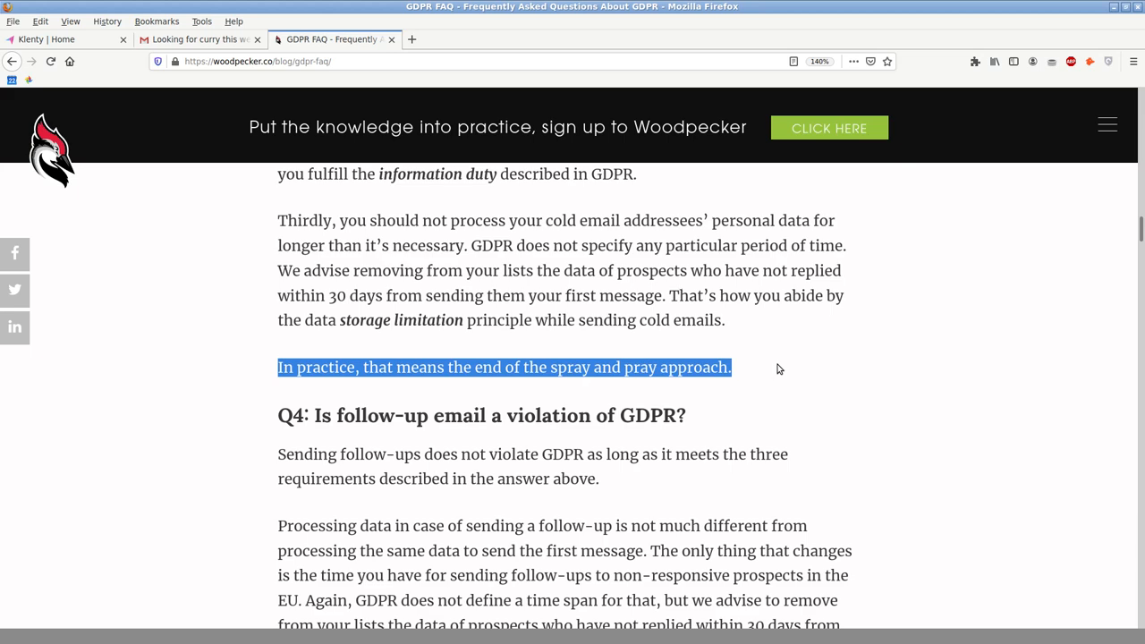
pyautogui.moveTo(519, 426)
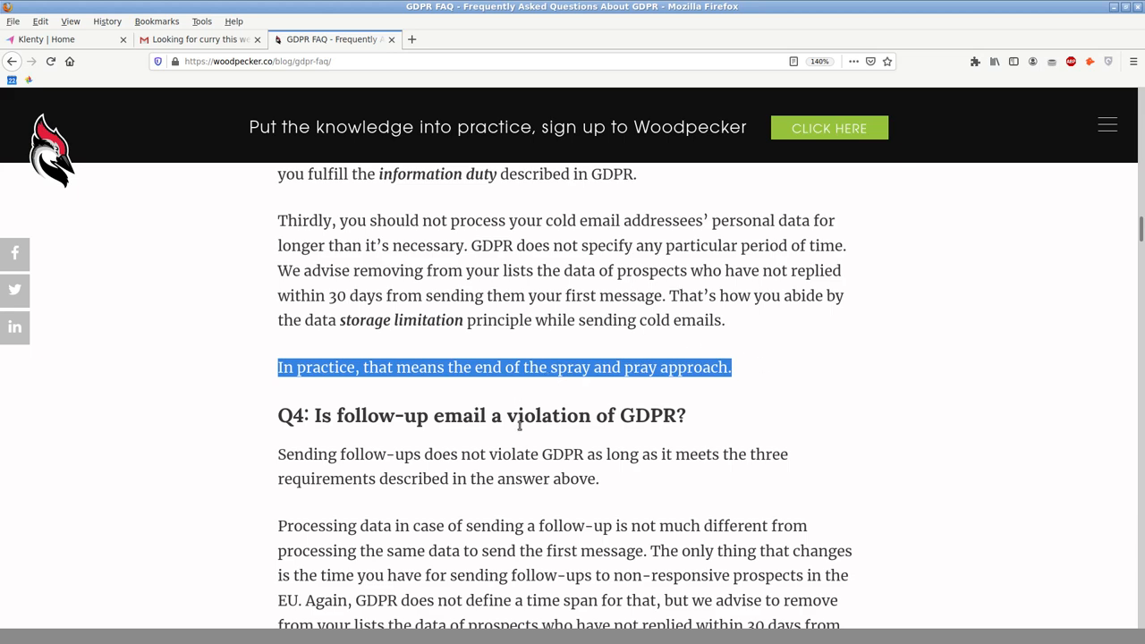
# Glance at the Gmail curry email, then return to the Klenty settings page.
pyautogui.click(196, 39)
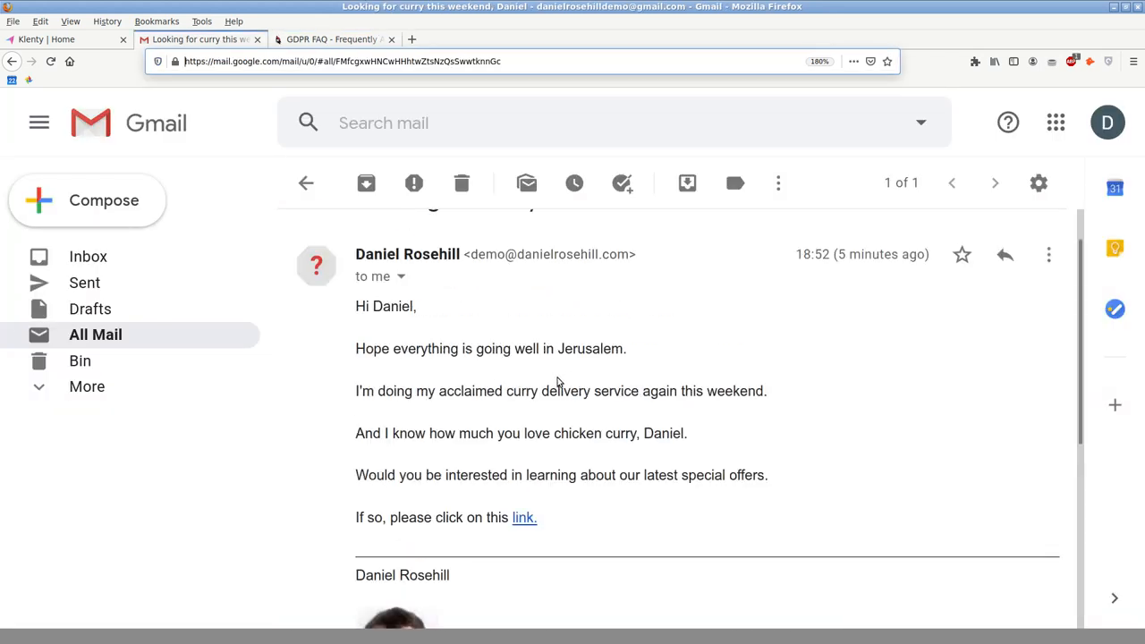
pyautogui.click(63, 40)
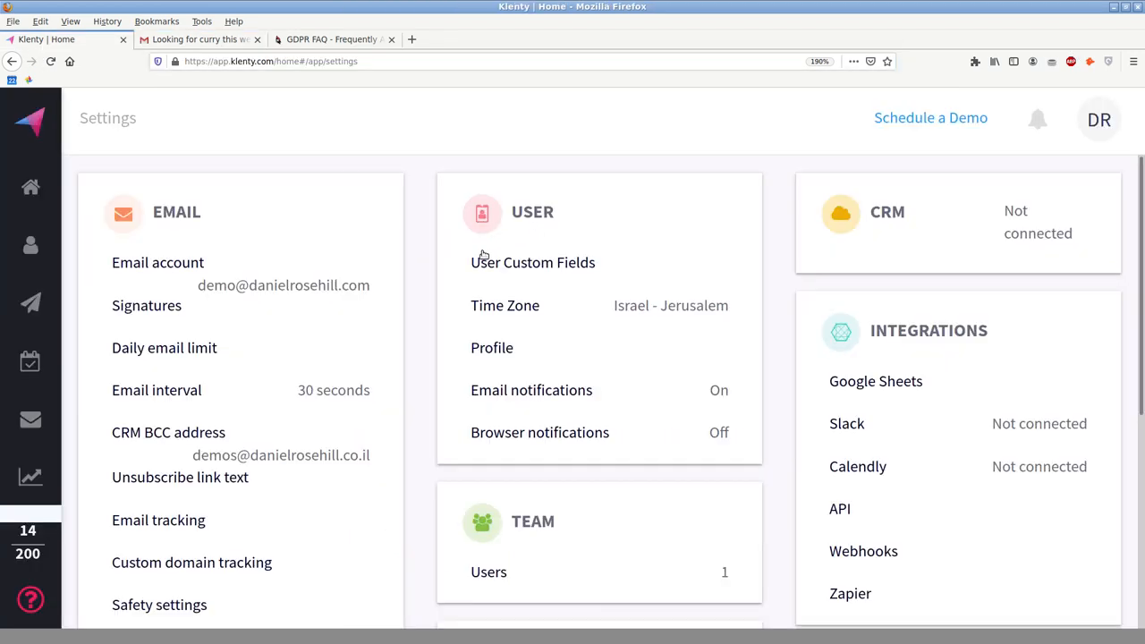
pyautogui.click(30, 302)
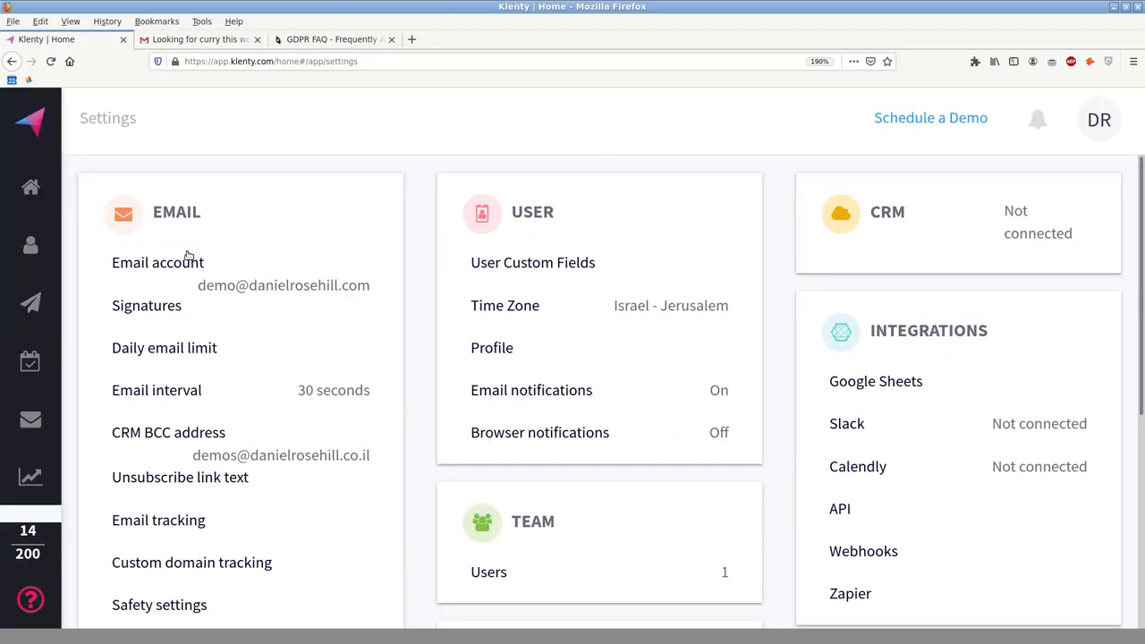
# Select all prospects in the Prospects list and expand the MORE bulk actions menu.
pyautogui.click(30, 245)
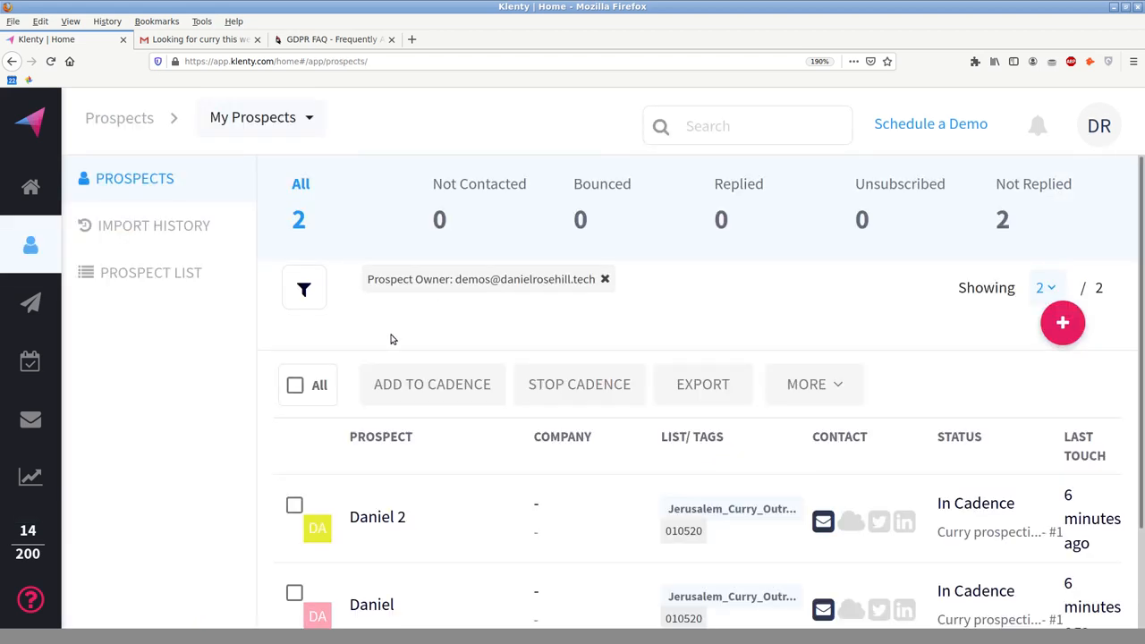
pyautogui.scroll(-3)
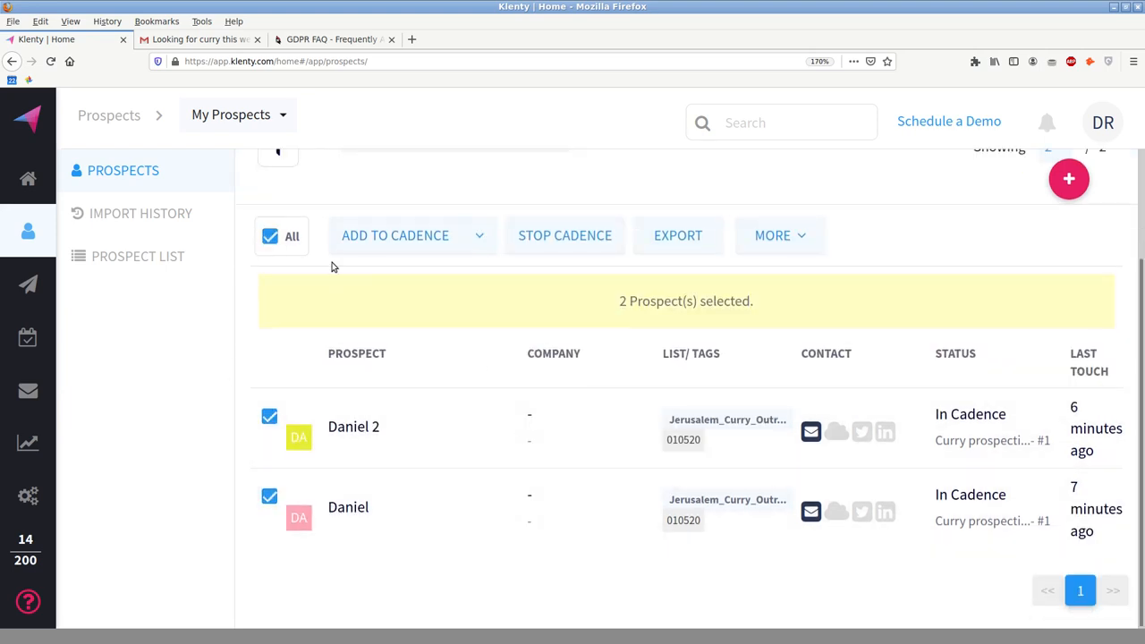
pyautogui.click(773, 236)
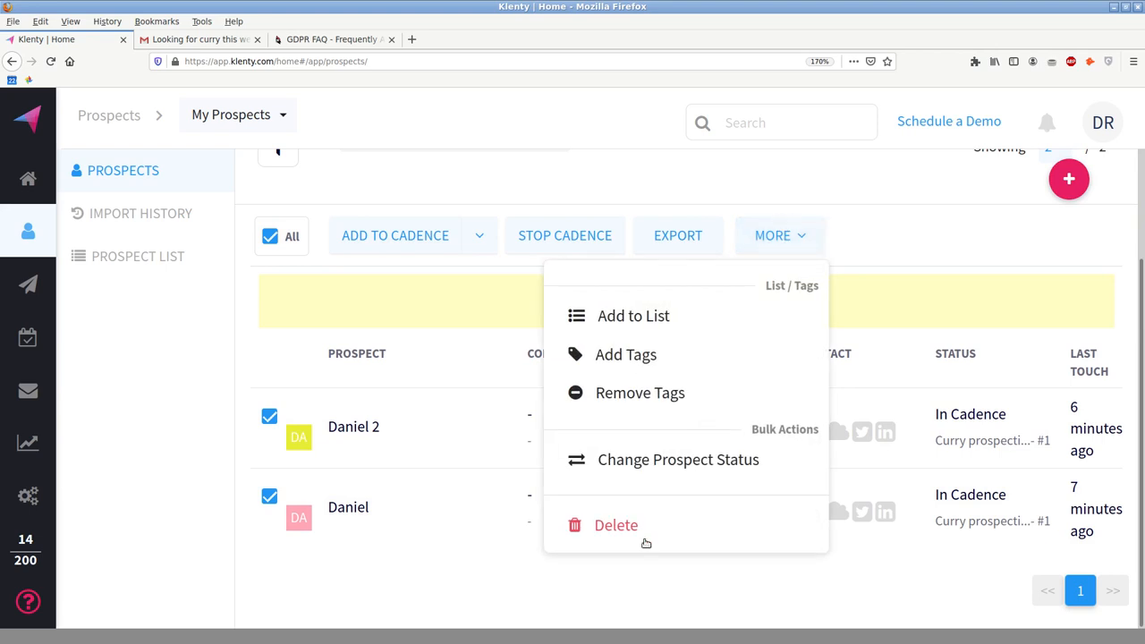
pyautogui.moveTo(616, 526)
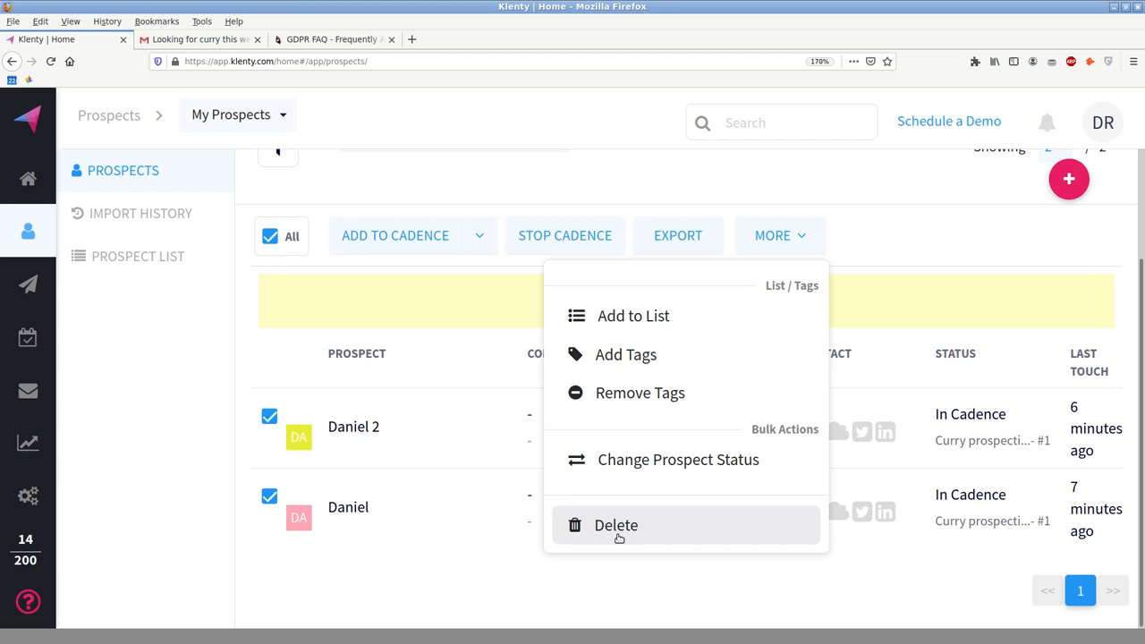
pyautogui.moveTo(29, 282)
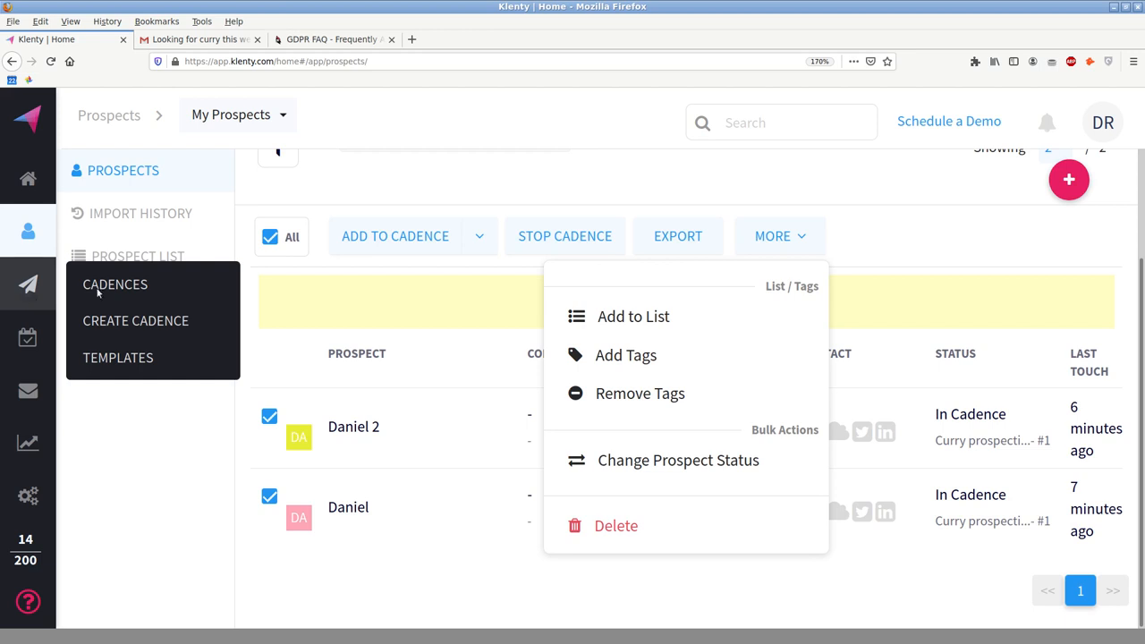
pyautogui.moveTo(597, 412)
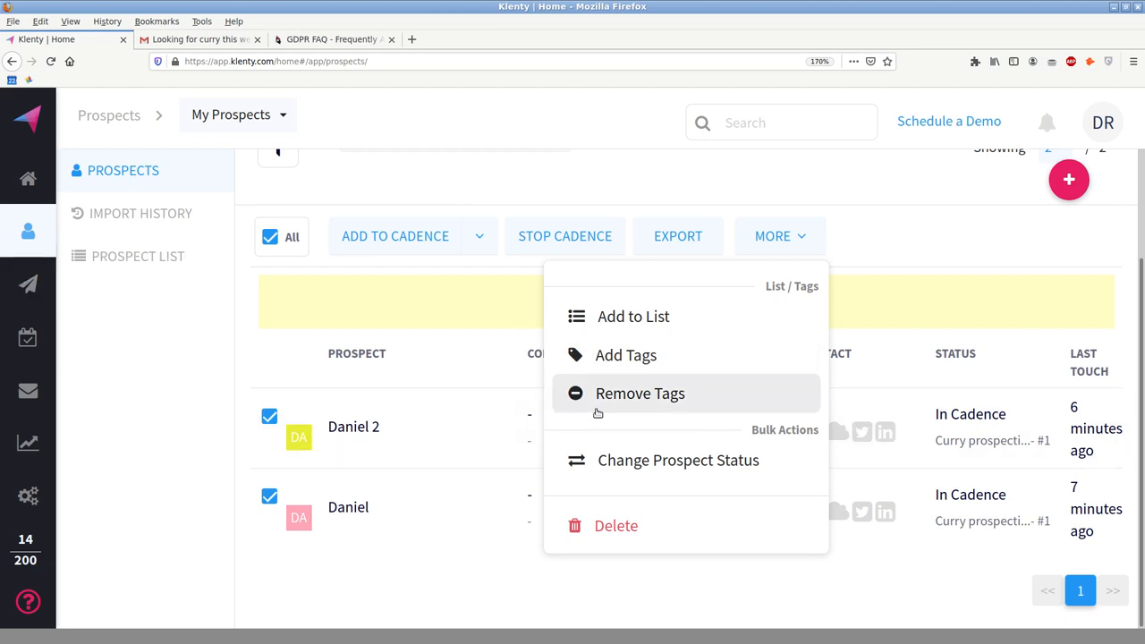
pyautogui.moveTo(29, 336)
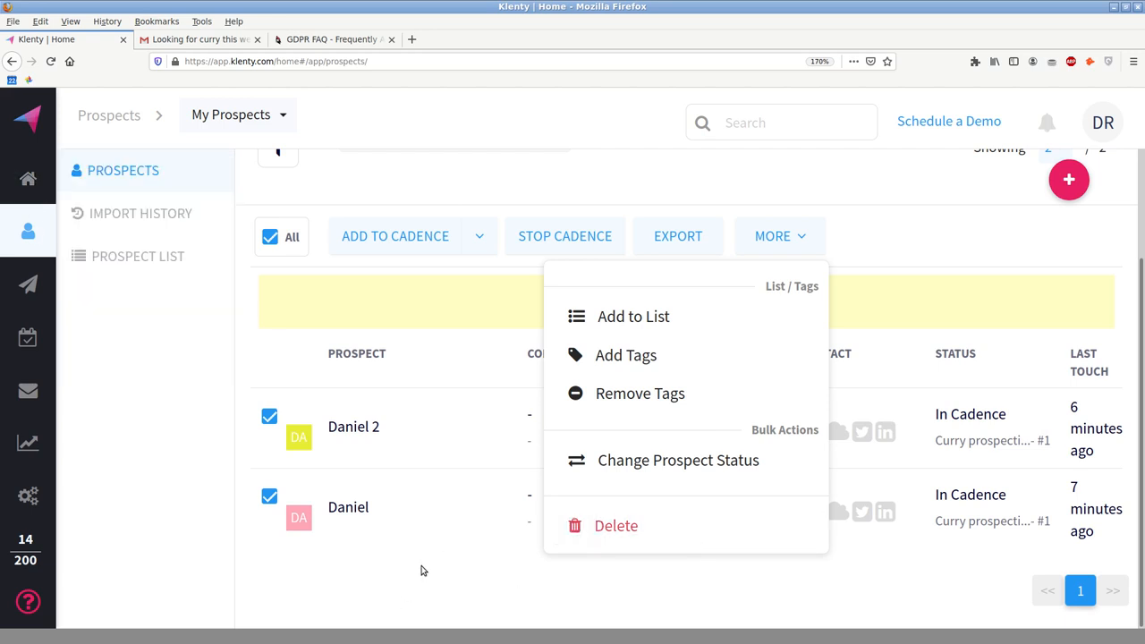
pyautogui.moveTo(633, 314)
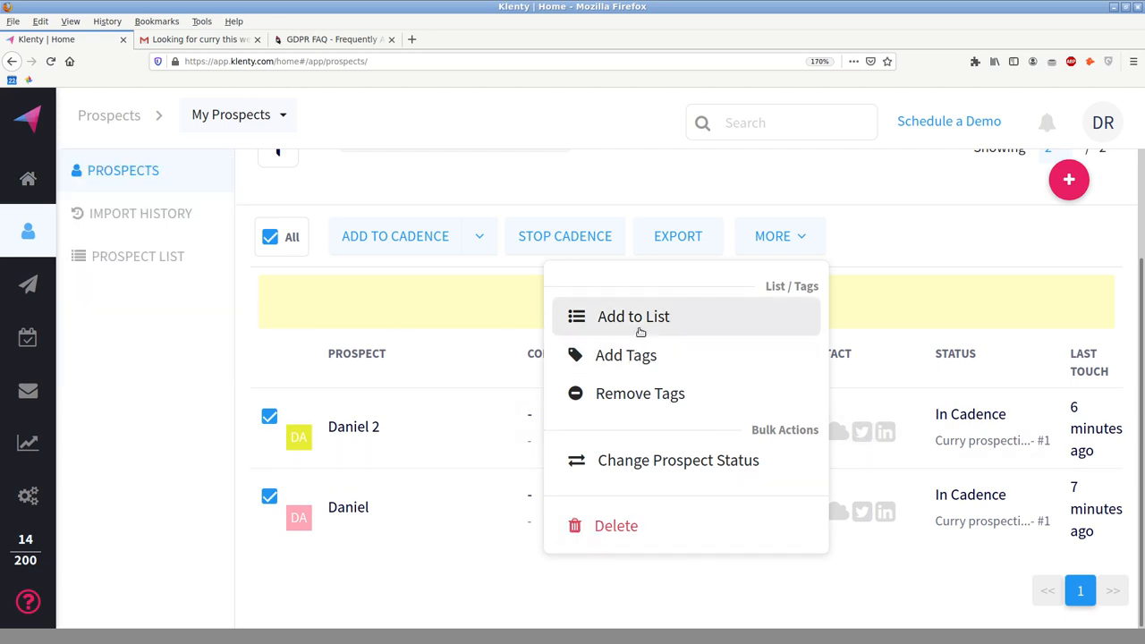
pyautogui.click(633, 314)
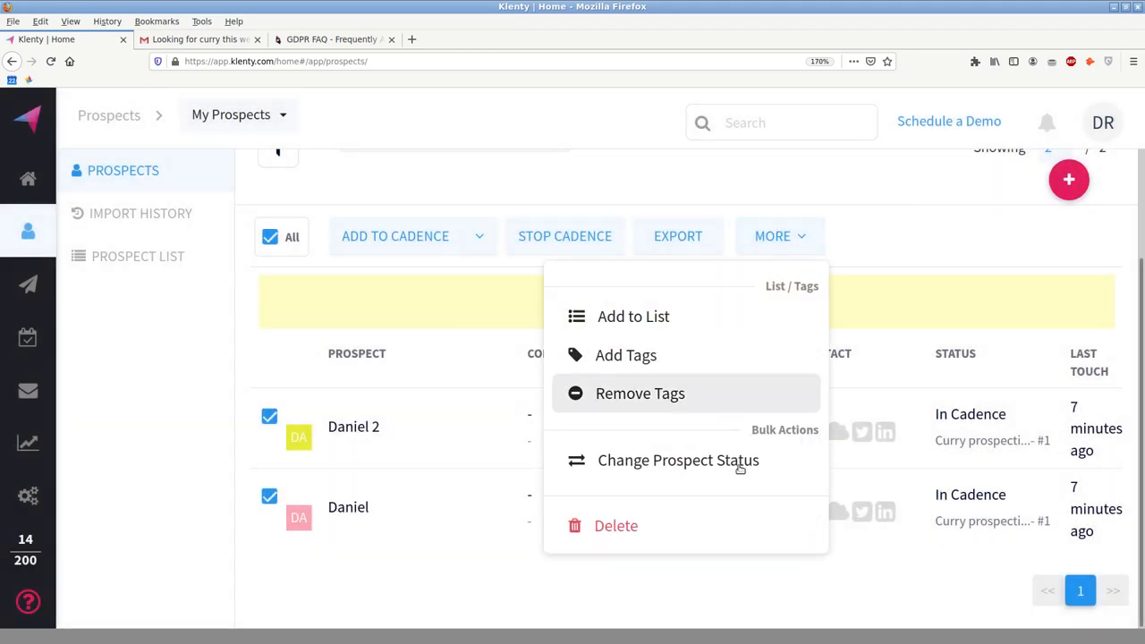
# Start Change Prospect Status, then cancel it so both Daniels stay In Cadence, deselected.
pyautogui.click(677, 460)
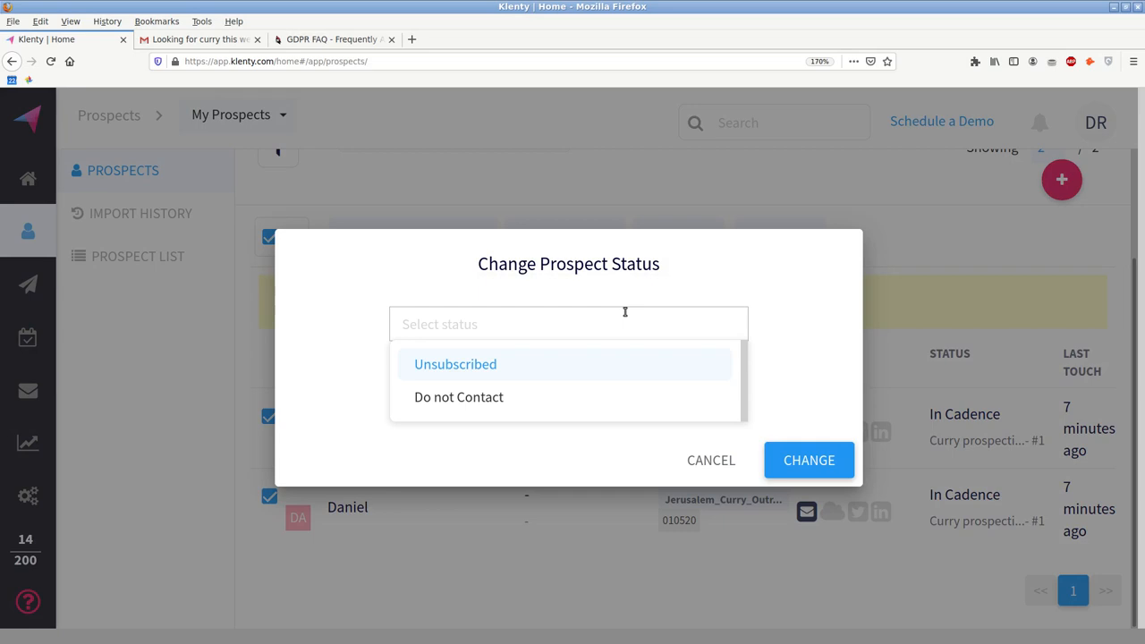
pyautogui.moveTo(501, 397)
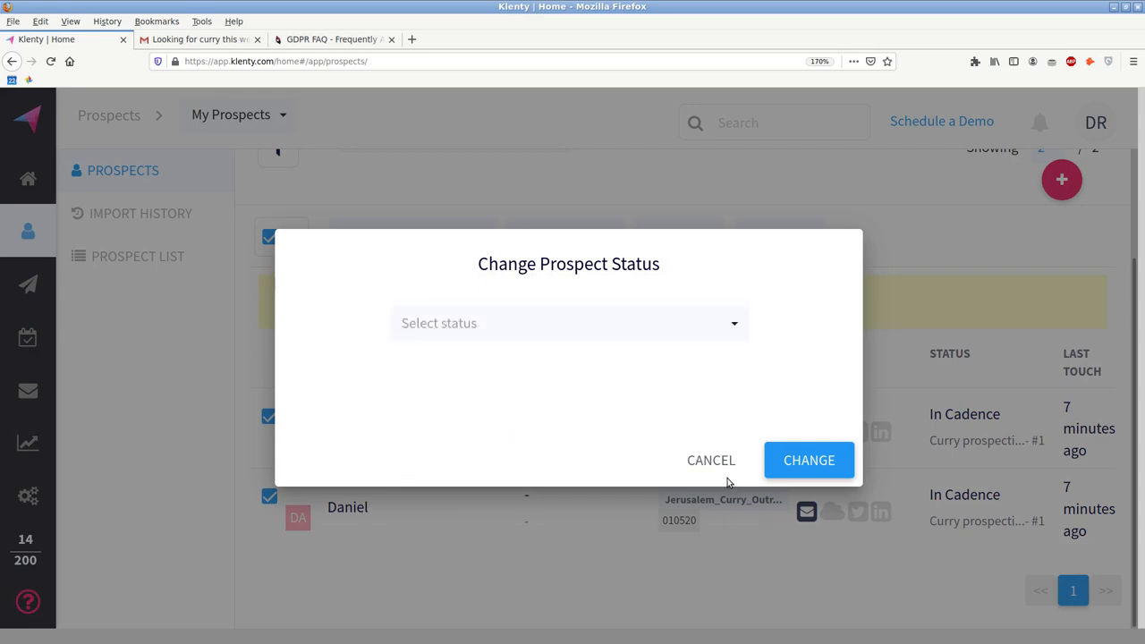
pyautogui.click(711, 460)
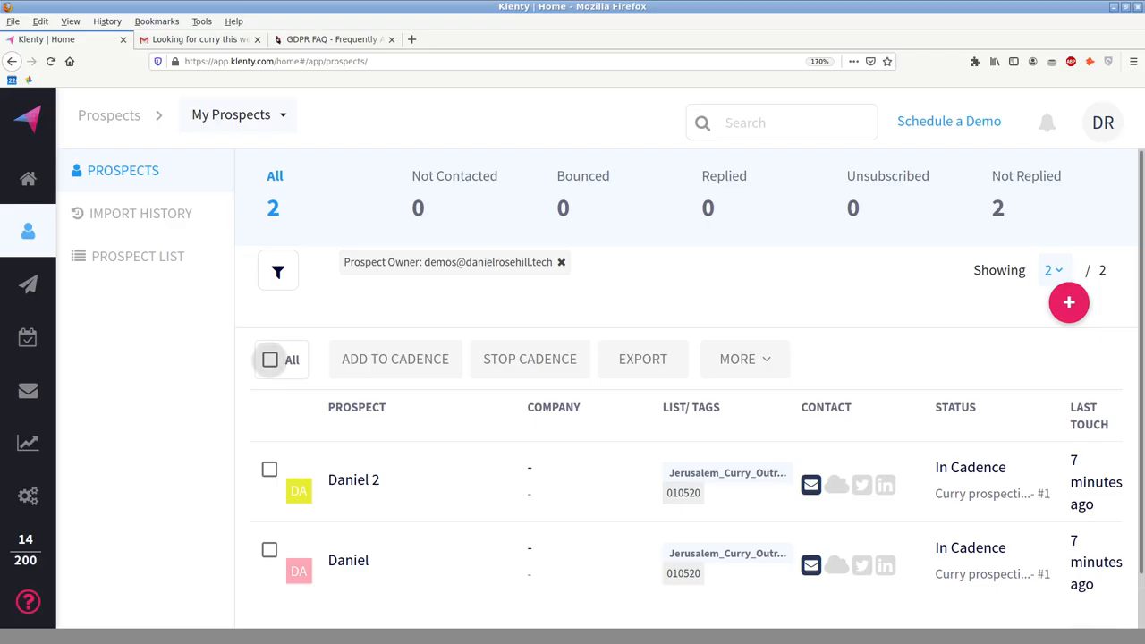
# Reply to the curry email in Gmail asking to be removed from the list, send it, and return to Klenty.
pyautogui.click(199, 39)
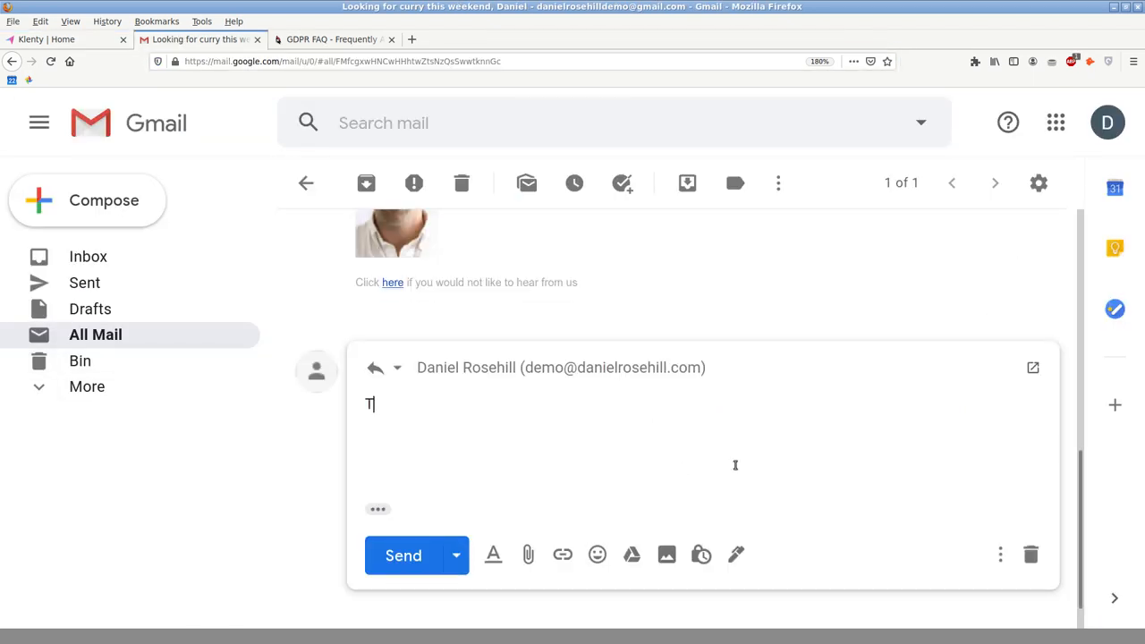
pyautogui.write('hat sounds awful.')
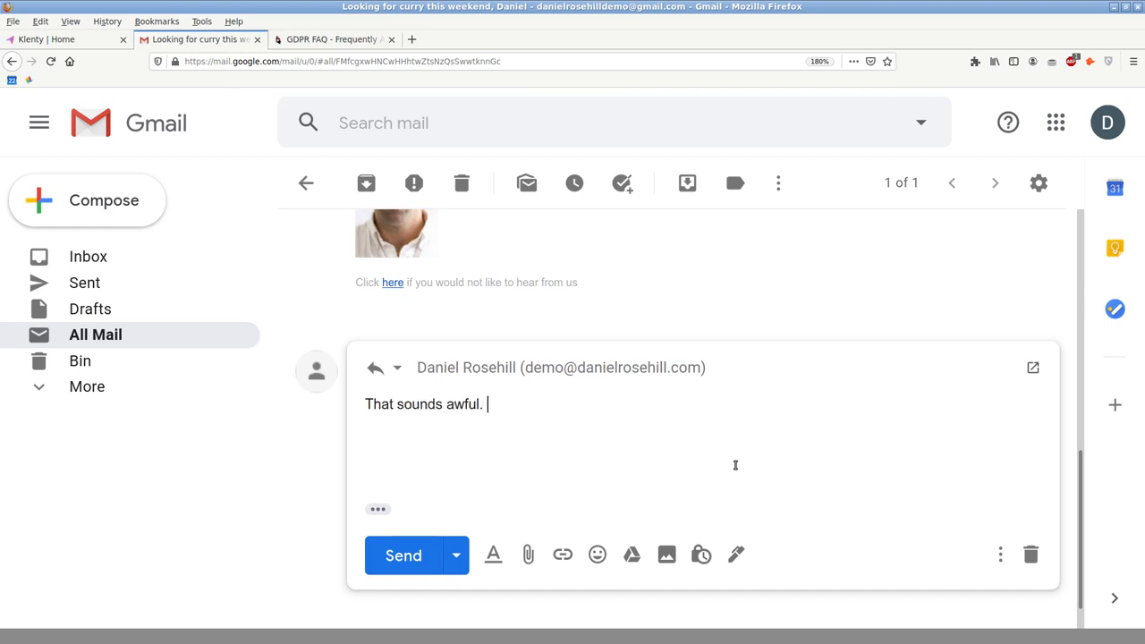
pyautogui.write('I do not like curry at all.')
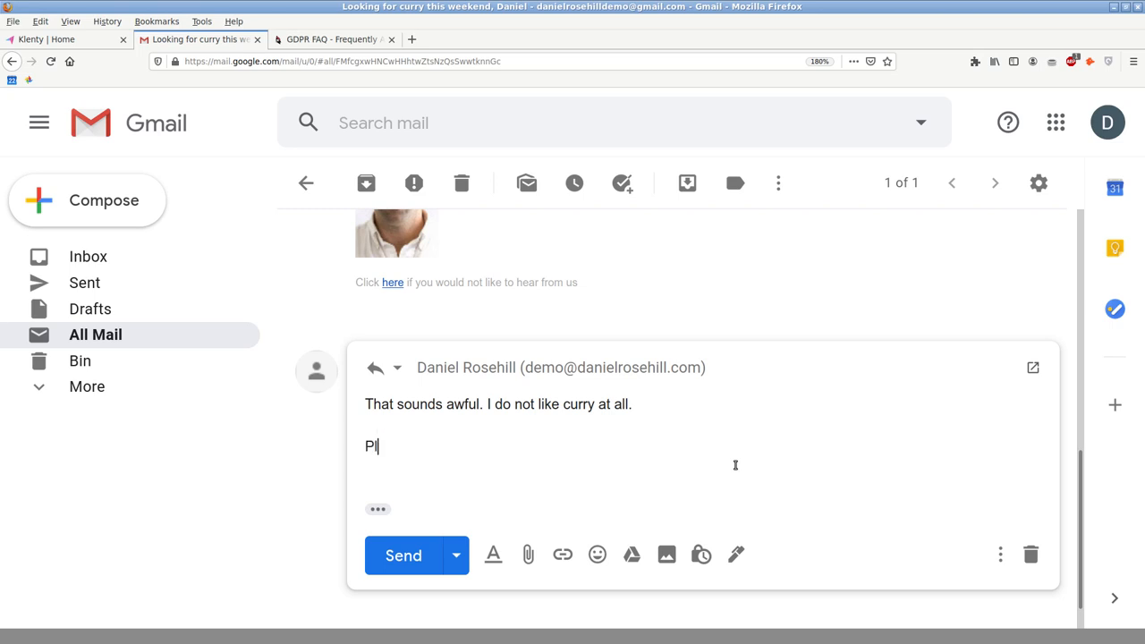
pyautogui.write('ease remove me from your')
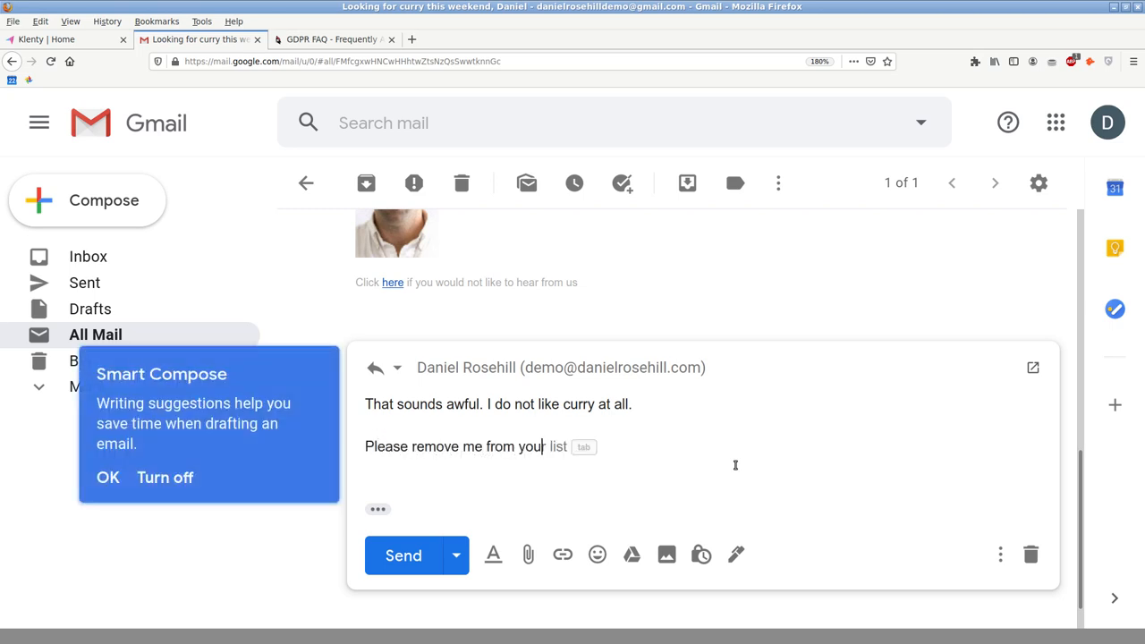
pyautogui.click(402, 555)
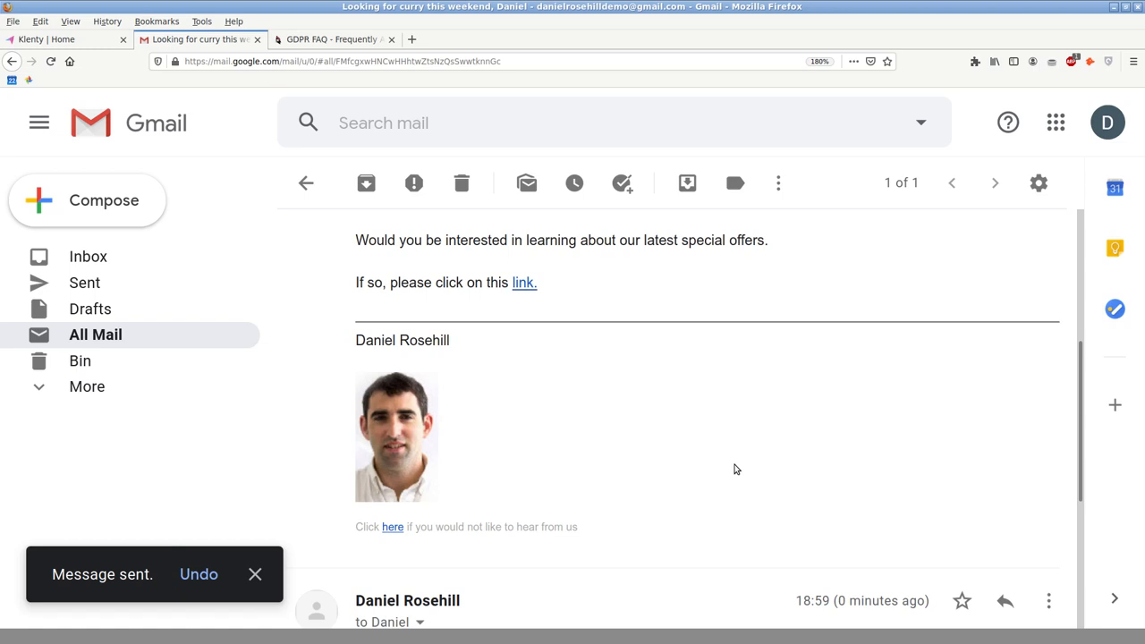
pyautogui.moveTo(176, 89)
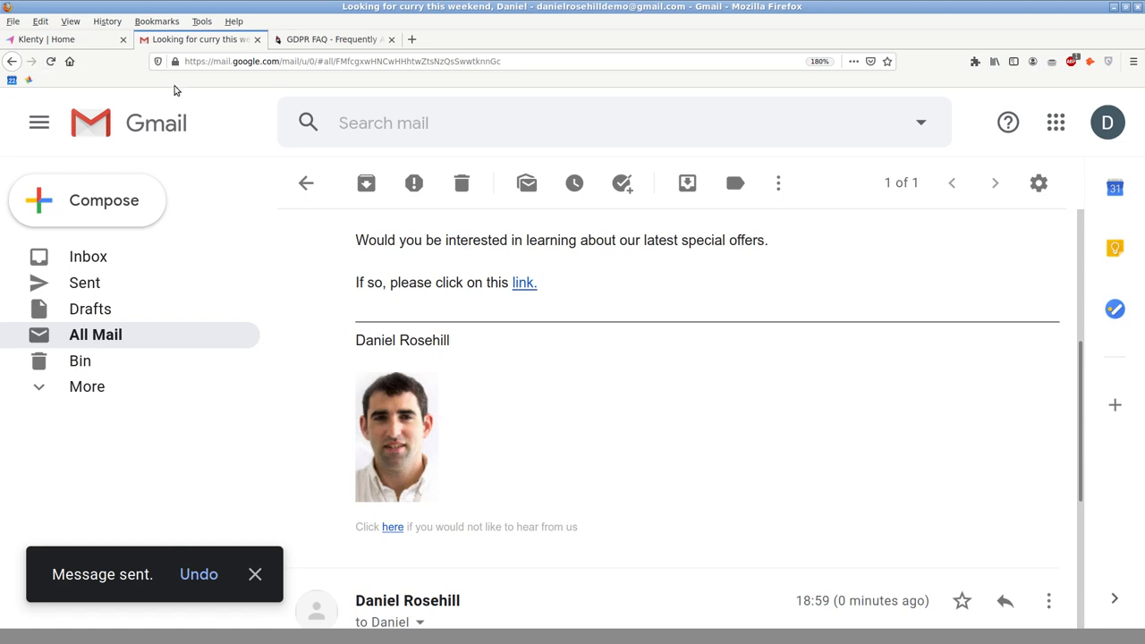
pyautogui.click(63, 40)
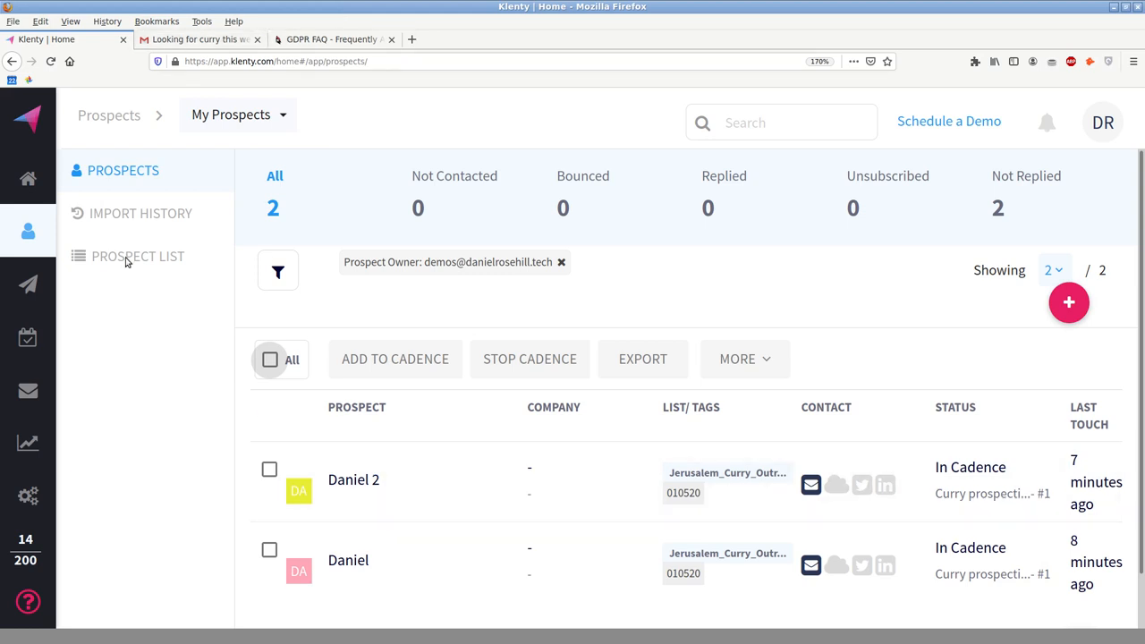
# Glance at Gmail, reload the Klenty Prospects page and confirm zero replies with both still In Cadence.
pyautogui.click(198, 39)
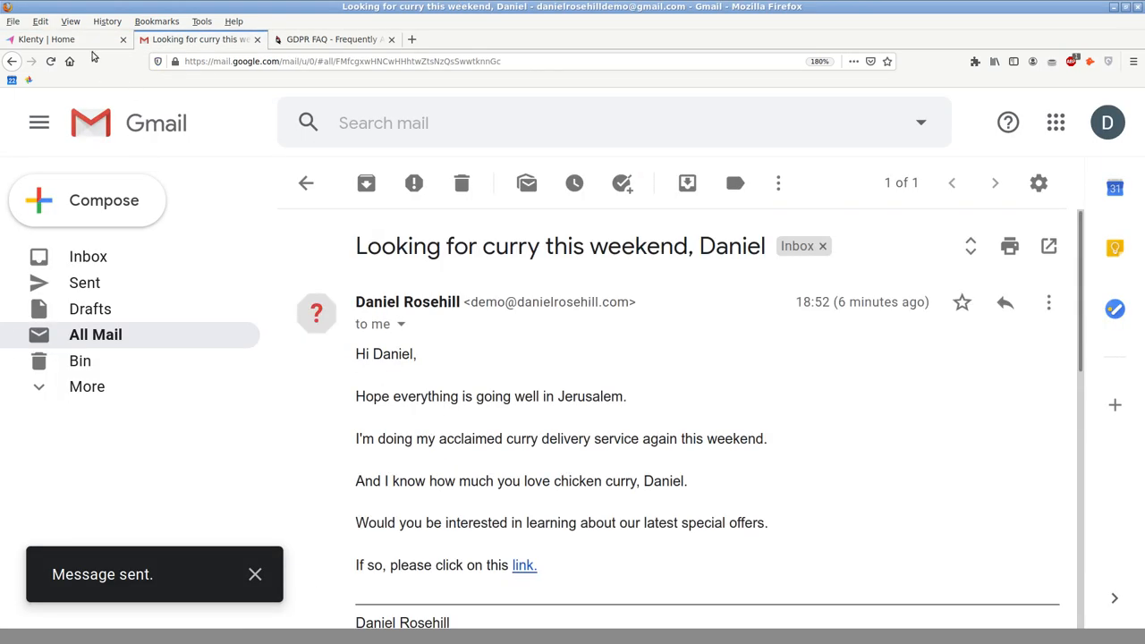
pyautogui.click(63, 39)
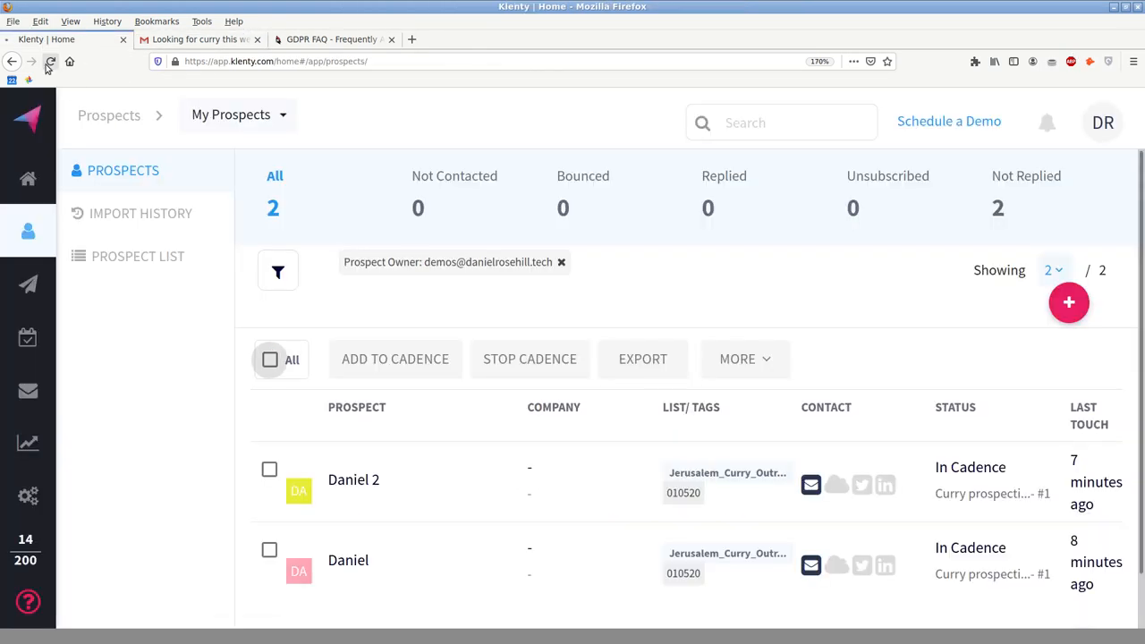
pyautogui.click(50, 61)
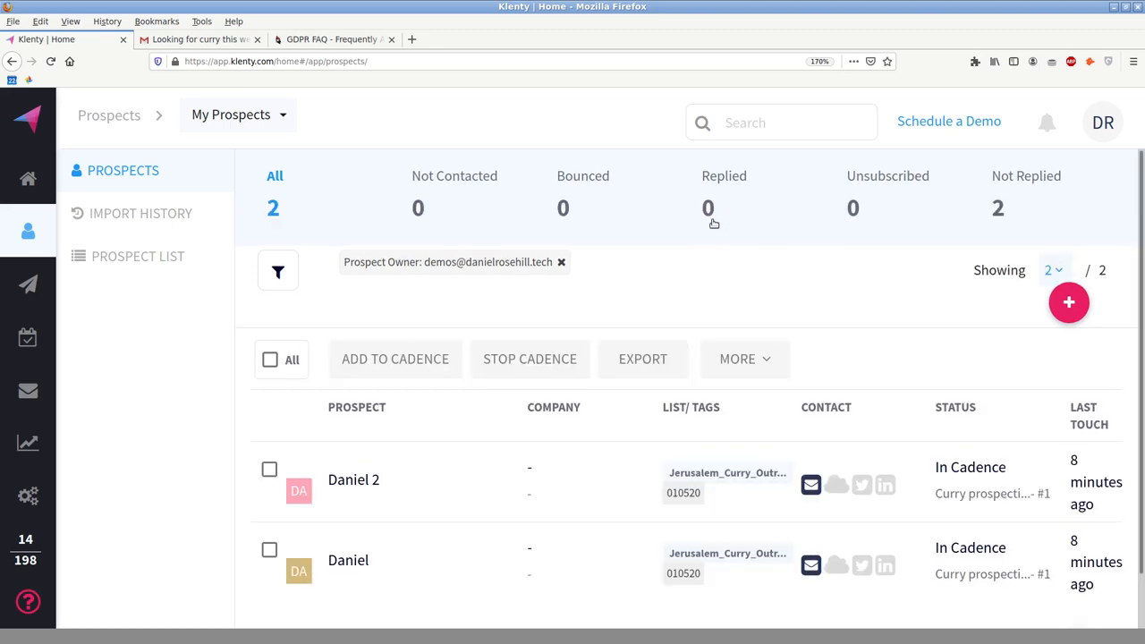
pyautogui.moveTo(708, 252)
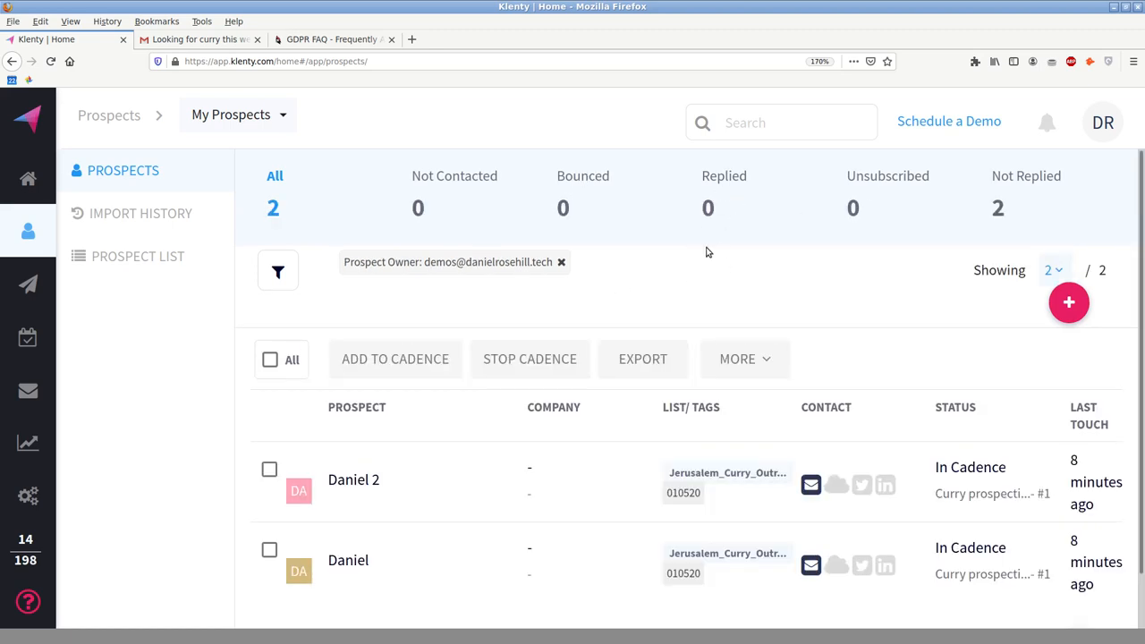
pyautogui.click(28, 441)
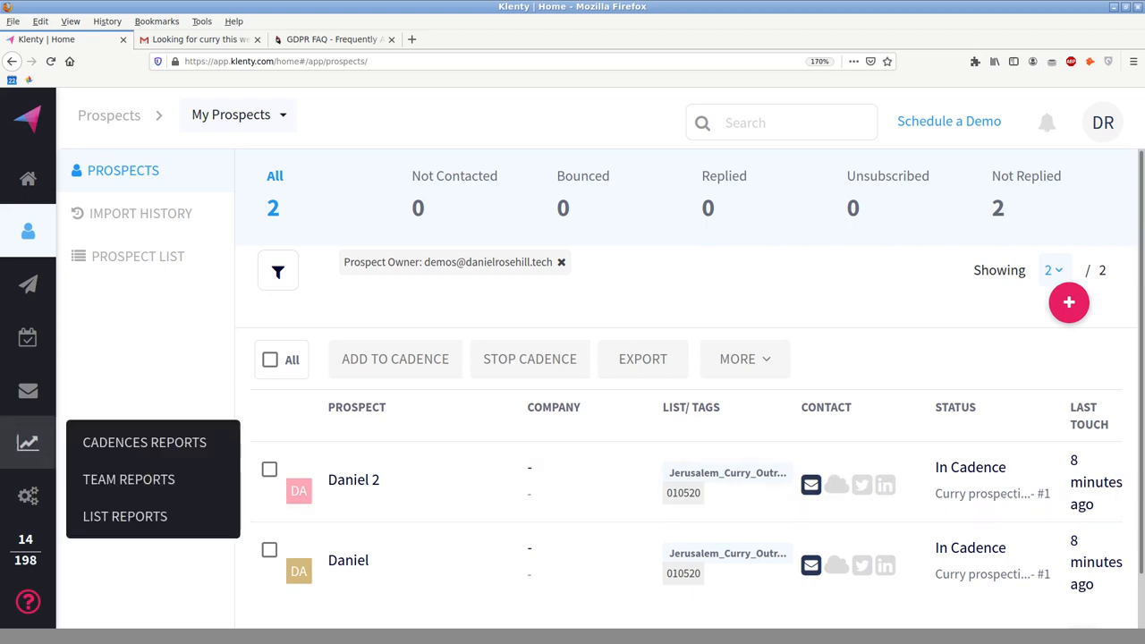
# Go to Templates, show My Templates and start adding a new email template.
pyautogui.click(28, 284)
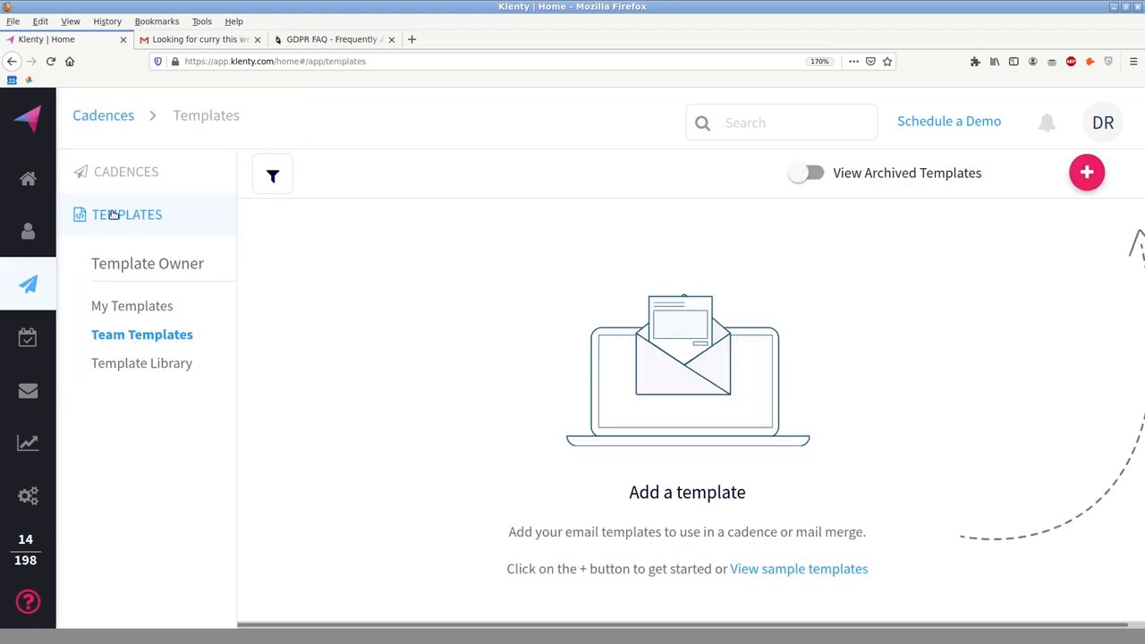
pyautogui.click(132, 304)
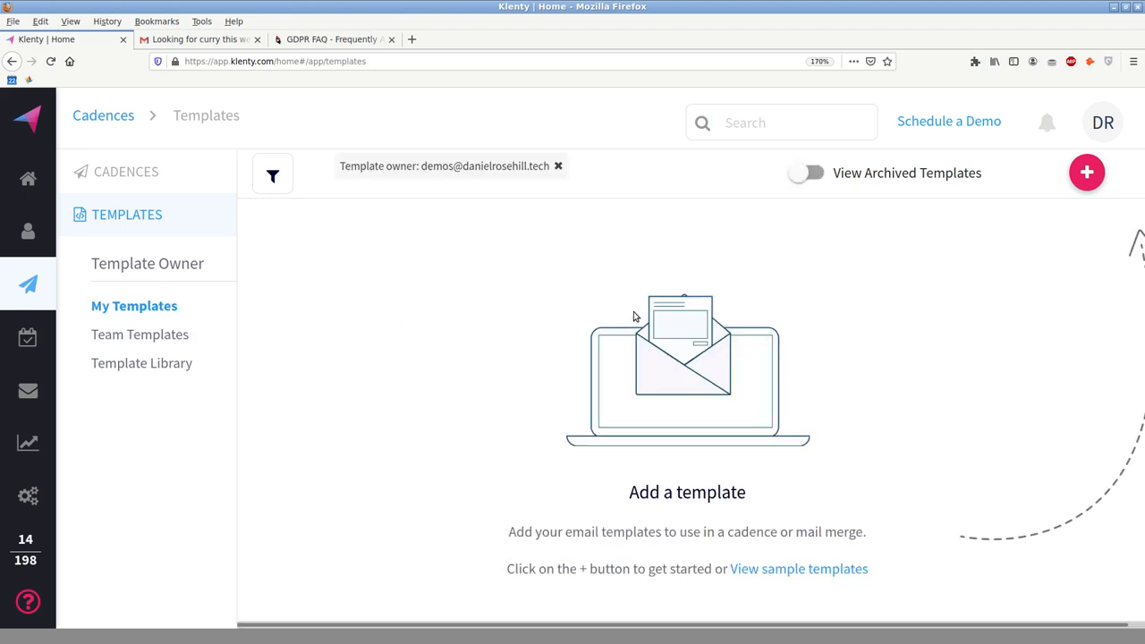
pyautogui.moveTo(783, 111)
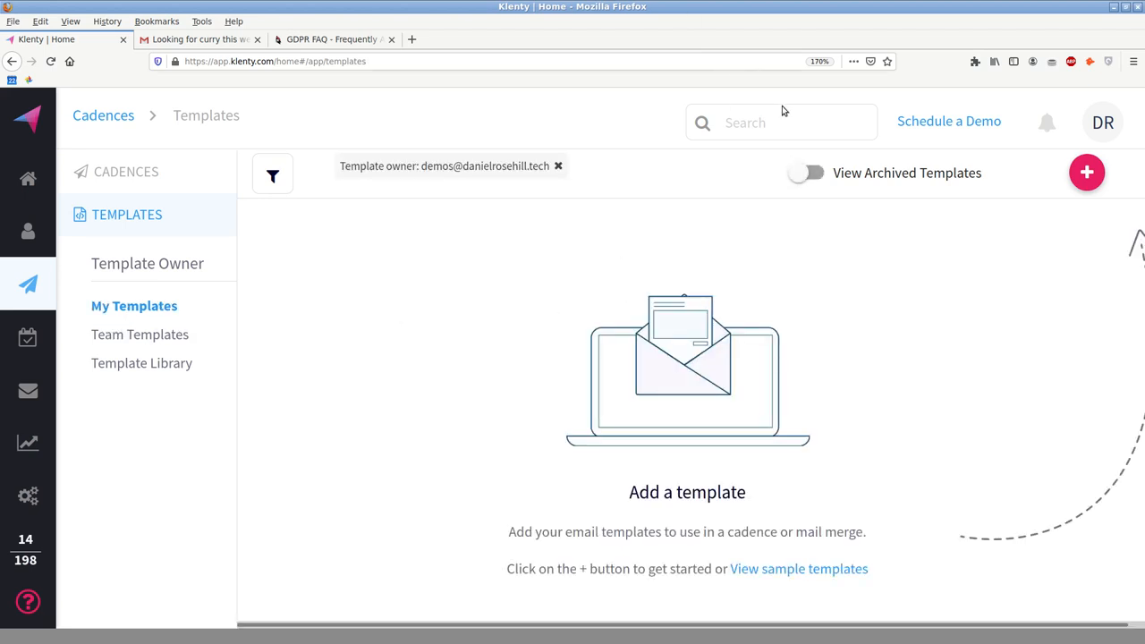
pyautogui.click(1087, 171)
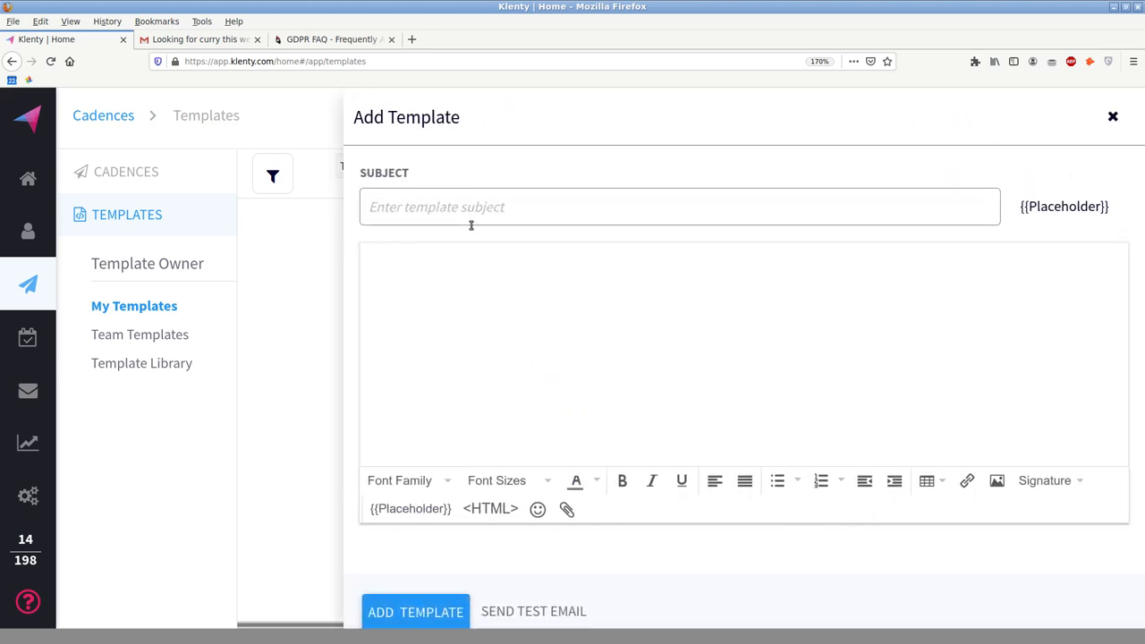
# Enter the subject 'Generic curry follow ups - break up email'.
pyautogui.write('GEn')
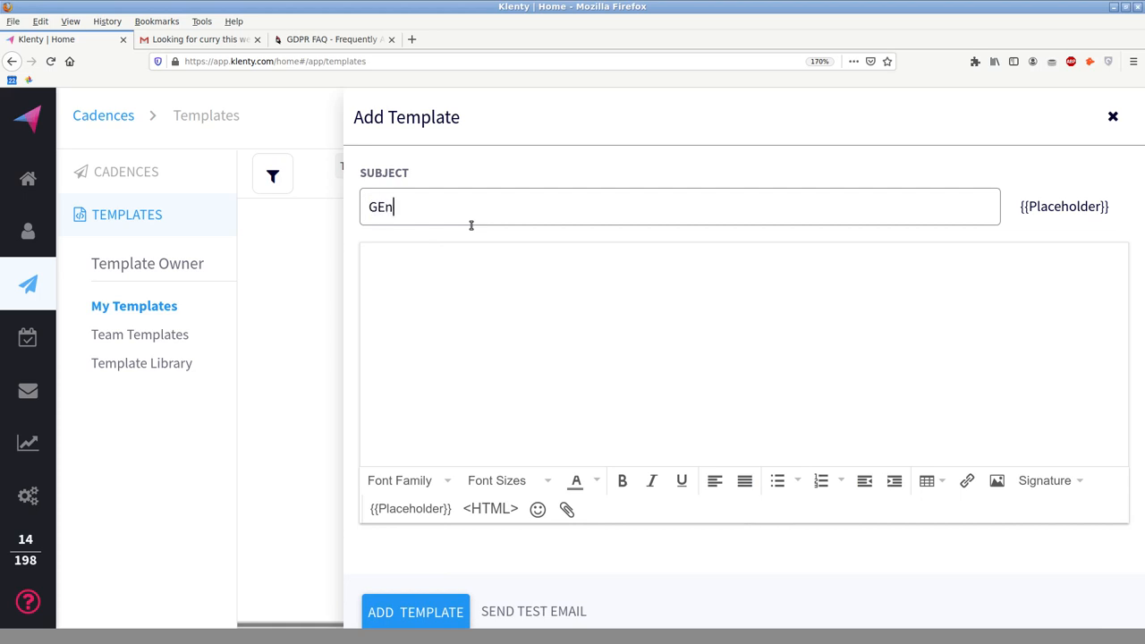
pyautogui.write('Generic')
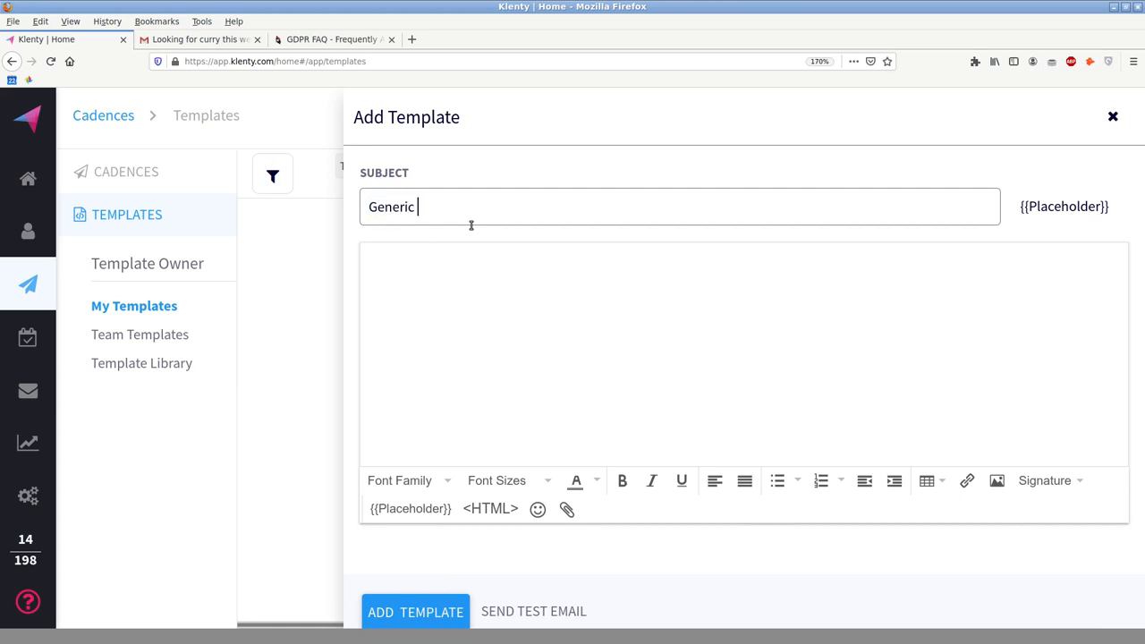
pyautogui.write('curry follow ups')
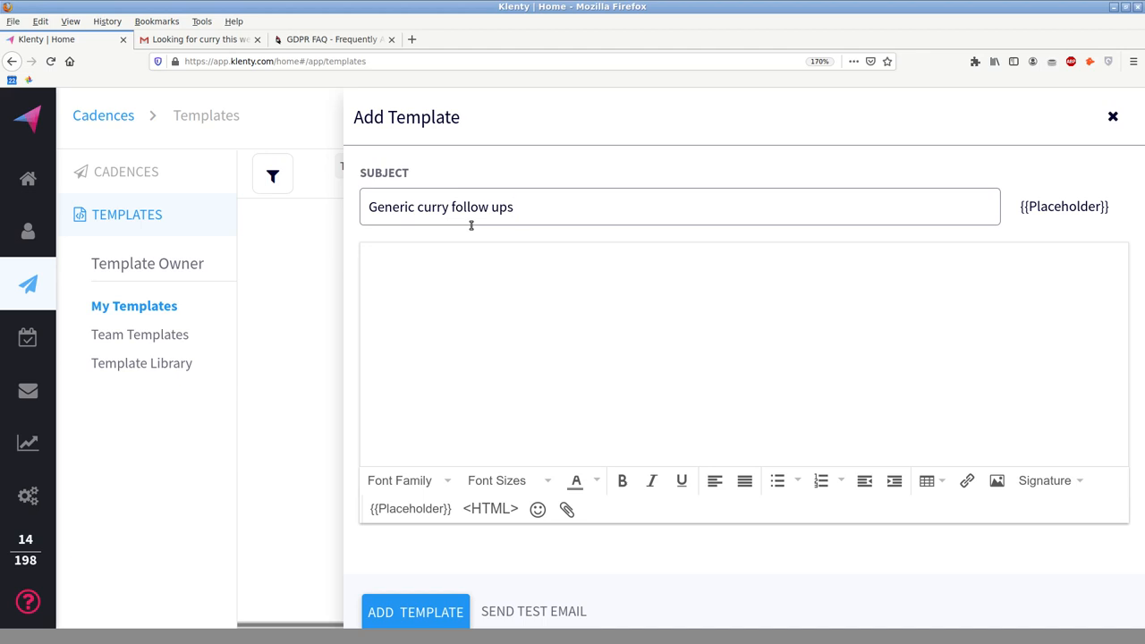
pyautogui.write('- second rou')
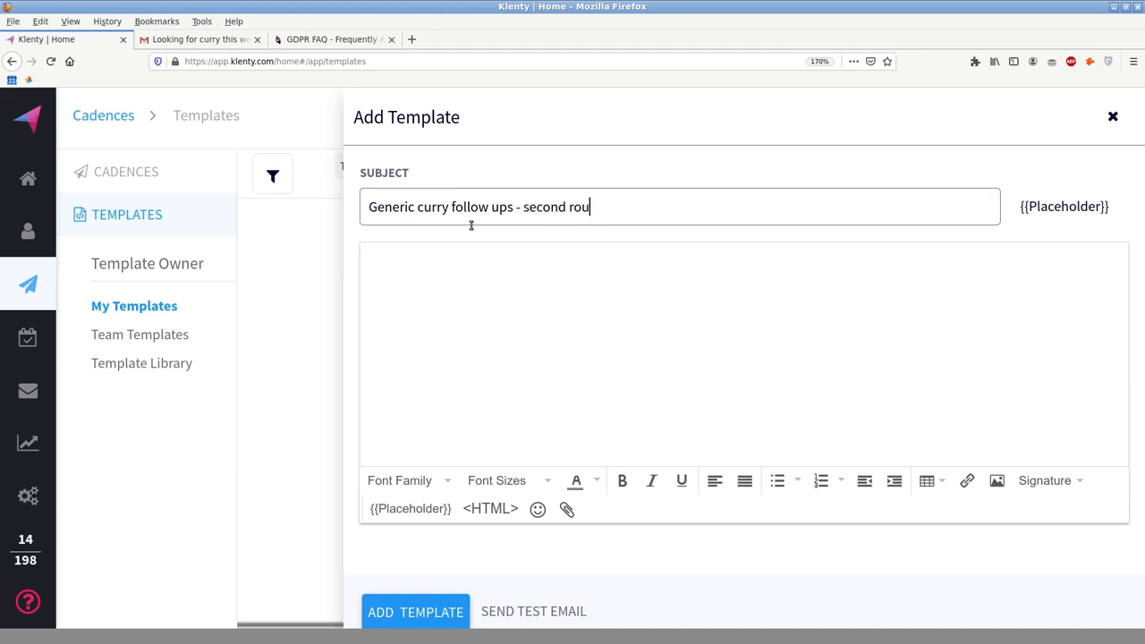
pyautogui.write('break up')
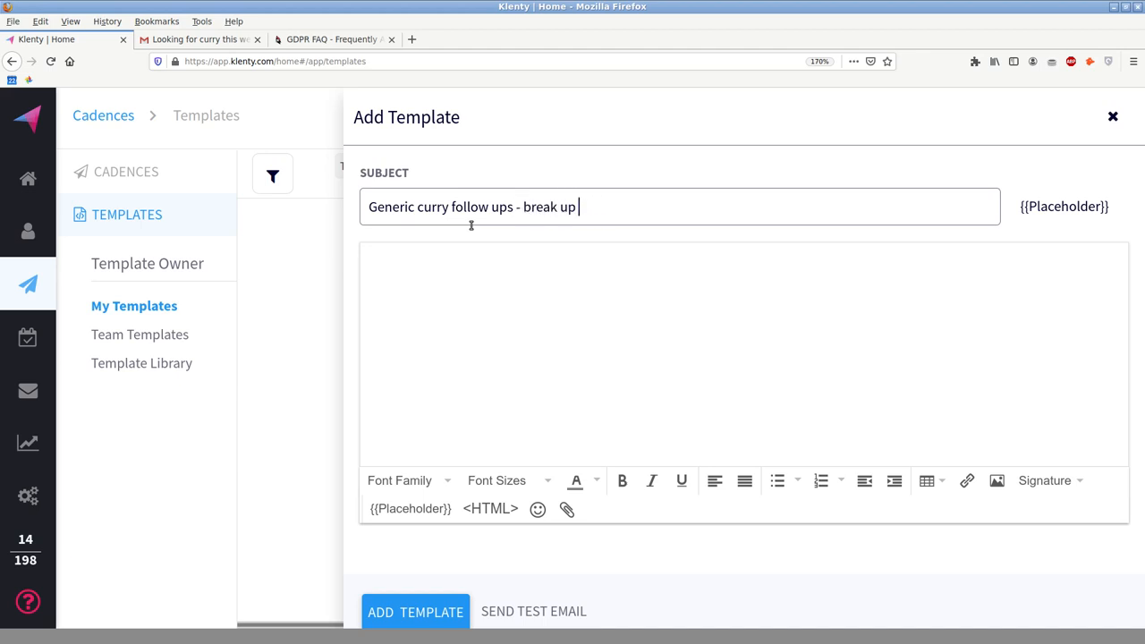
pyautogui.write('email')
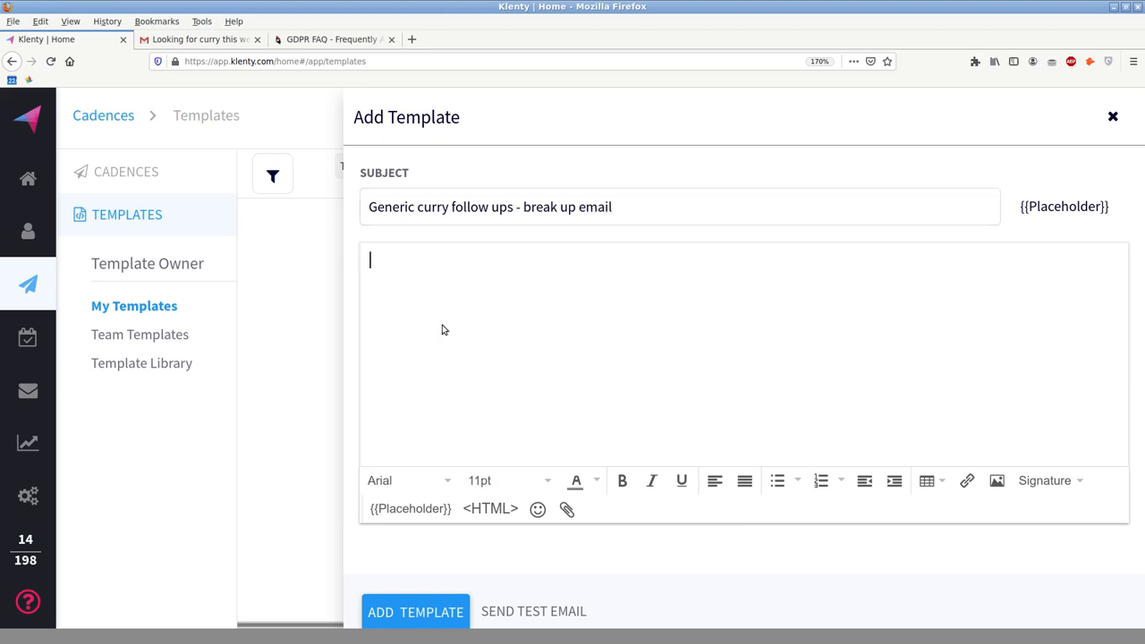
# Write the body greeting {{FirstName}}, saying I won't keep bugging you if you don't reply to this email.
pyautogui.write('Hi {{')
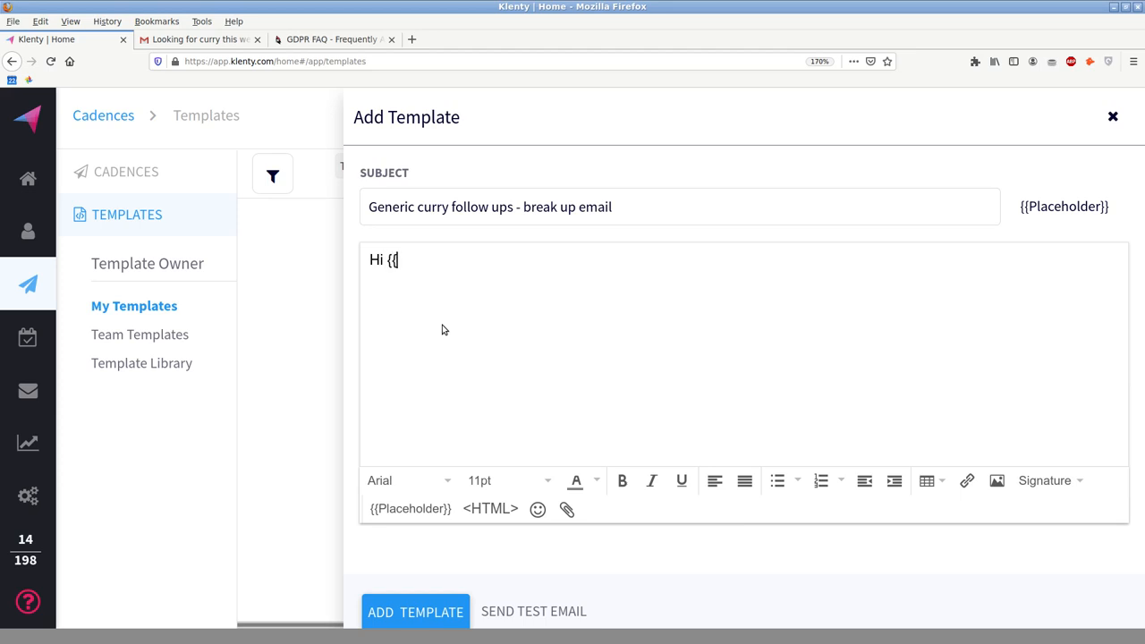
pyautogui.write('FirstName}},')
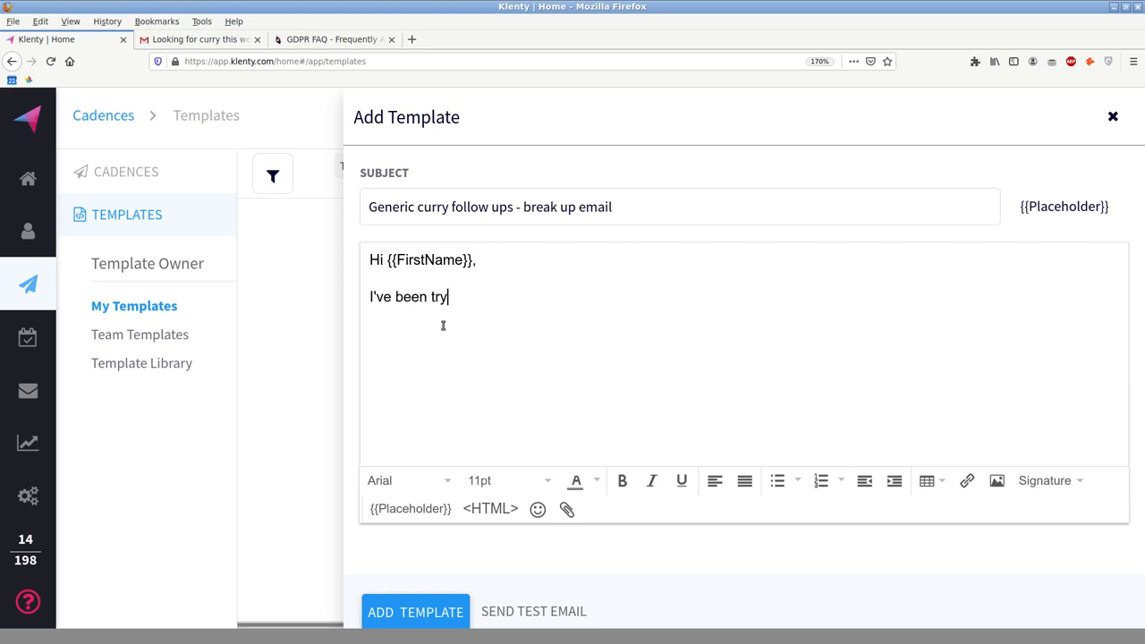
pyautogui.write('ing to convince you about how')
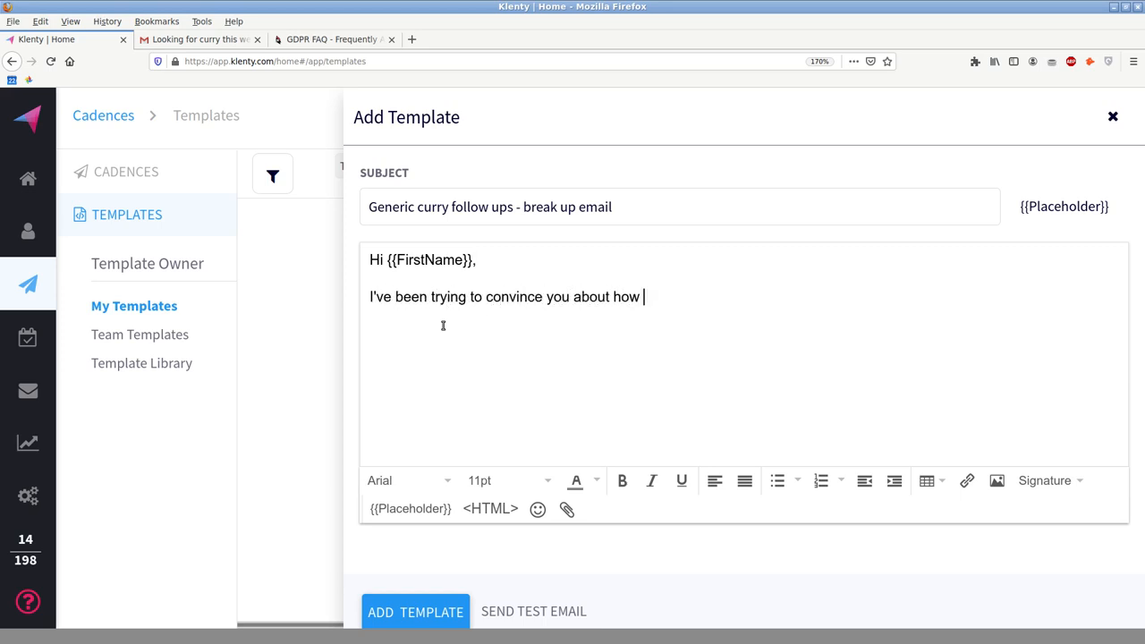
pyautogui.write('wonderful my curry is.')
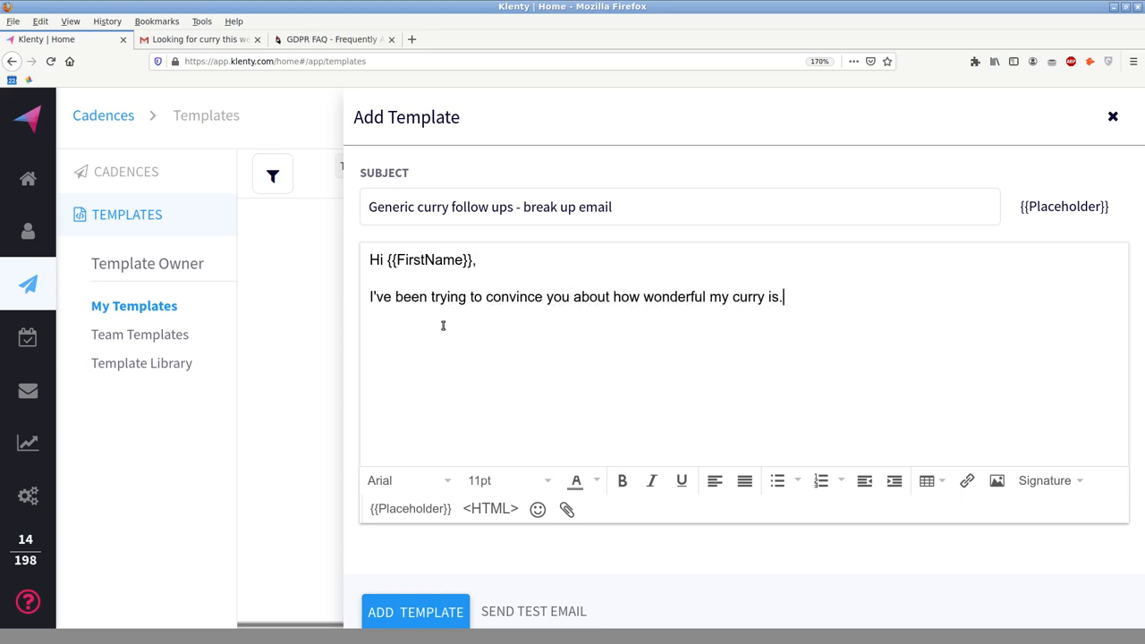
pyautogui.write("I don't want to keep")
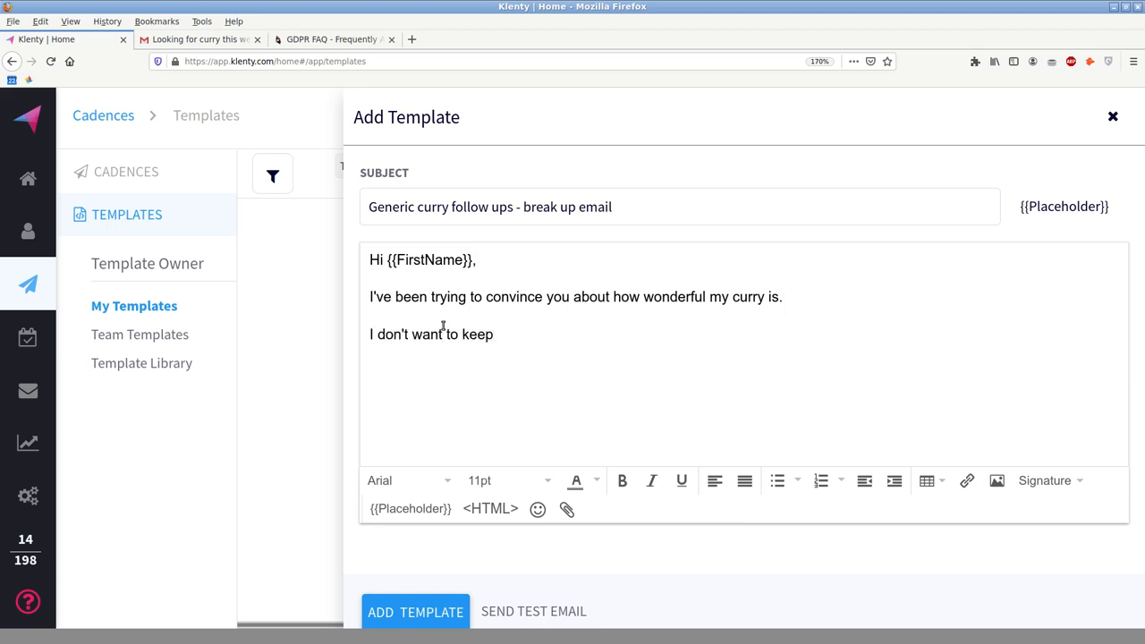
pyautogui.write('bugging you so if you do not')
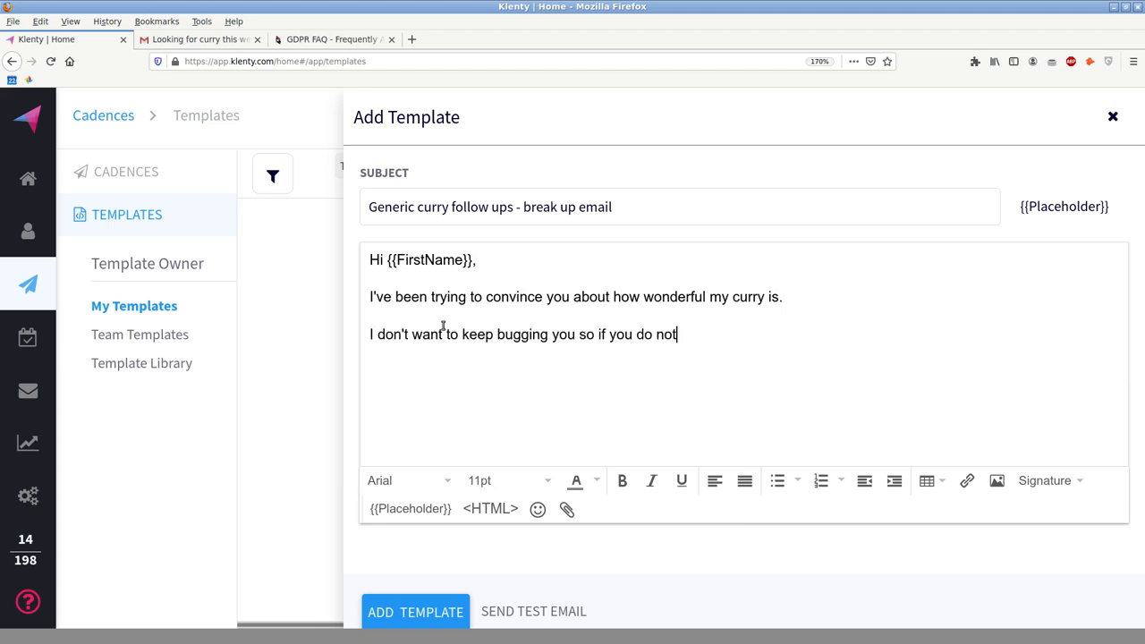
pyautogui.write('reply to this')
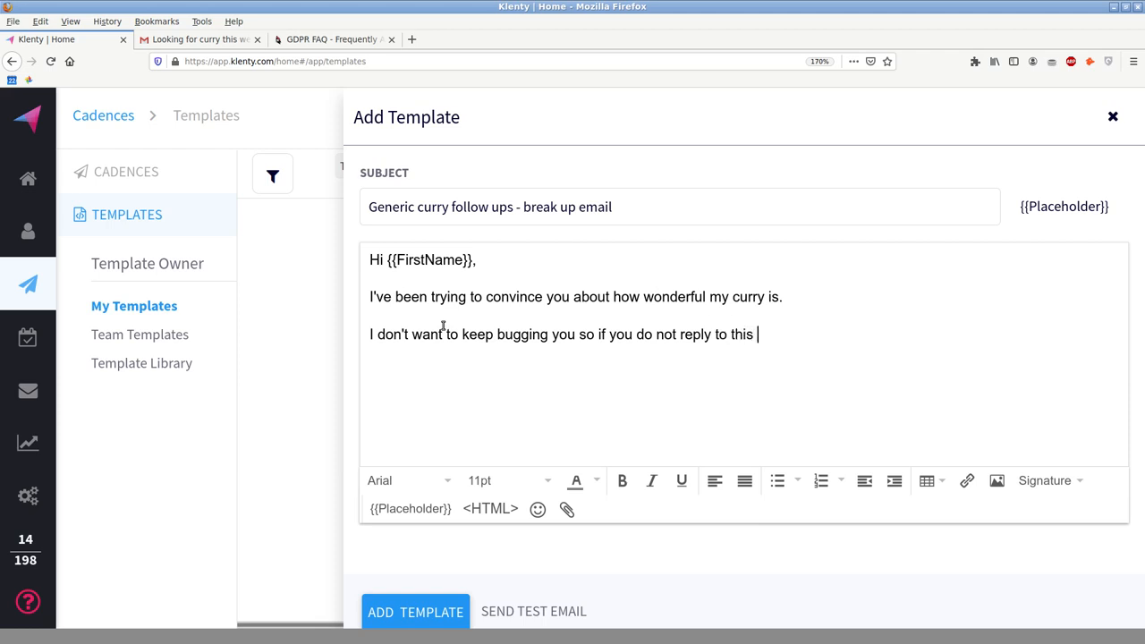
pyautogui.write('email I will take it that you are no longer interested.')
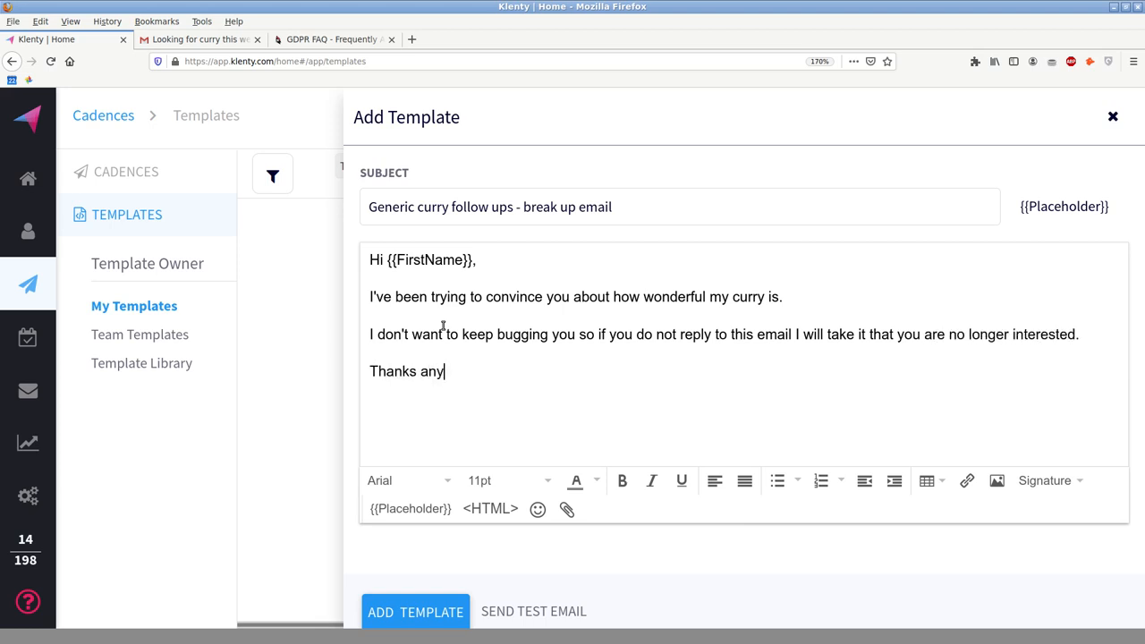
pyautogui.write('way!')
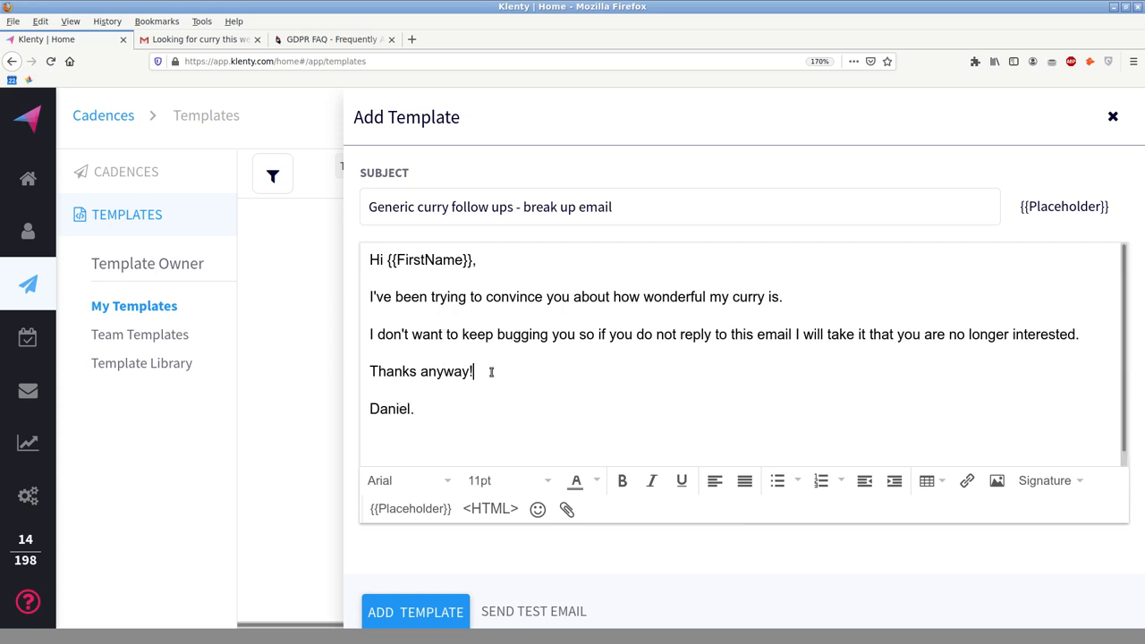
# Save the template under the name 'Generic breakup email' and create it.
pyautogui.click(415, 612)
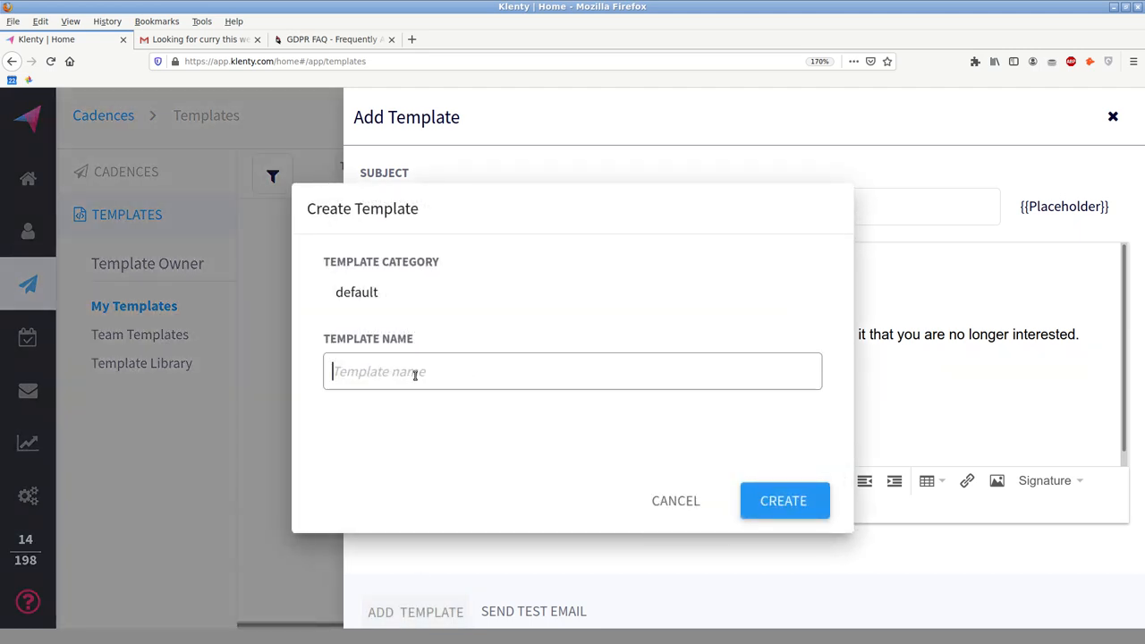
pyautogui.moveTo(465, 376)
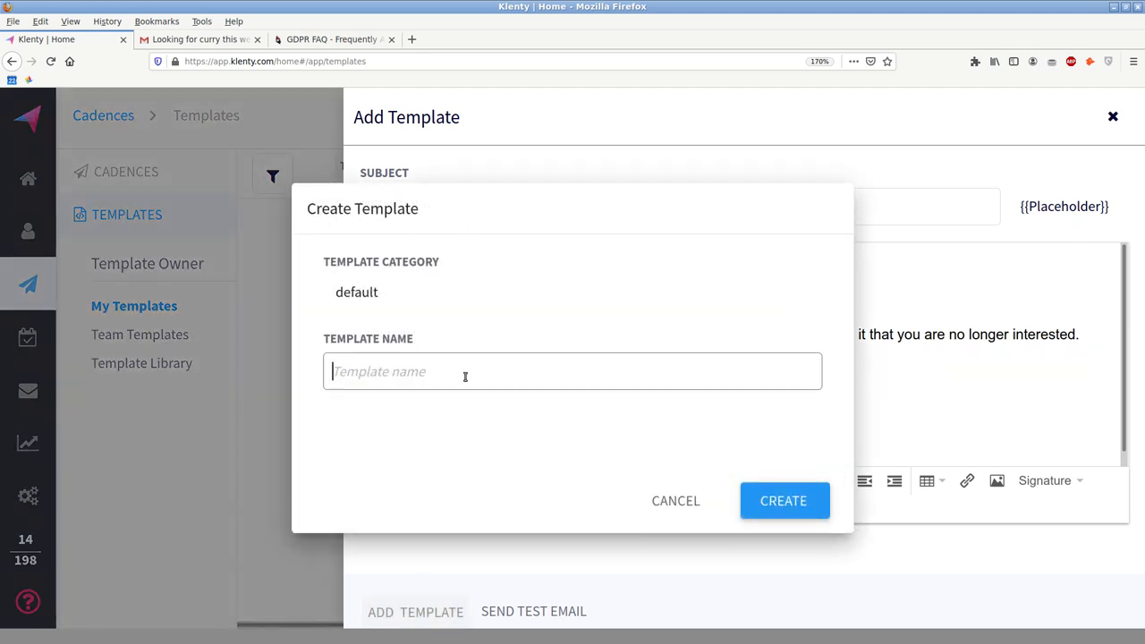
pyautogui.write('Generic bre')
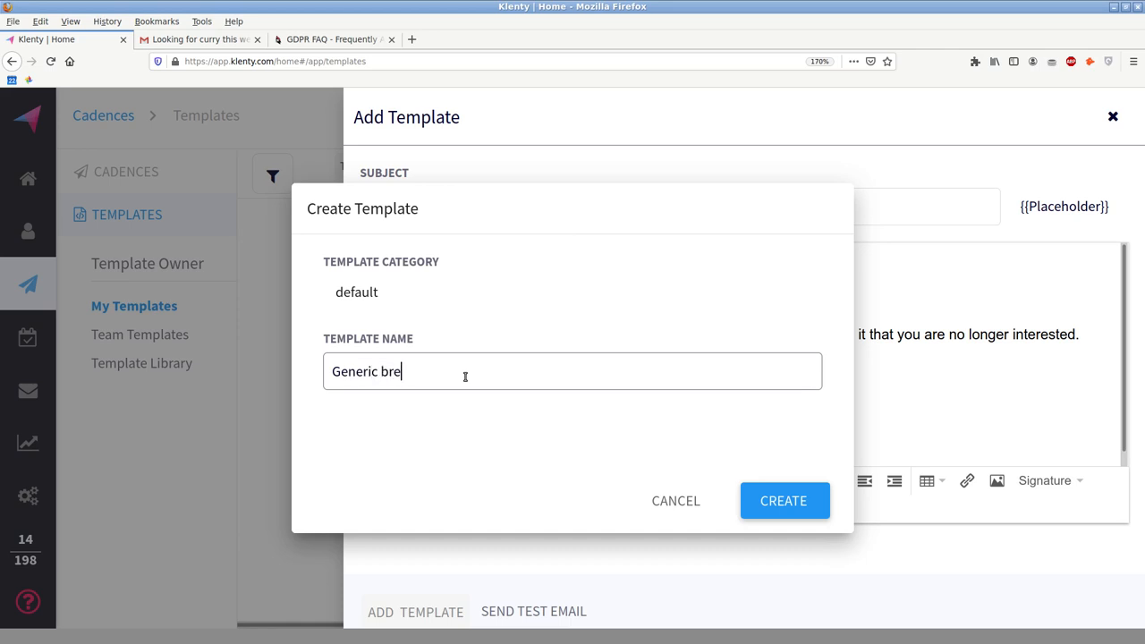
pyautogui.write('akup email')
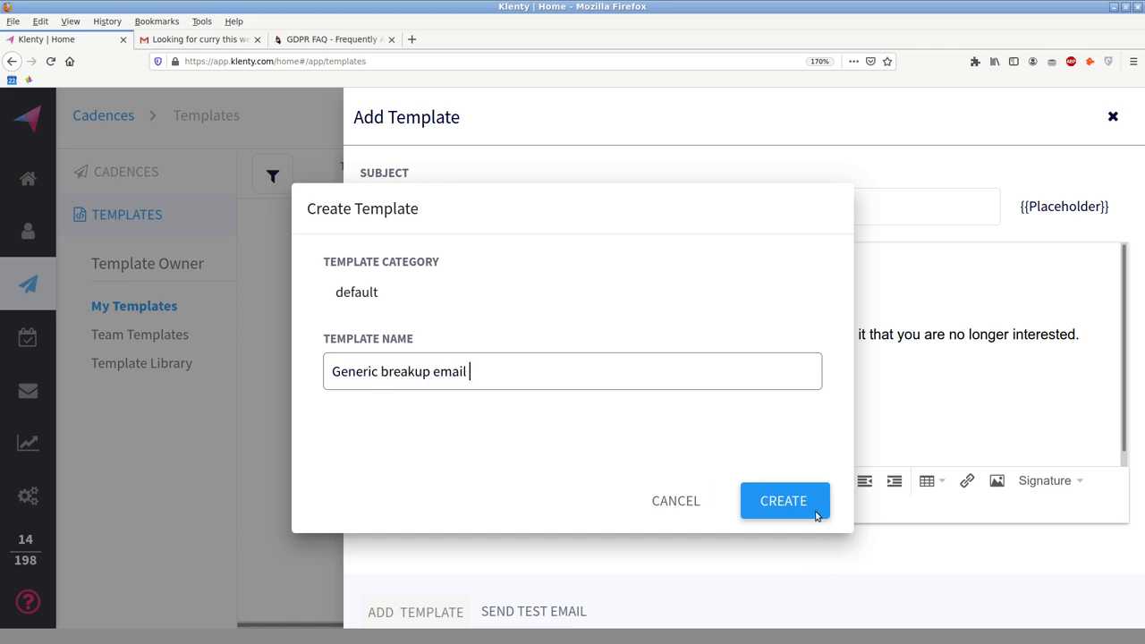
pyautogui.click(783, 501)
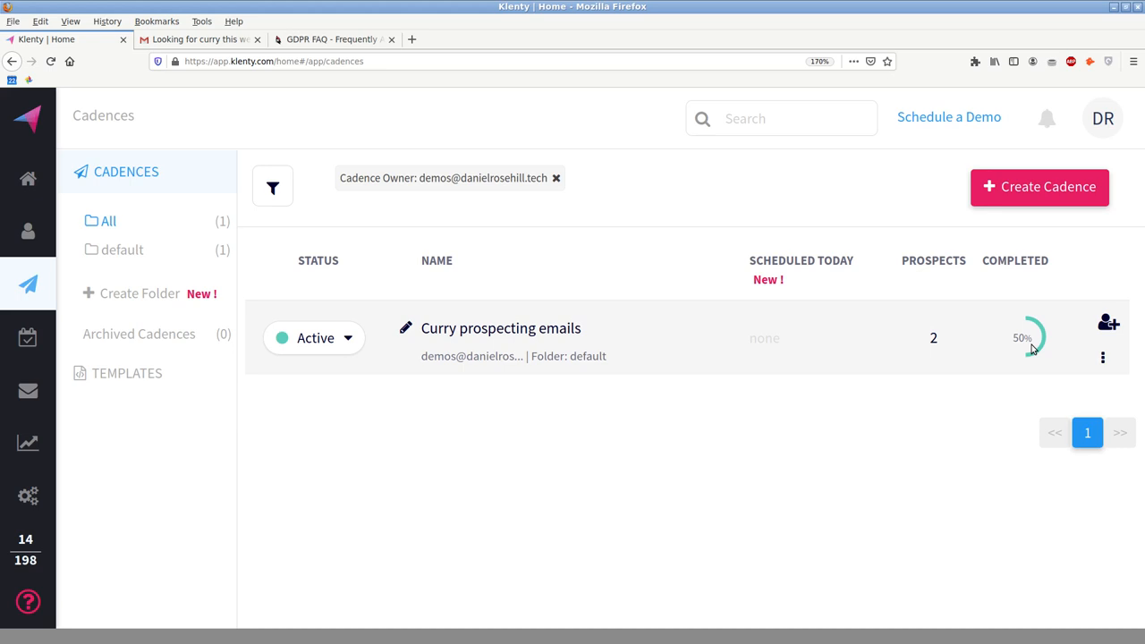
pyautogui.moveTo(1043, 324)
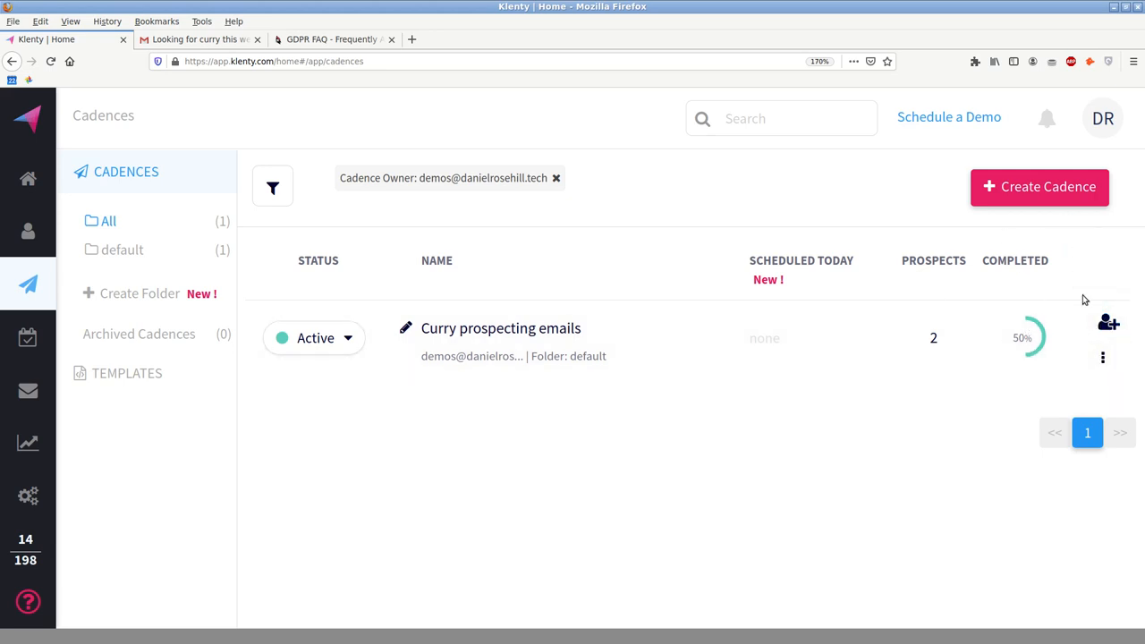
pyautogui.moveTo(447, 390)
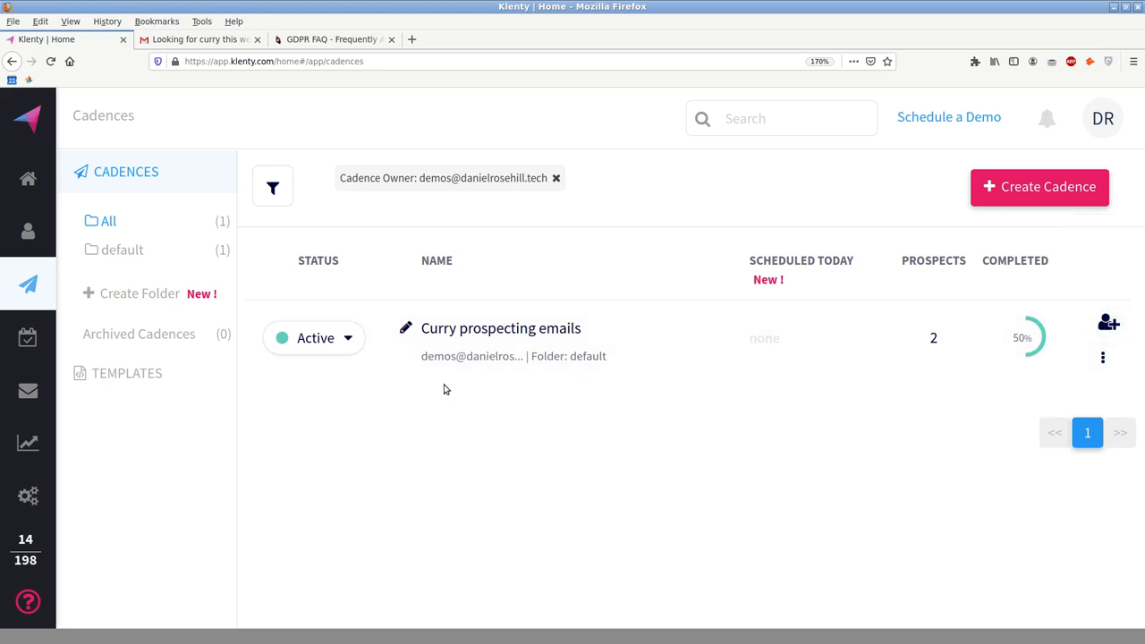
pyautogui.click(1109, 322)
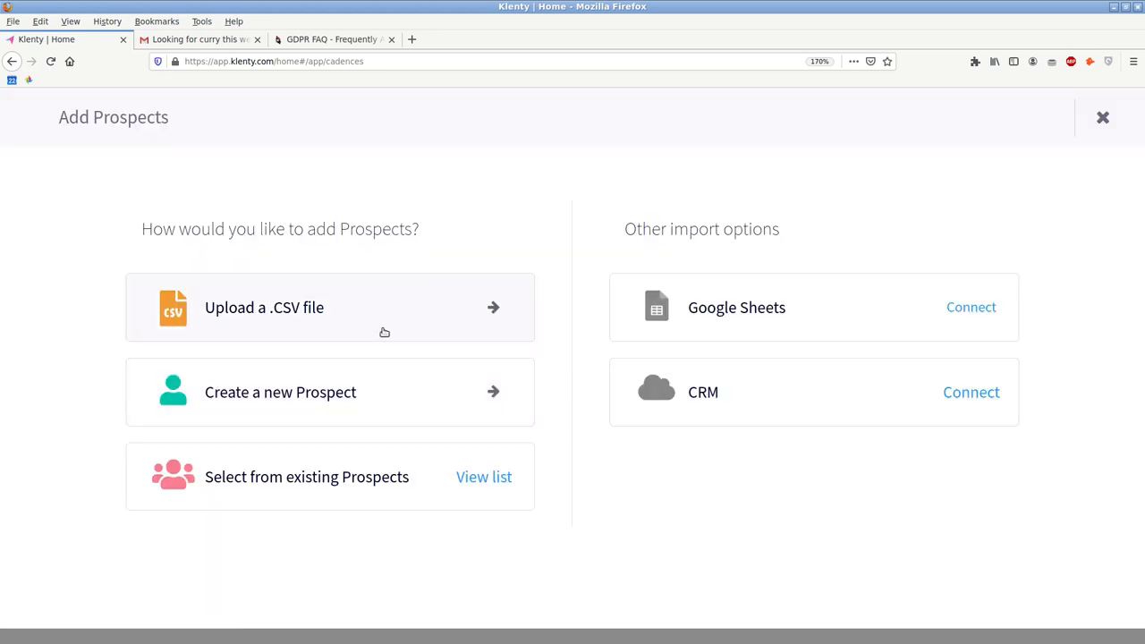
pyautogui.moveTo(358, 329)
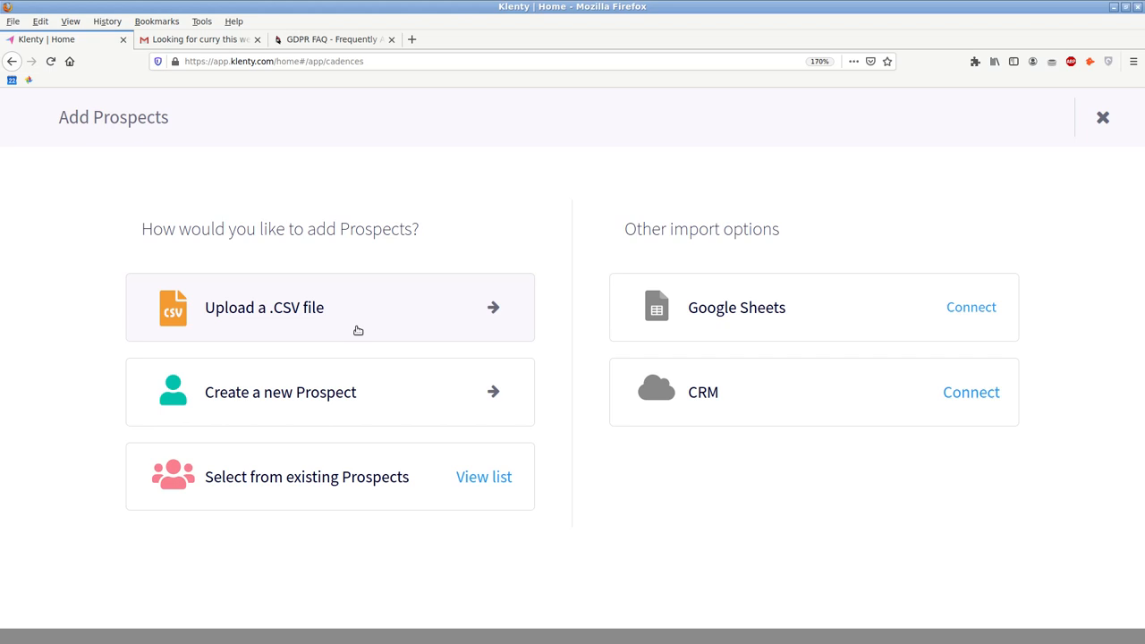
pyautogui.moveTo(1101, 118)
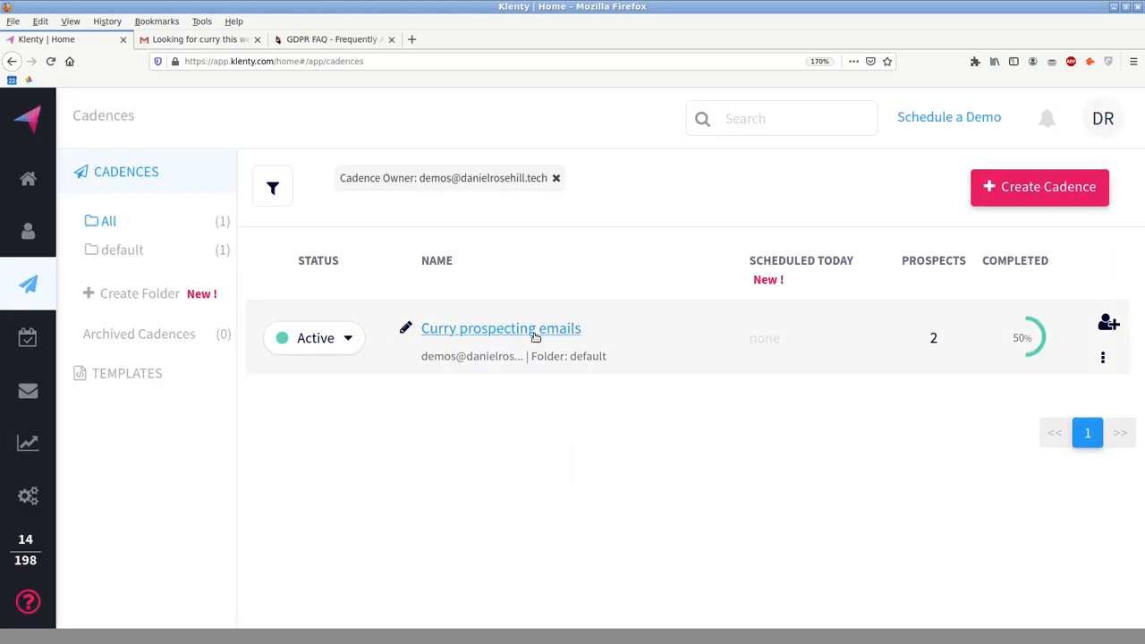
# Add a Step 3 on Day 4 to the Curry prospecting emails cadence and begin its email.
pyautogui.click(501, 327)
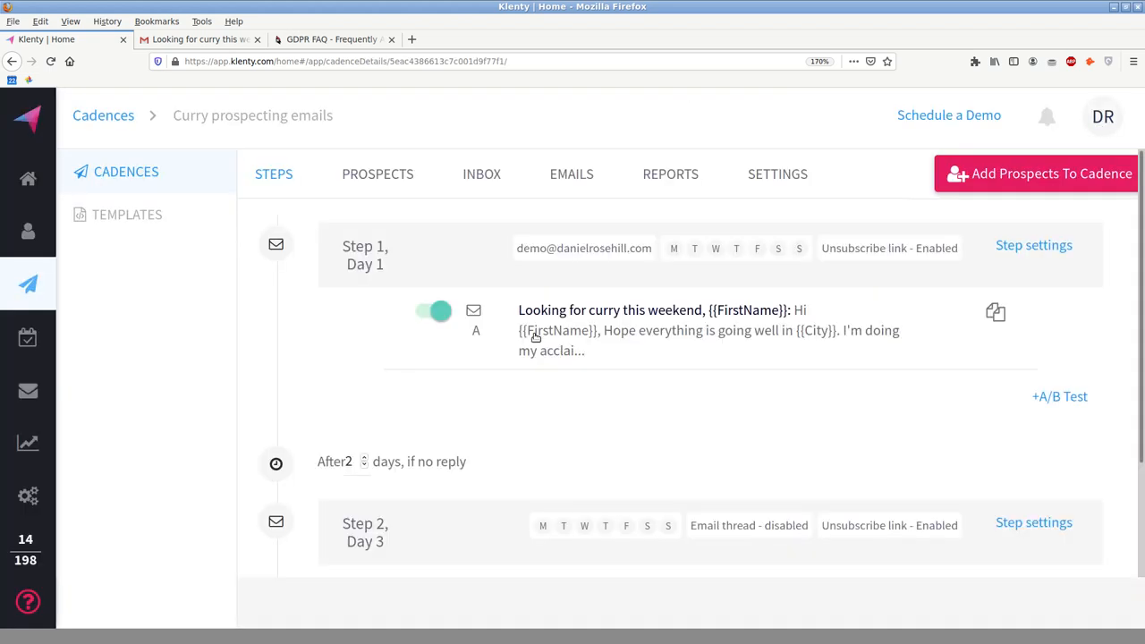
pyautogui.click(274, 173)
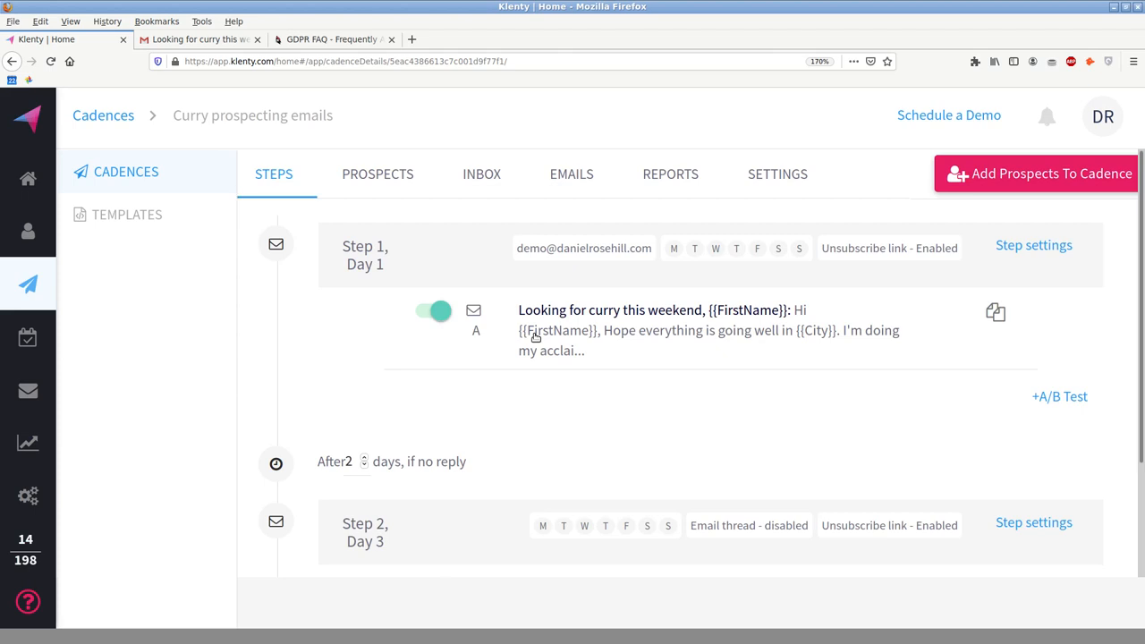
pyautogui.scroll(-3)
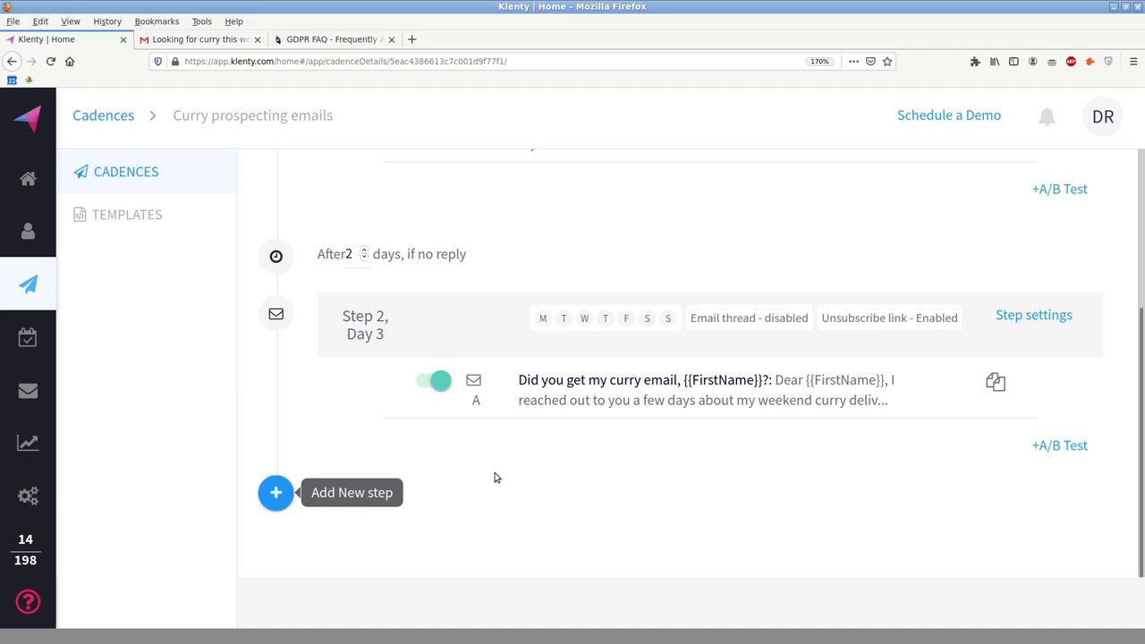
pyautogui.click(276, 491)
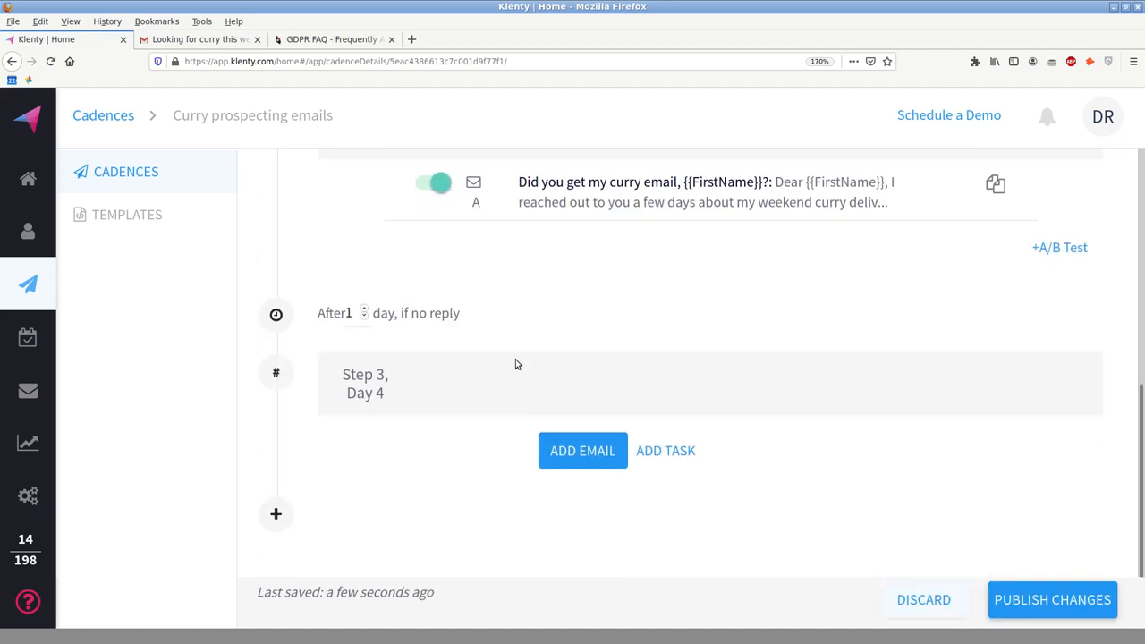
pyautogui.click(583, 451)
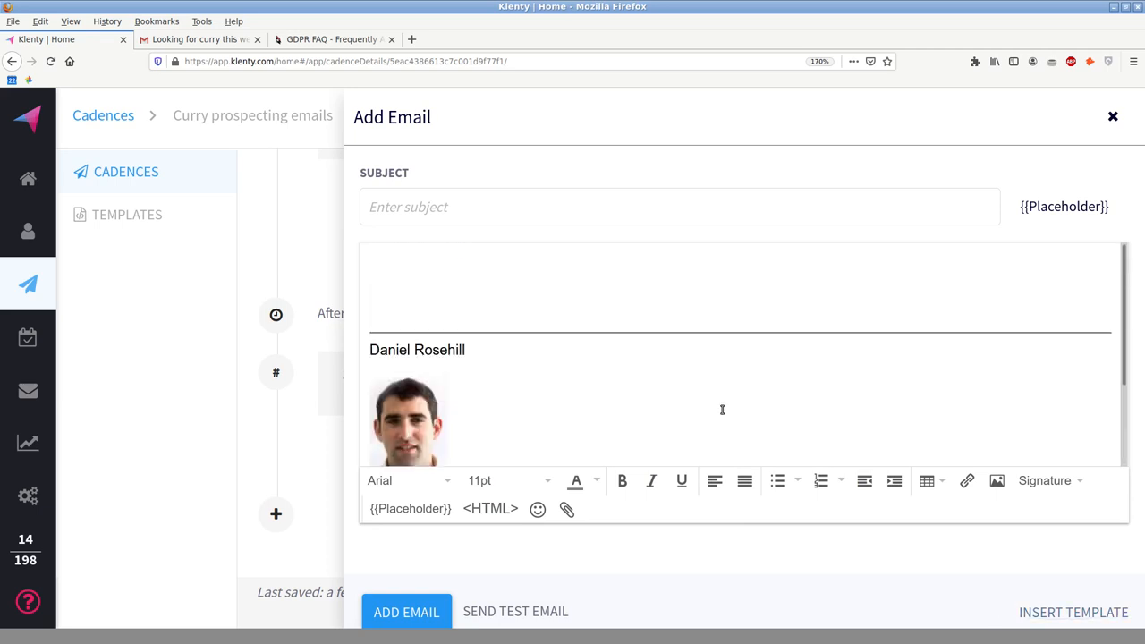
pyautogui.moveTo(1073, 612)
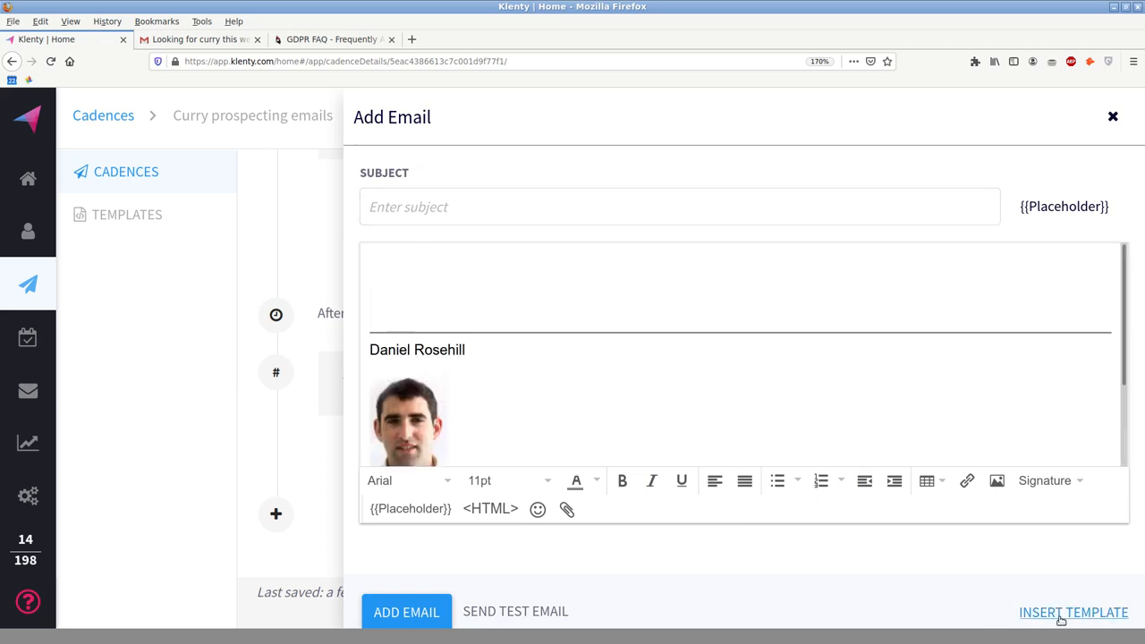
# Insert the Generic breakup email template and add the Daniel Rosehill signature beneath it.
pyautogui.click(1073, 611)
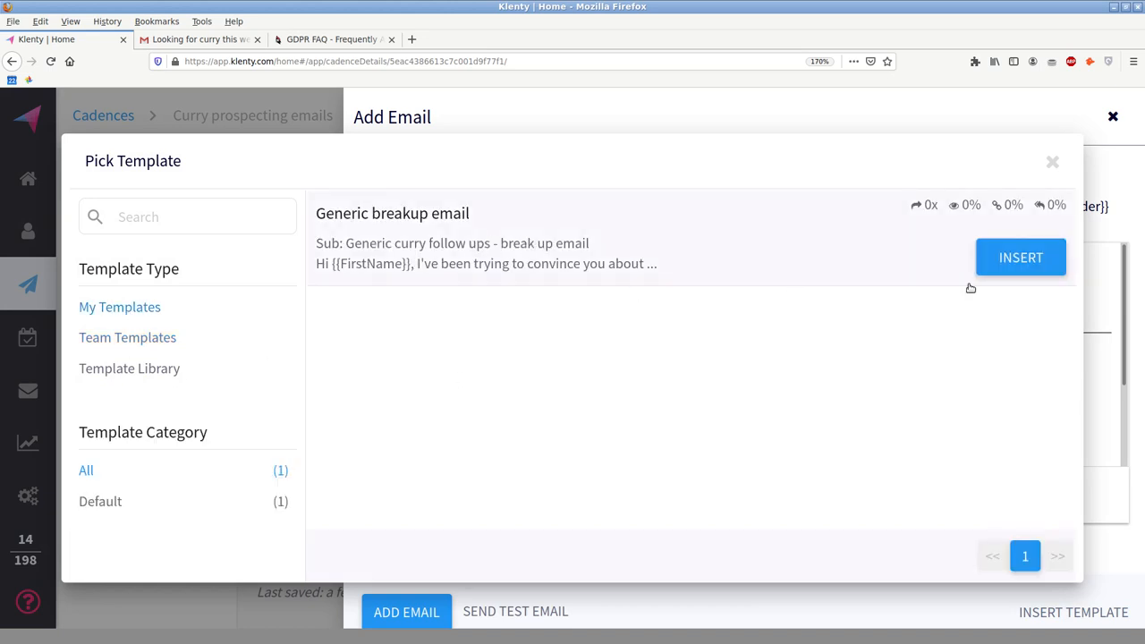
pyautogui.click(1020, 258)
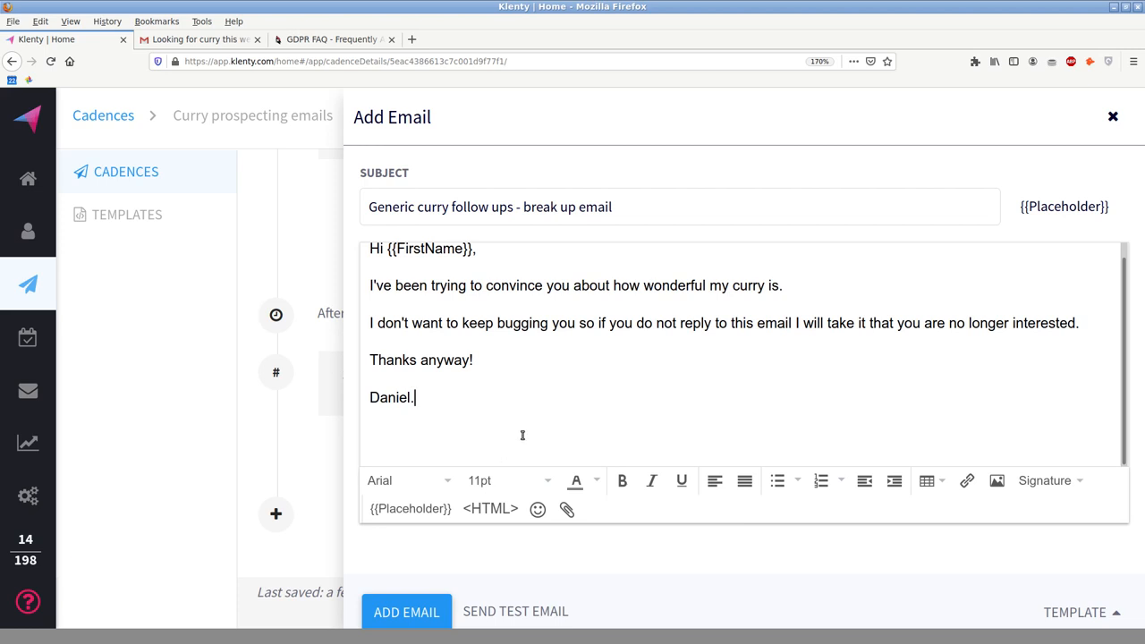
pyautogui.click(1052, 480)
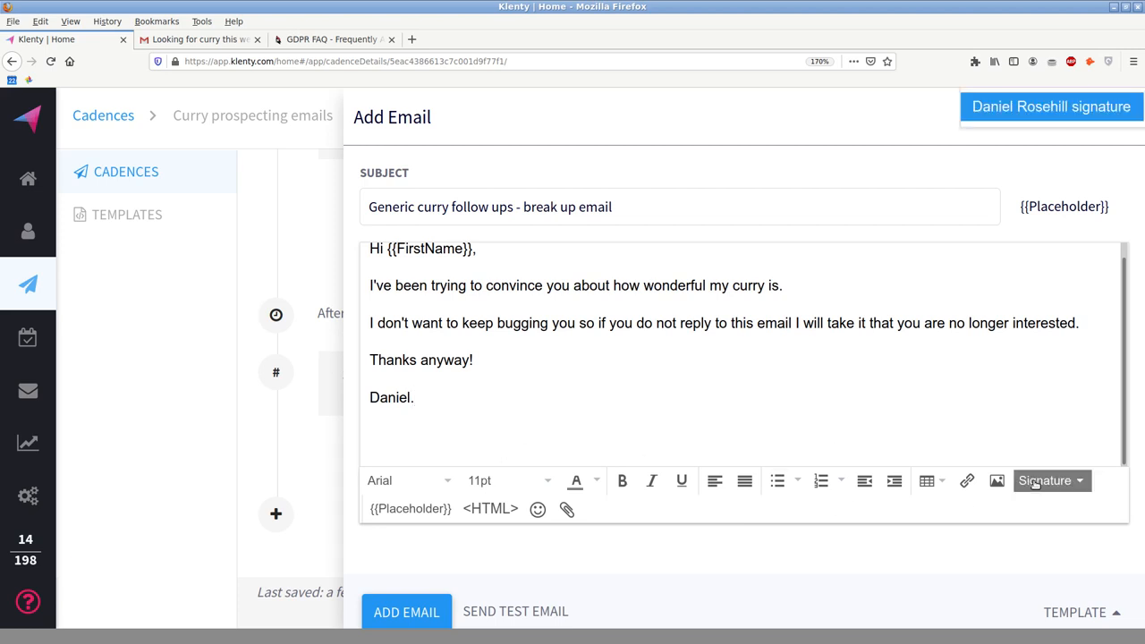
pyautogui.click(1050, 108)
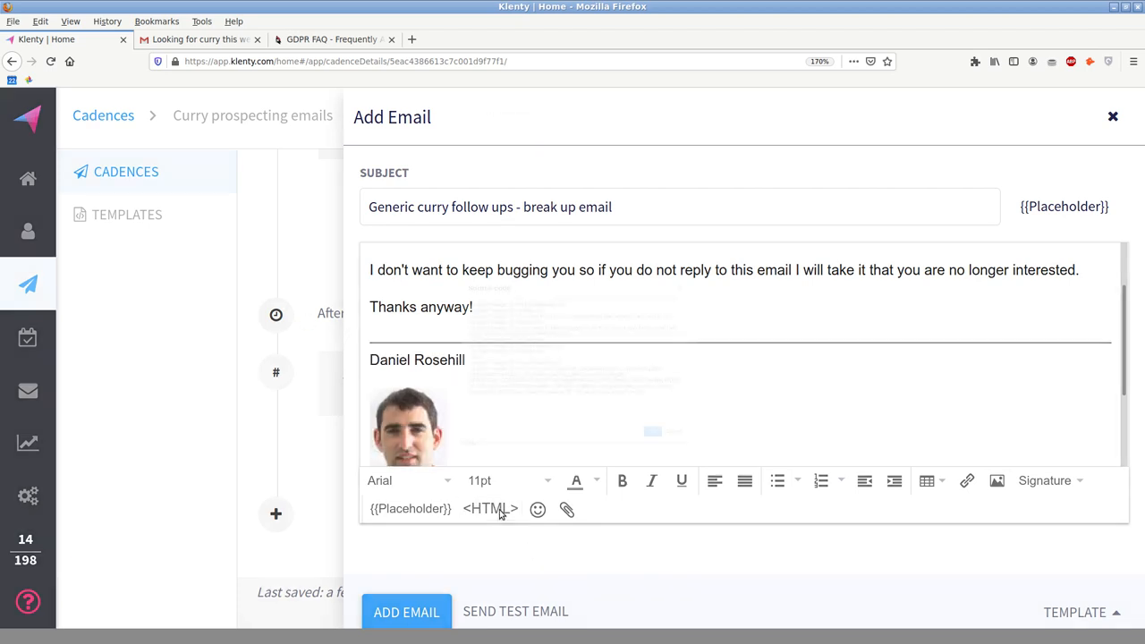
pyautogui.click(490, 508)
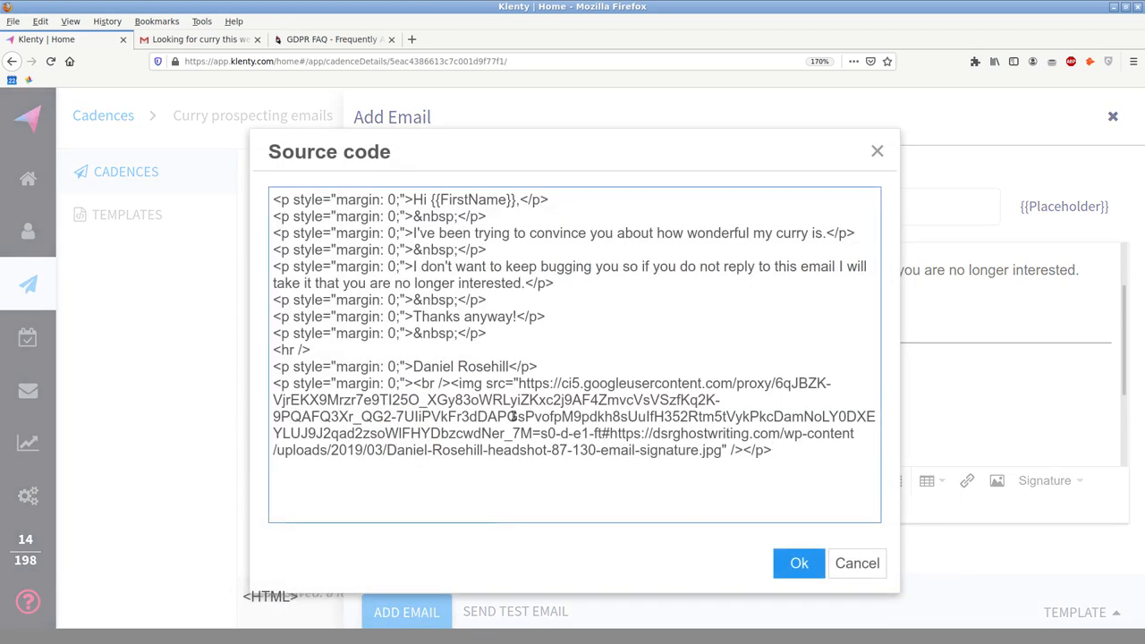
pyautogui.moveTo(501, 449)
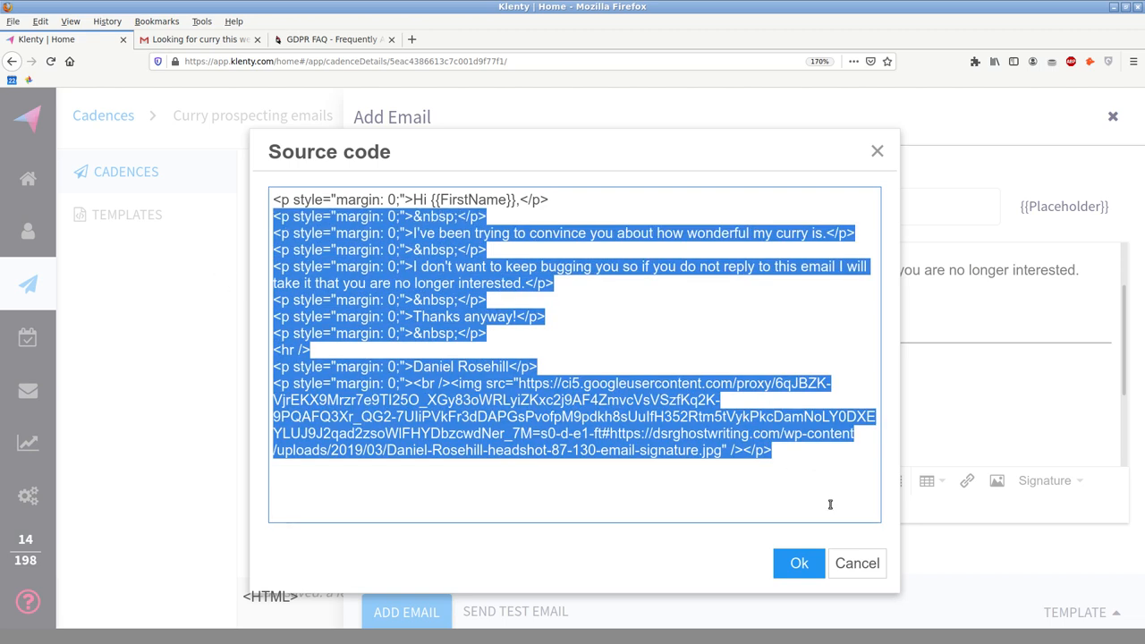
pyautogui.click(798, 561)
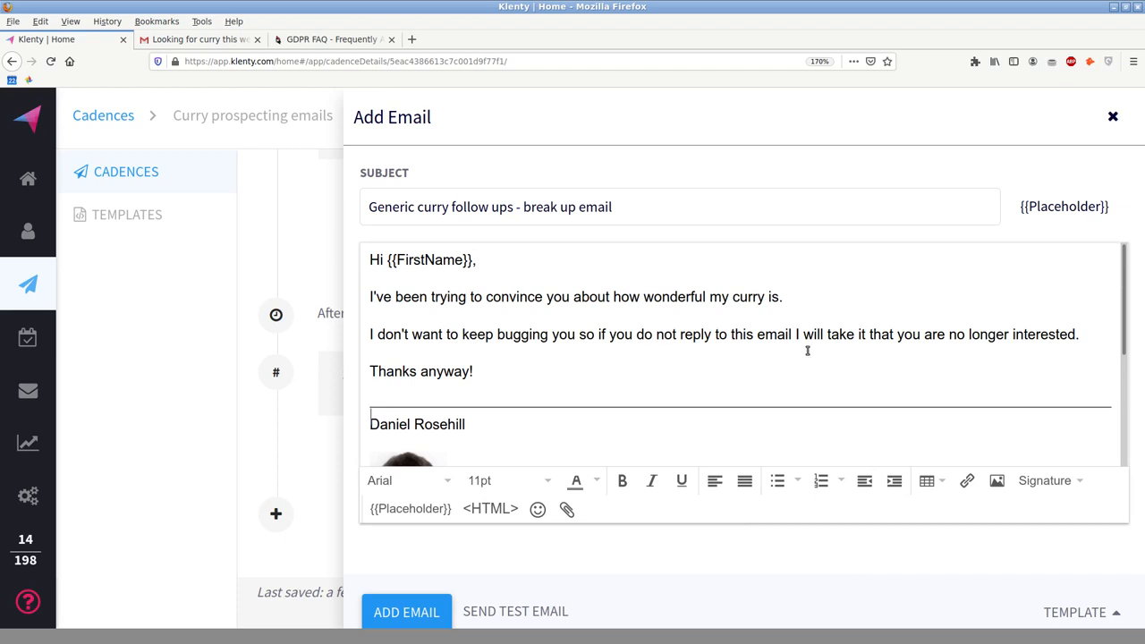
pyautogui.moveTo(822, 297)
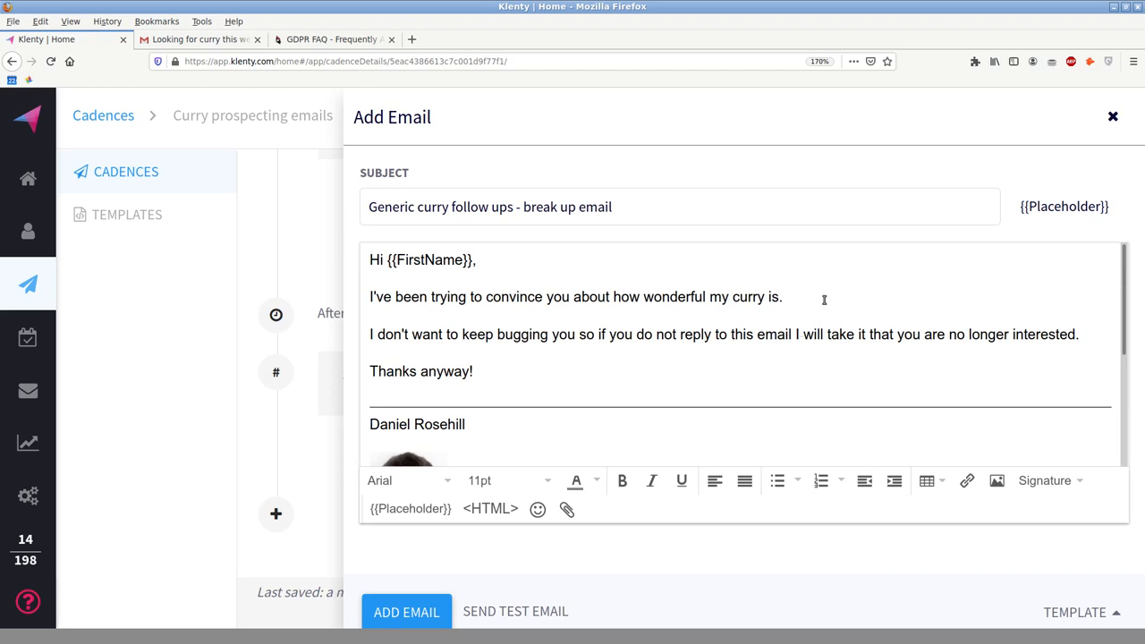
# Append '— and we're on a major drive to sign up new customers in {{City}}!' to the curry sentence.
pyautogui.click(784, 297)
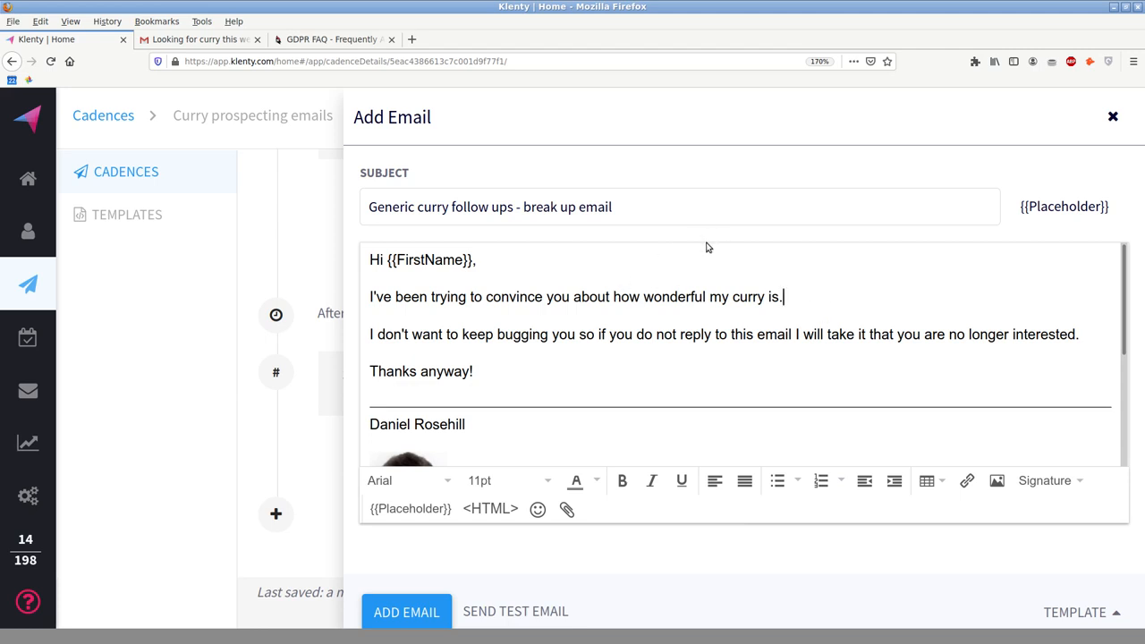
pyautogui.write('—')
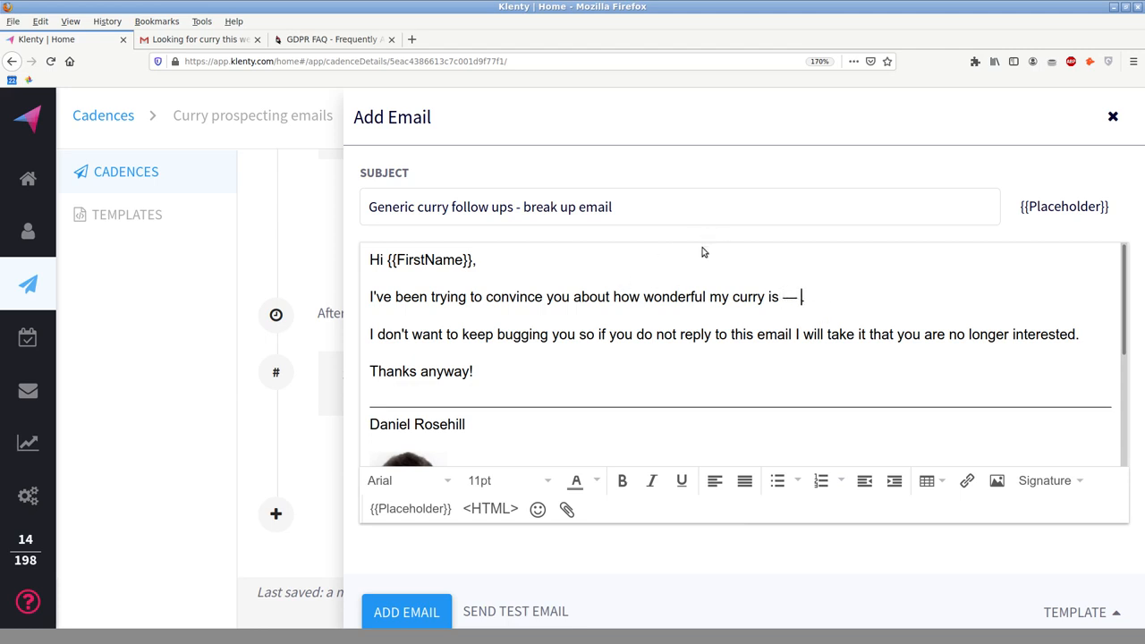
pyautogui.write('a')
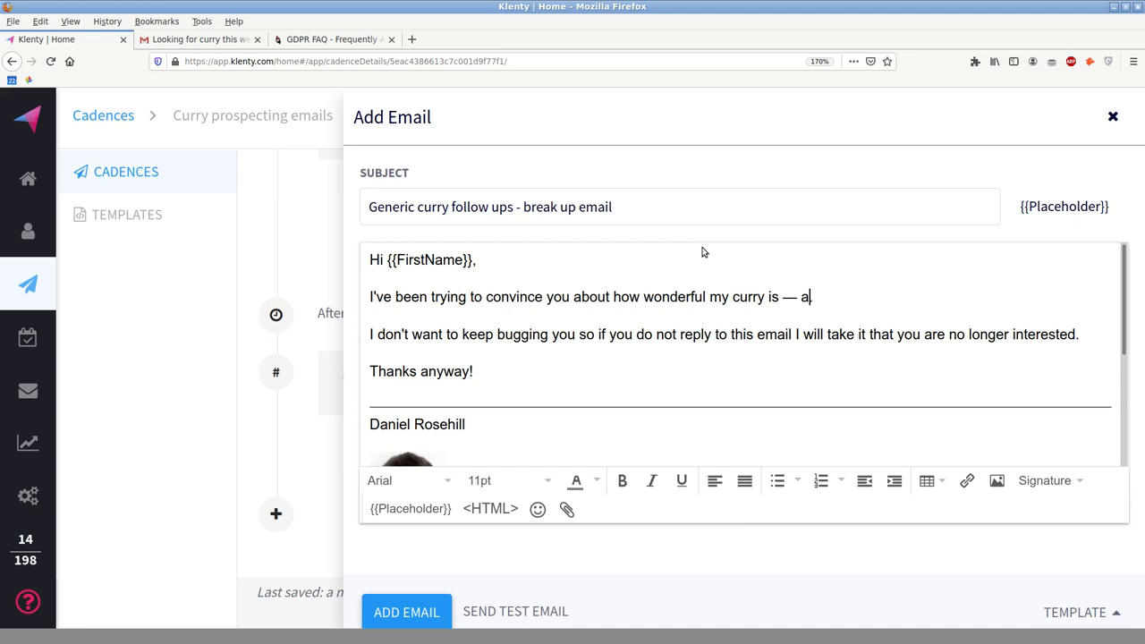
pyautogui.write("nd we're on a major")
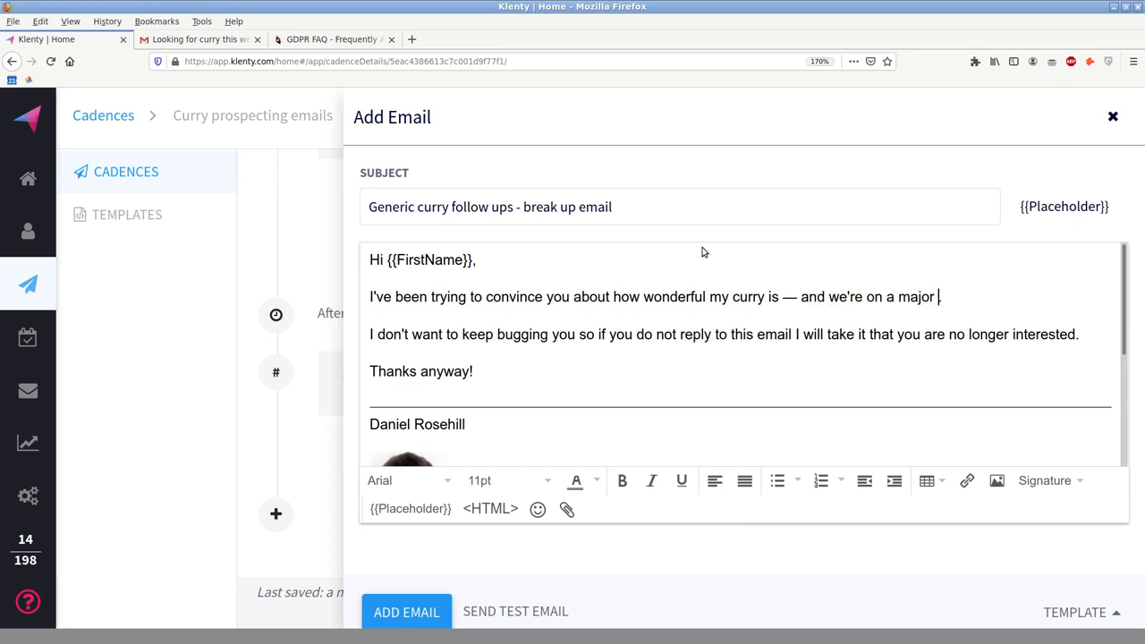
pyautogui.write('drive to sign up new customers in')
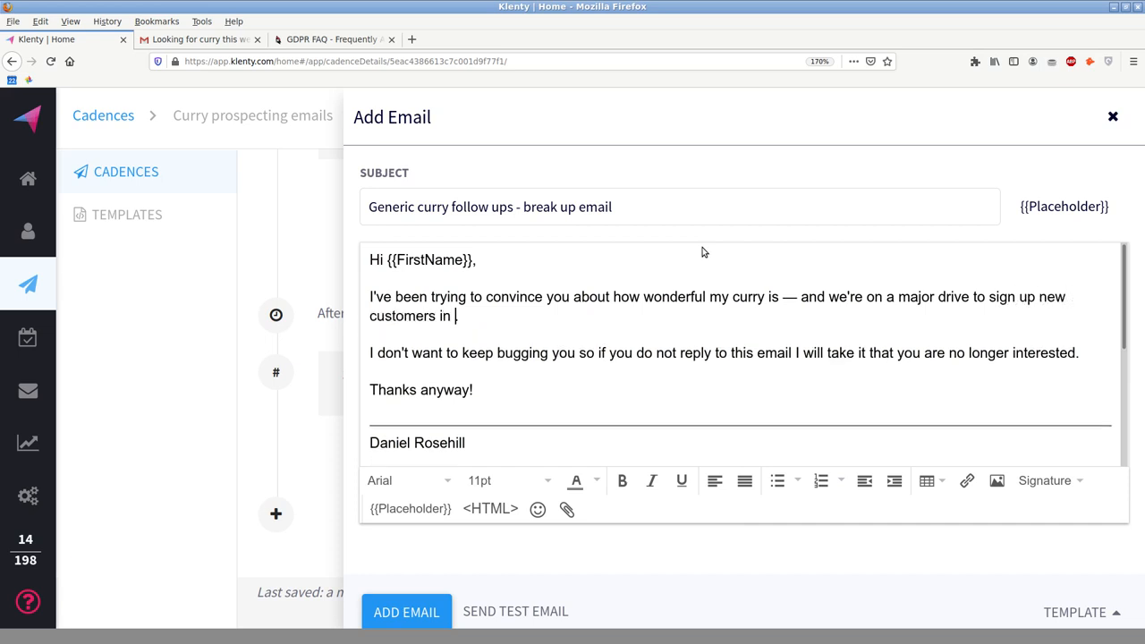
pyautogui.write('{{City}}!')
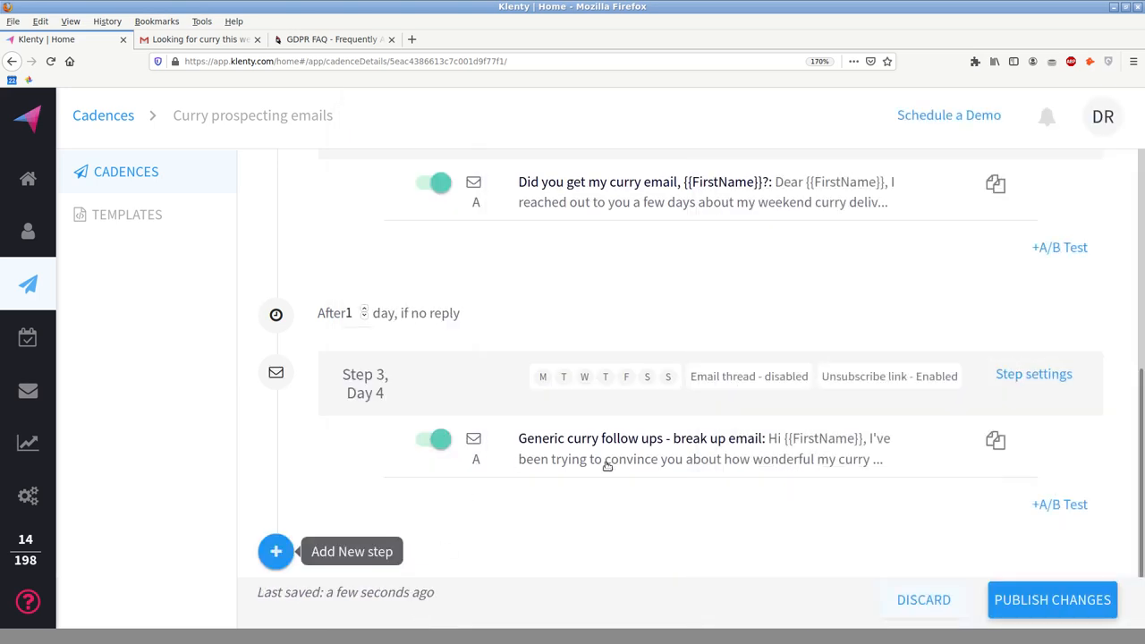
# Publish the cadence changes, applying them to prospects already in the cadence.
pyautogui.click(1052, 599)
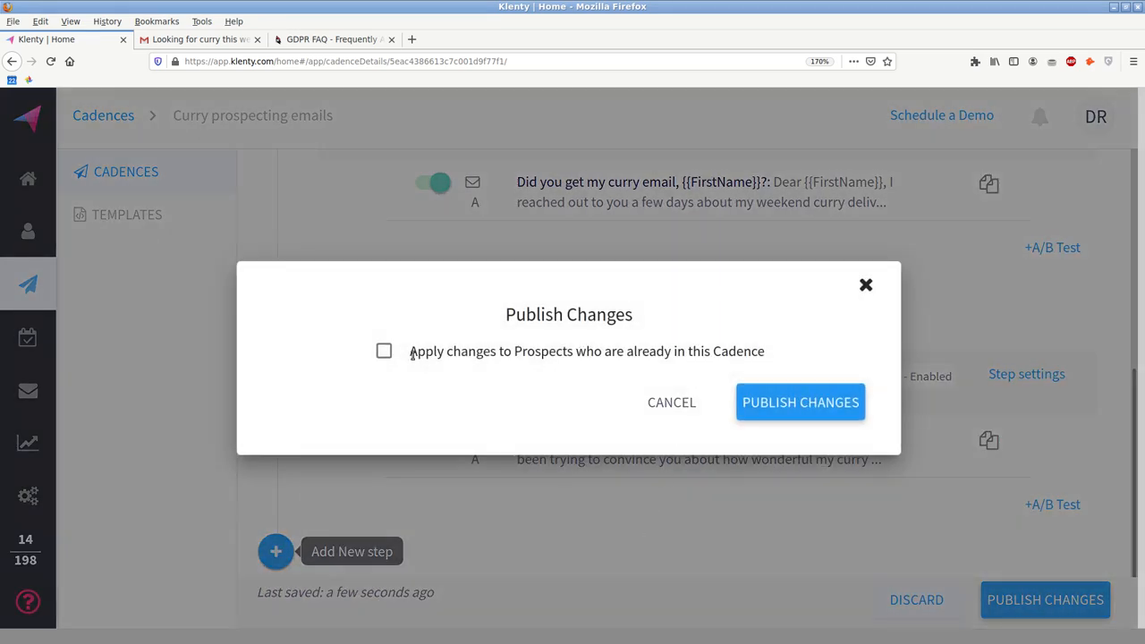
pyautogui.click(382, 350)
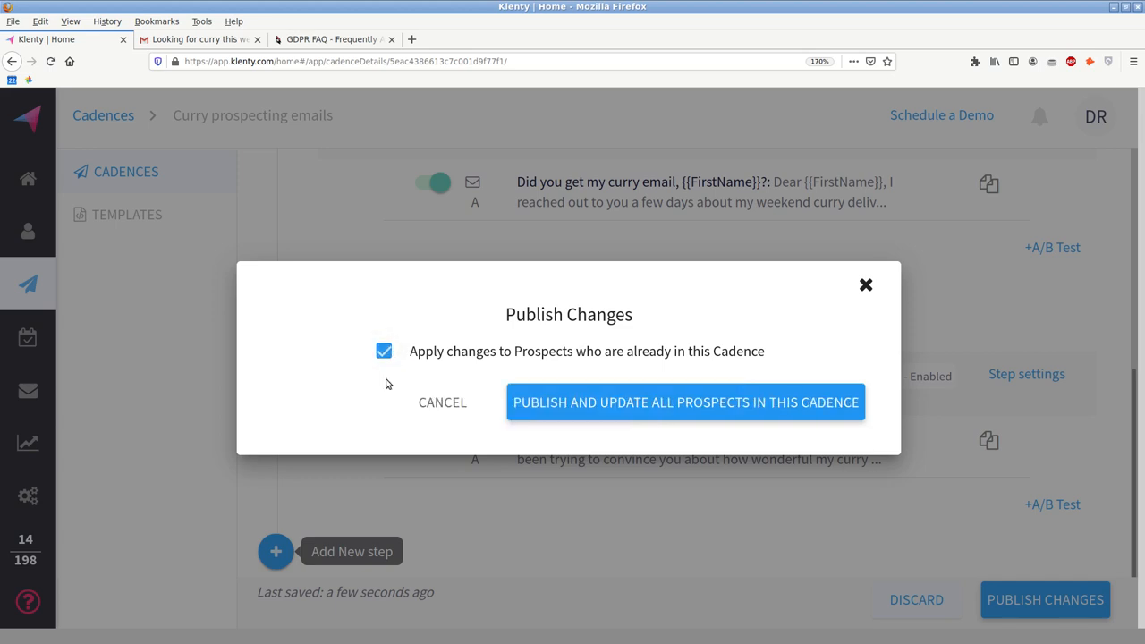
pyautogui.click(685, 401)
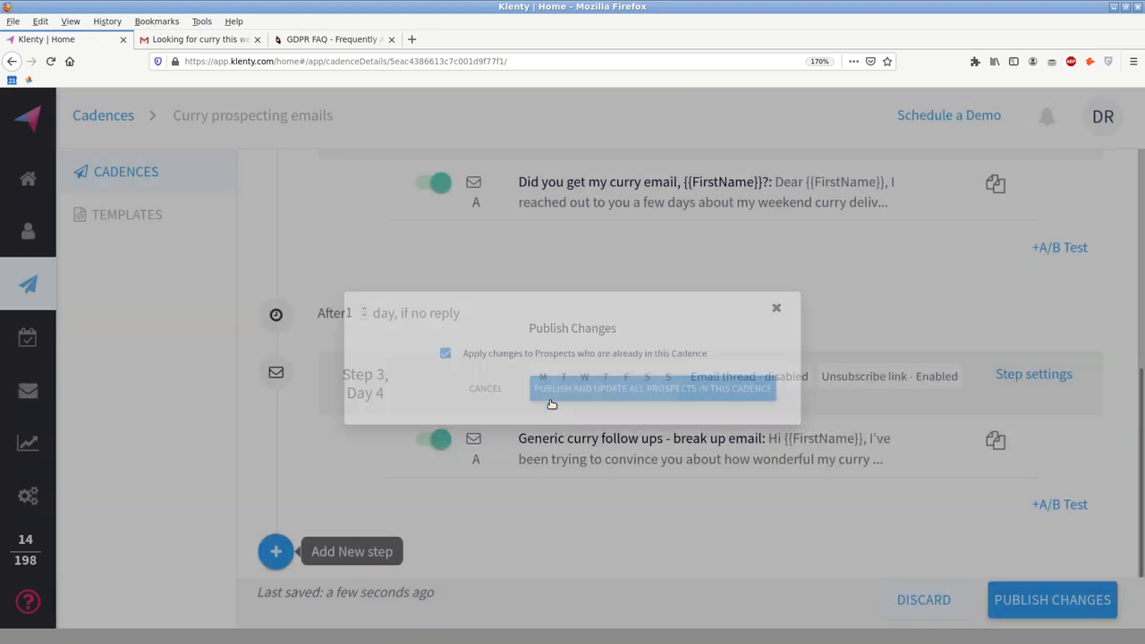
pyautogui.click(651, 388)
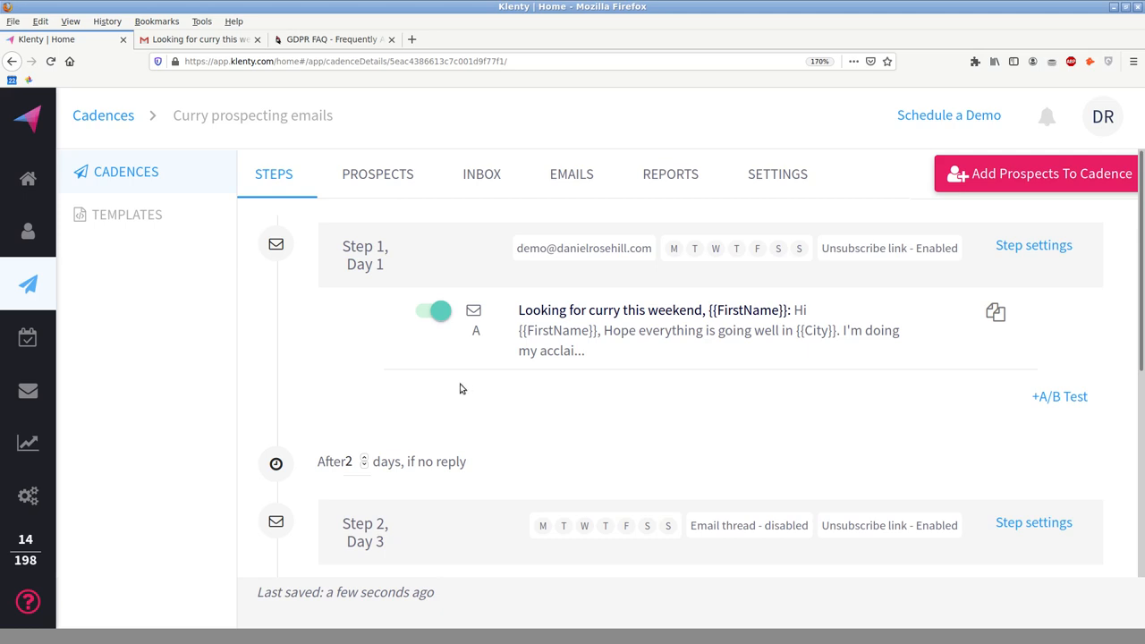
# Reach the cadence reports page listing Curry prospecting emails with 2 added and 2 open.
pyautogui.click(29, 231)
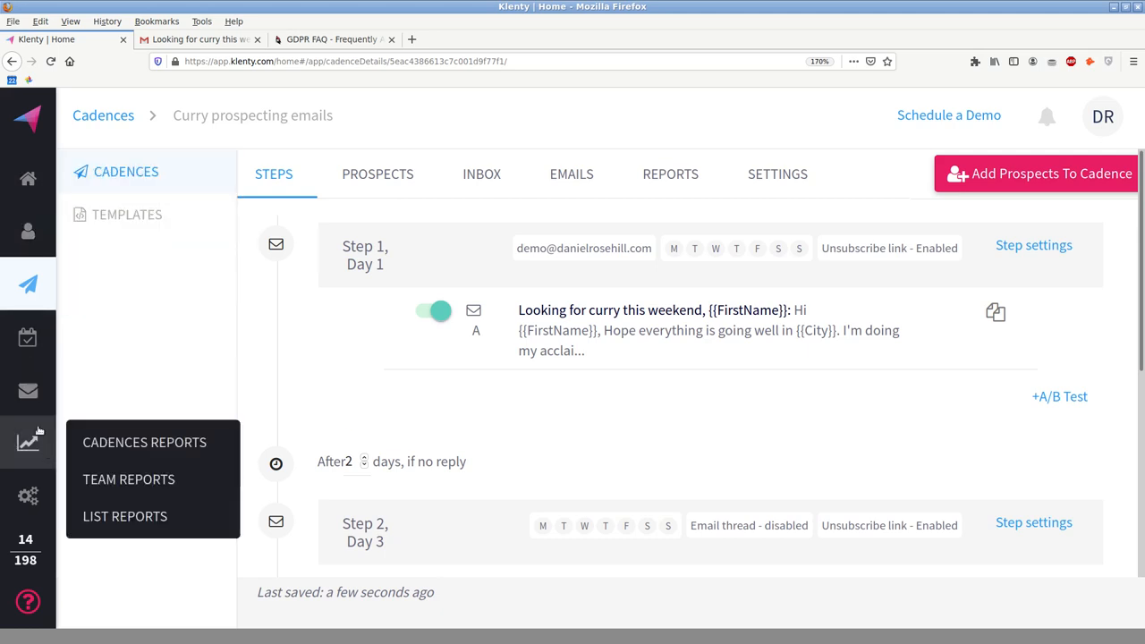
pyautogui.click(28, 390)
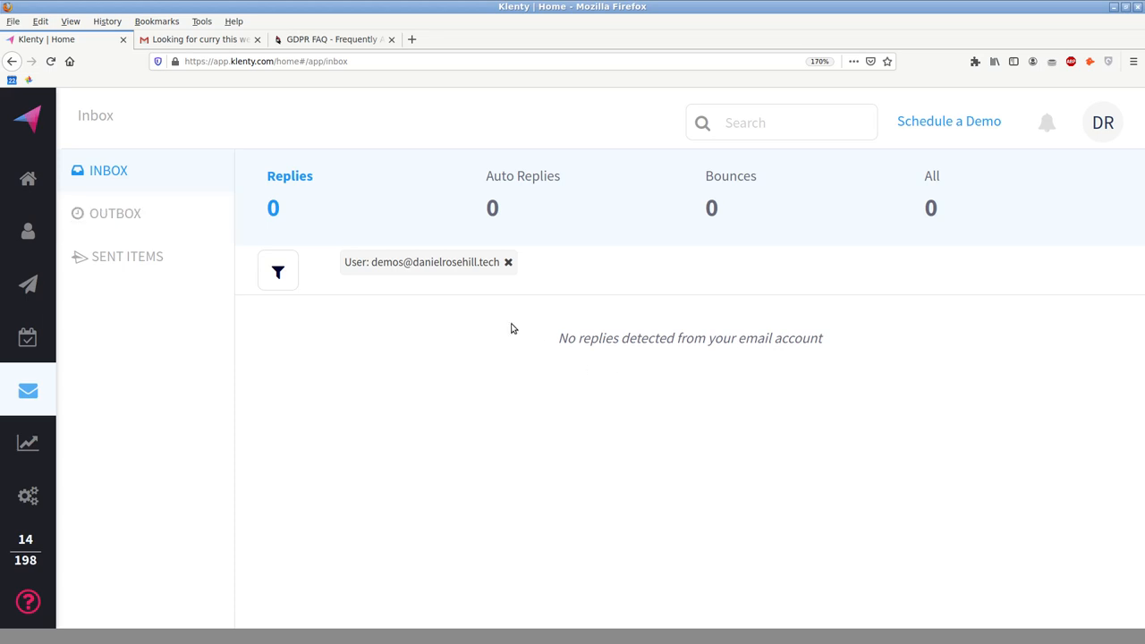
pyautogui.moveTo(114, 303)
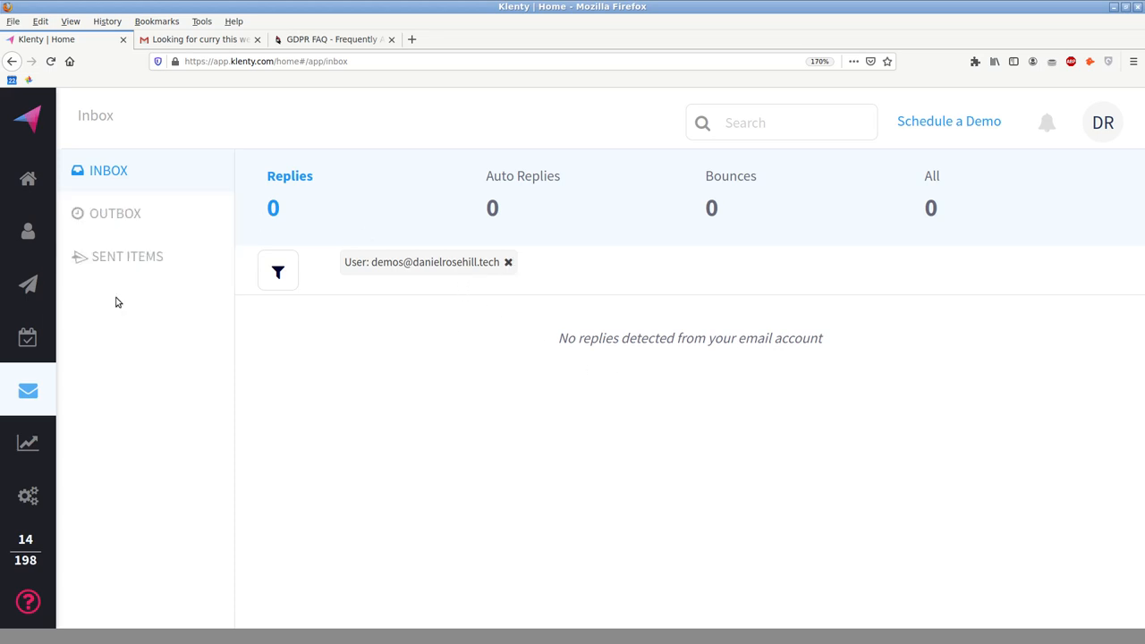
pyautogui.click(28, 442)
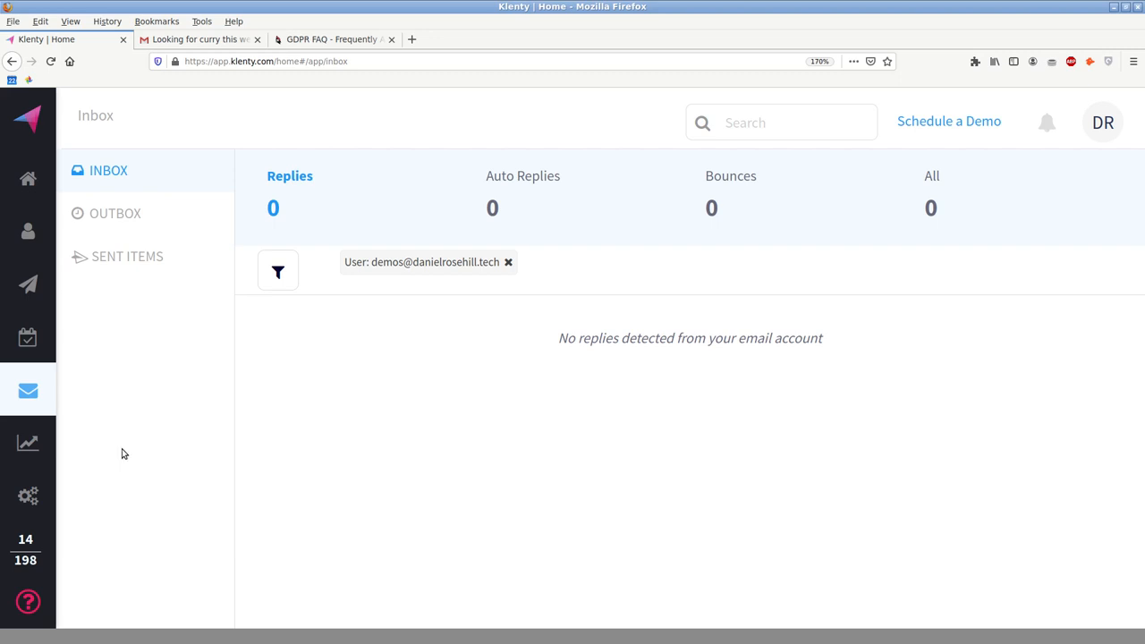
pyautogui.click(29, 444)
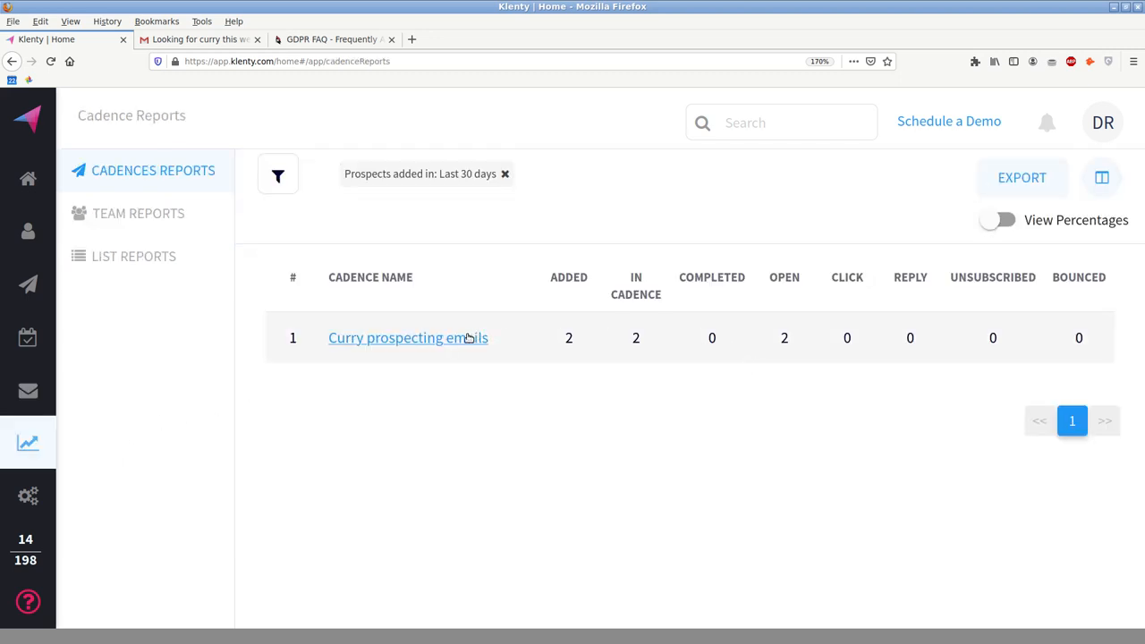
# Review the Curry prospecting emails report with the A/B test step breakdown shown.
pyautogui.click(408, 336)
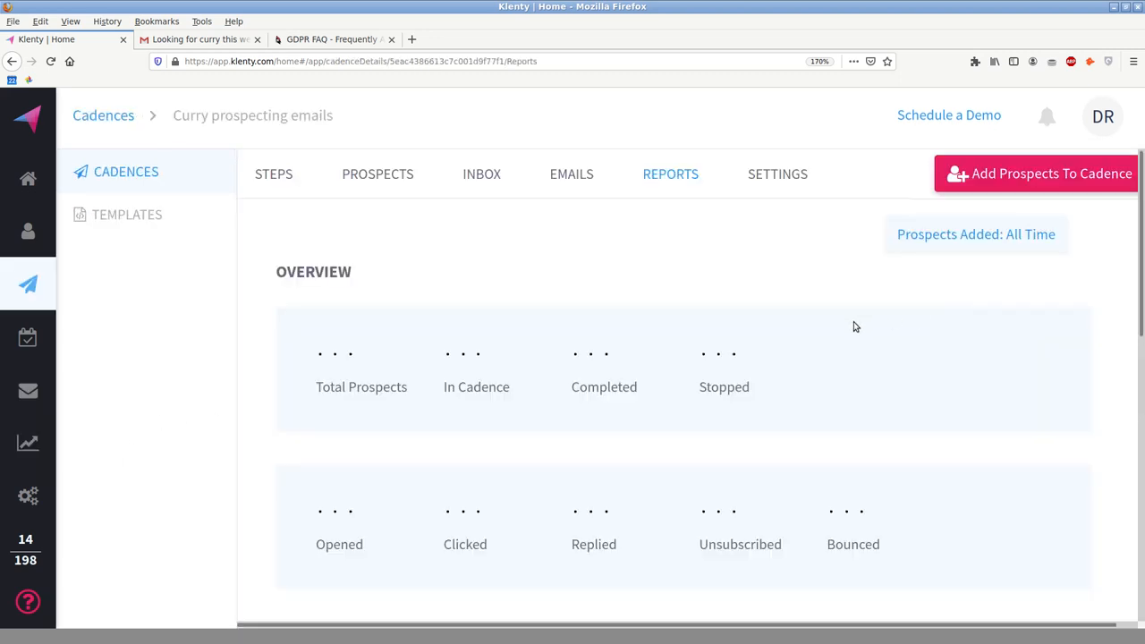
pyautogui.click(669, 174)
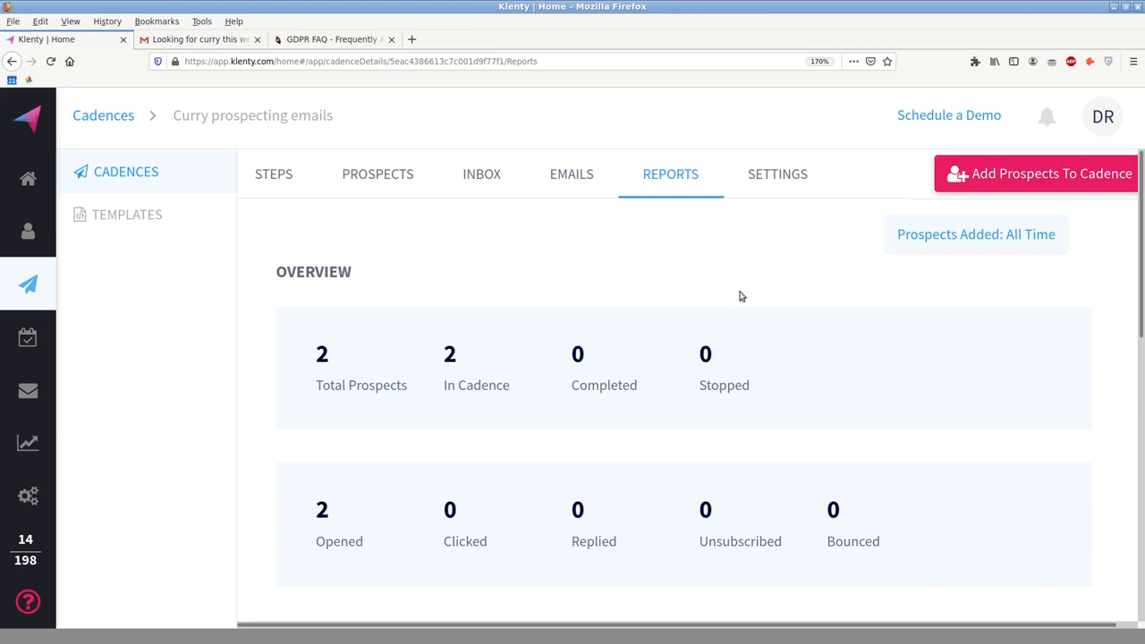
pyautogui.scroll(-3)
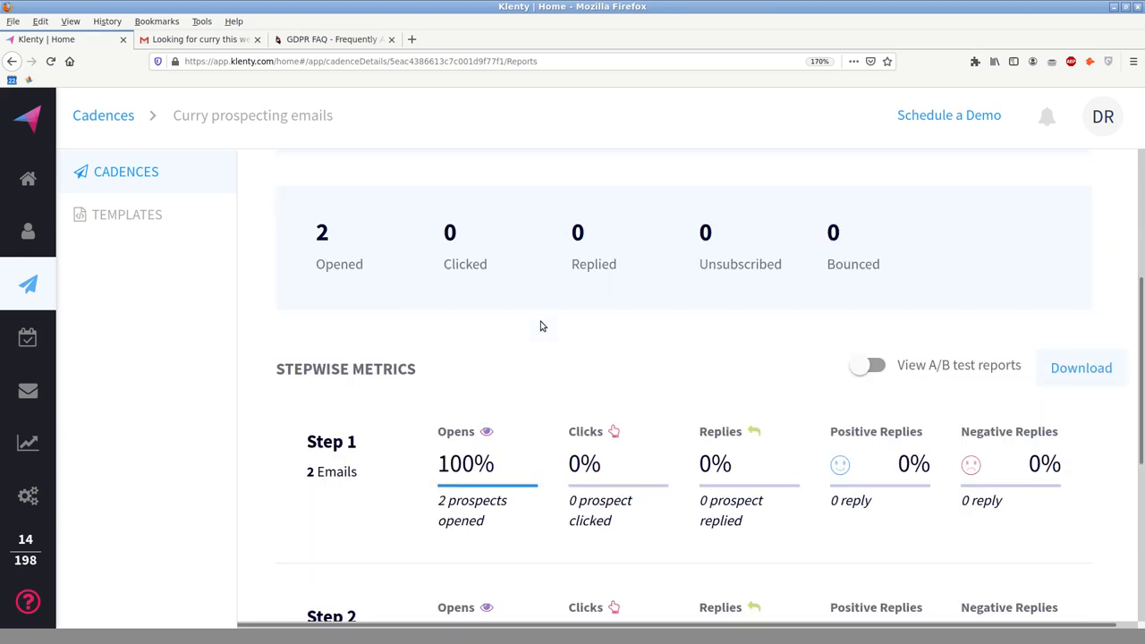
pyautogui.scroll(-3)
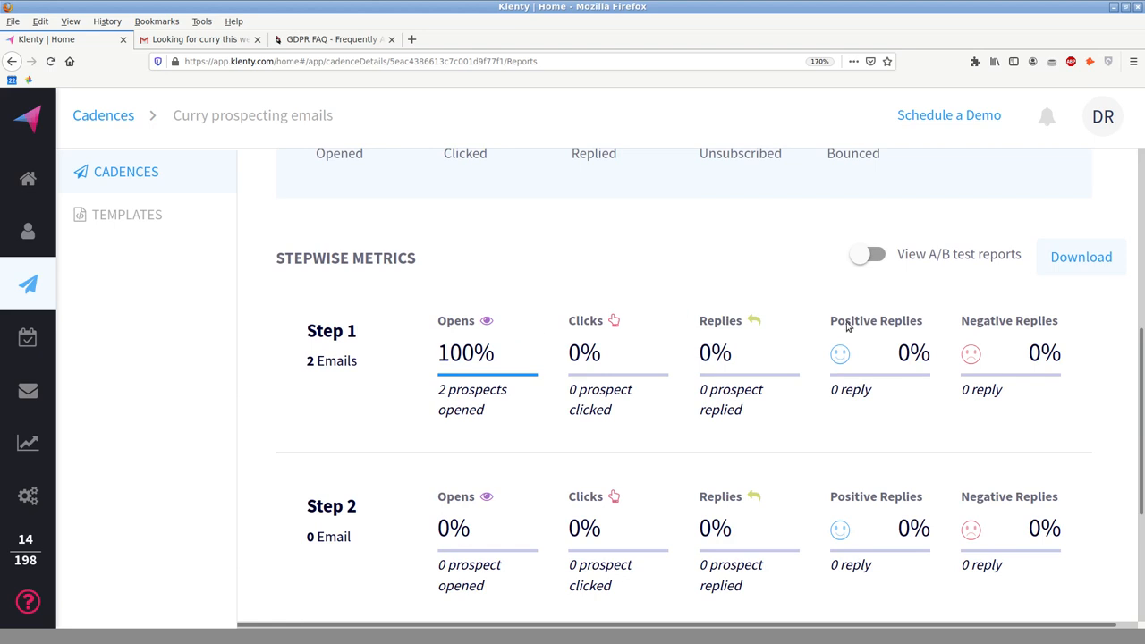
pyautogui.click(866, 254)
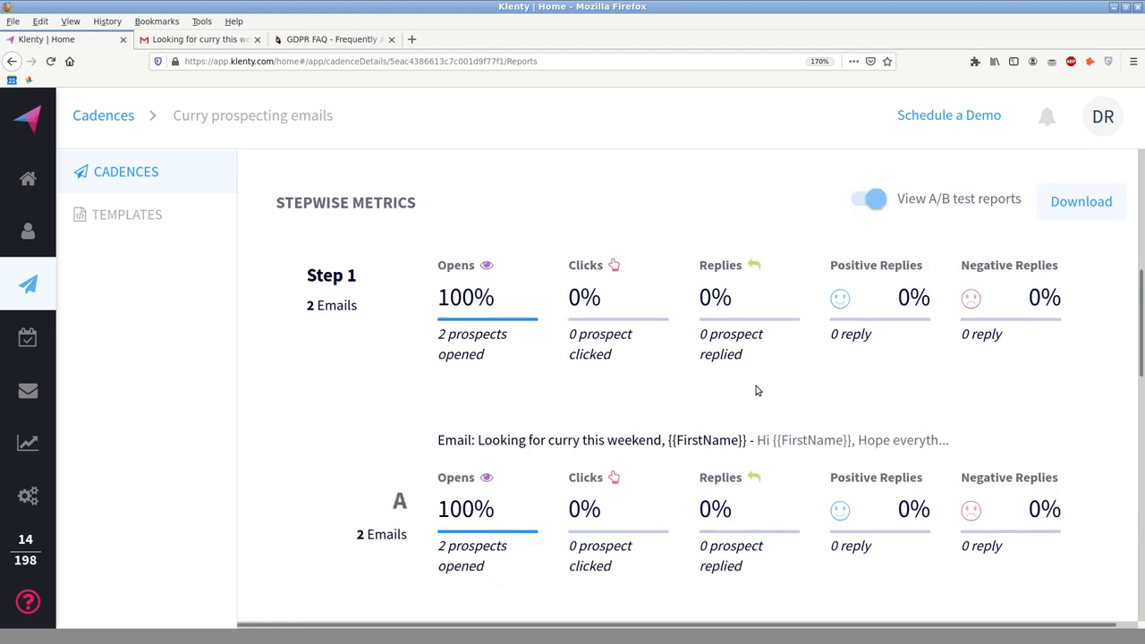
pyautogui.scroll(-3)
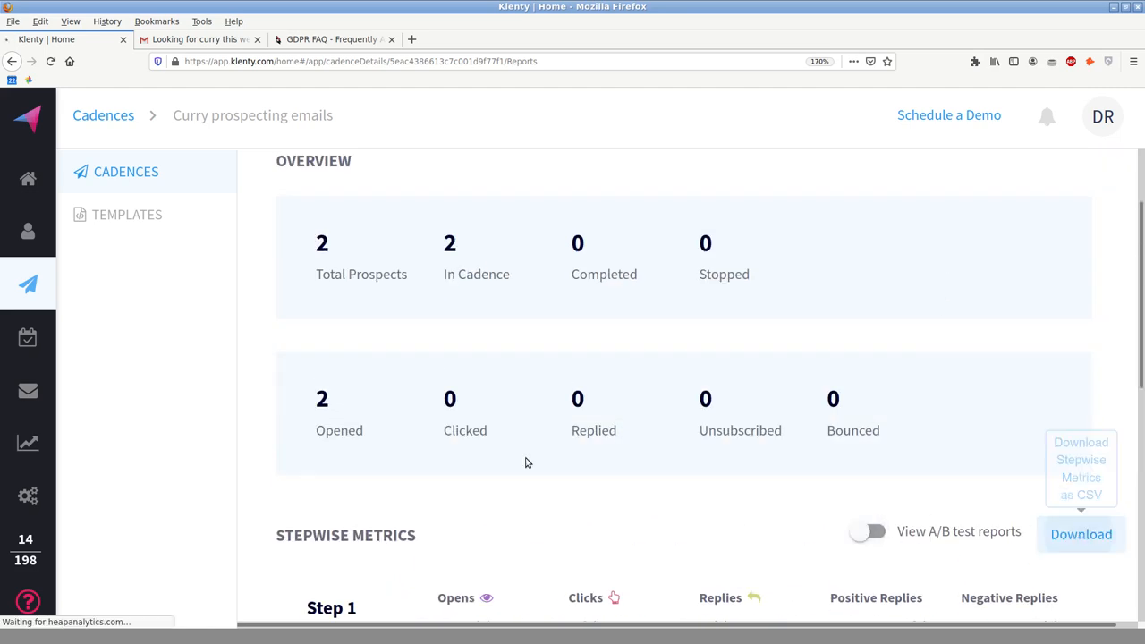
# Download the stepwise metrics as a CSV and confirm the file prompt.
pyautogui.click(1081, 533)
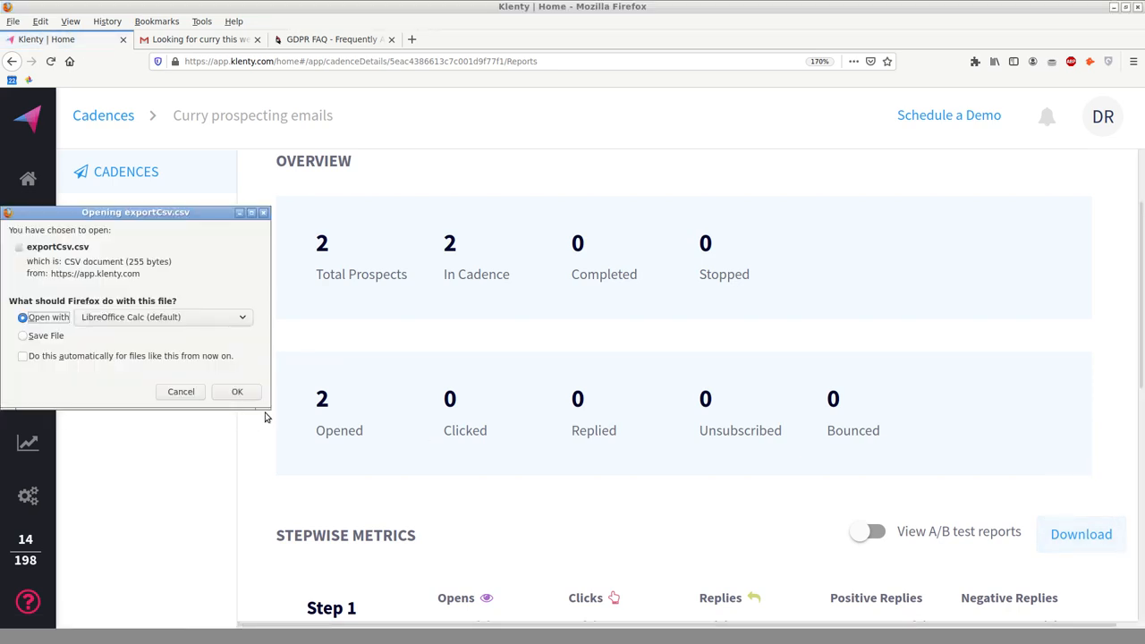
pyautogui.click(181, 390)
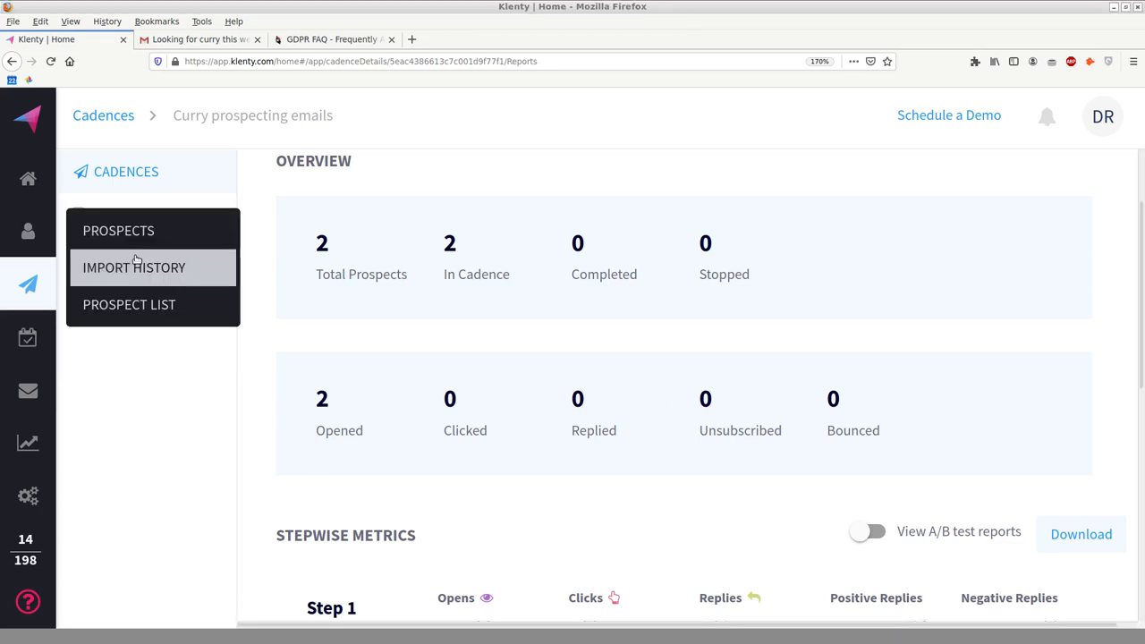
# View the import history showing Demo_cadence.csv with 2 imported, 0 updated, 0 failed.
pyautogui.click(132, 269)
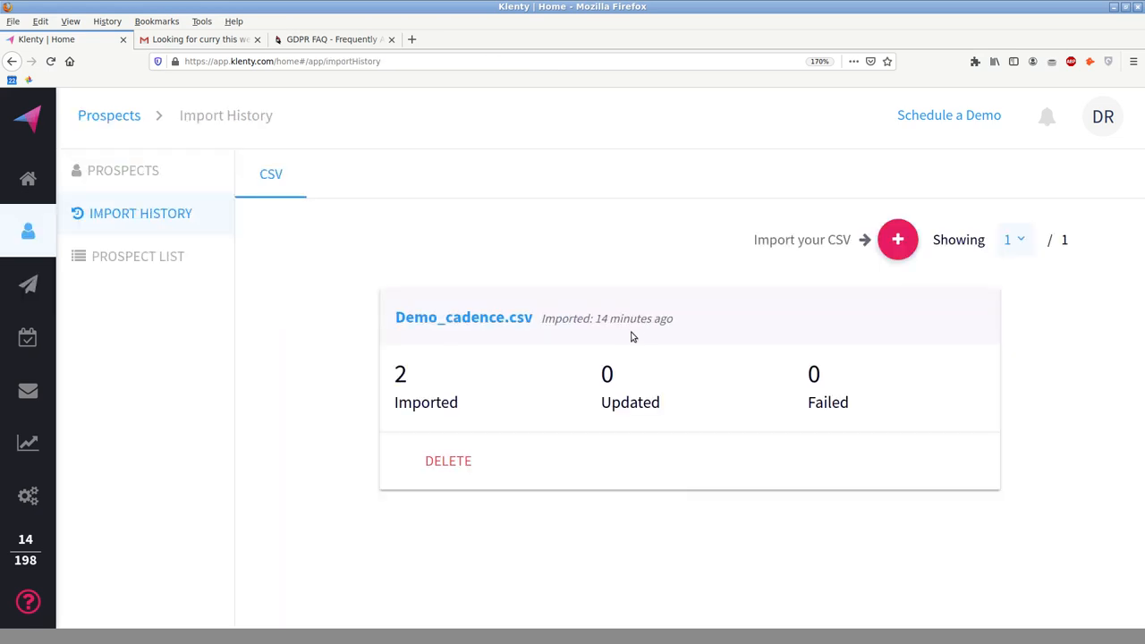
pyautogui.moveTo(461, 323)
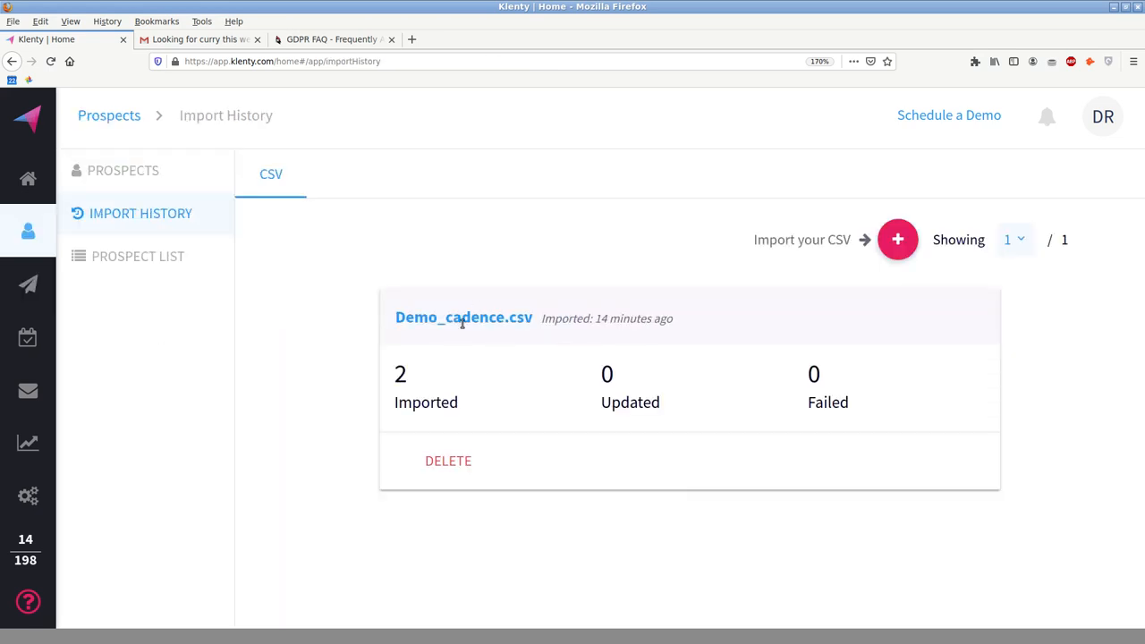
pyautogui.moveTo(529, 304)
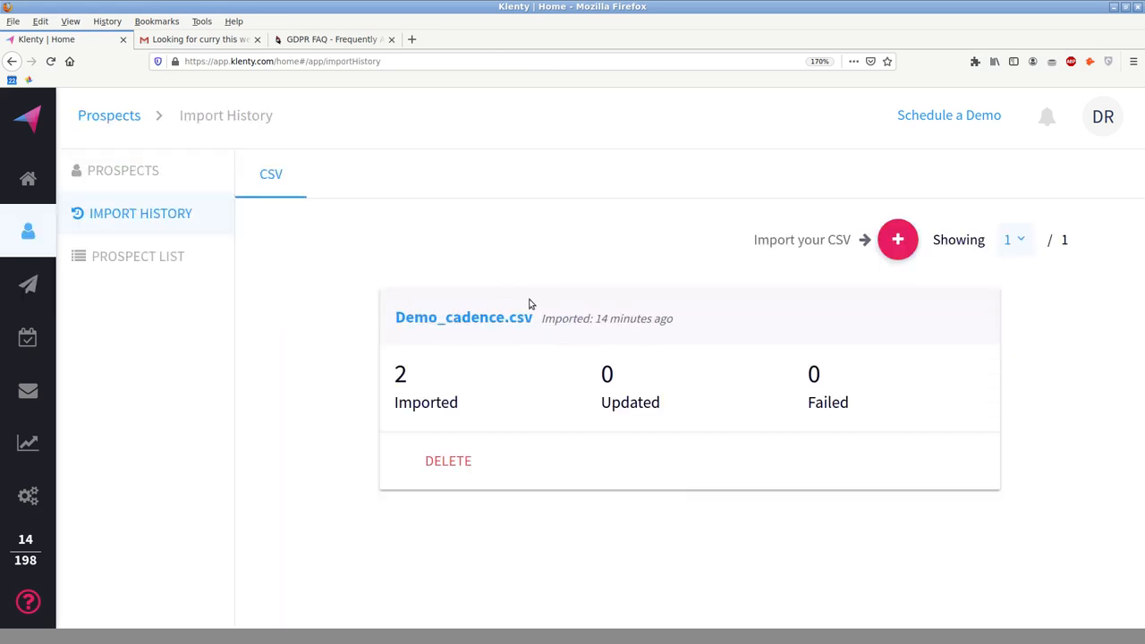
pyautogui.moveTo(1012, 240)
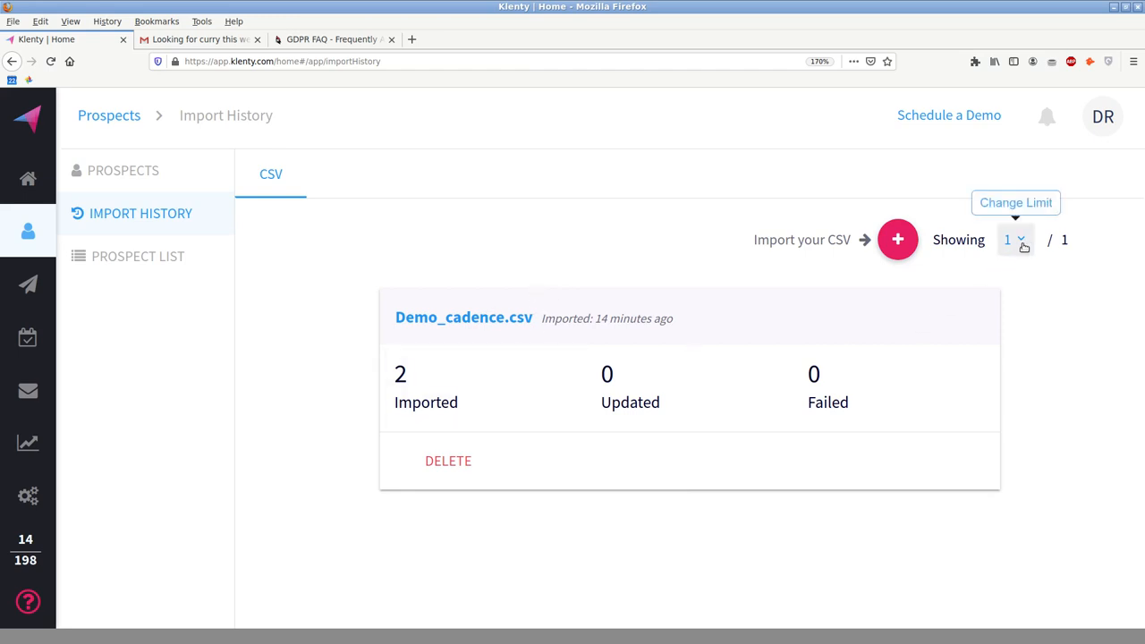
pyautogui.moveTo(545, 396)
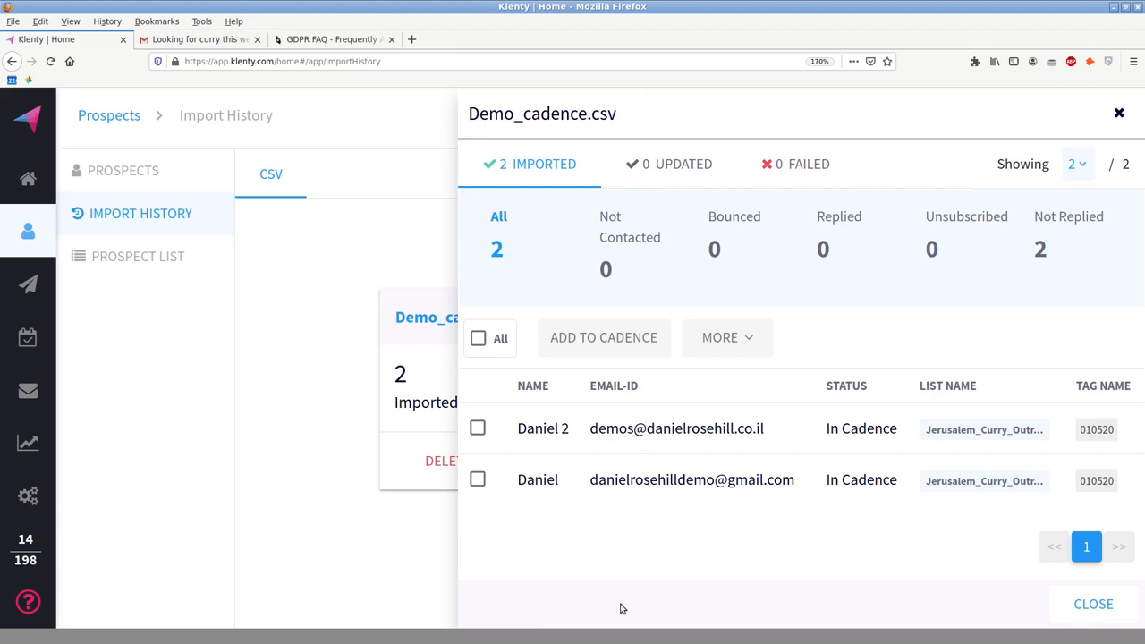
pyautogui.moveTo(629, 633)
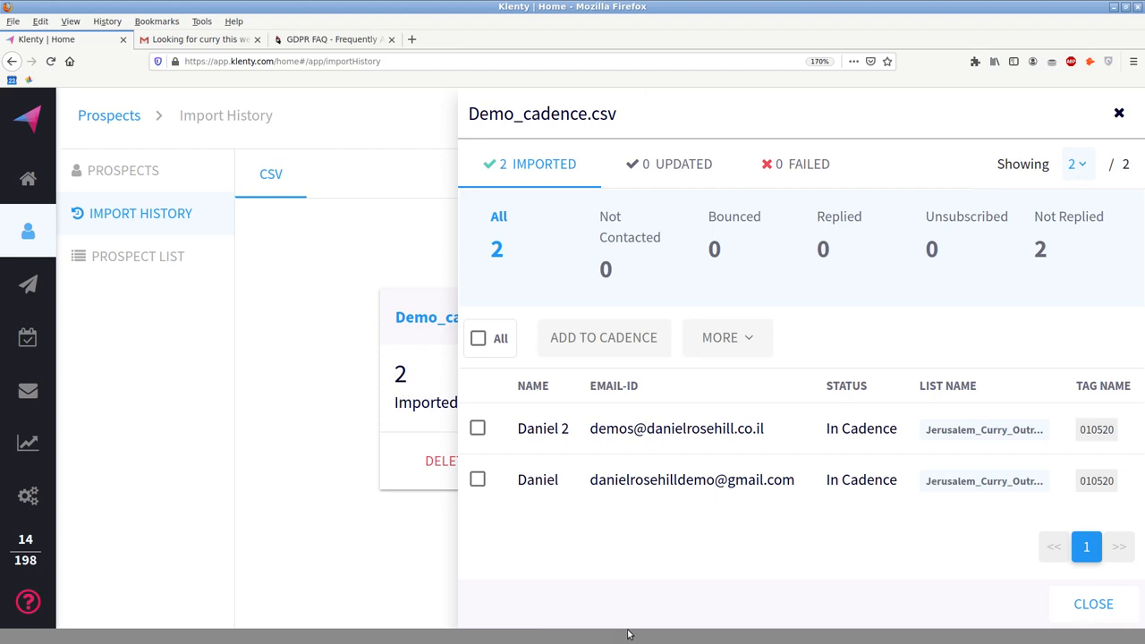
pyautogui.moveTo(619, 421)
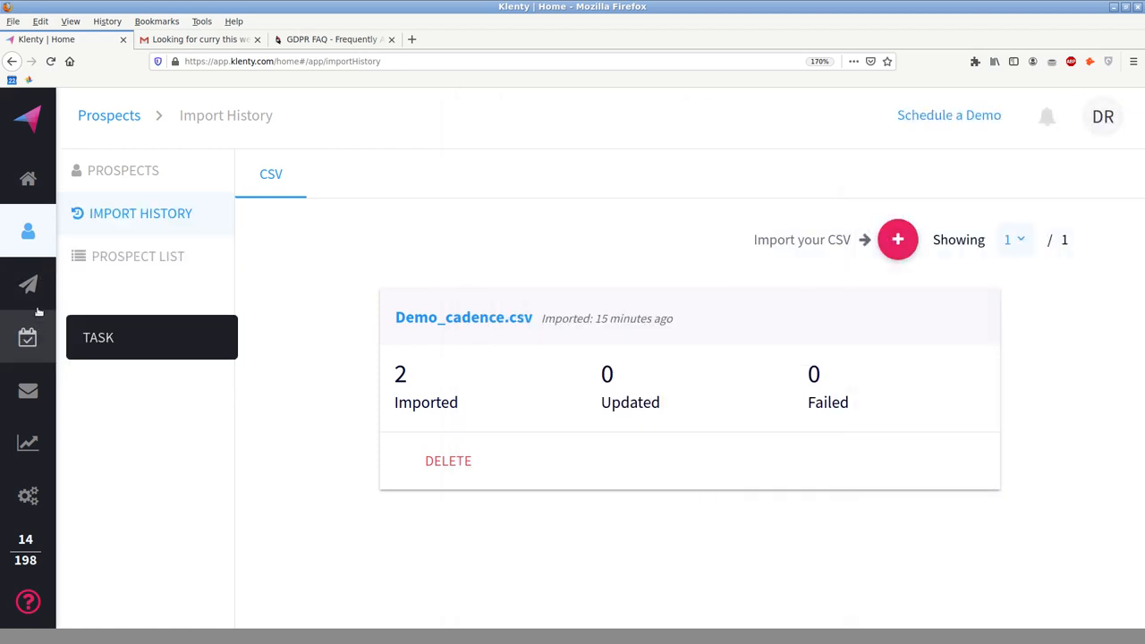
# Re-import the prospect CSV into Jerusalem_Curry_Outreach with CurryType mapped.
pyautogui.click(28, 282)
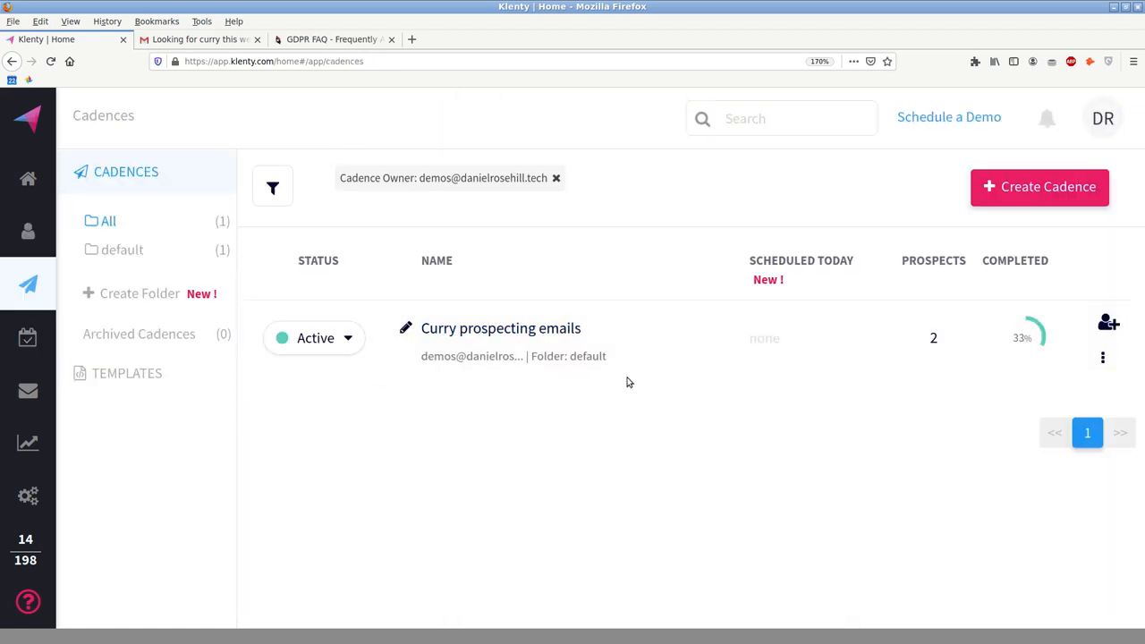
pyautogui.click(1107, 322)
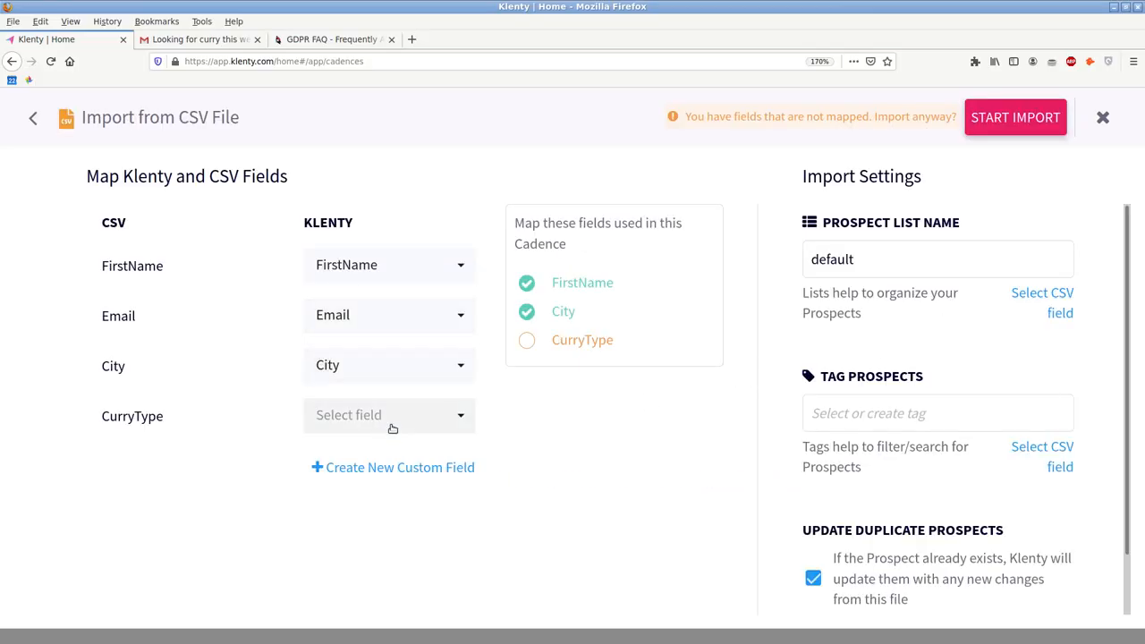
pyautogui.click(389, 415)
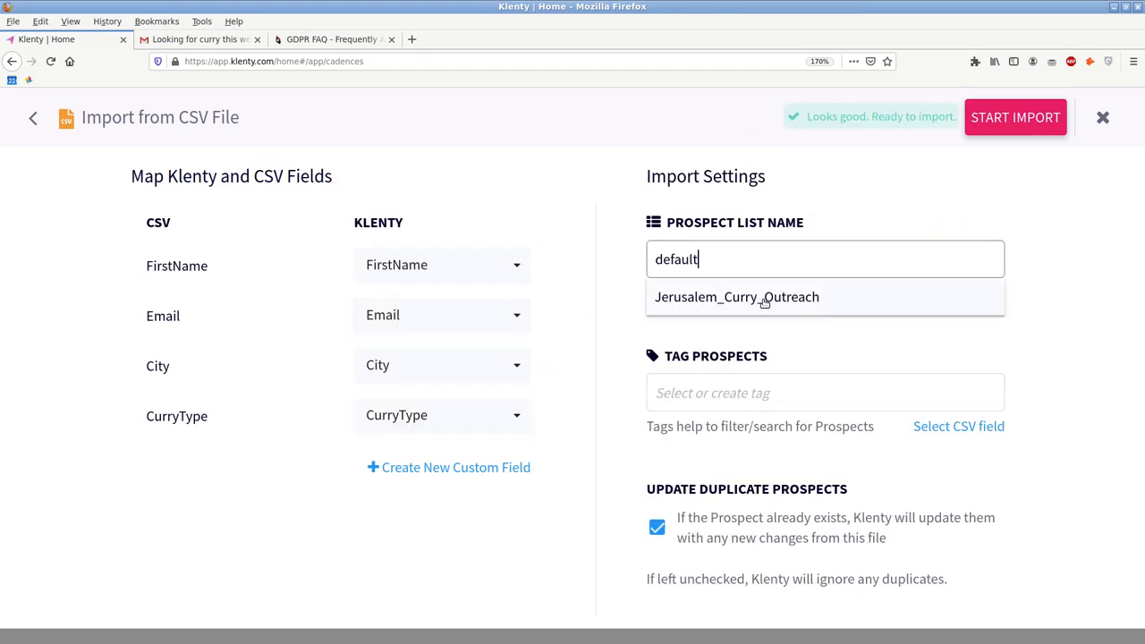
pyautogui.click(737, 297)
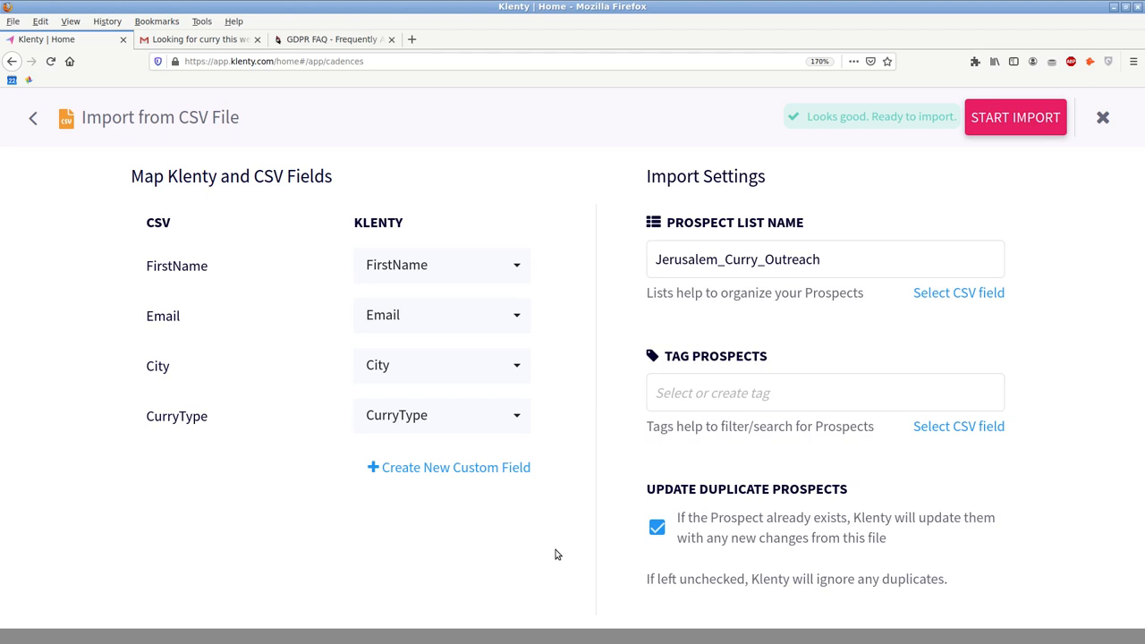
pyautogui.click(1016, 118)
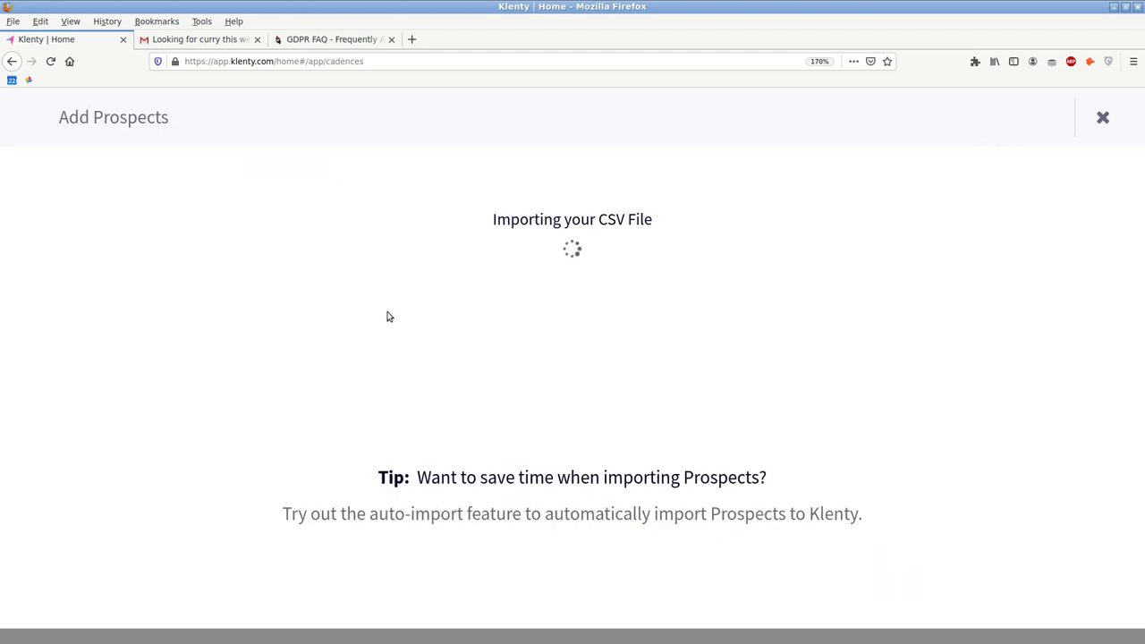
pyautogui.moveTo(400, 300)
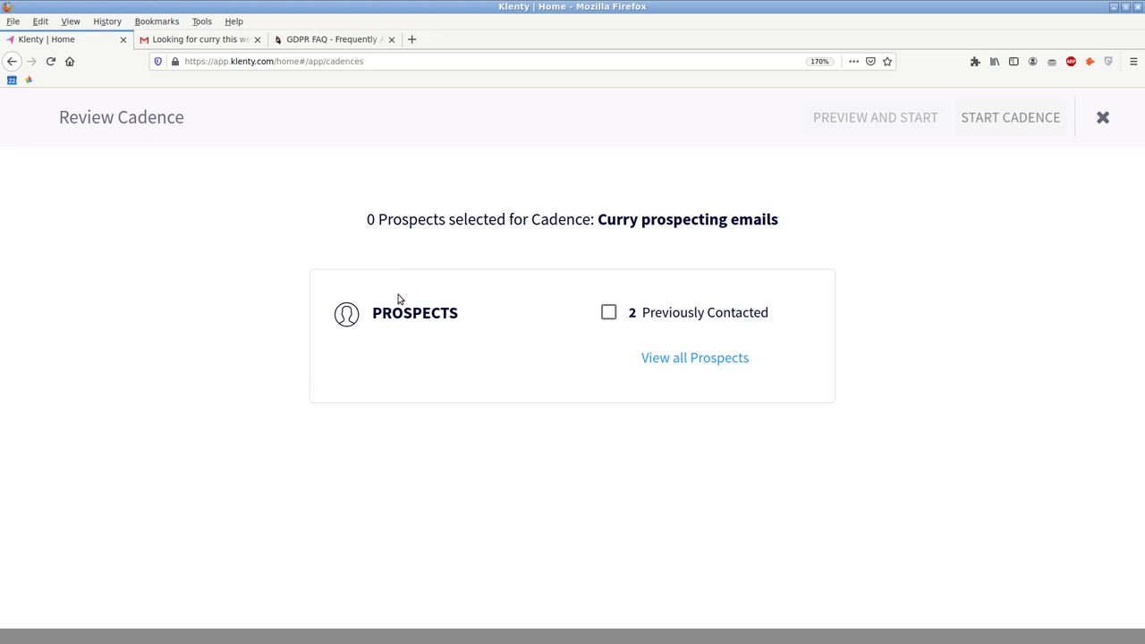
# Leave the cadence review without adding the two previously contacted duplicates.
pyautogui.doubleClick(368, 218)
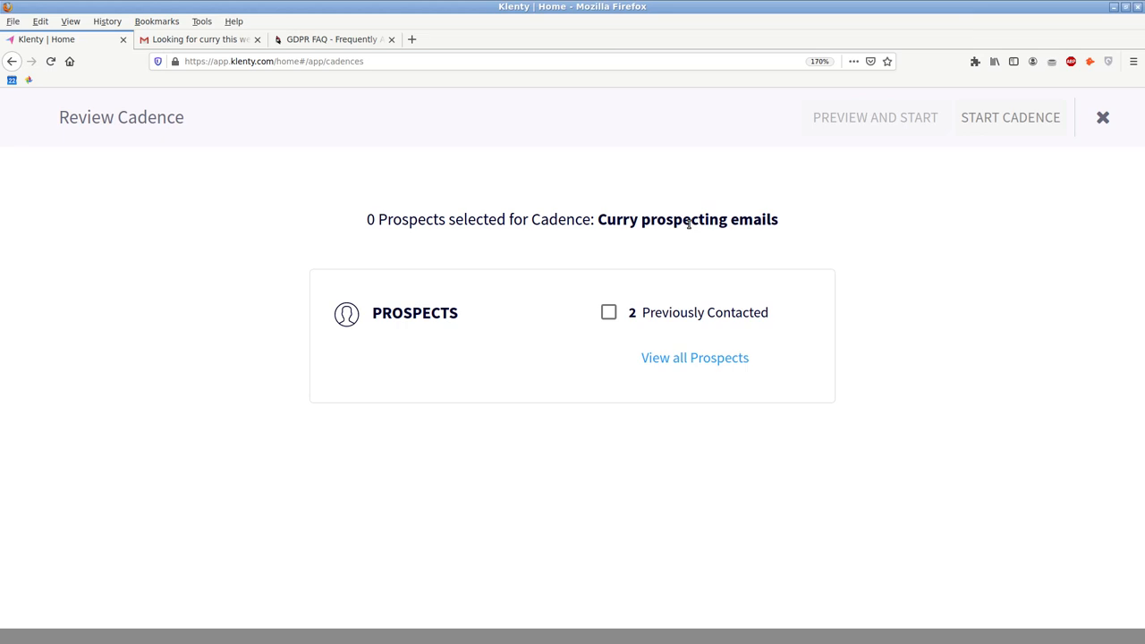
pyautogui.moveTo(1116, 134)
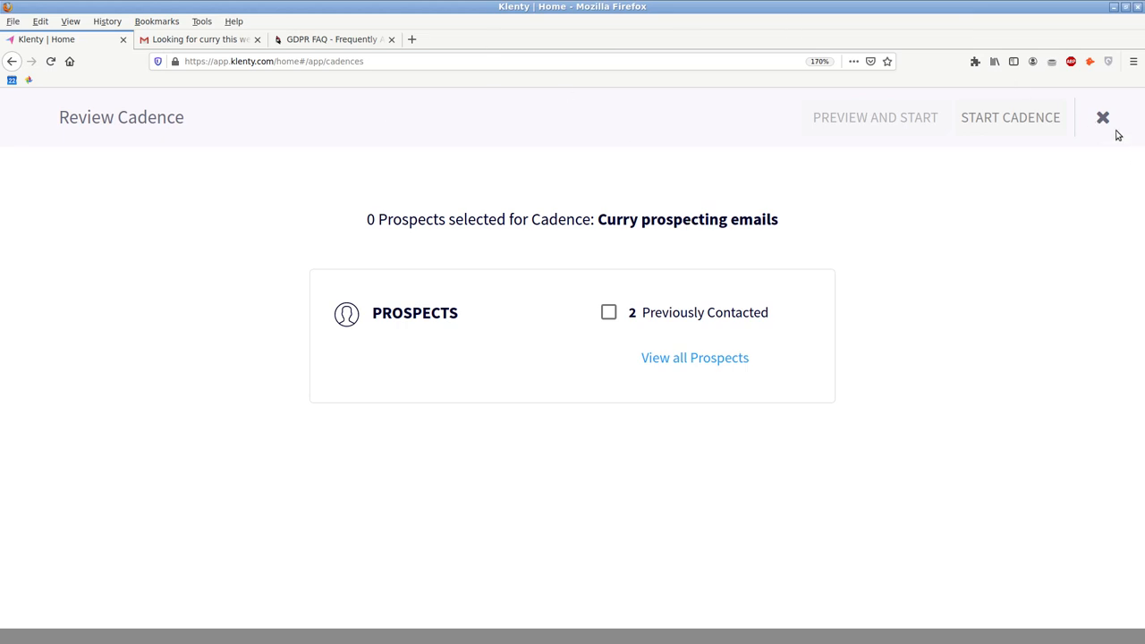
pyautogui.click(1101, 118)
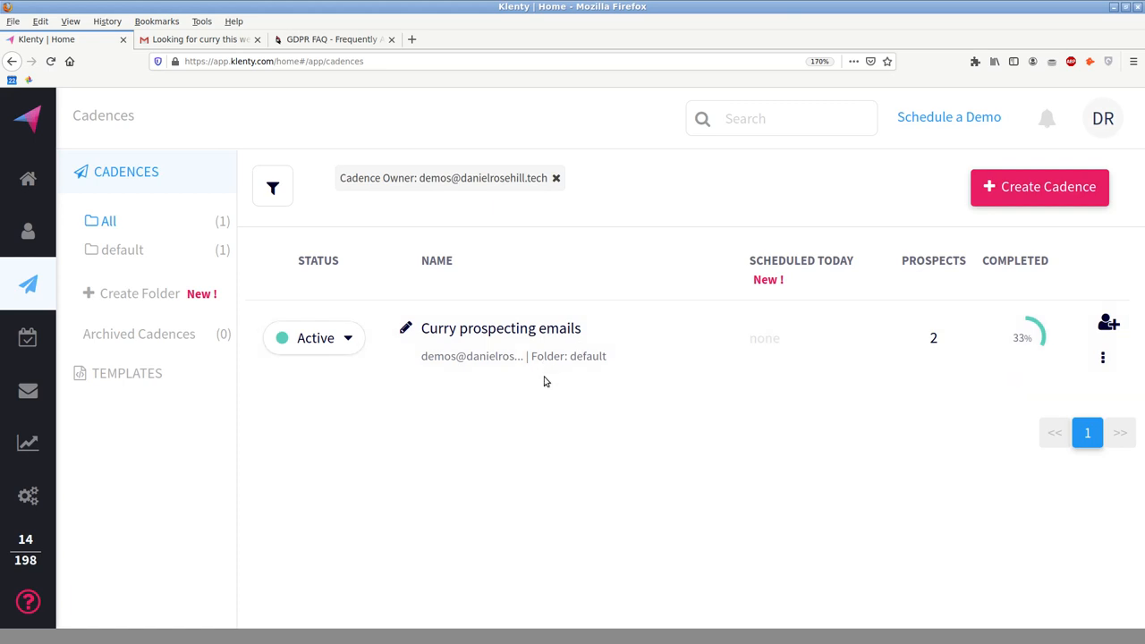
# View Sent Items and read the personalised curry email sent to Daniel 2.
pyautogui.click(28, 443)
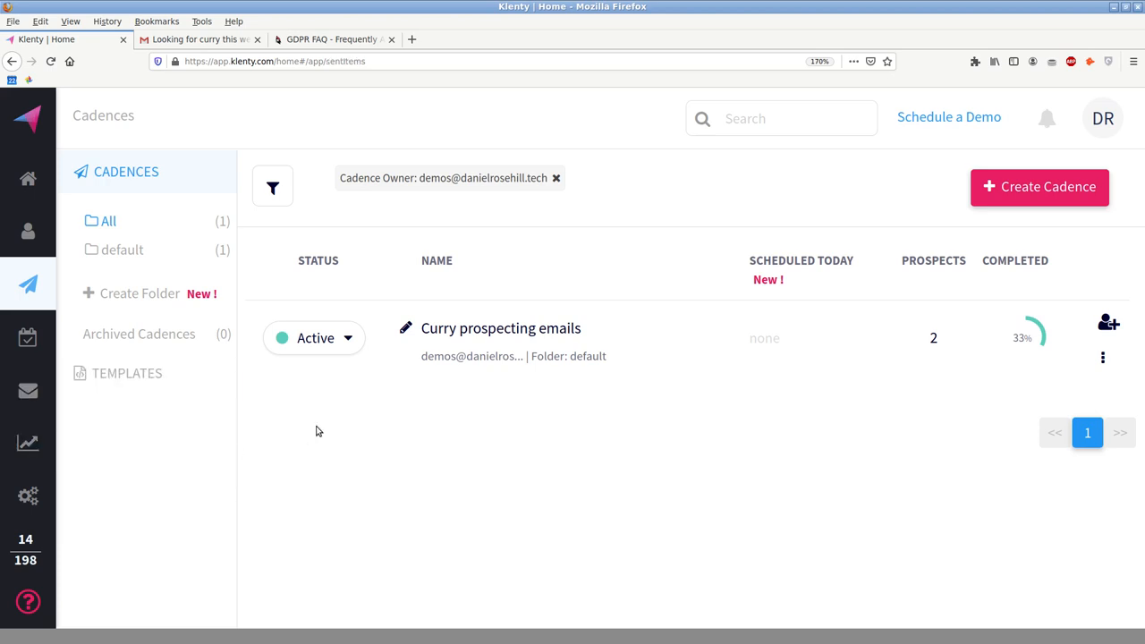
pyautogui.click(29, 390)
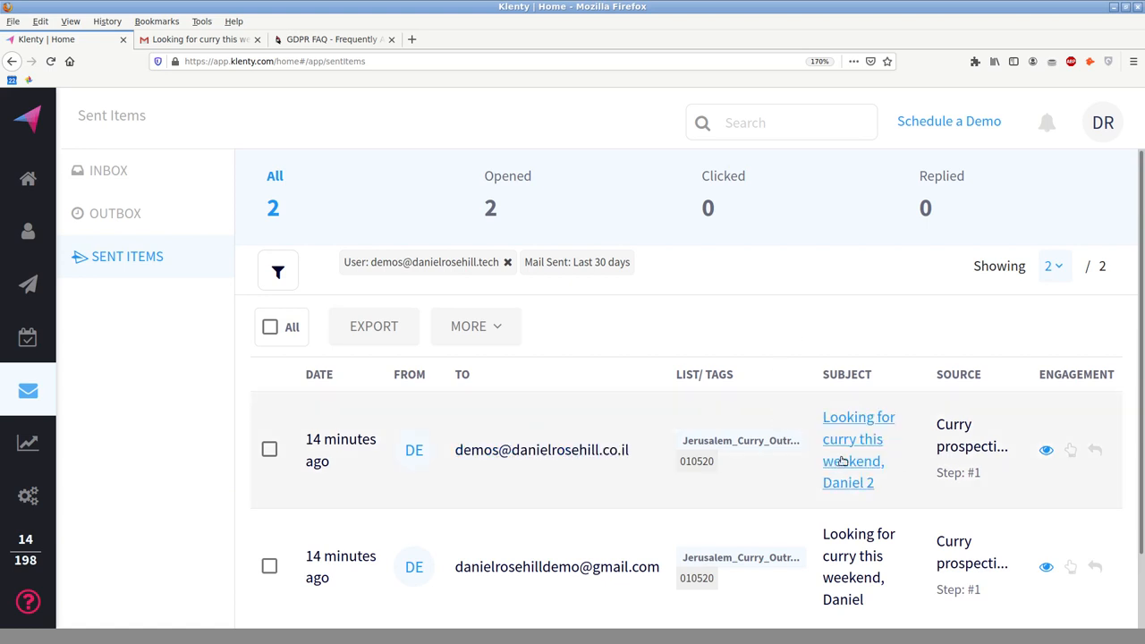
pyautogui.click(852, 449)
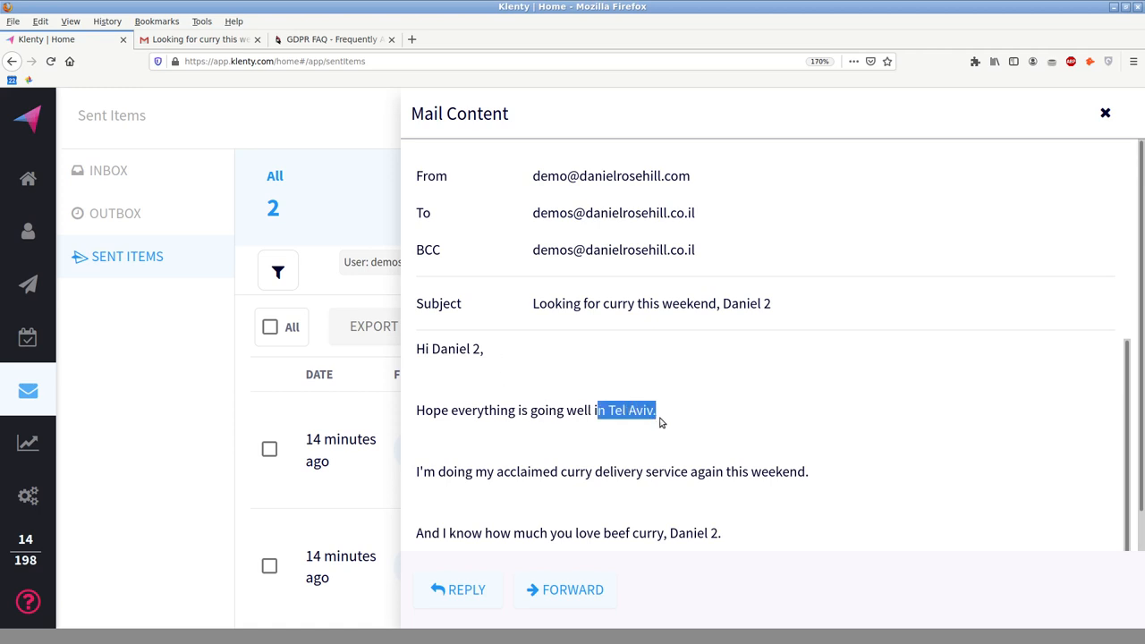
pyautogui.scroll(-3)
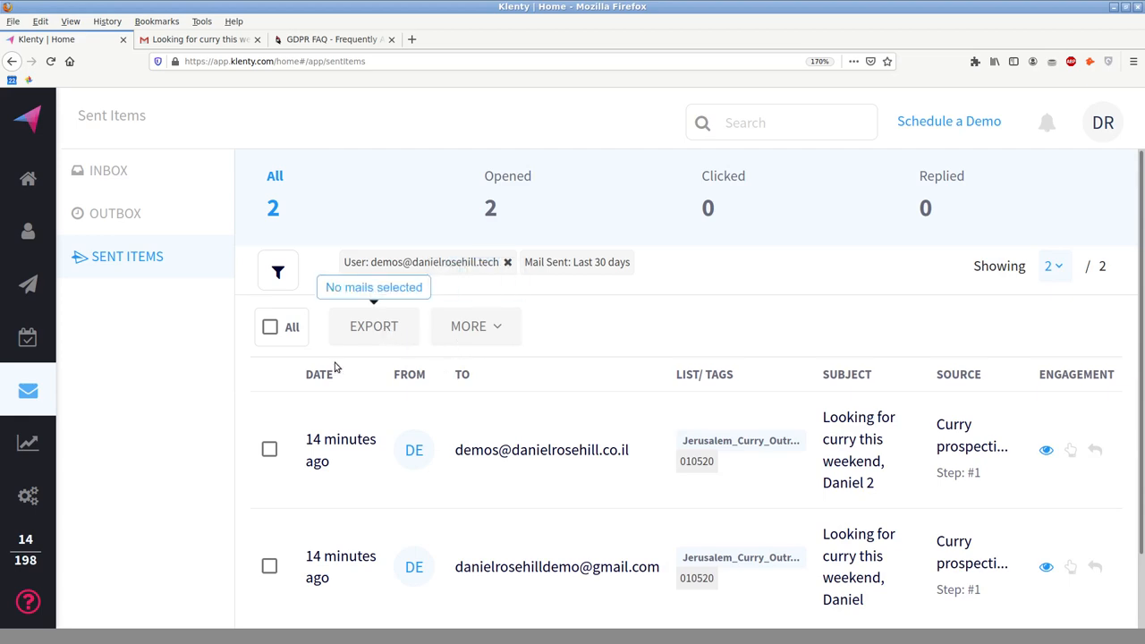
# Select all sent emails and export them.
pyautogui.click(269, 325)
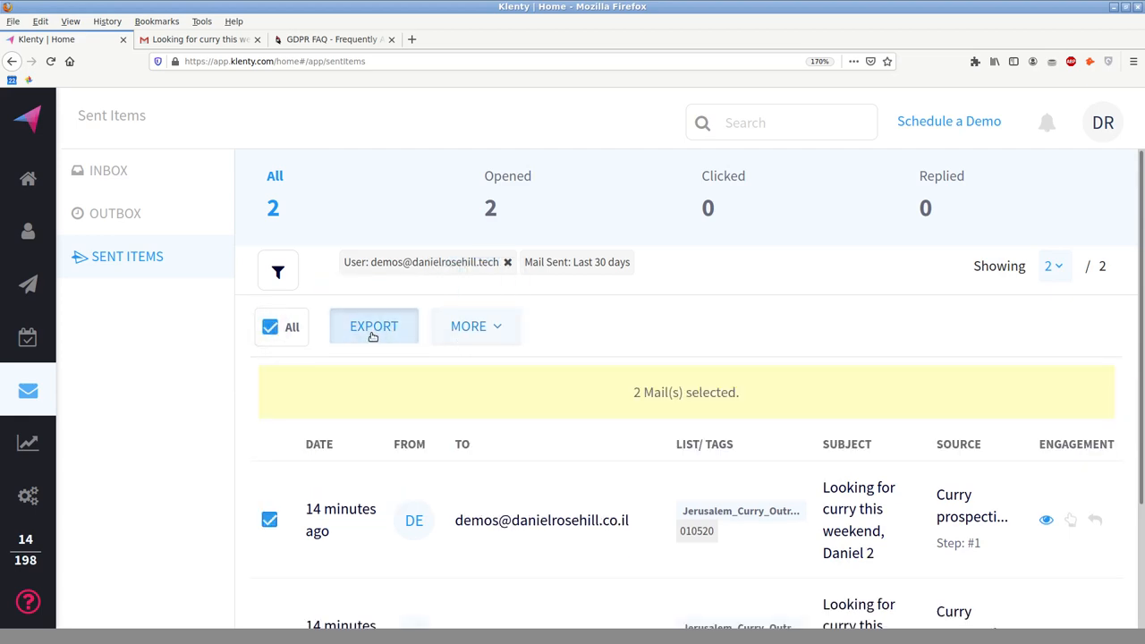
pyautogui.click(374, 326)
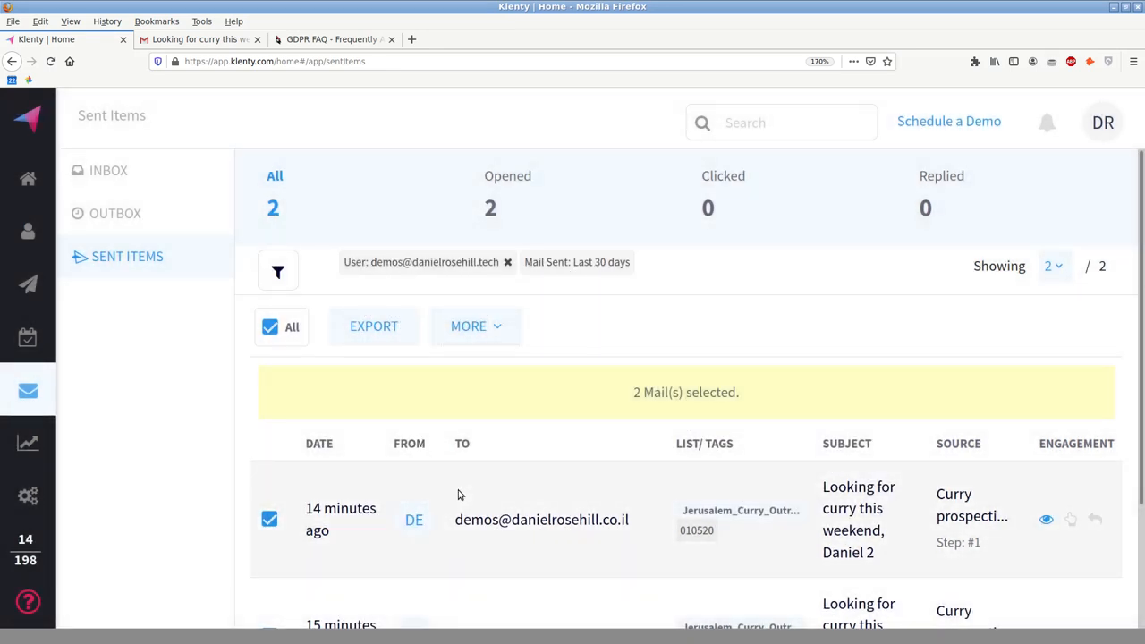
pyautogui.click(372, 326)
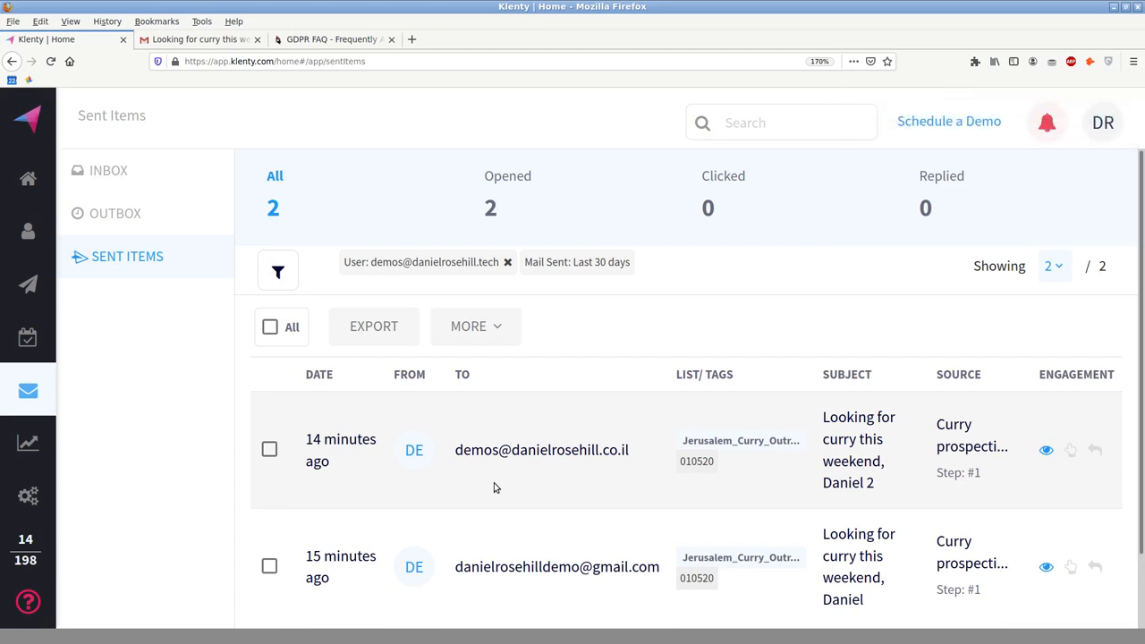
pyautogui.click(29, 282)
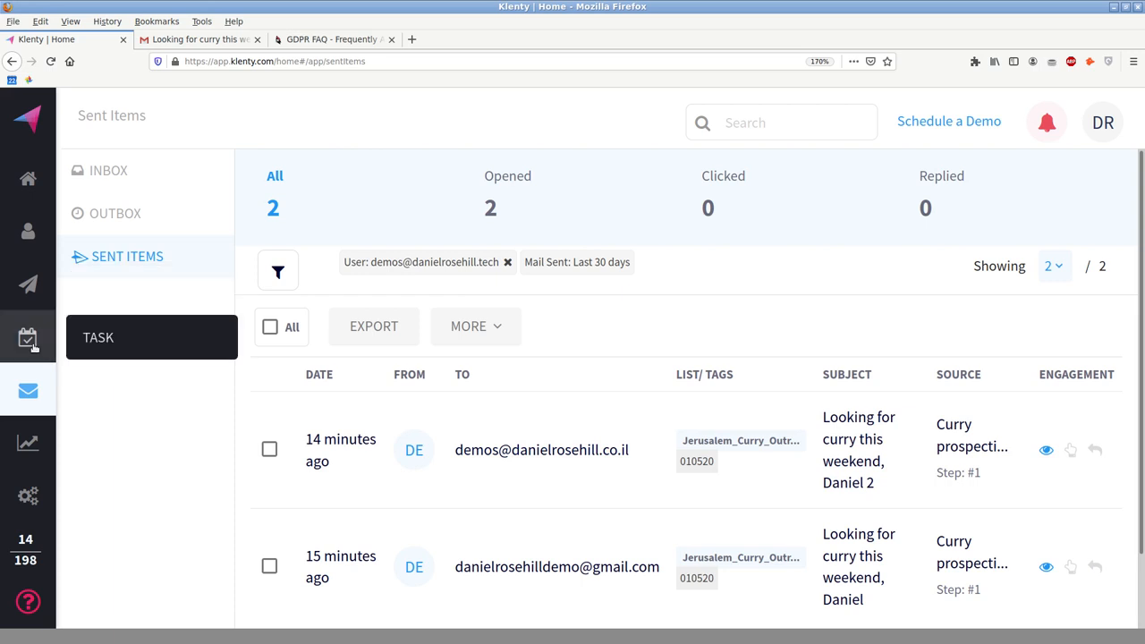
# Stop the cadence for prospect Daniel 2 so the status becomes Manually Stopped.
pyautogui.click(29, 231)
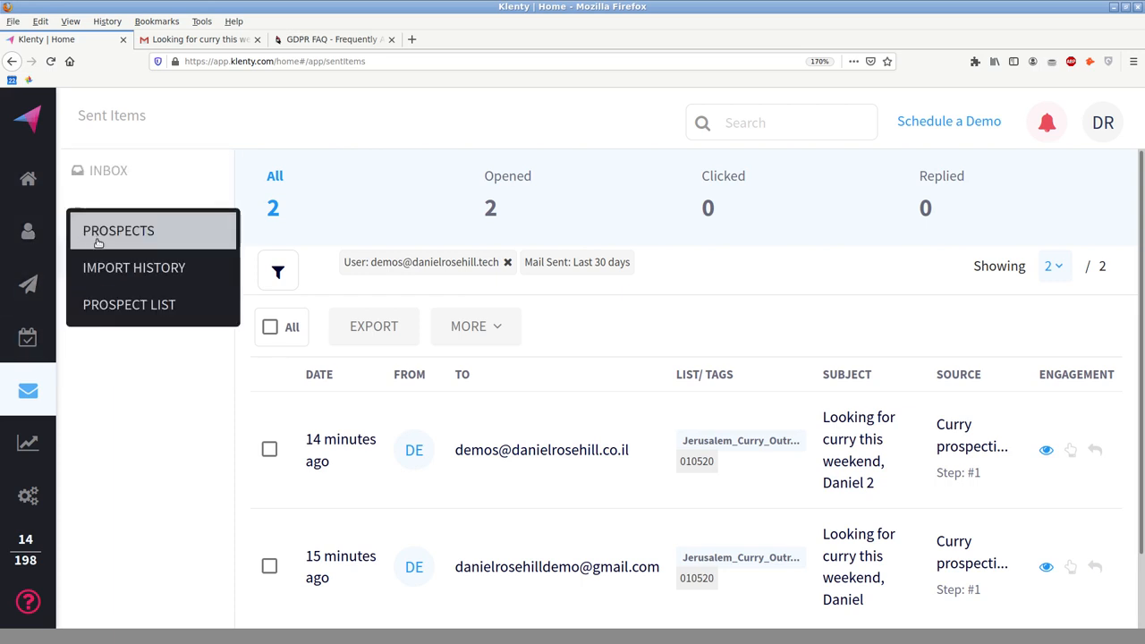
pyautogui.click(118, 229)
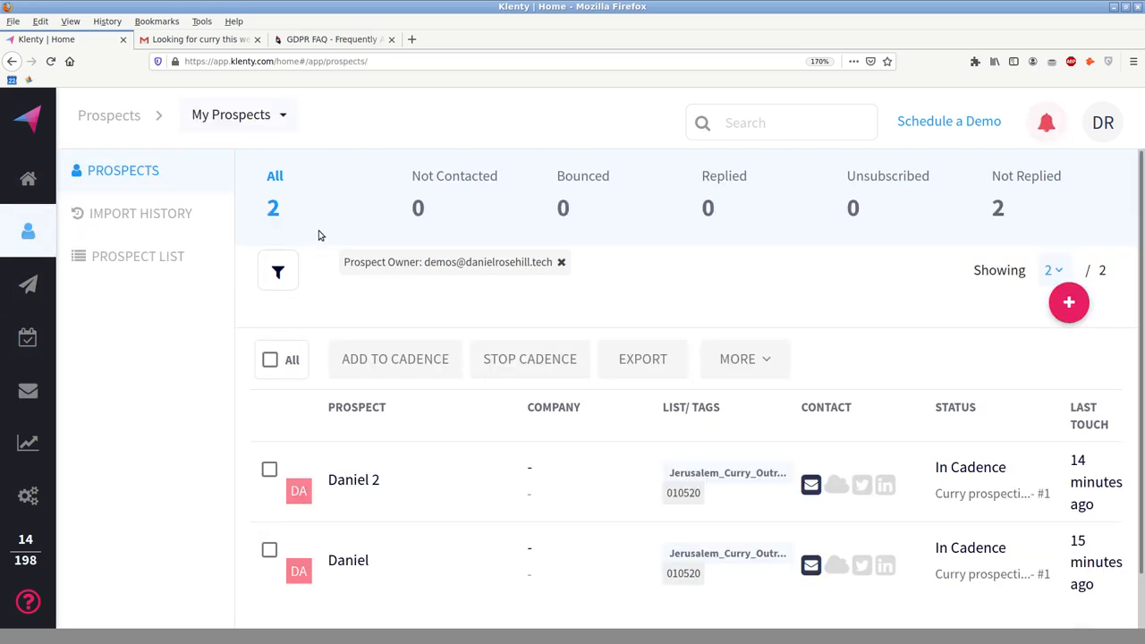
pyautogui.moveTo(249, 288)
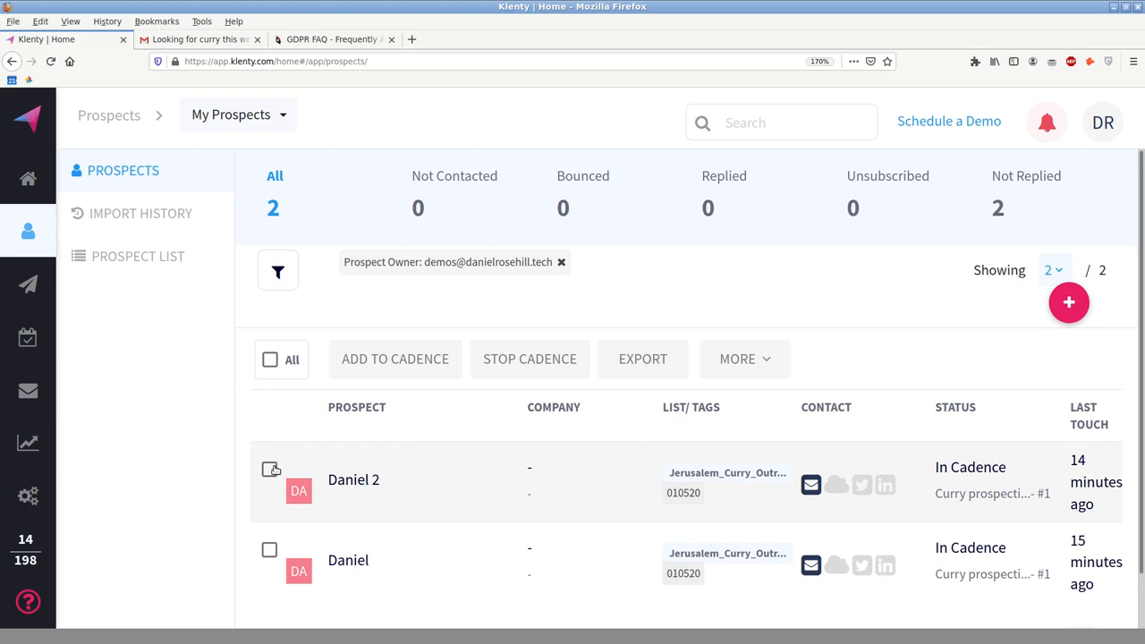
pyautogui.click(269, 469)
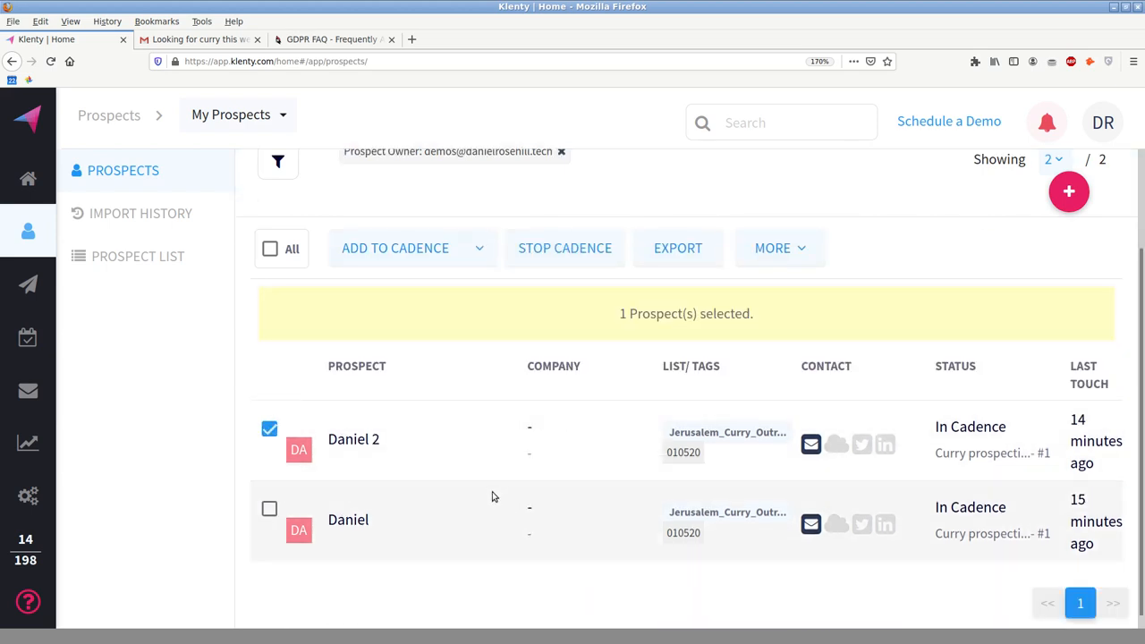
pyautogui.moveTo(558, 447)
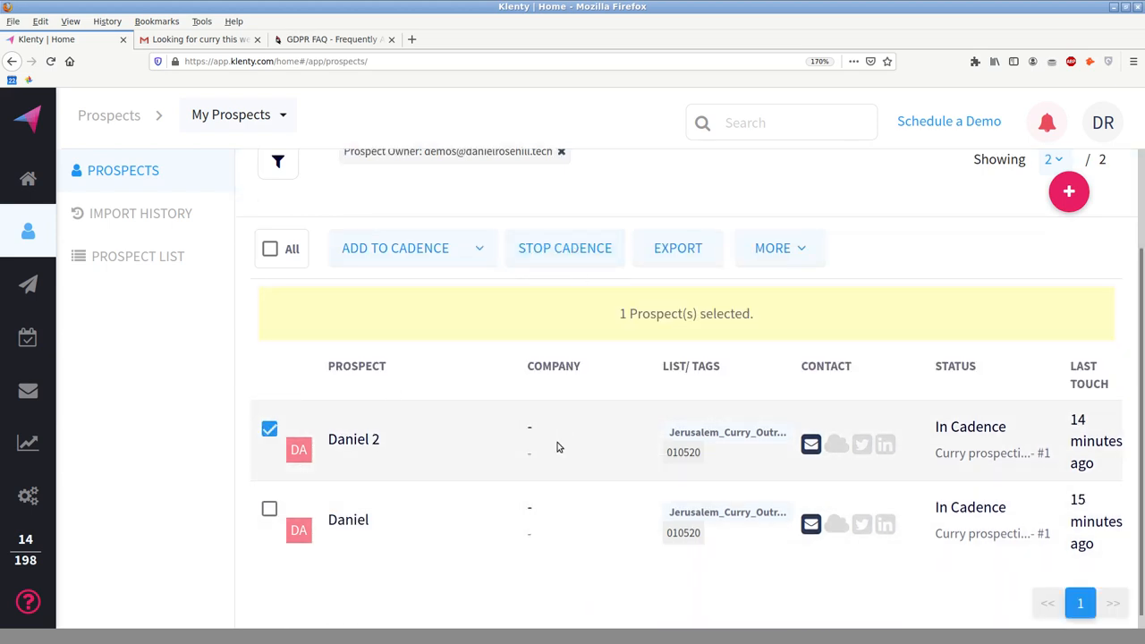
pyautogui.click(566, 247)
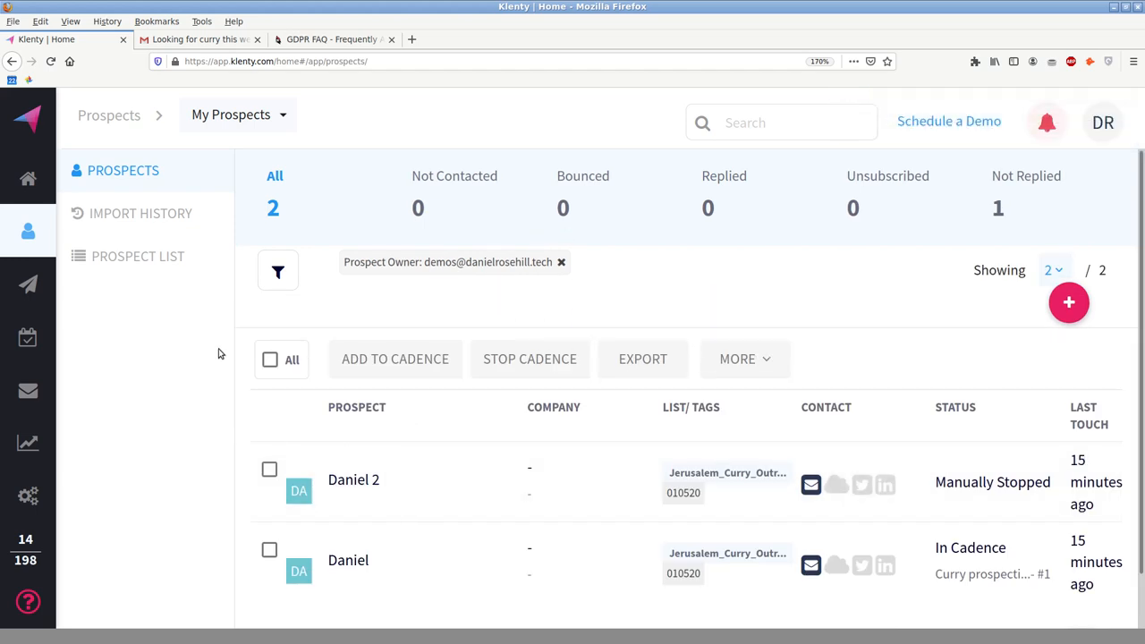
# View the Curry prospecting emails cadence steps with the Day 1 email and Day 3 follow-up.
pyautogui.click(29, 282)
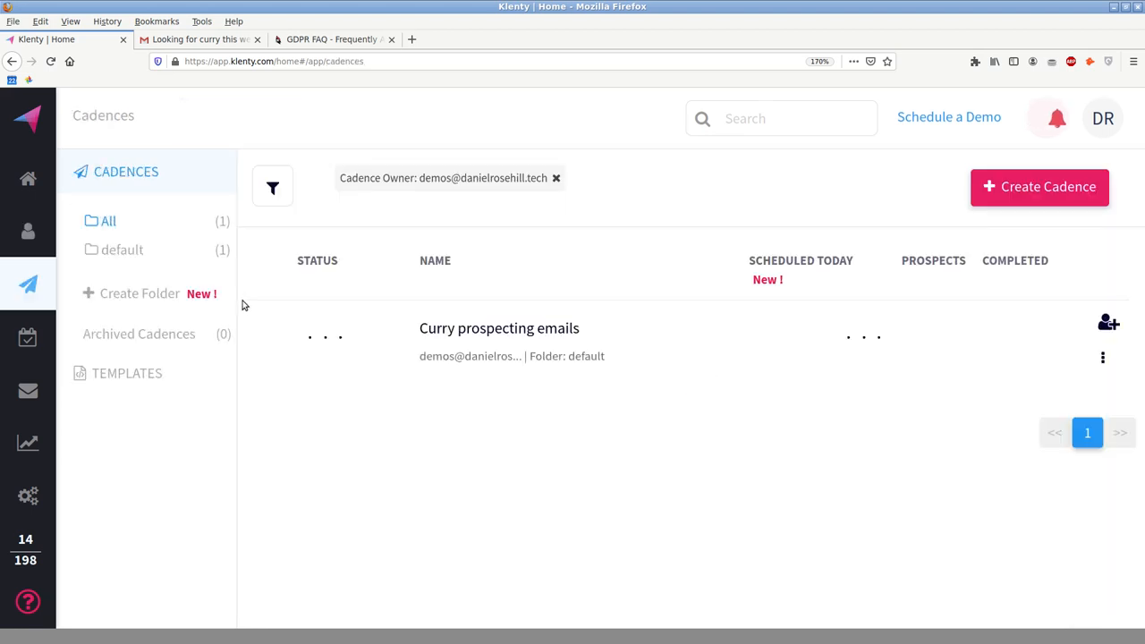
pyautogui.click(499, 328)
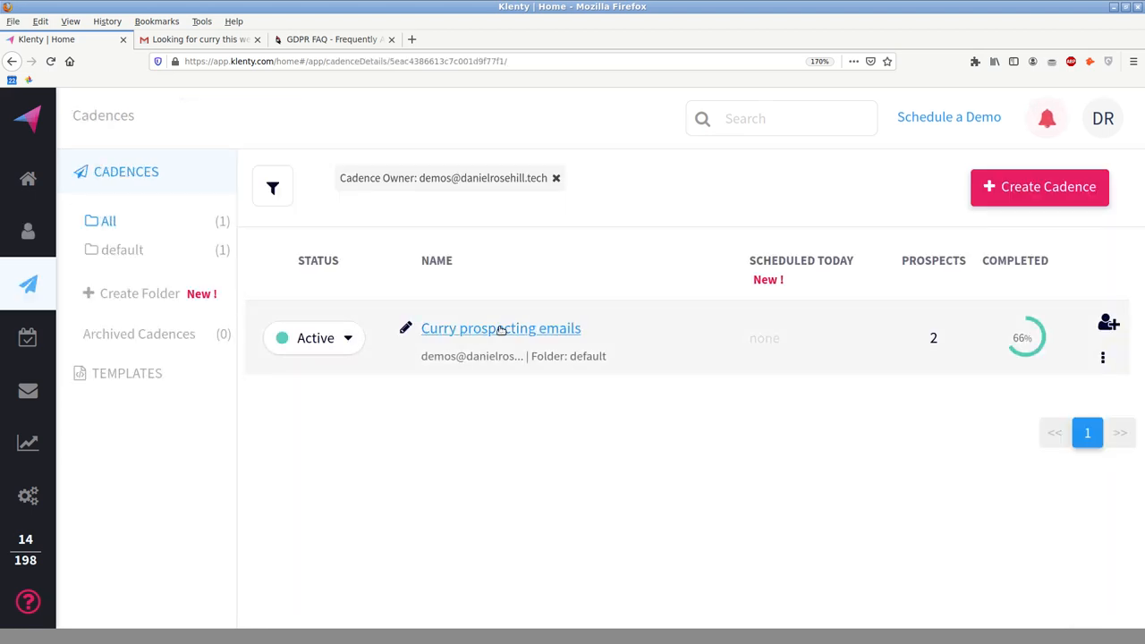
pyautogui.click(501, 329)
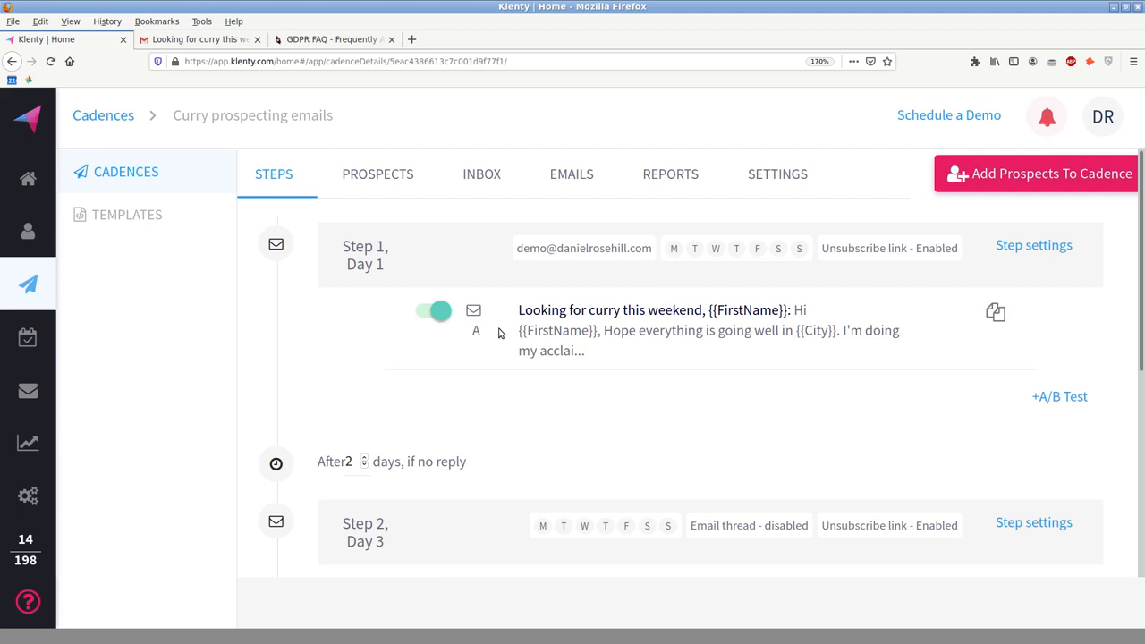
pyautogui.scroll(-3)
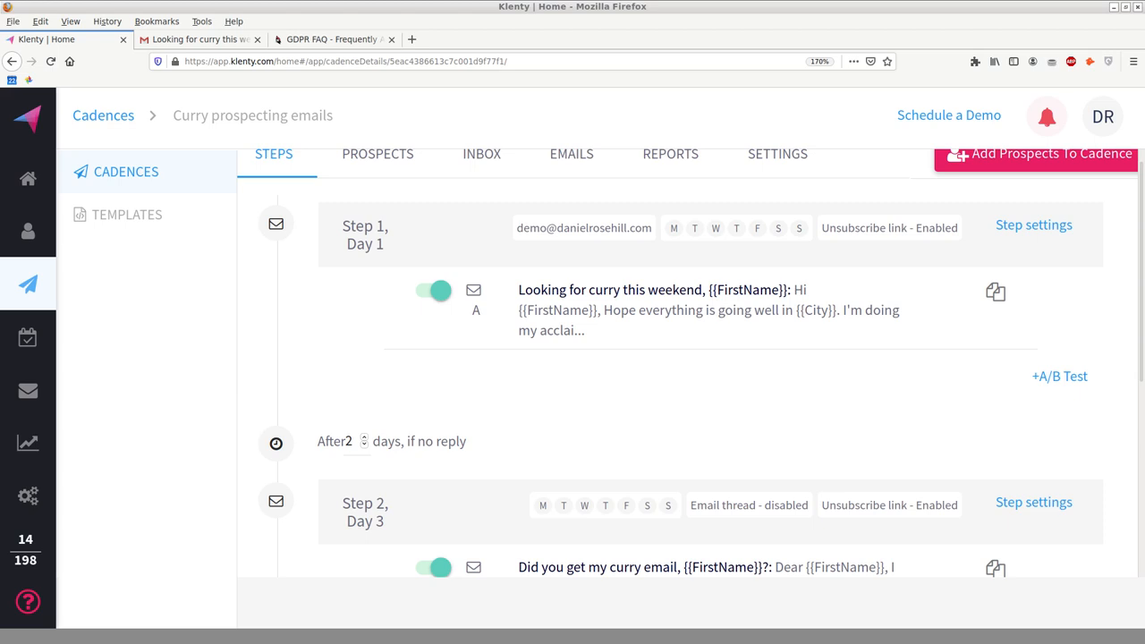
pyautogui.moveTo(29, 496)
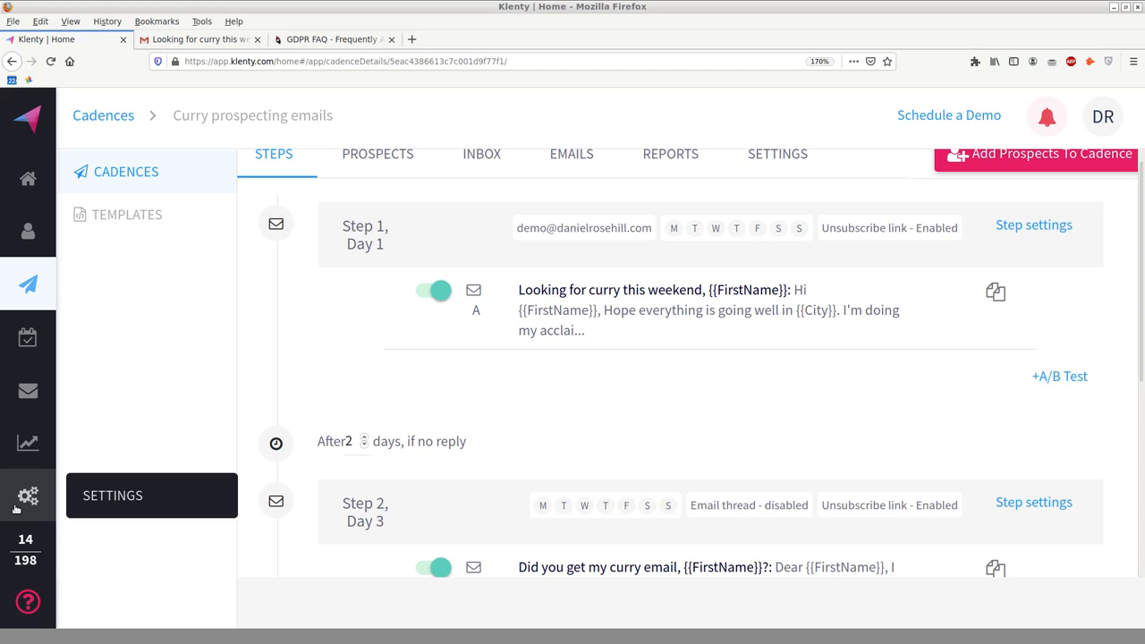
pyautogui.moveTo(16, 508)
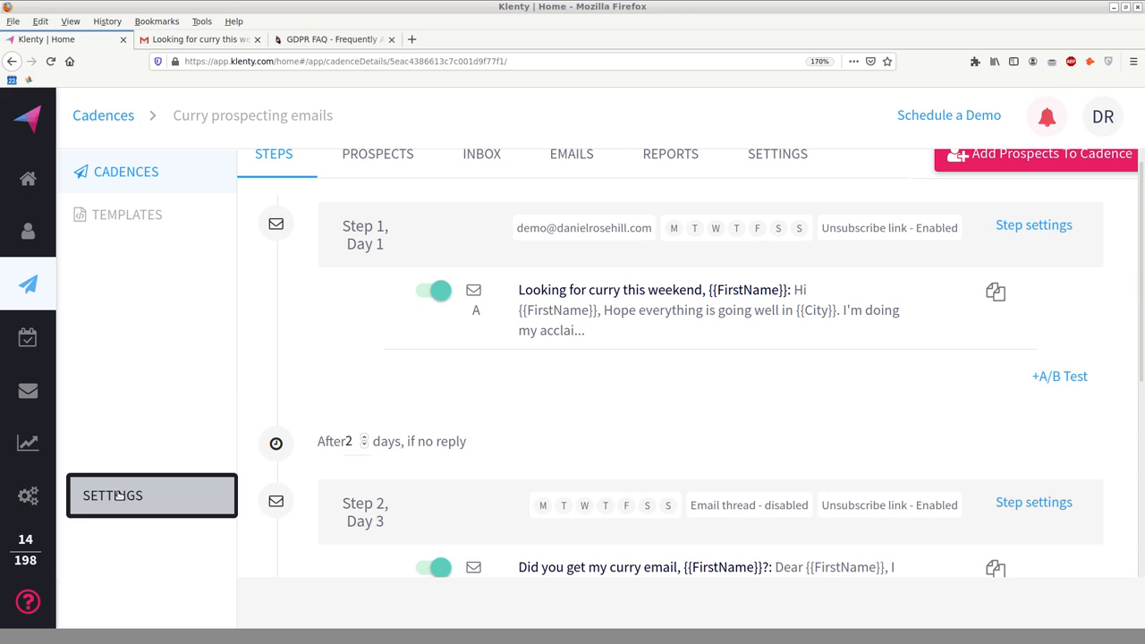
pyautogui.moveTo(65, 289)
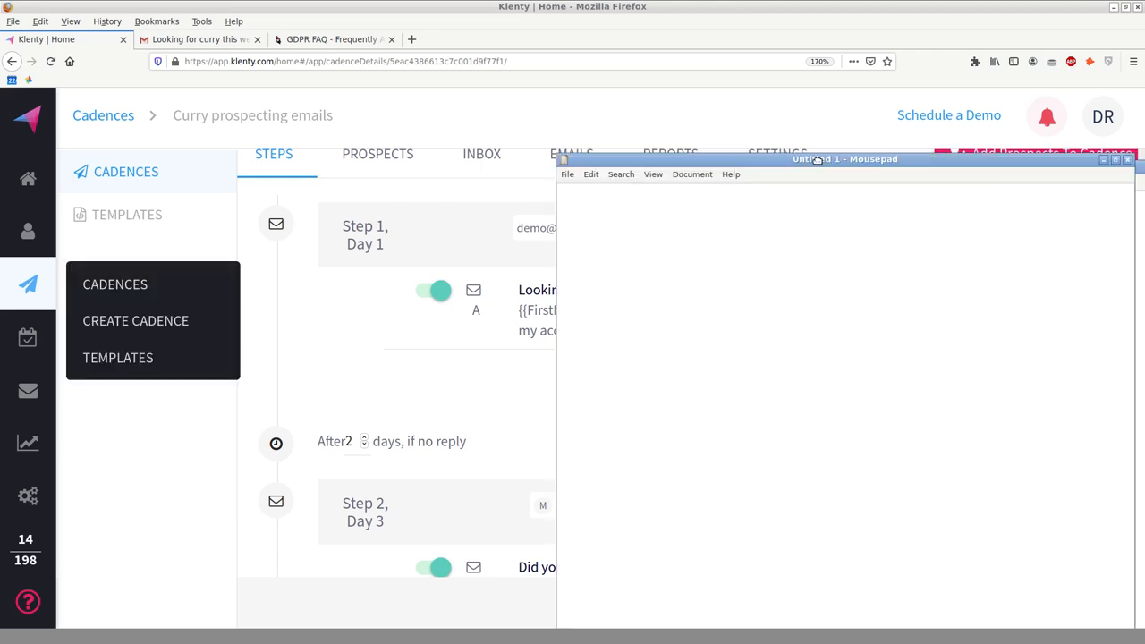
# Move the Mousepad window left and note down danielrosehill.co.il.
pyautogui.moveTo(845, 160); pyautogui.dragTo(490, 136)
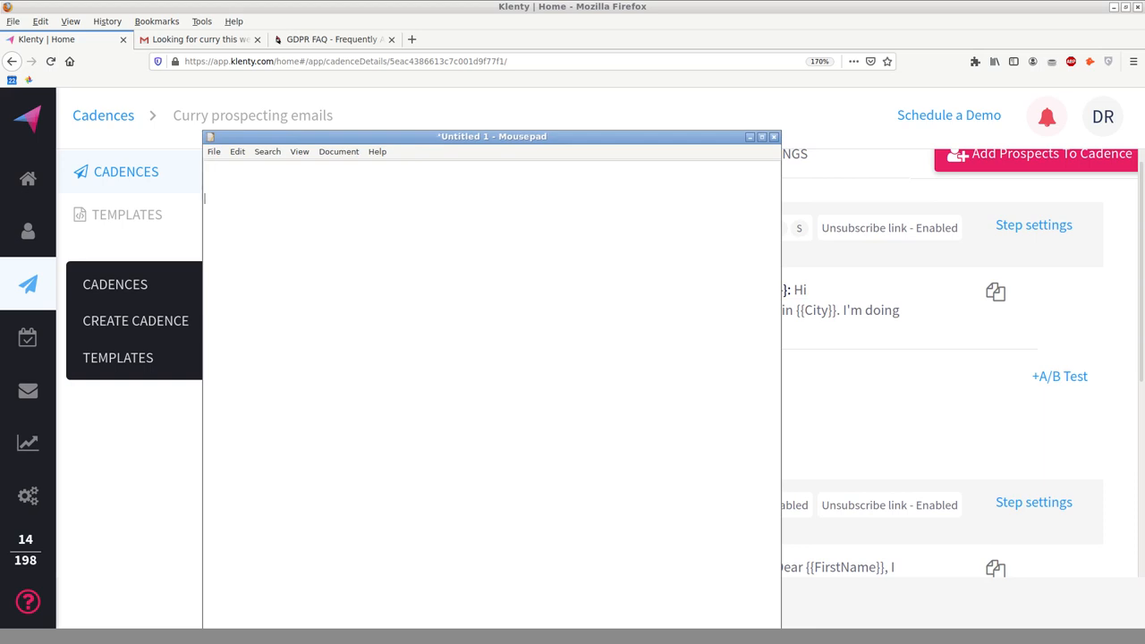
pyautogui.write('danielrosehill.co')
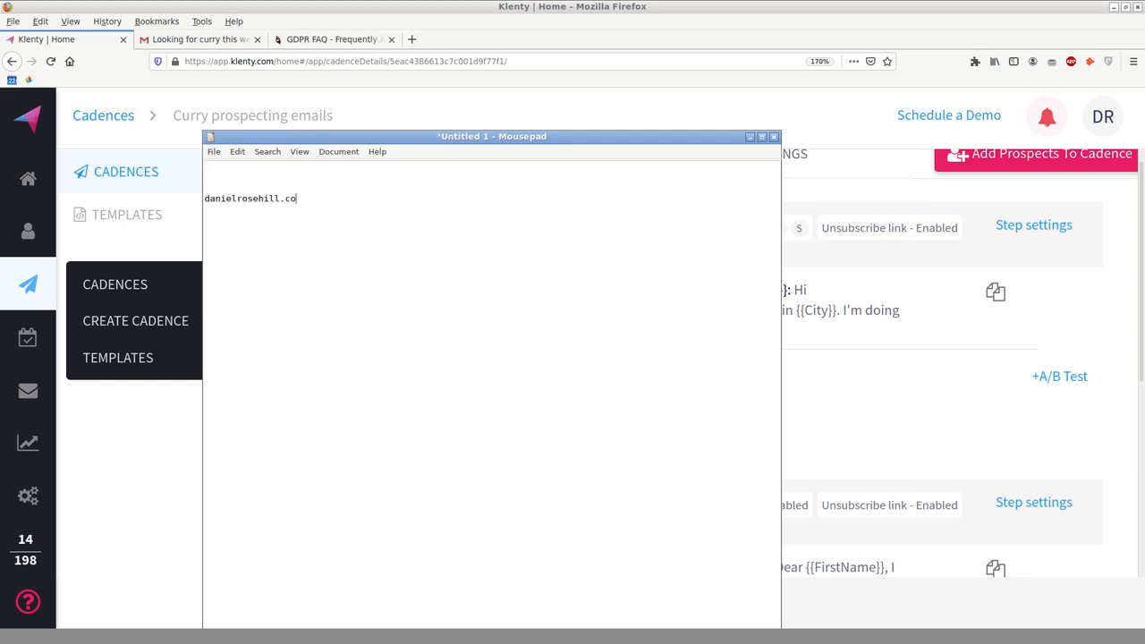
pyautogui.write('.il')
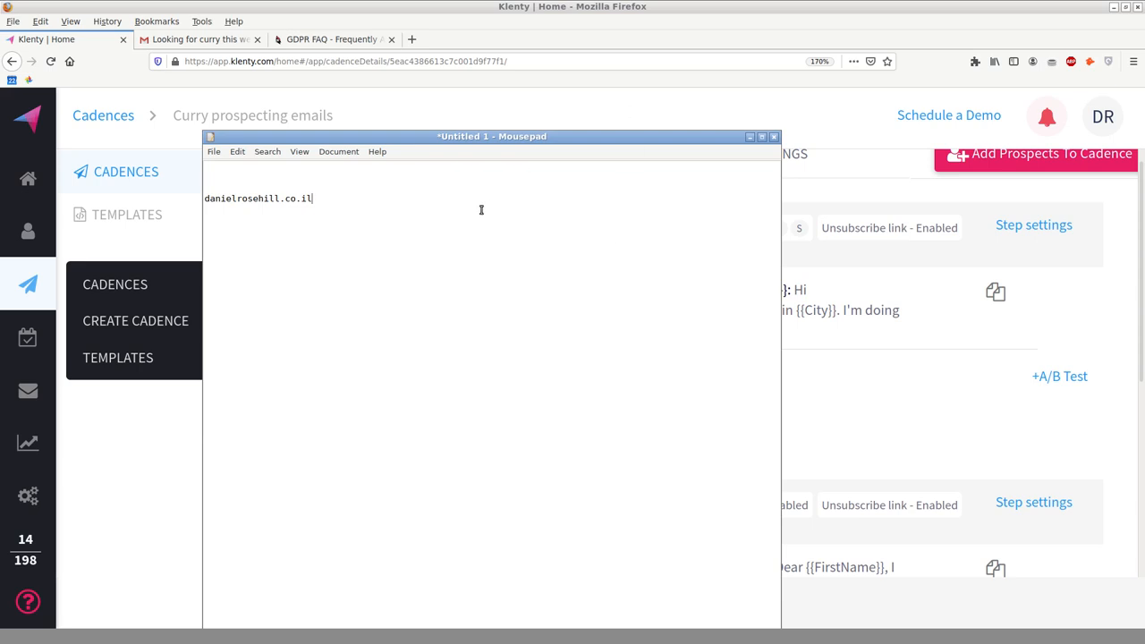
pyautogui.moveTo(347, 200)
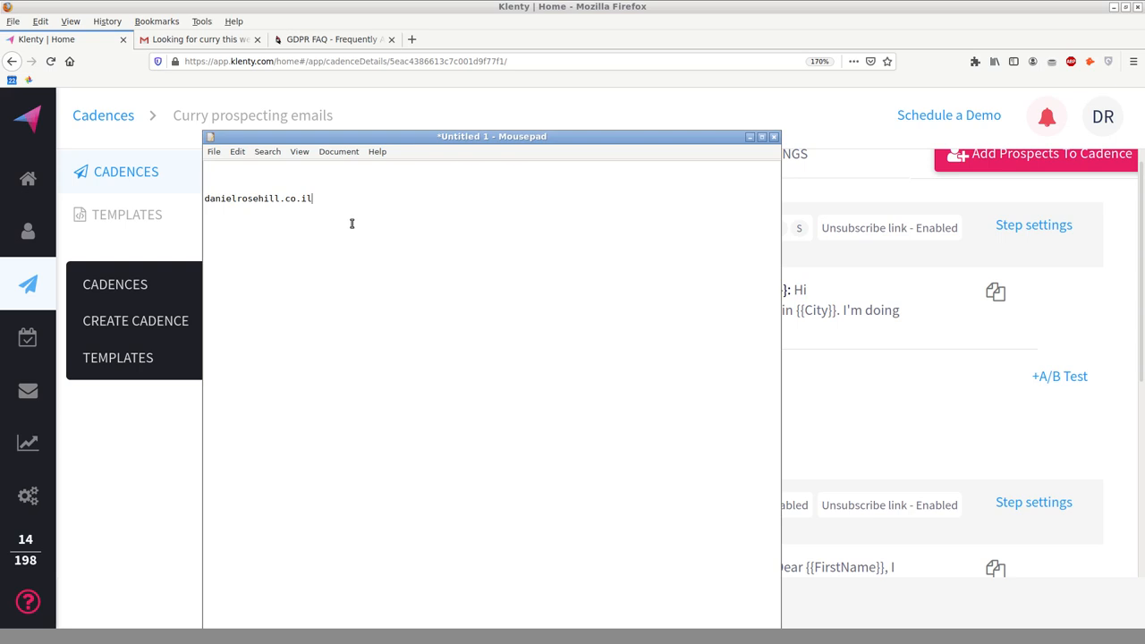
pyautogui.moveTo(114, 284)
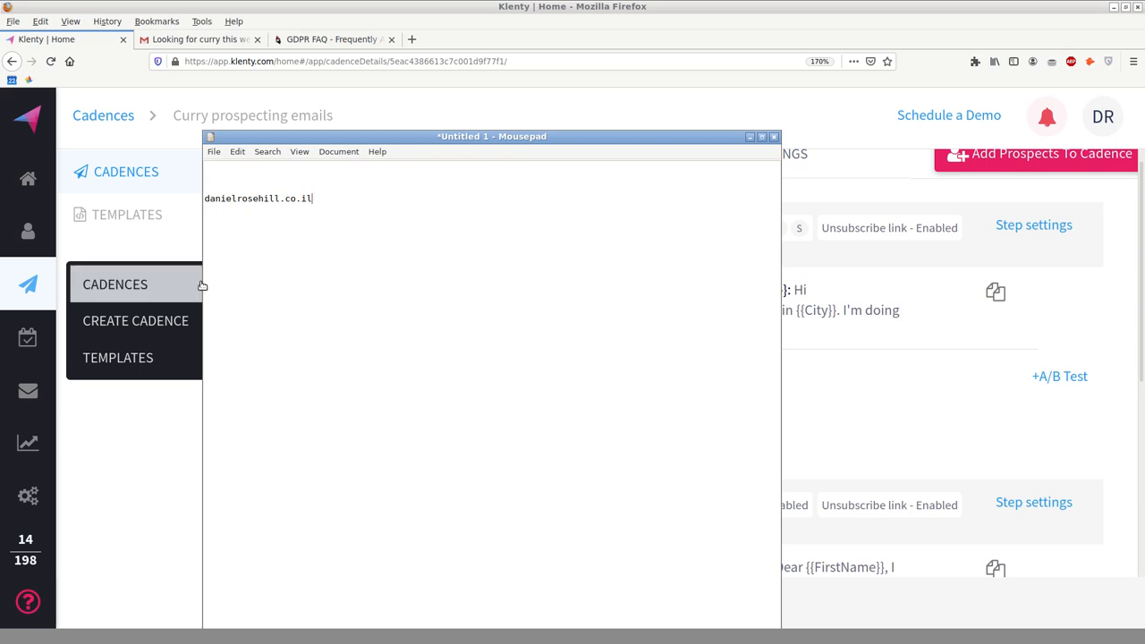